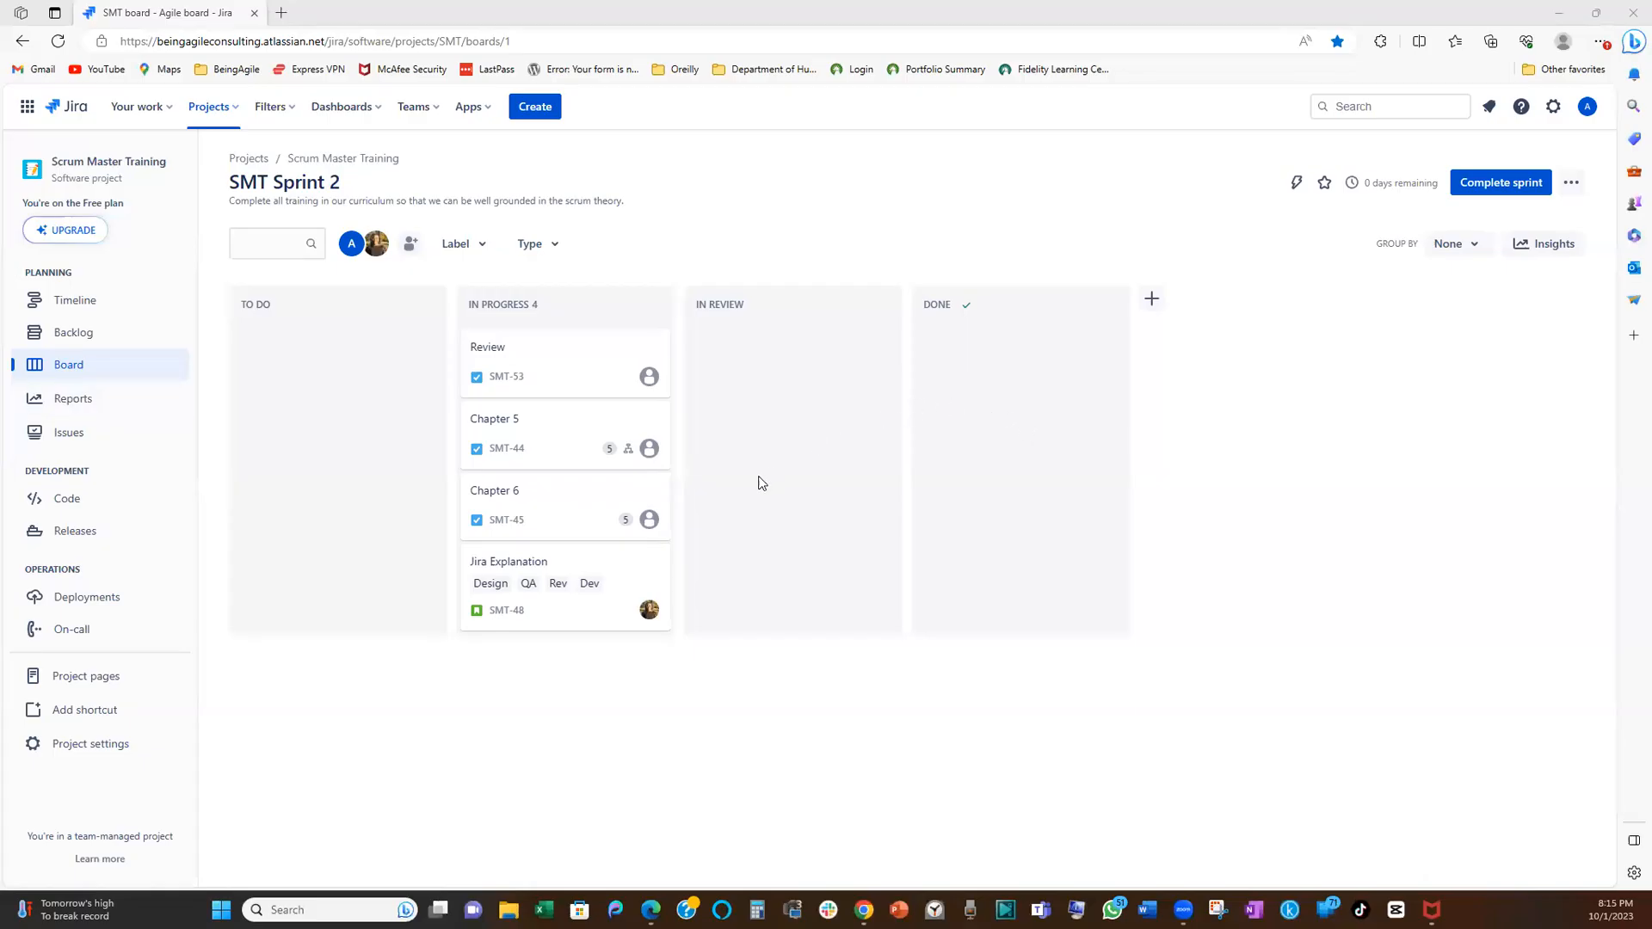
mouse_move(569, 534)
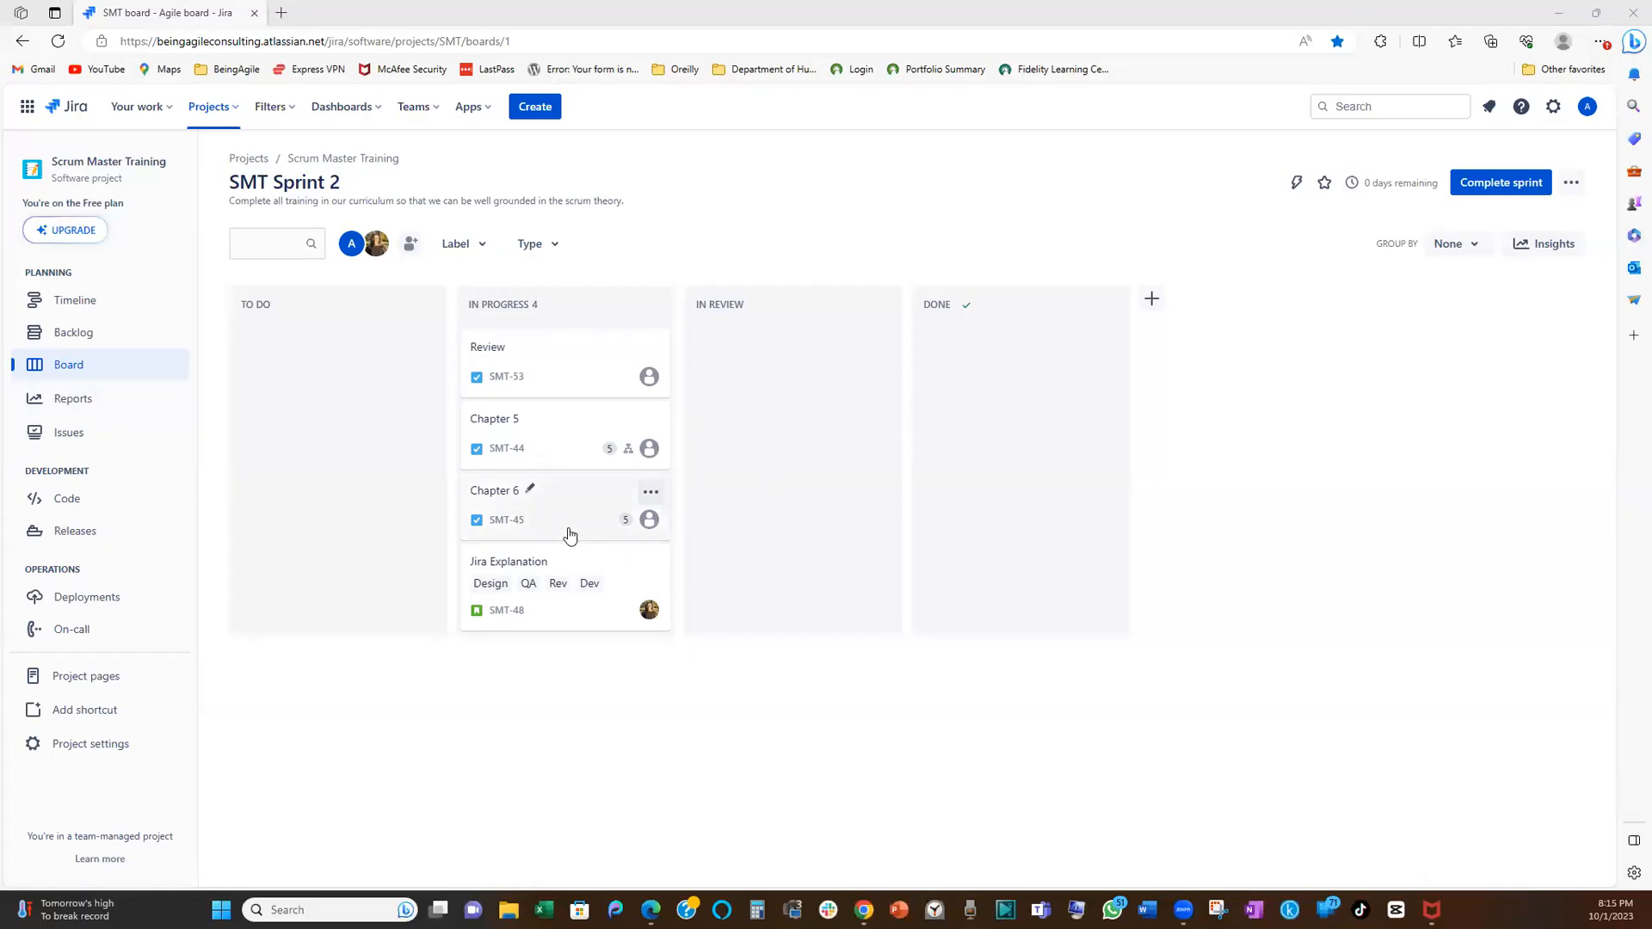
mouse_move(542, 539)
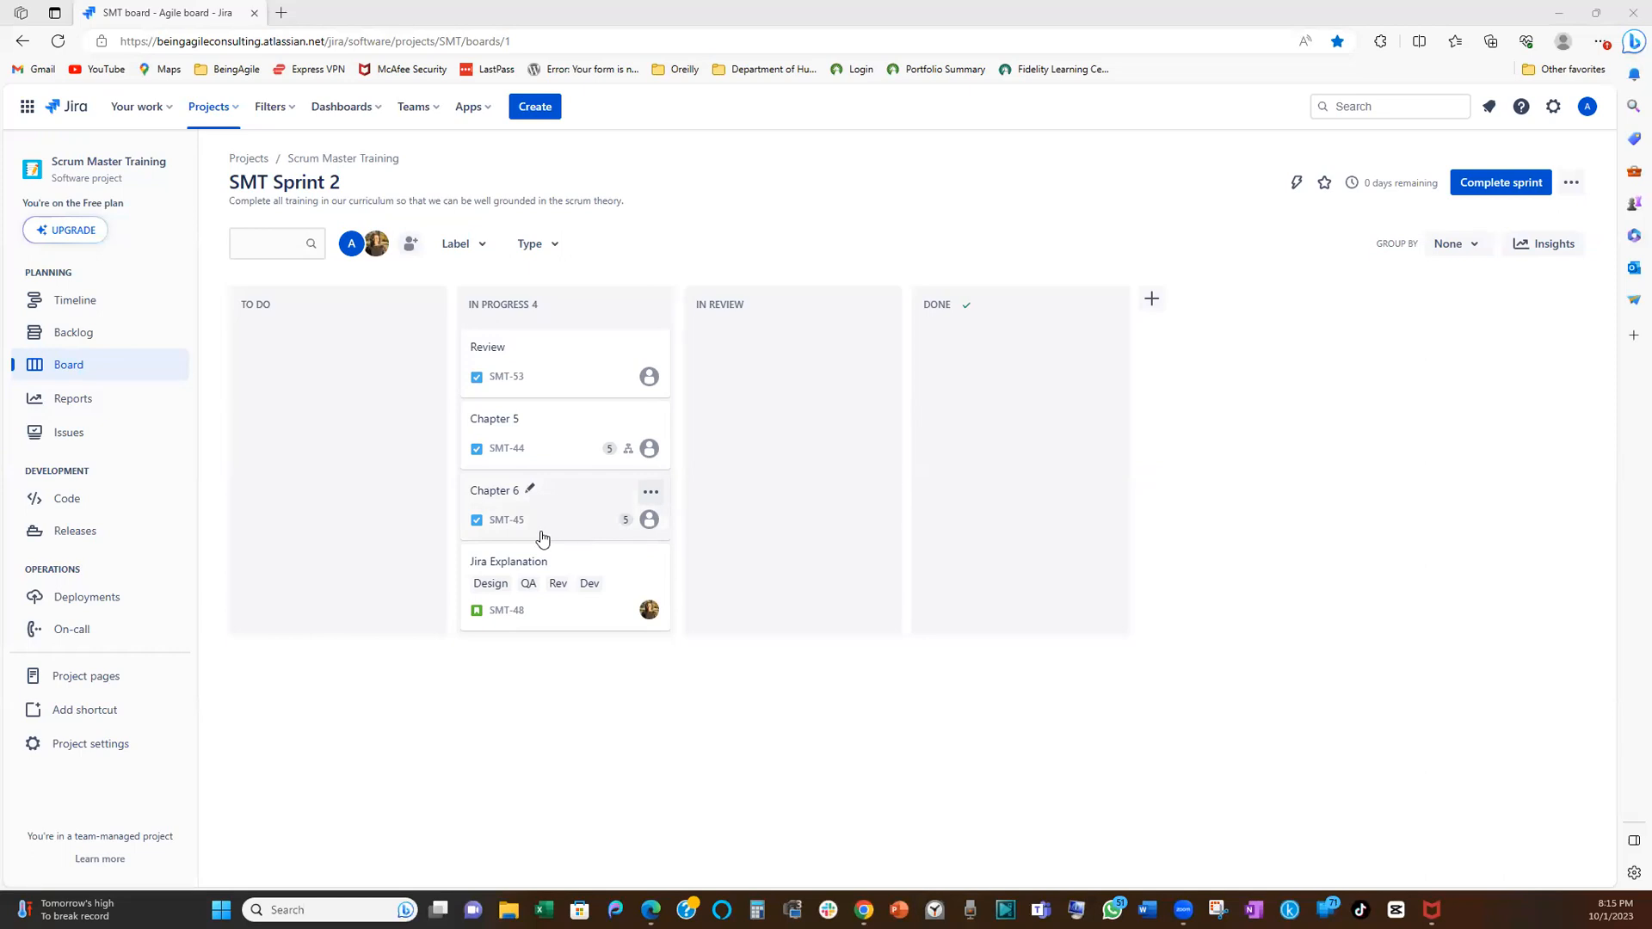
mouse_move(538, 548)
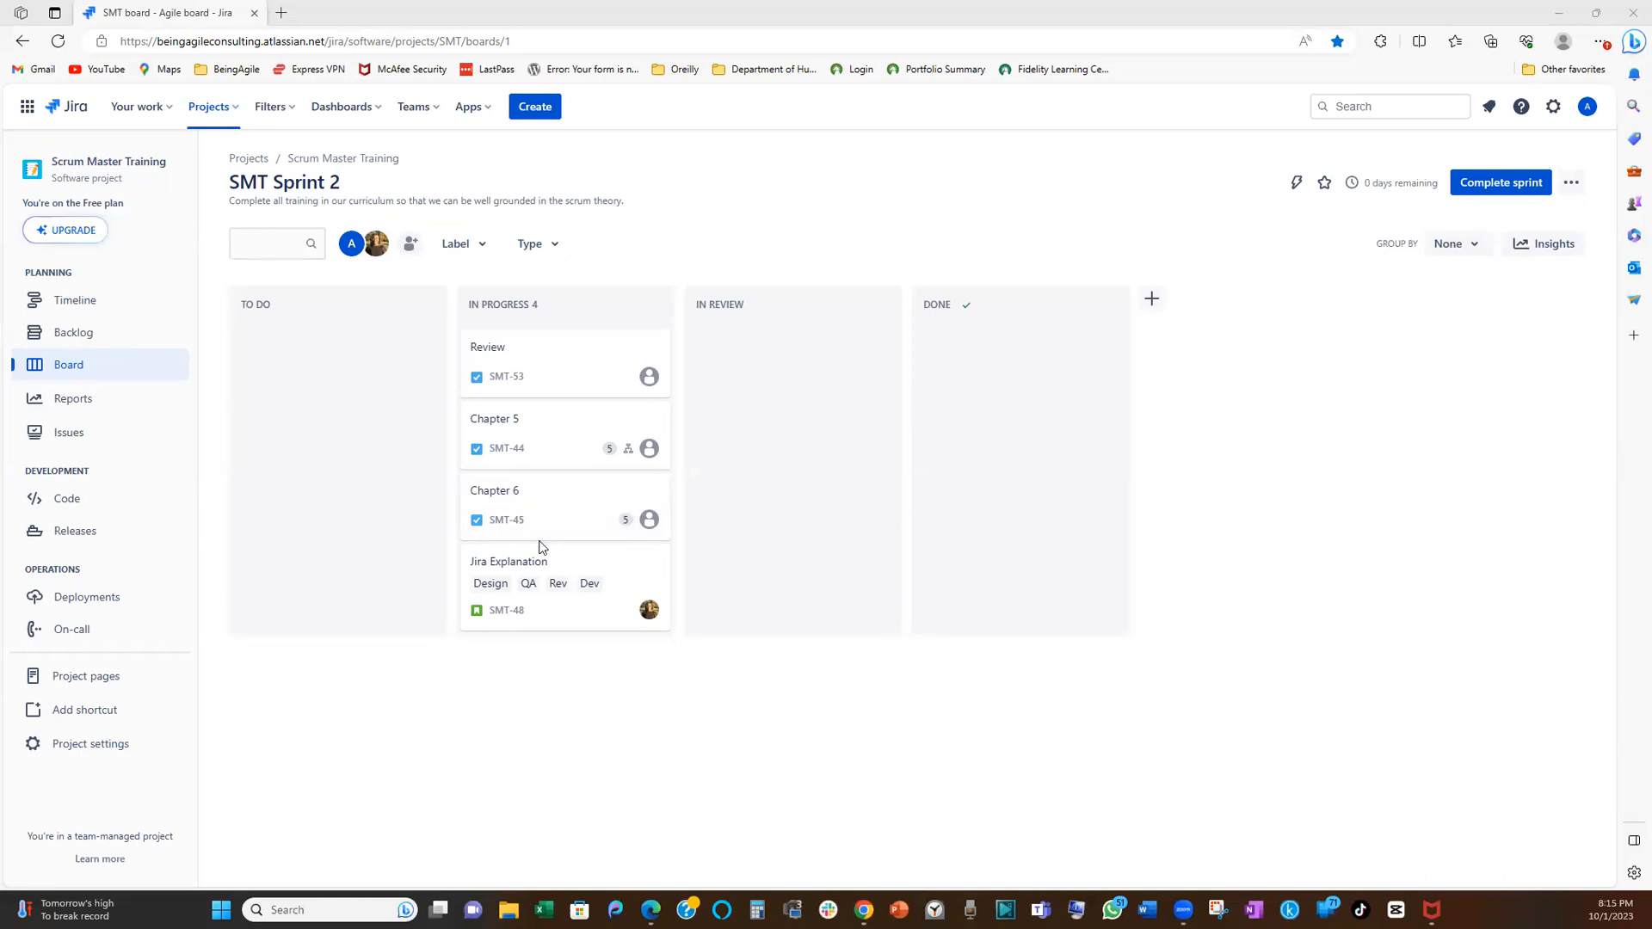
mouse_move(538, 582)
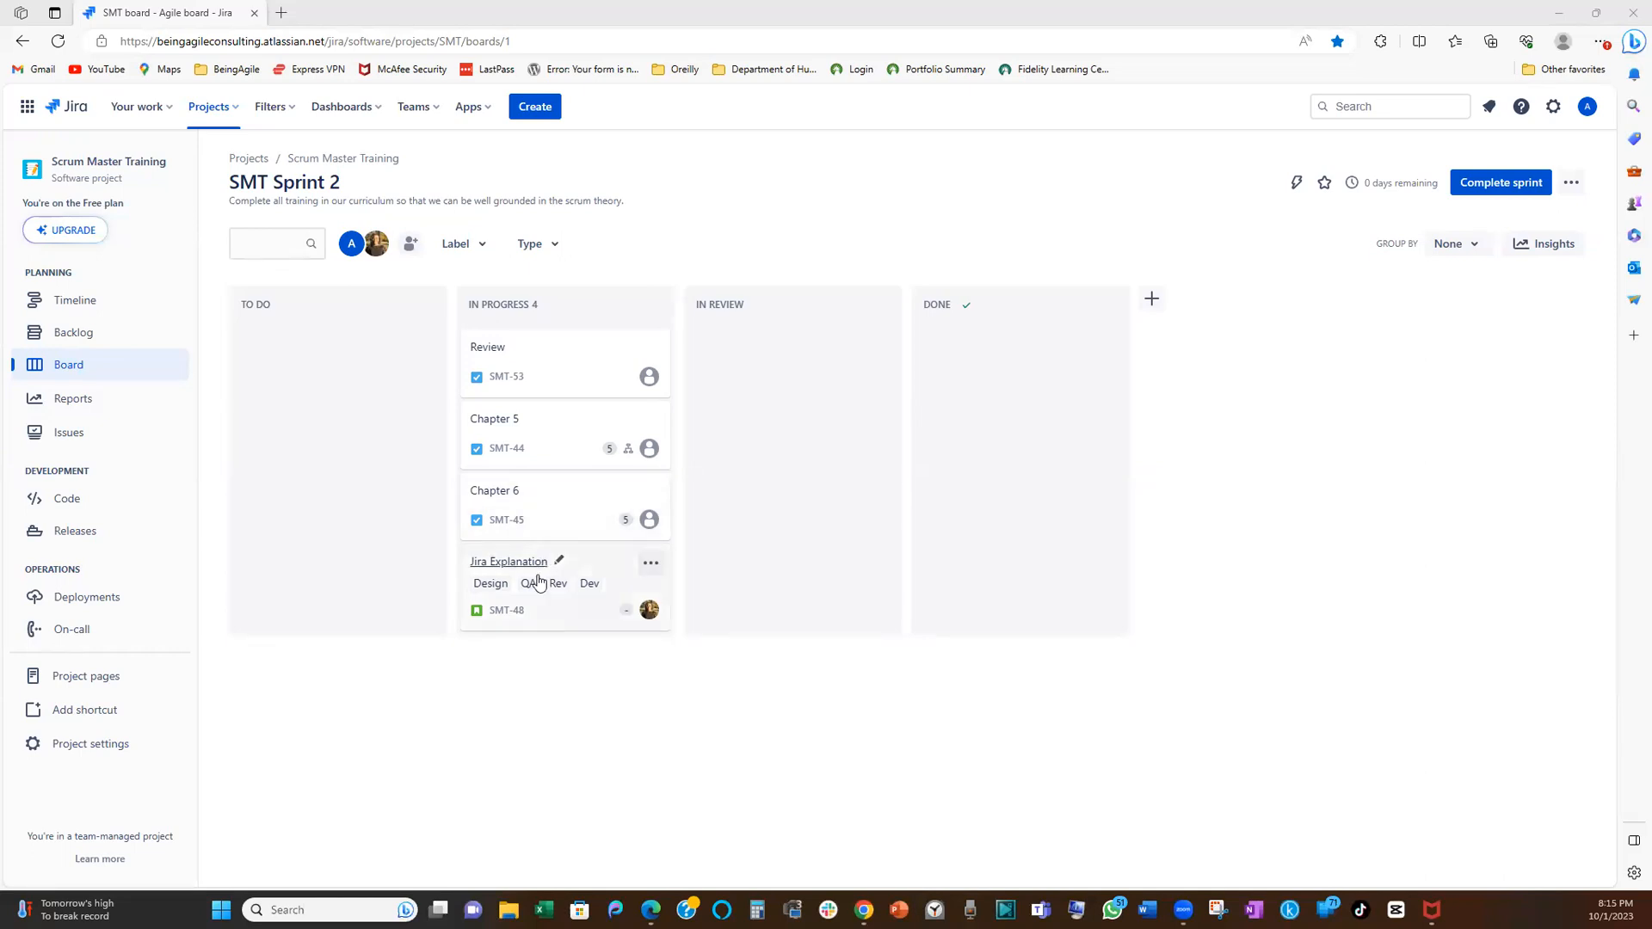
mouse_move(516, 744)
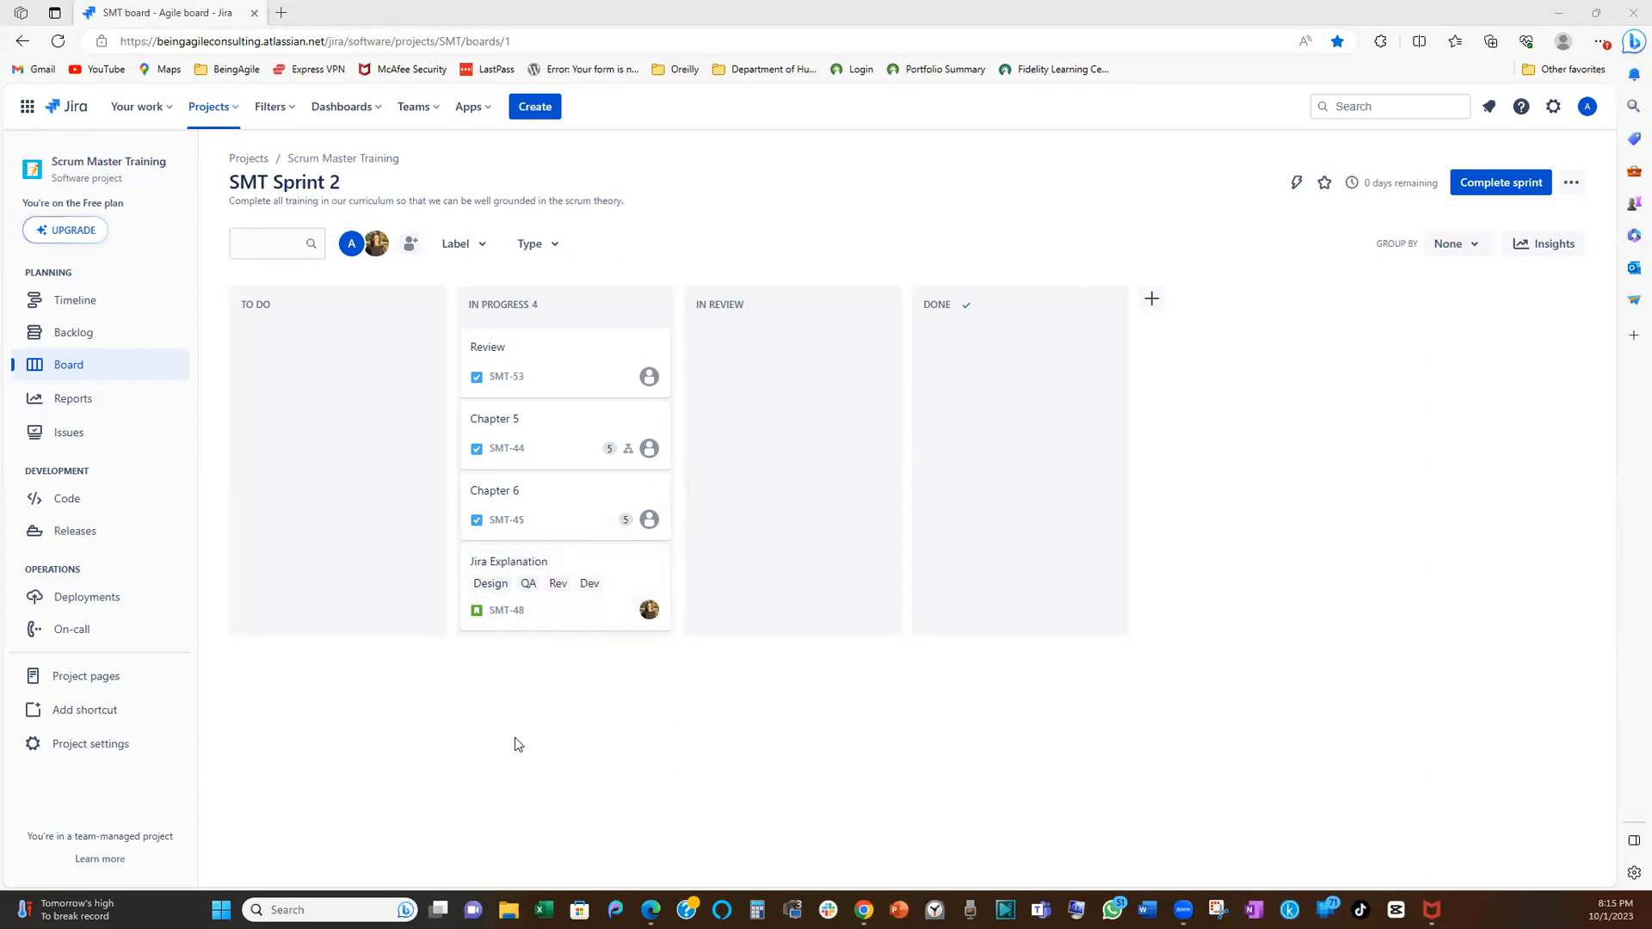
mouse_move(540, 727)
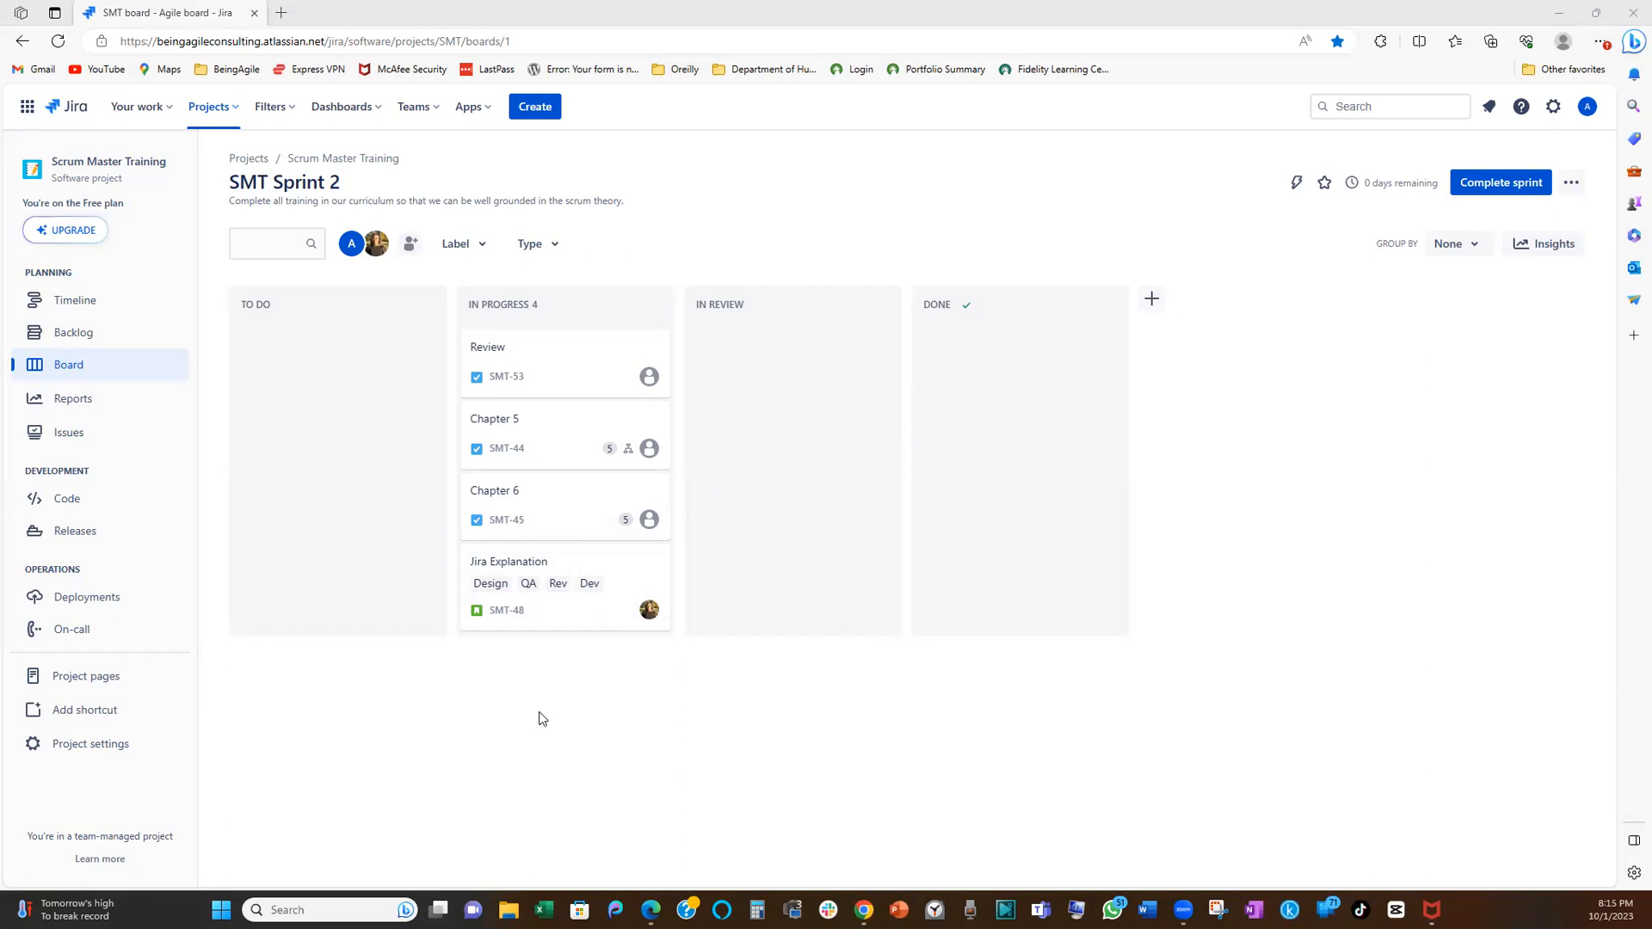
mouse_move(494, 663)
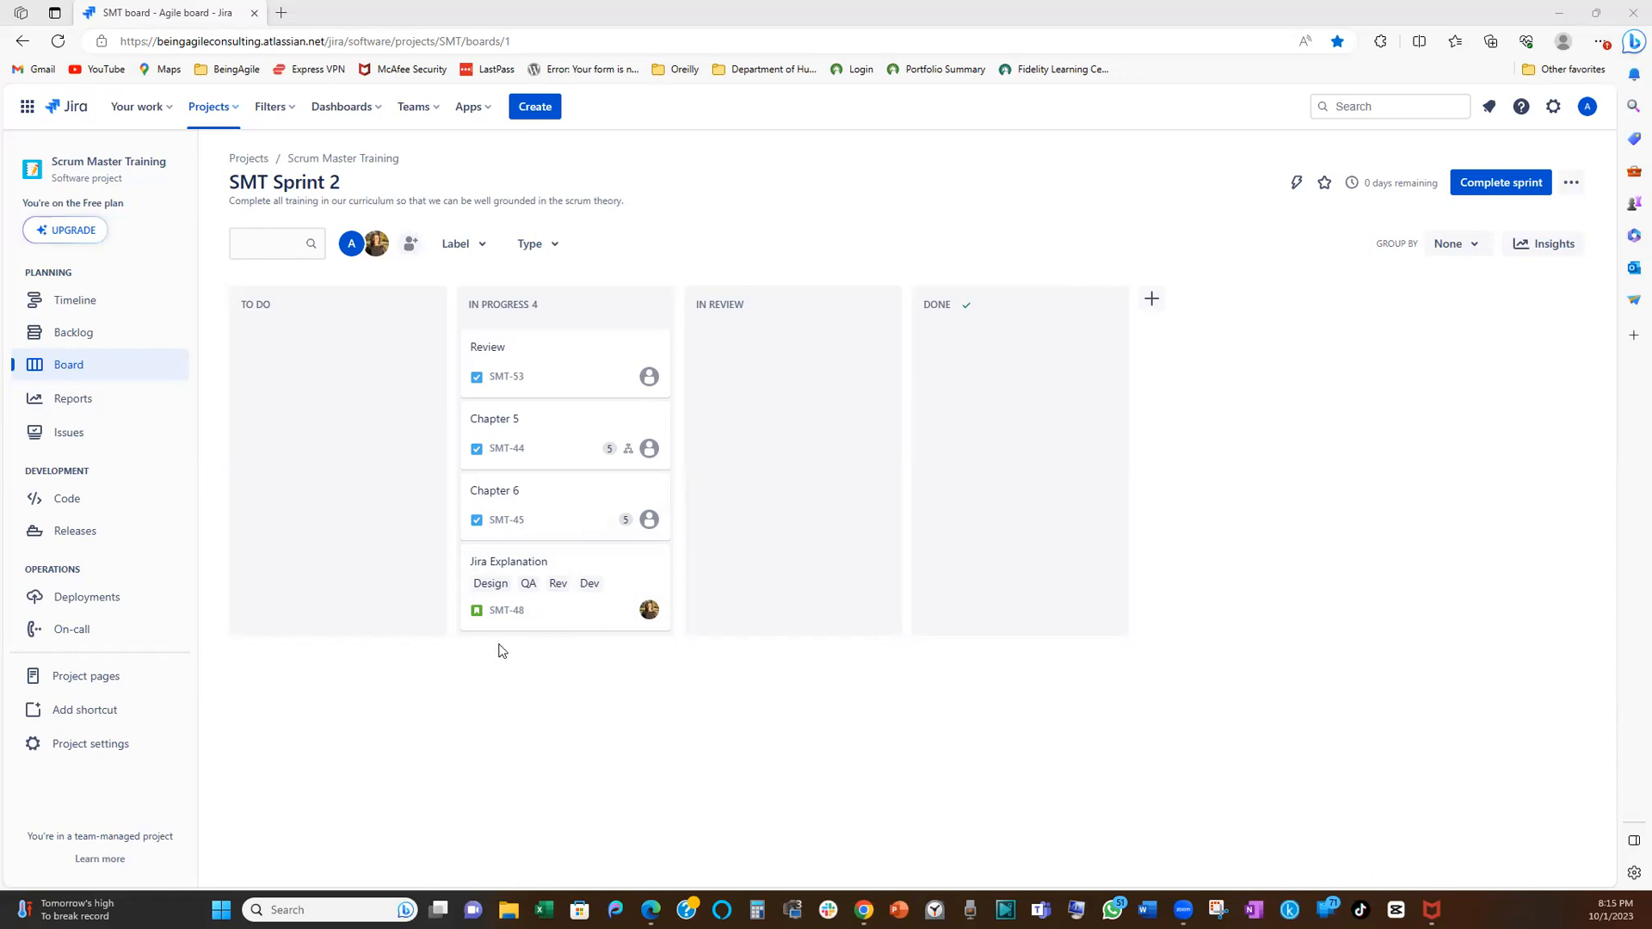
mouse_move(405, 775)
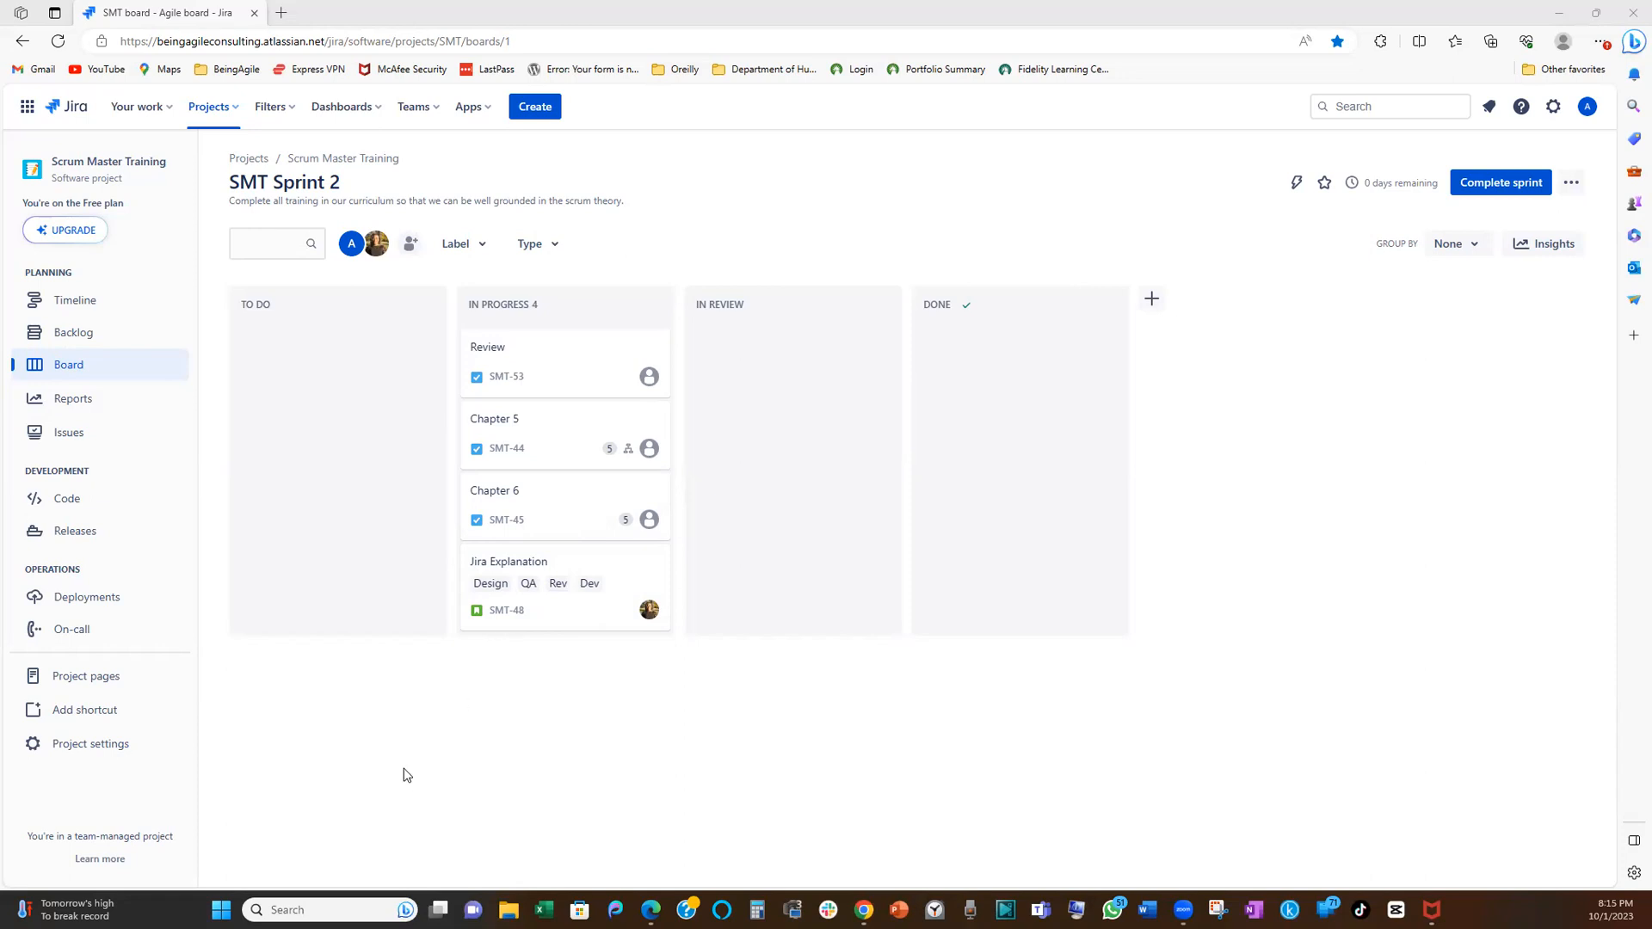
mouse_move(381, 746)
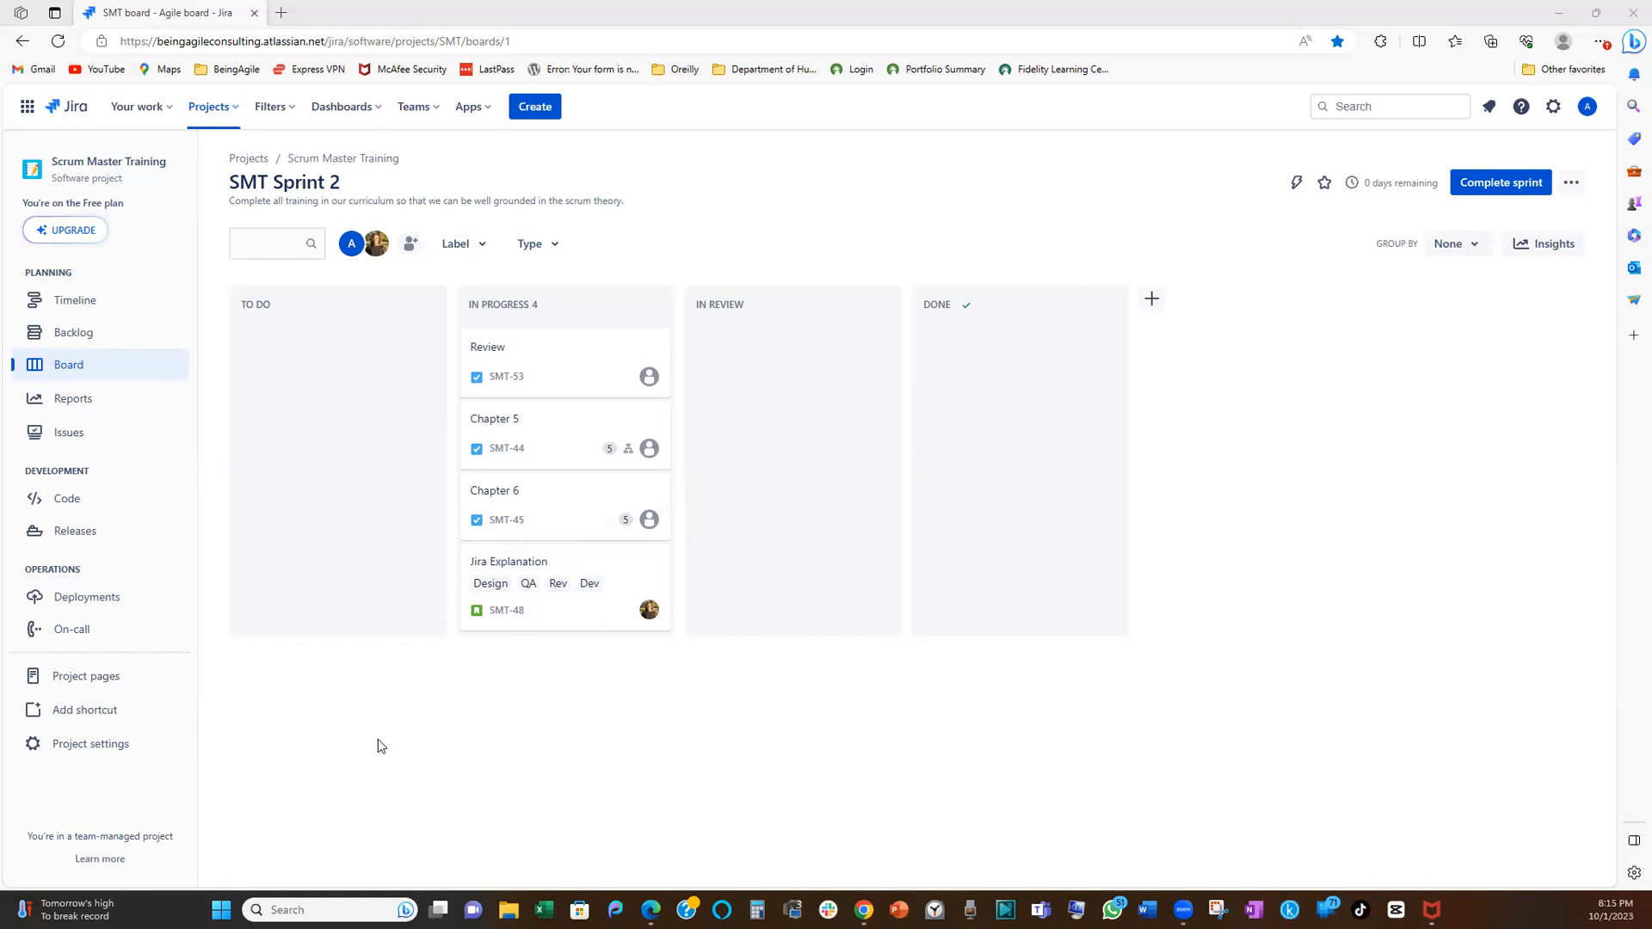
mouse_move(413, 729)
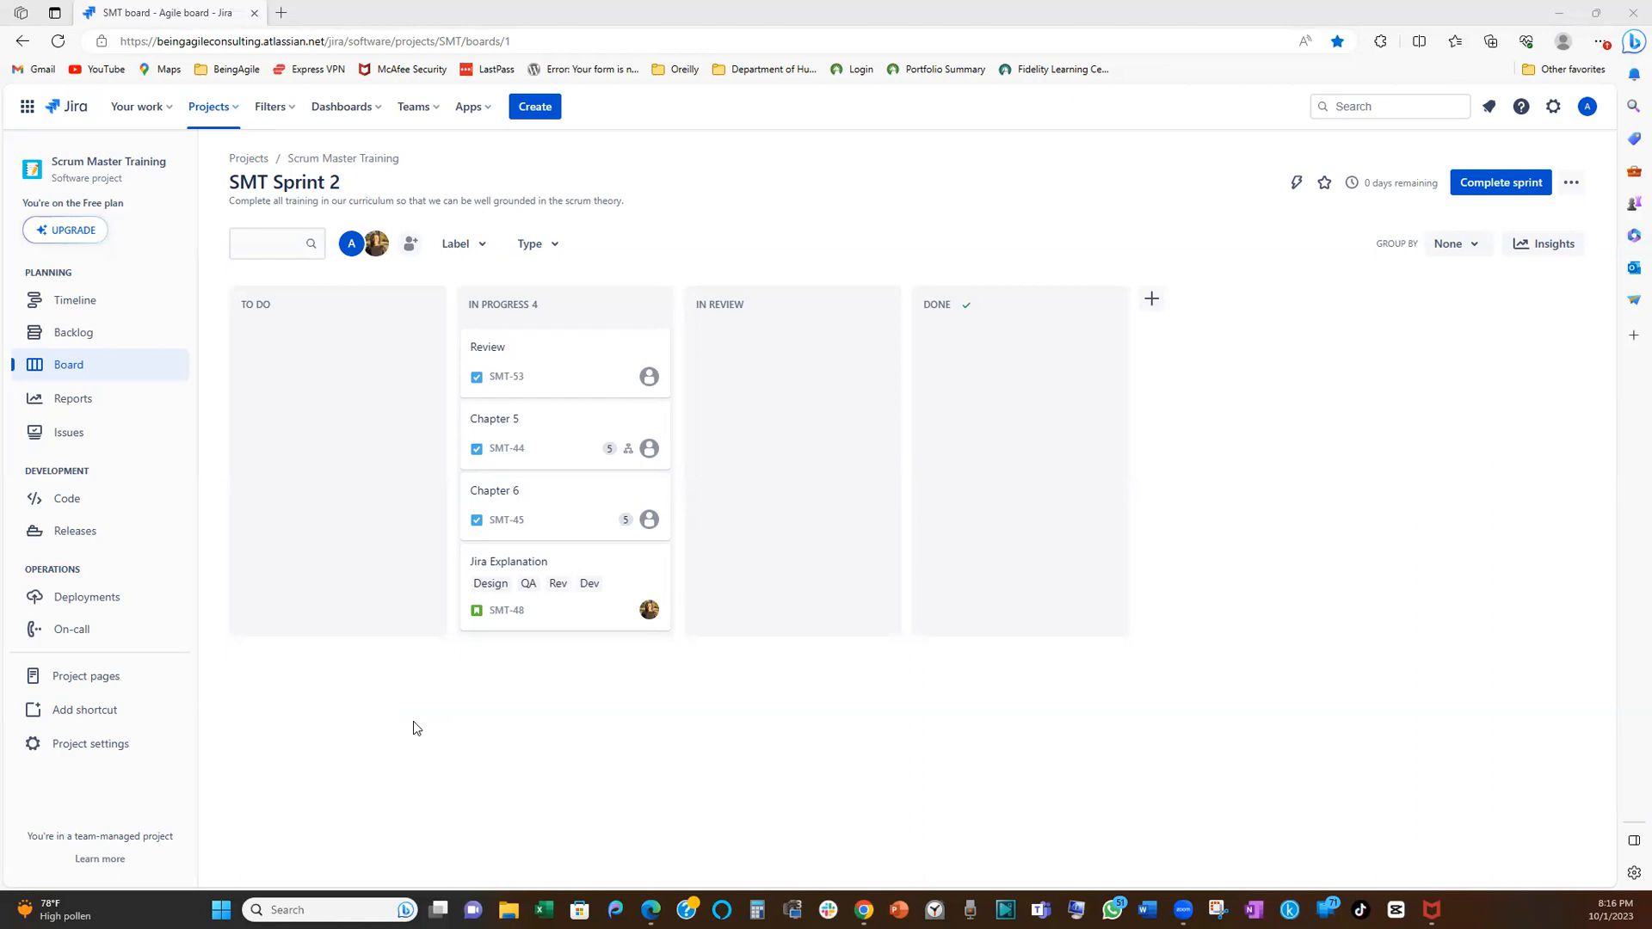
mouse_move(525, 519)
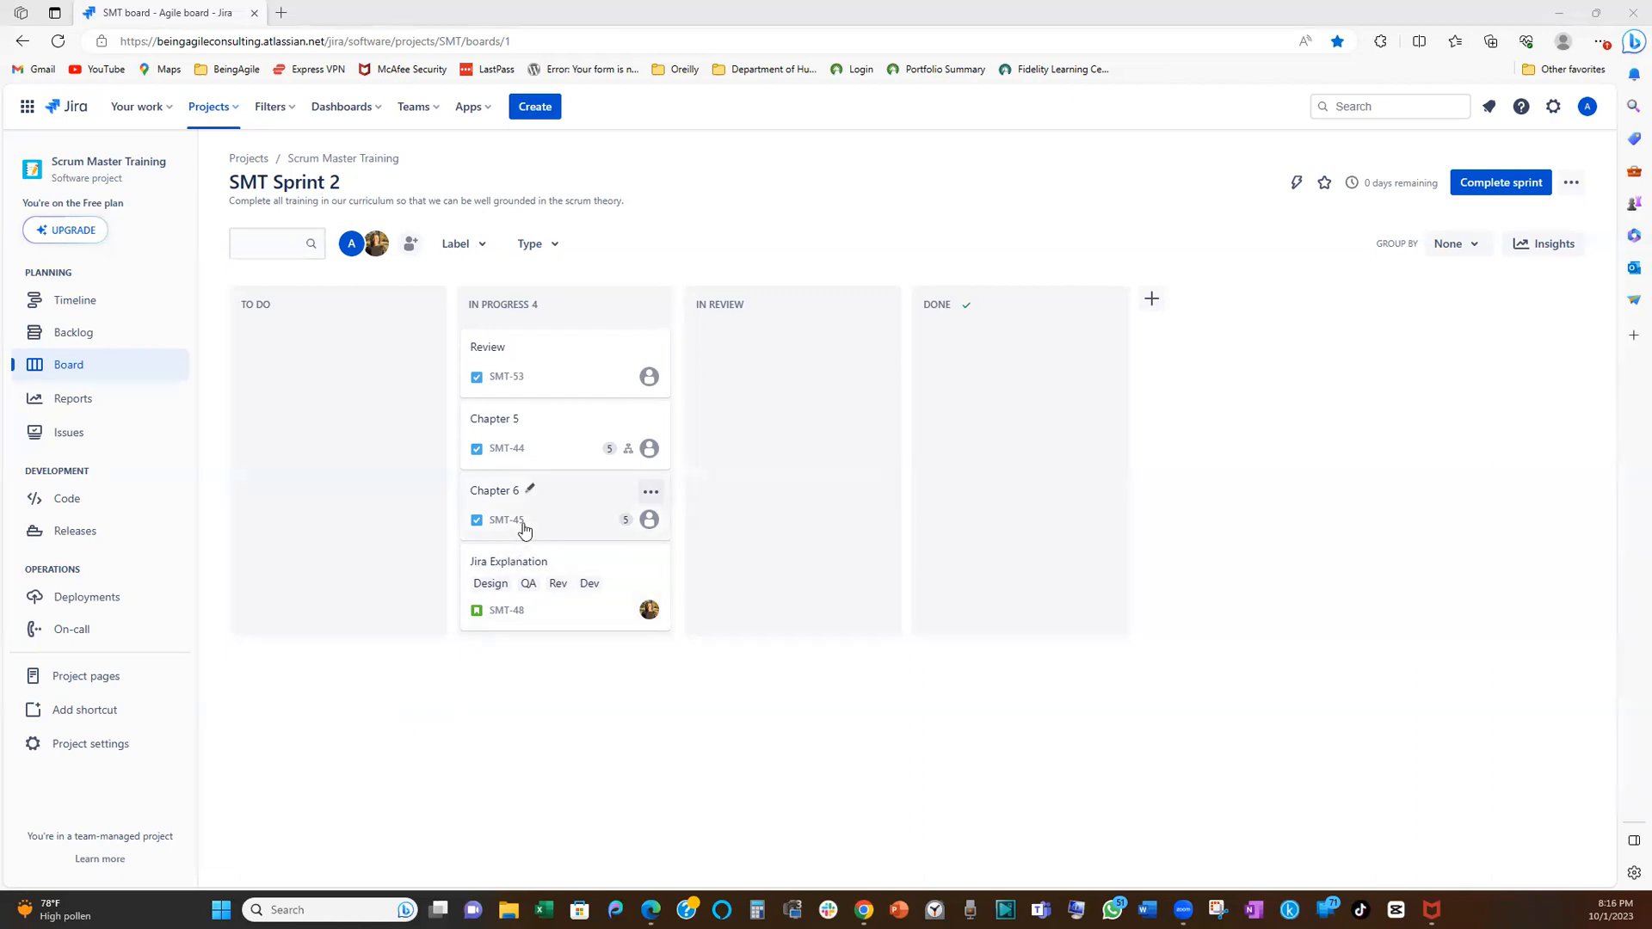
mouse_move(544, 521)
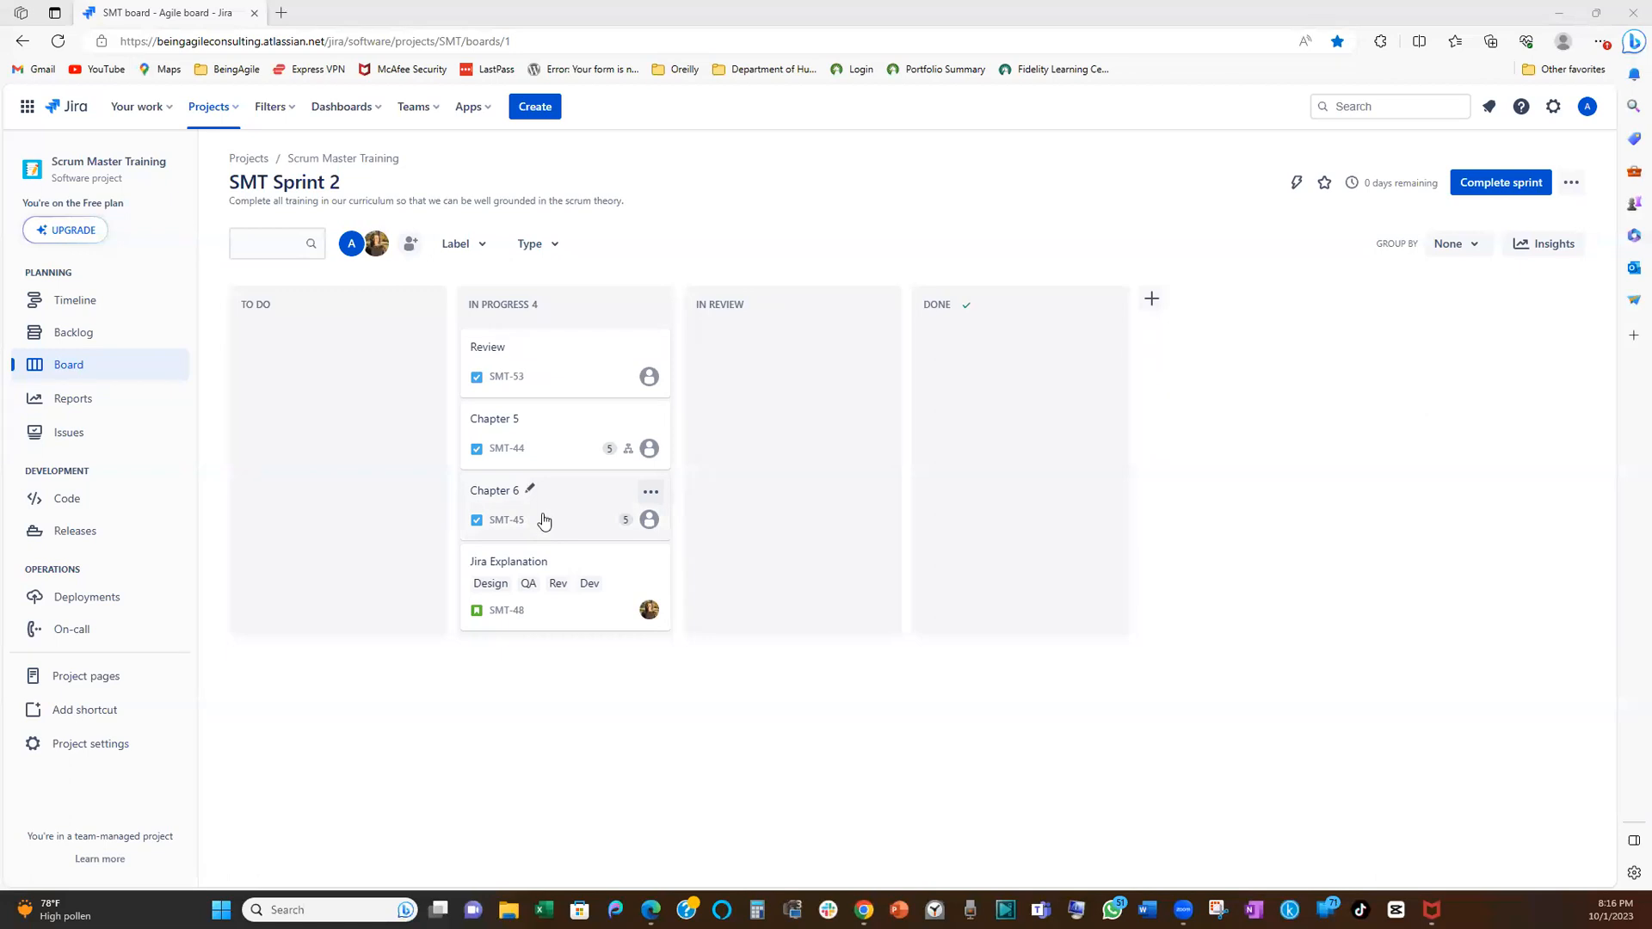
mouse_move(572, 482)
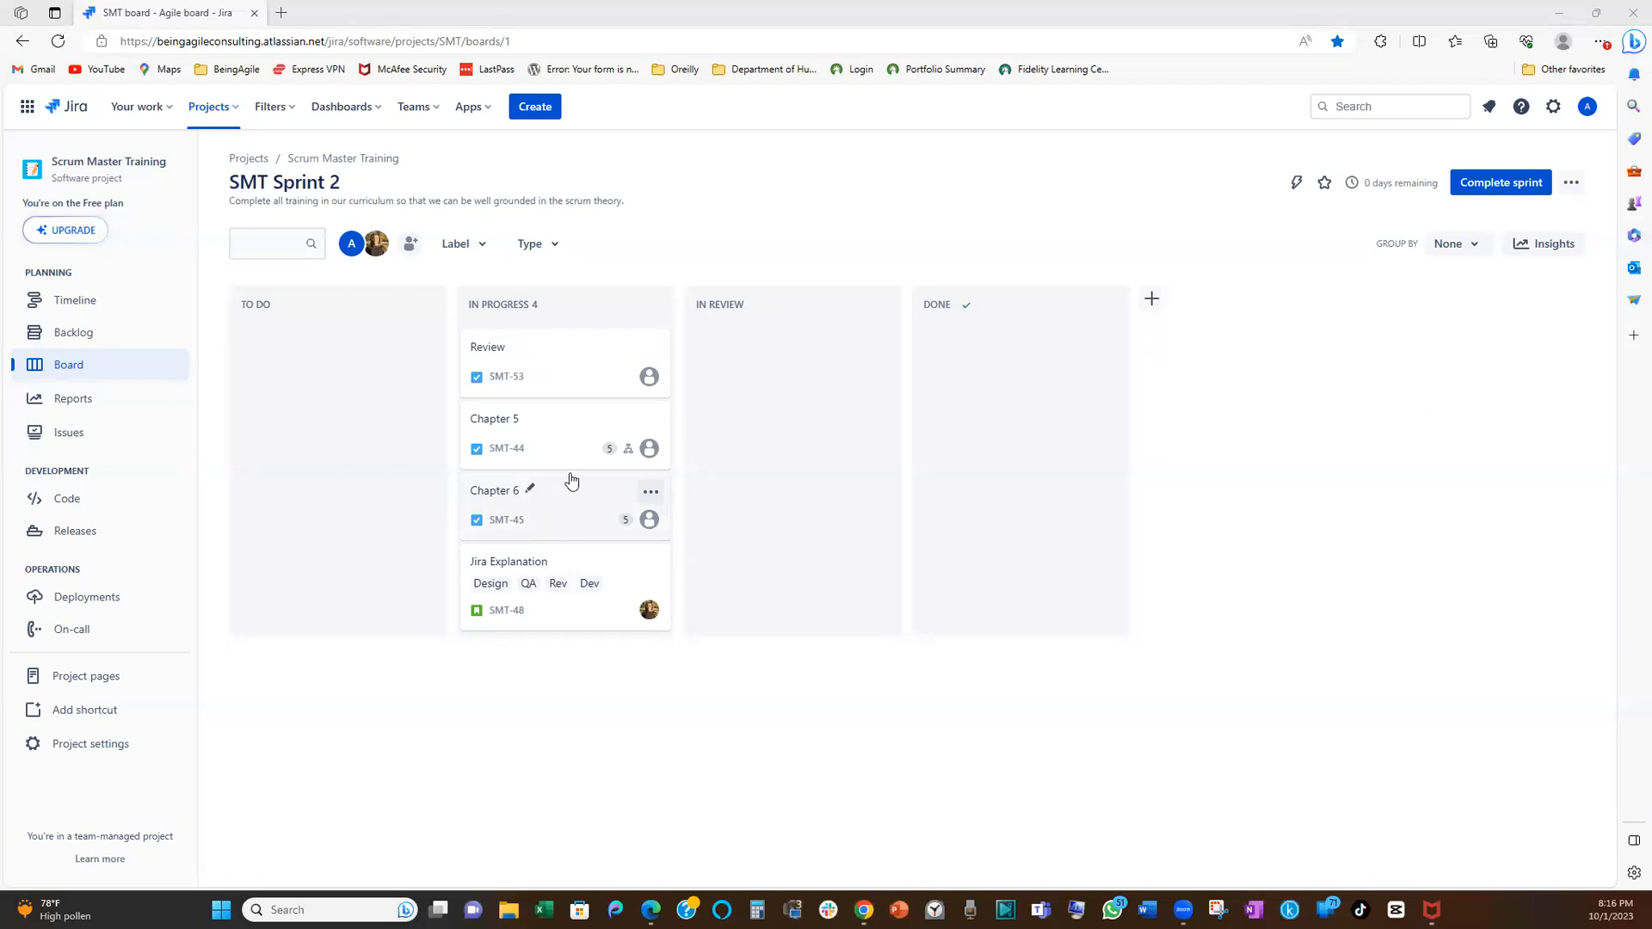
mouse_move(580, 464)
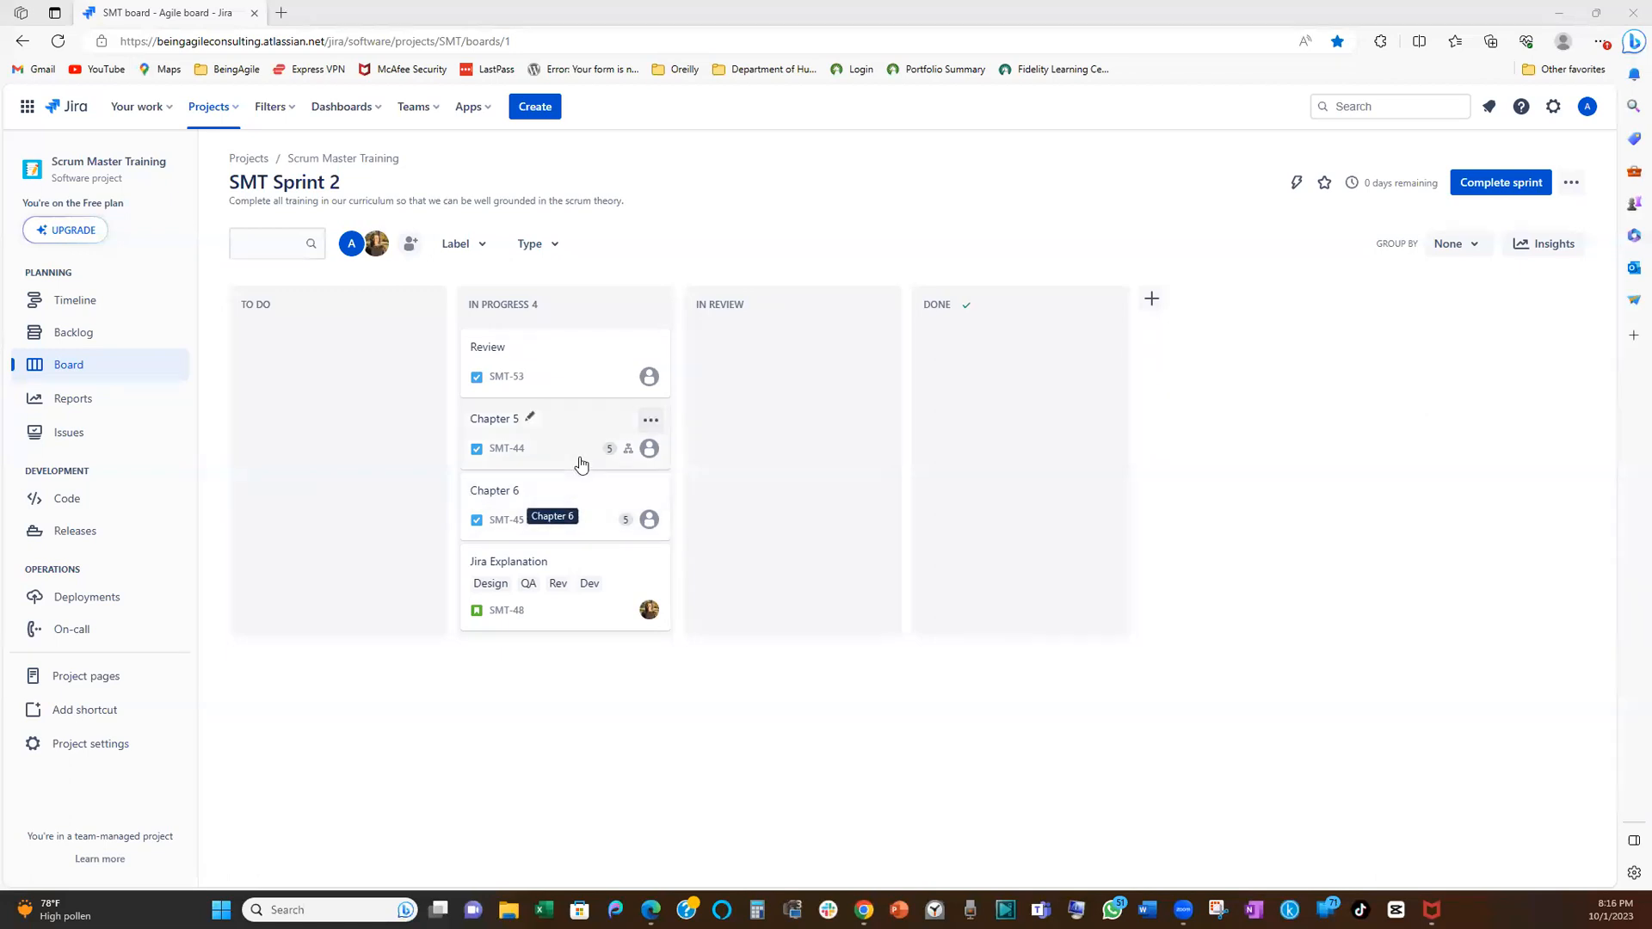
mouse_move(963, 380)
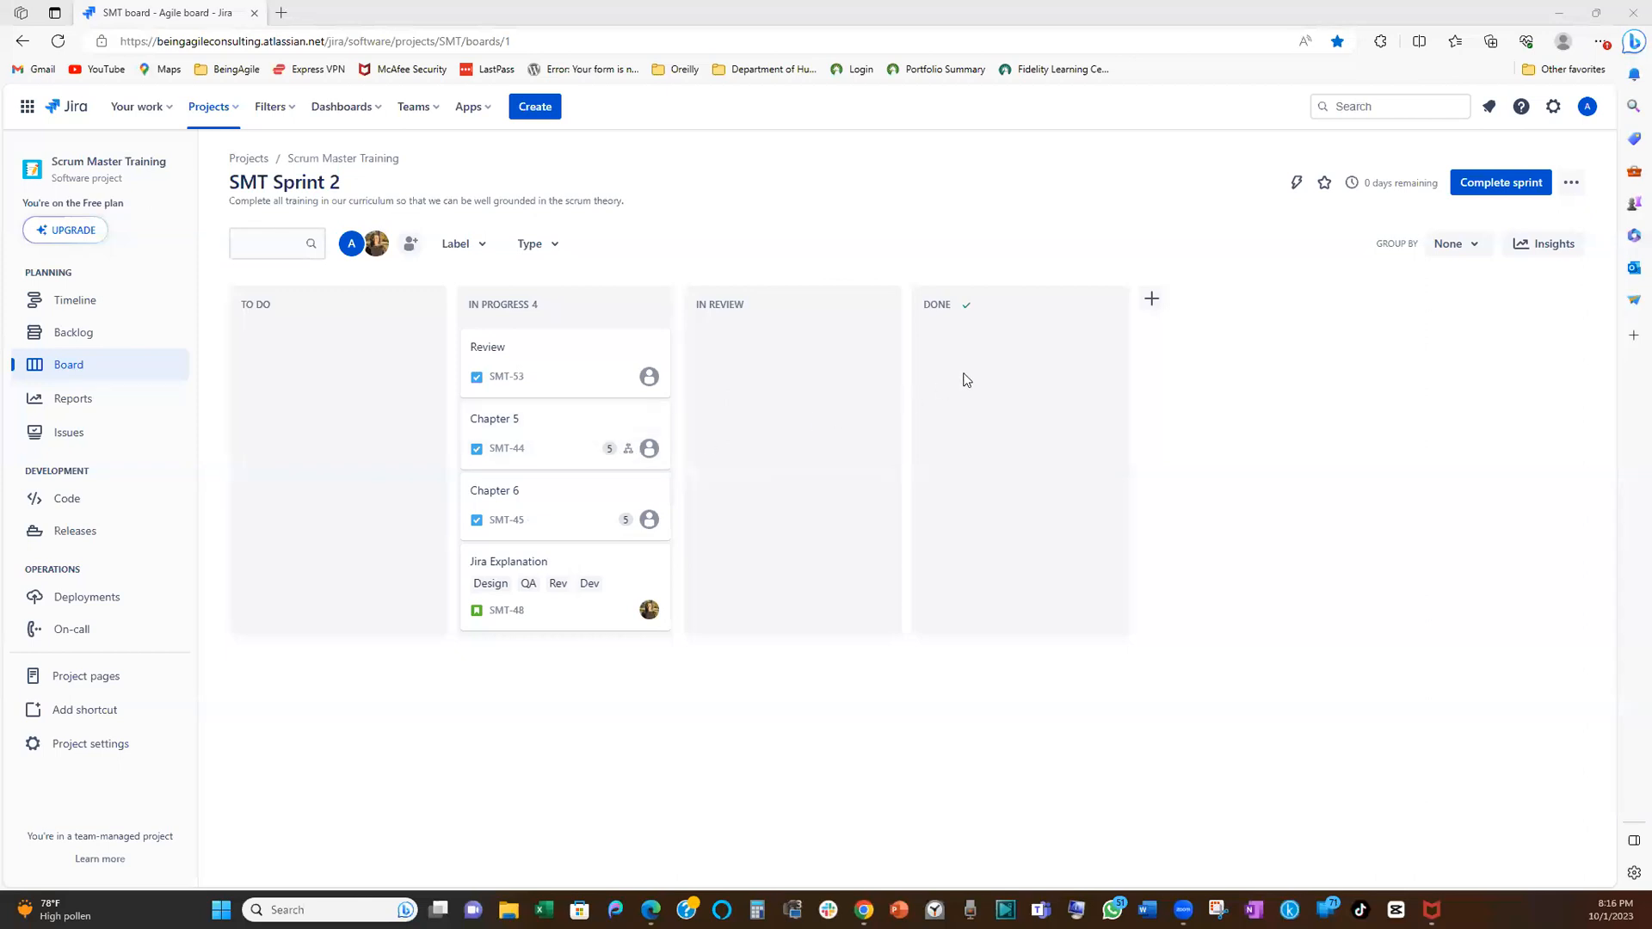
mouse_move(695, 393)
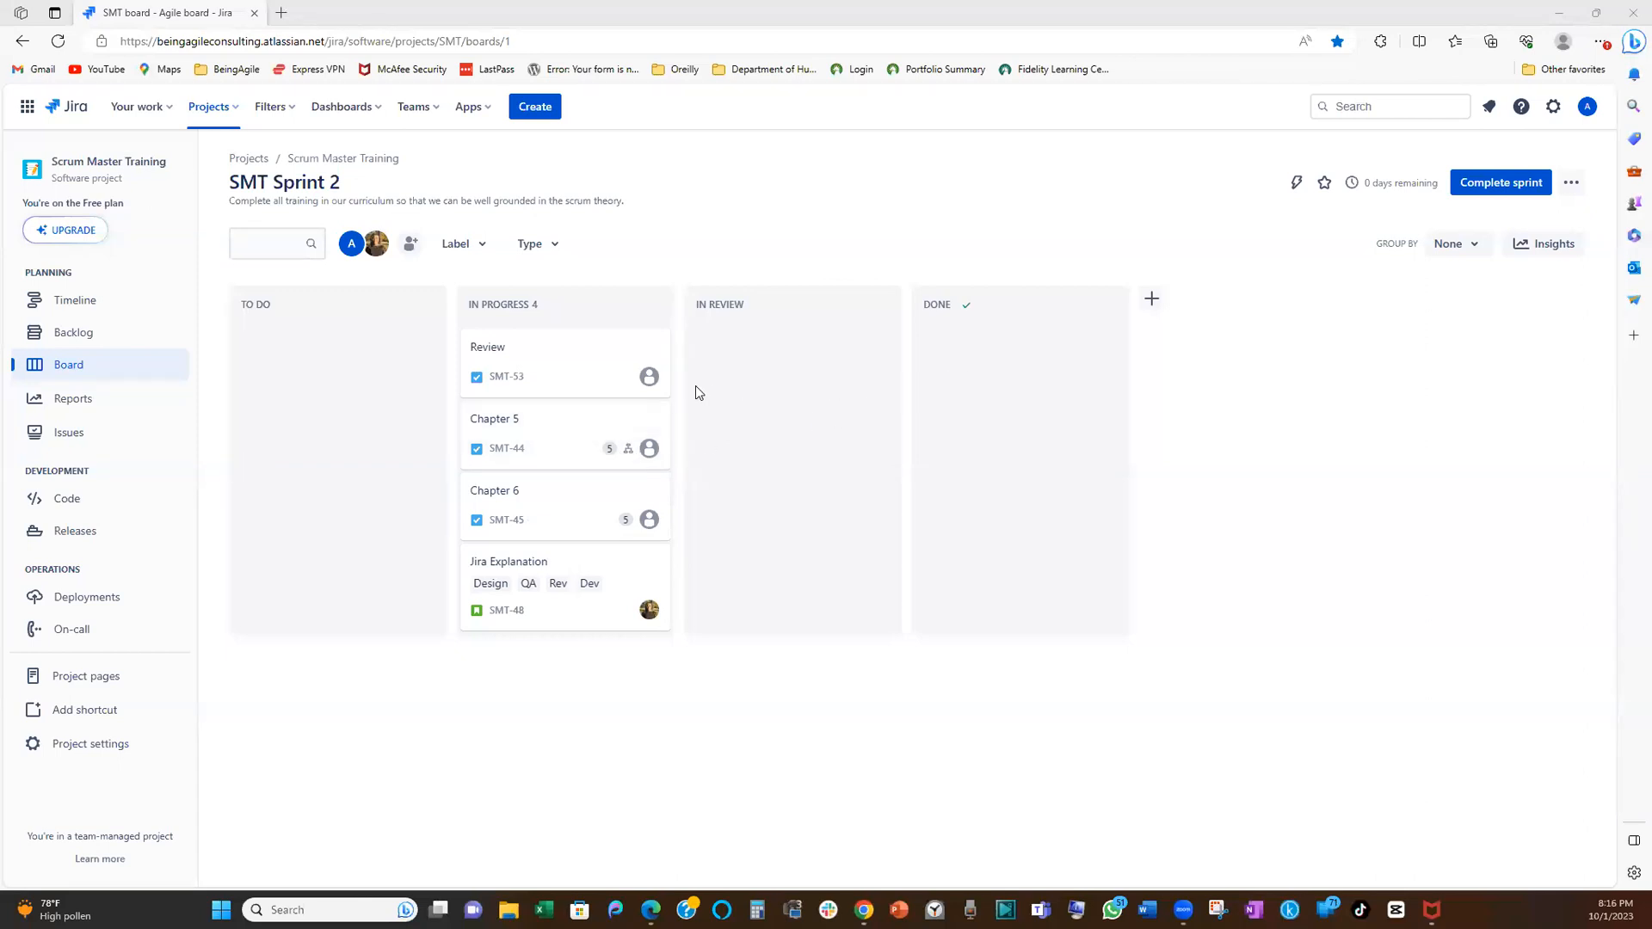
mouse_move(599, 391)
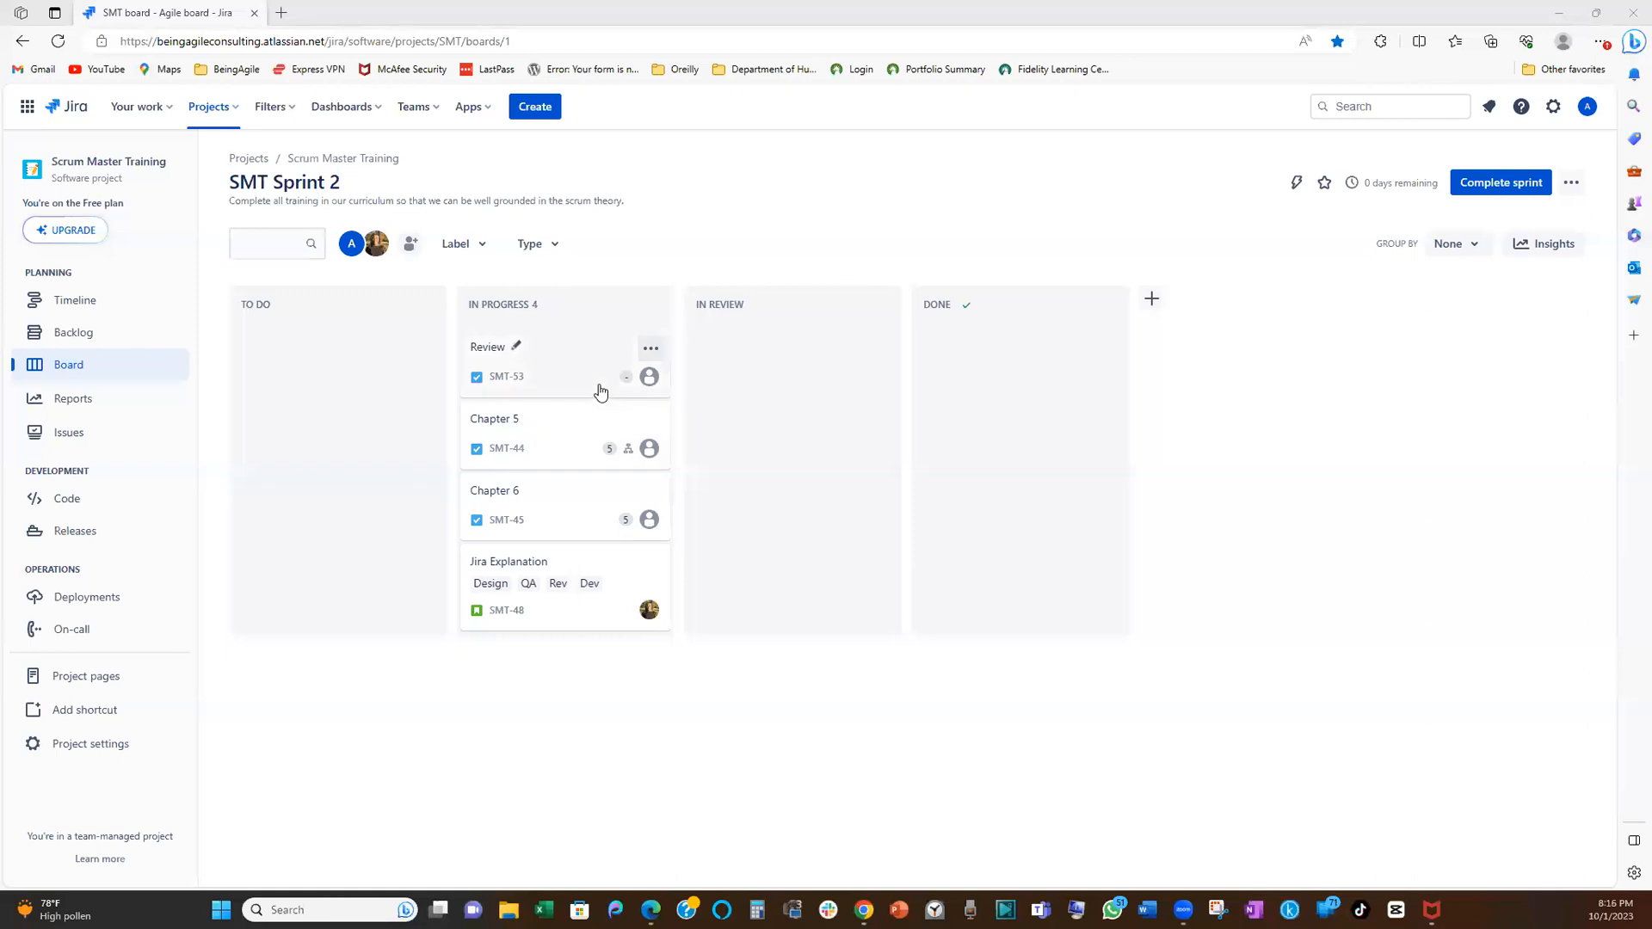
mouse_move(585, 388)
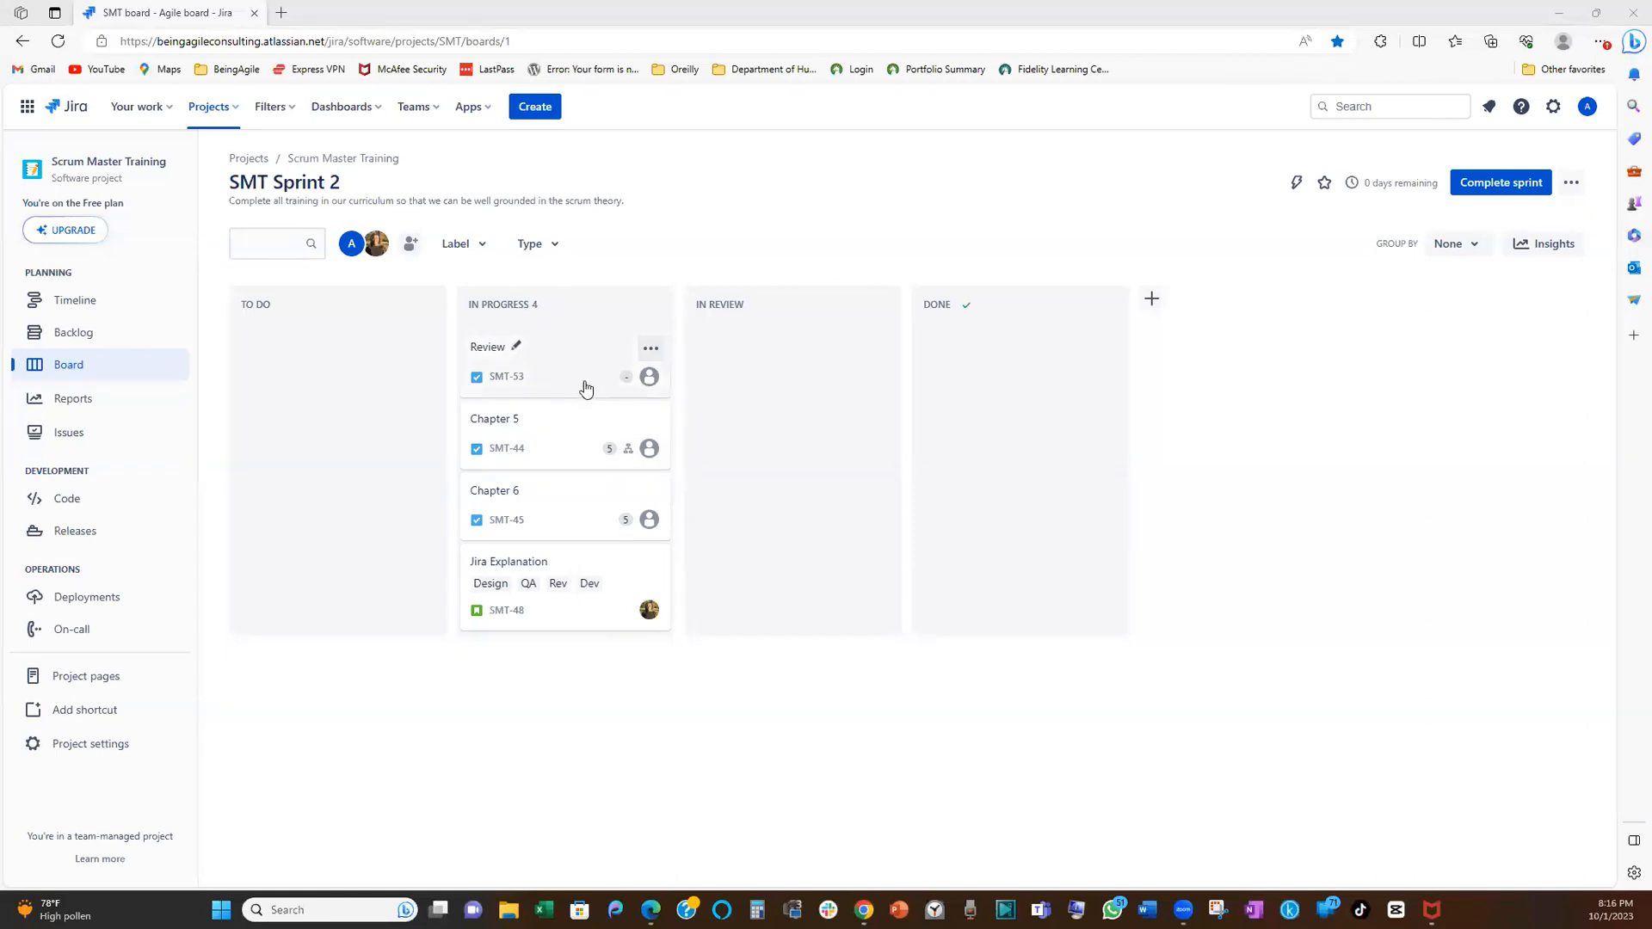
mouse_move(580, 399)
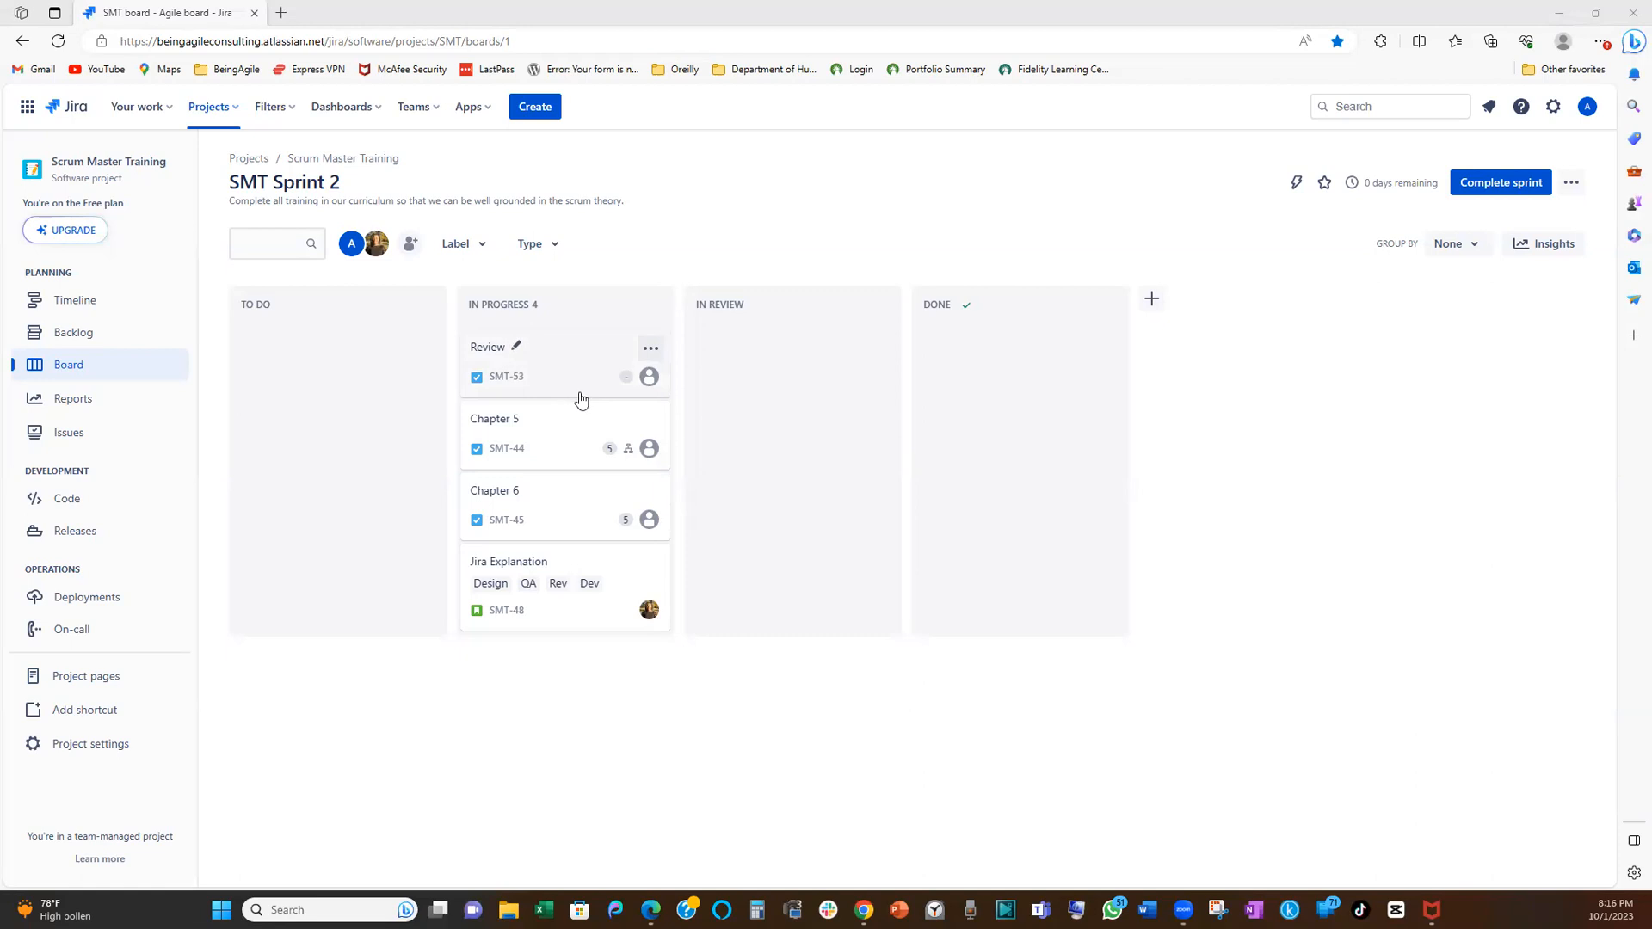
mouse_move(578, 402)
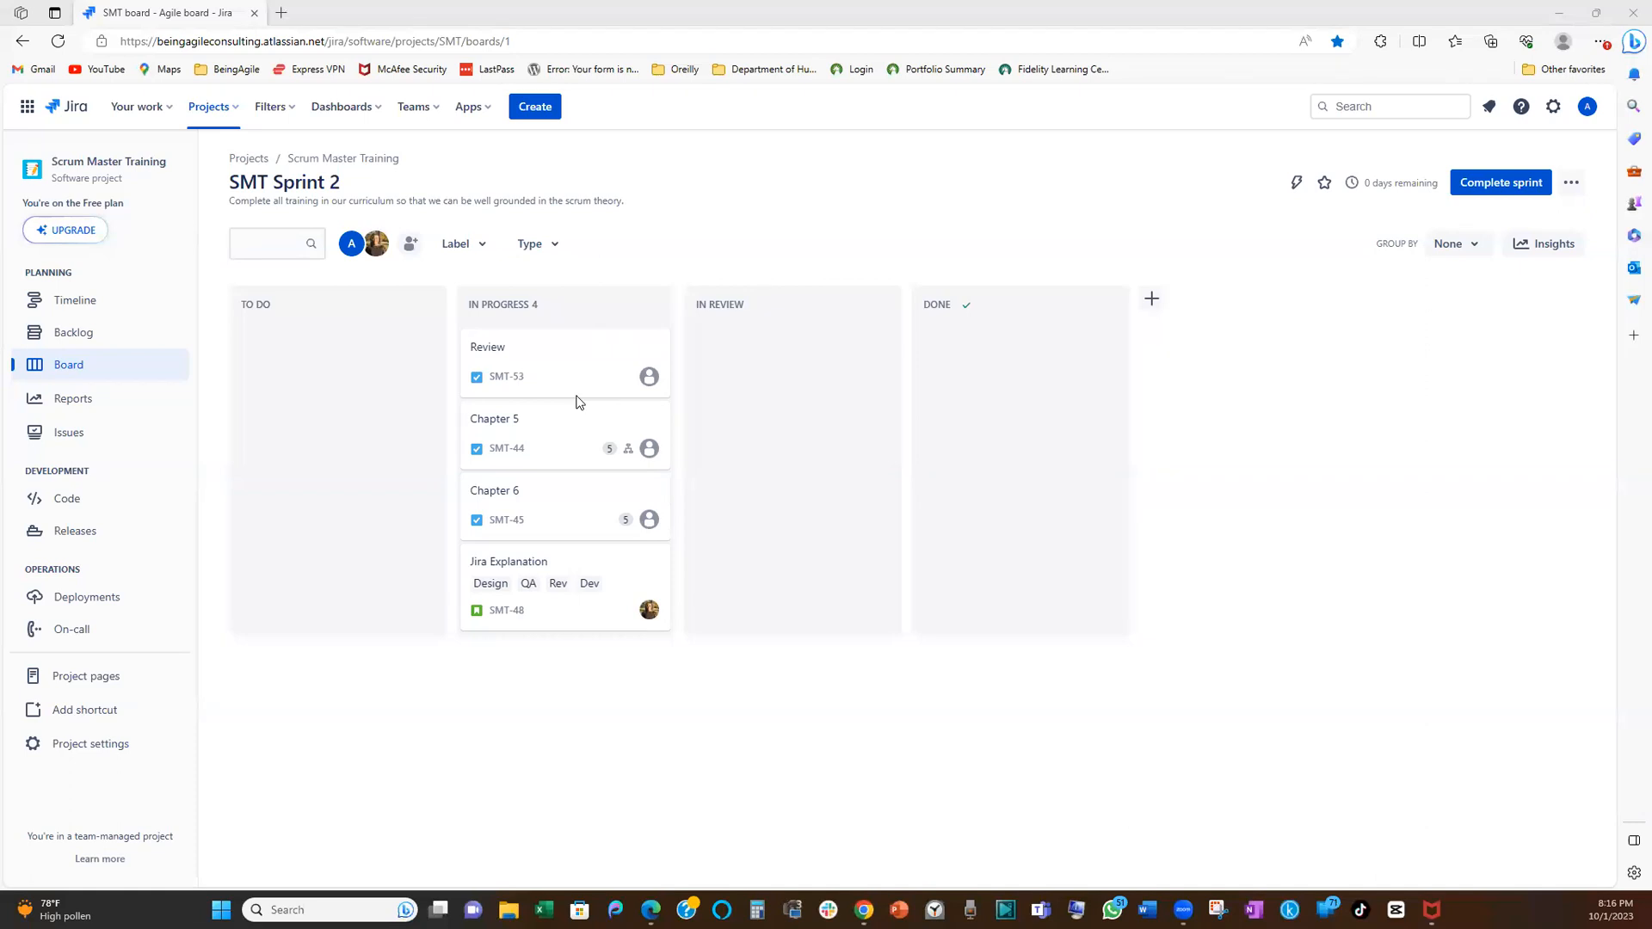
mouse_move(540, 418)
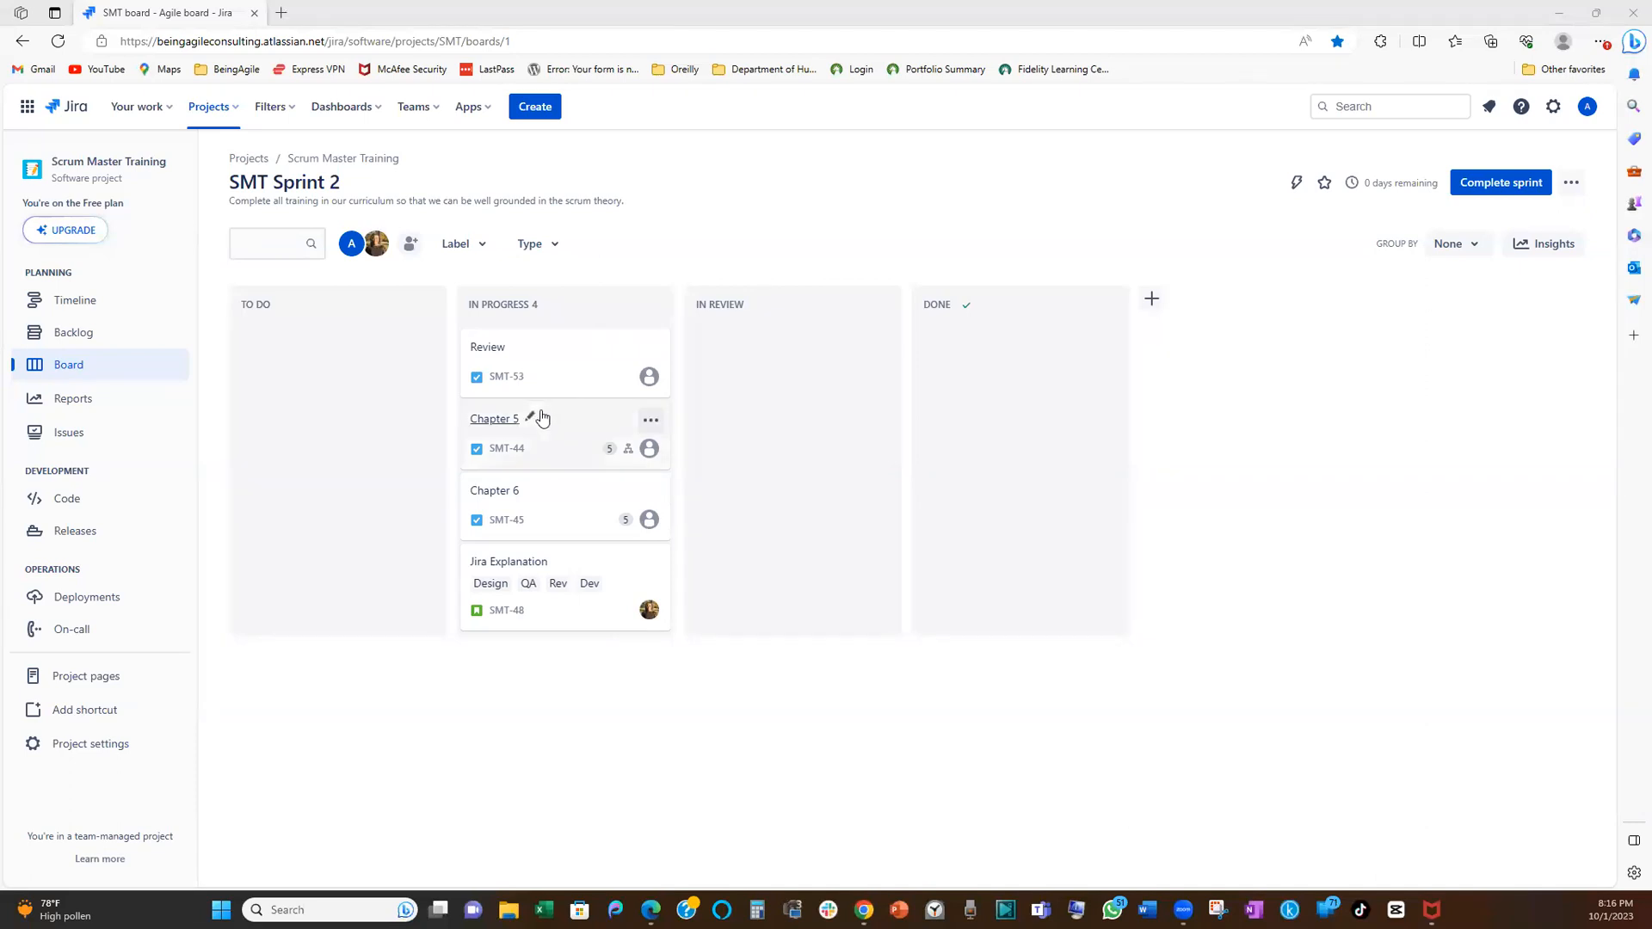
mouse_move(575, 430)
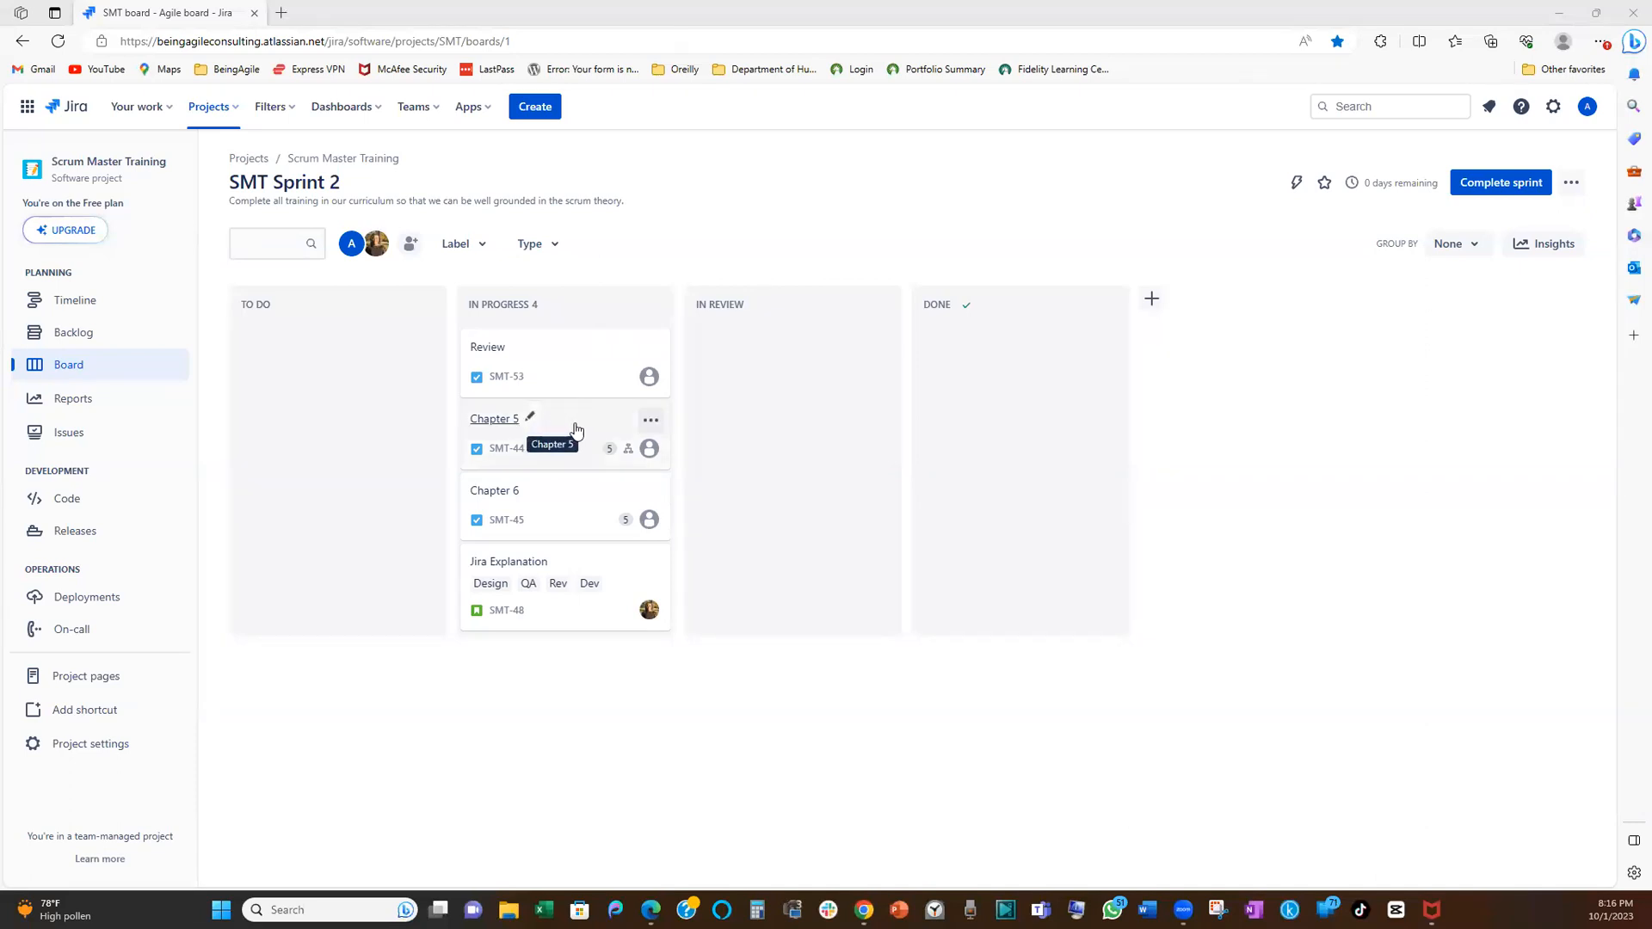
mouse_move(596, 433)
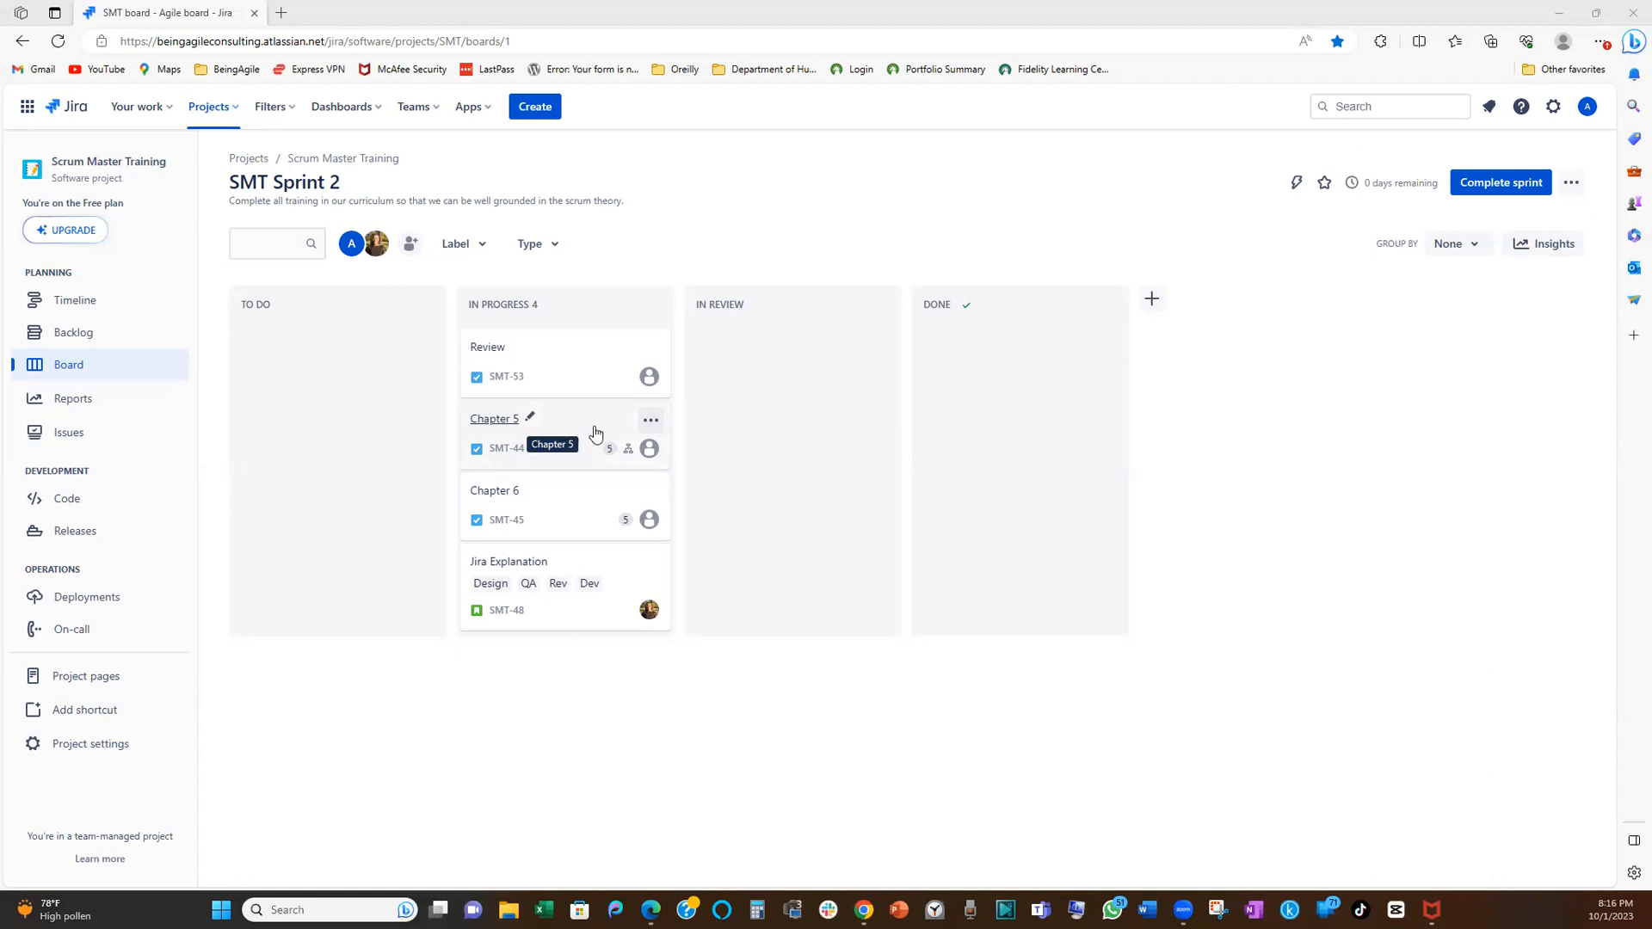
mouse_move(586, 433)
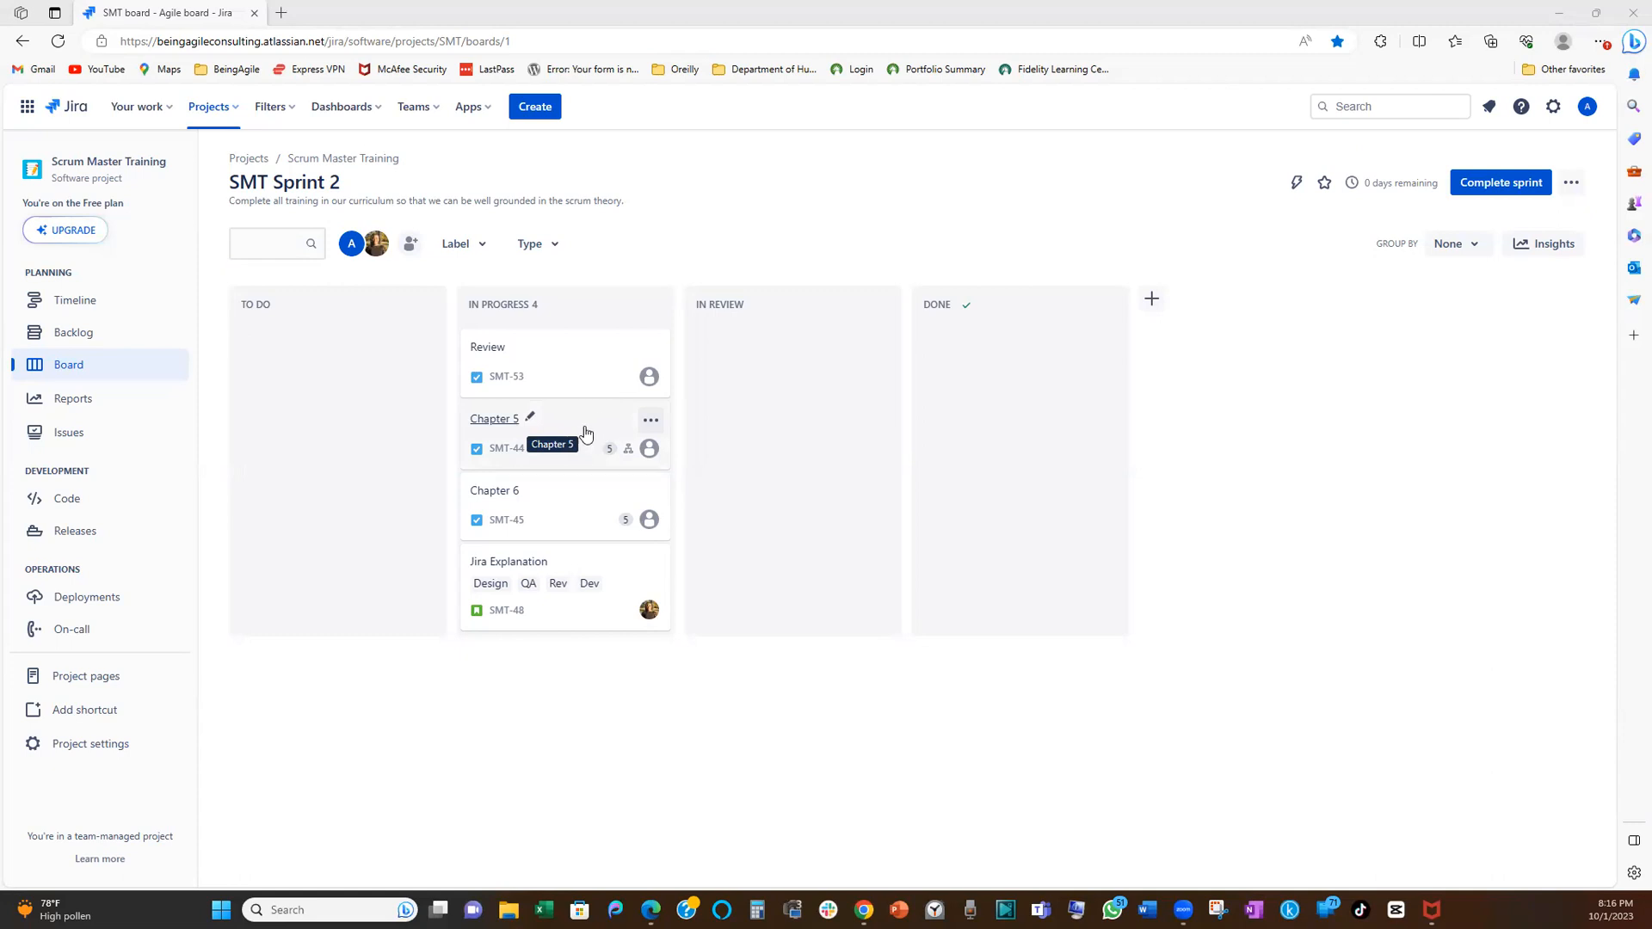
mouse_move(545, 442)
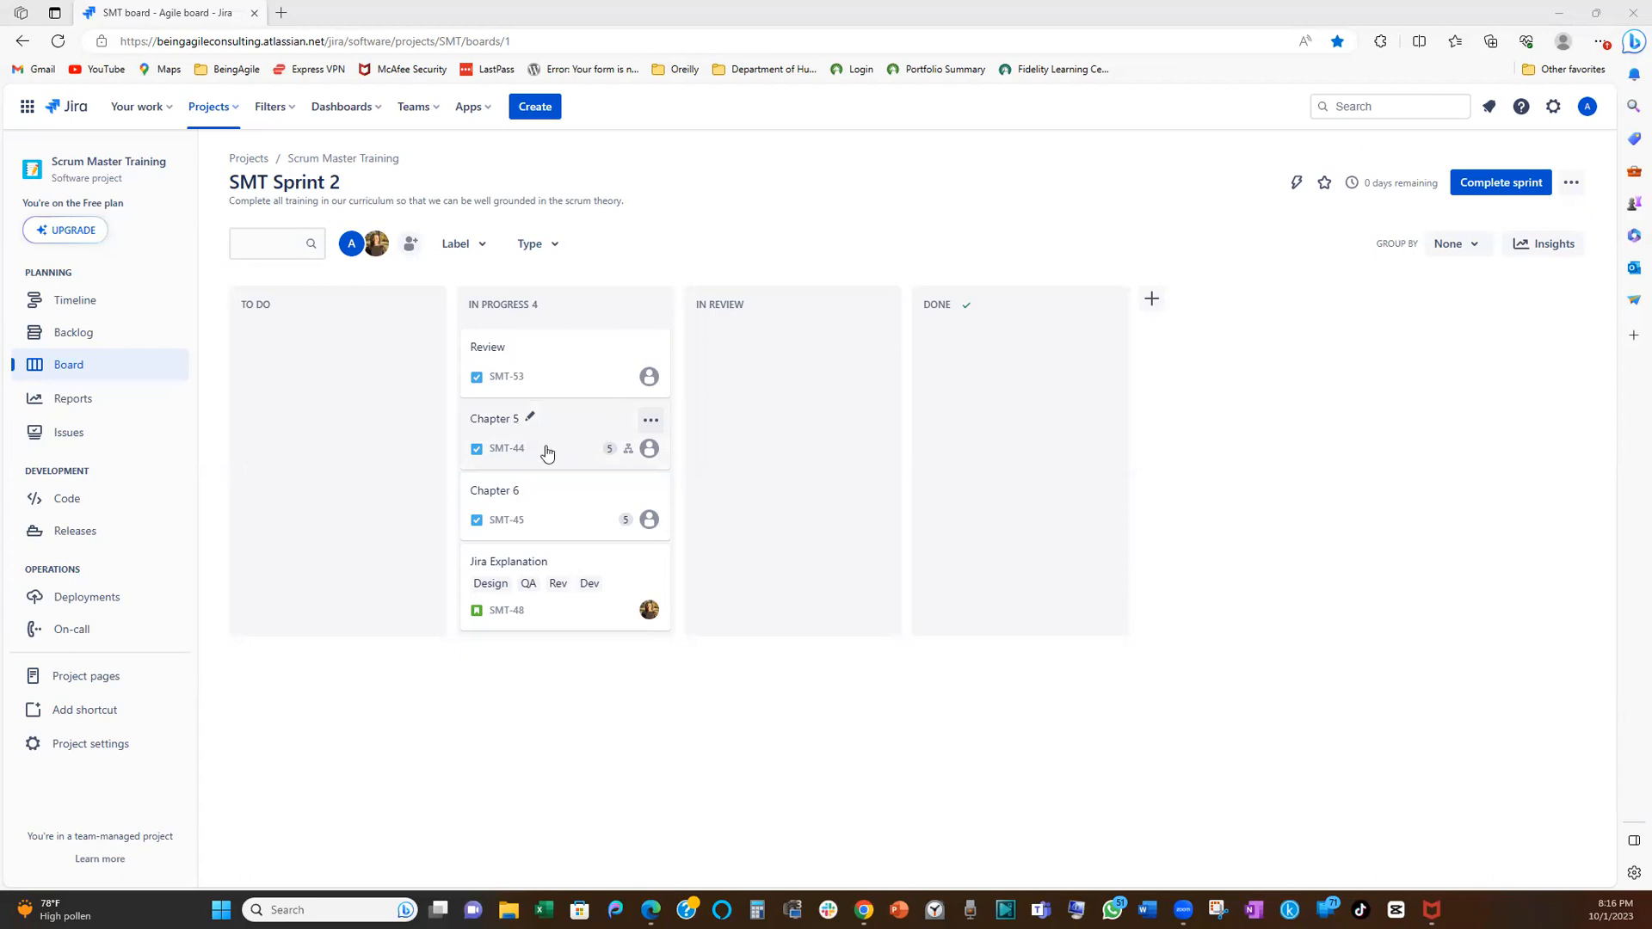
mouse_move(568, 457)
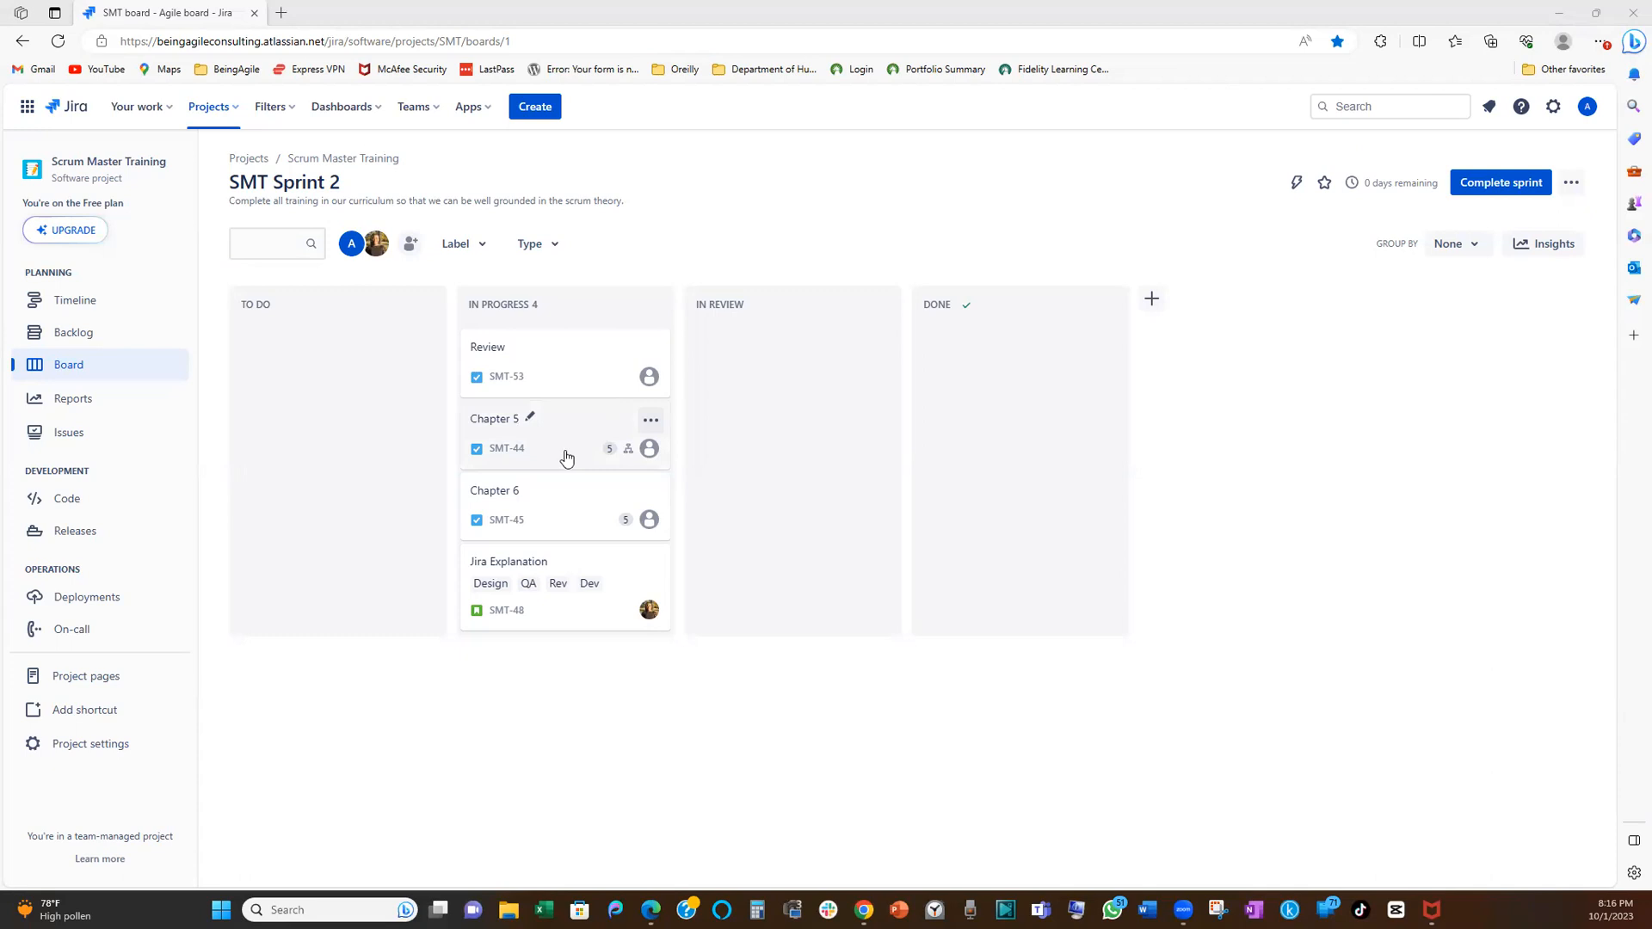
mouse_move(609, 451)
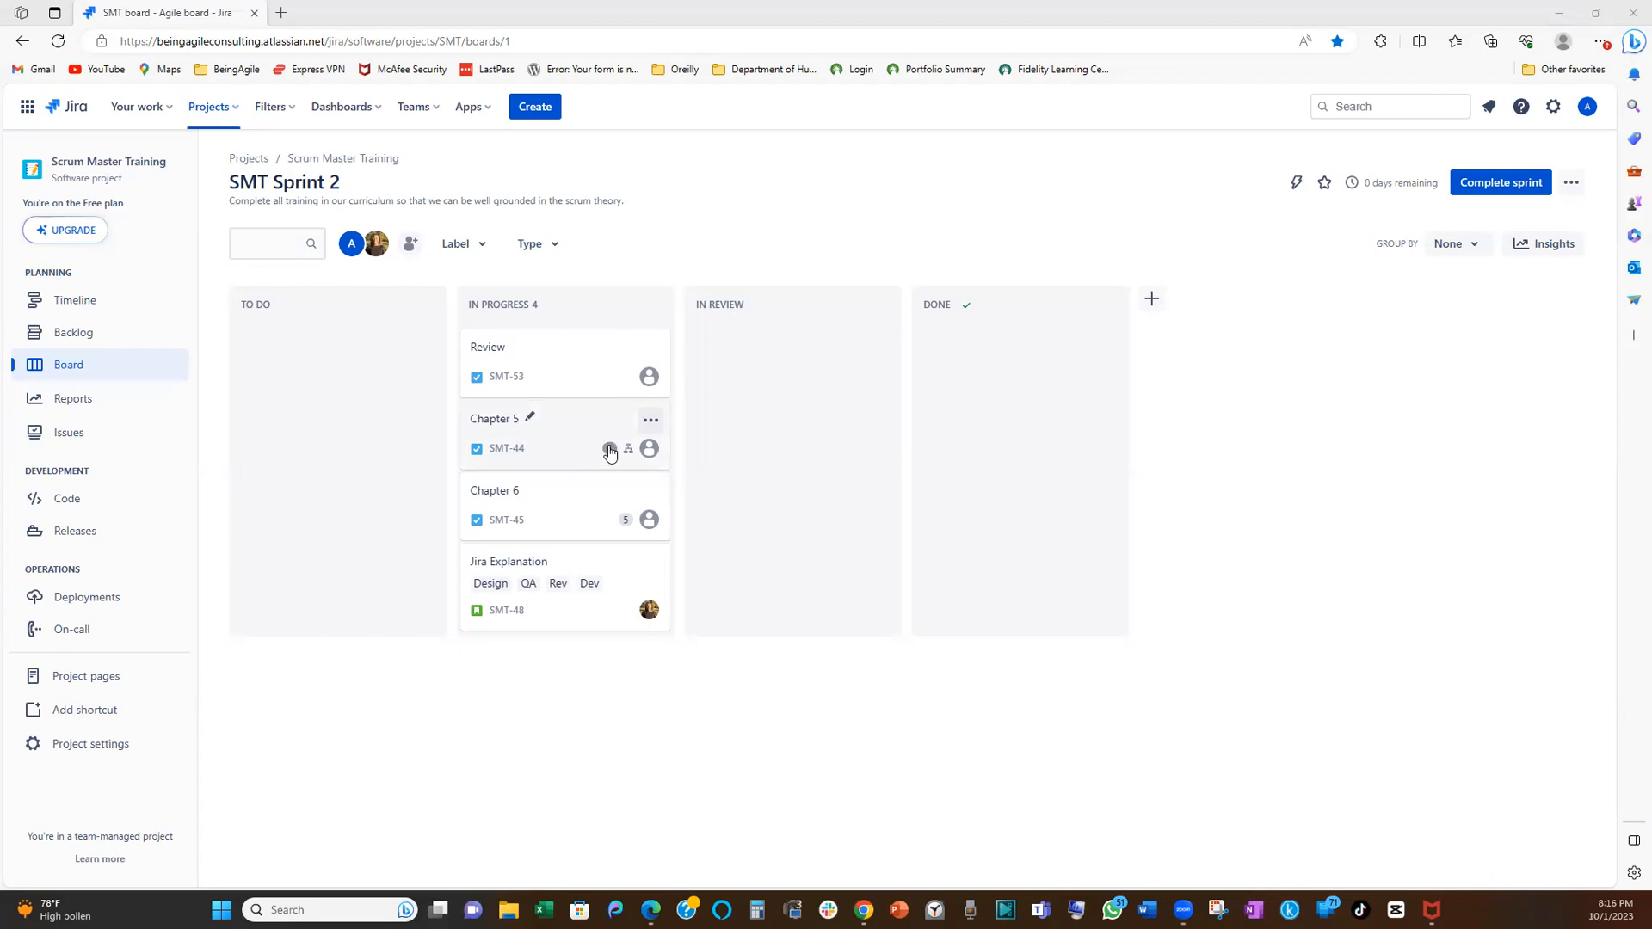
mouse_move(591, 385)
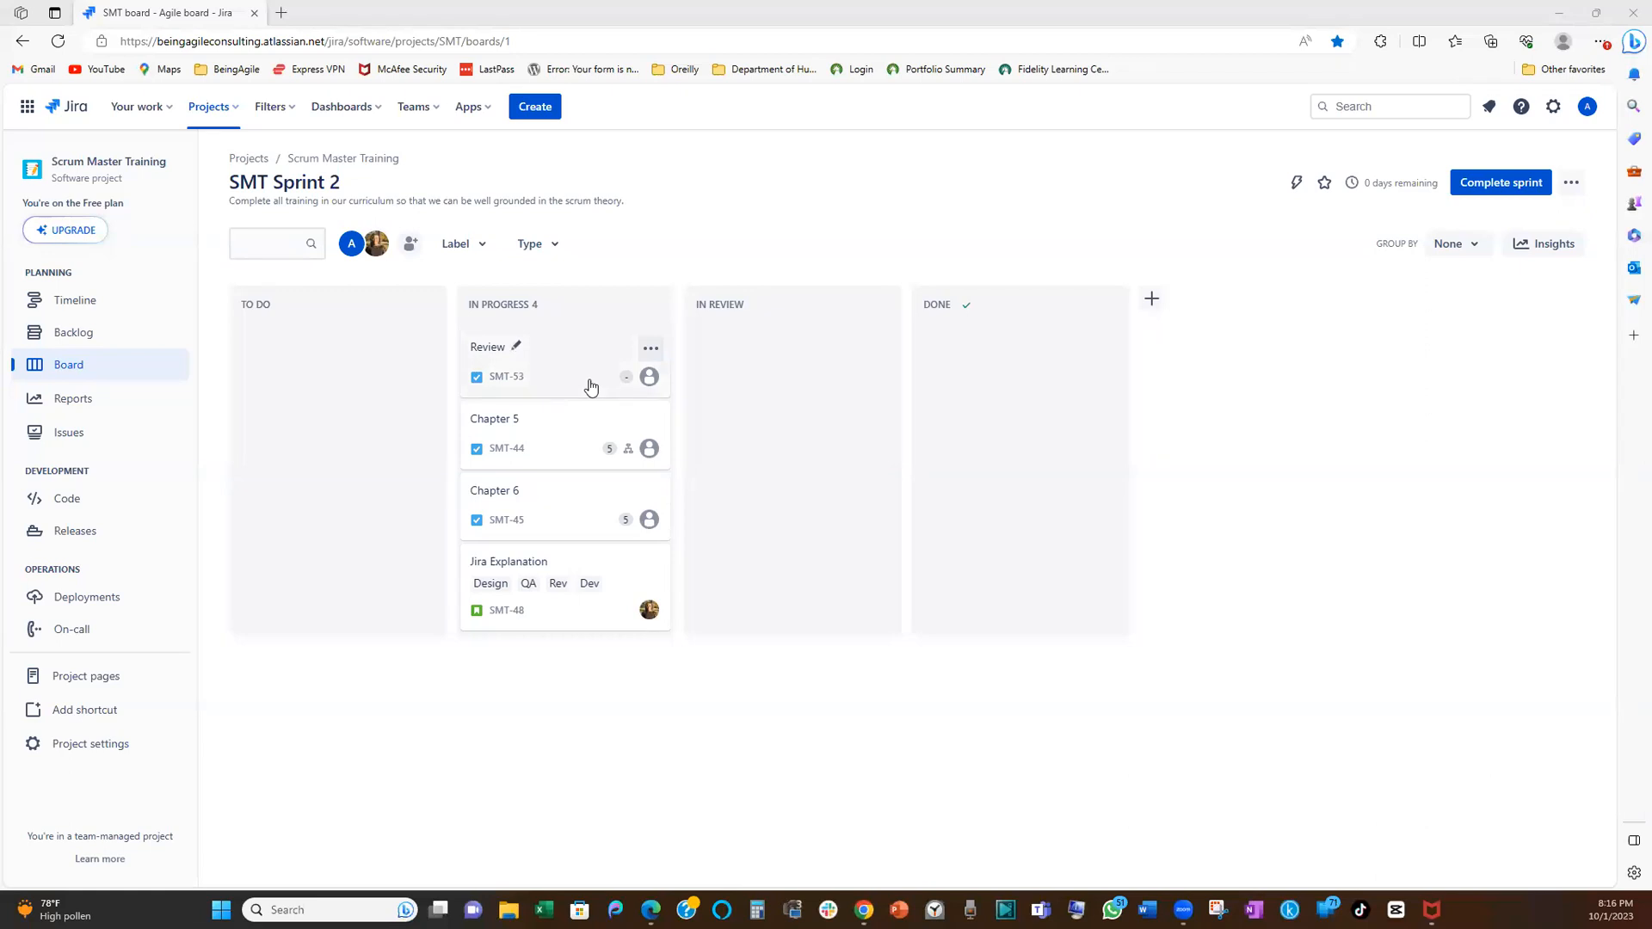
mouse_move(567, 388)
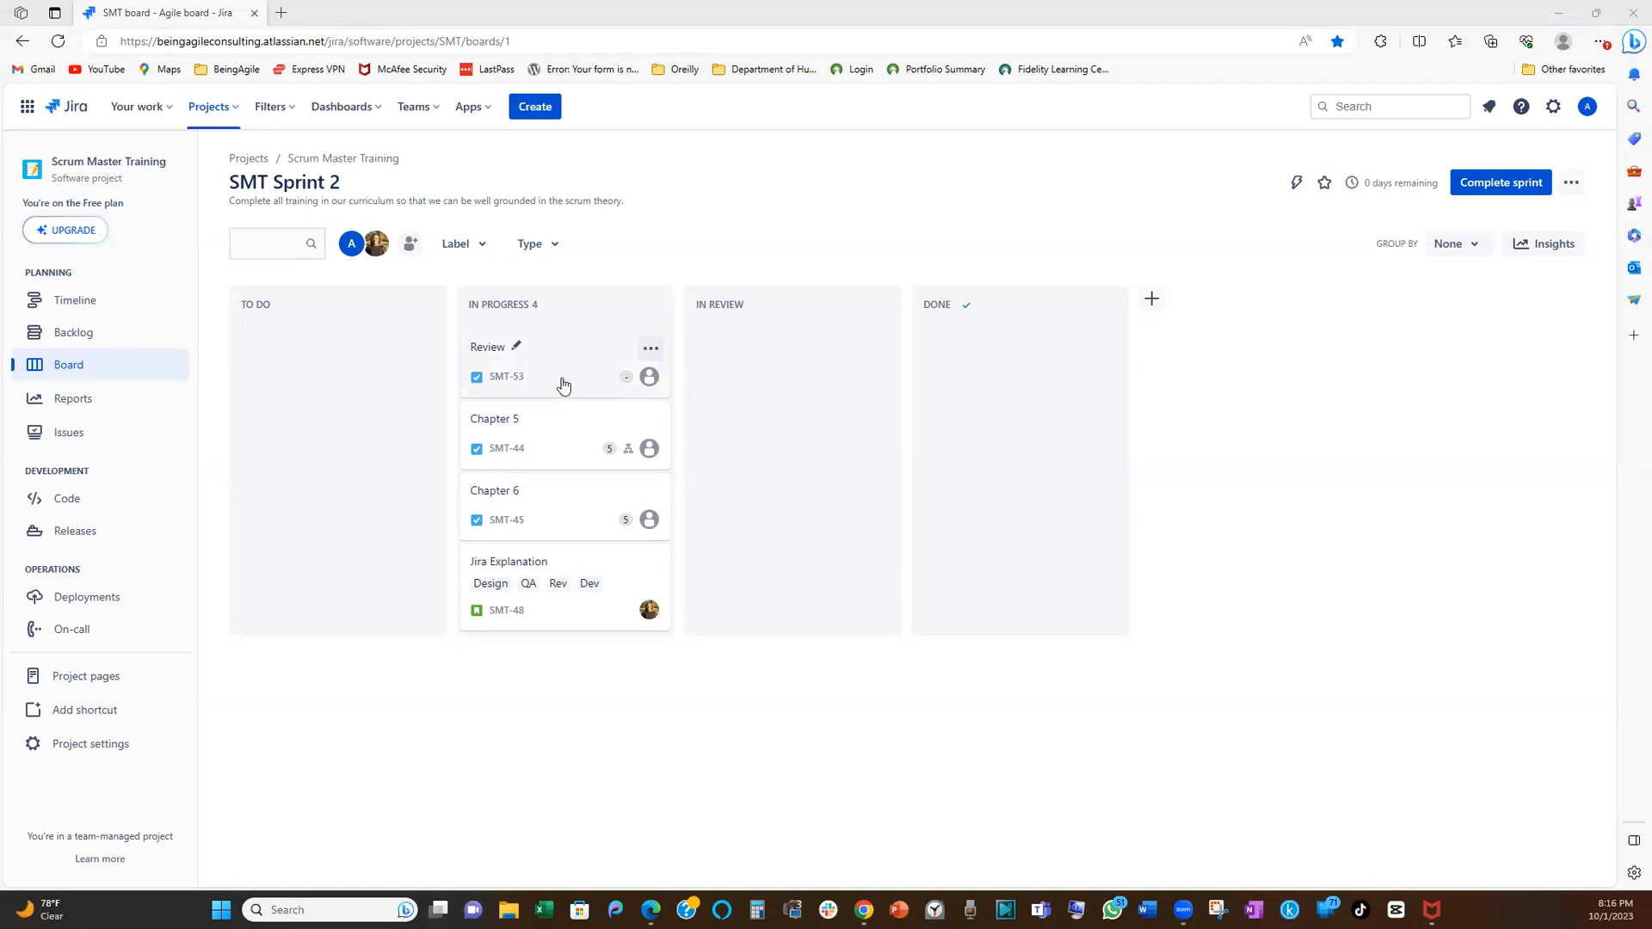
mouse_move(577, 394)
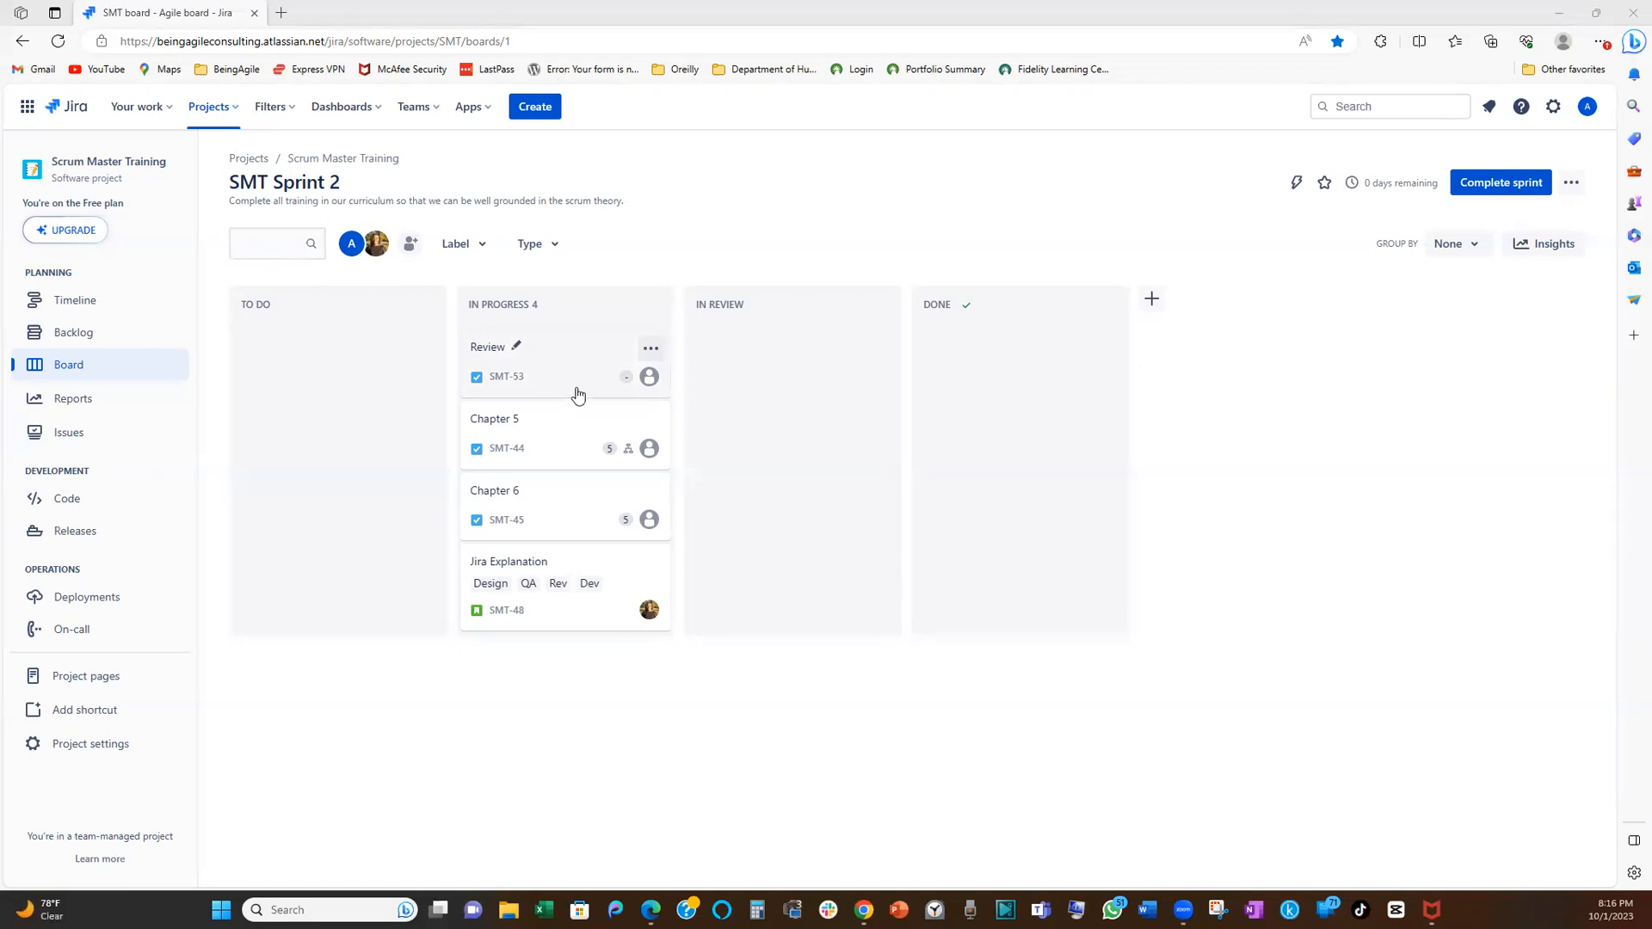
mouse_move(567, 426)
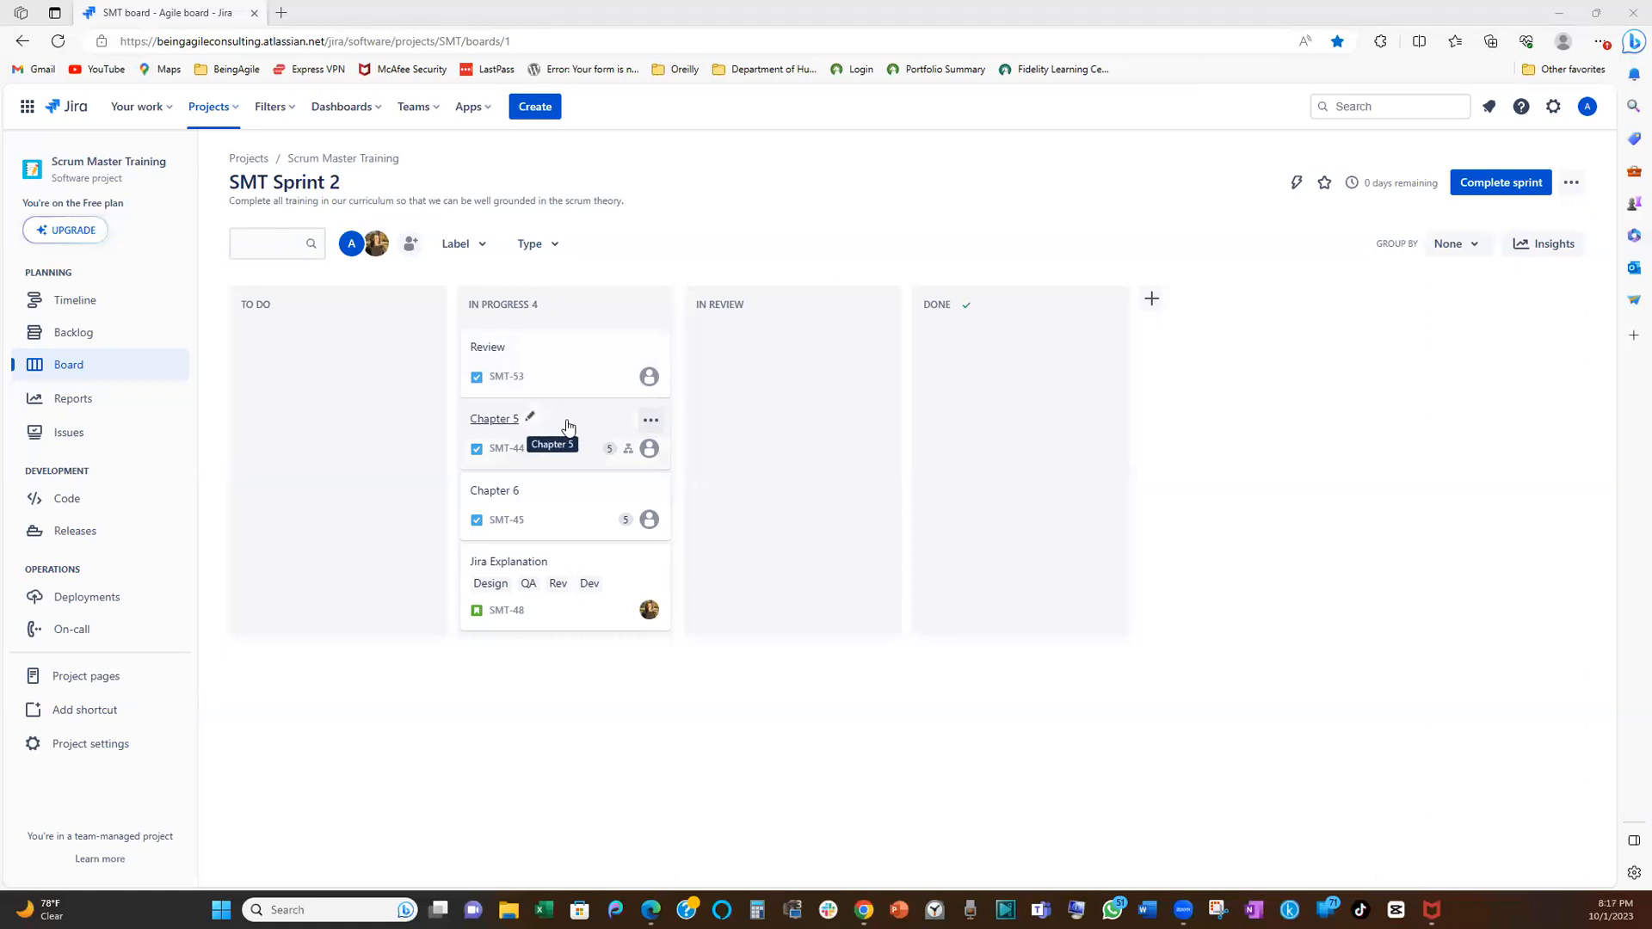
mouse_move(612, 400)
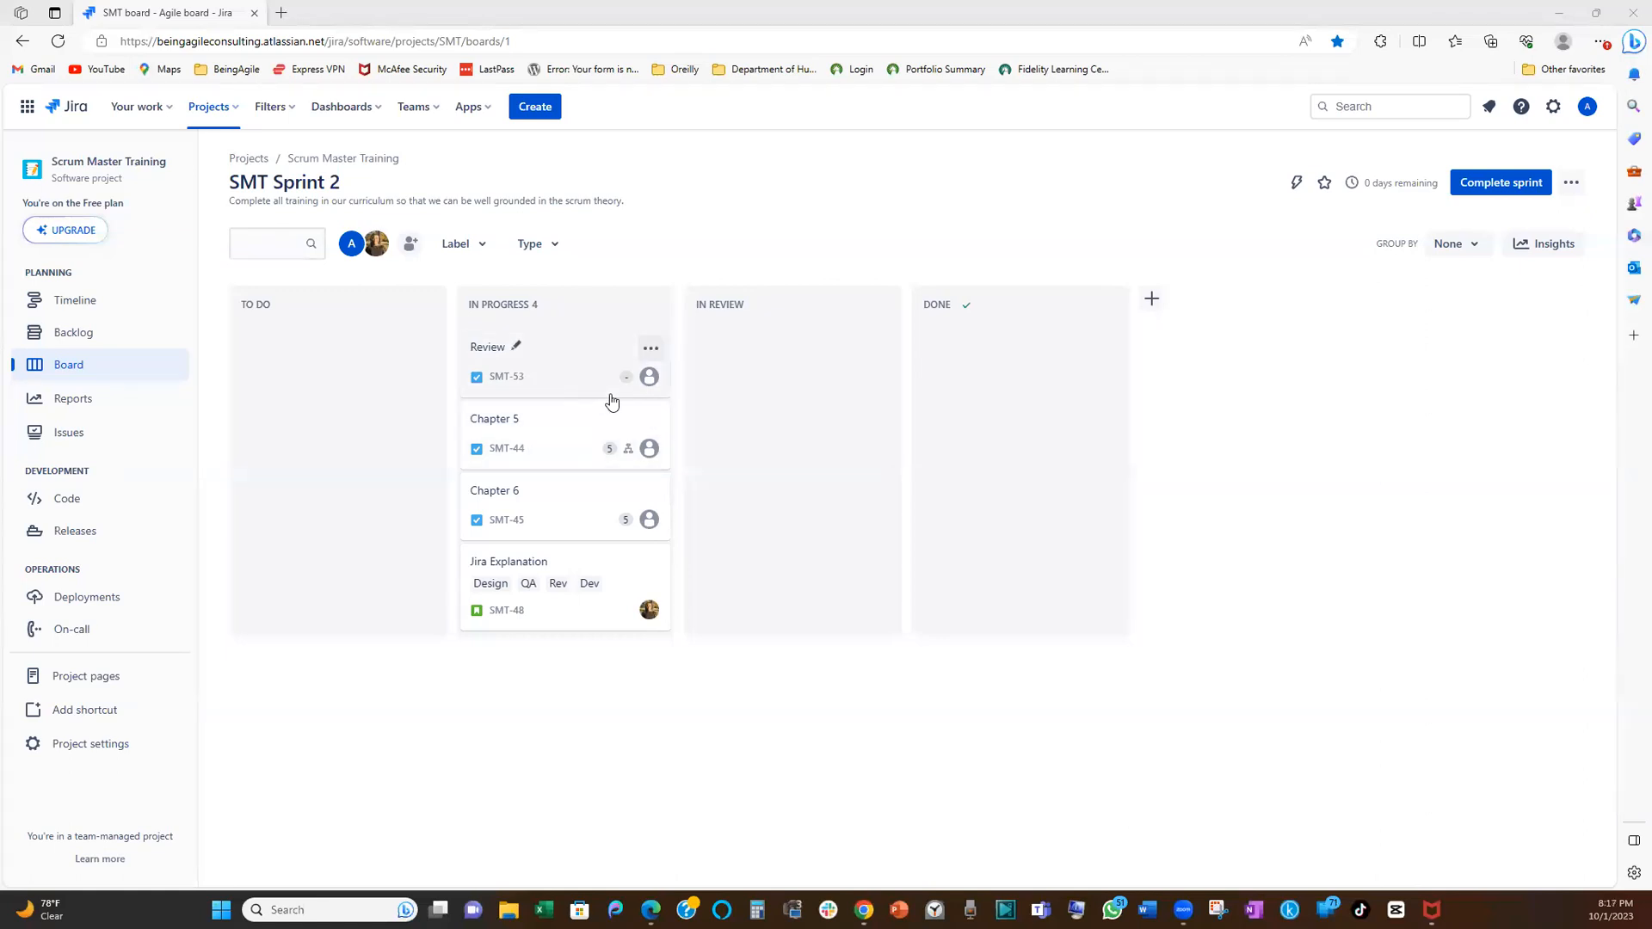
mouse_move(599, 403)
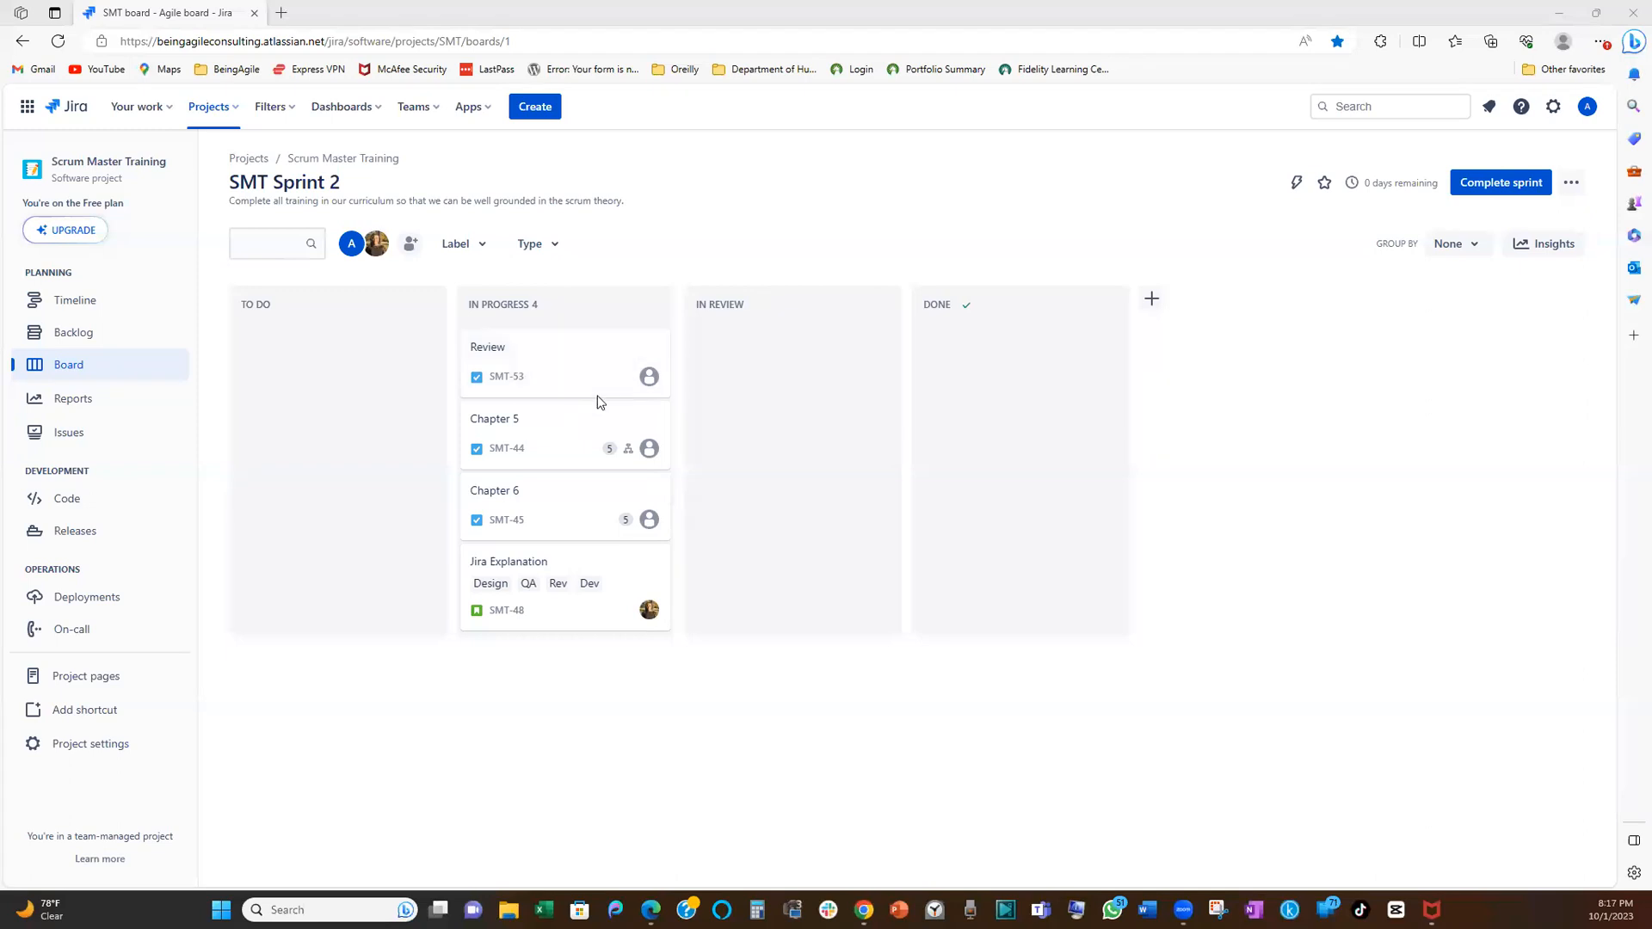
mouse_move(713, 388)
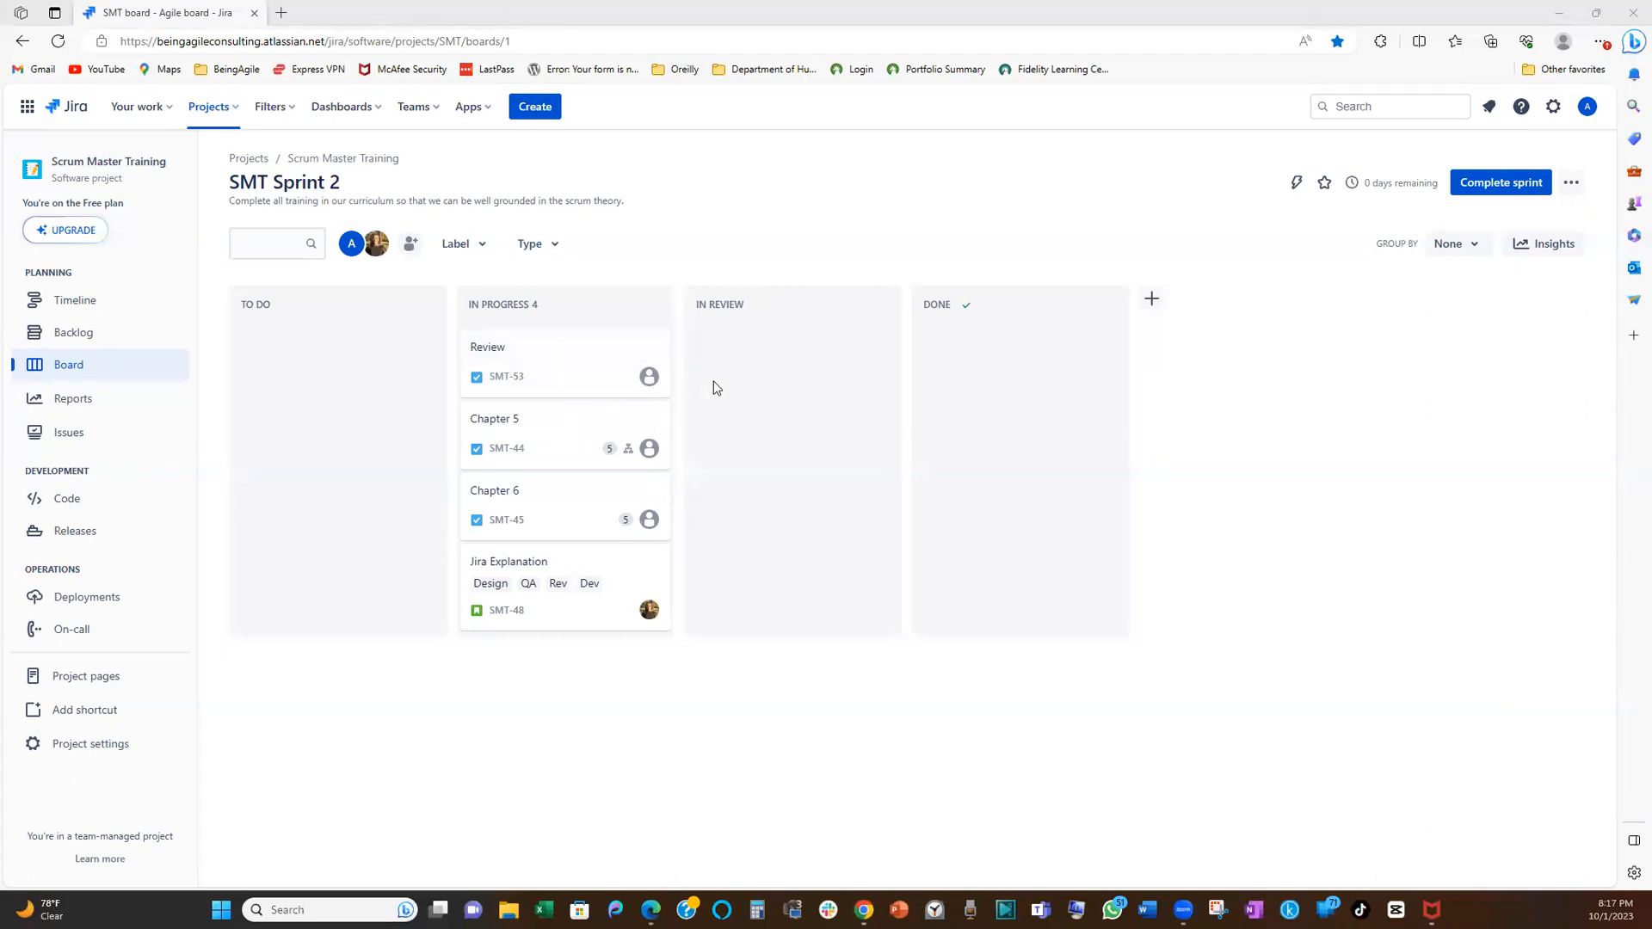
mouse_move(621, 469)
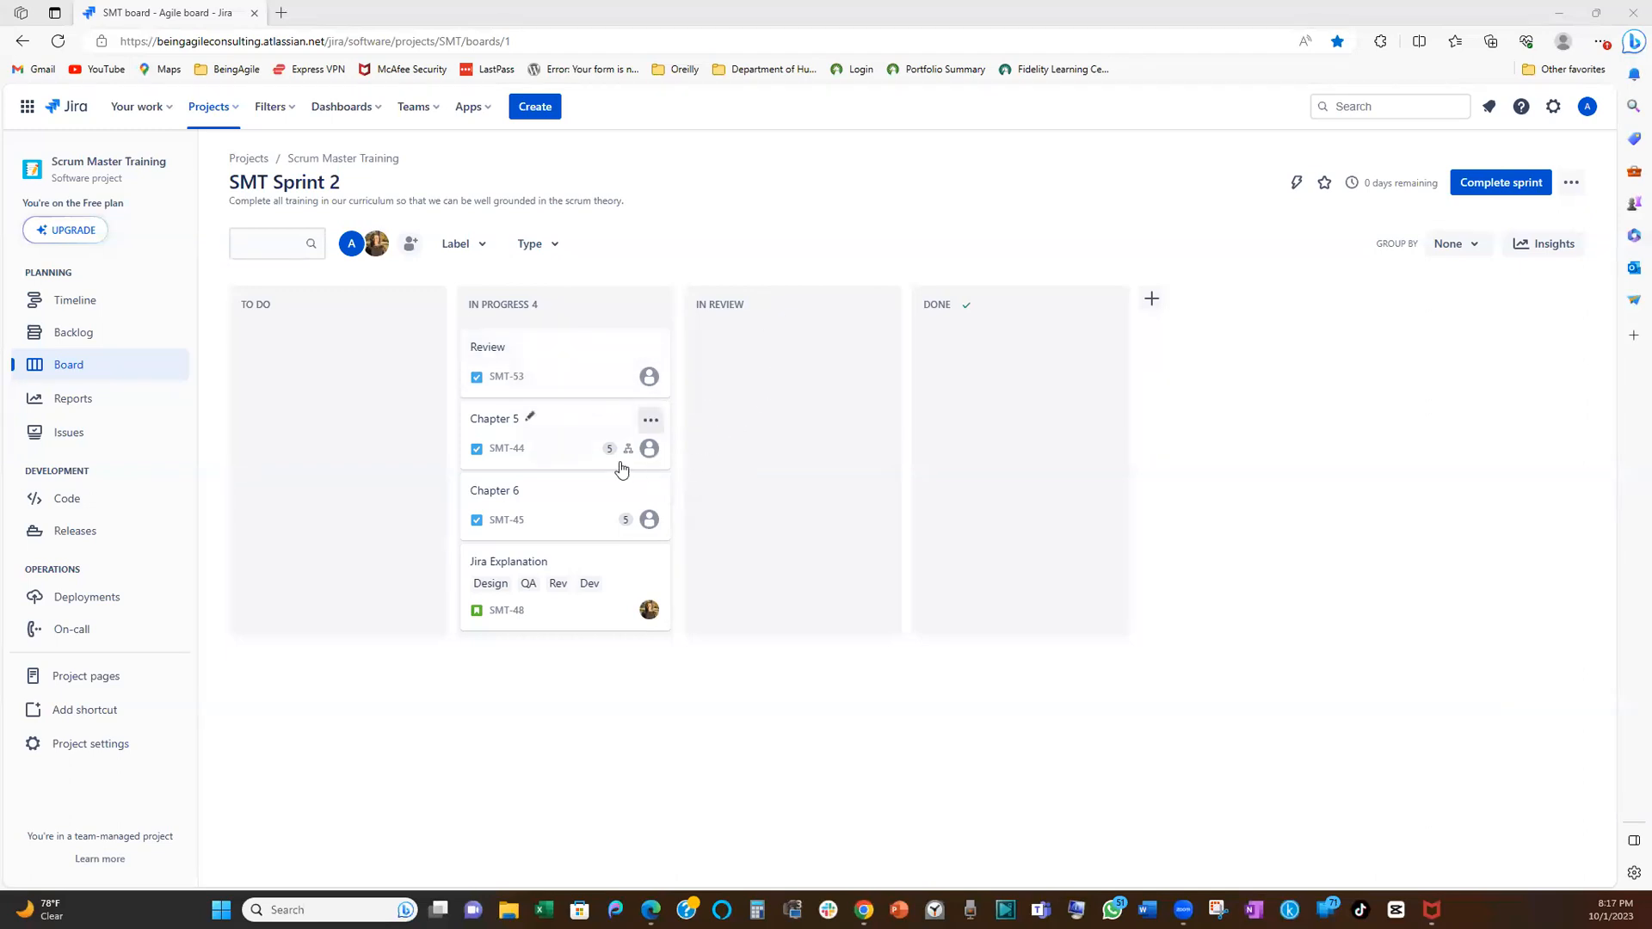
mouse_move(643, 493)
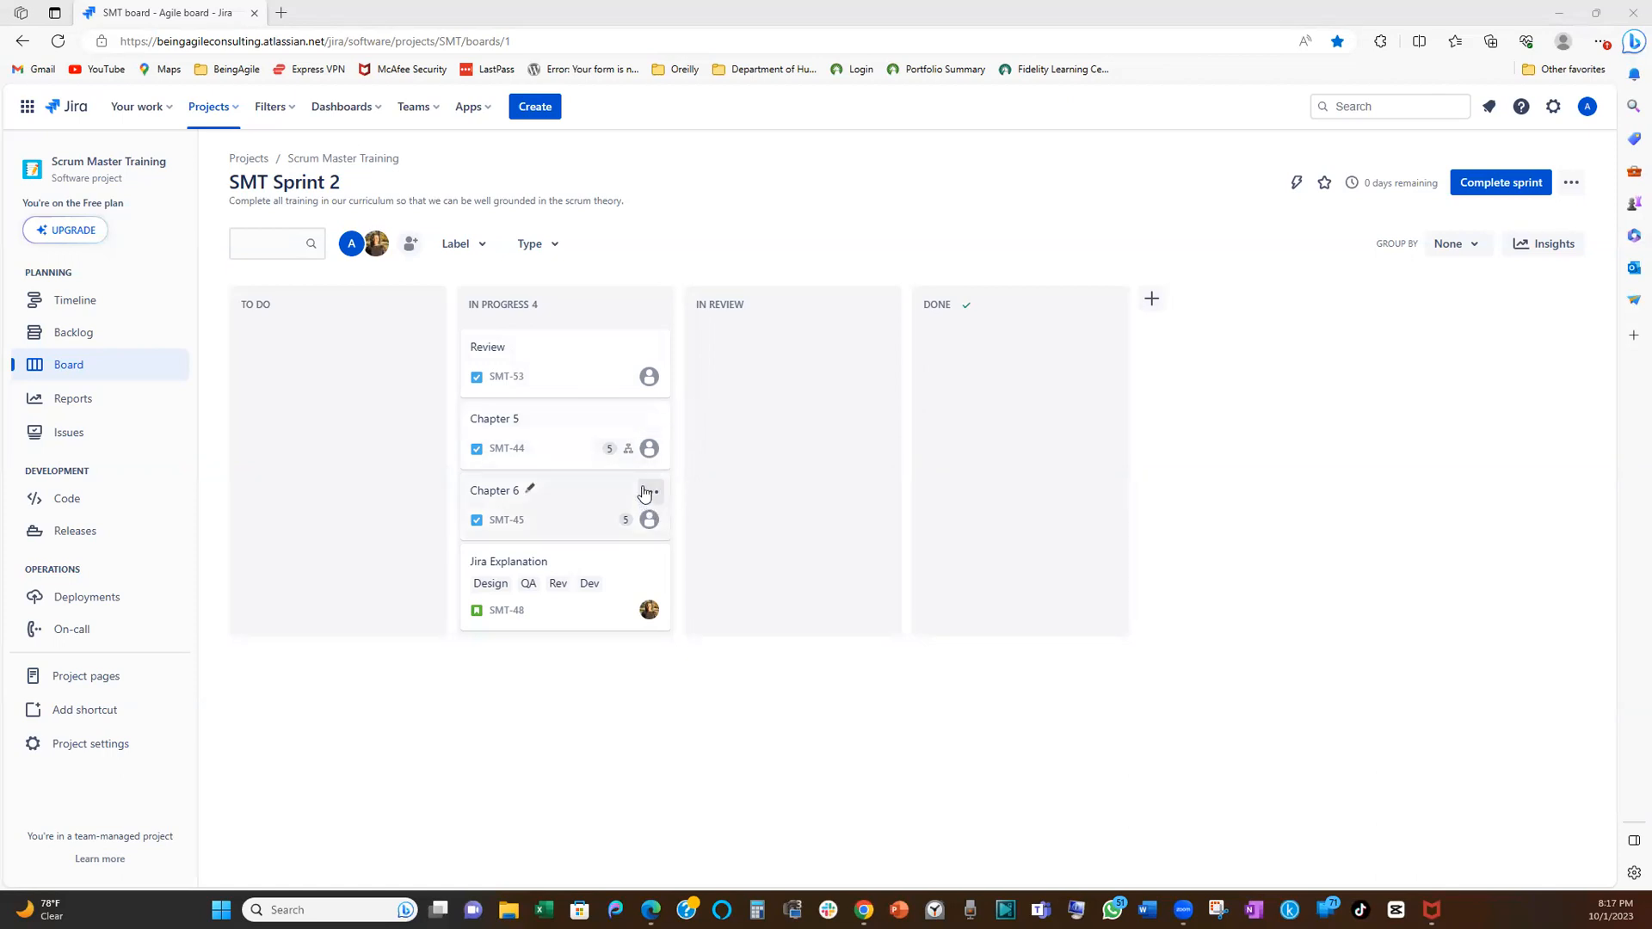
mouse_move(666, 632)
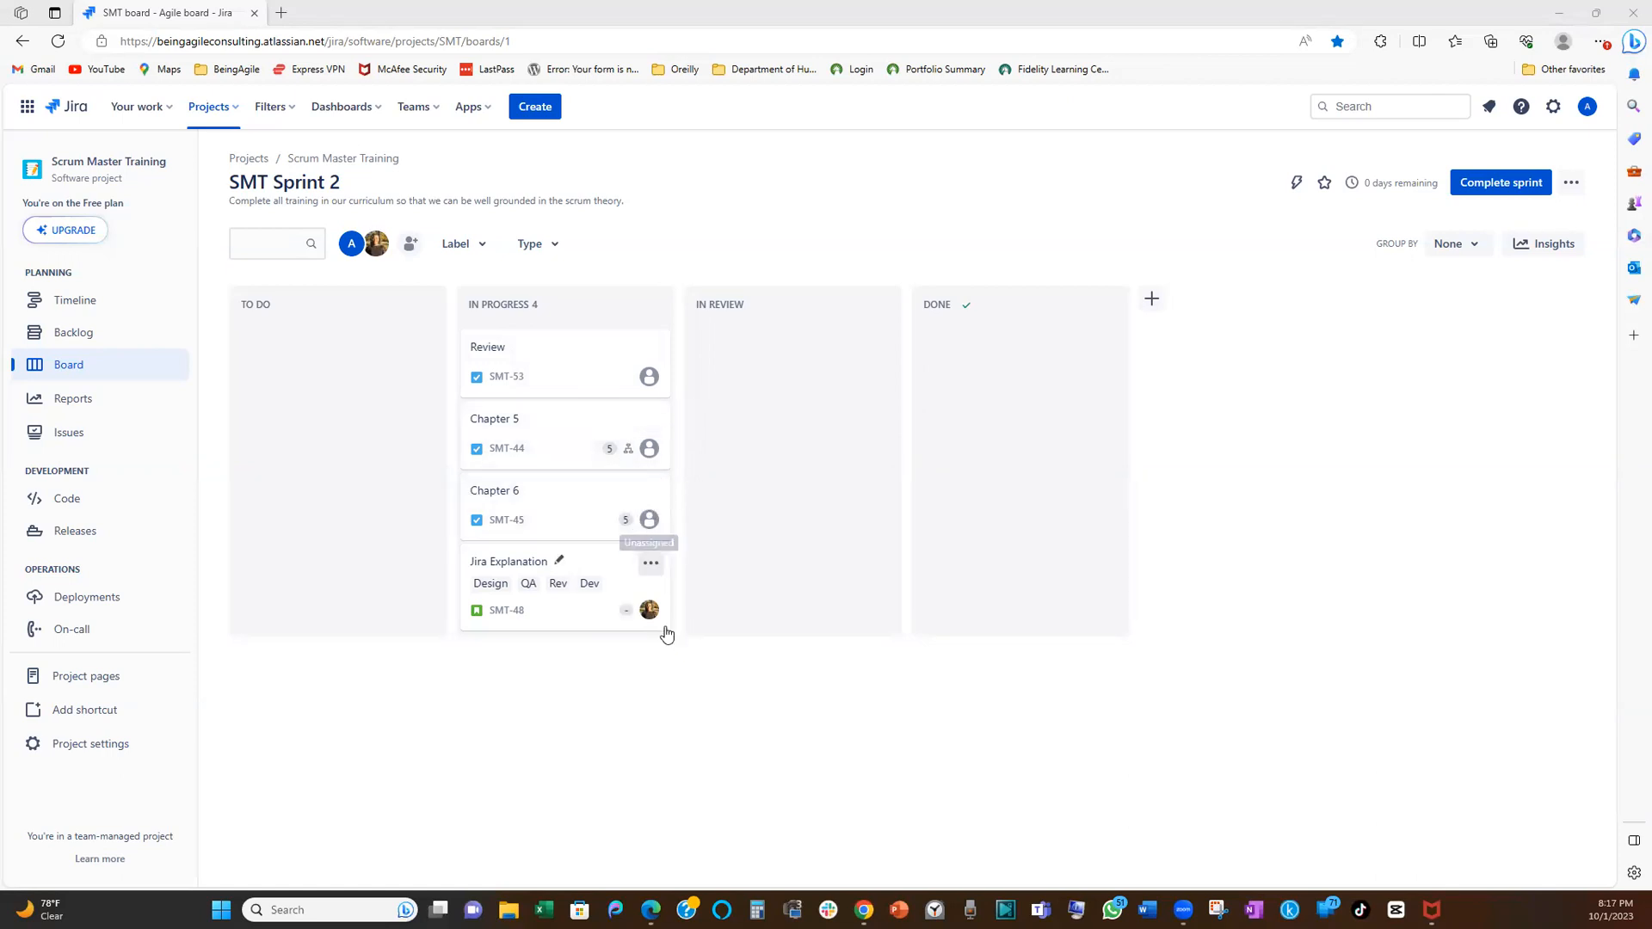
mouse_move(948, 535)
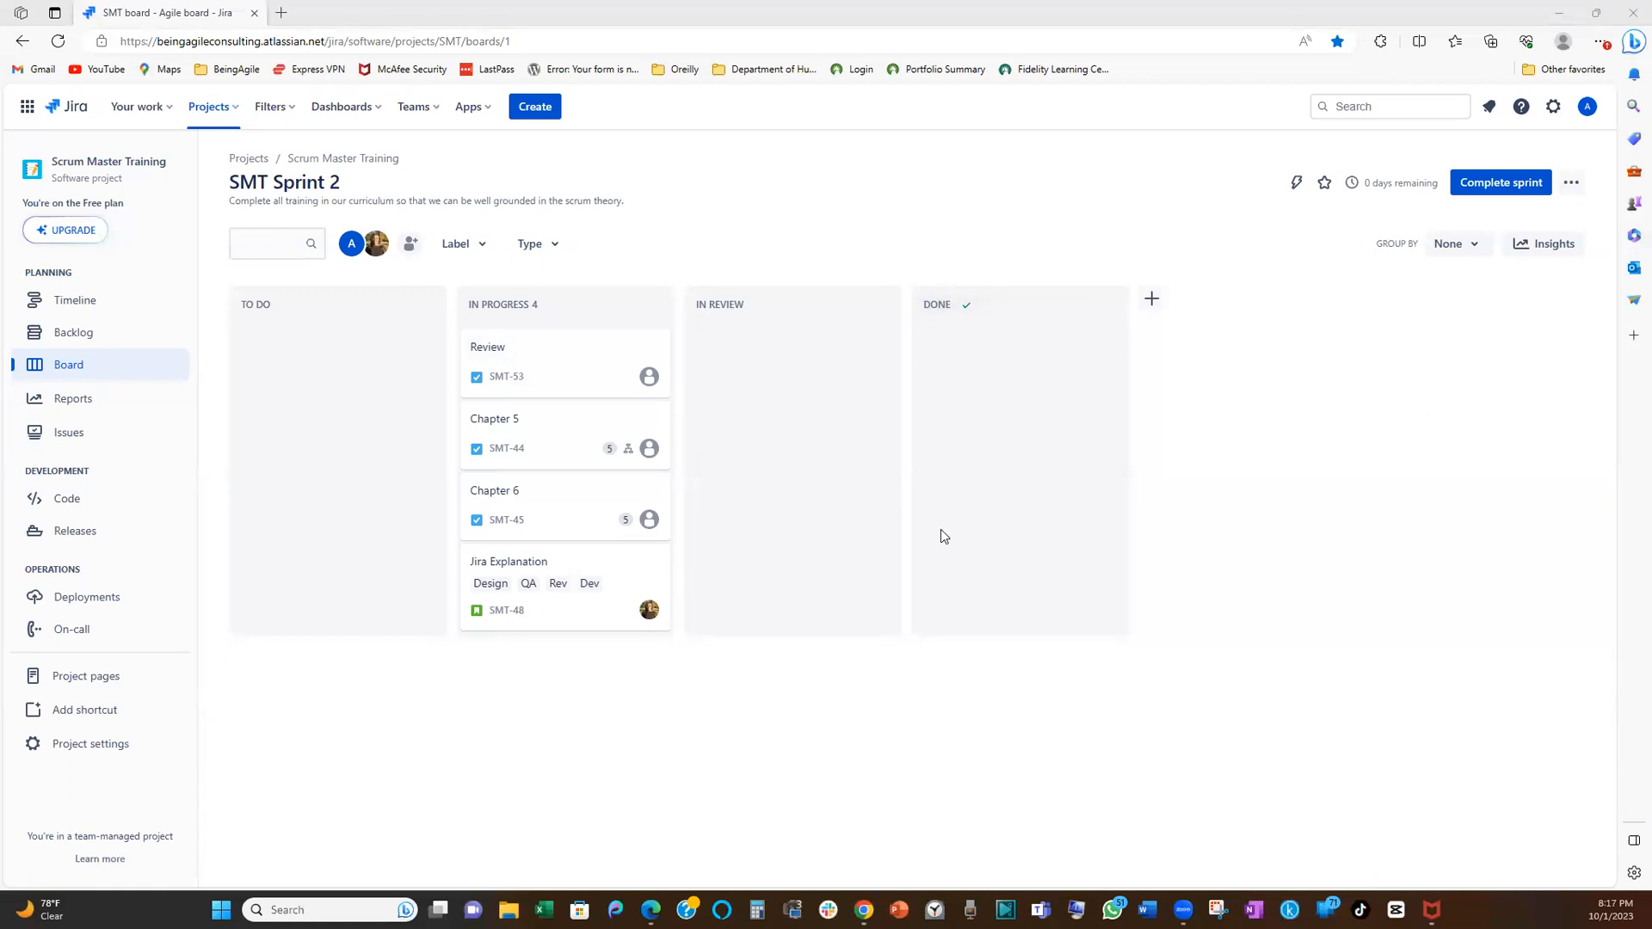
mouse_move(503, 609)
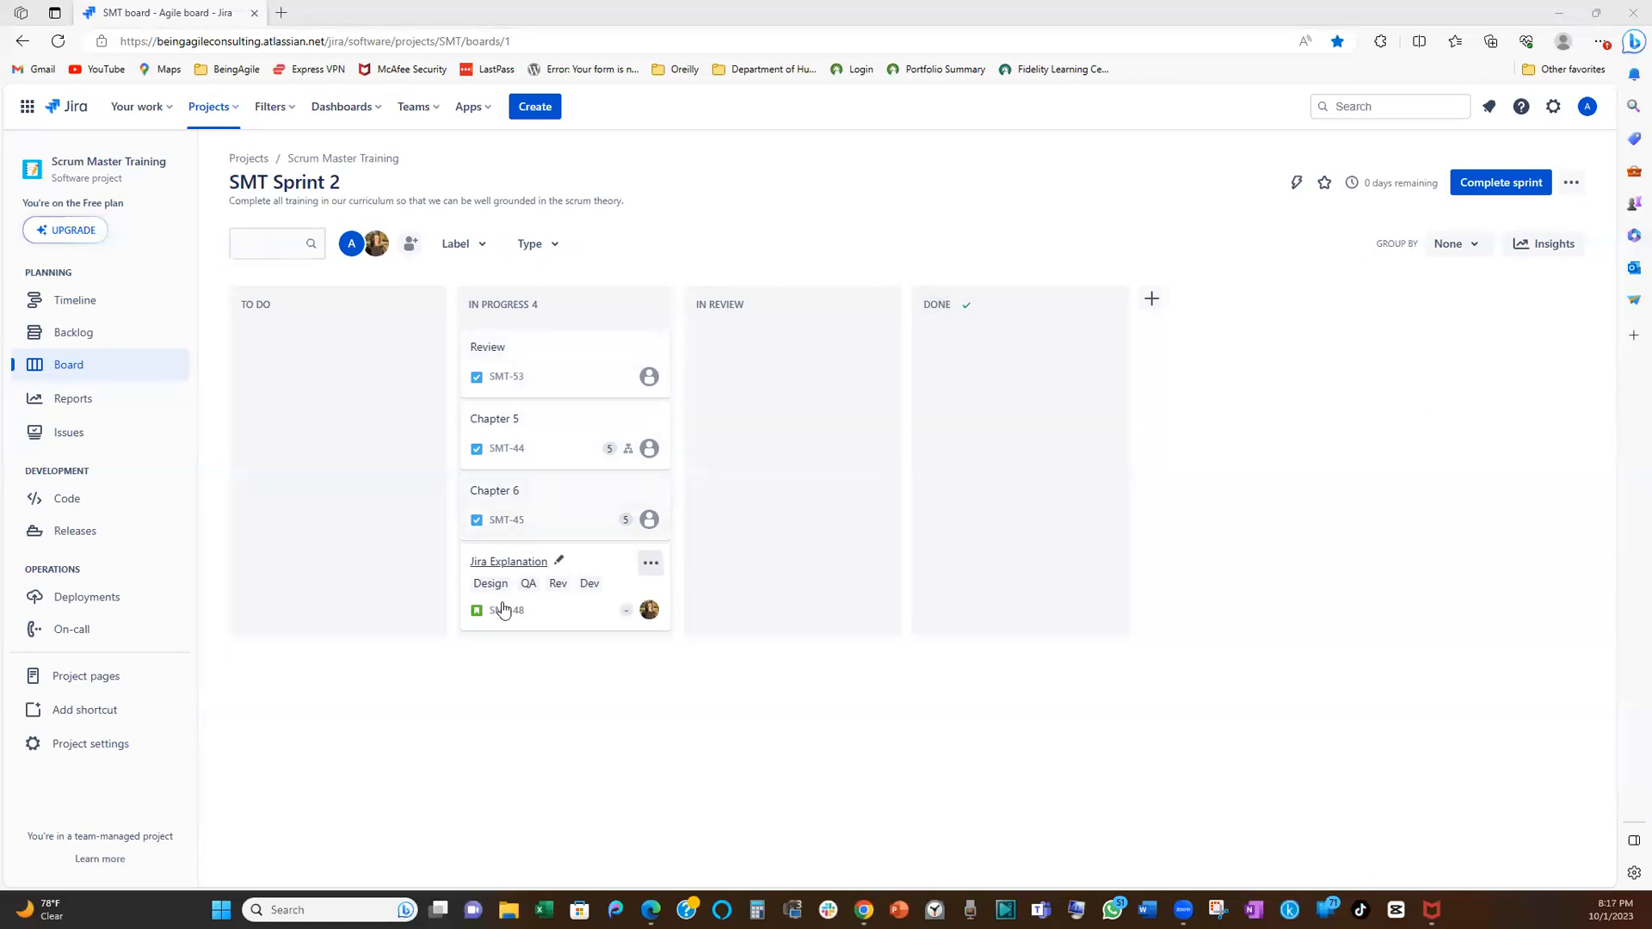
mouse_move(964, 284)
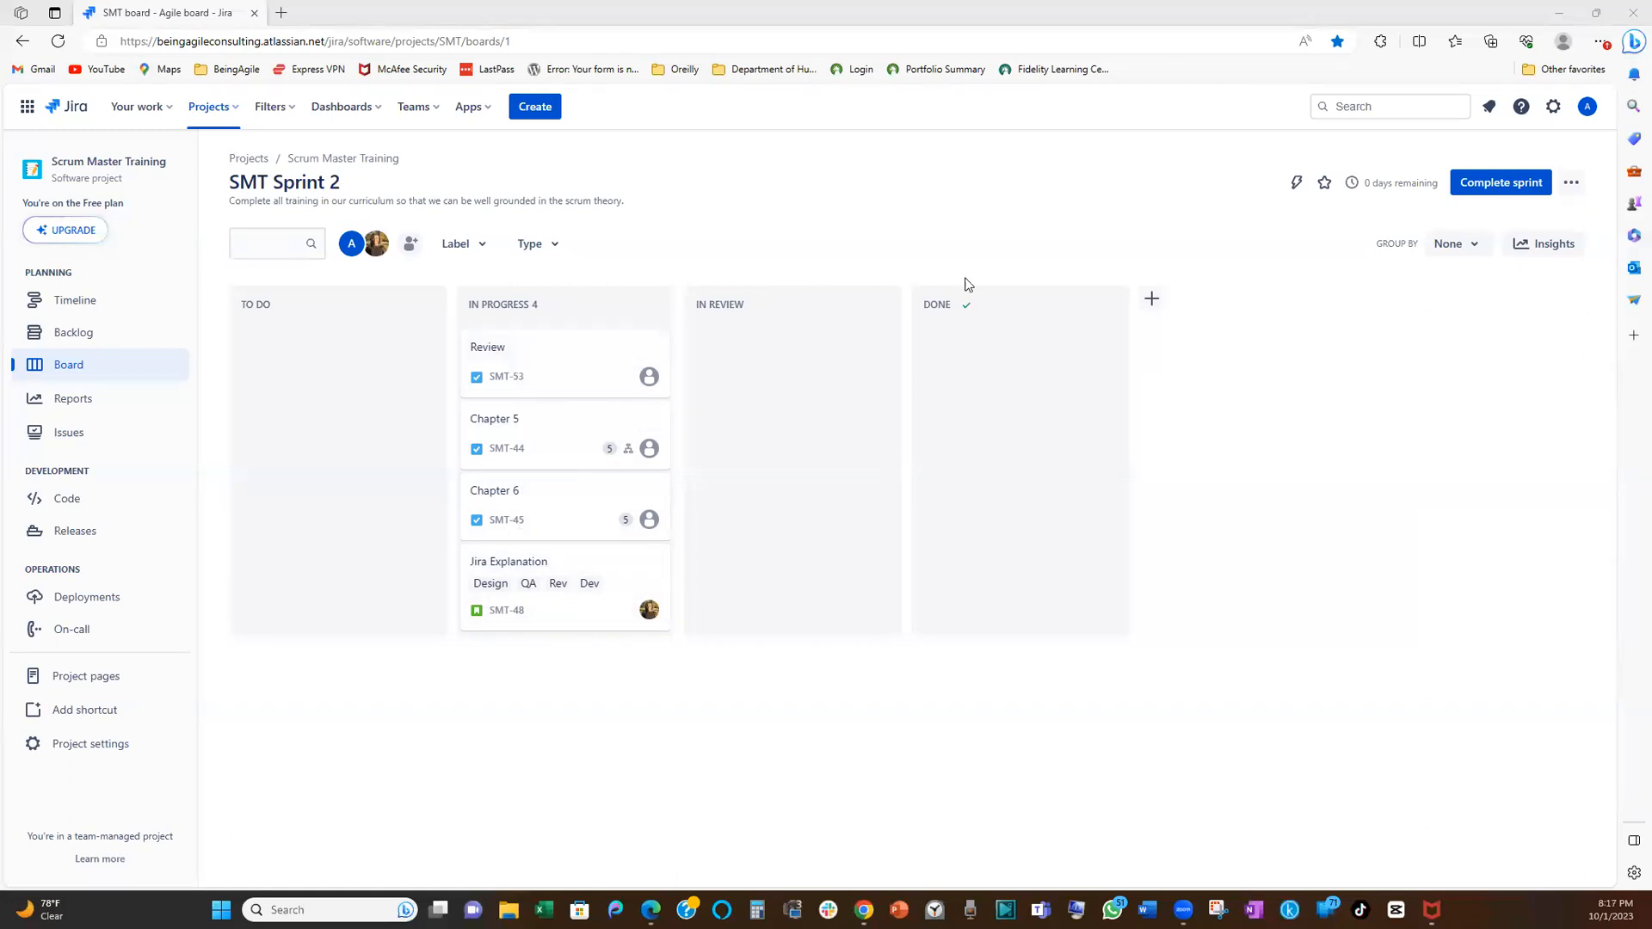
mouse_move(977, 363)
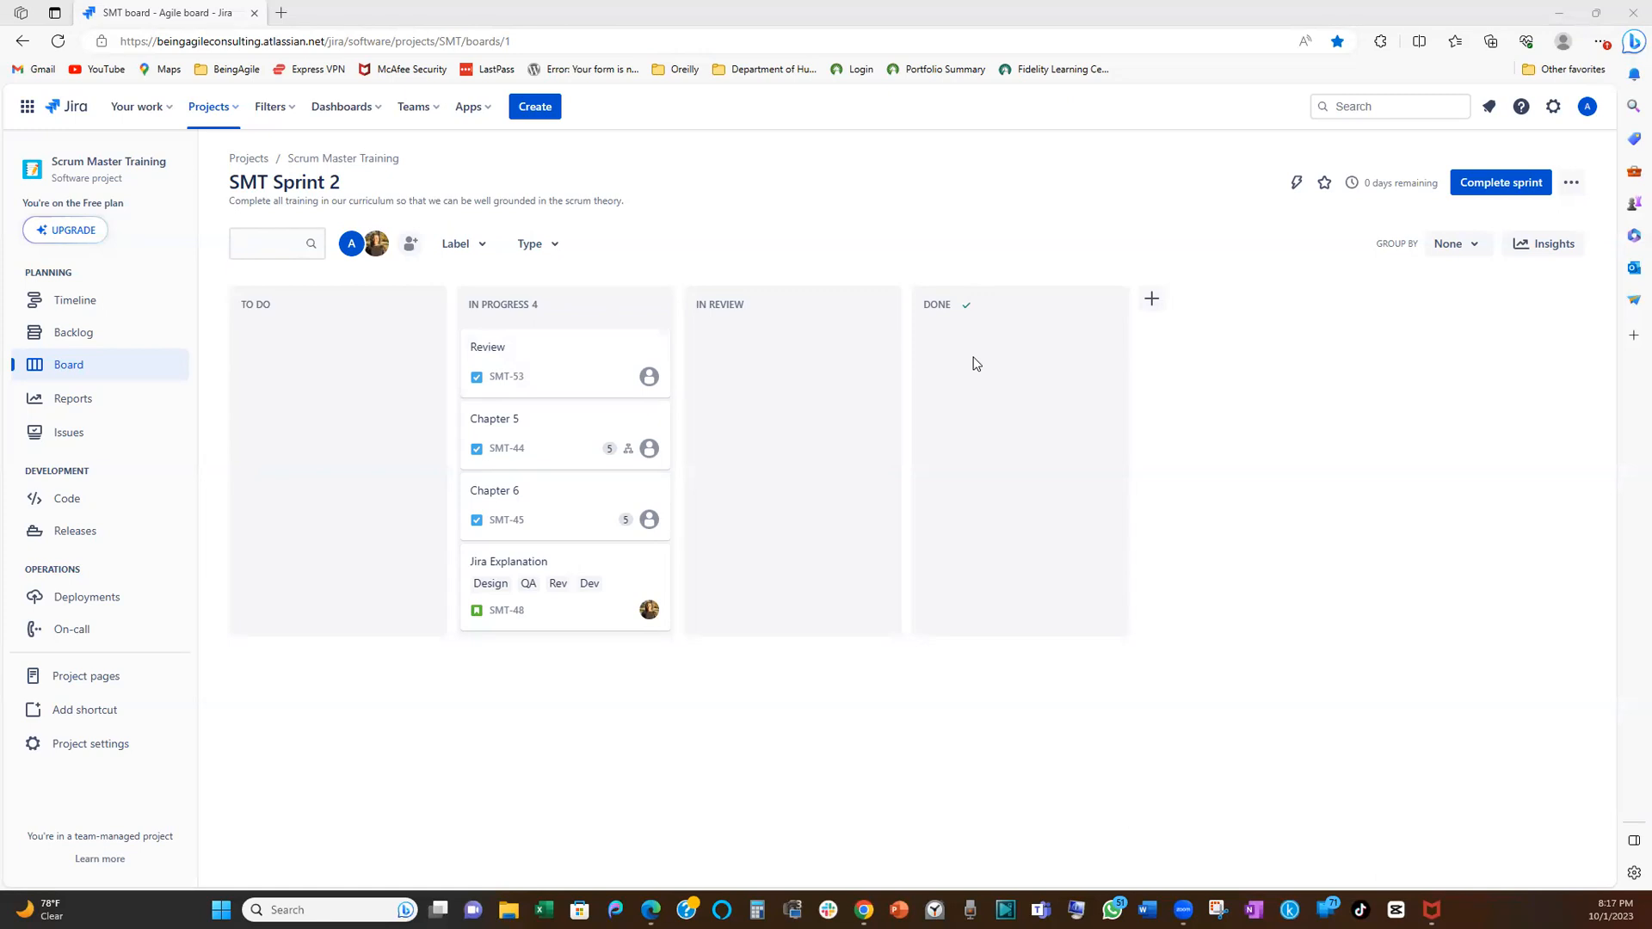
mouse_move(982, 362)
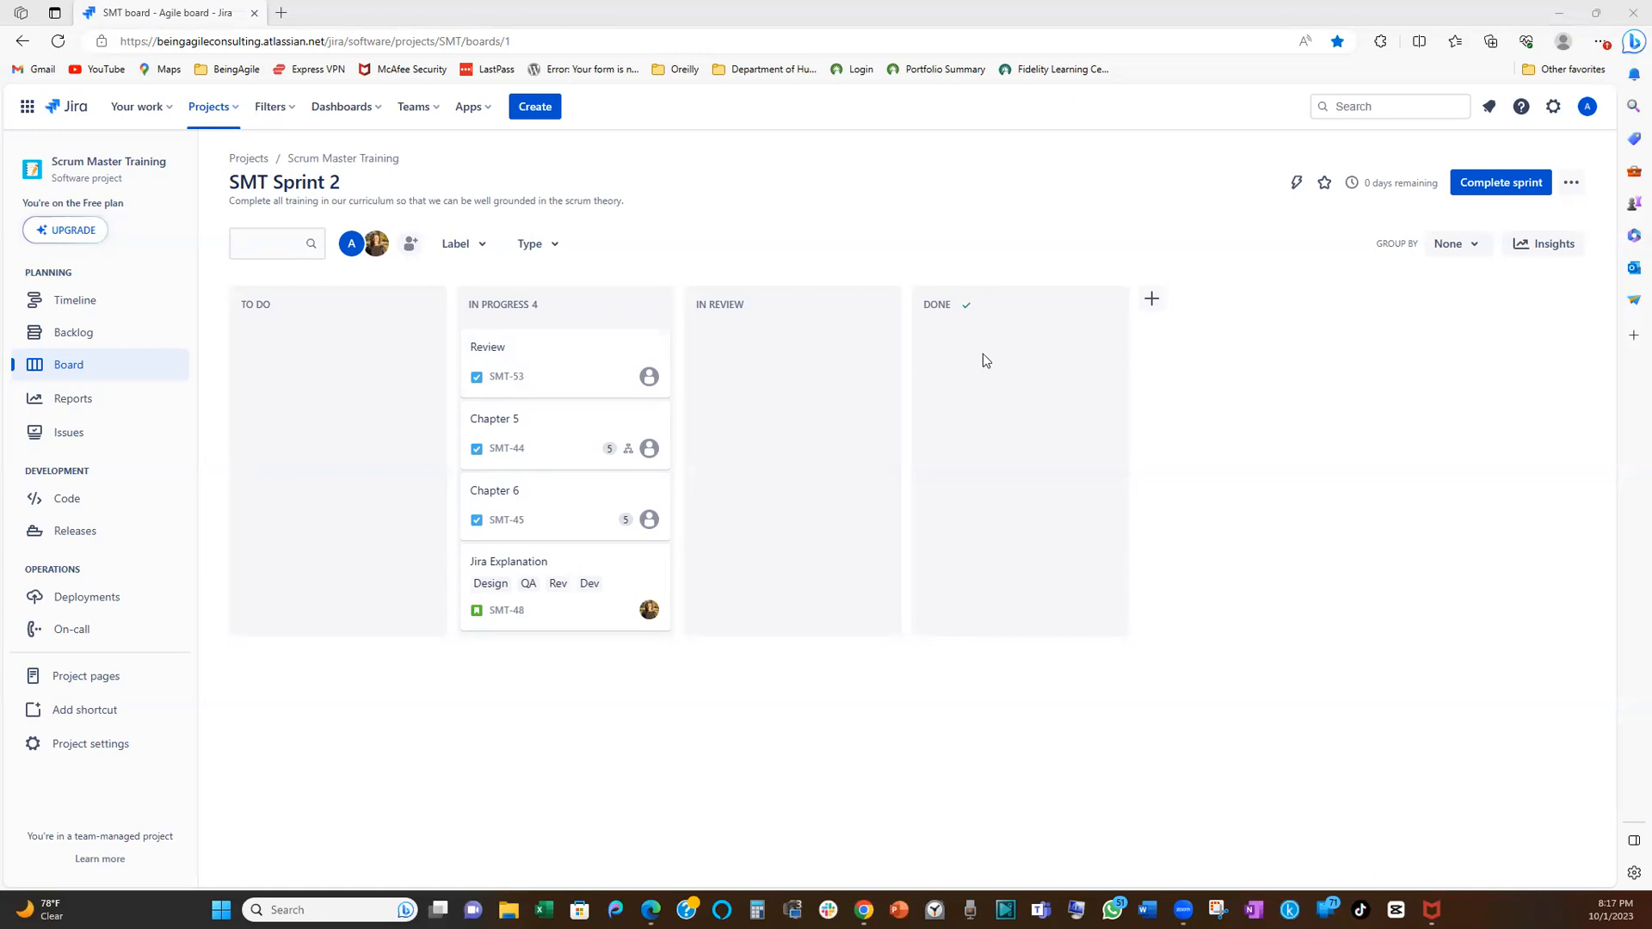
mouse_move(969, 393)
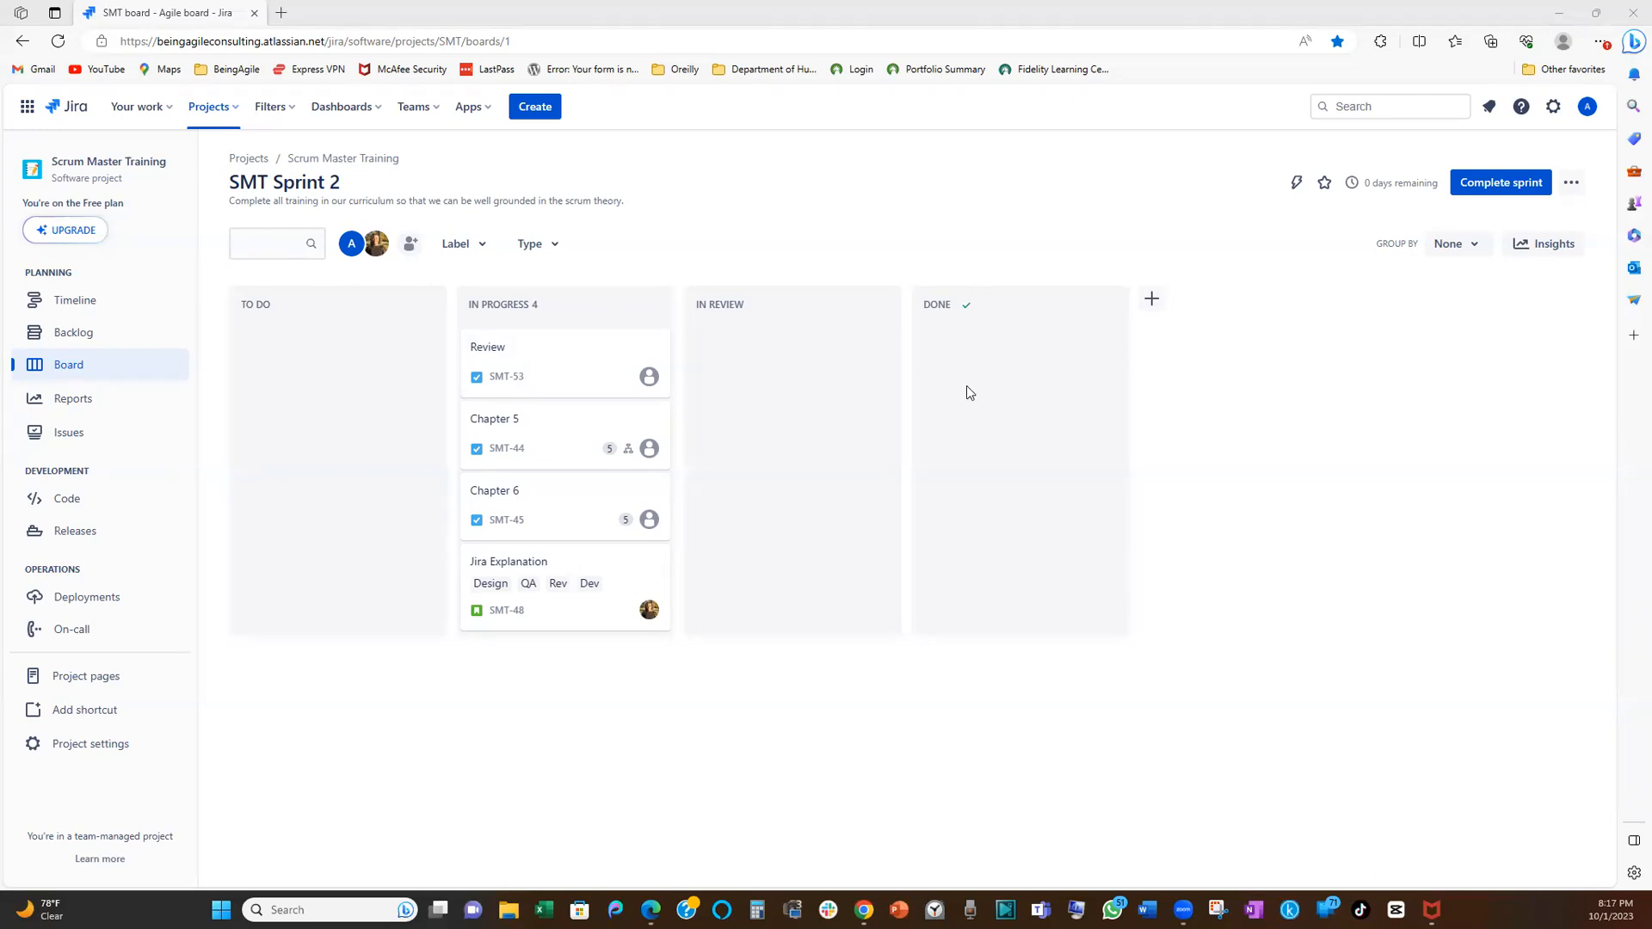
mouse_move(966, 404)
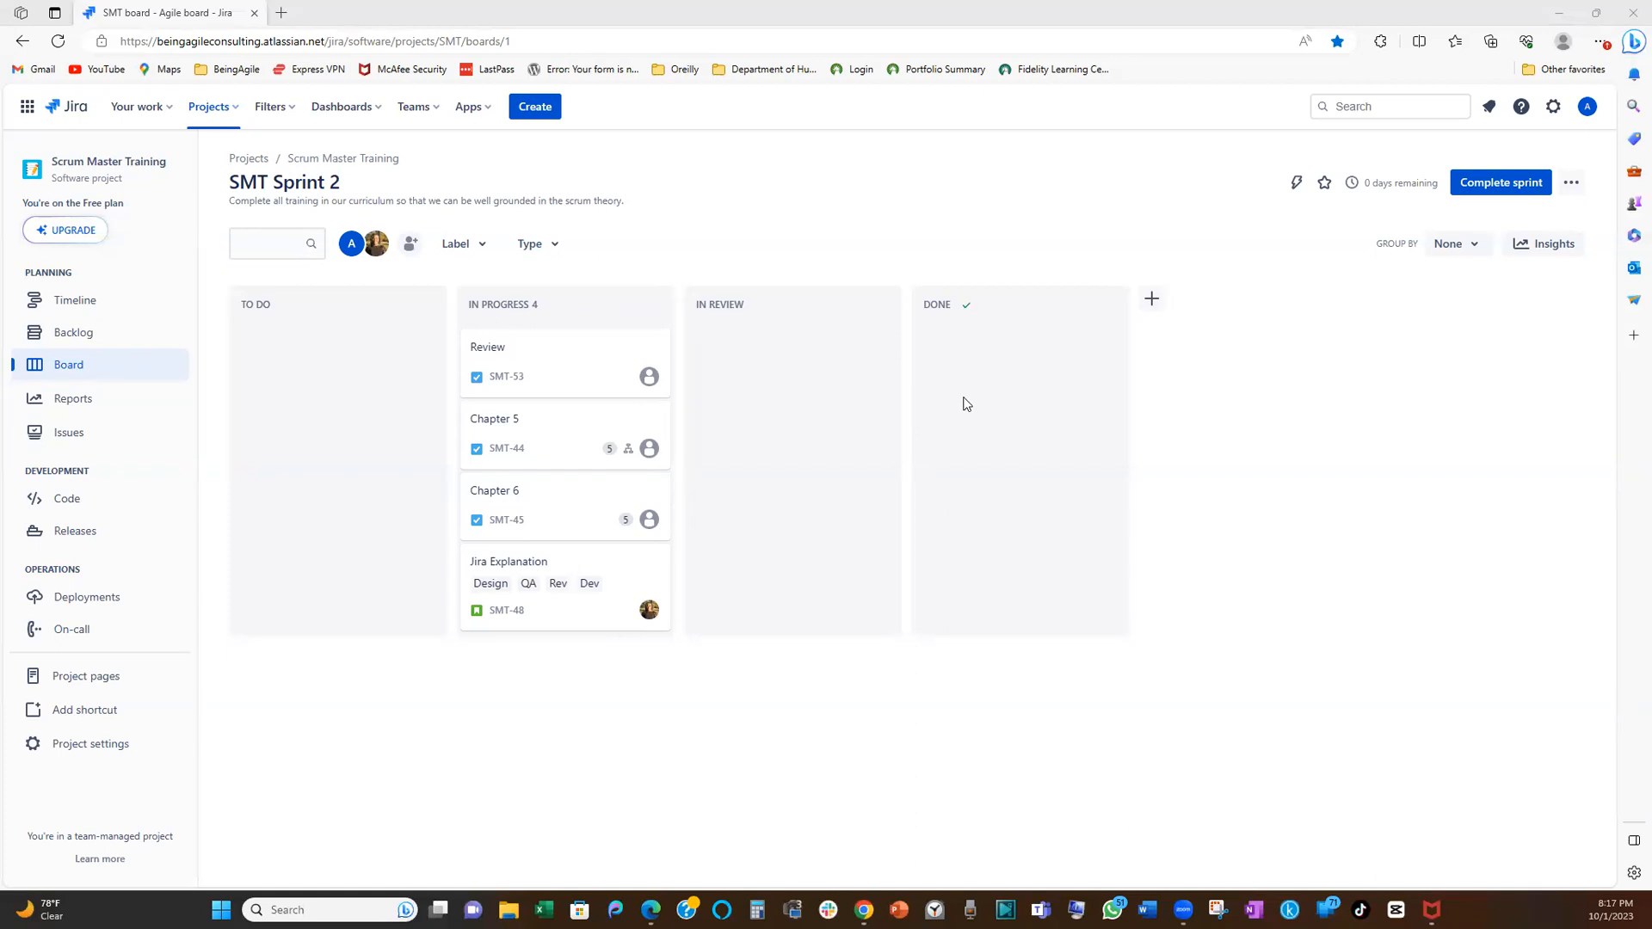
mouse_move(508, 562)
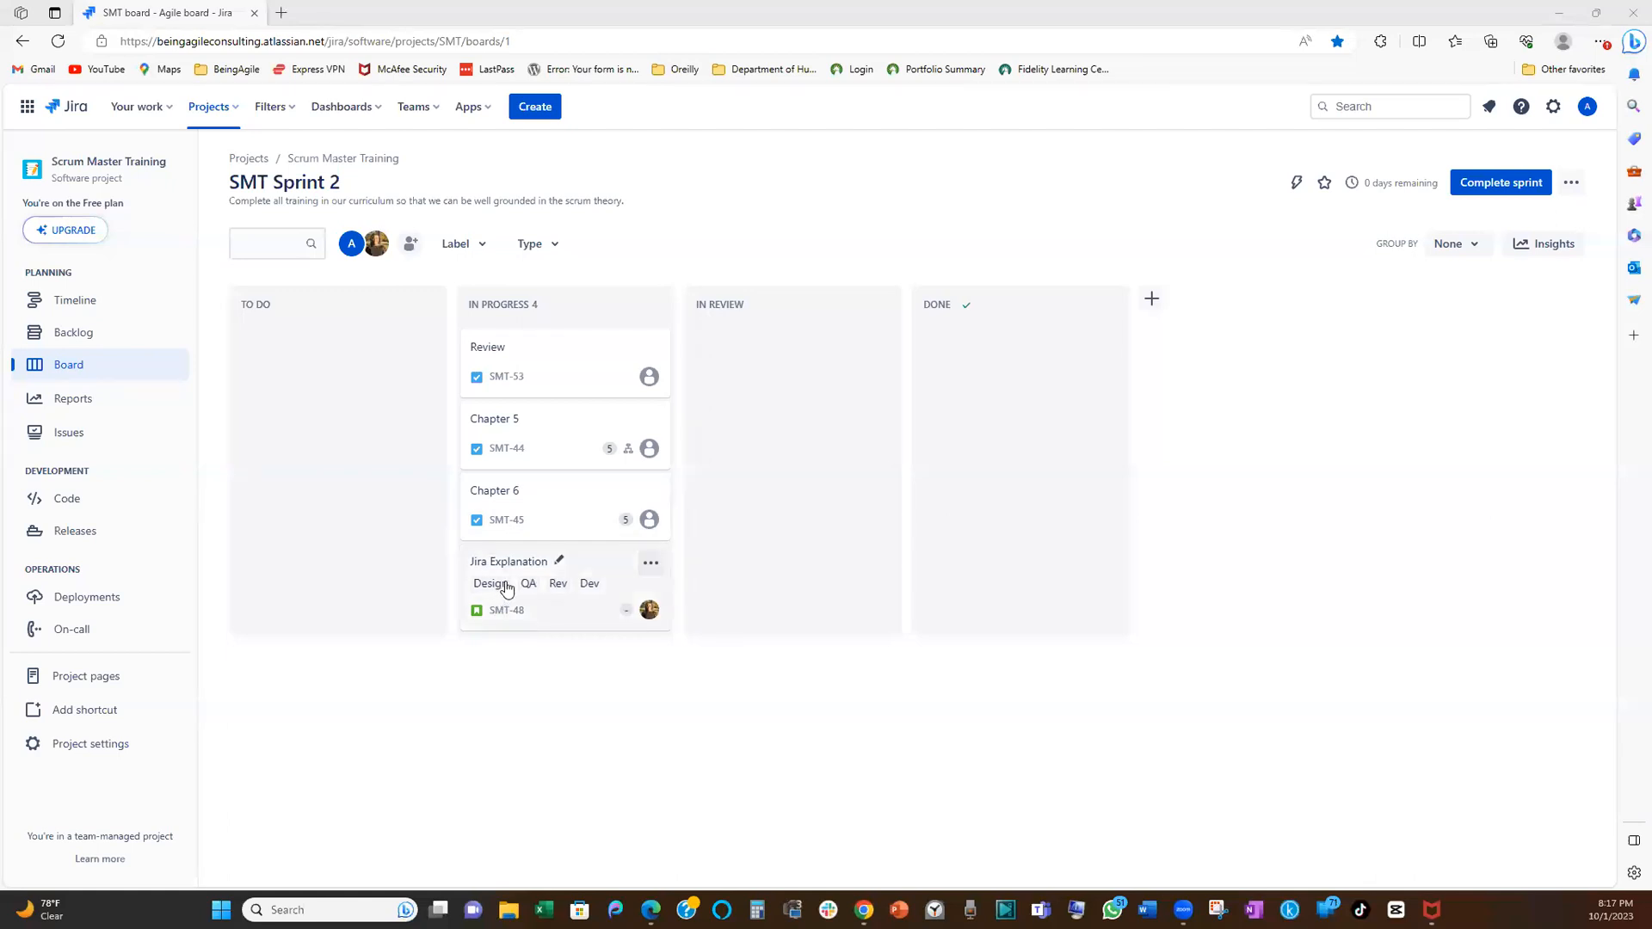
mouse_move(860, 390)
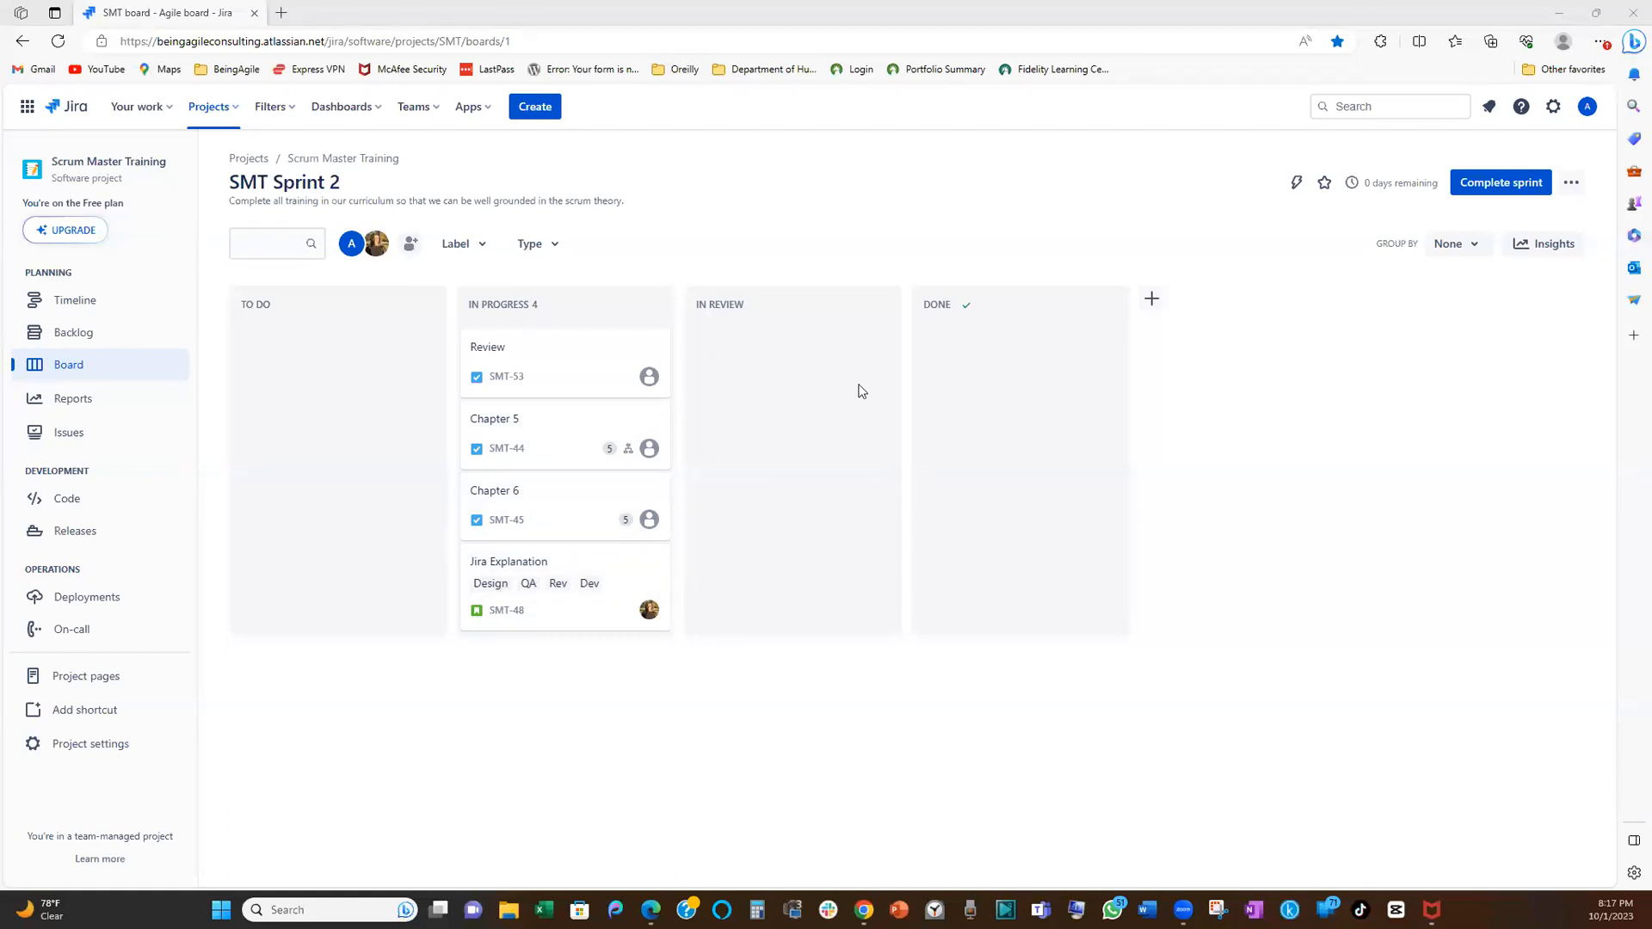
mouse_move(964, 382)
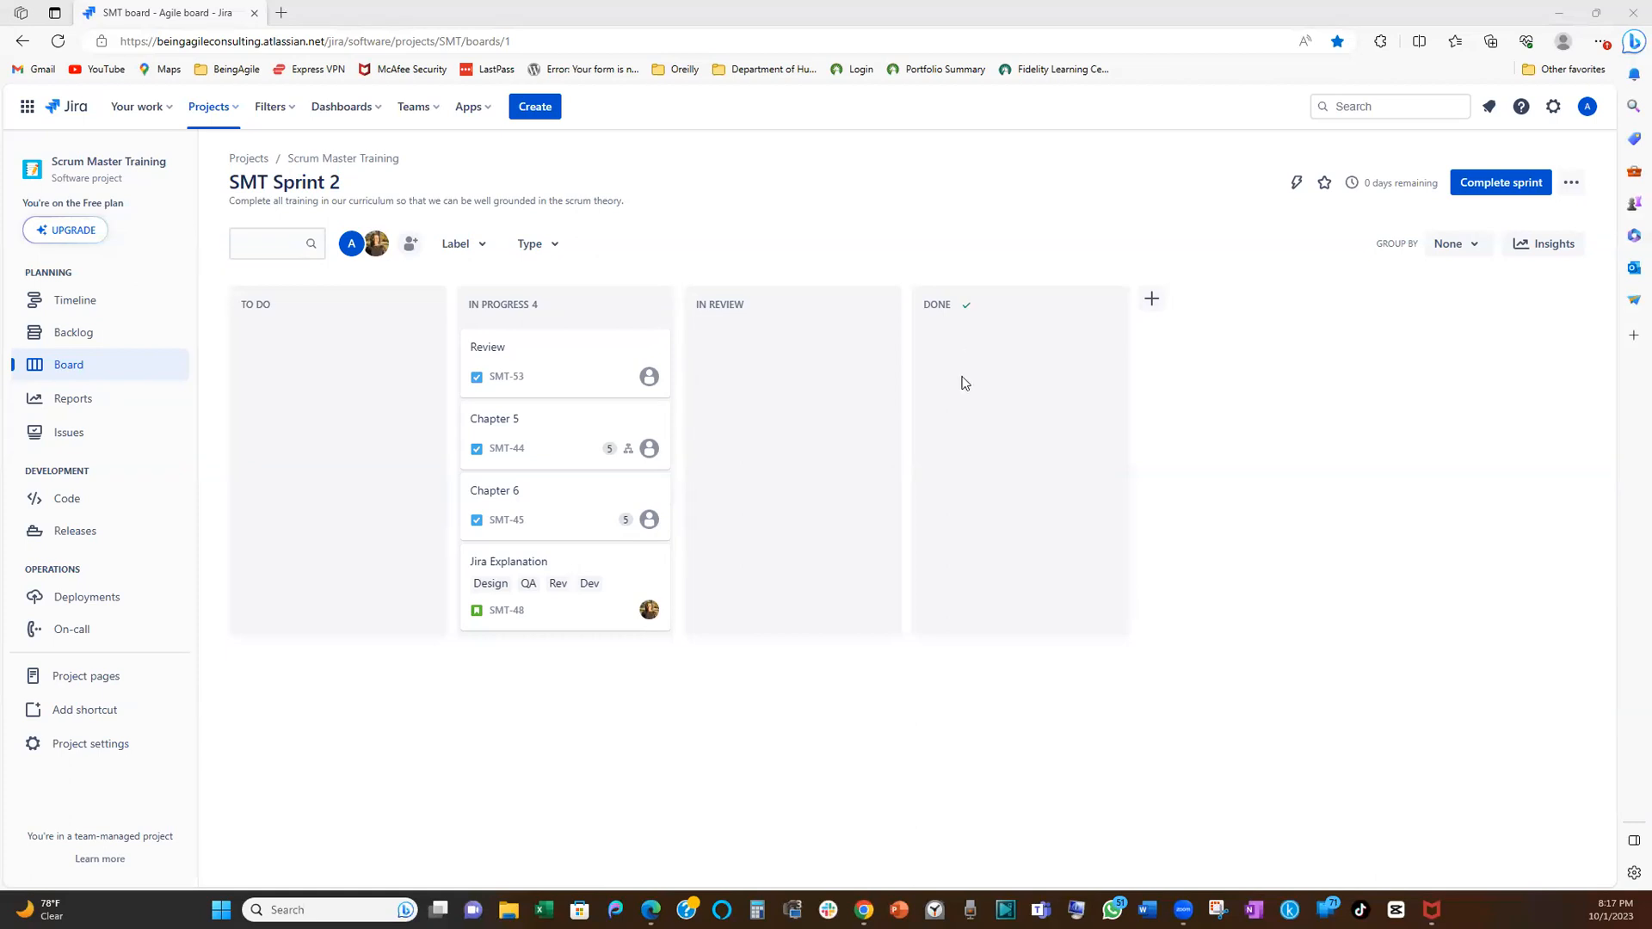
mouse_move(884, 391)
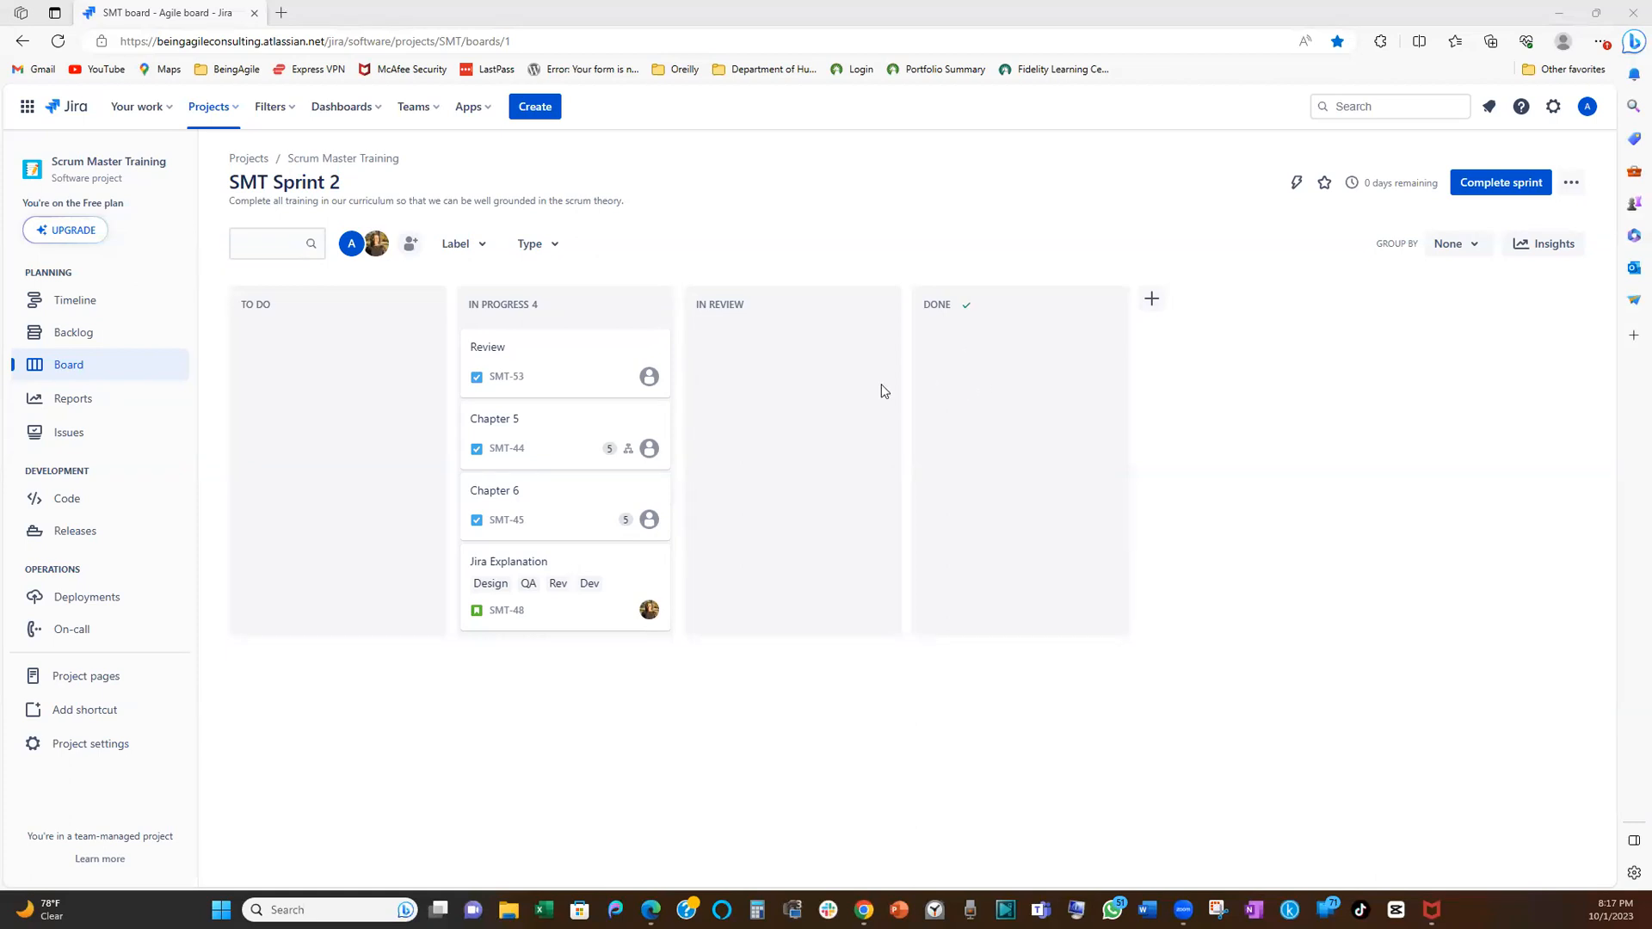
mouse_move(461, 262)
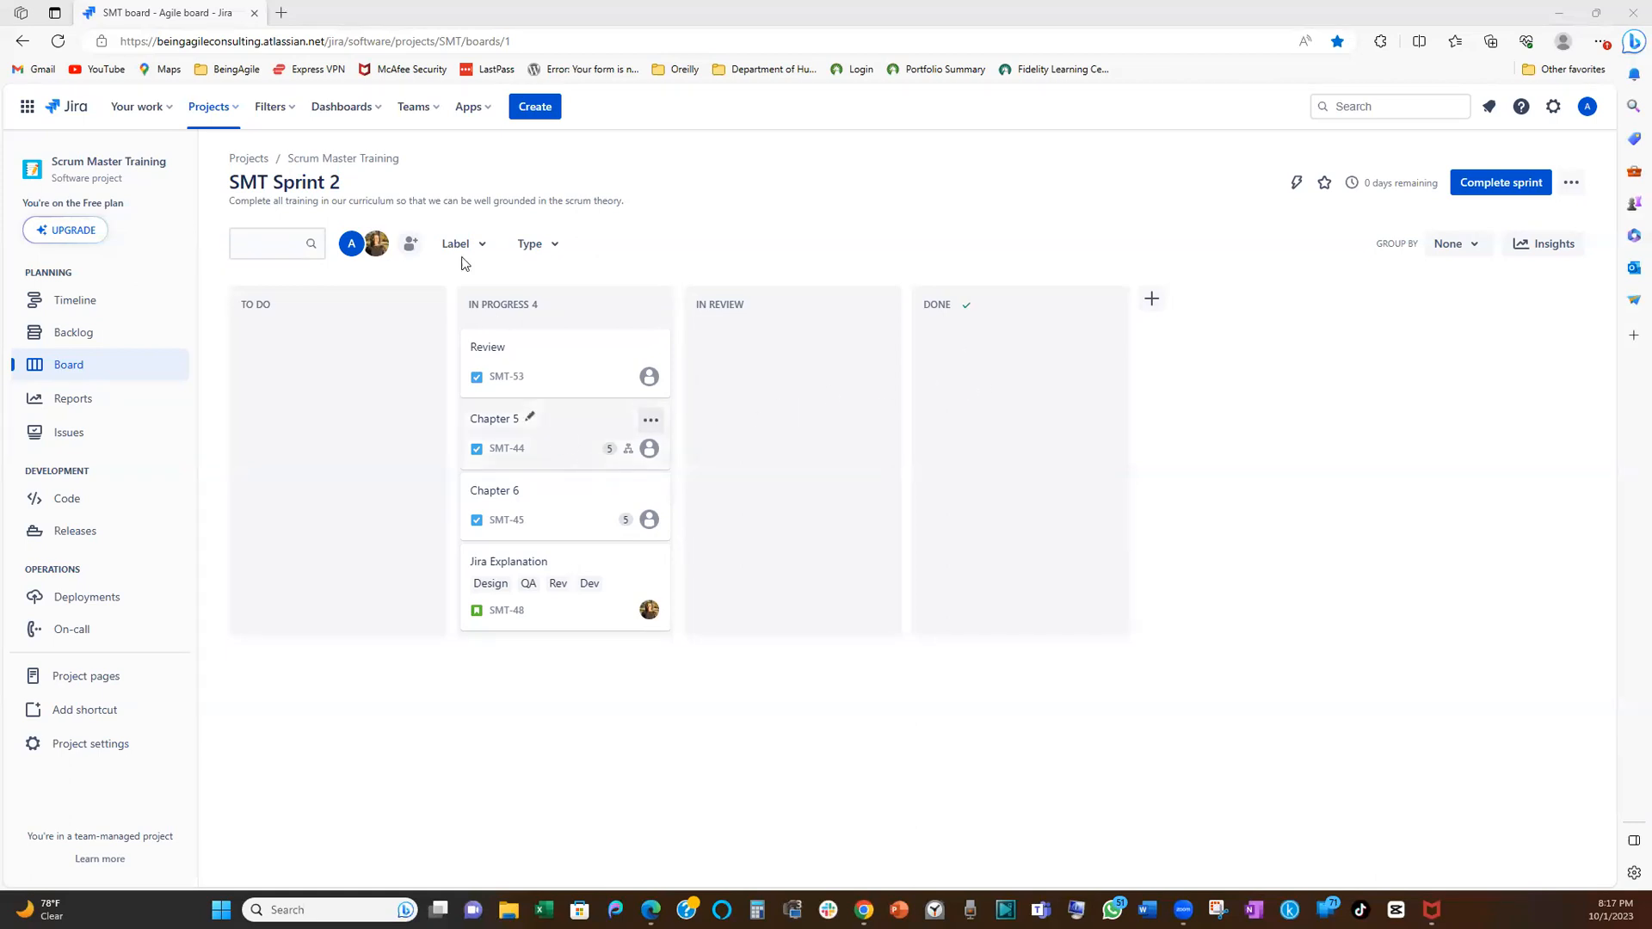
mouse_move(595, 537)
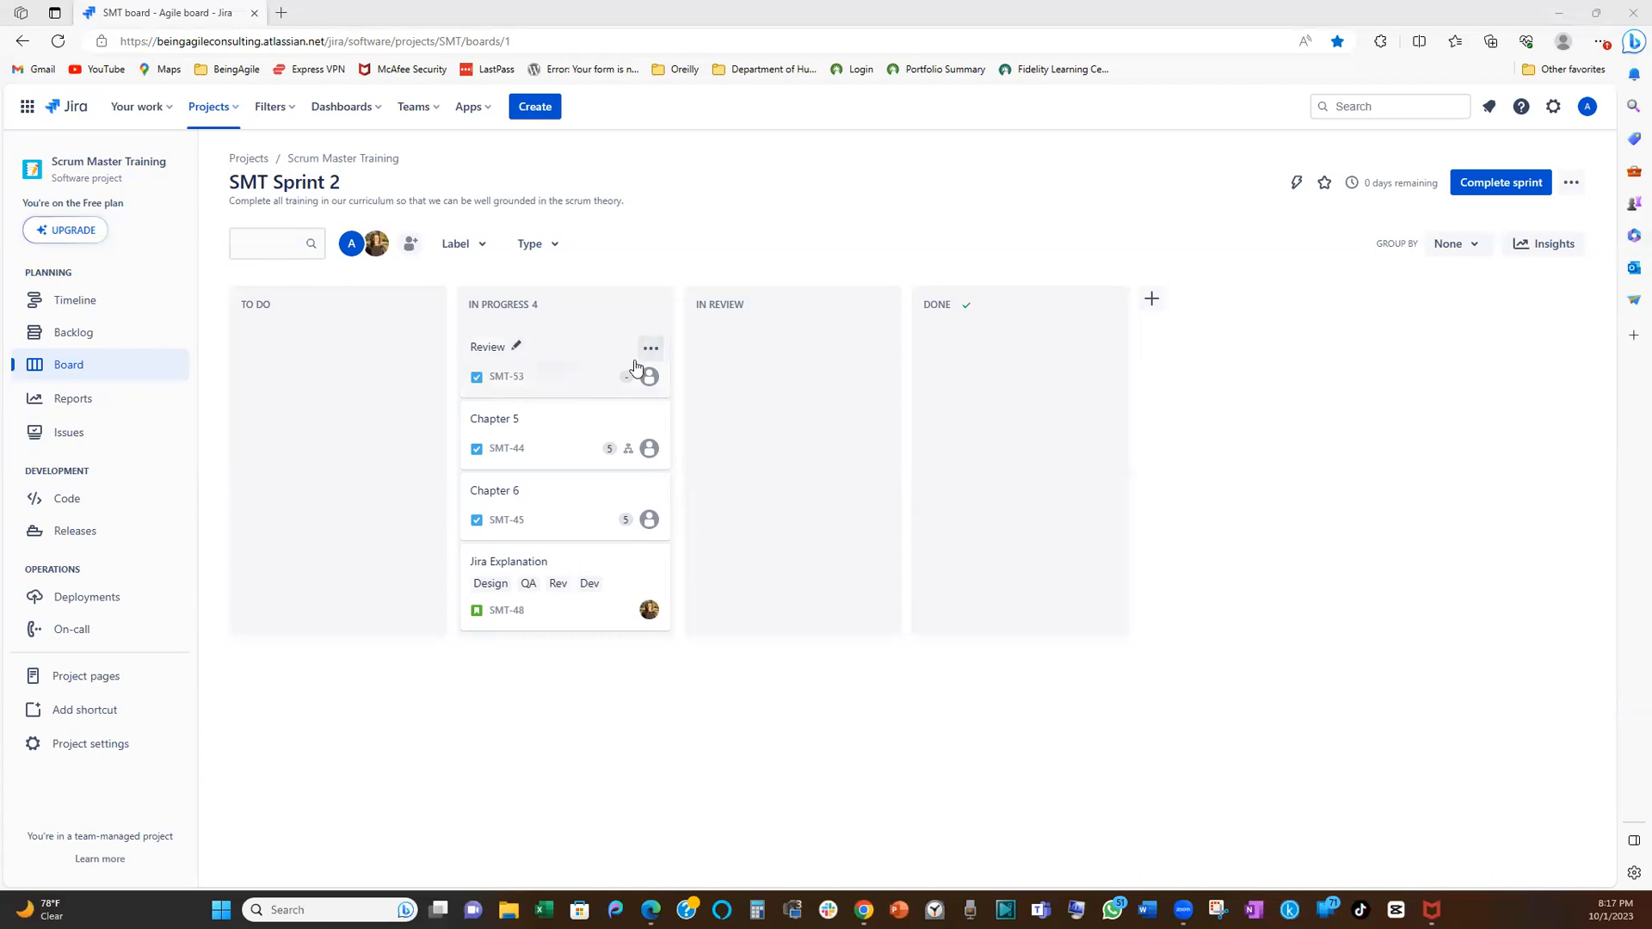
mouse_move(545, 369)
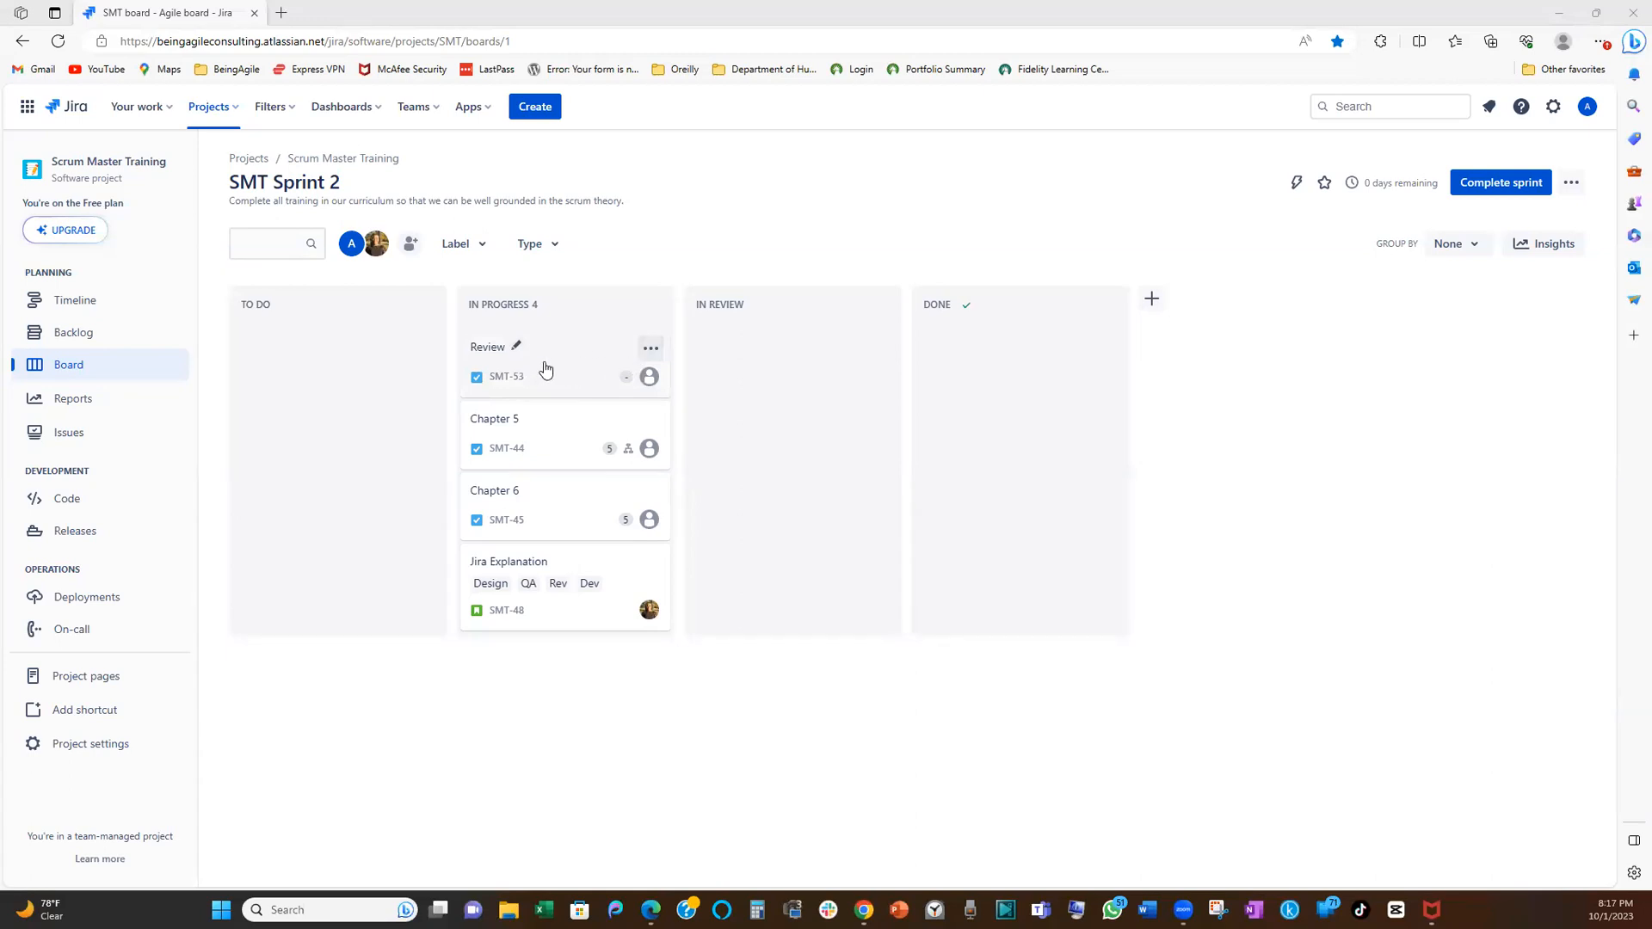
mouse_move(980, 347)
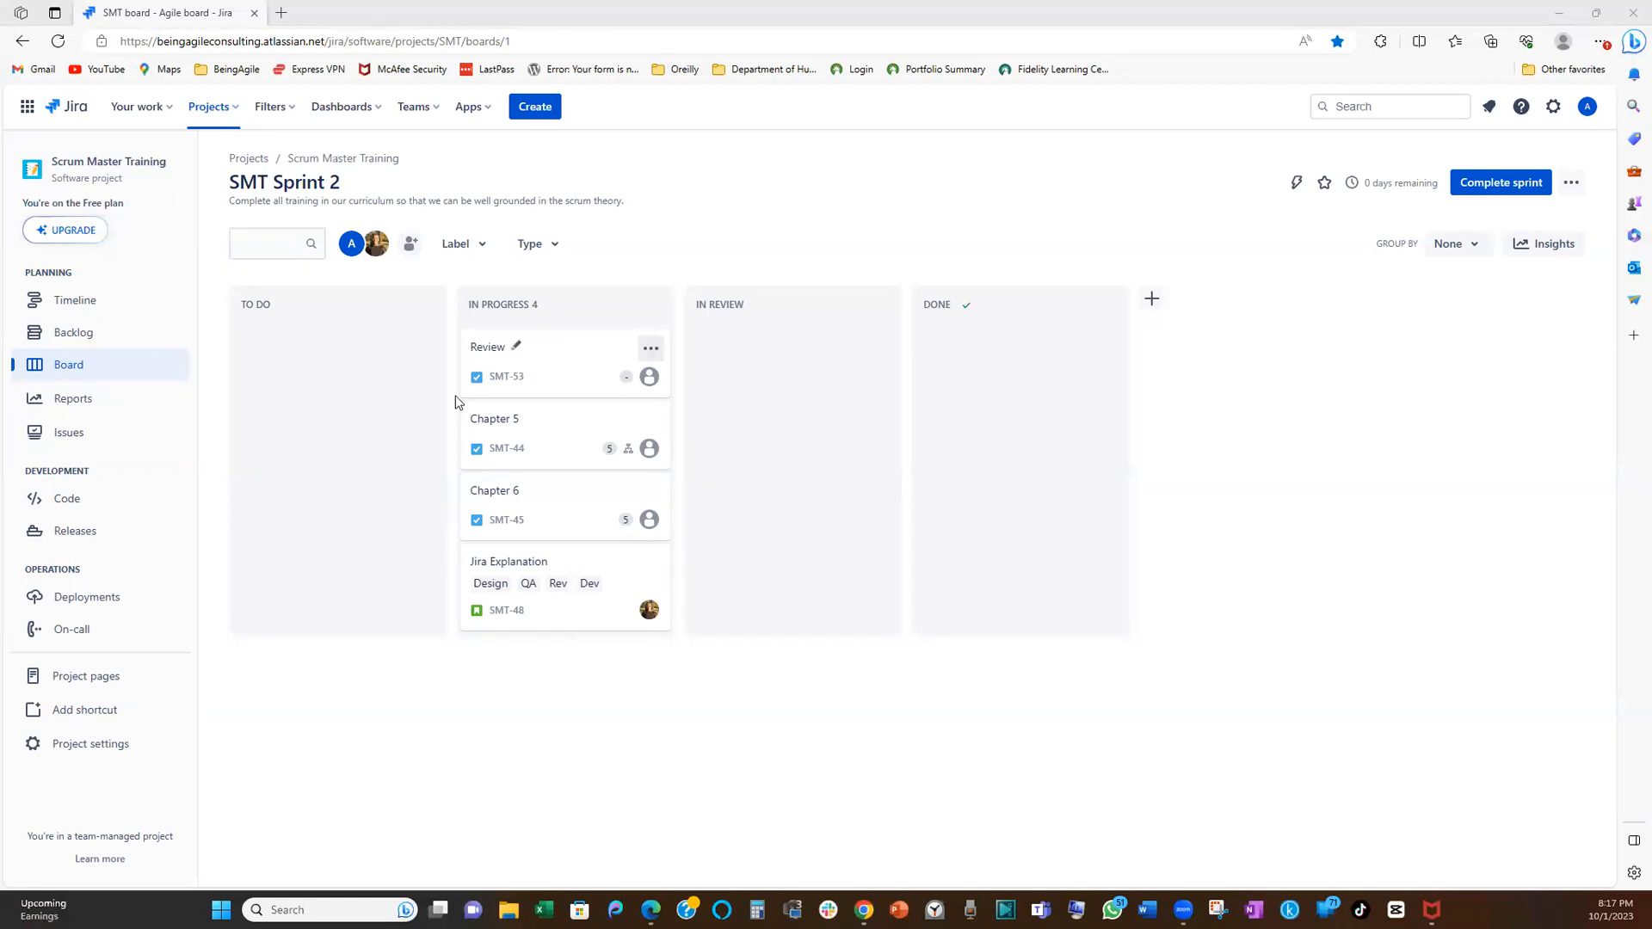
mouse_move(532, 440)
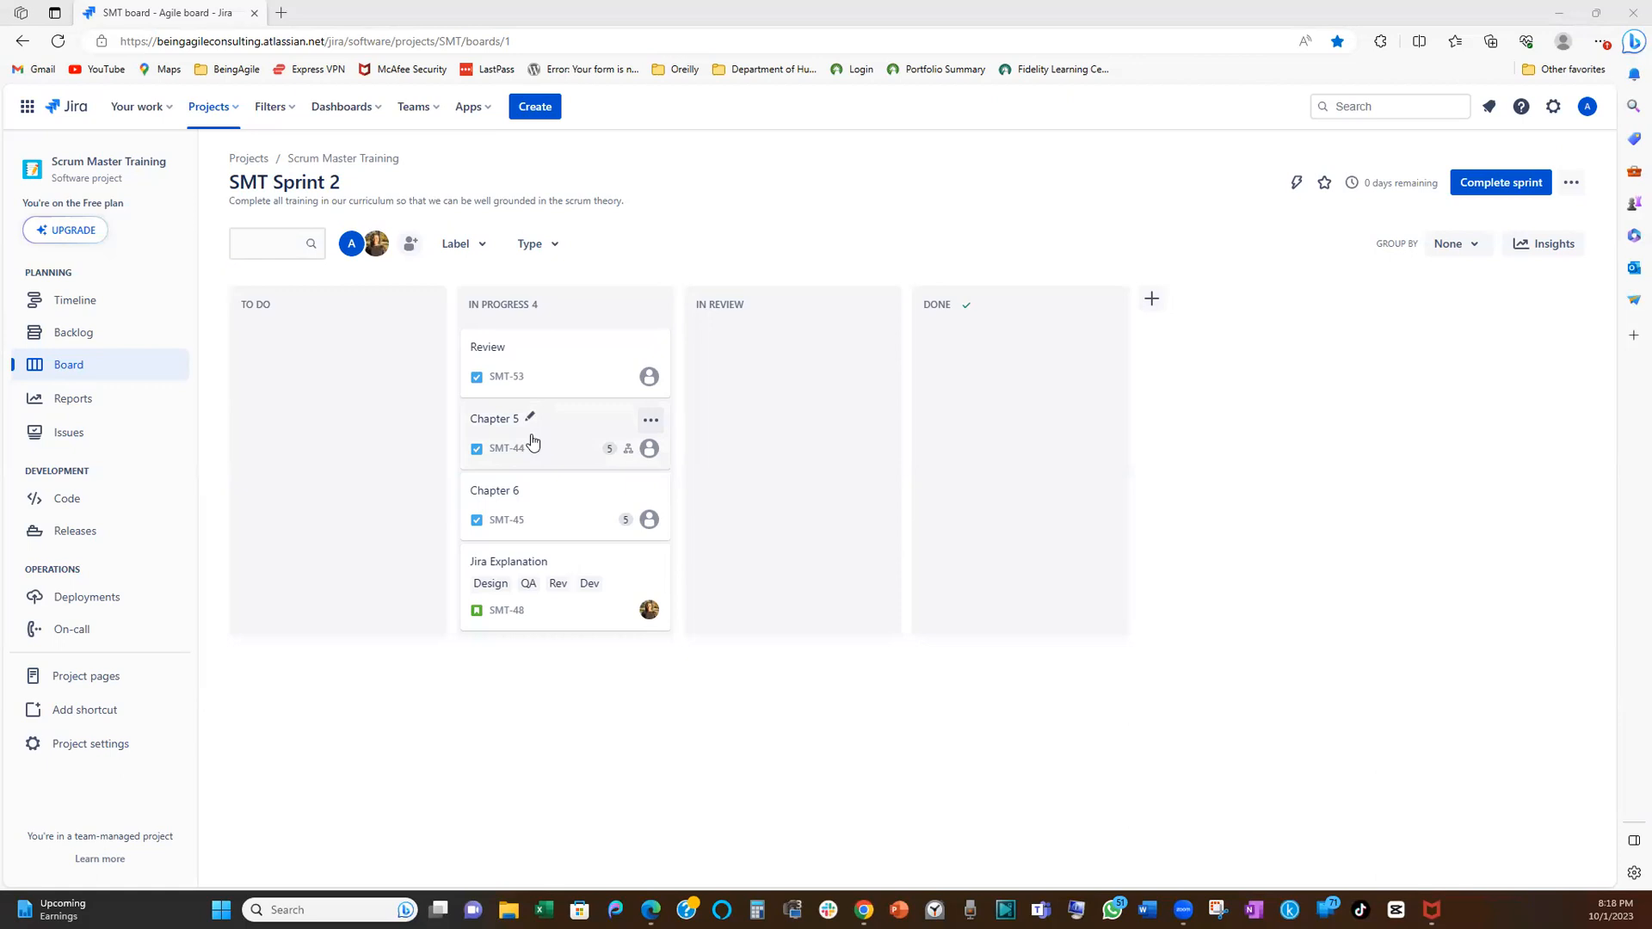
mouse_move(530, 419)
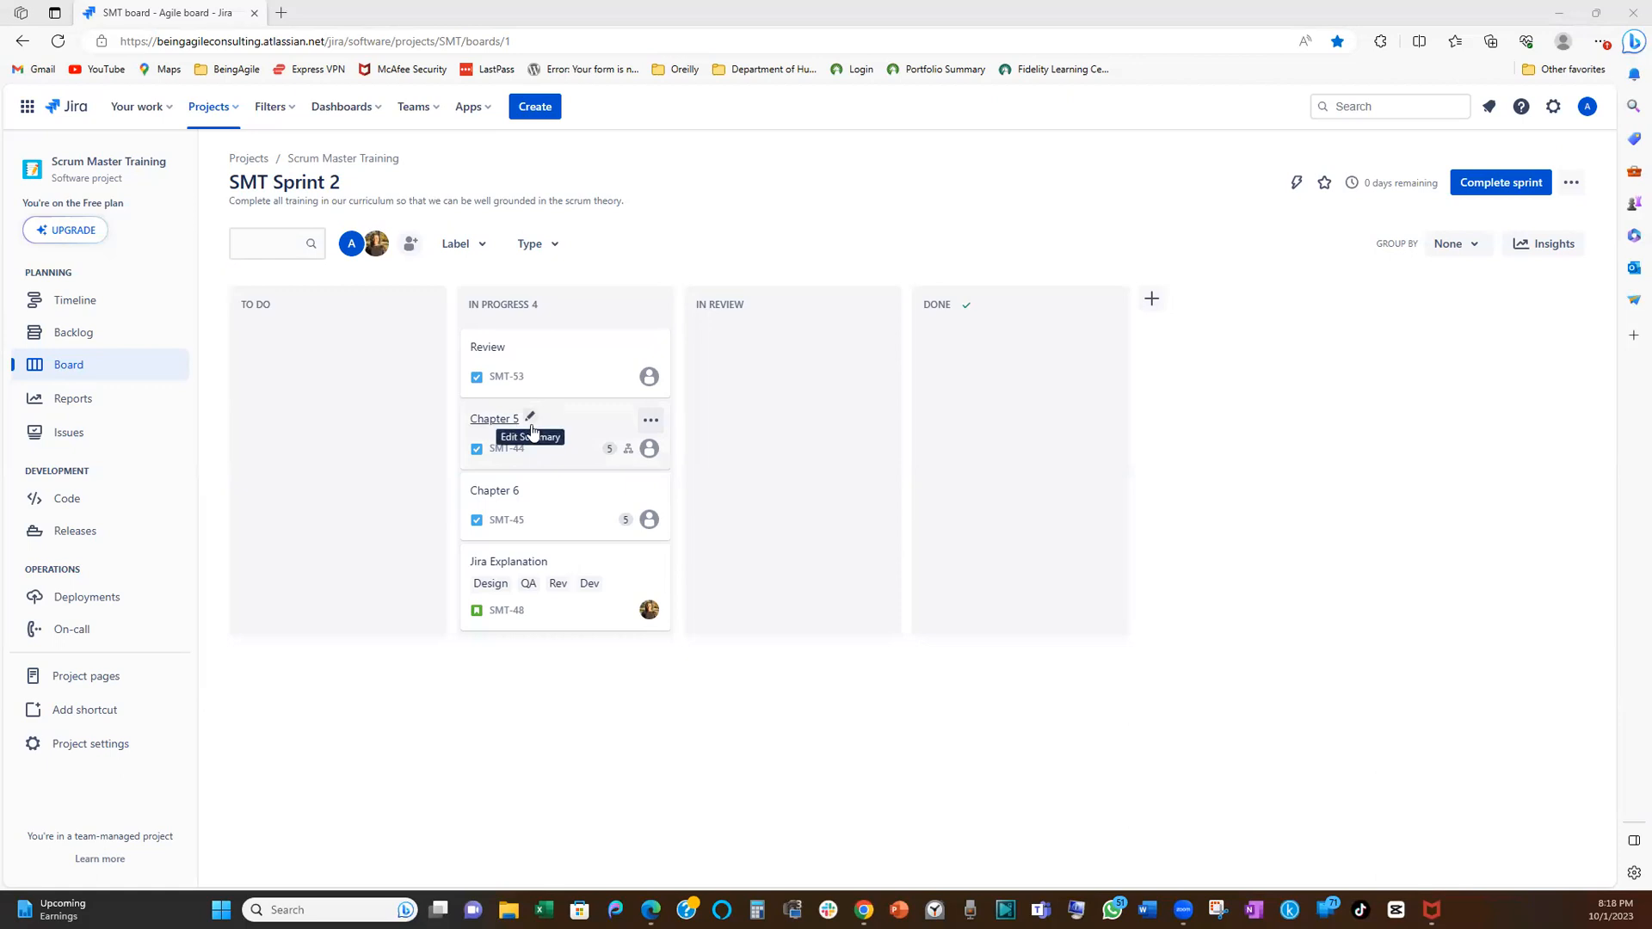
mouse_move(585, 388)
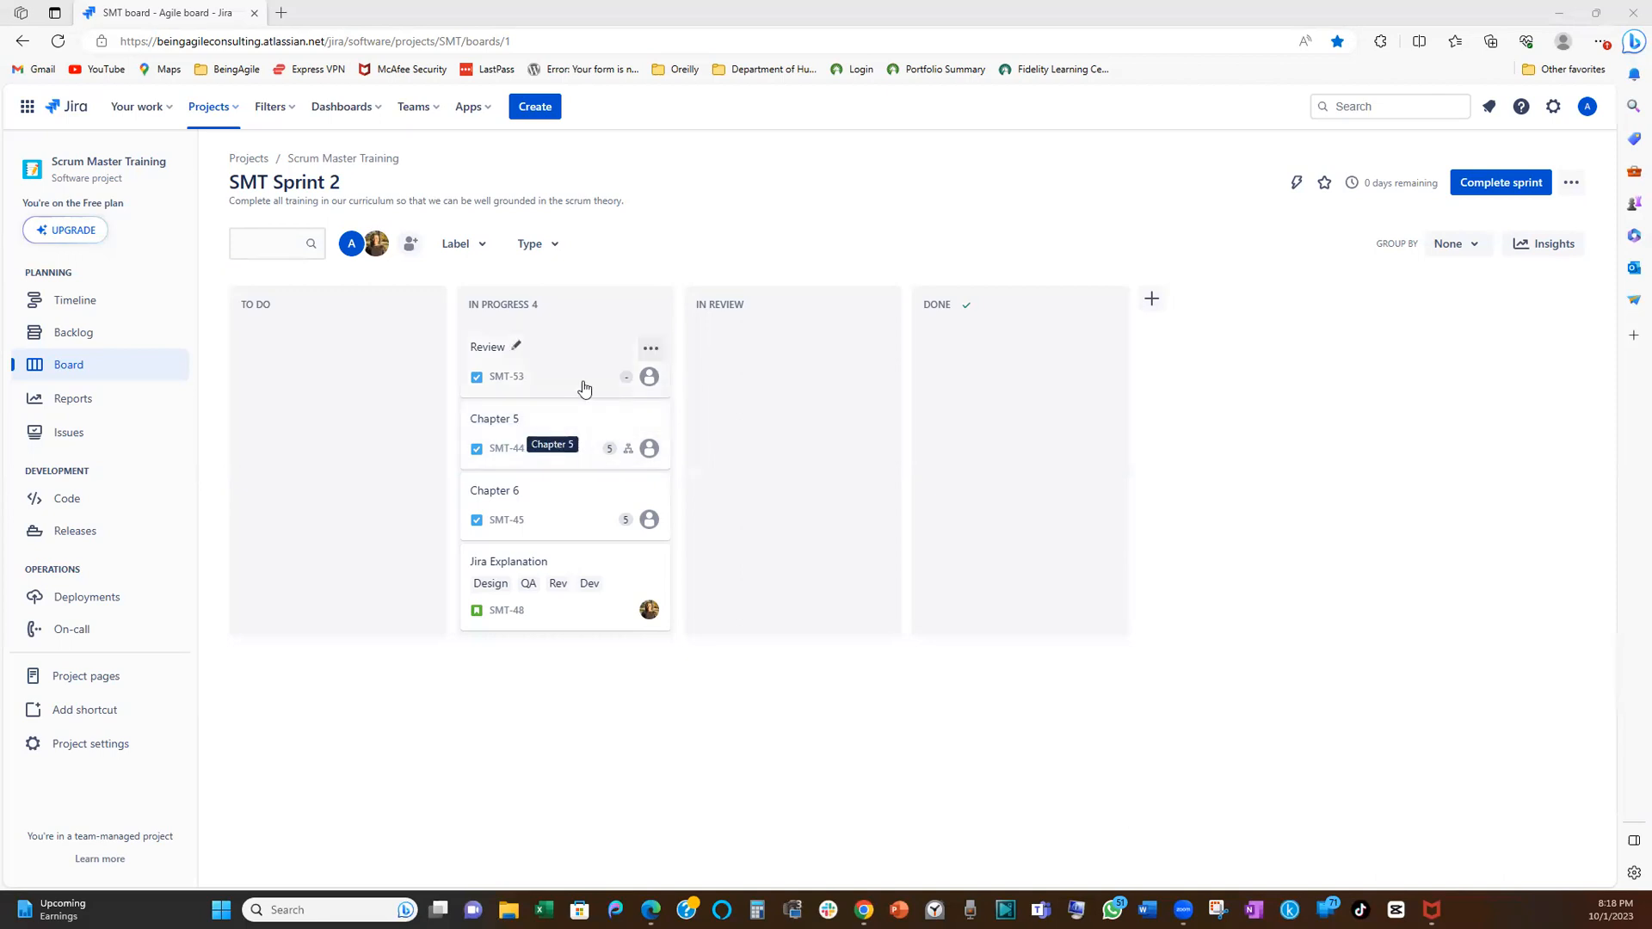
mouse_move(570, 333)
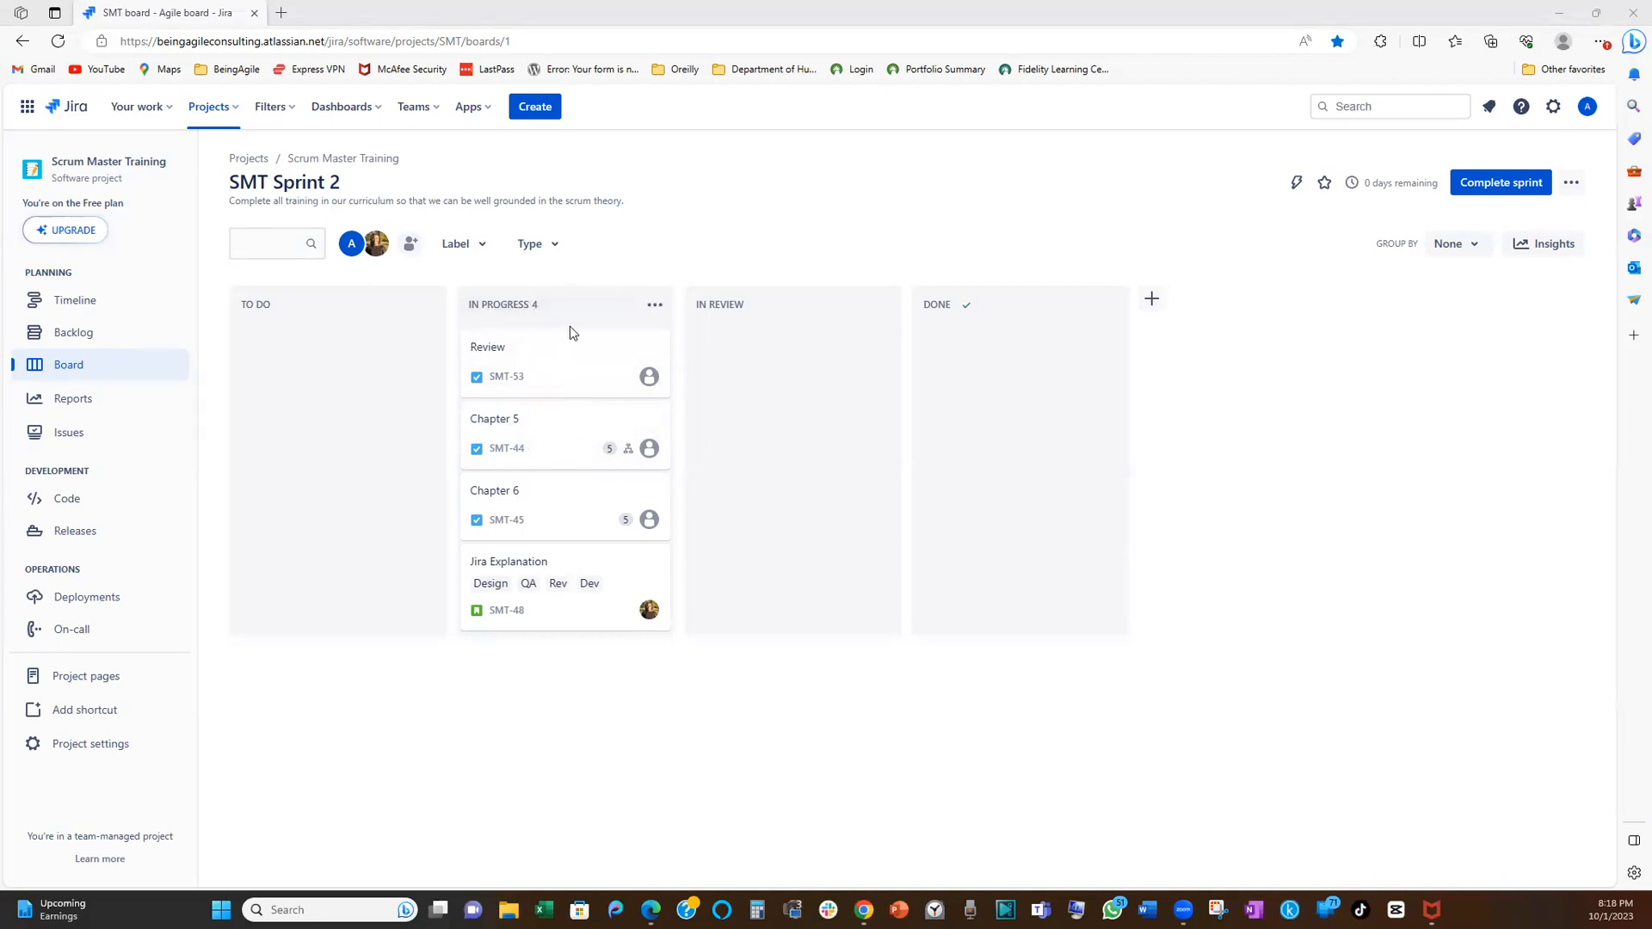
mouse_move(548, 333)
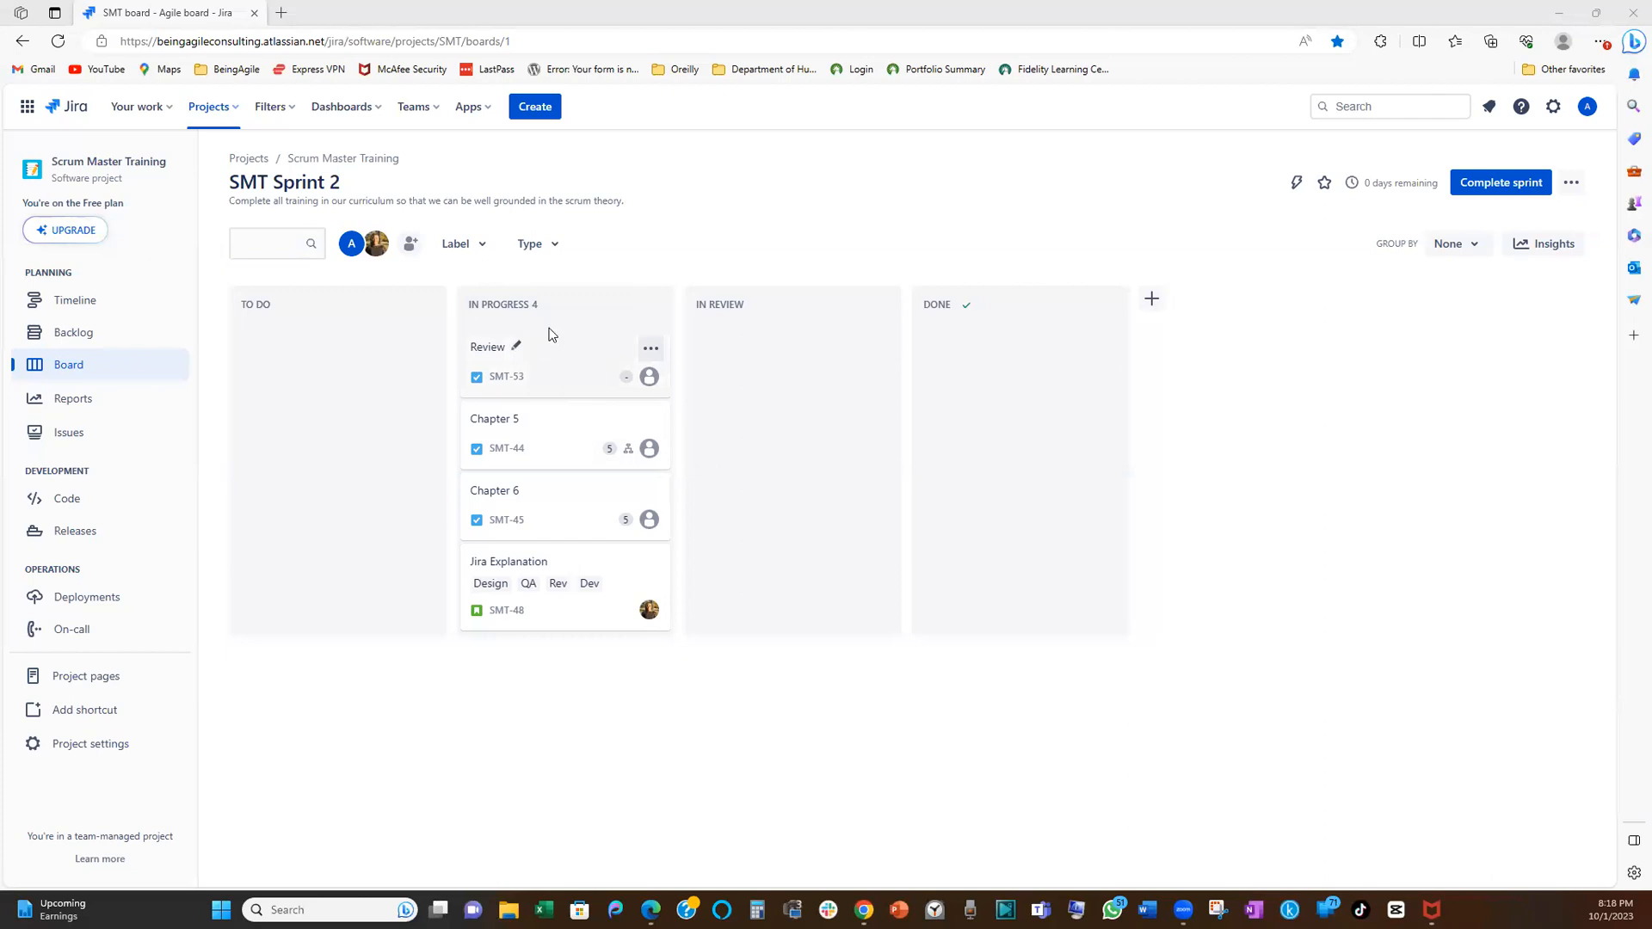
mouse_move(627, 343)
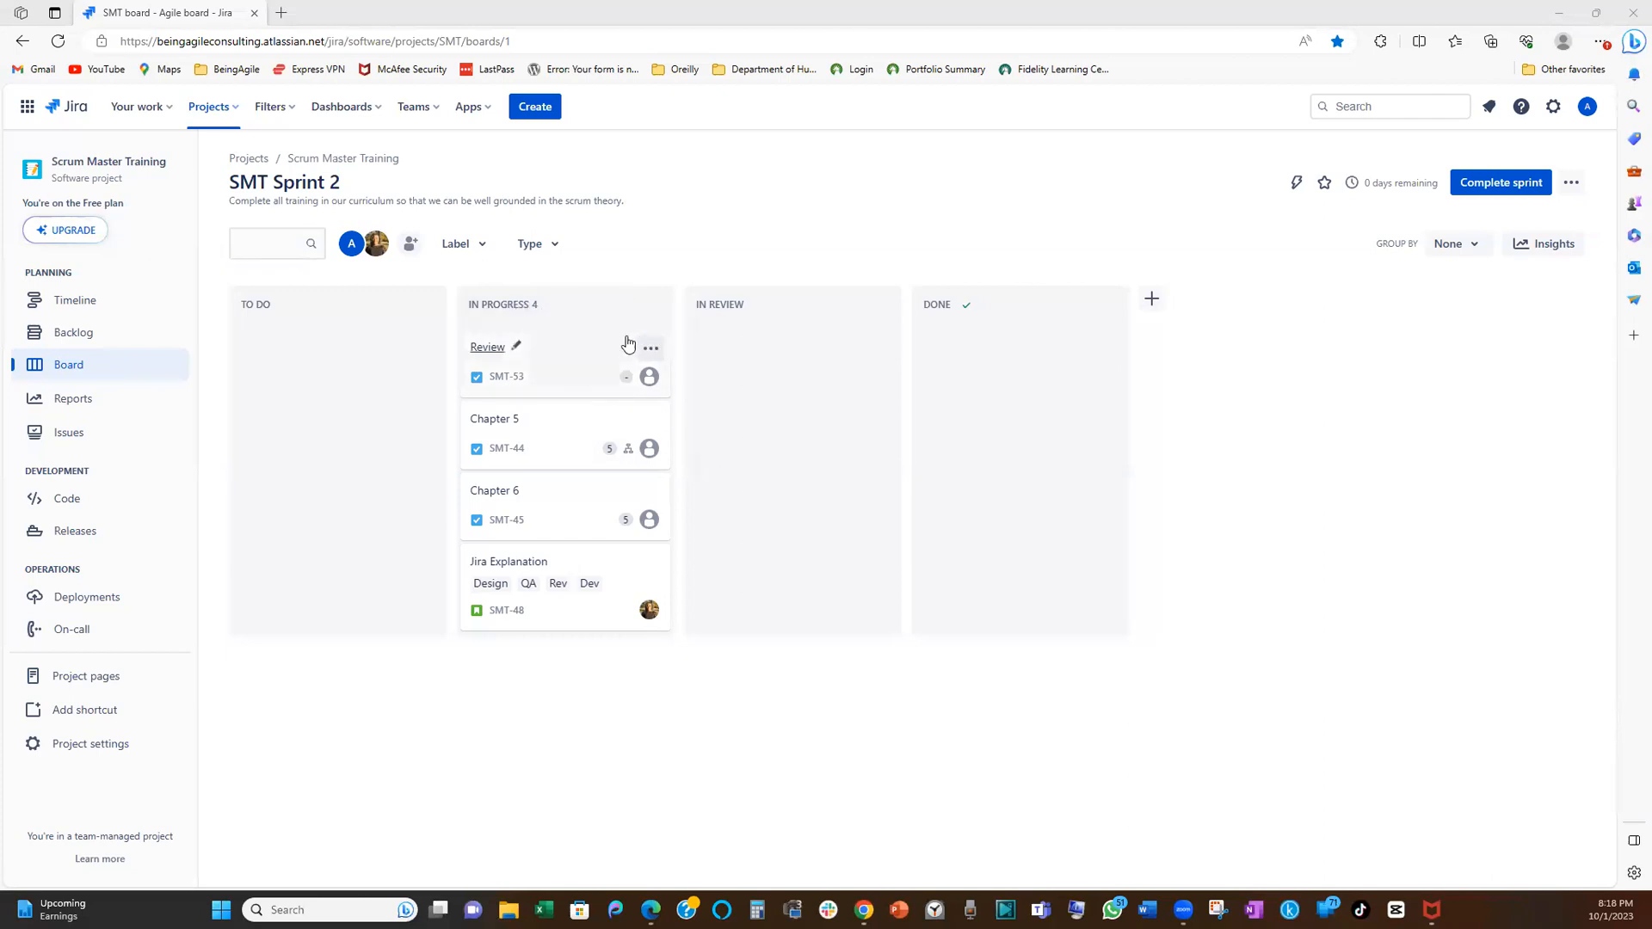
mouse_move(532, 402)
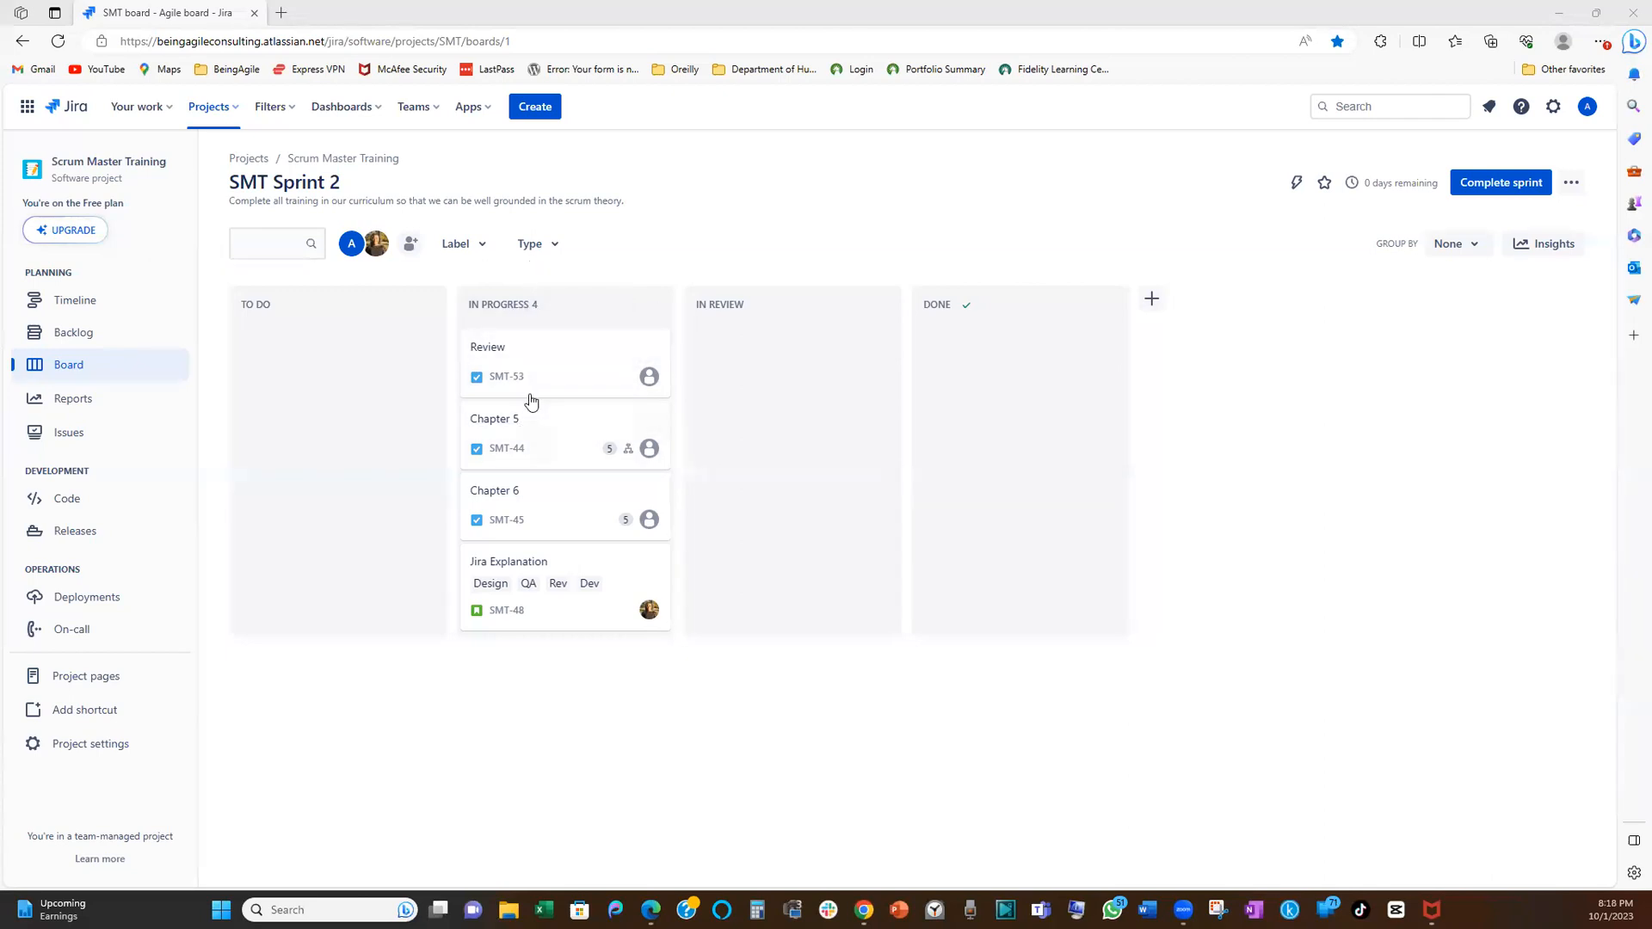
mouse_move(588, 353)
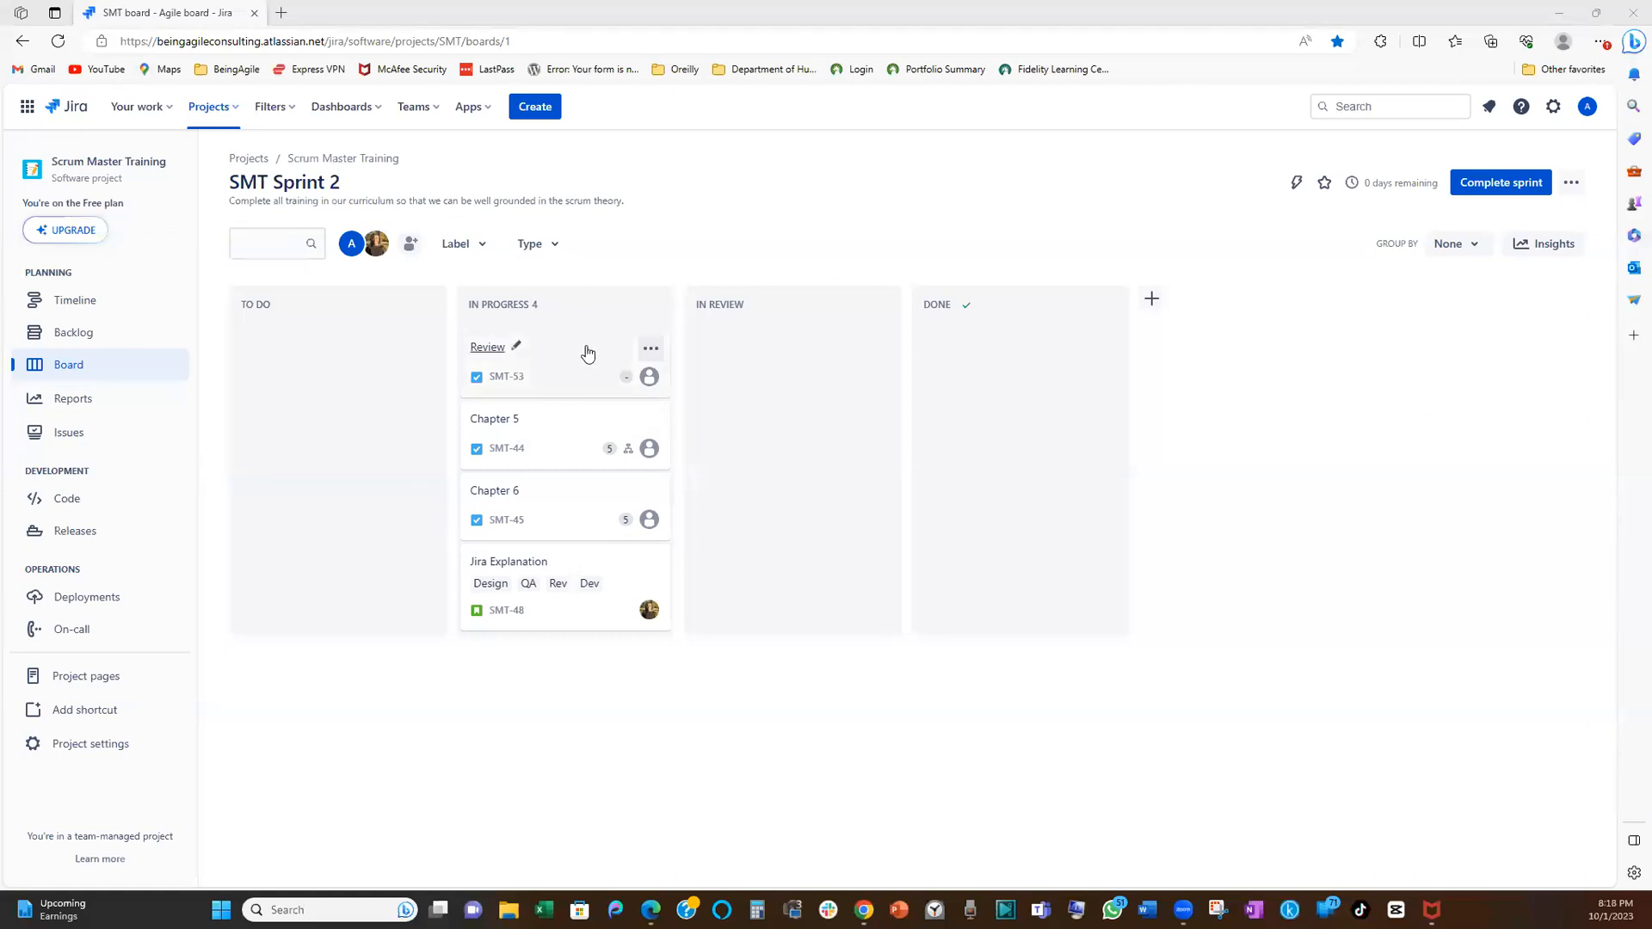
mouse_move(579, 319)
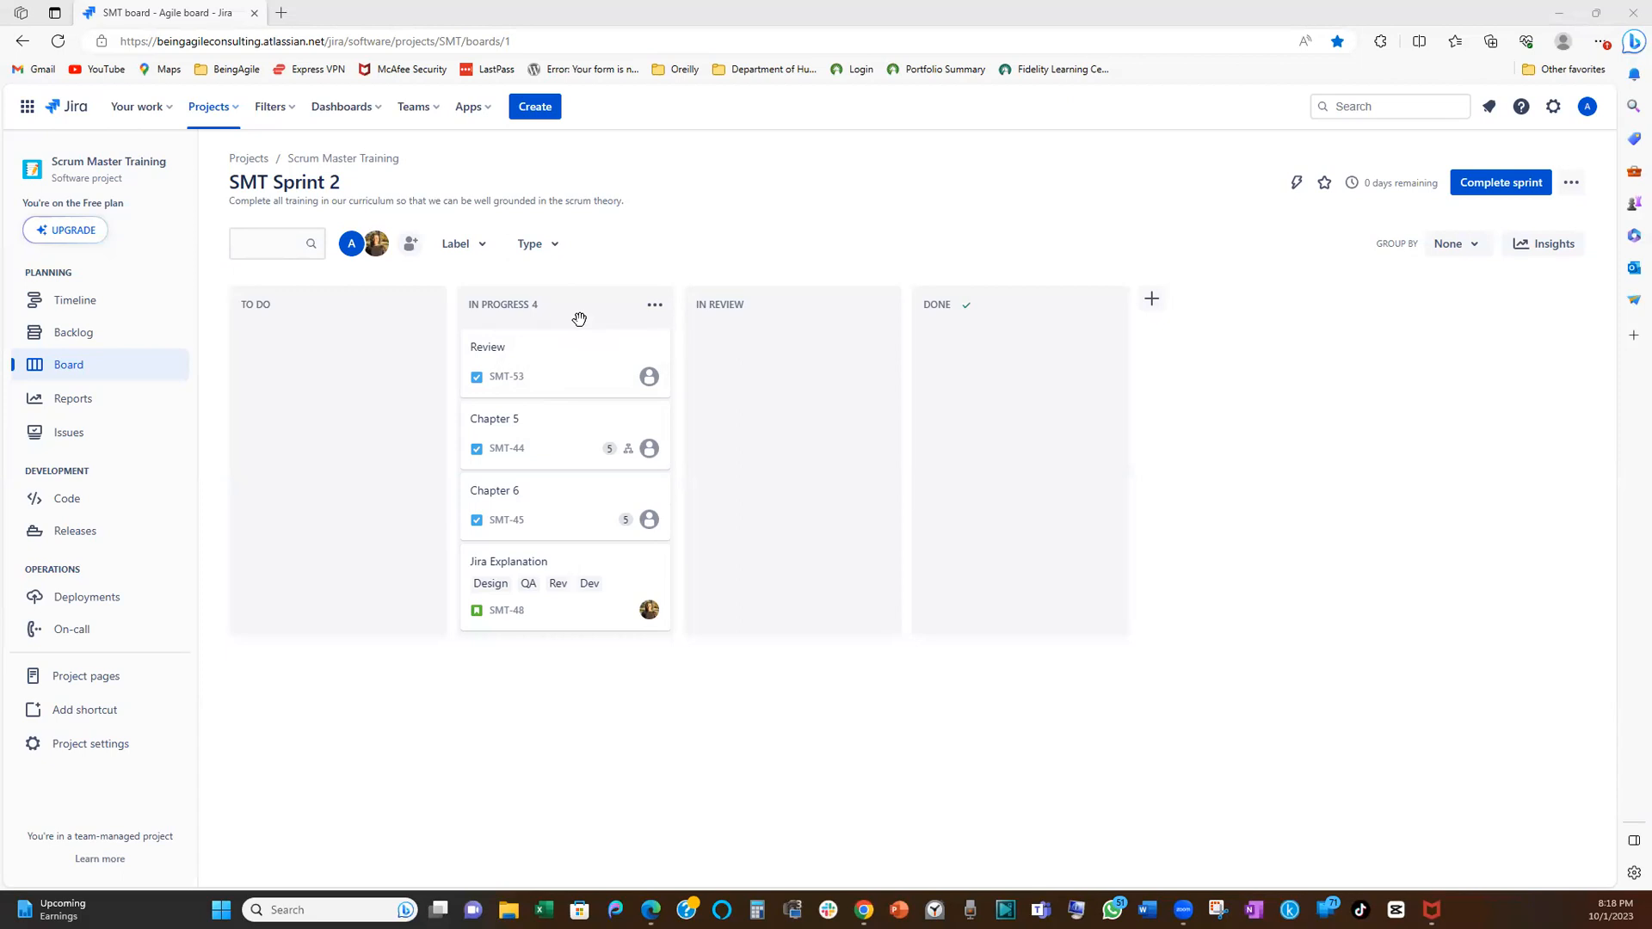
mouse_move(604, 377)
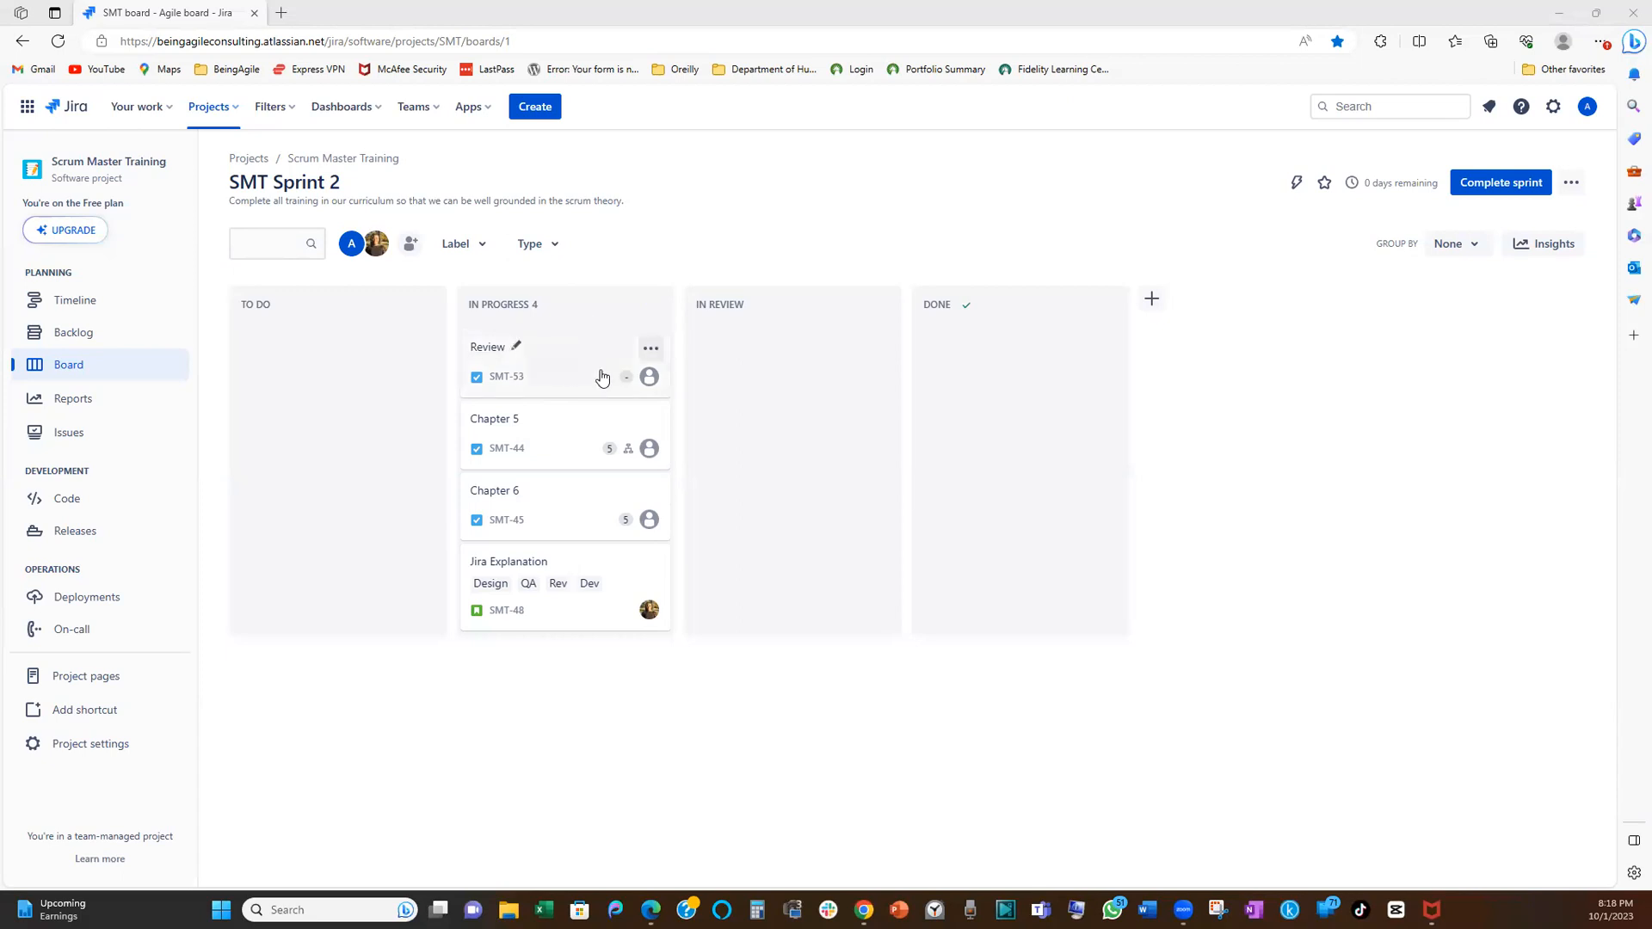
mouse_move(604, 381)
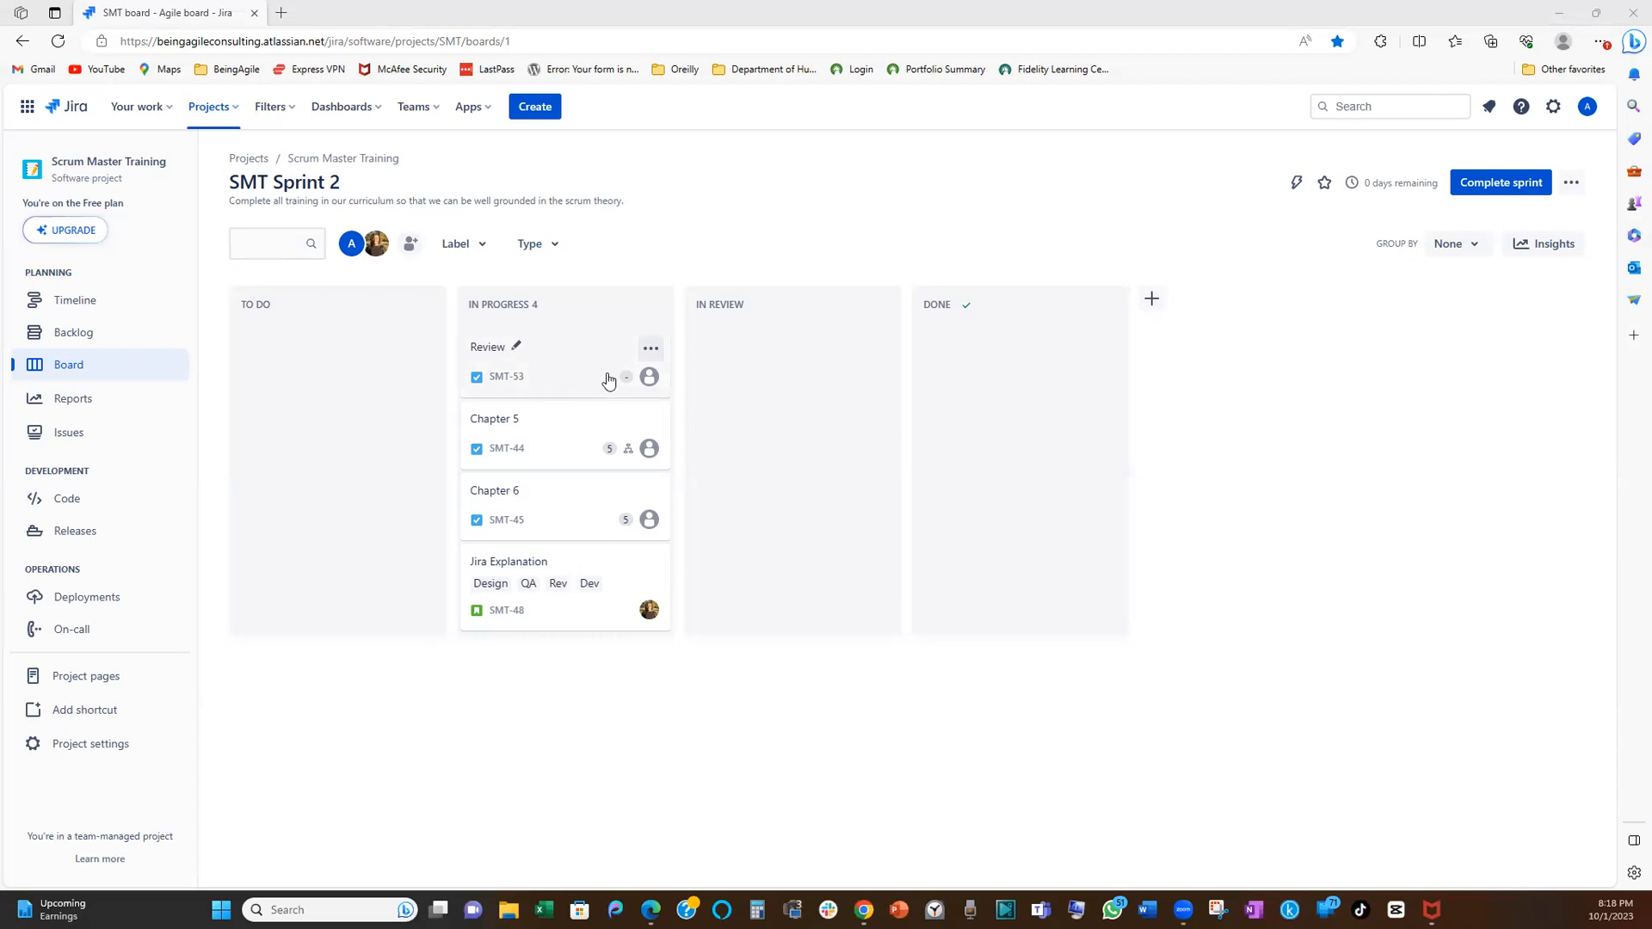
mouse_move(606, 384)
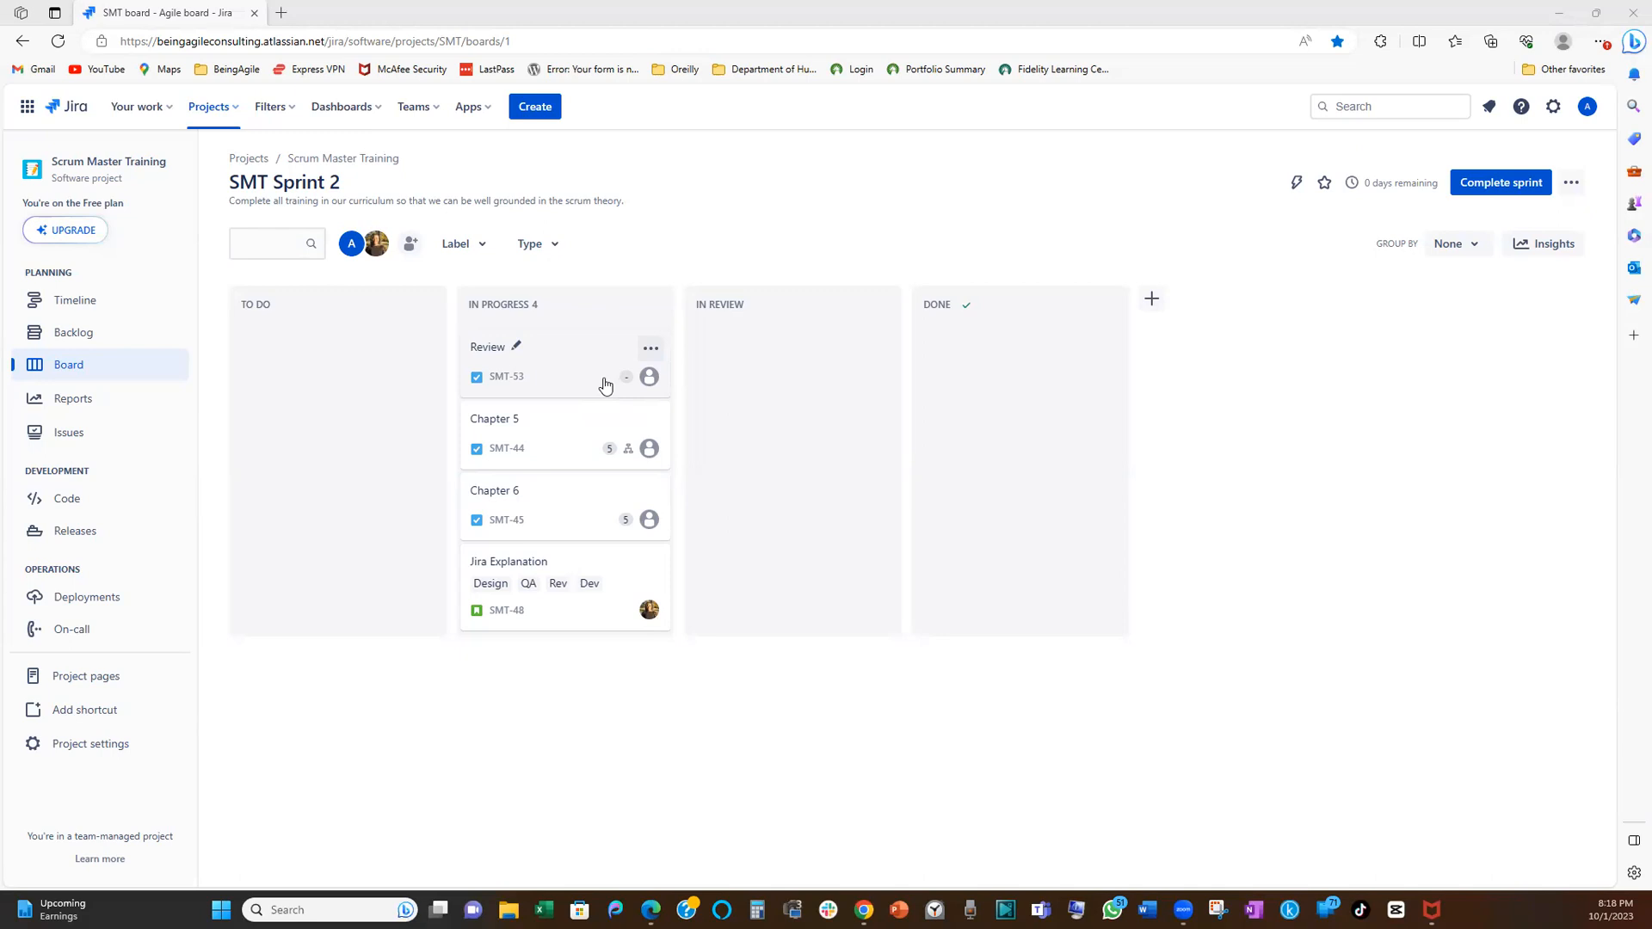
mouse_move(602, 395)
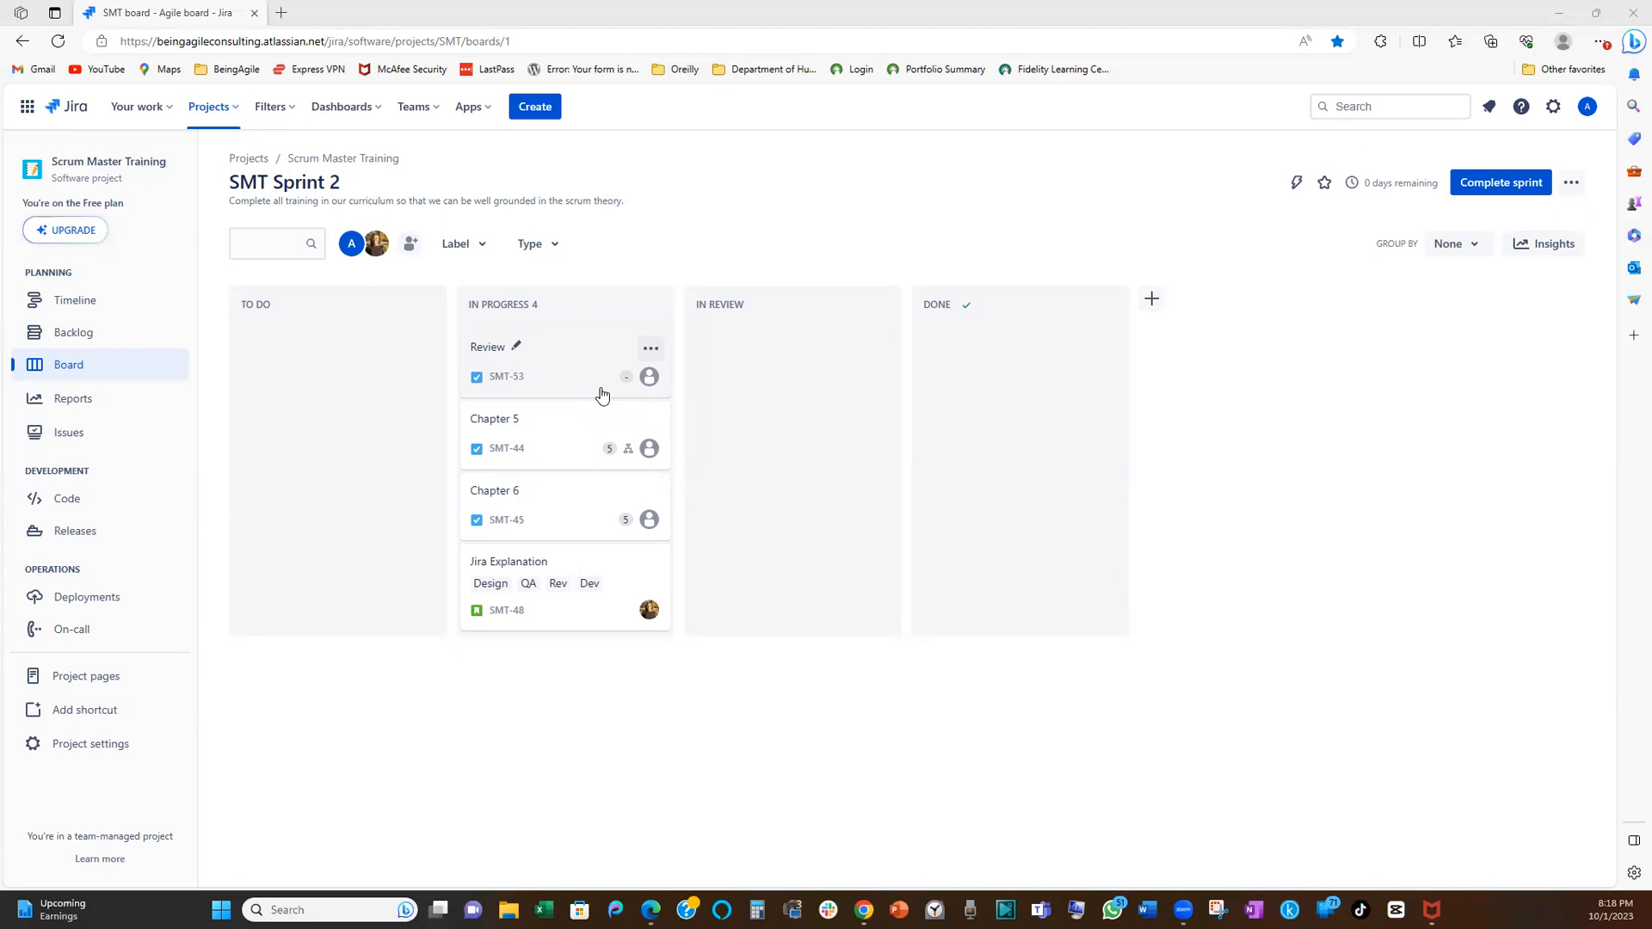
mouse_move(601, 402)
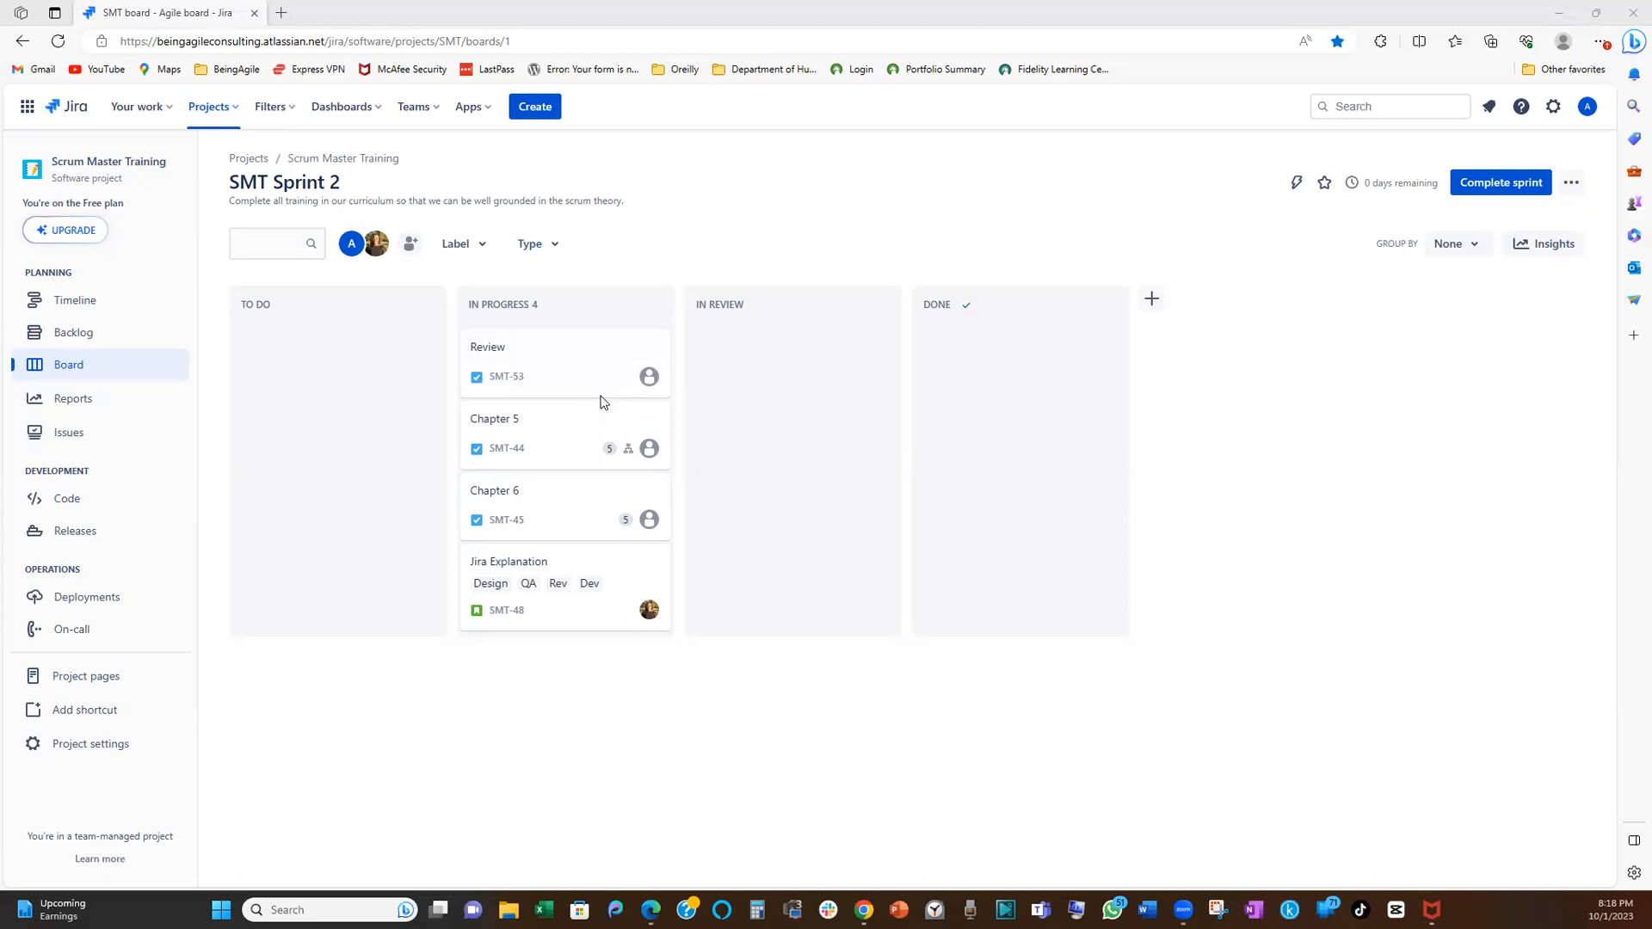
mouse_move(599, 400)
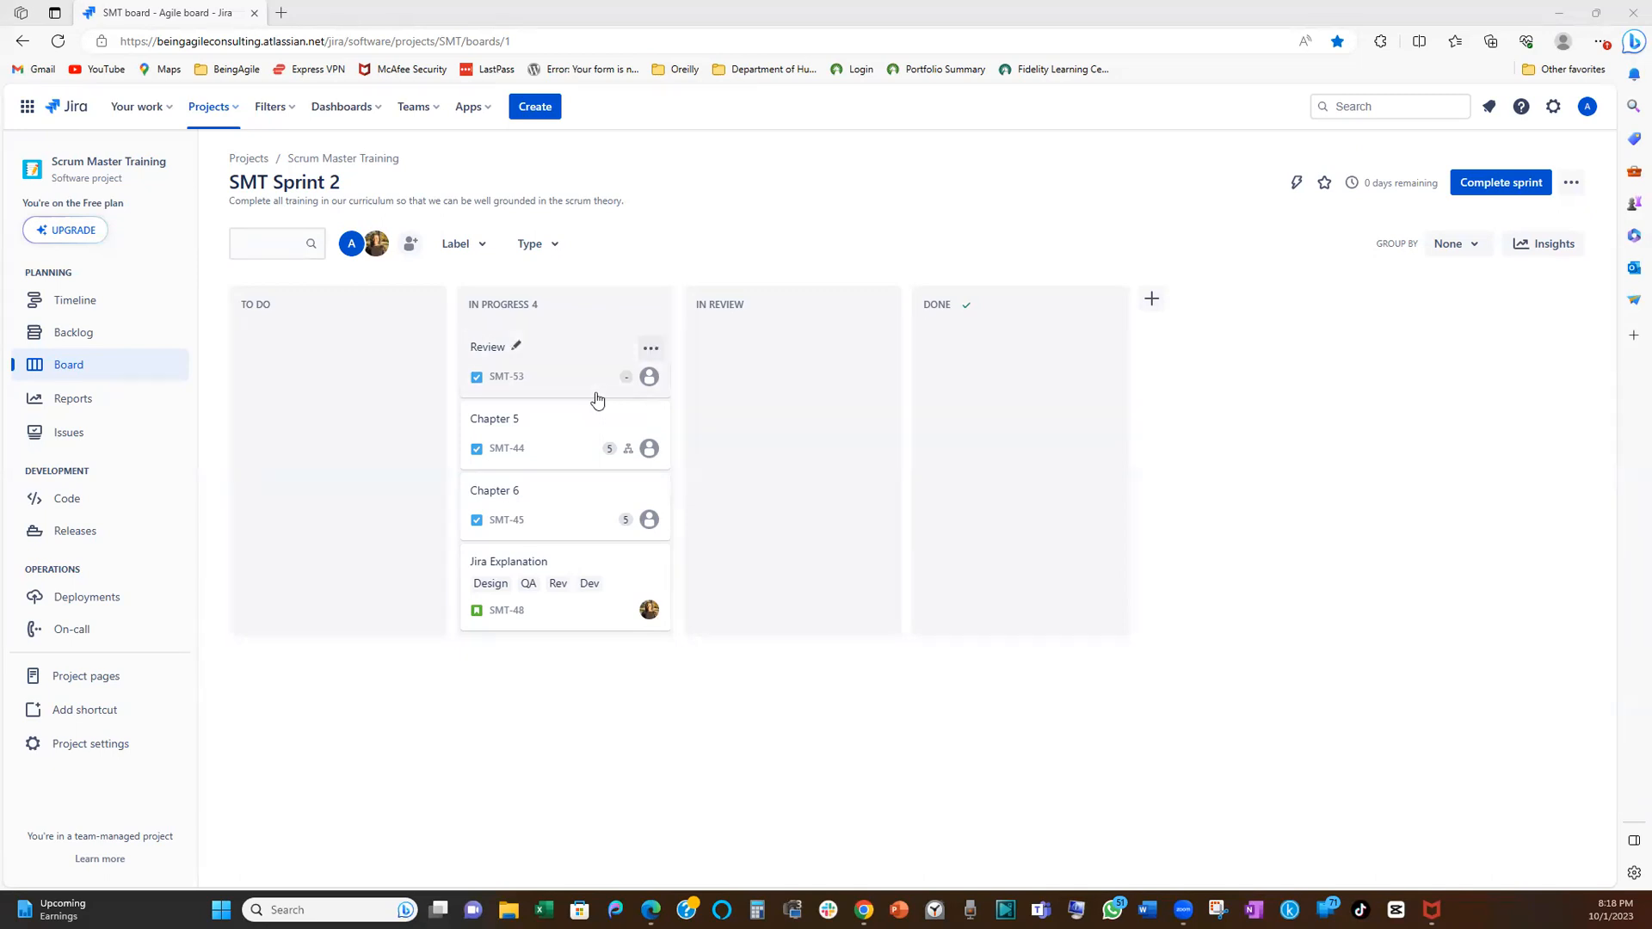
mouse_move(615, 405)
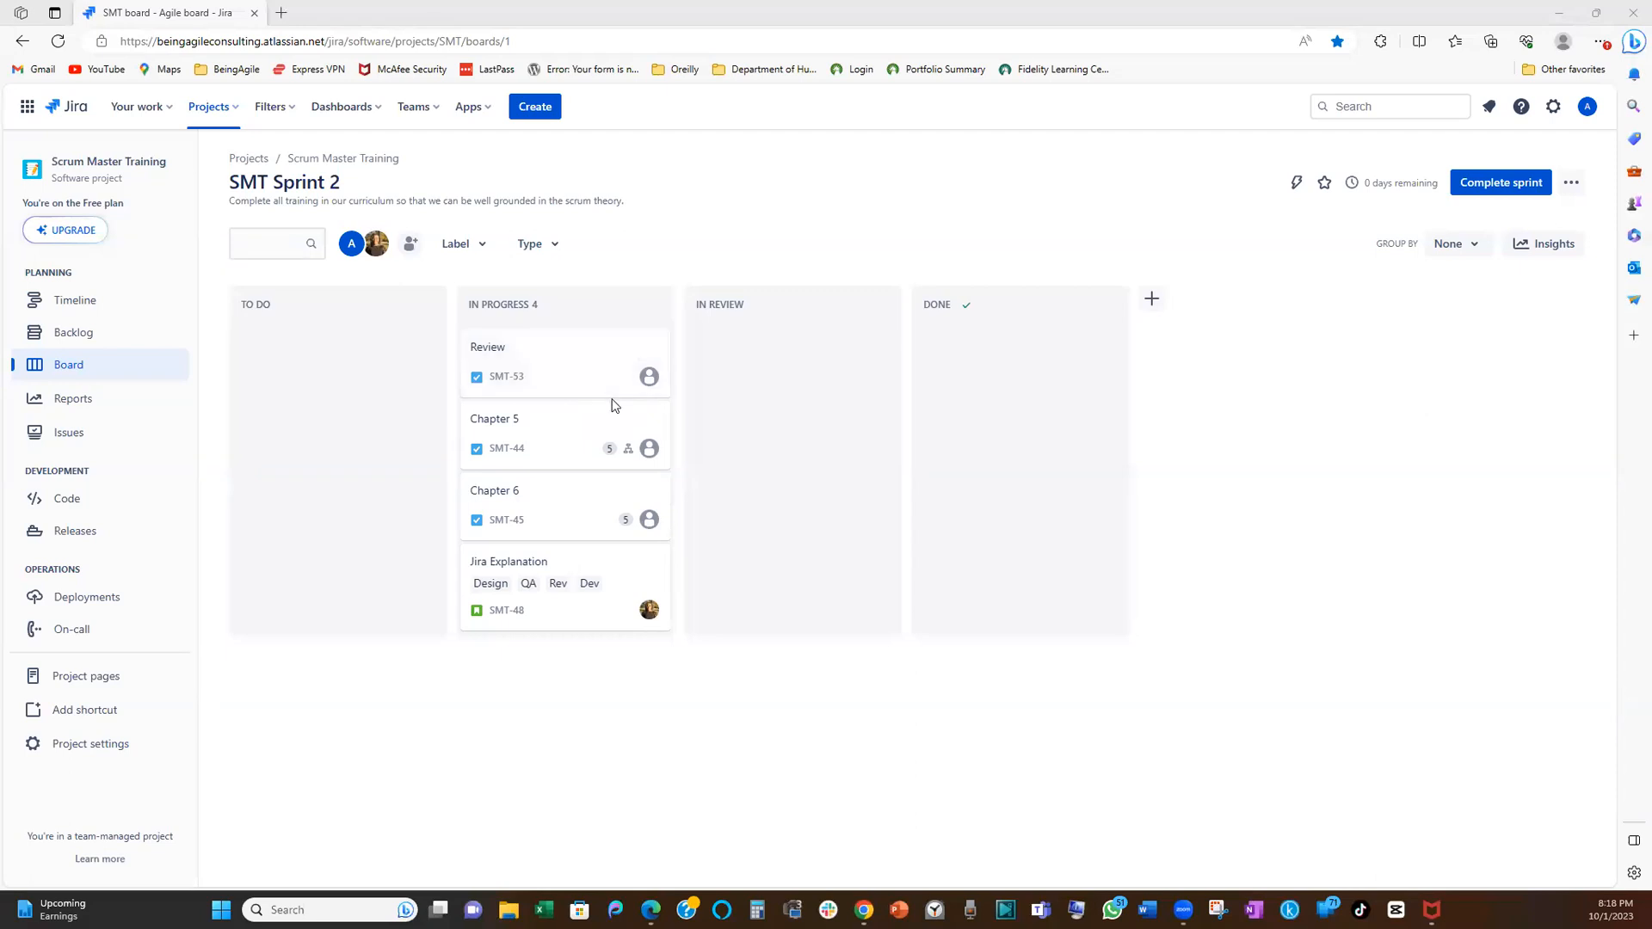
mouse_move(593, 408)
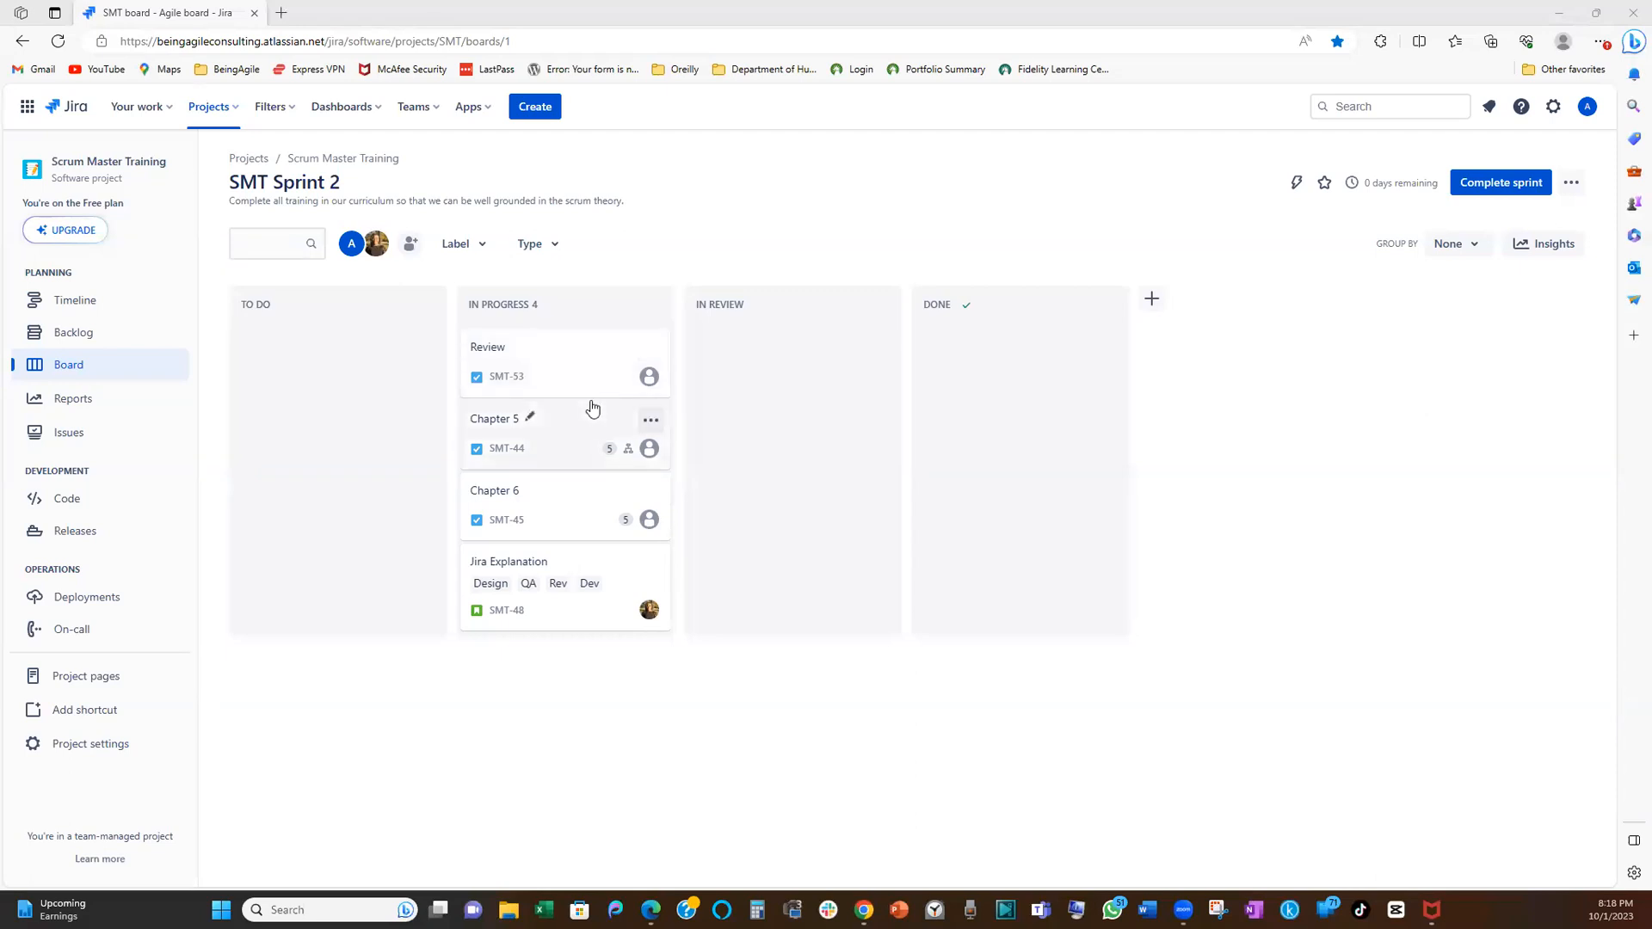
mouse_move(612, 346)
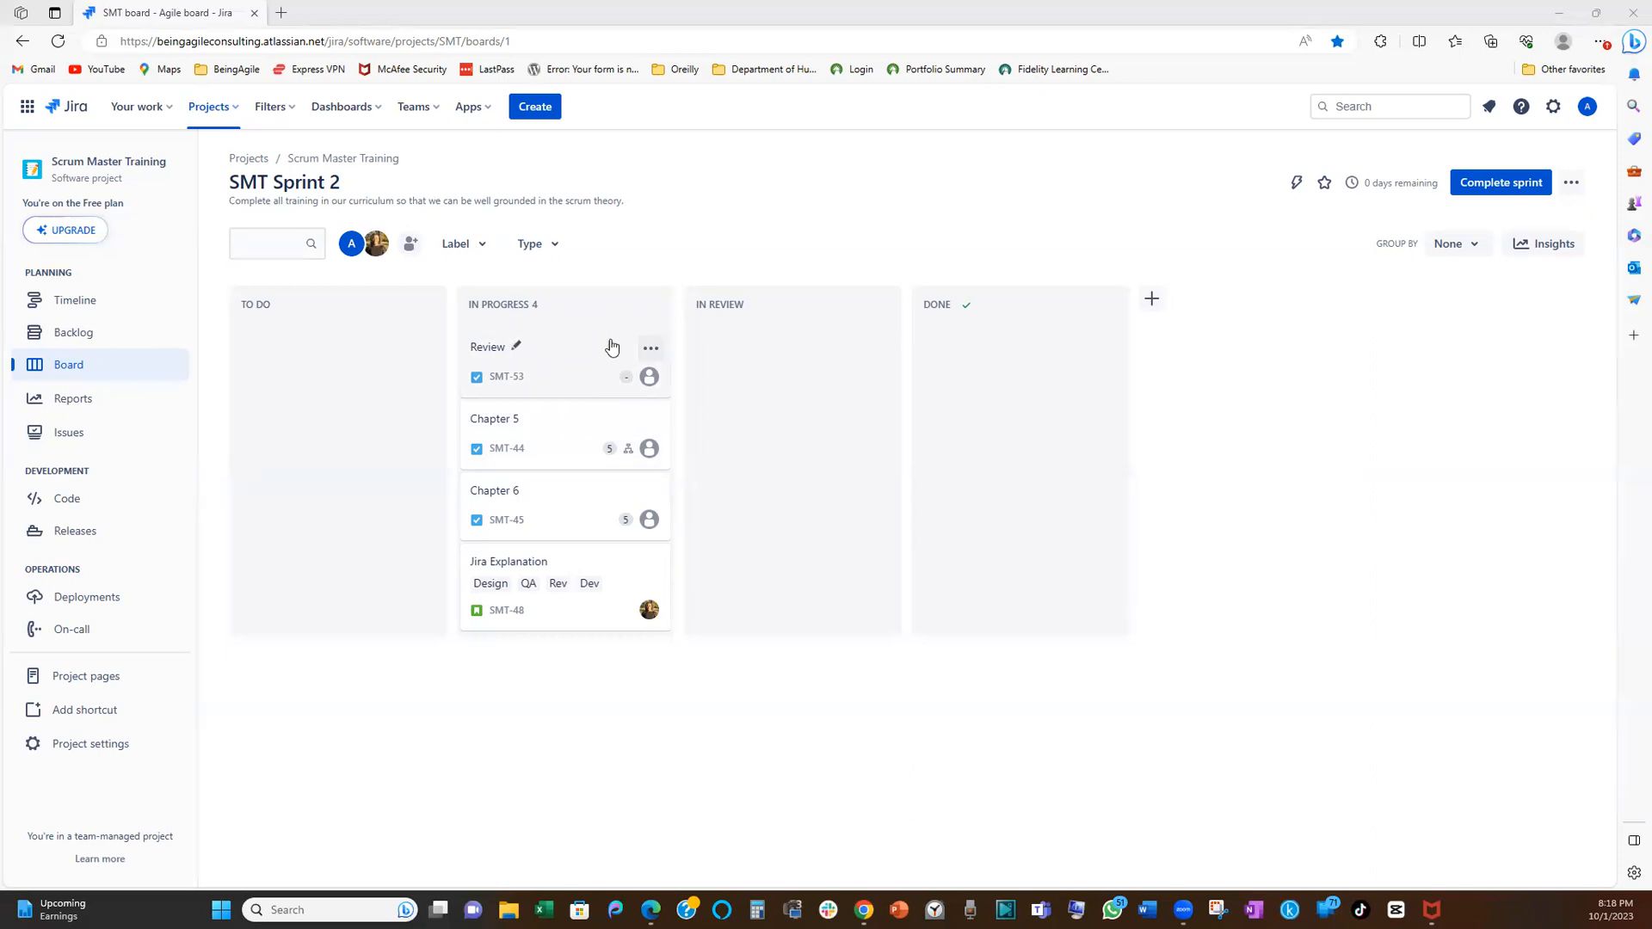
mouse_move(778, 320)
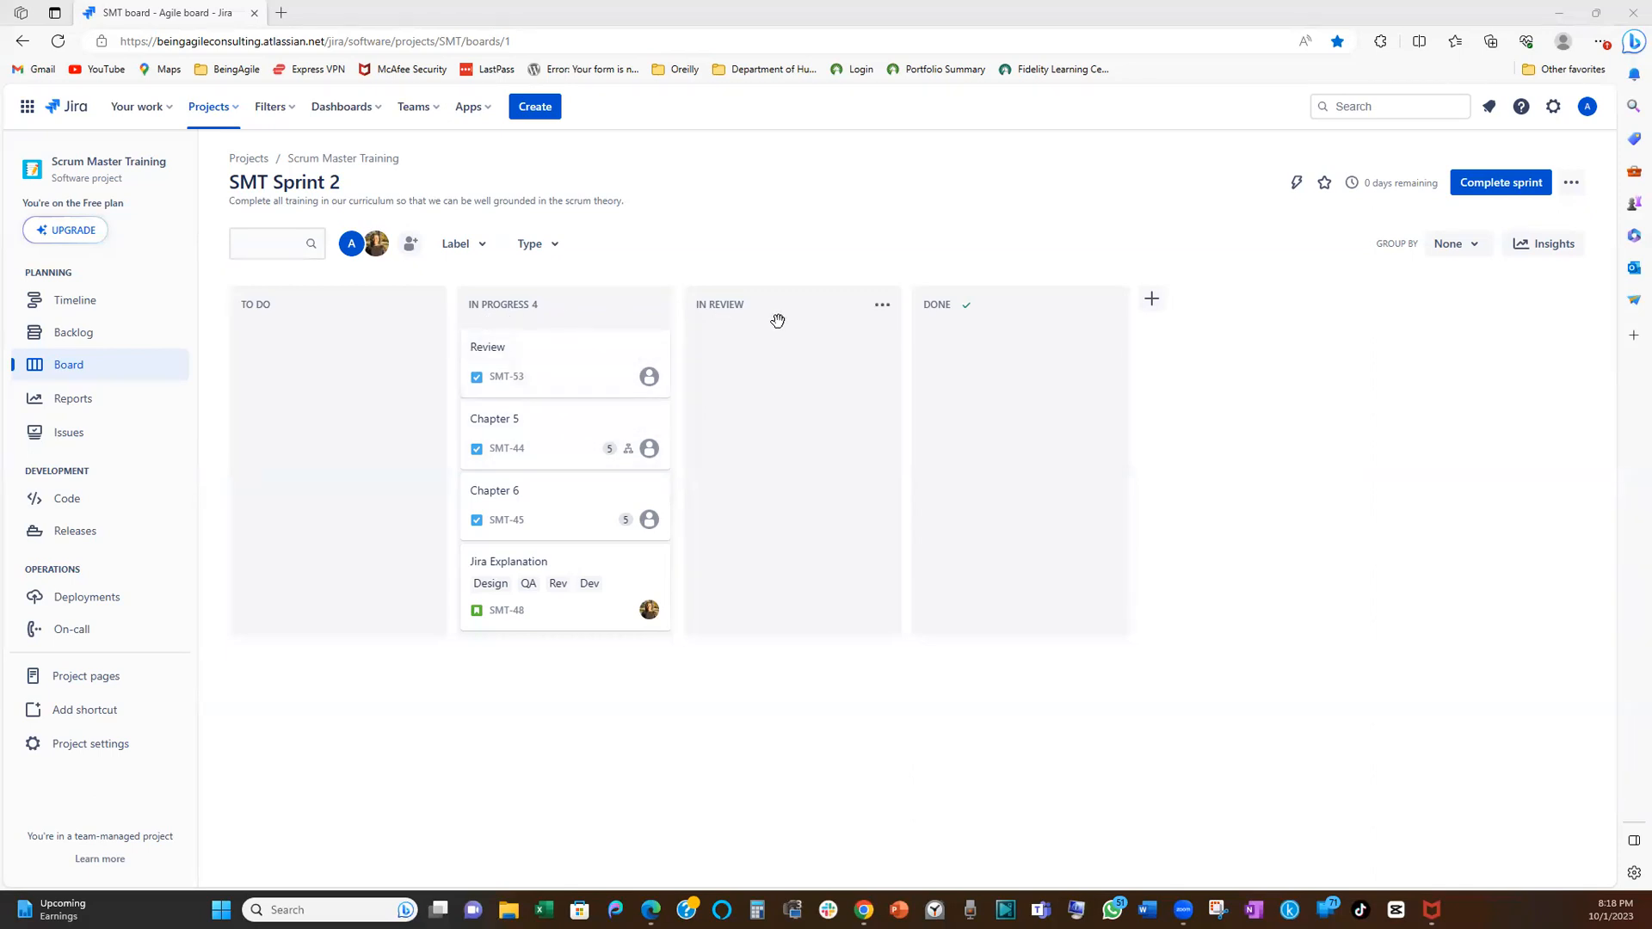
mouse_move(534, 385)
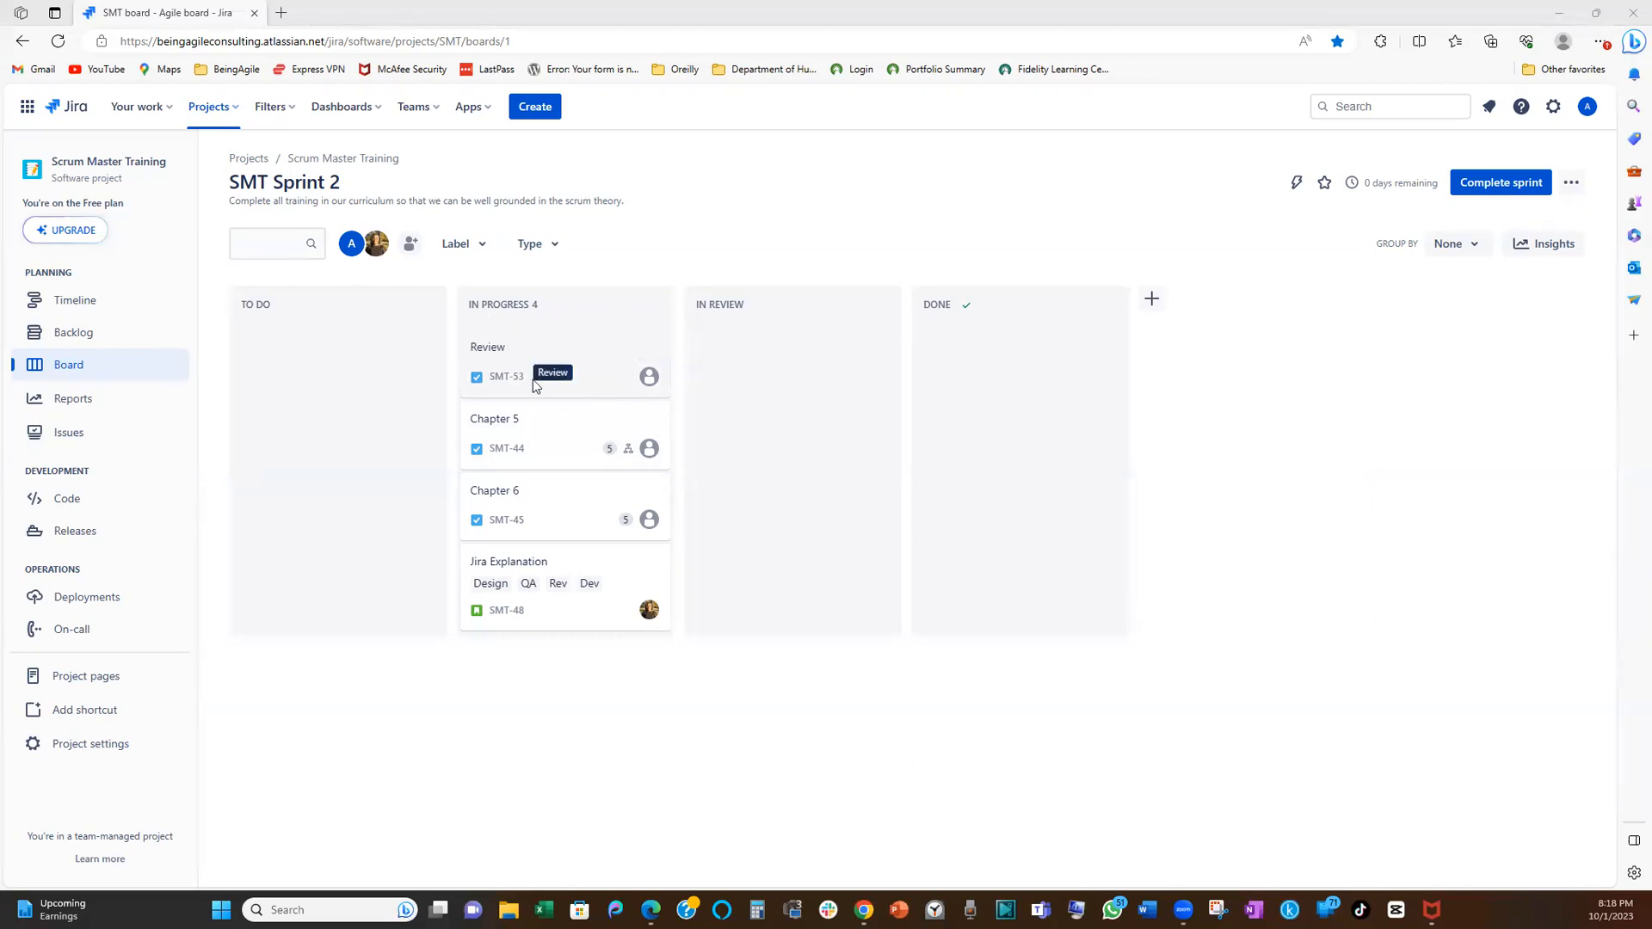
mouse_move(547, 442)
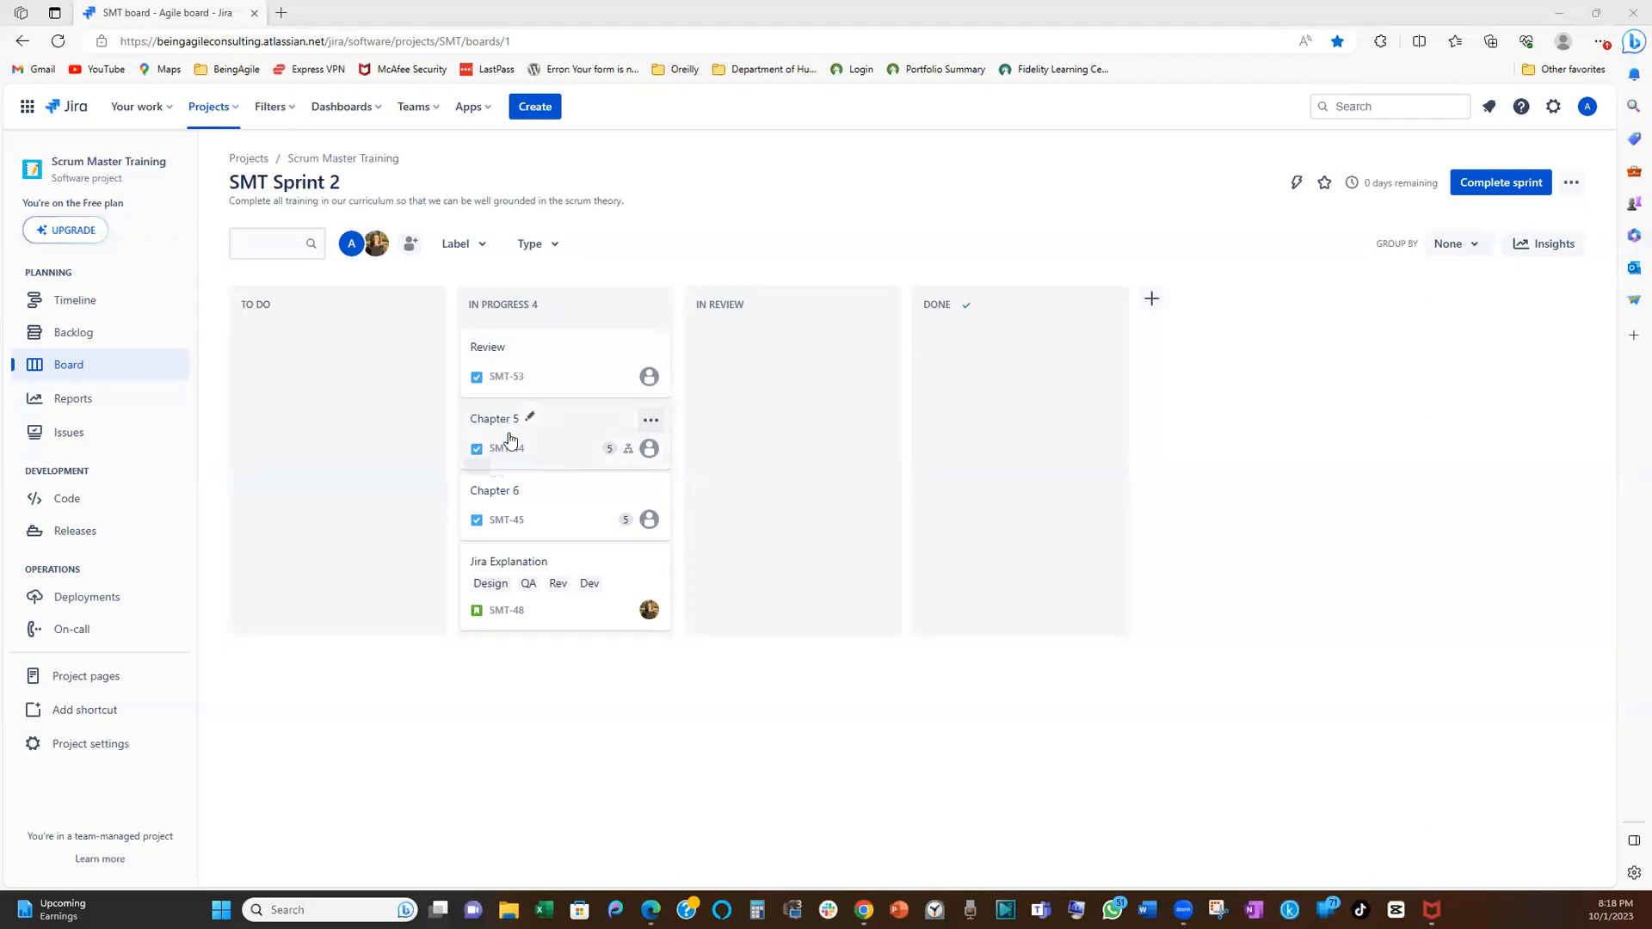
mouse_move(493, 418)
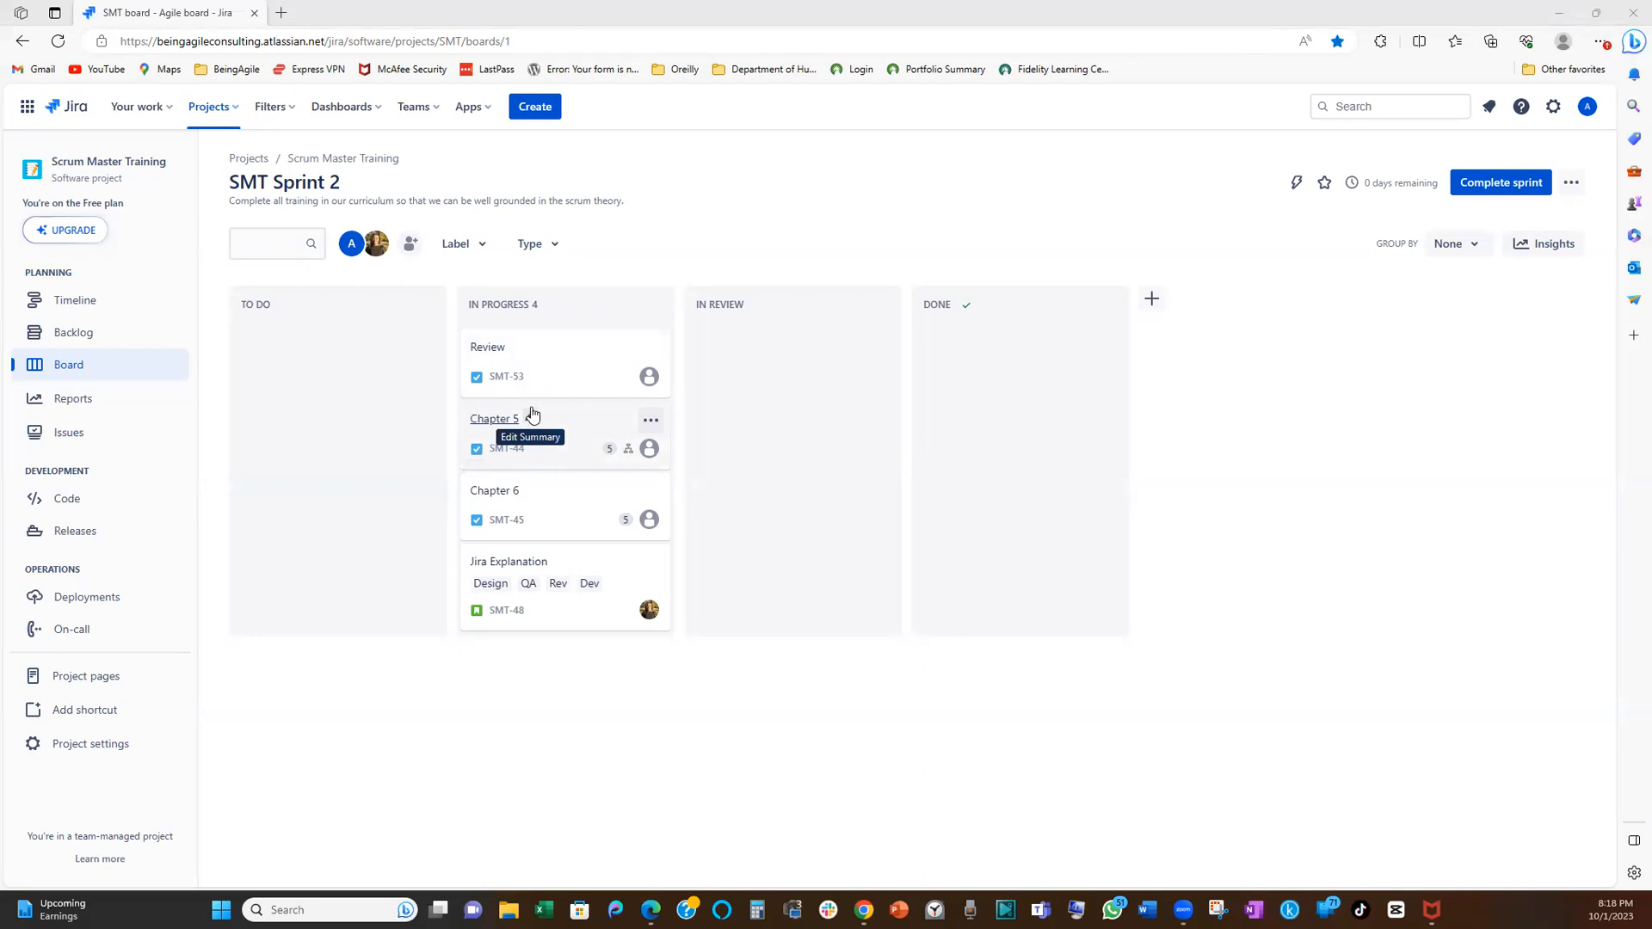
mouse_move(531, 418)
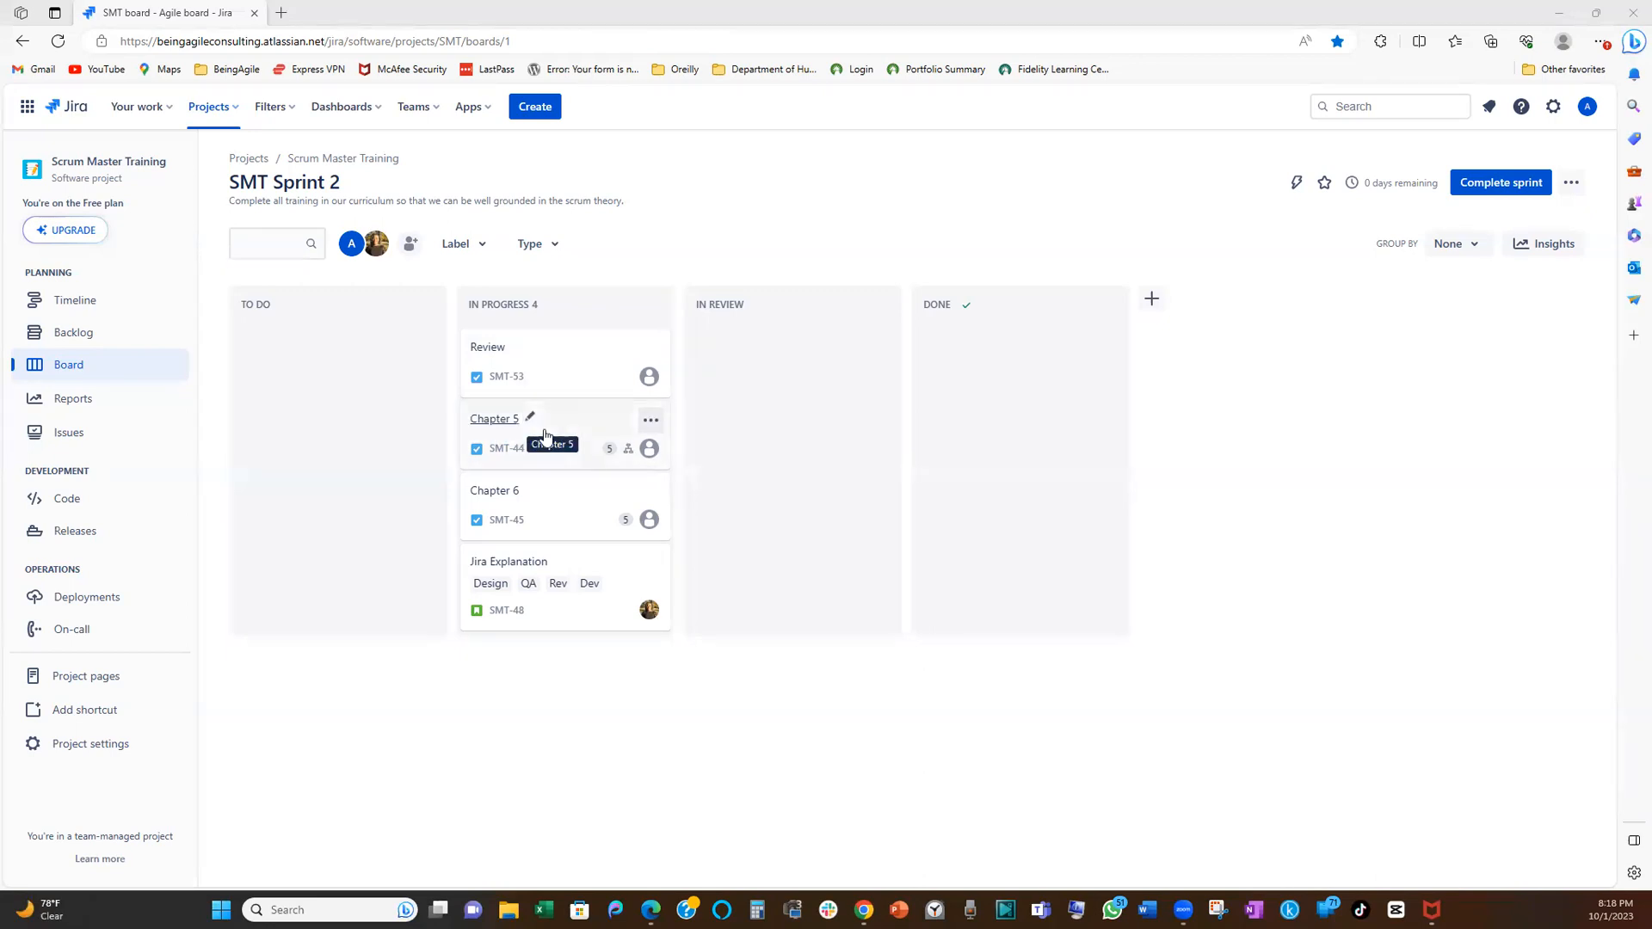
mouse_move(586, 430)
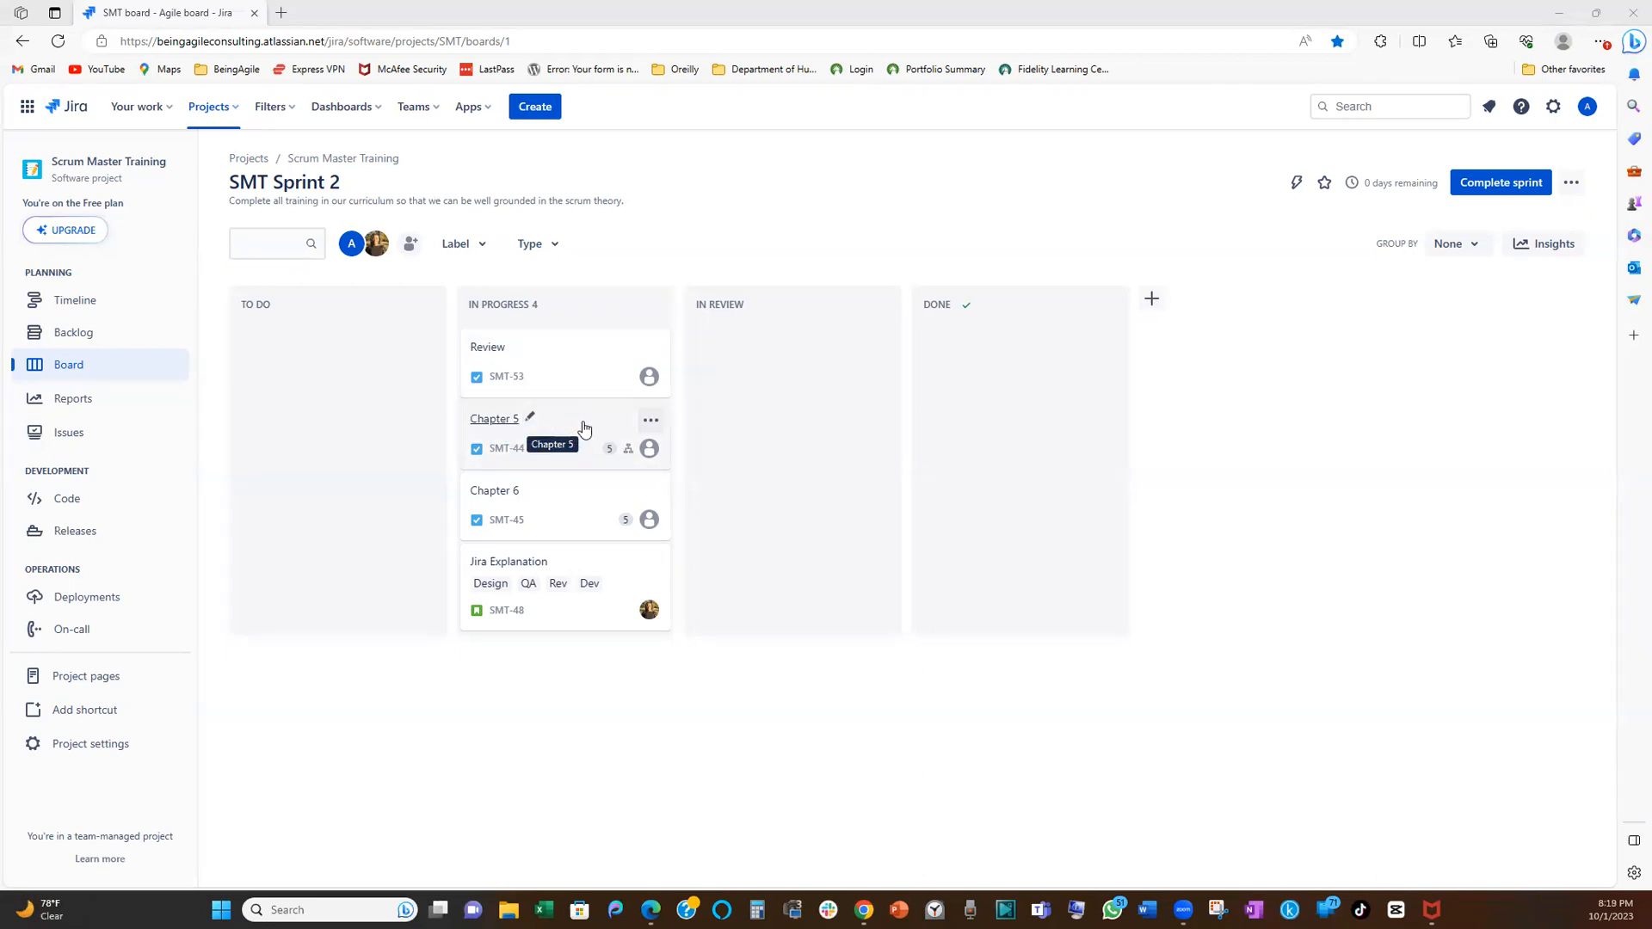
mouse_move(567, 439)
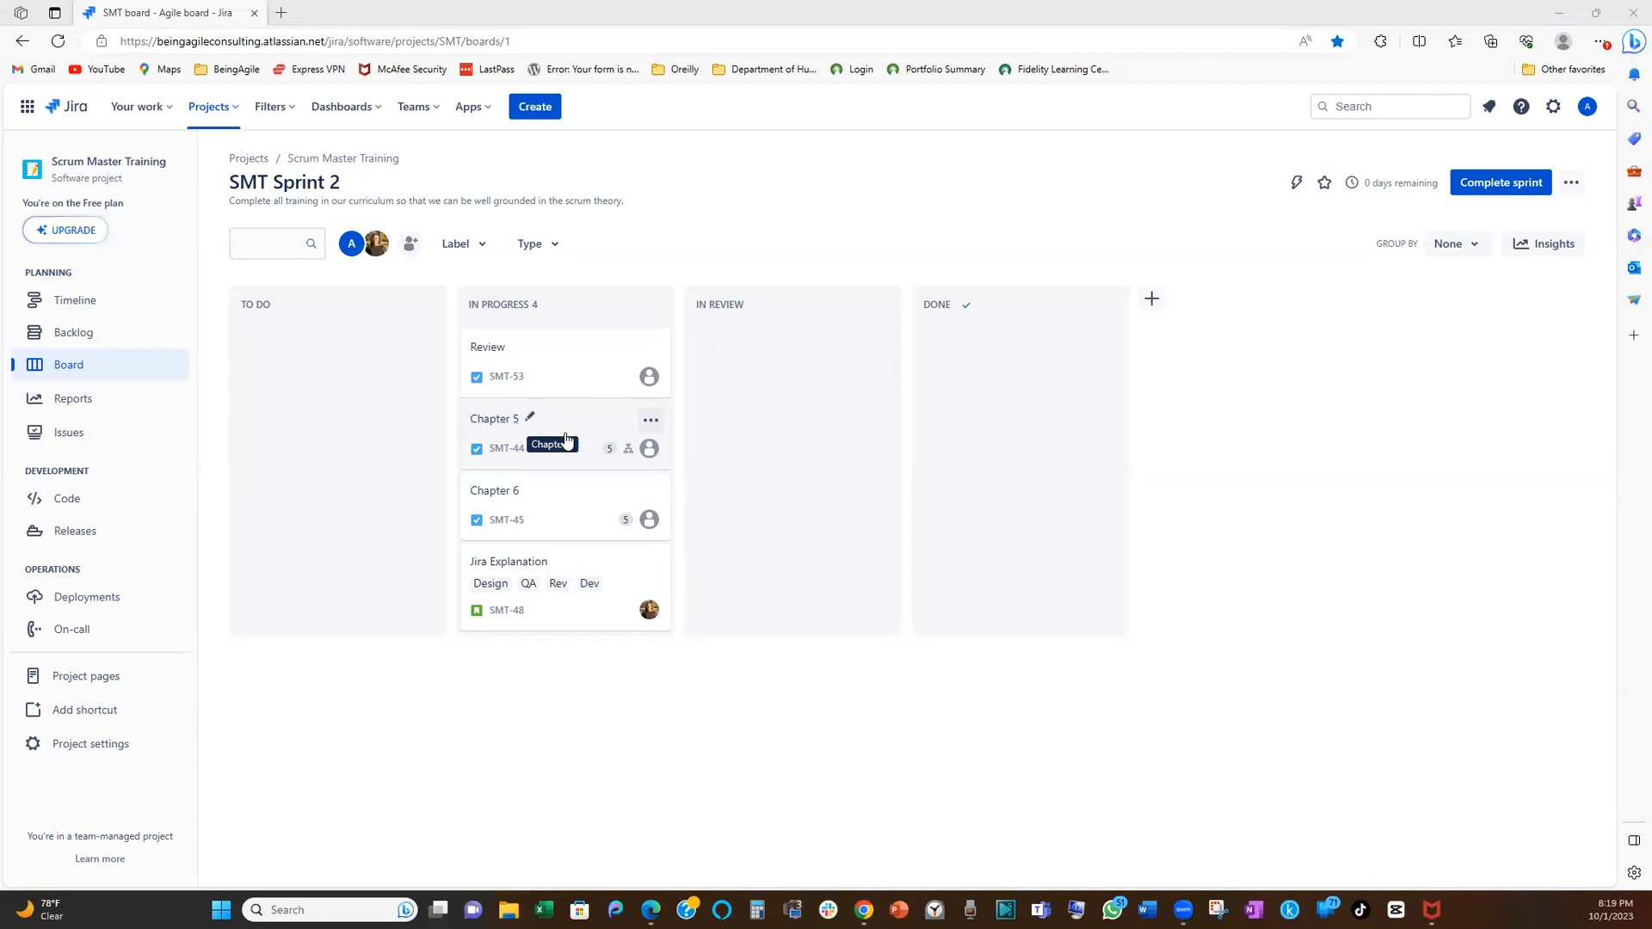
mouse_move(567, 440)
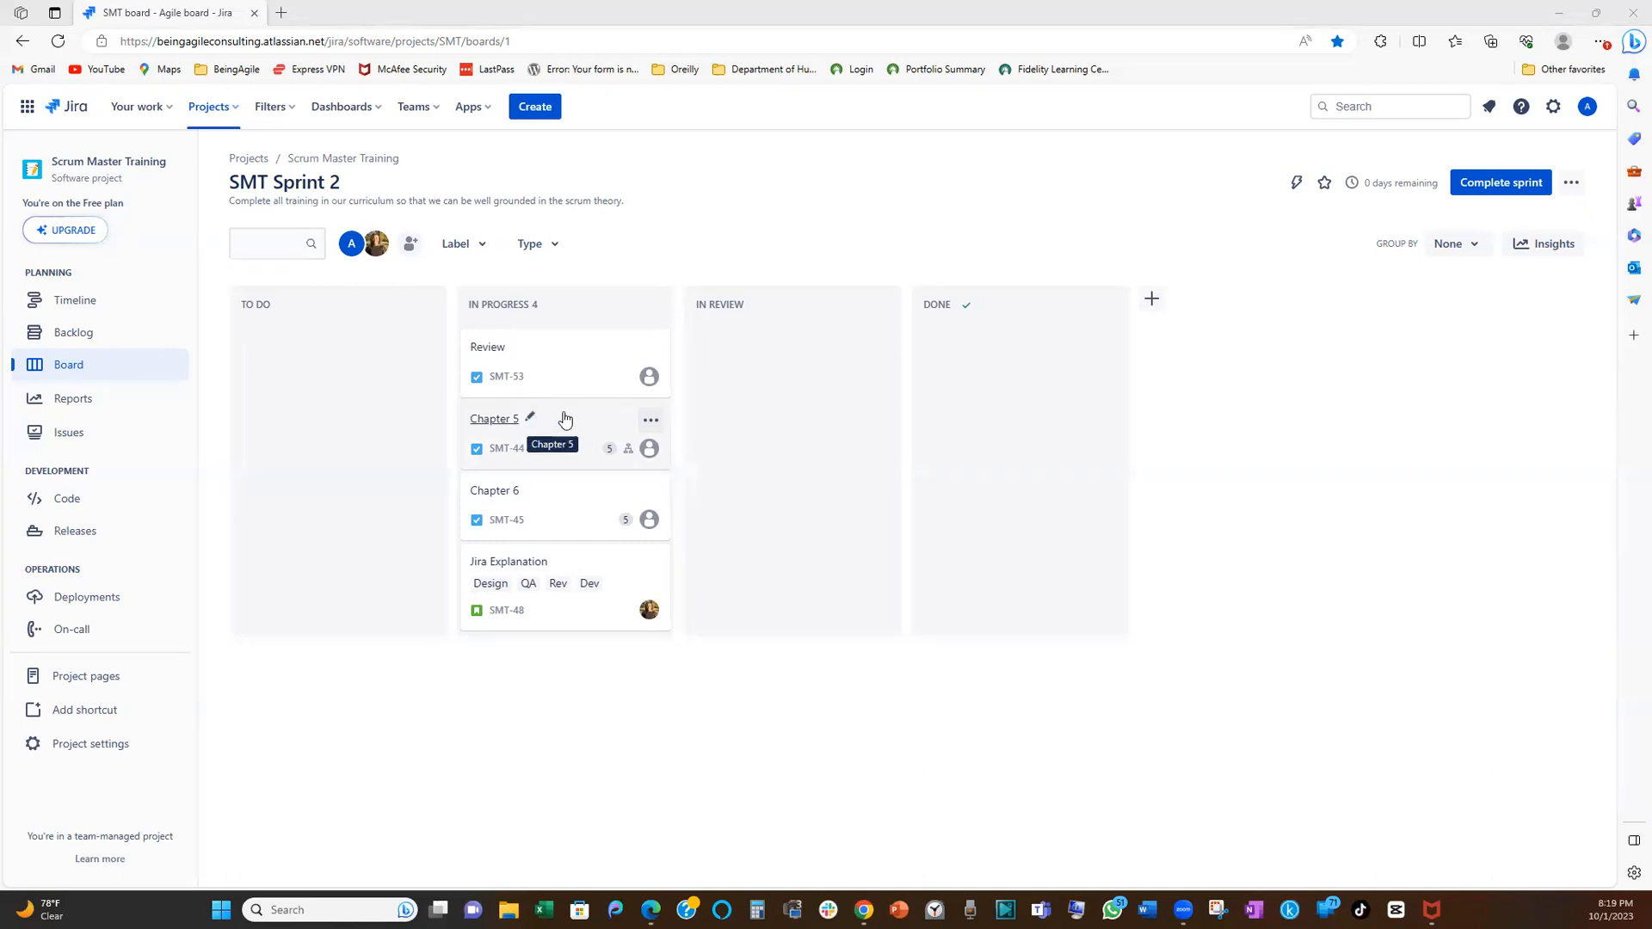
mouse_move(558, 414)
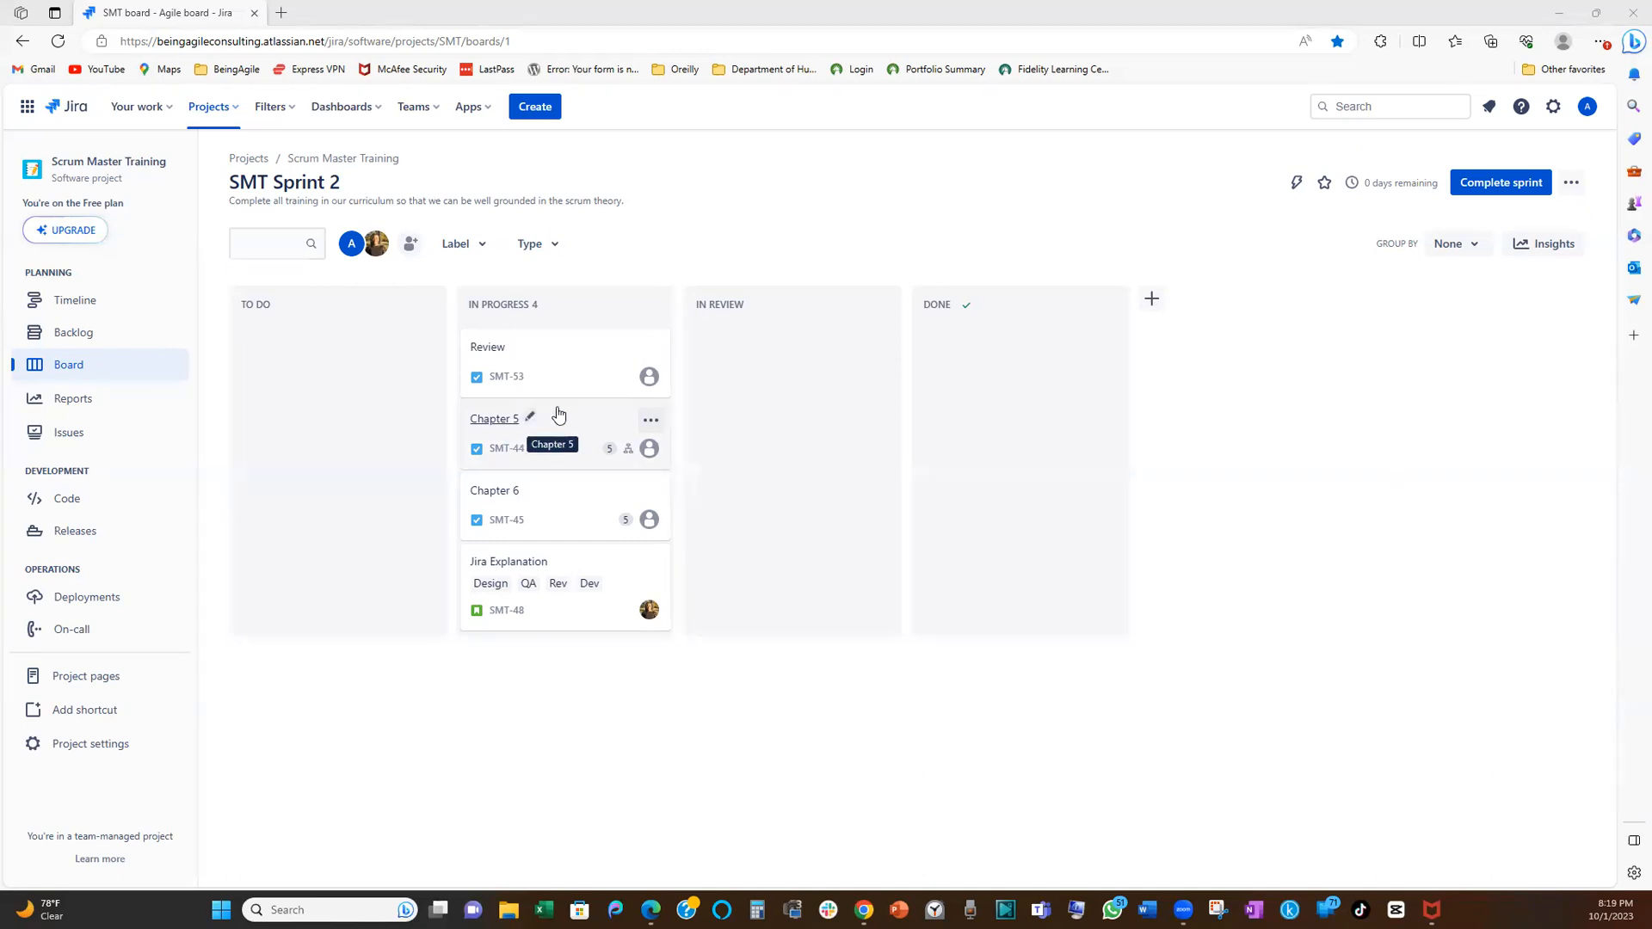
mouse_move(581, 387)
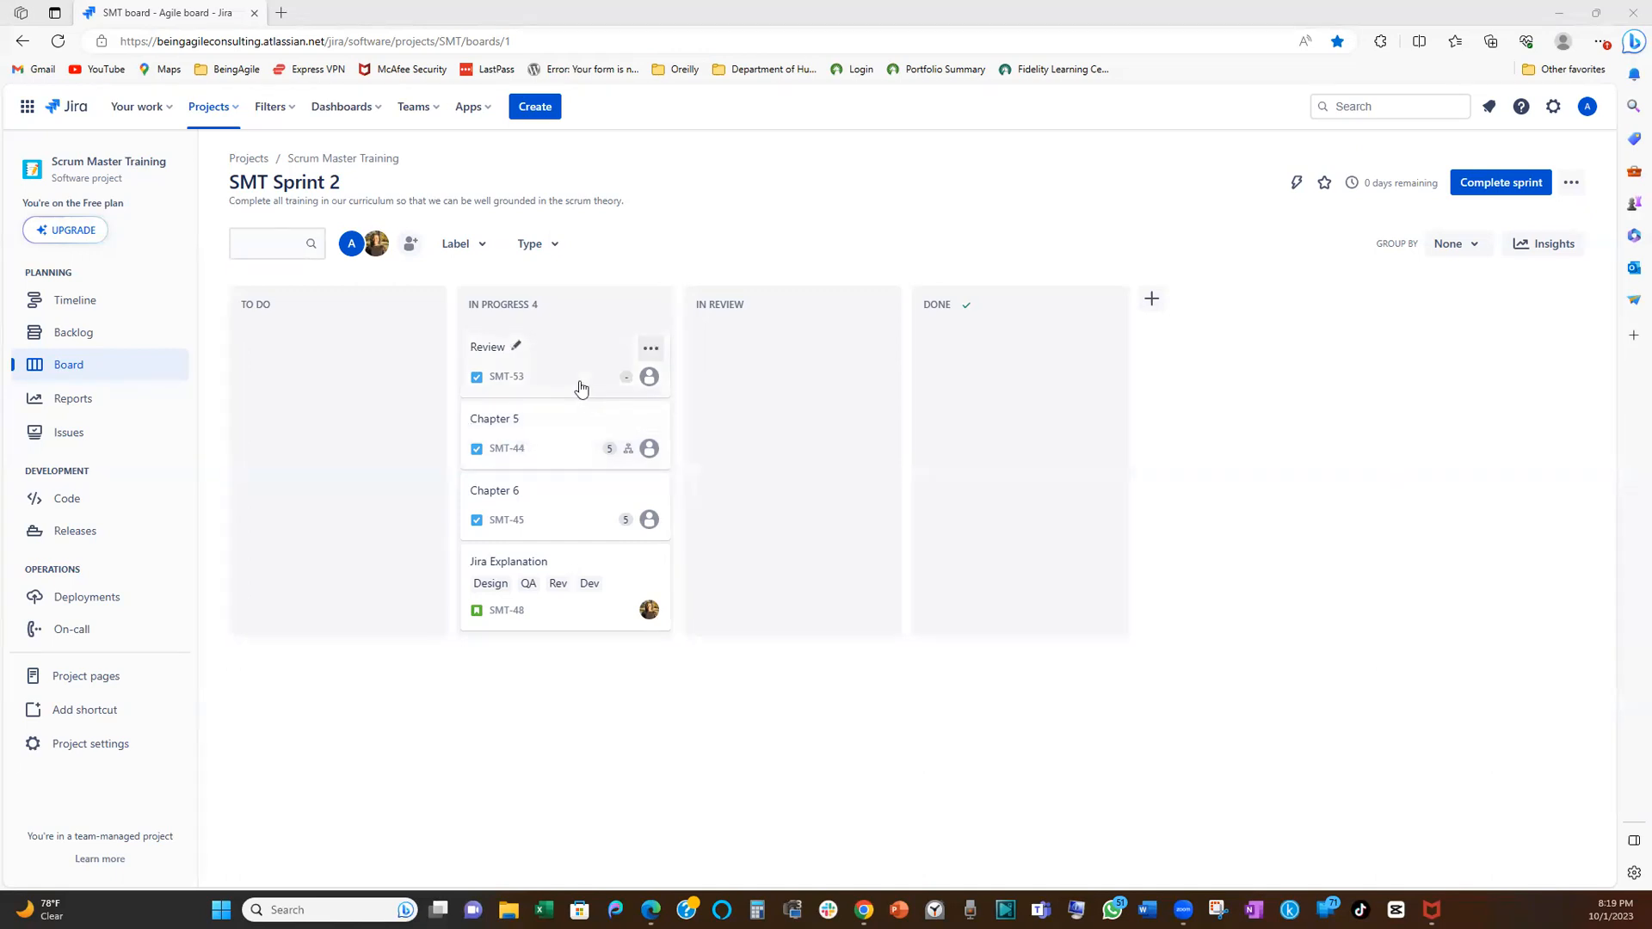
mouse_move(577, 394)
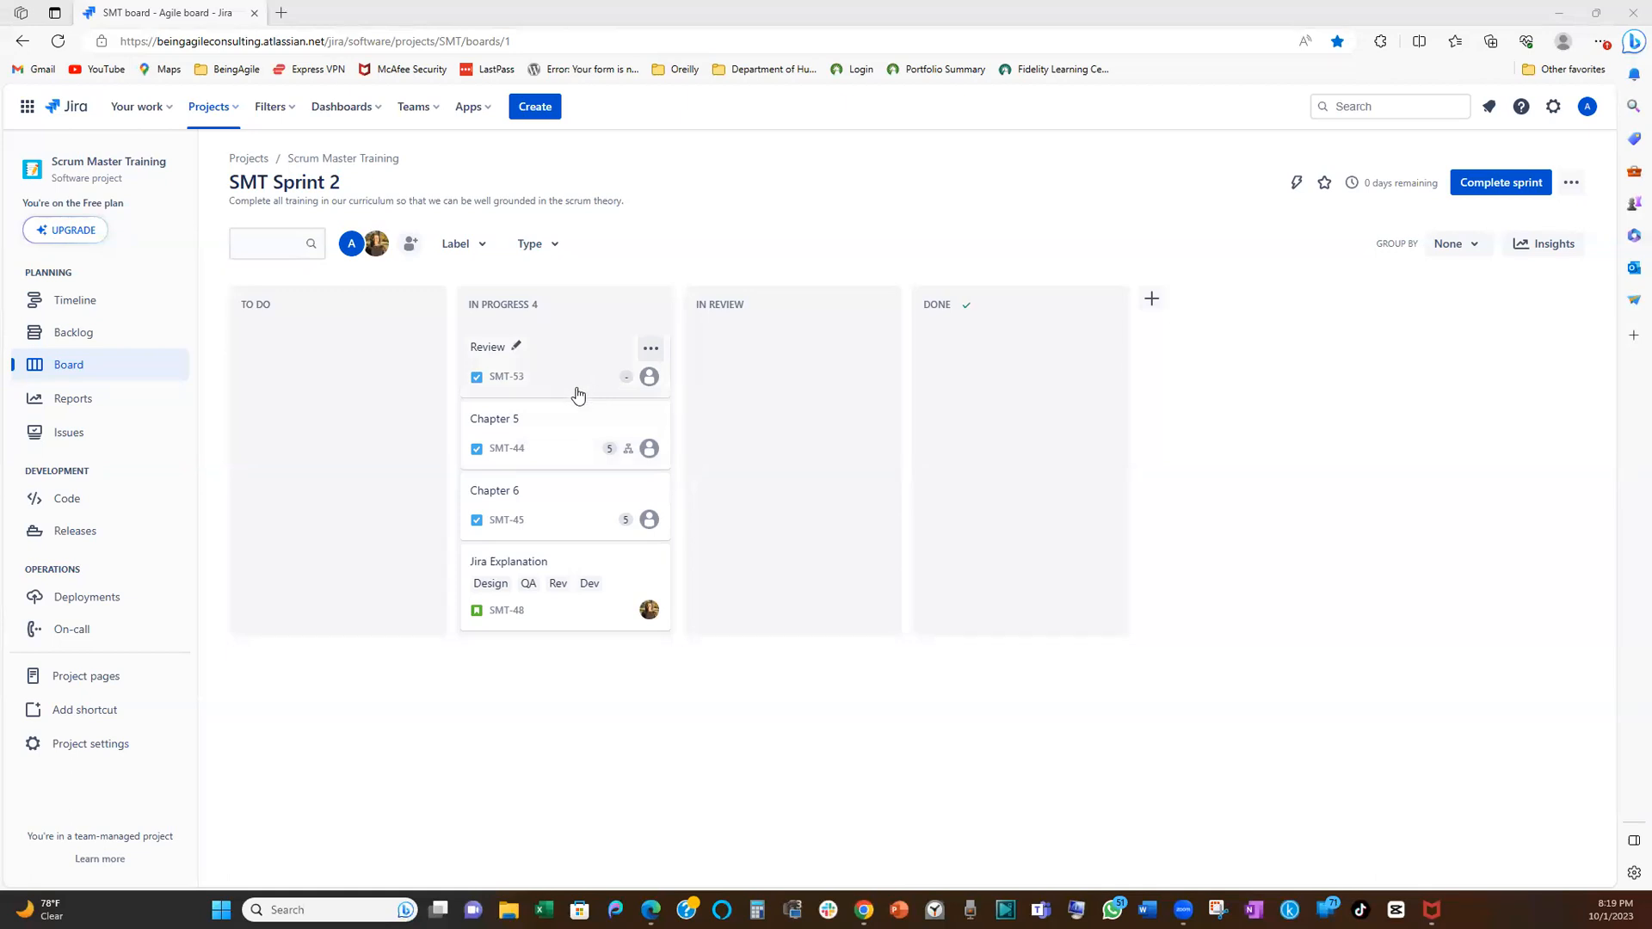
mouse_move(575, 400)
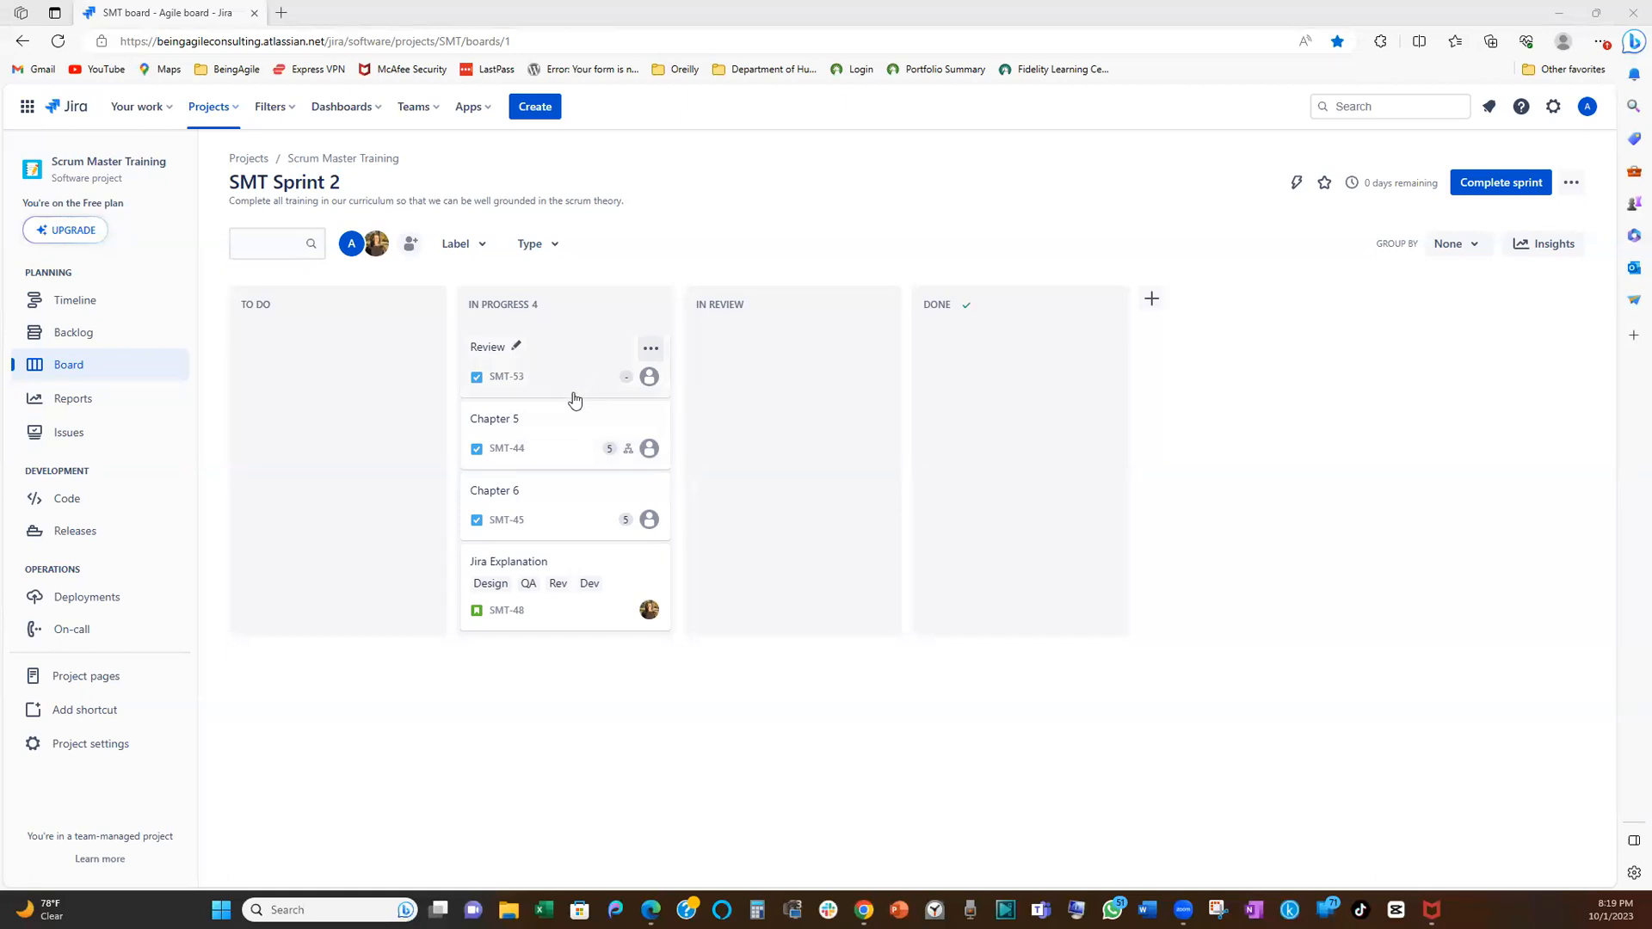
mouse_move(578, 409)
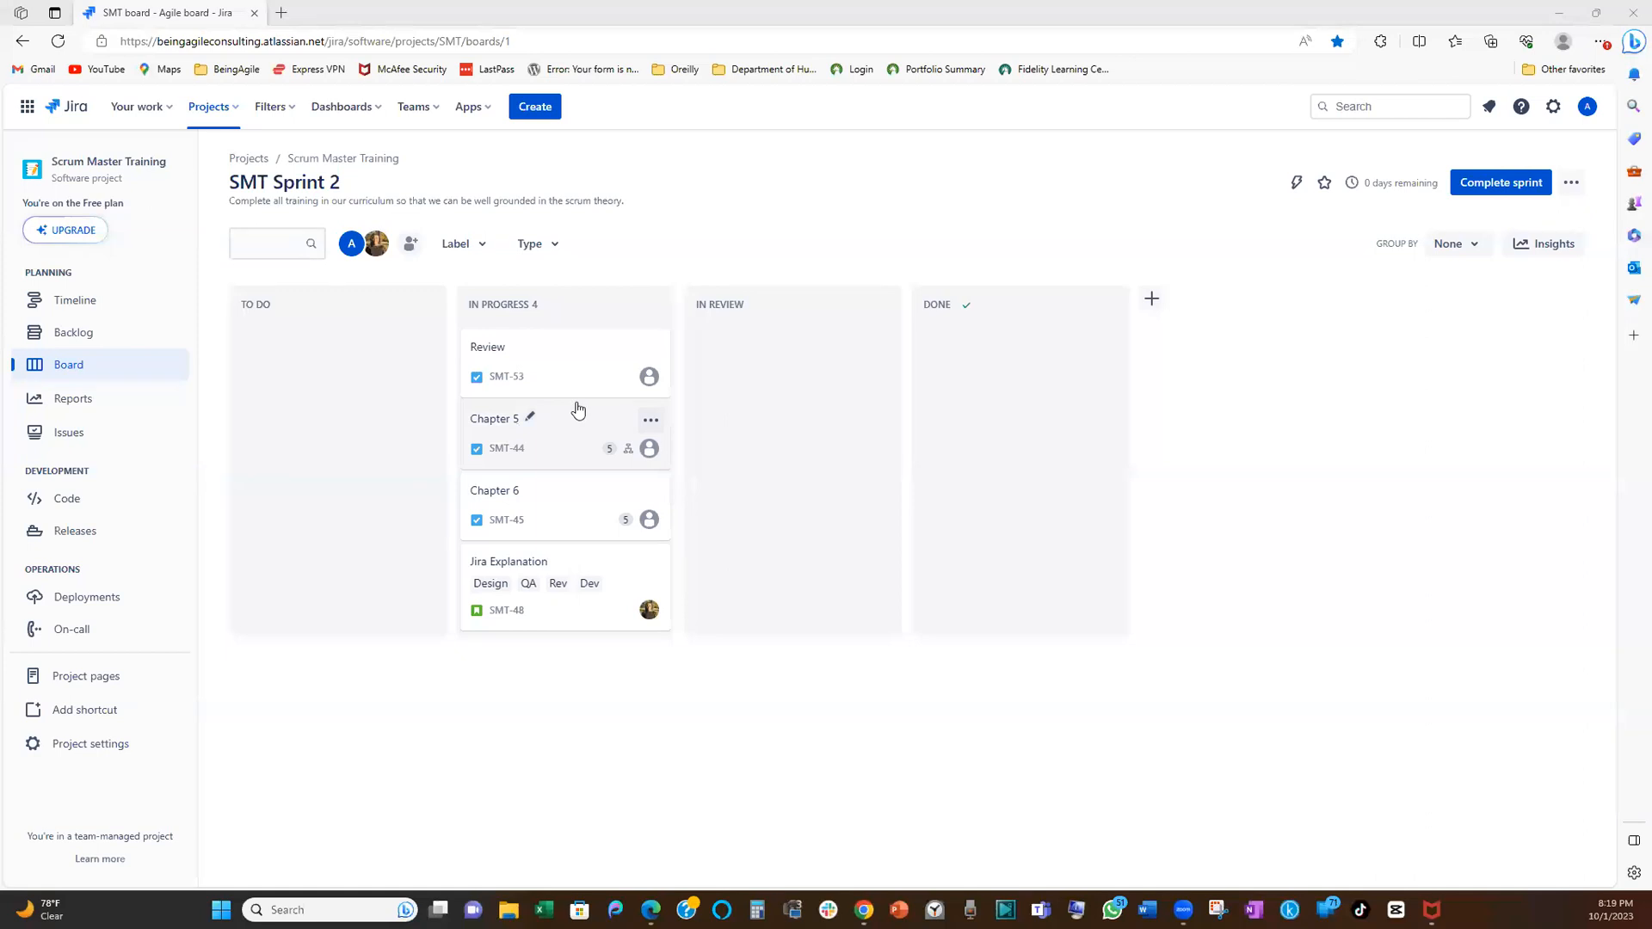
mouse_move(579, 377)
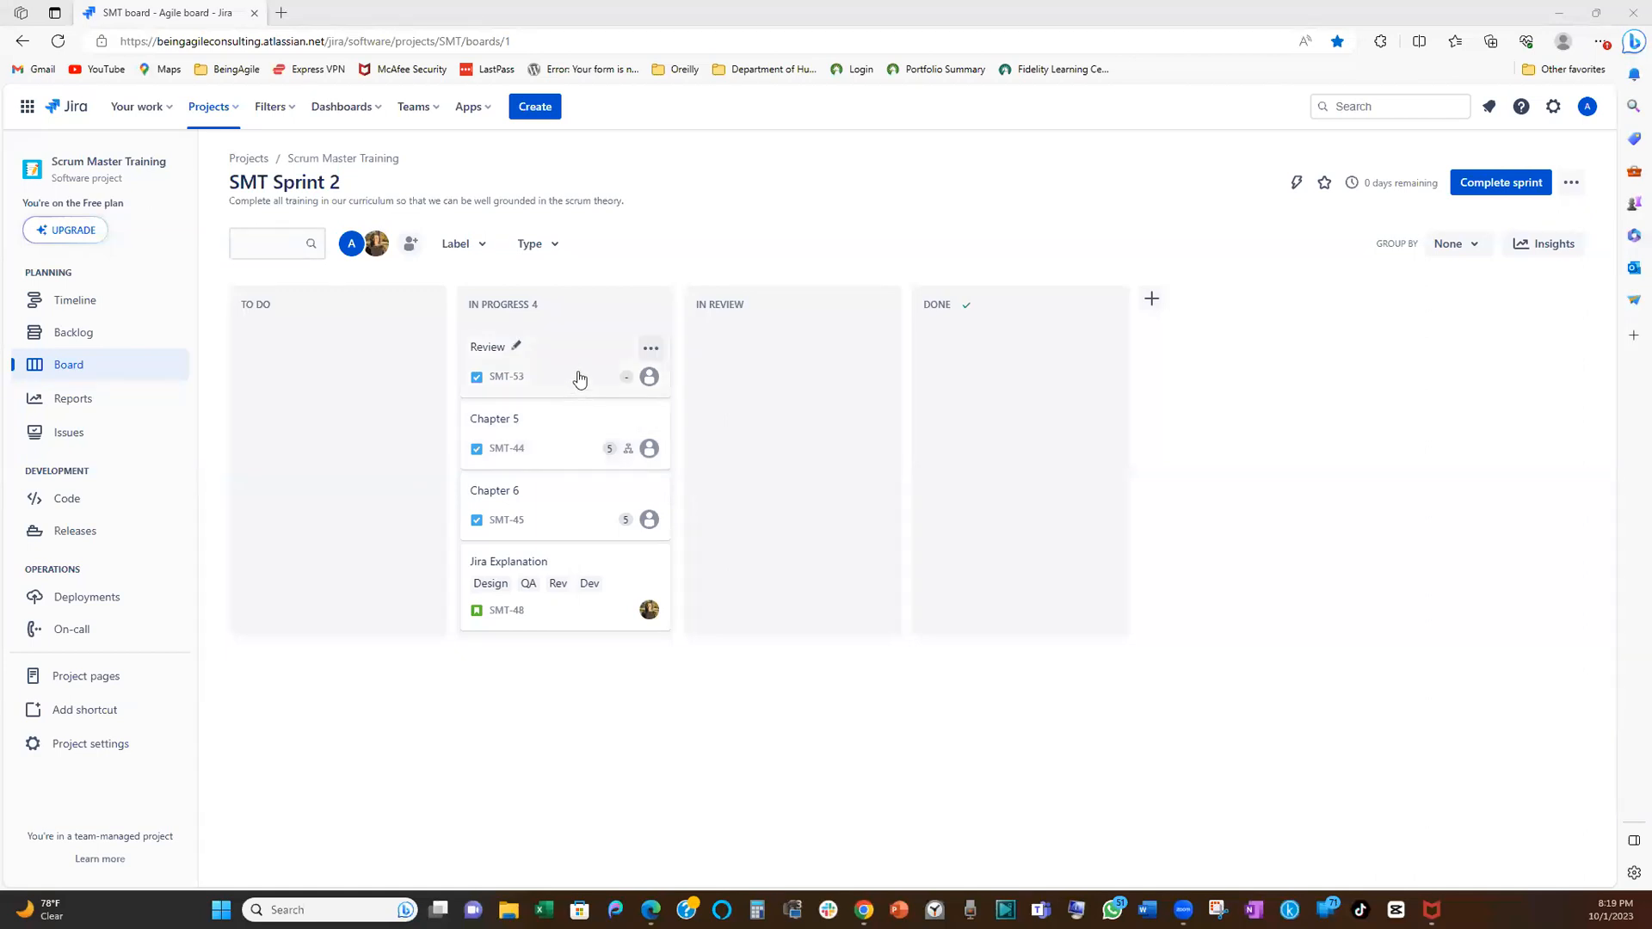
mouse_move(258, 695)
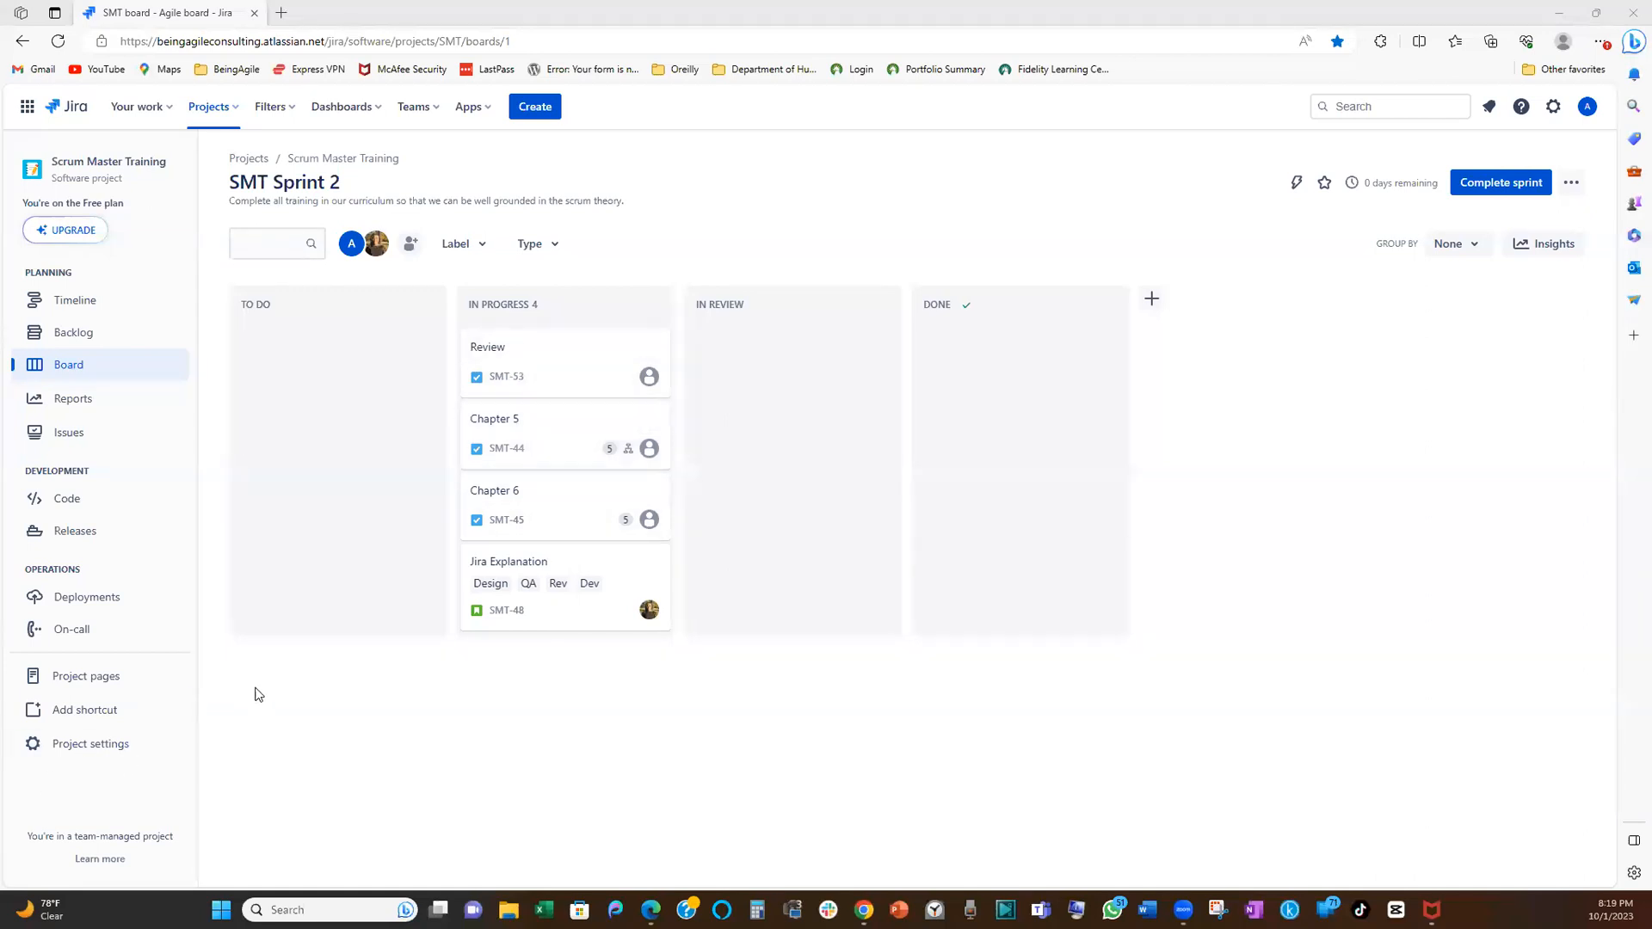
mouse_move(305, 667)
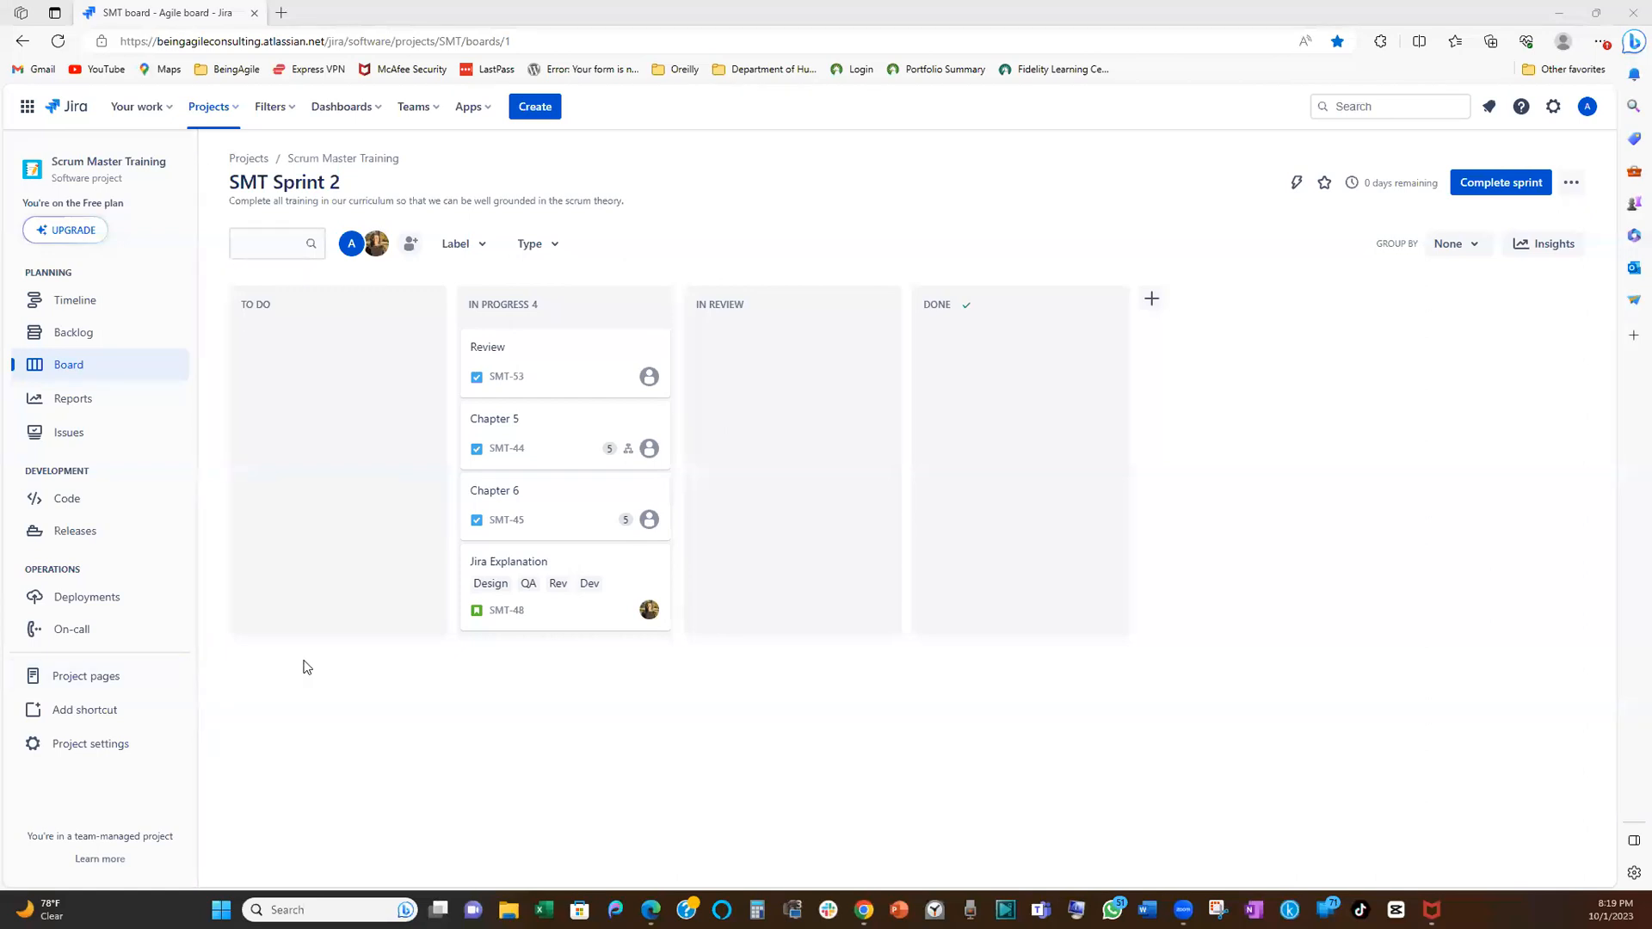
mouse_move(431, 387)
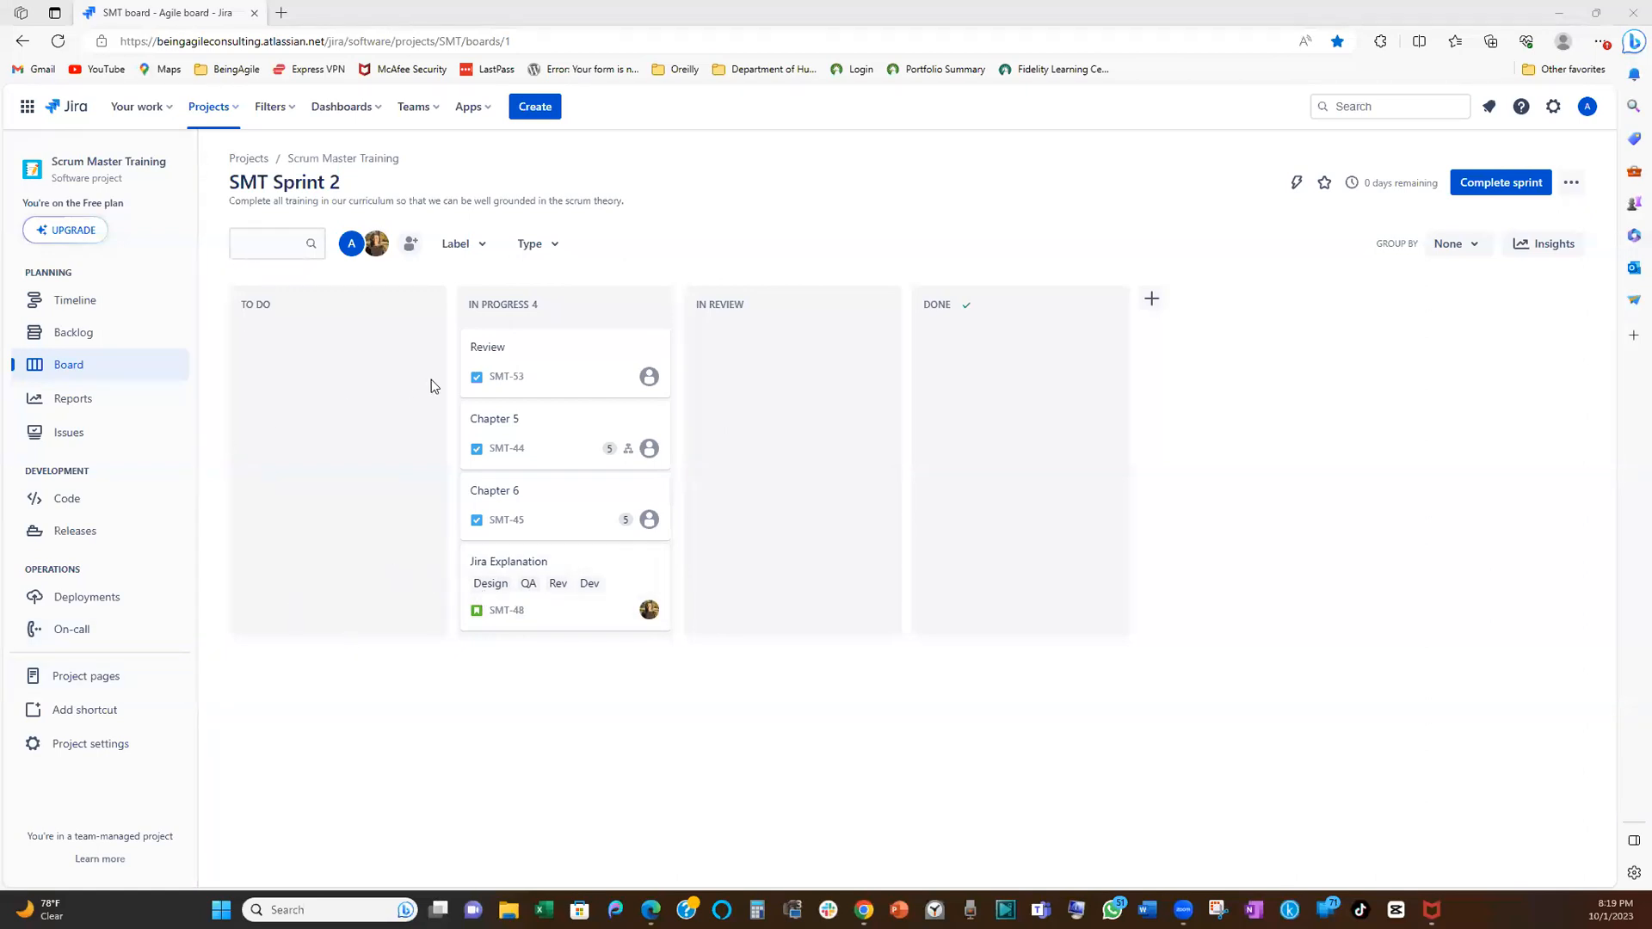
mouse_move(218, 90)
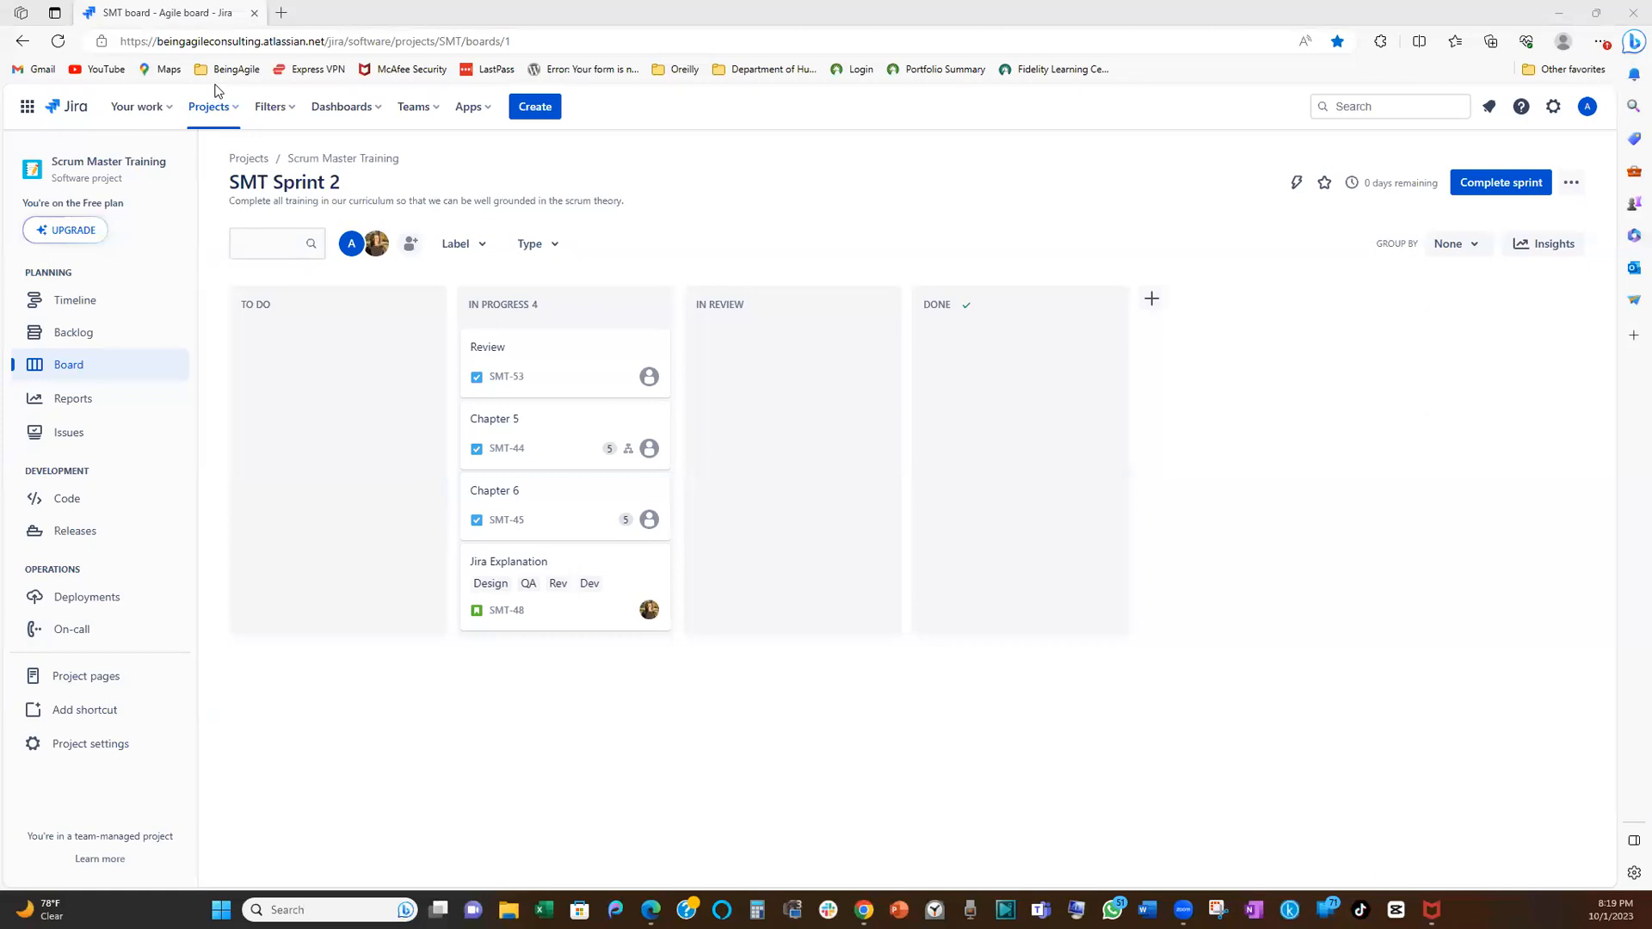
mouse_move(211, 106)
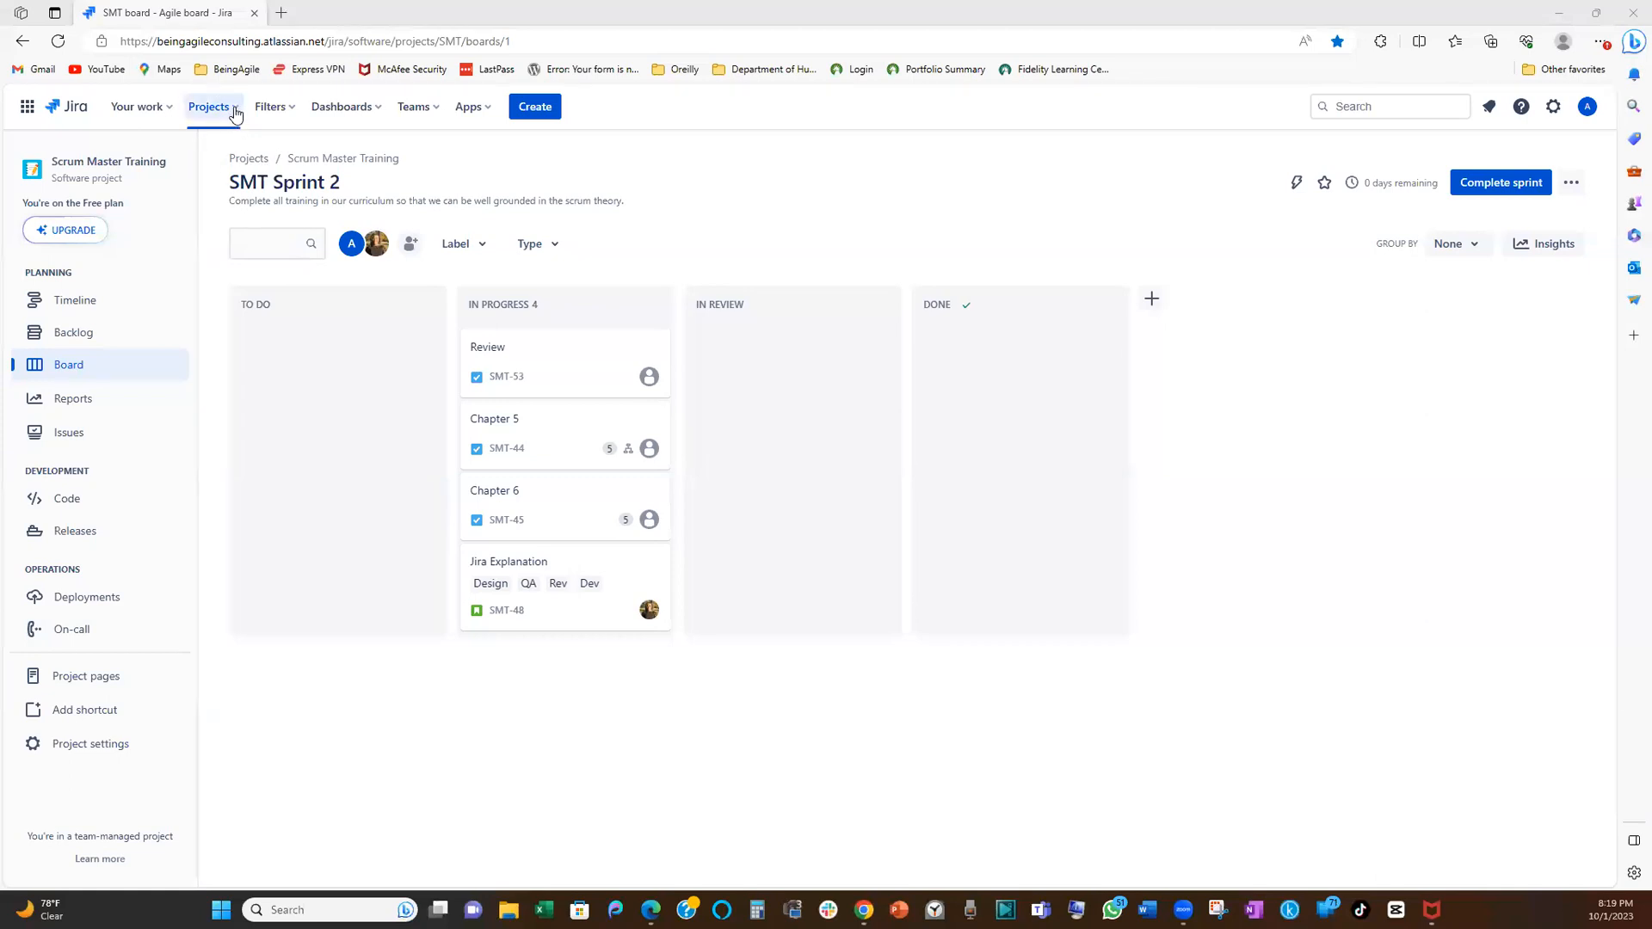
left_click(208, 104)
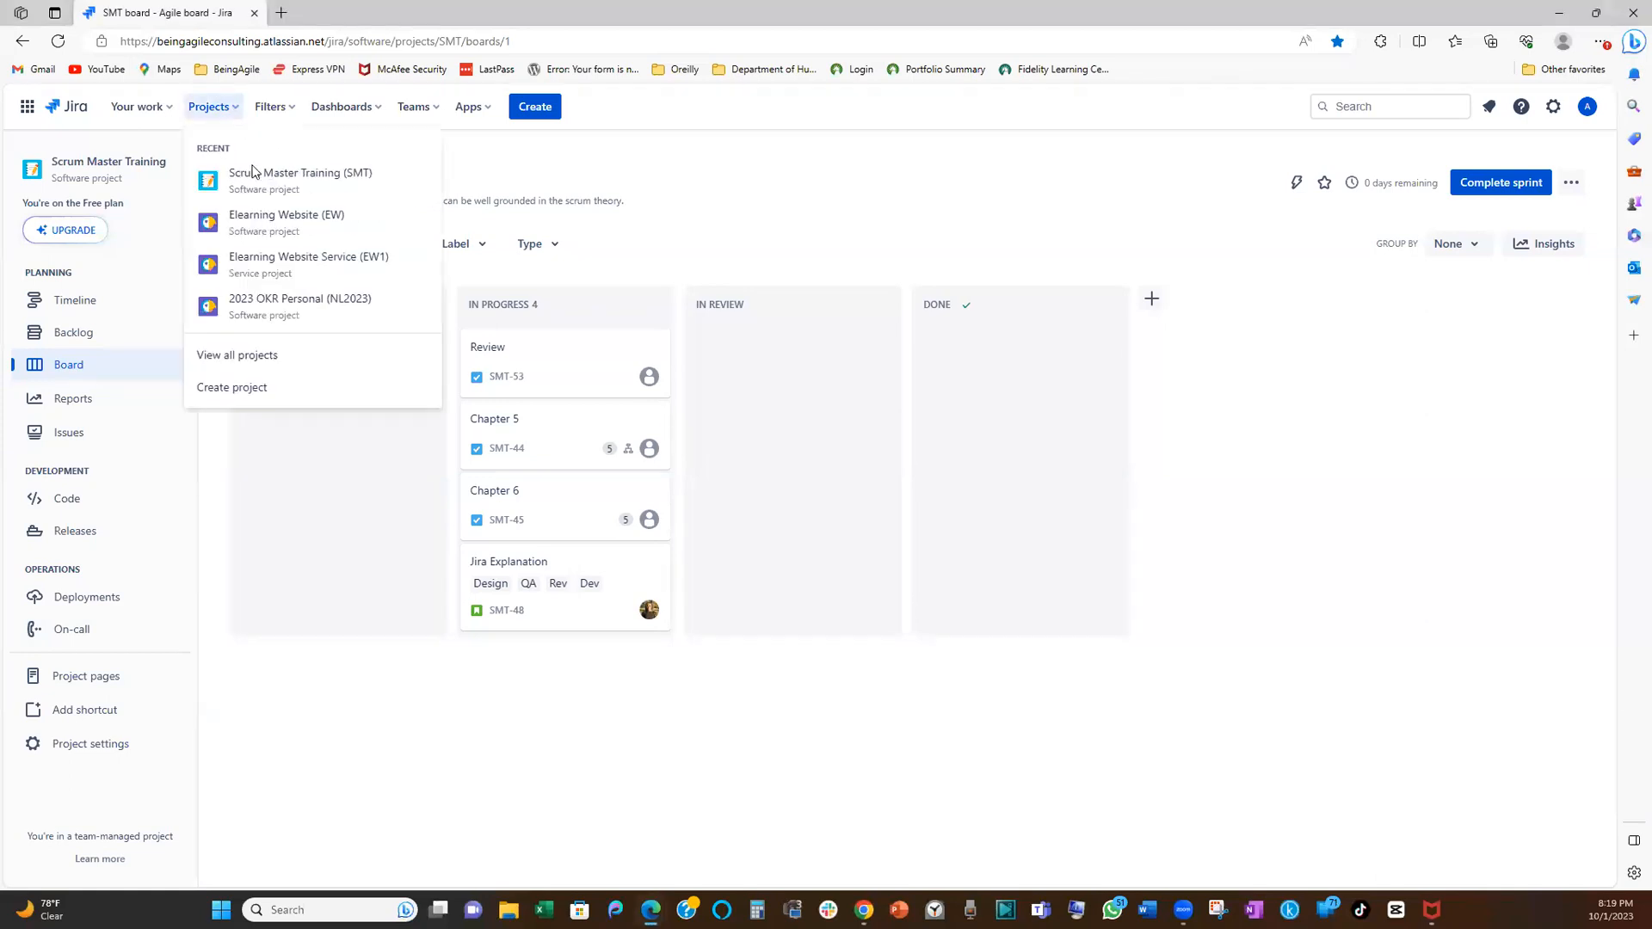
mouse_move(74, 172)
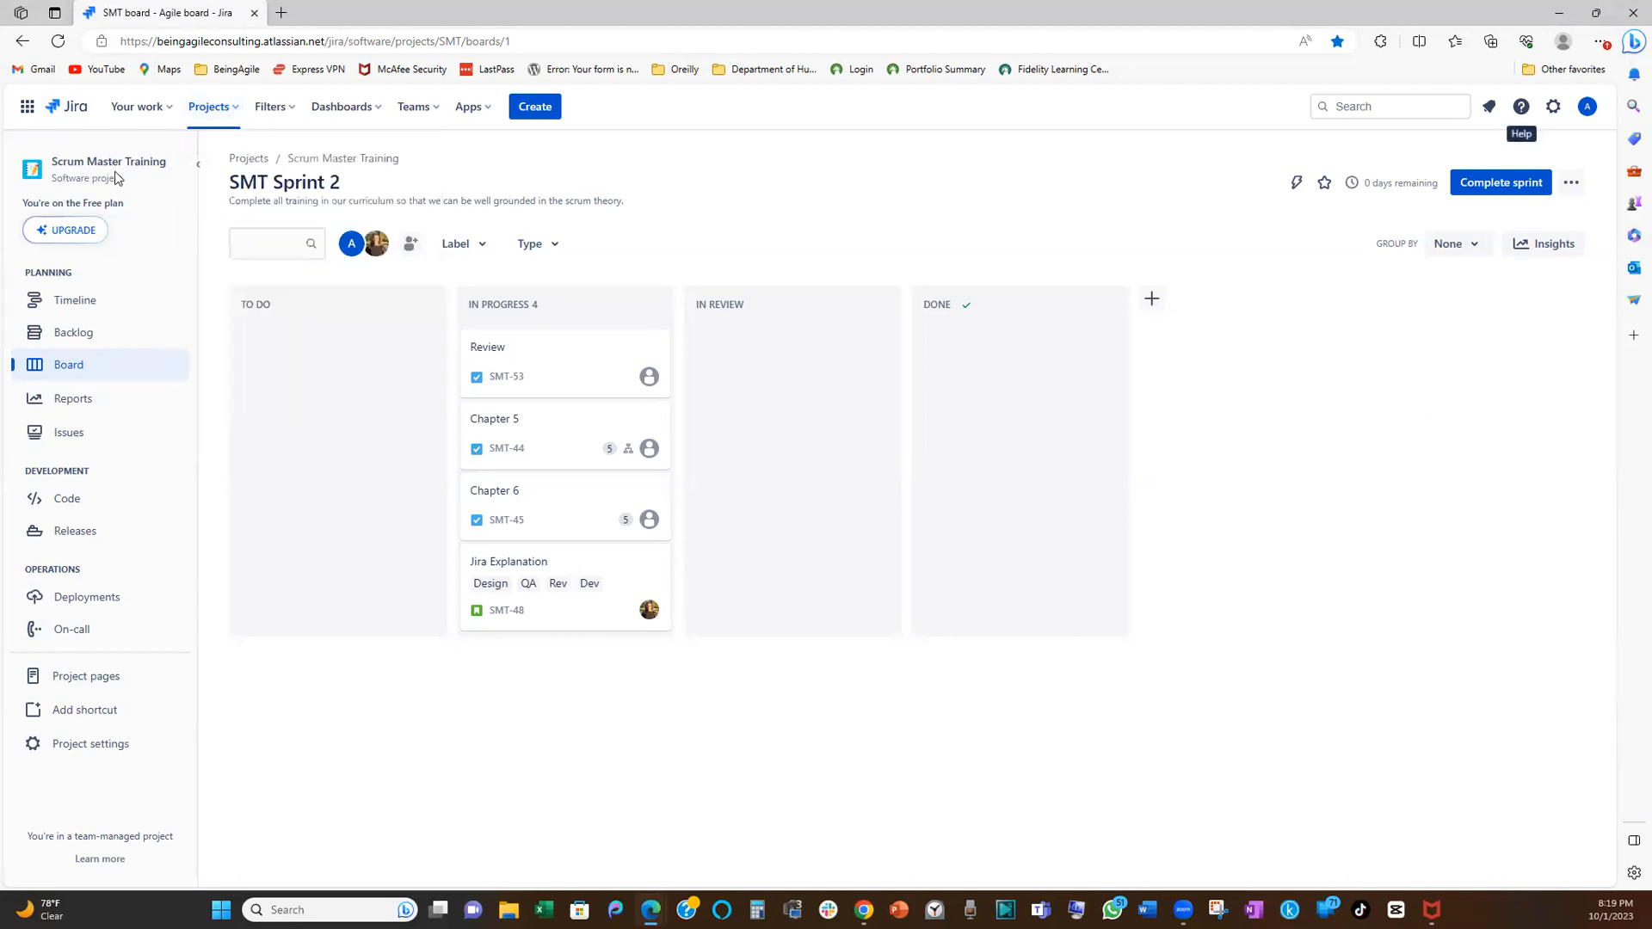
mouse_move(105, 299)
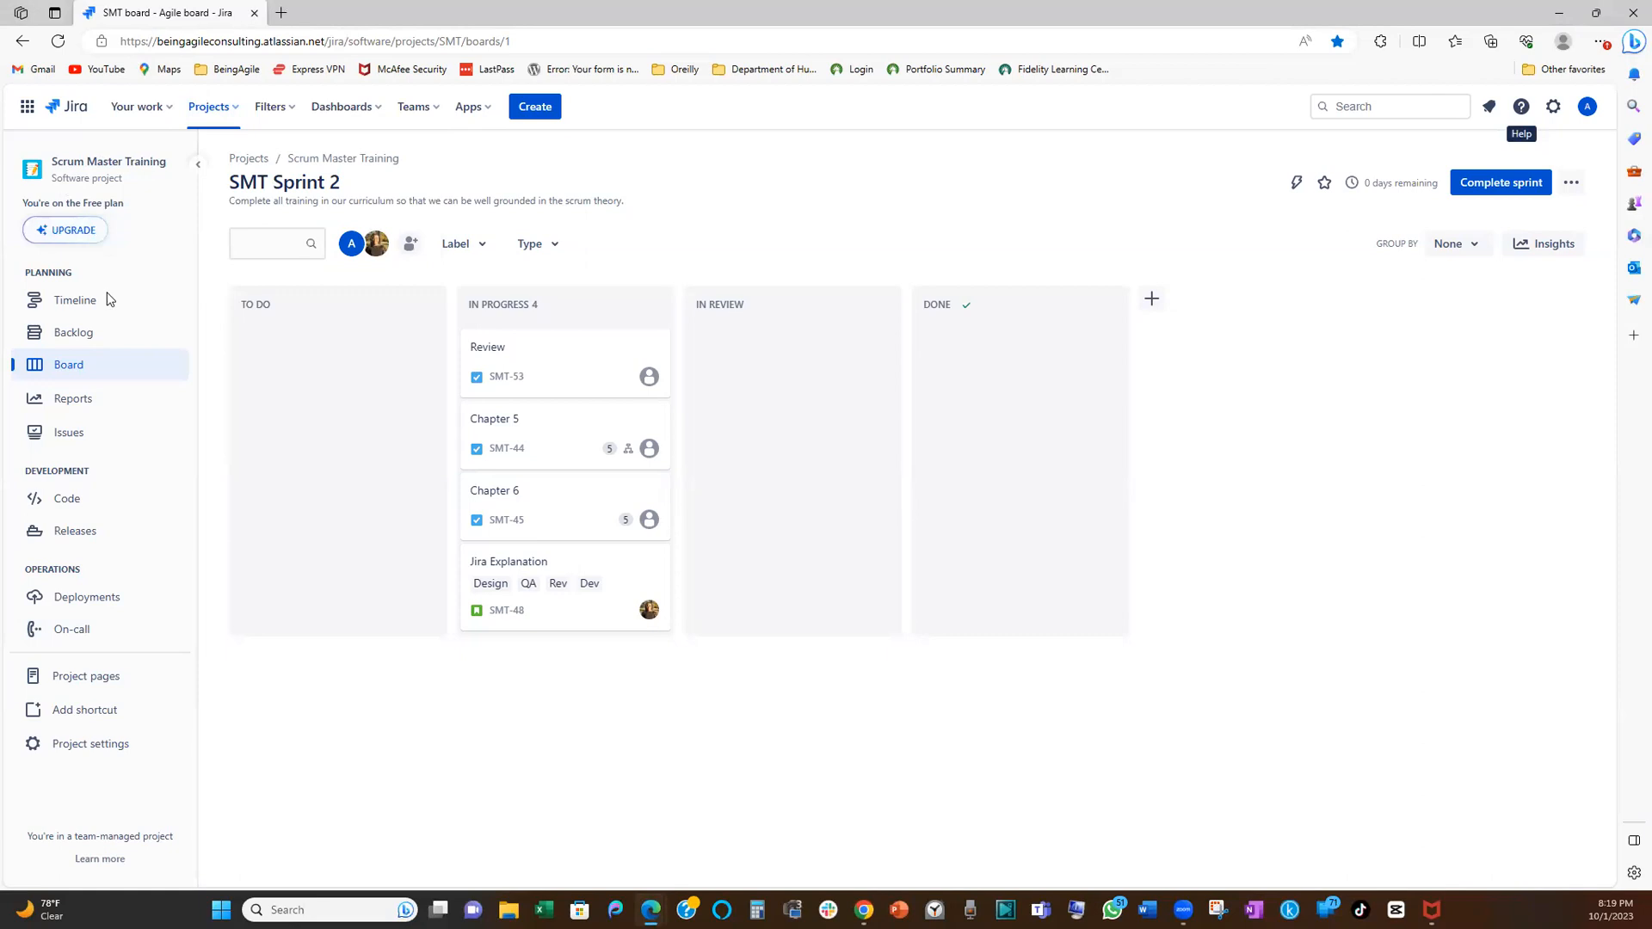
mouse_move(69, 432)
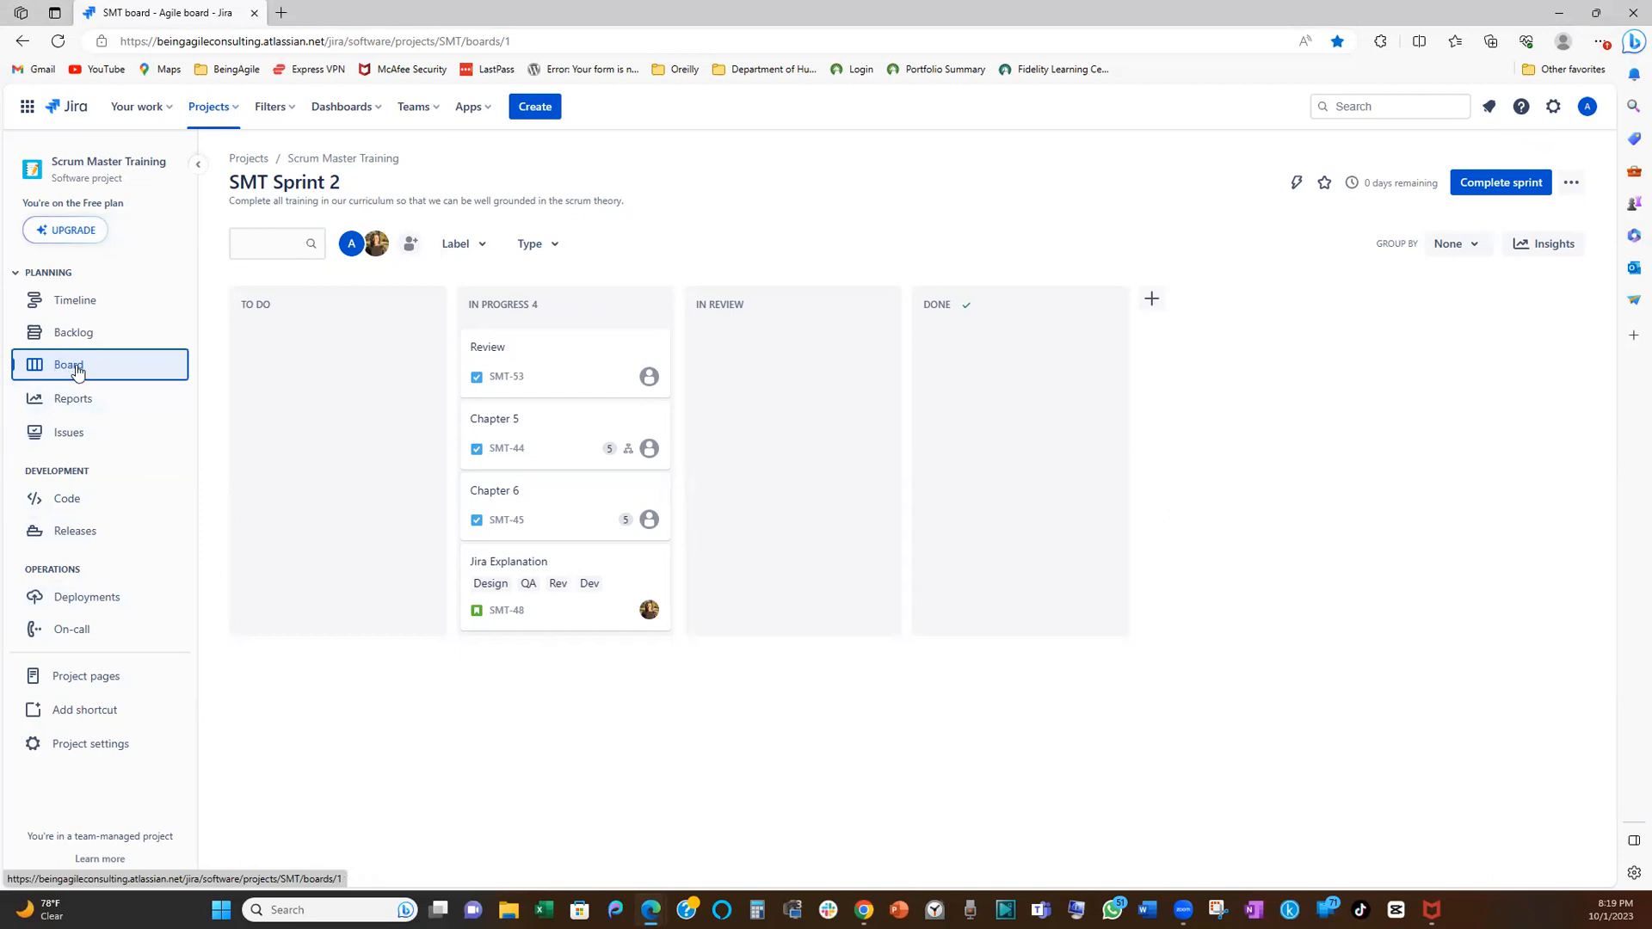
mouse_move(74, 338)
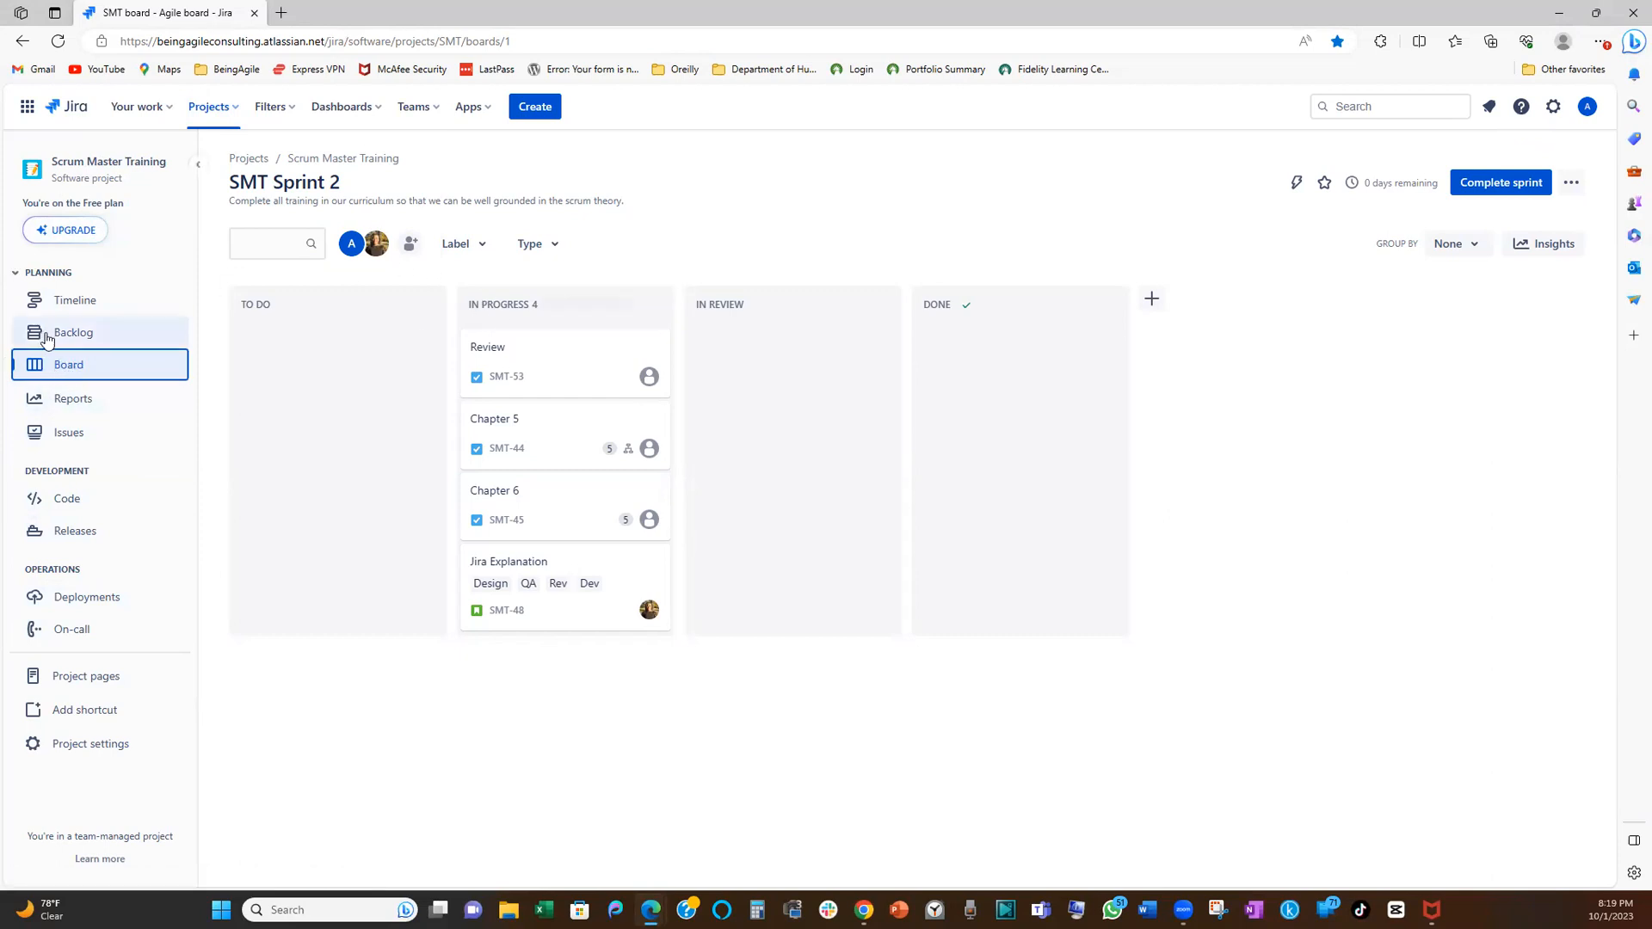
left_click(72, 332)
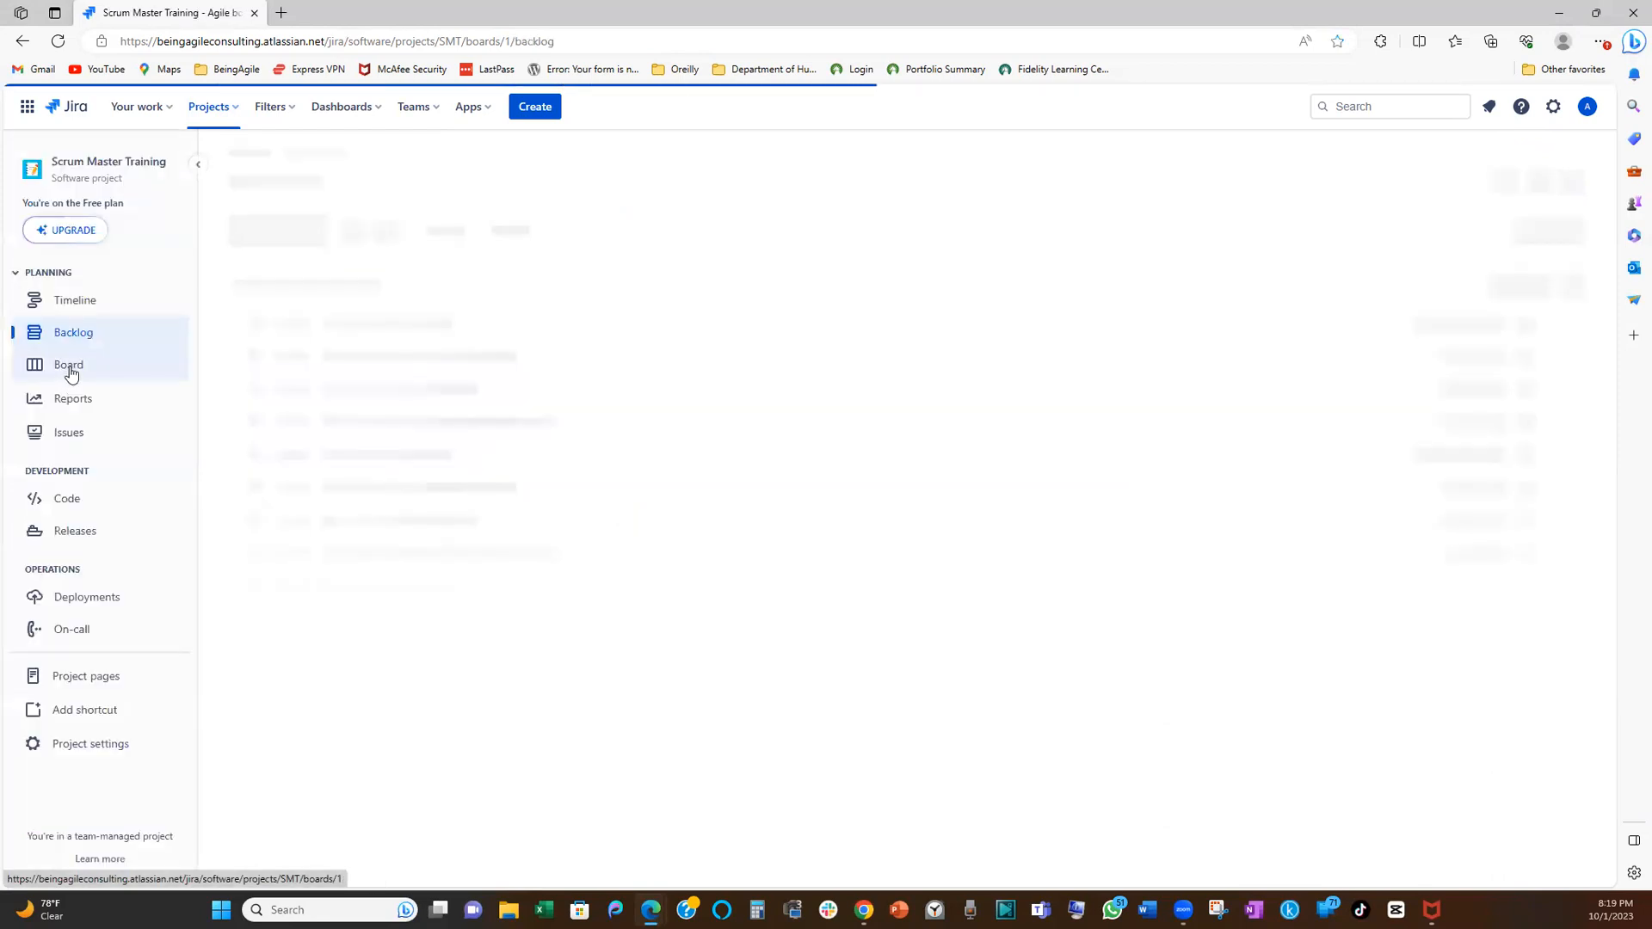
left_click(67, 364)
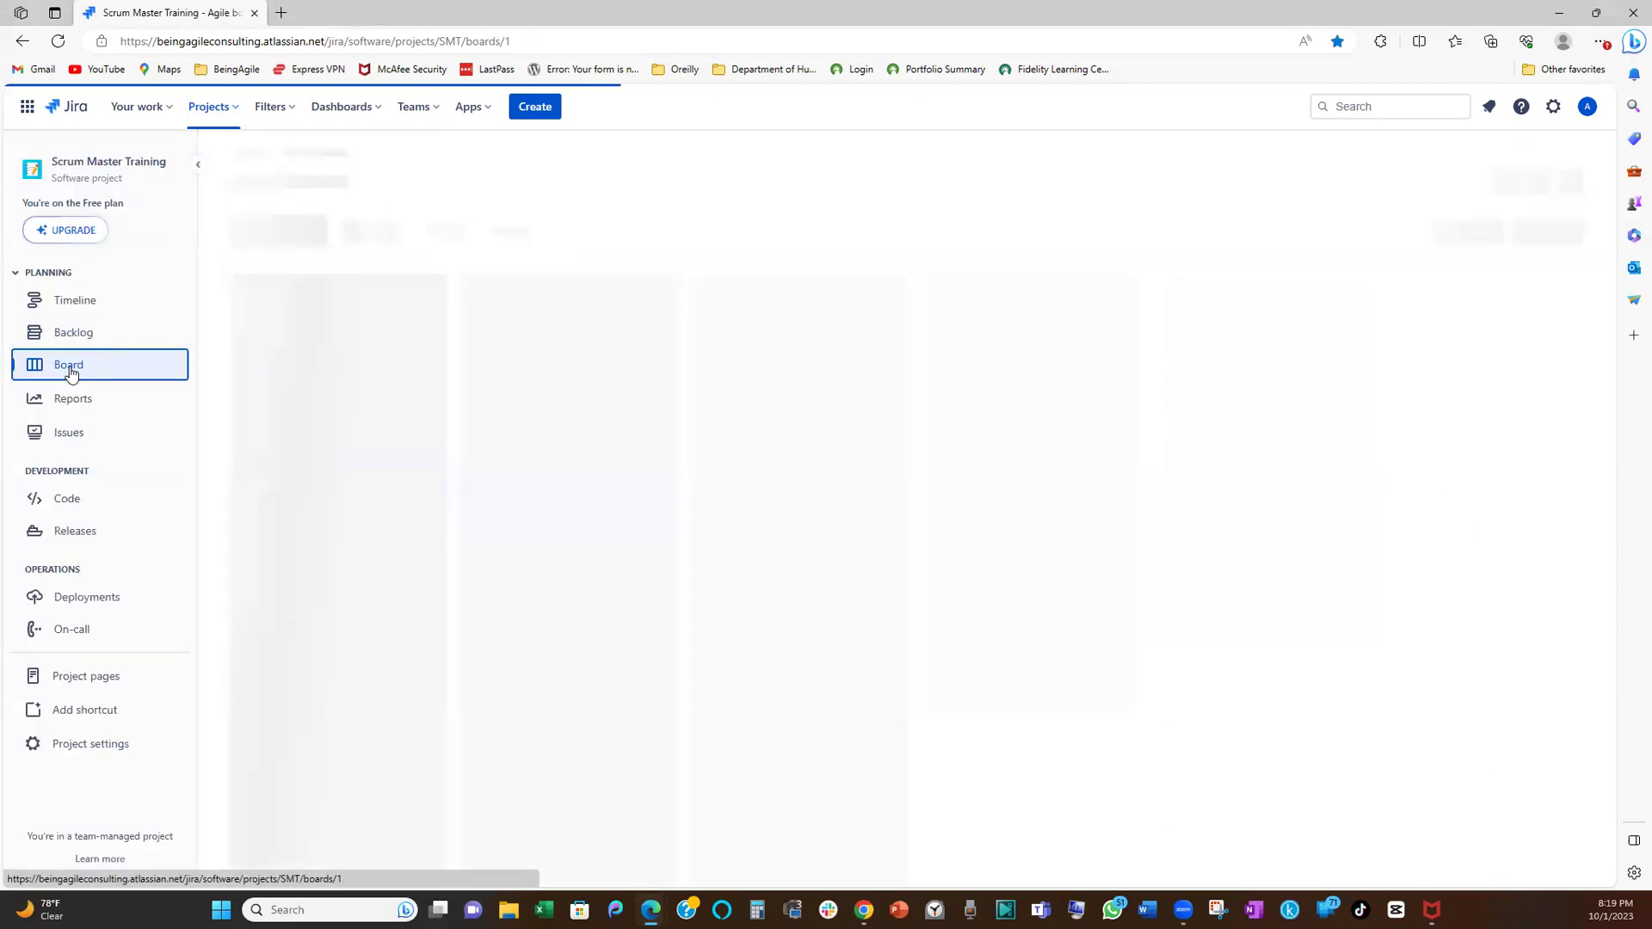
left_click(69, 365)
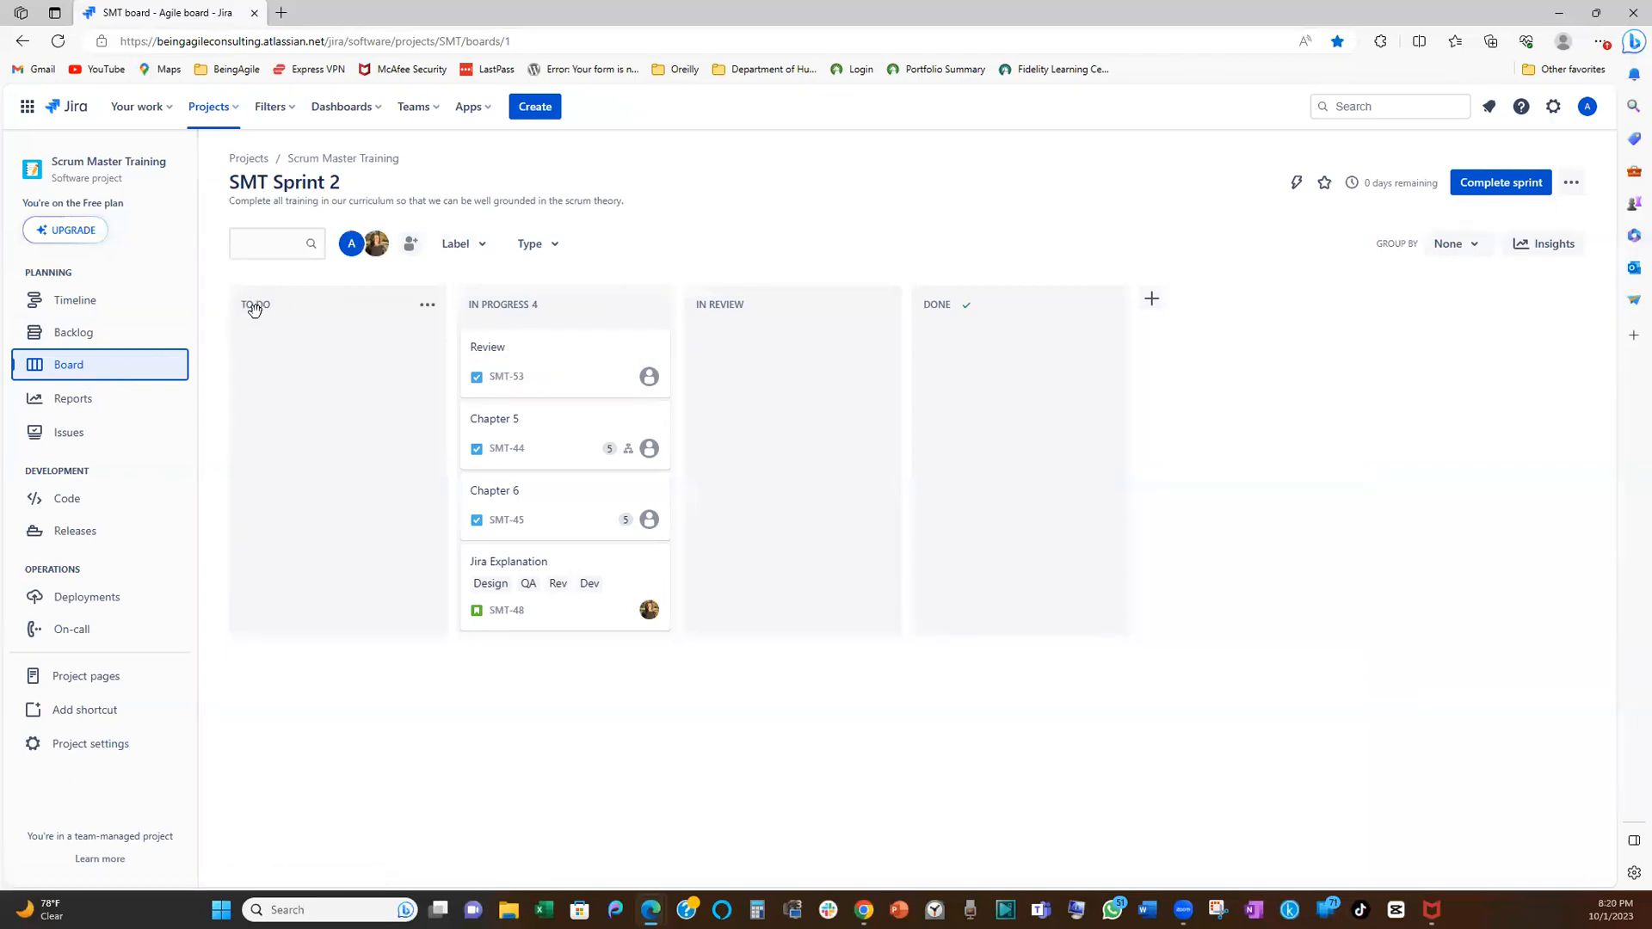
mouse_move(520, 314)
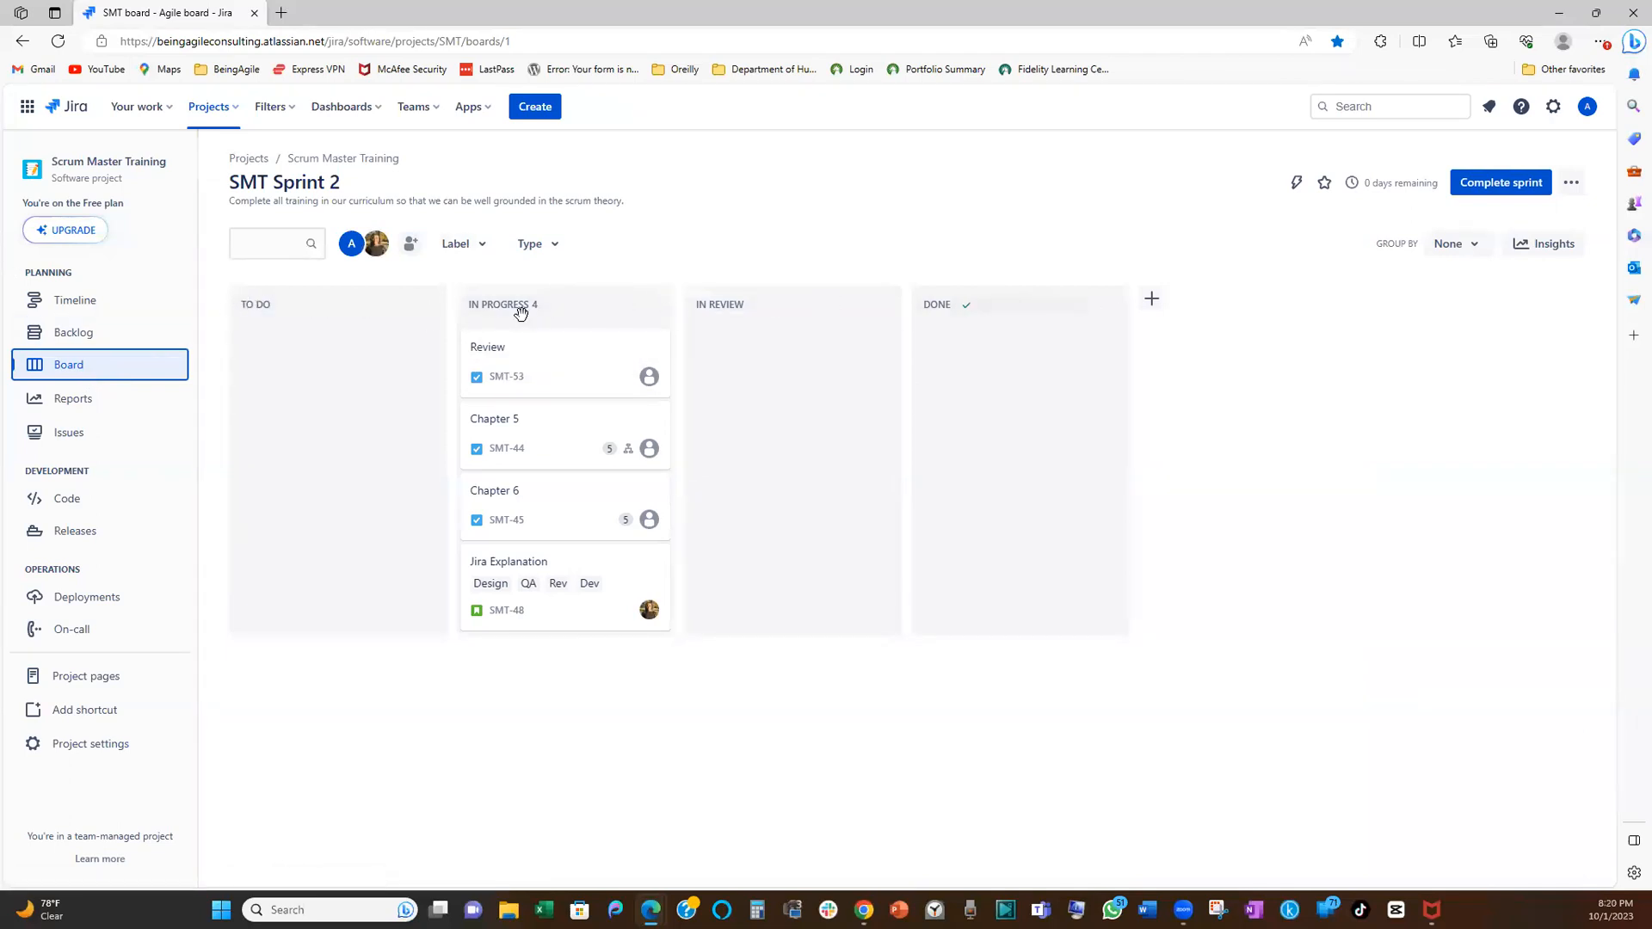
mouse_move(384, 304)
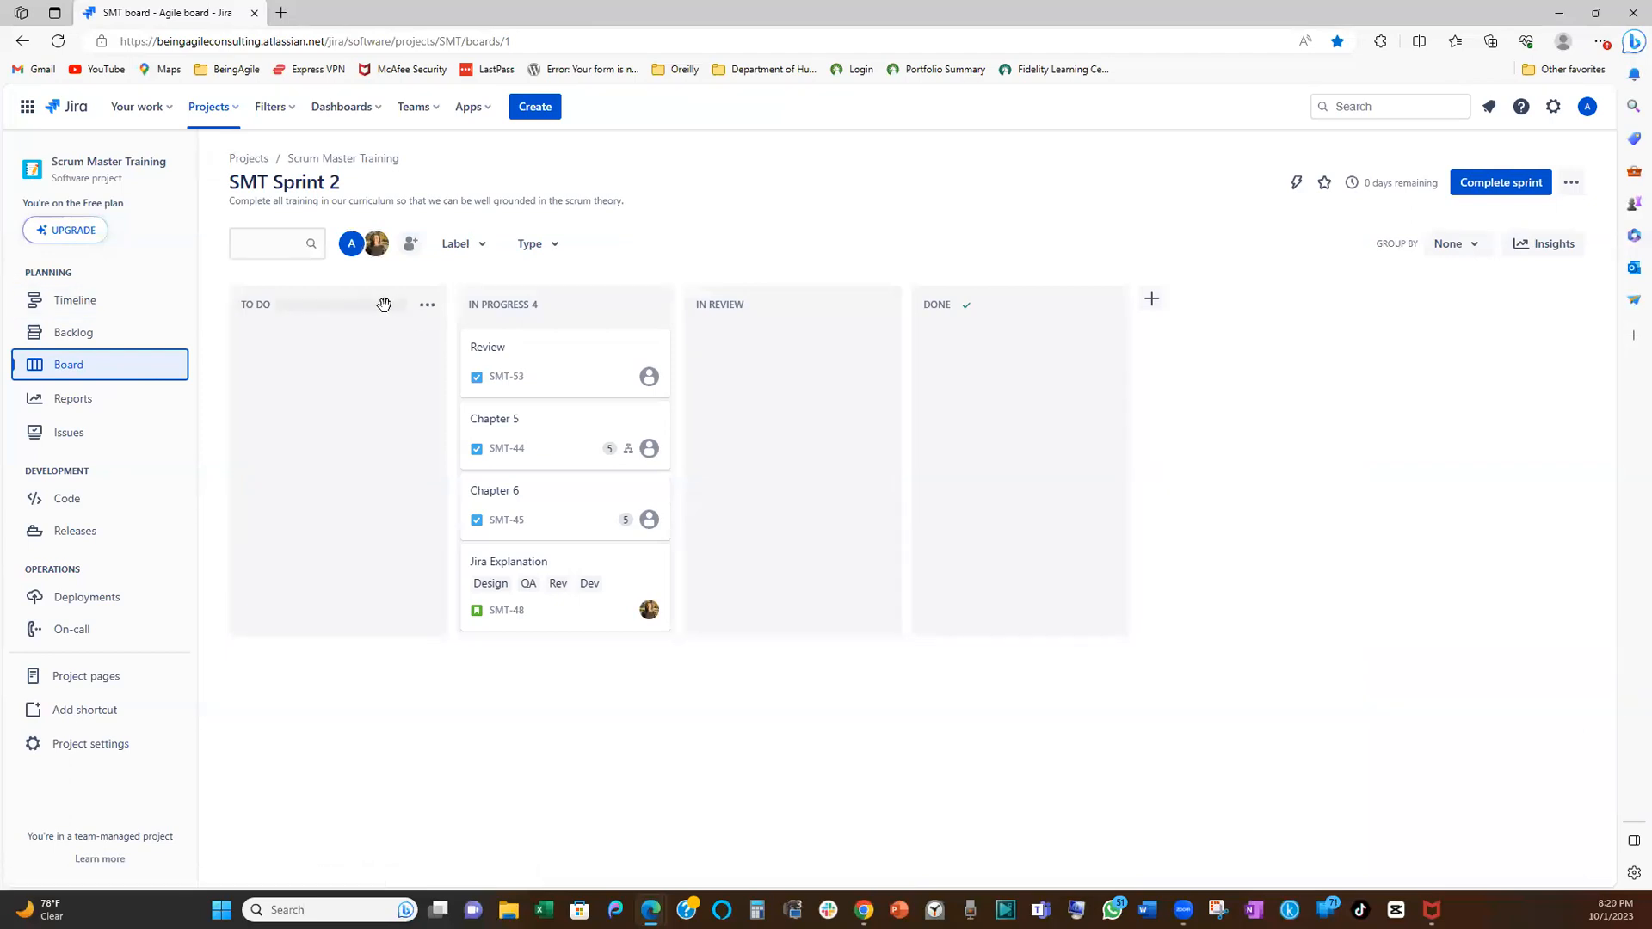
mouse_move(426, 306)
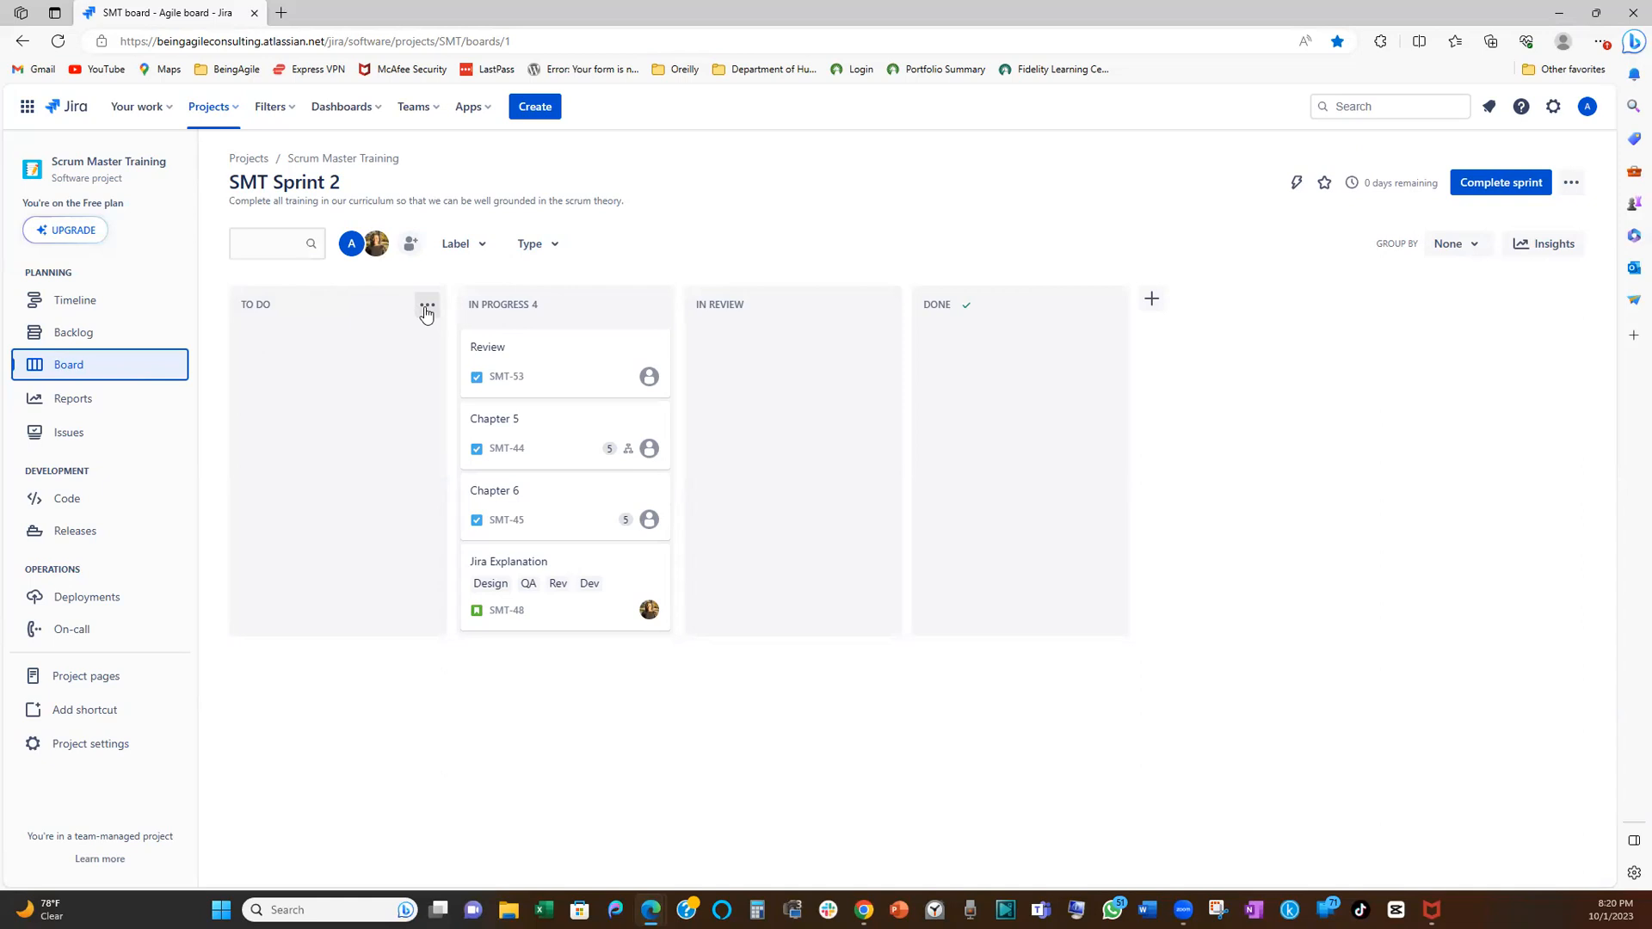
Set a column limit of 2 maximum issues on the In Progress column
left_click(426, 305)
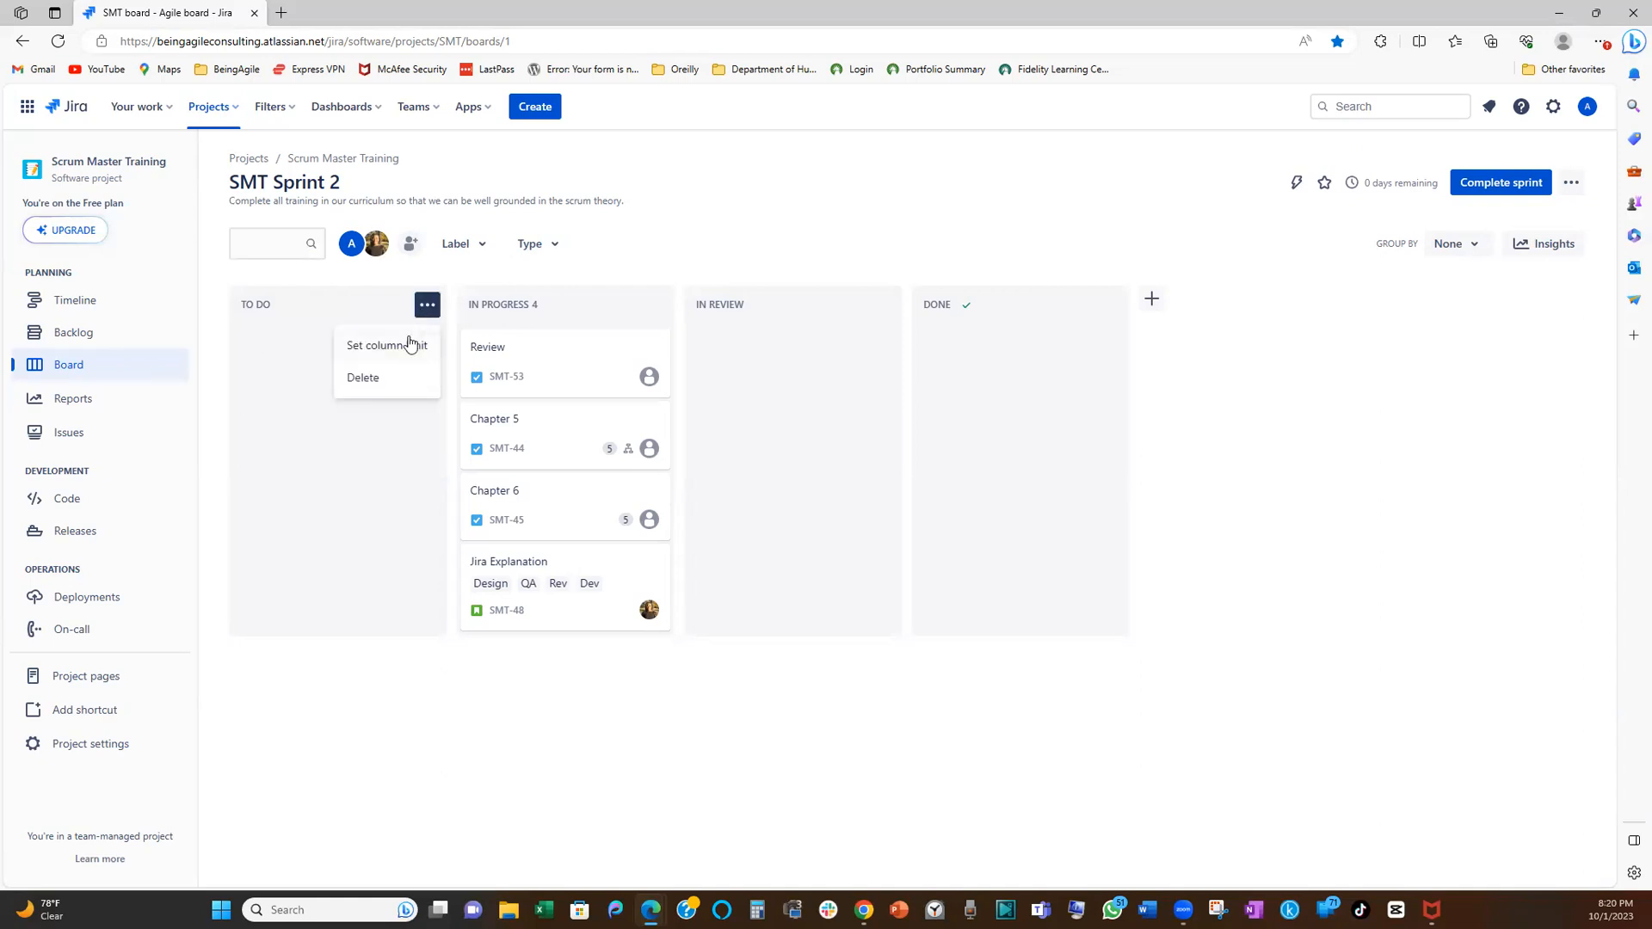
mouse_move(391, 353)
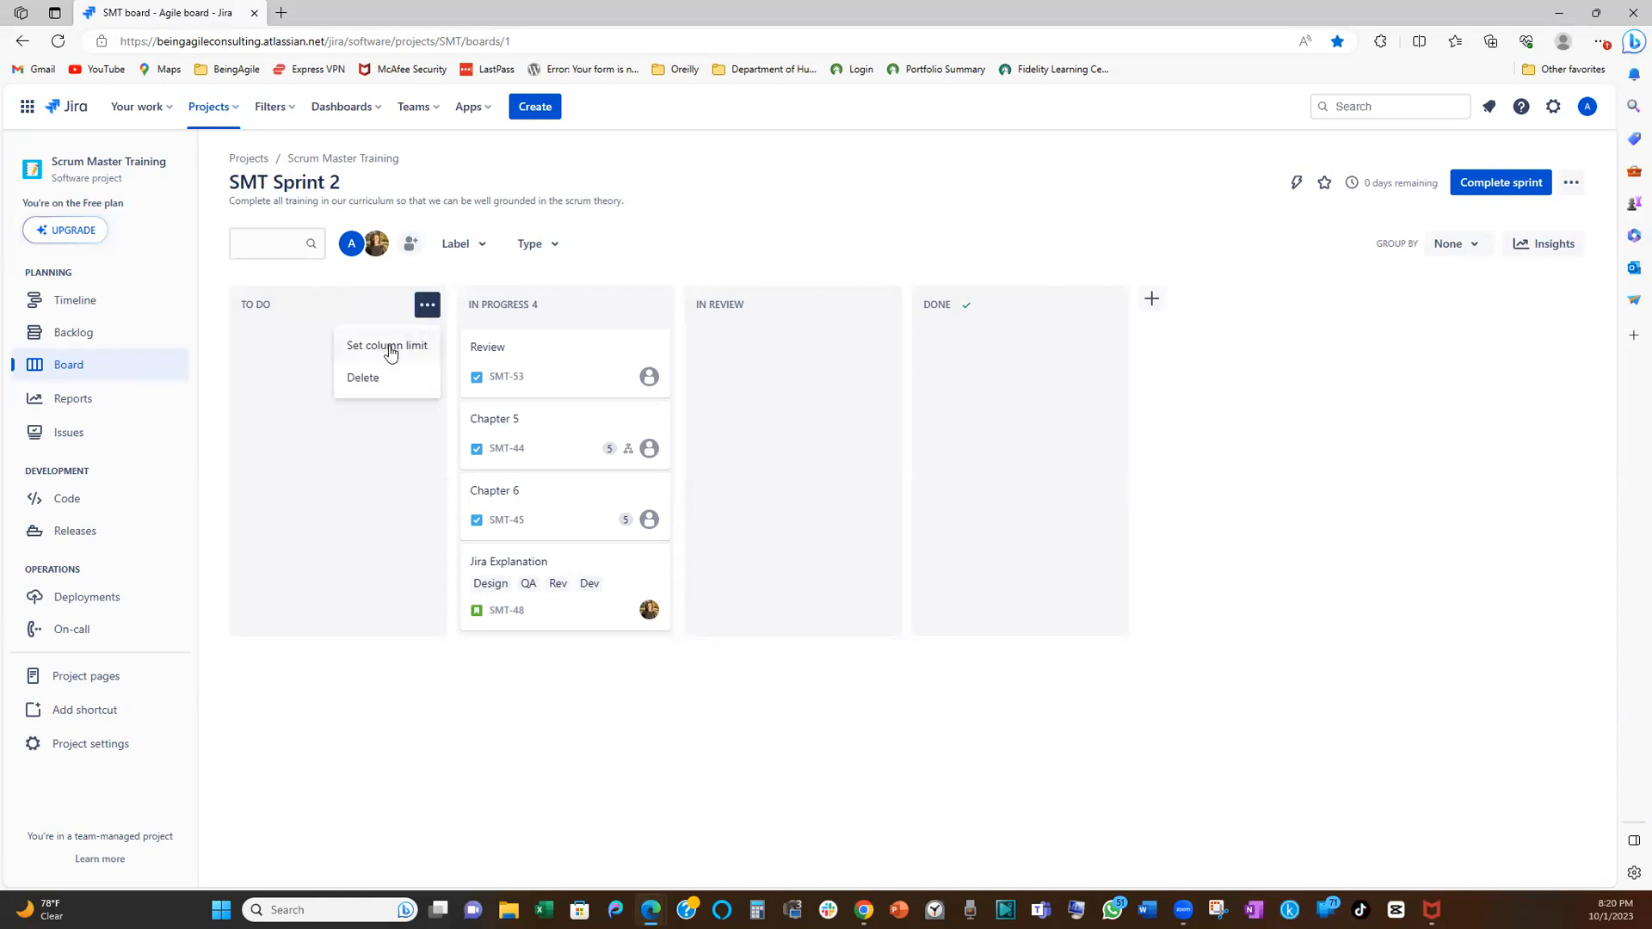
left_click(386, 346)
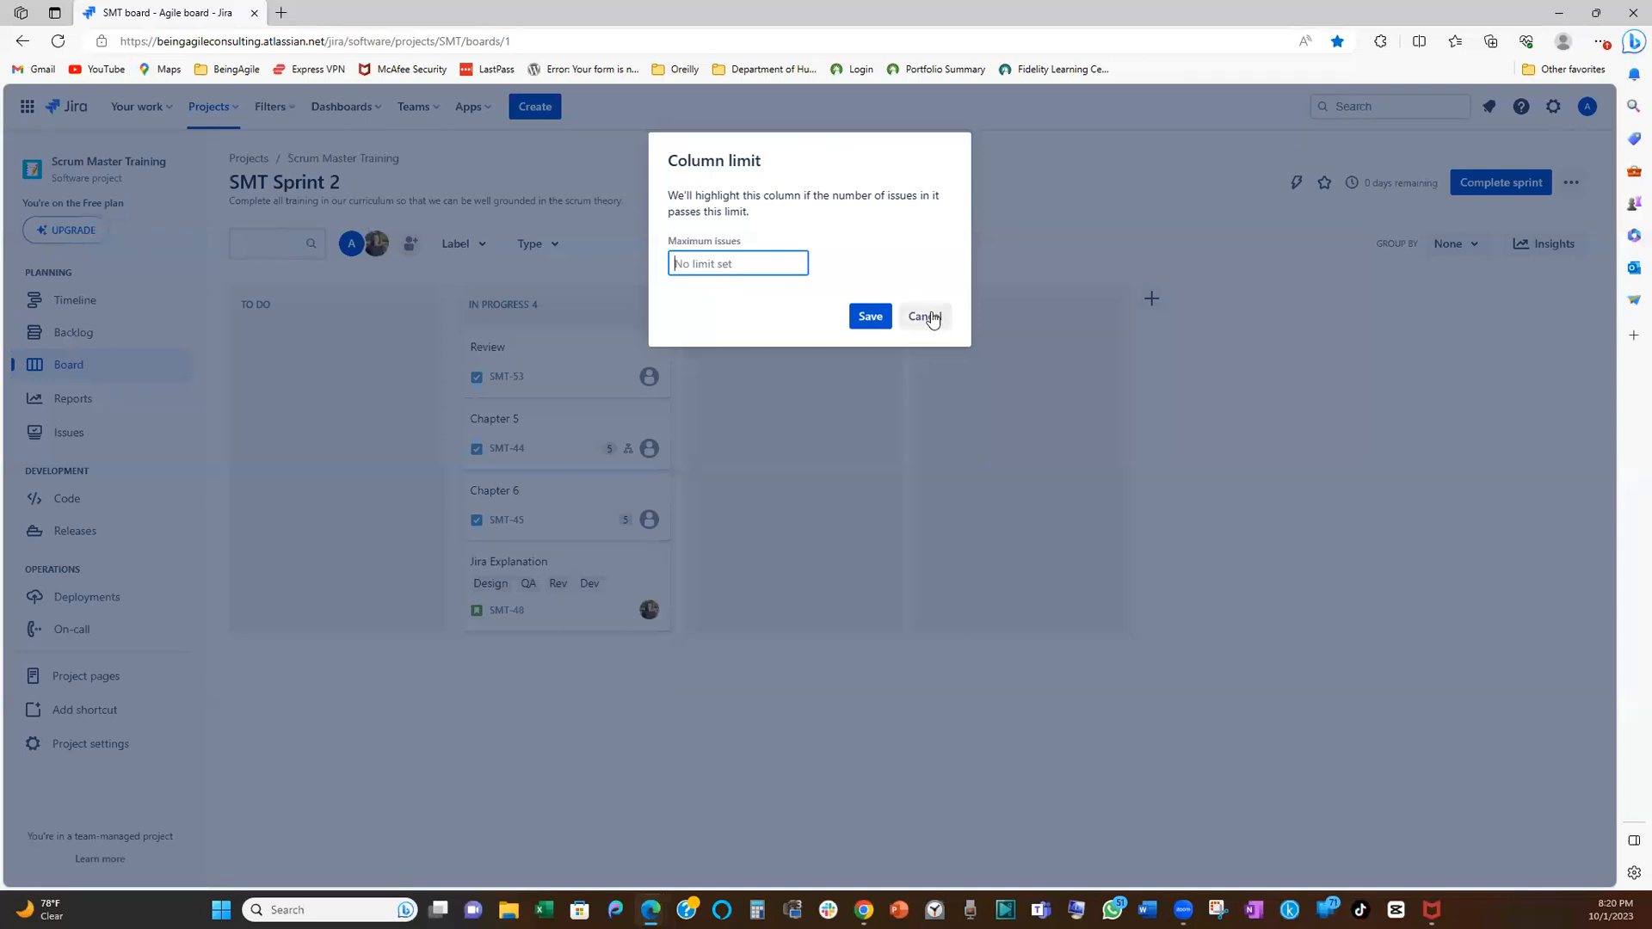
left_click(923, 316)
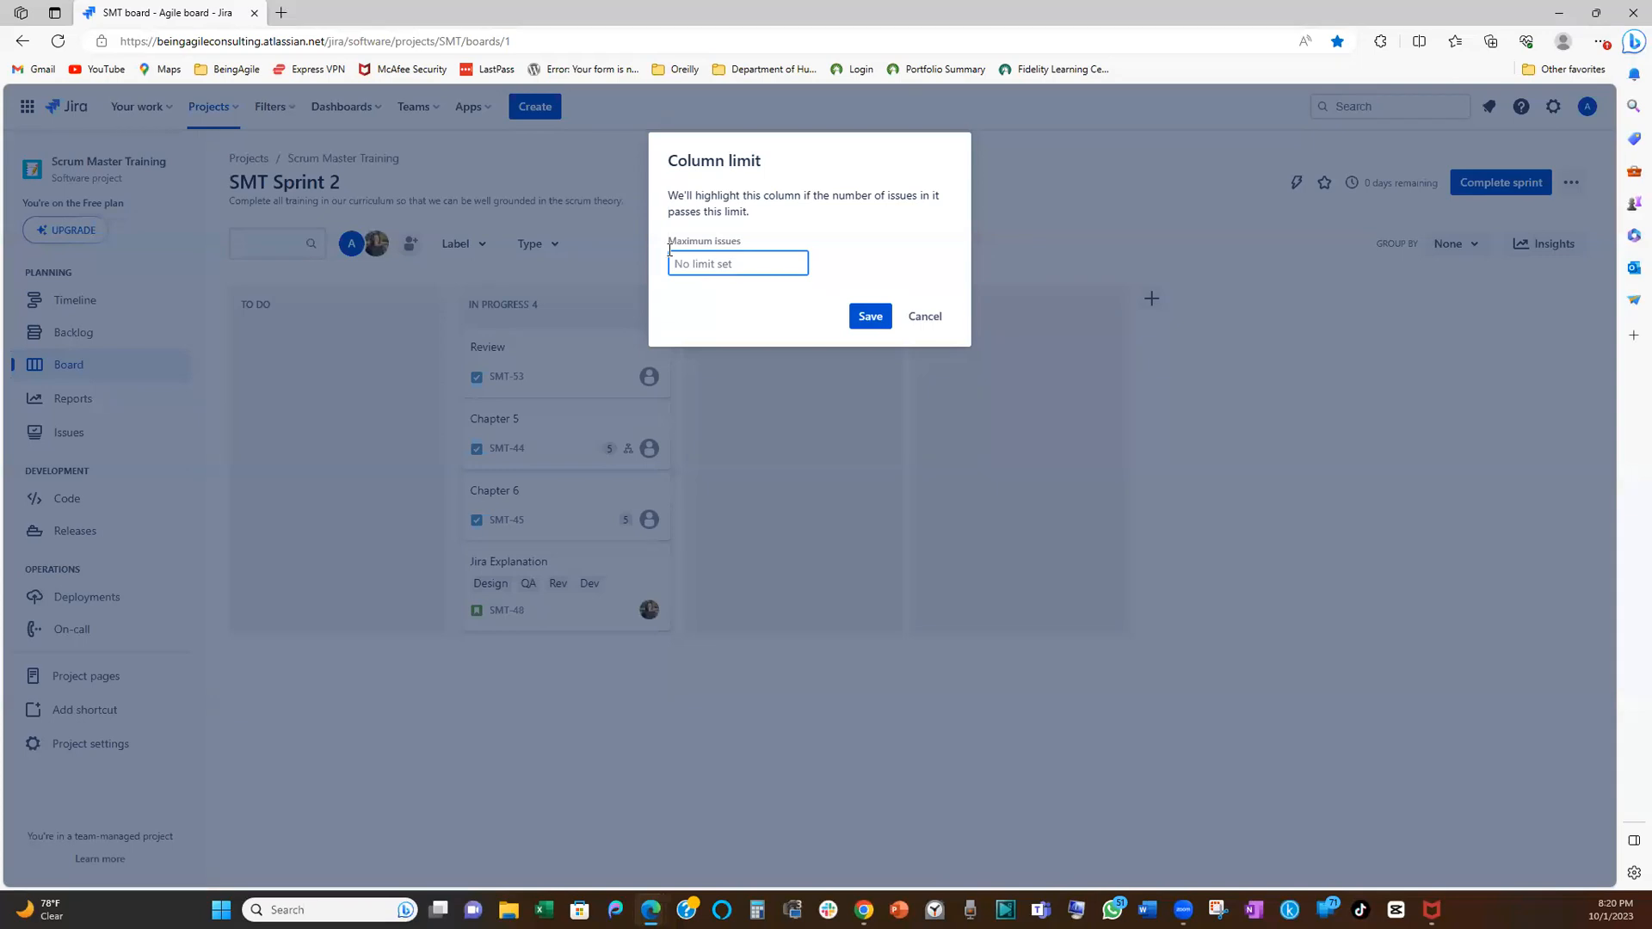
mouse_move(651, 266)
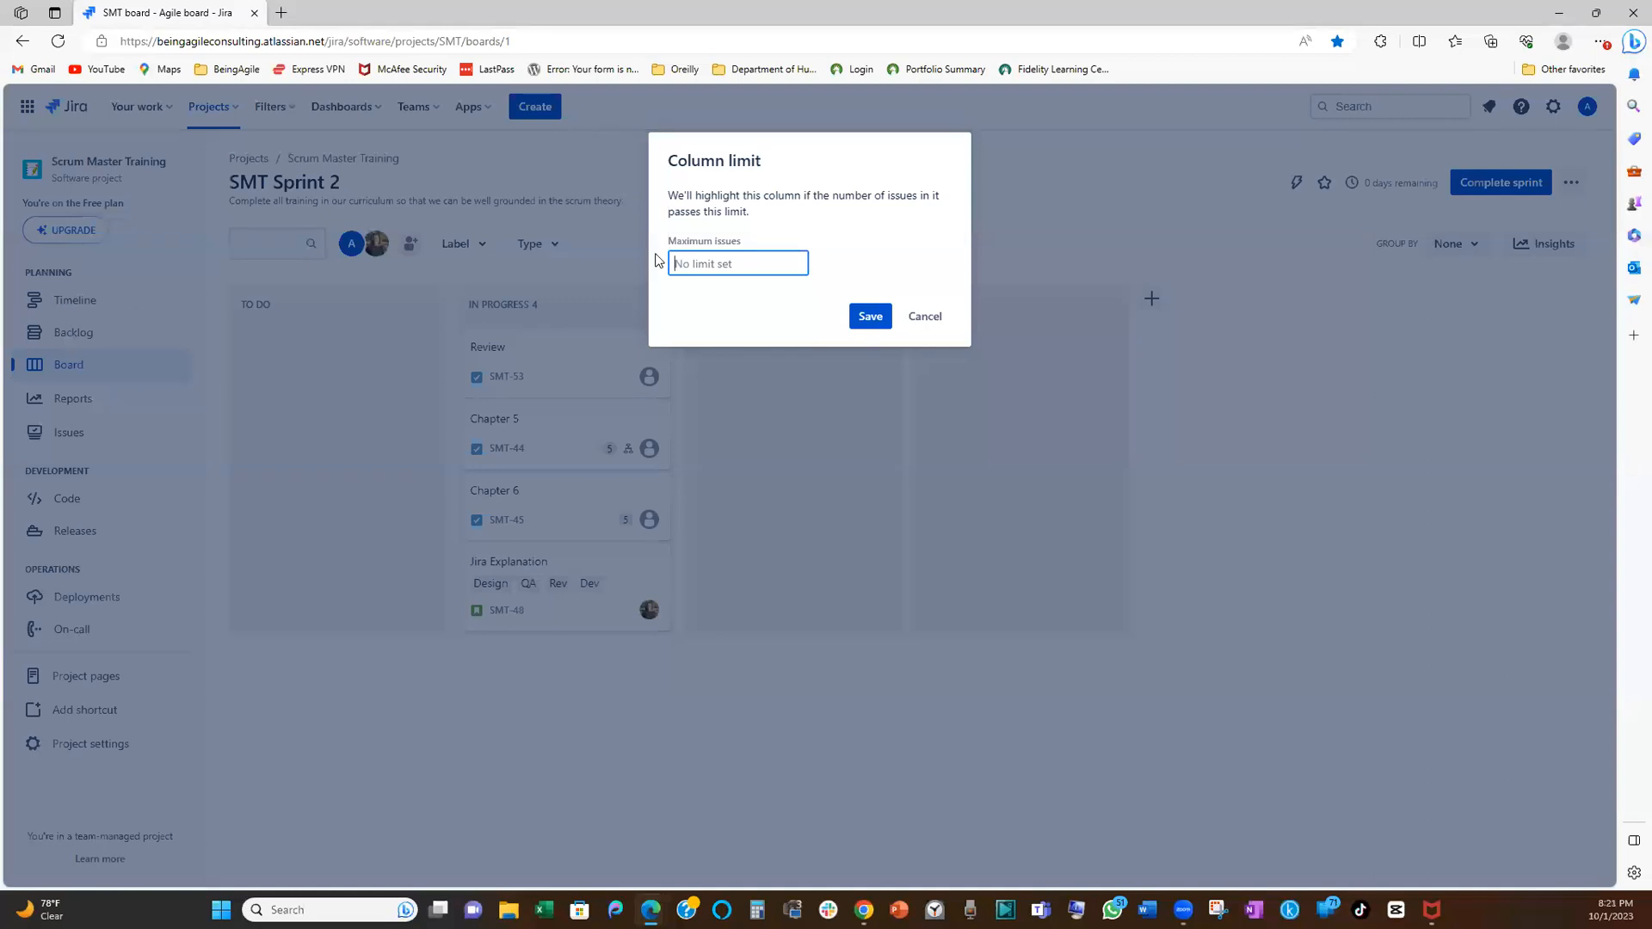
type("2")
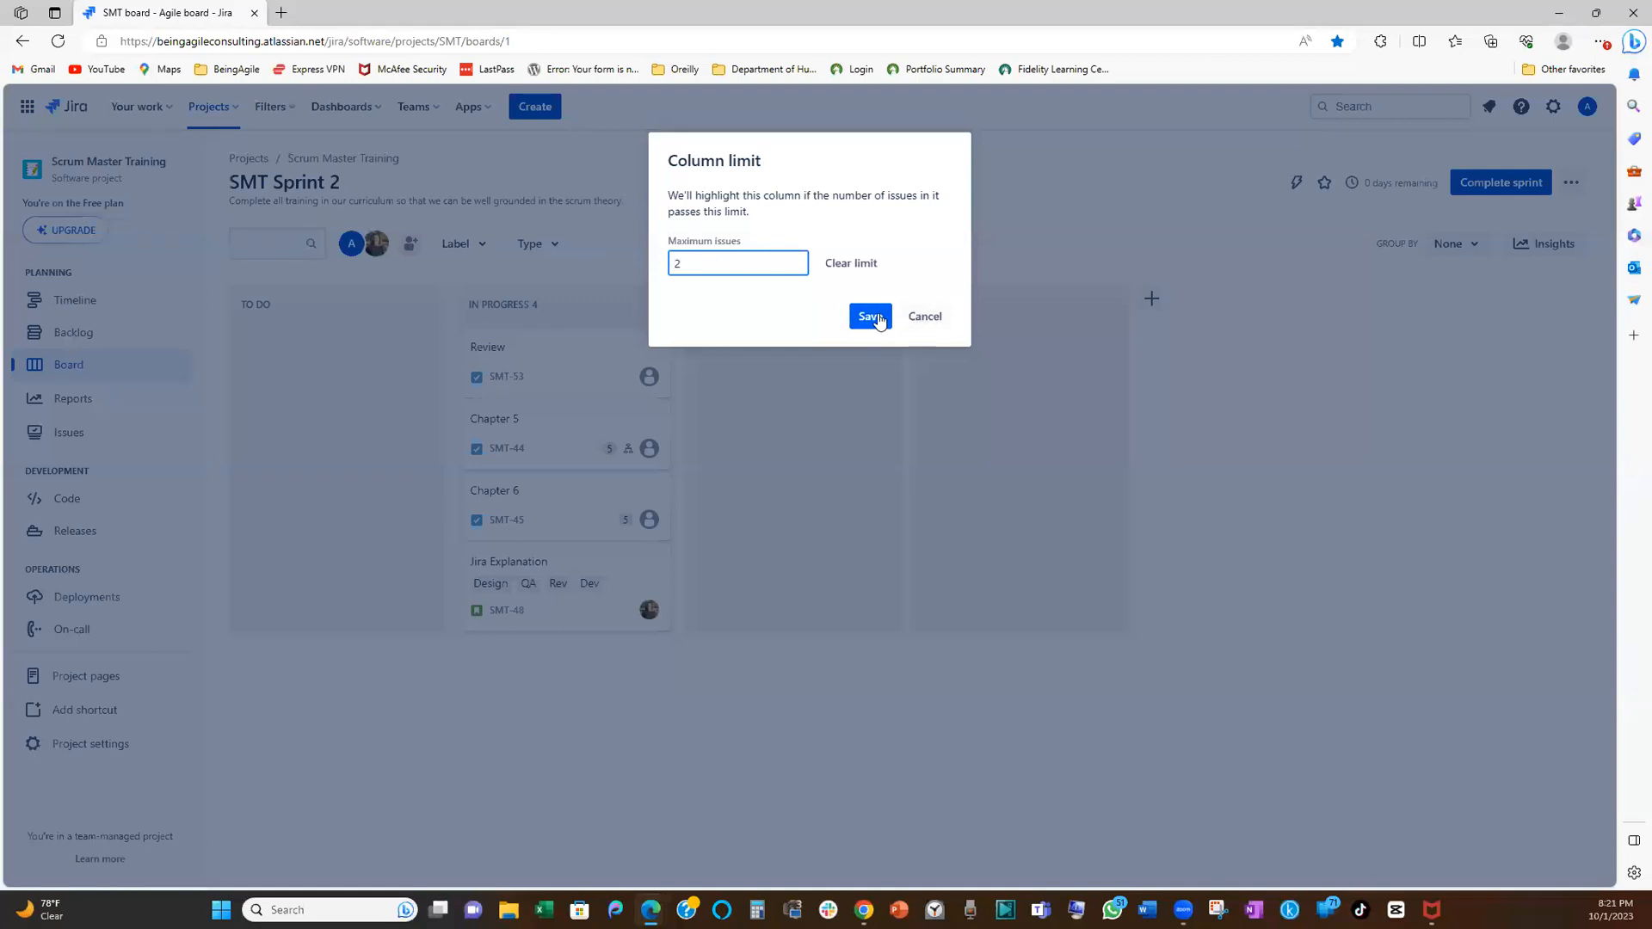
left_click(869, 316)
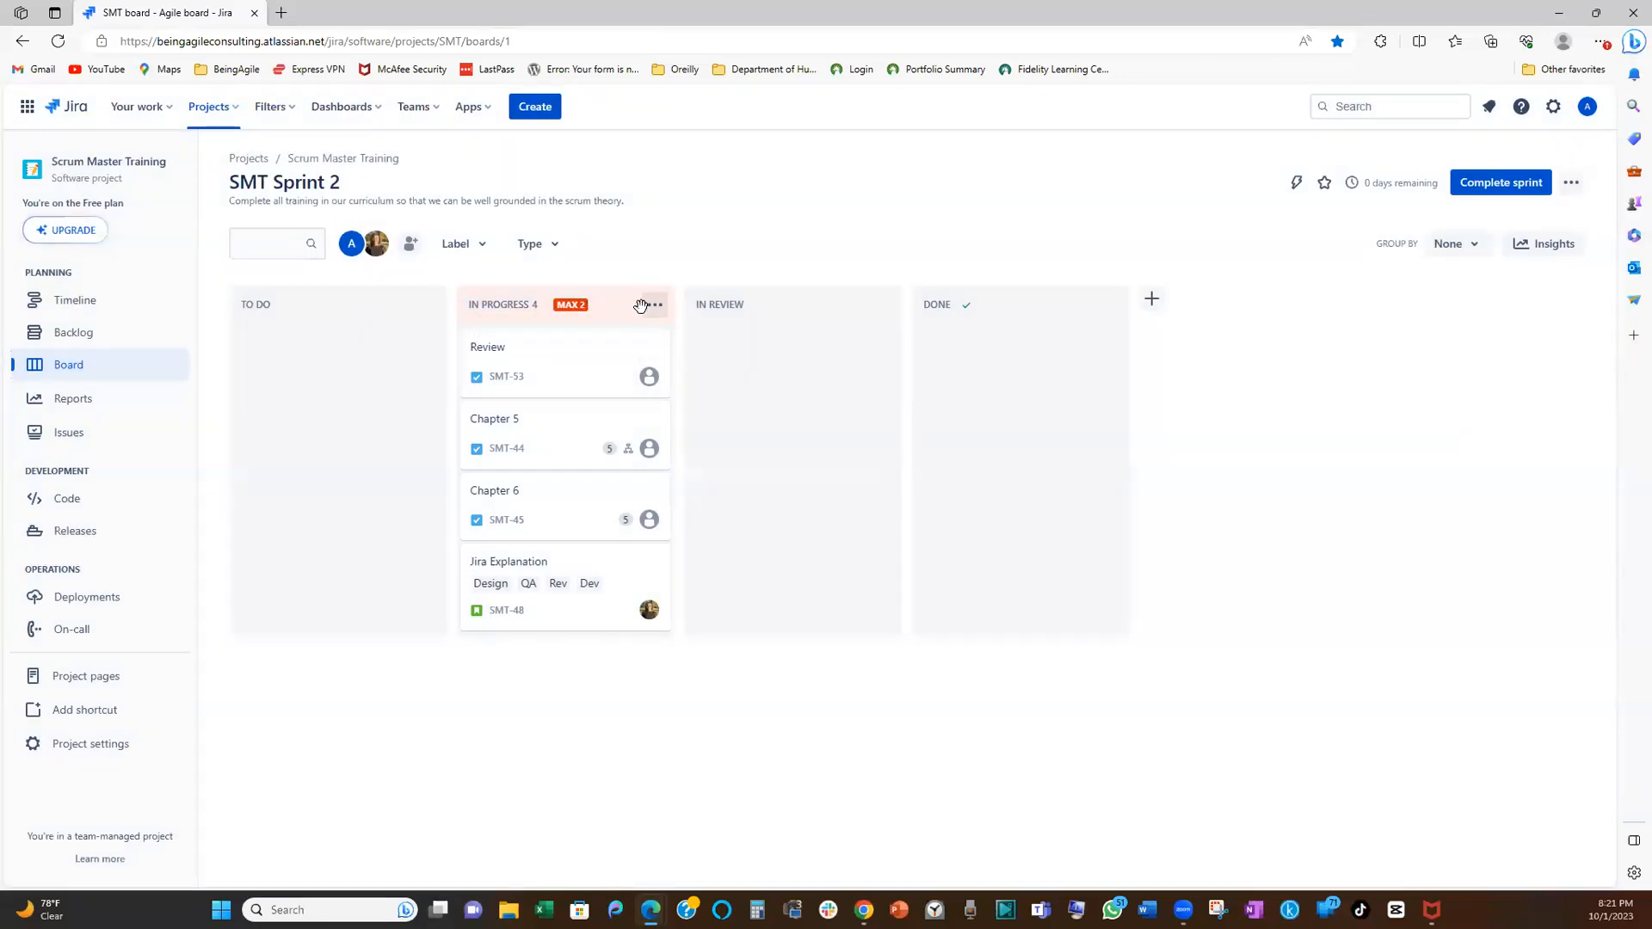
left_click(655, 305)
type("3")
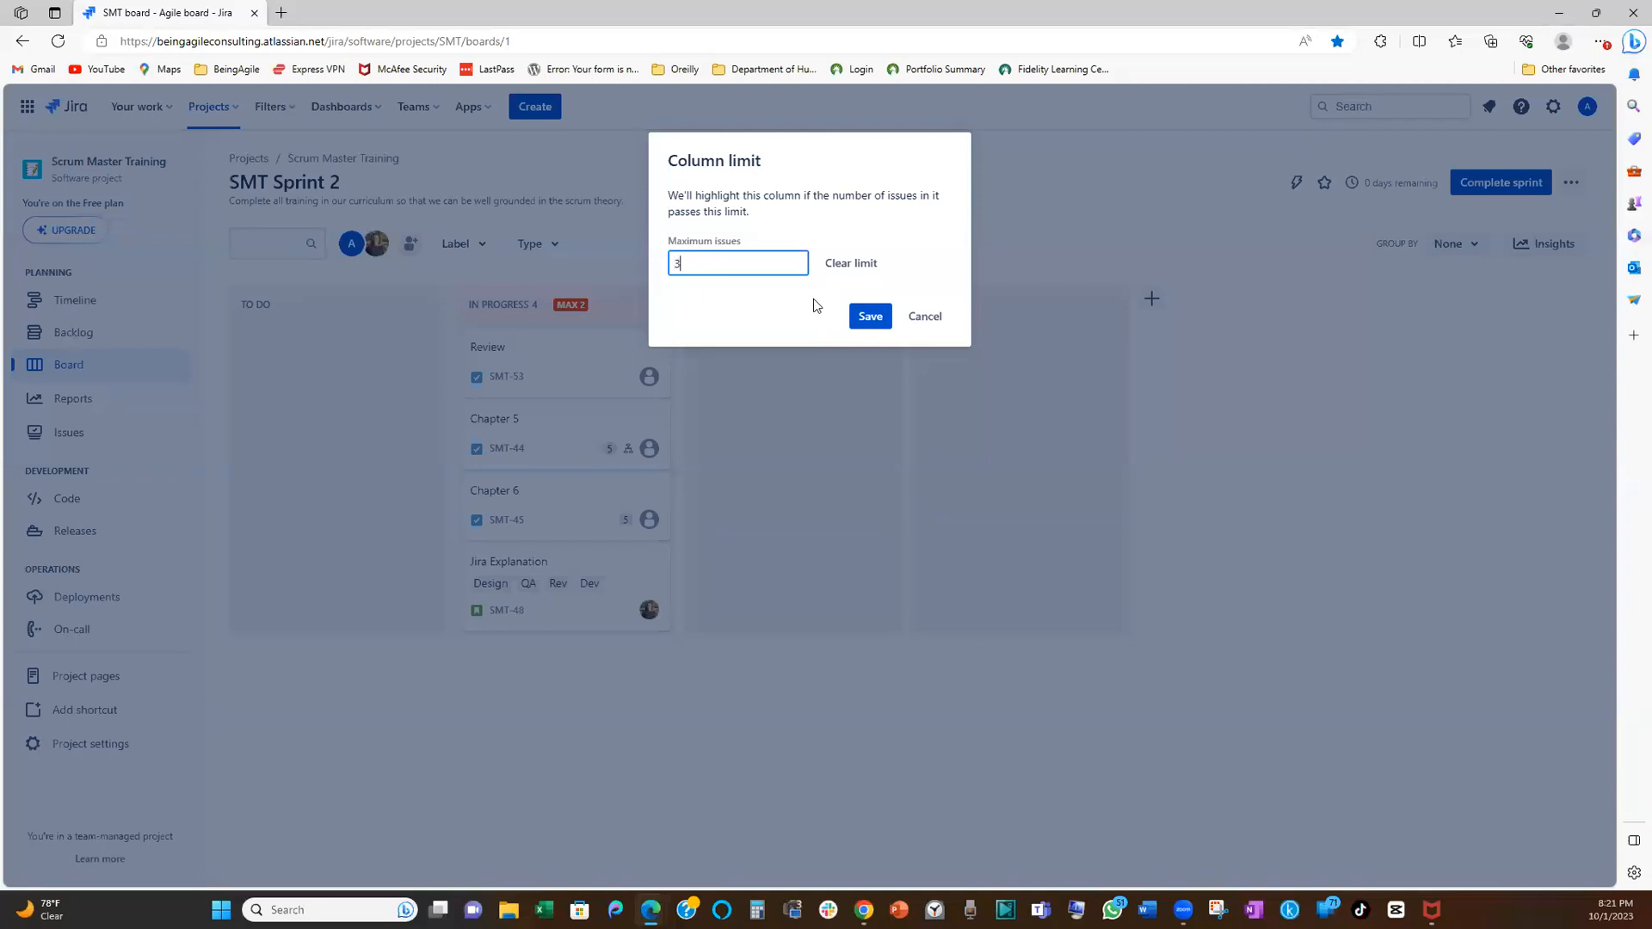
left_click(869, 316)
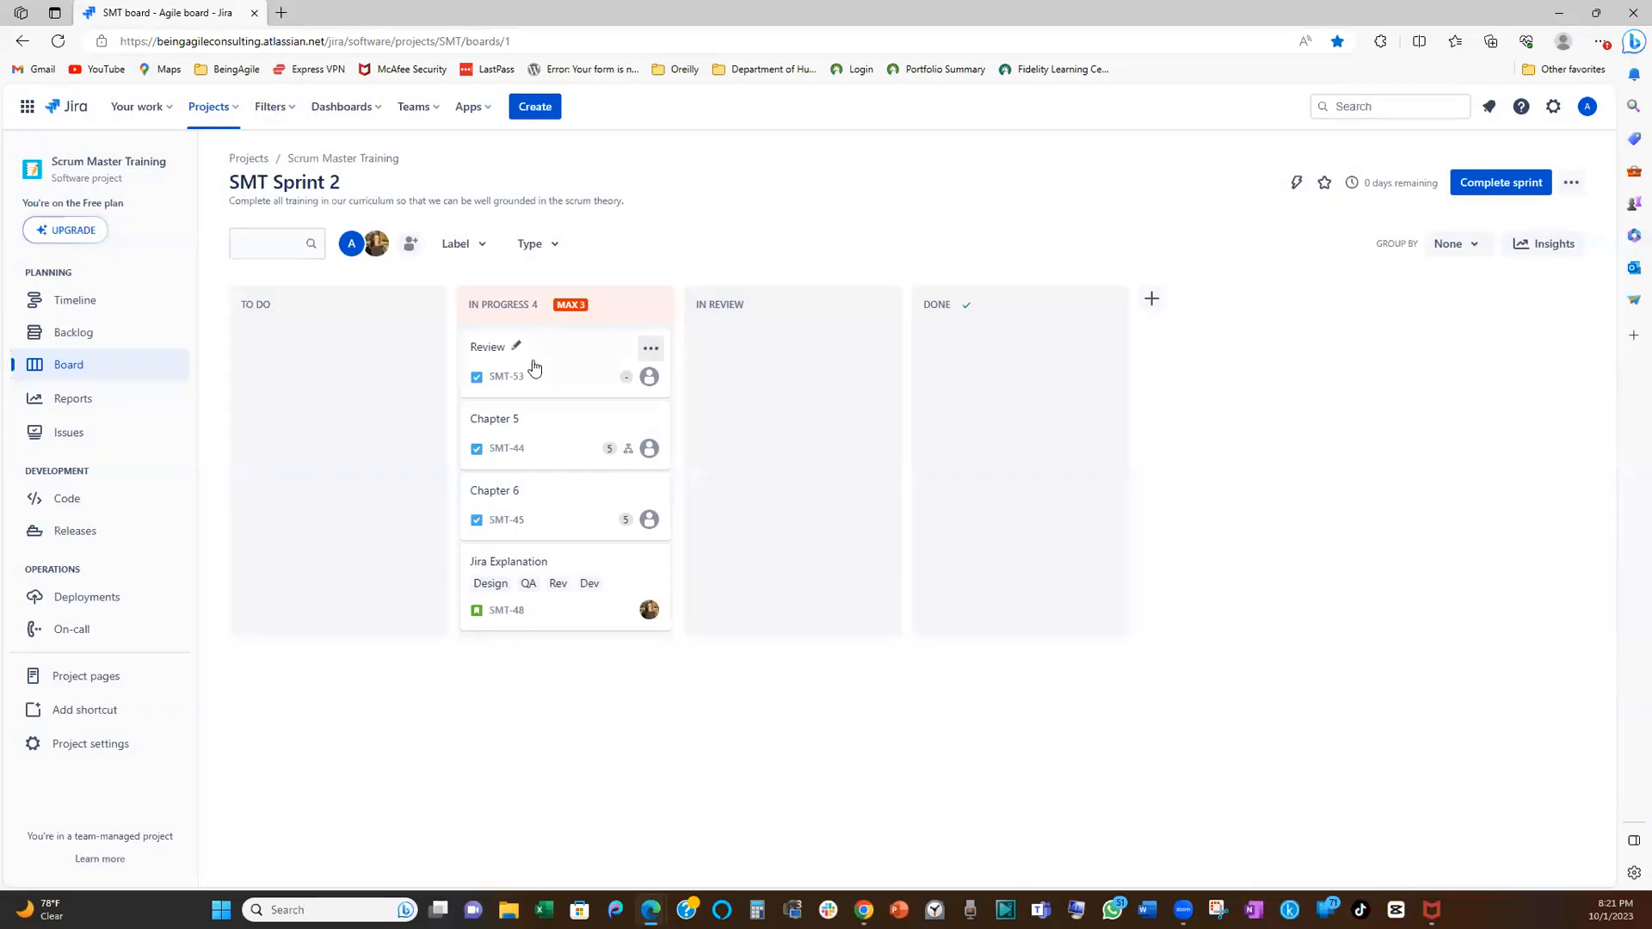
mouse_move(567, 318)
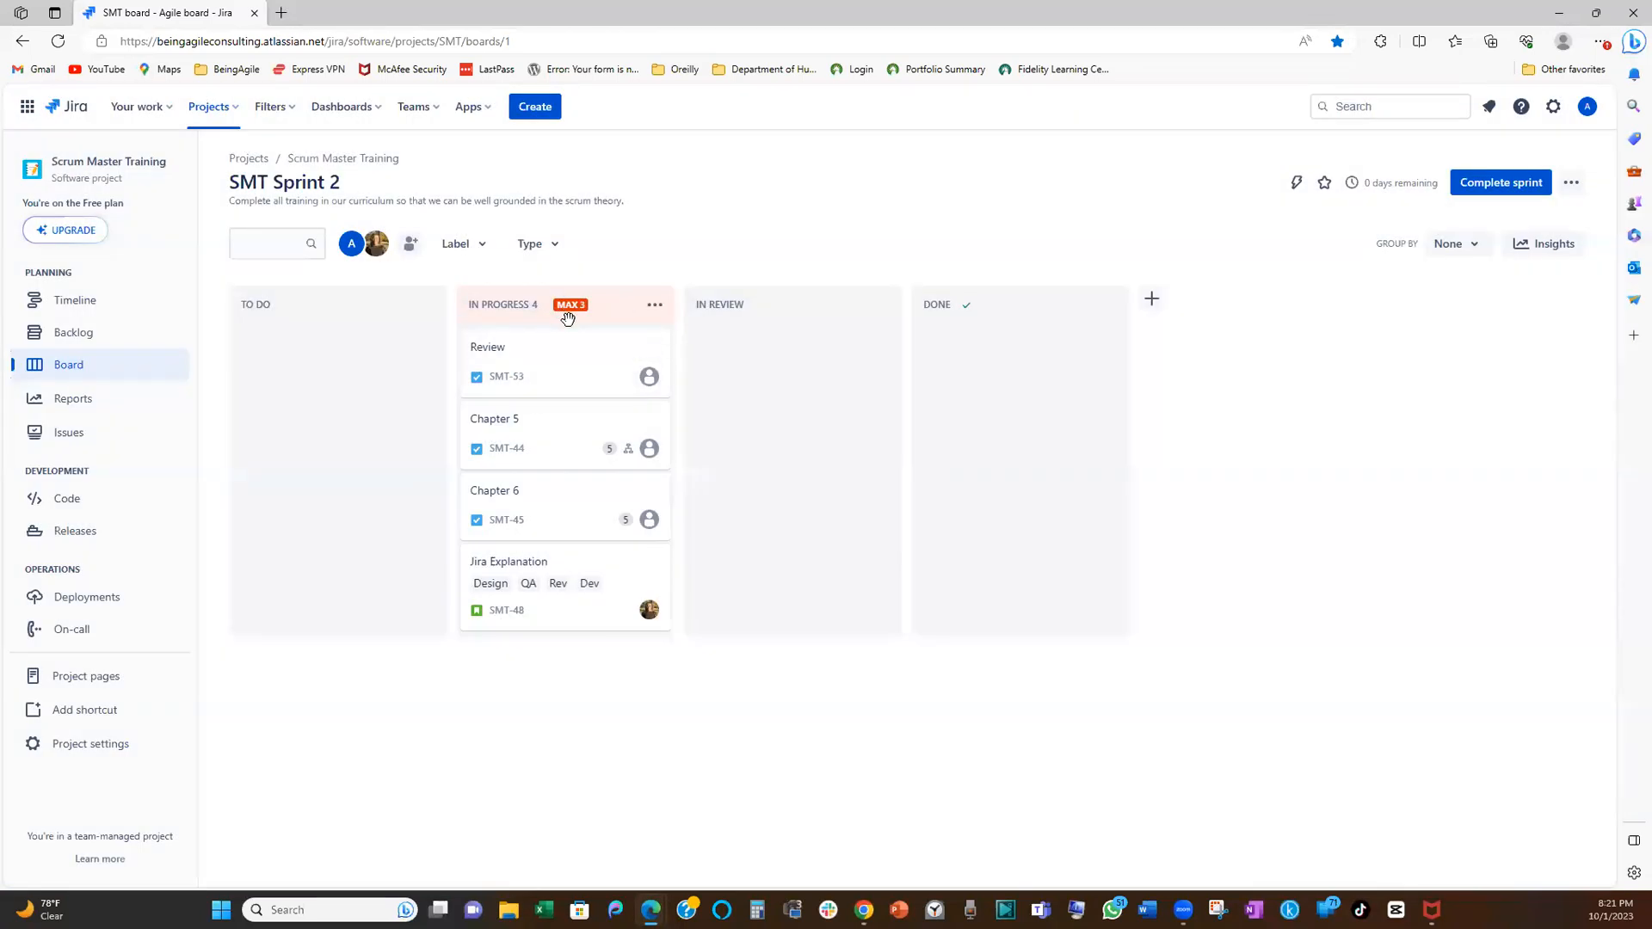
mouse_move(570, 304)
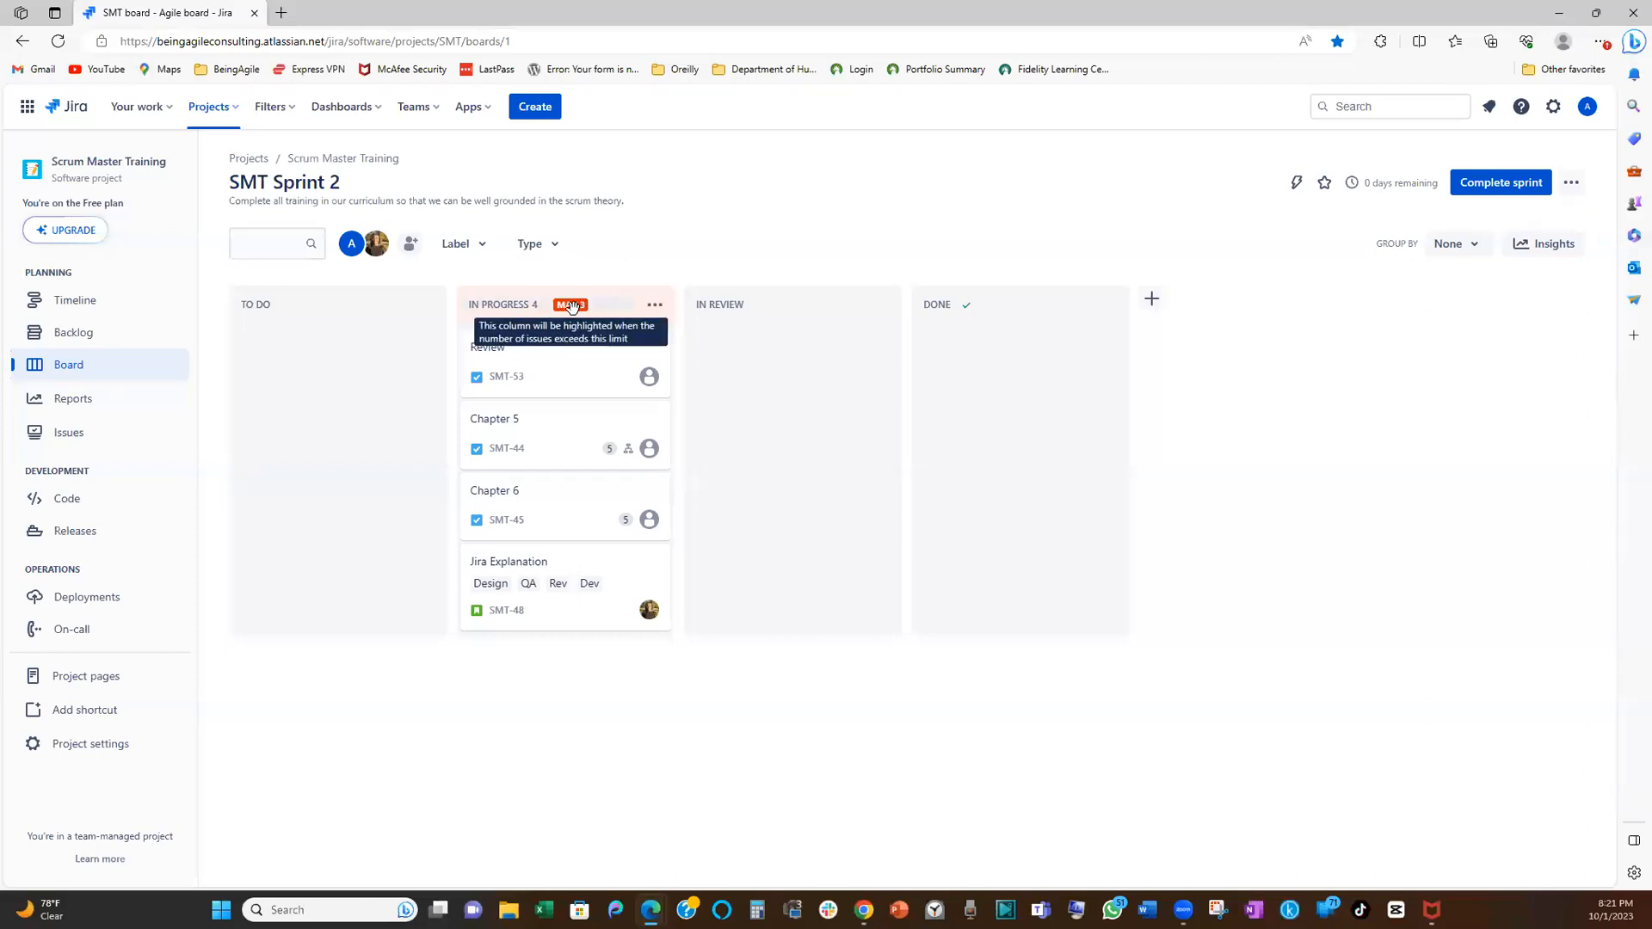
mouse_move(531, 511)
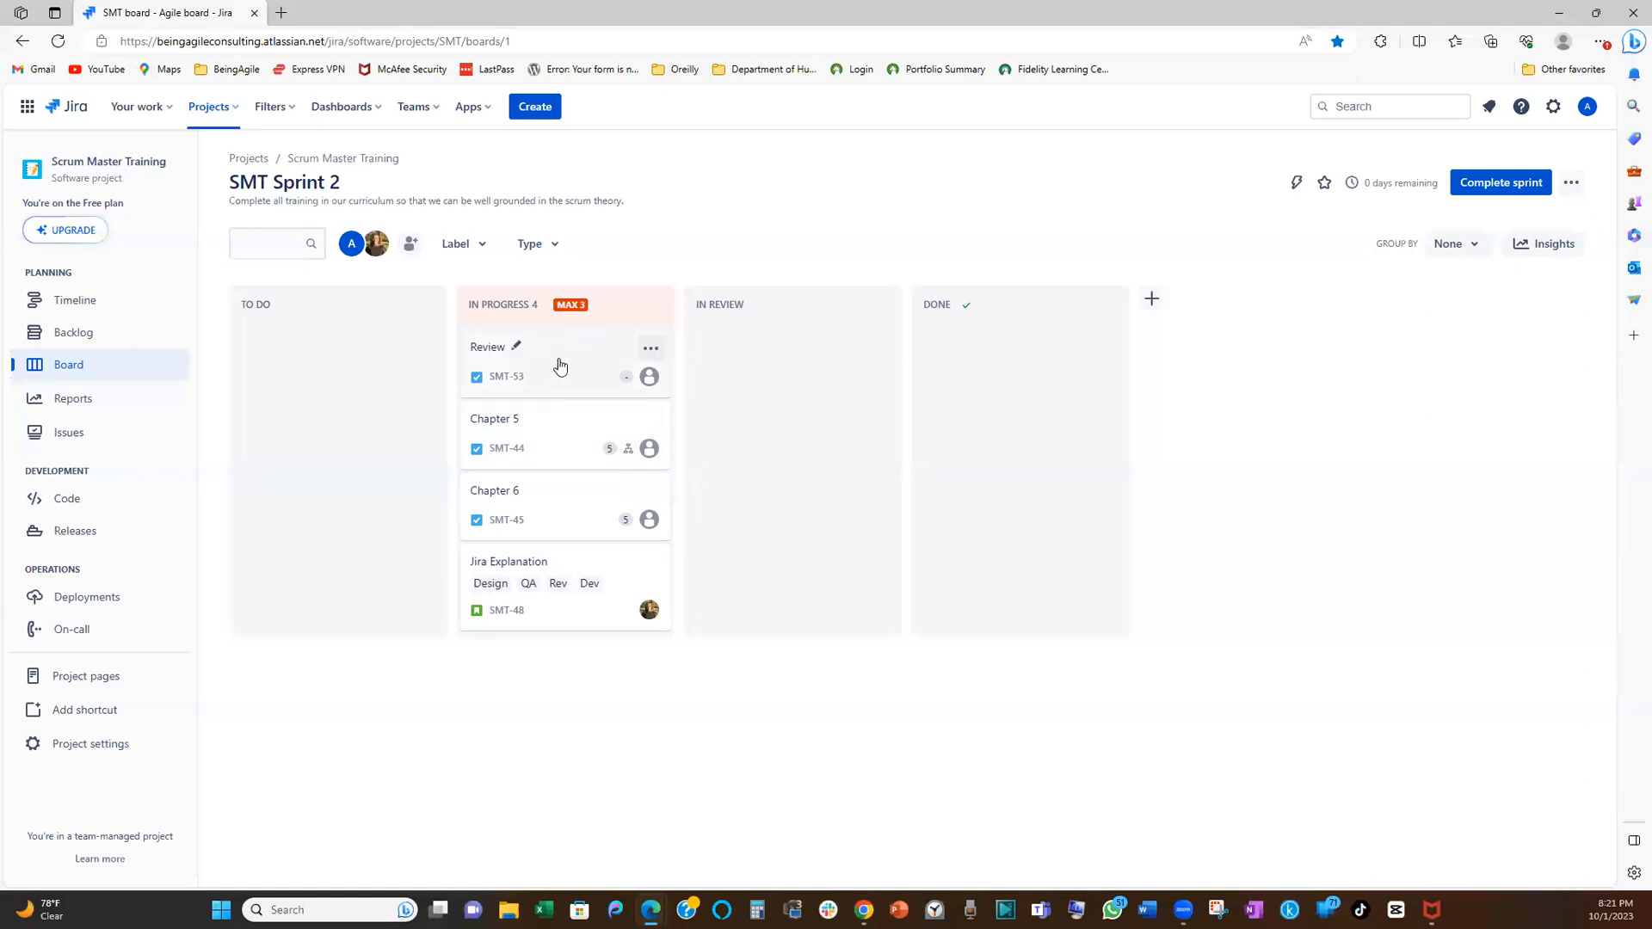
mouse_move(545, 595)
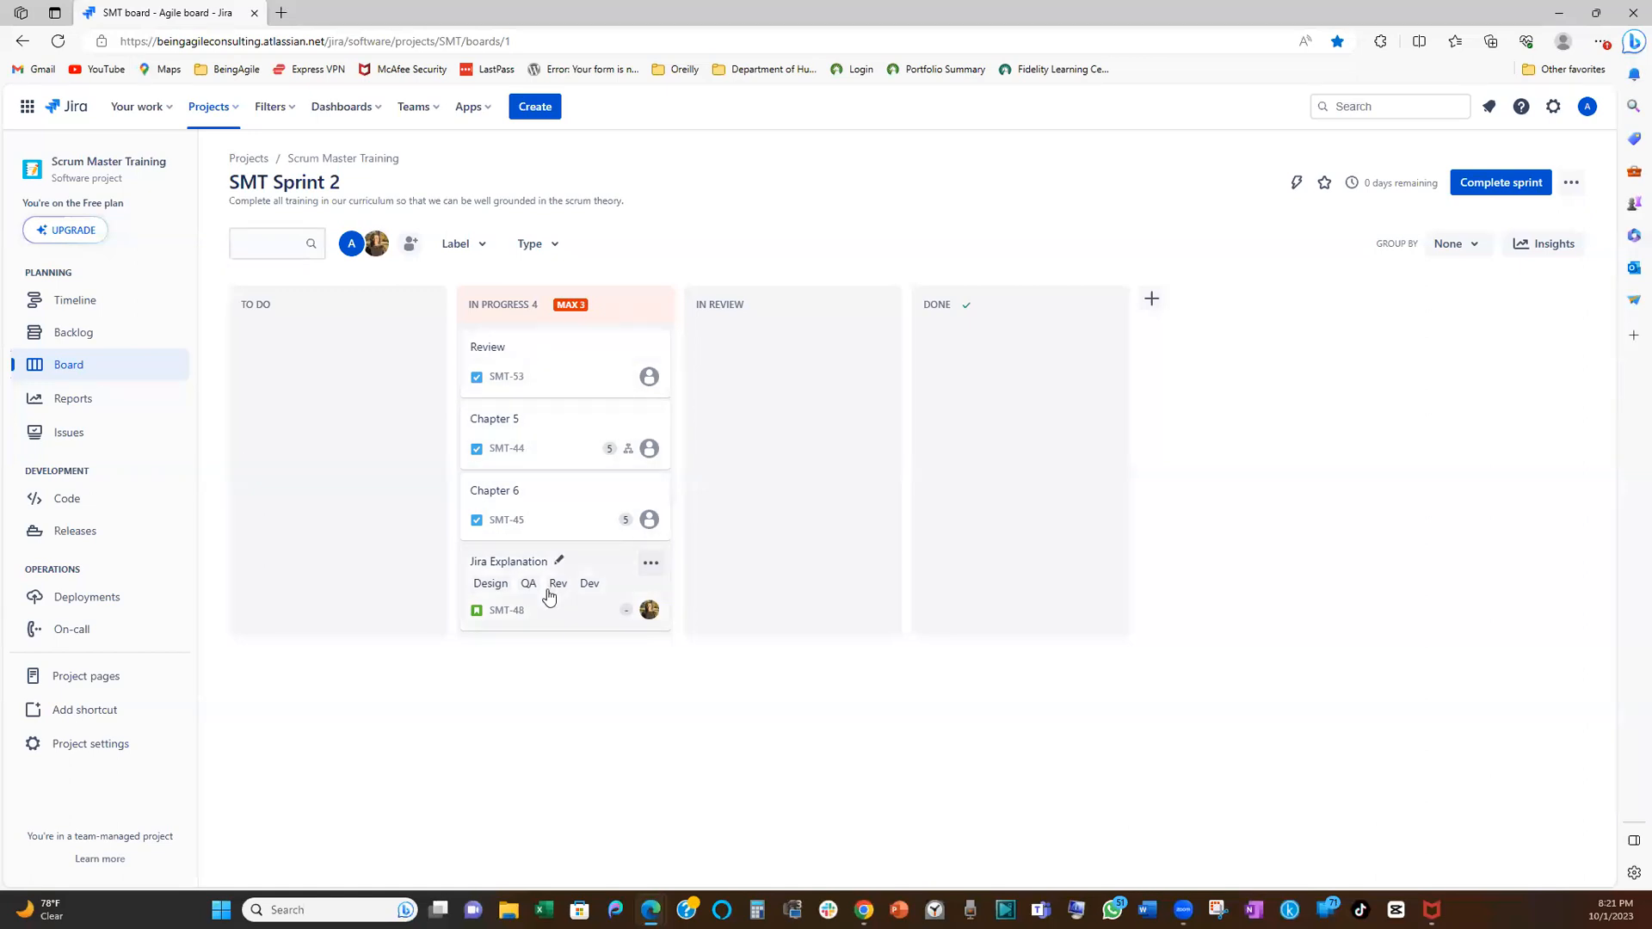
mouse_move(554, 279)
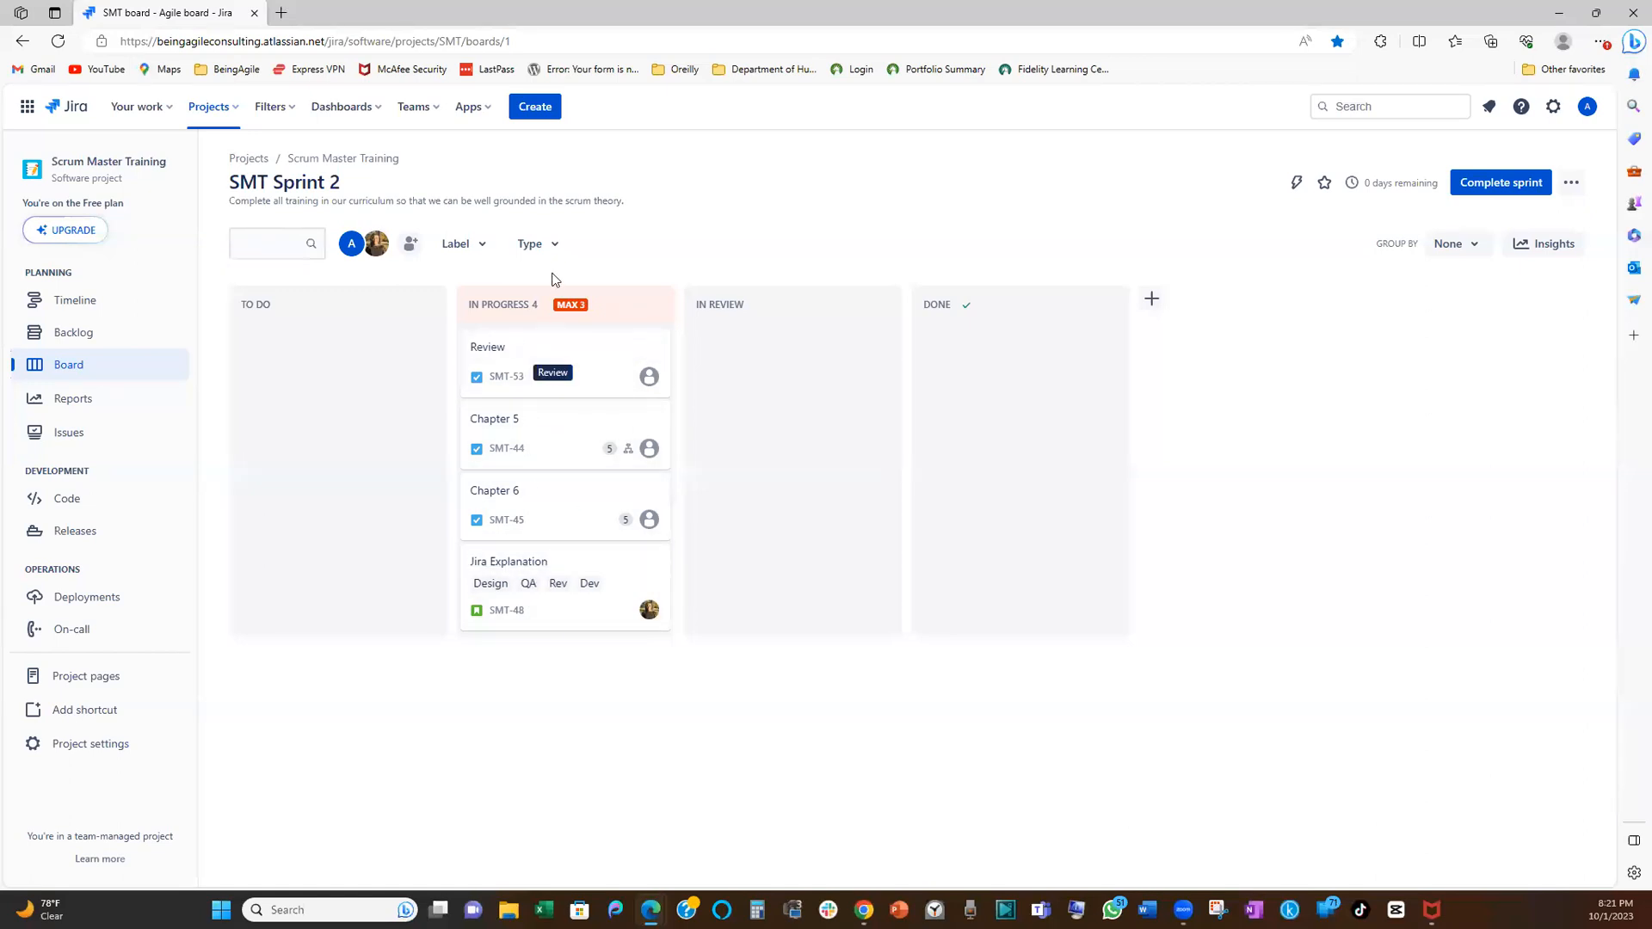
mouse_move(595, 385)
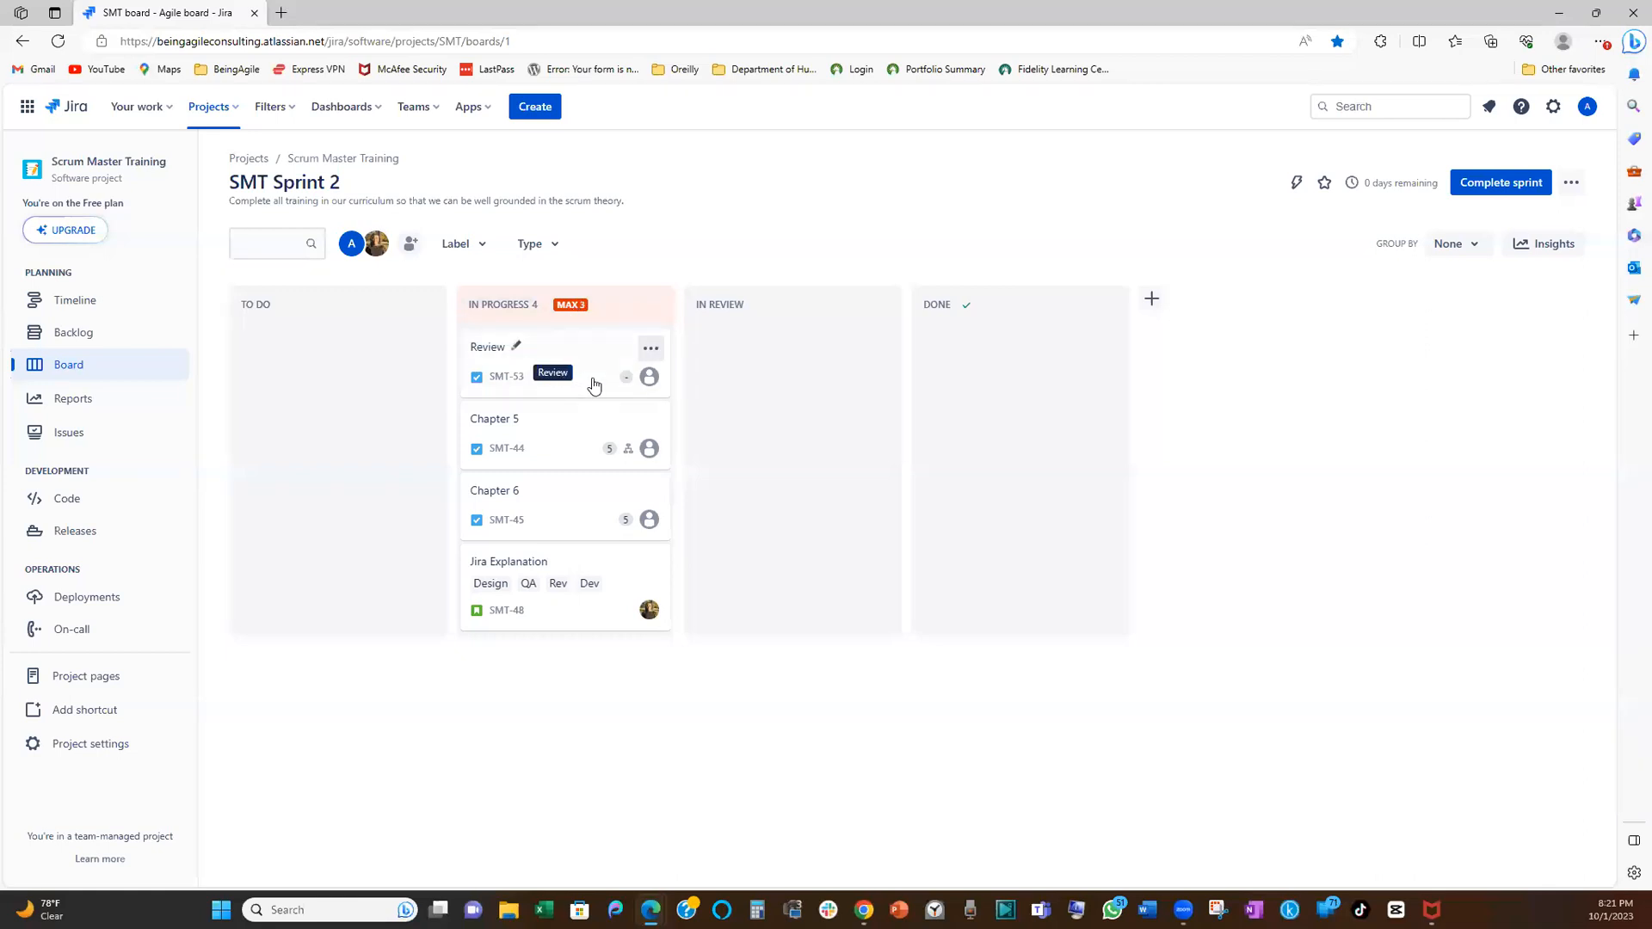
Drag the Review story SMT-53 from In Progress back into To Do
left_click_drag(563, 376, 337, 376)
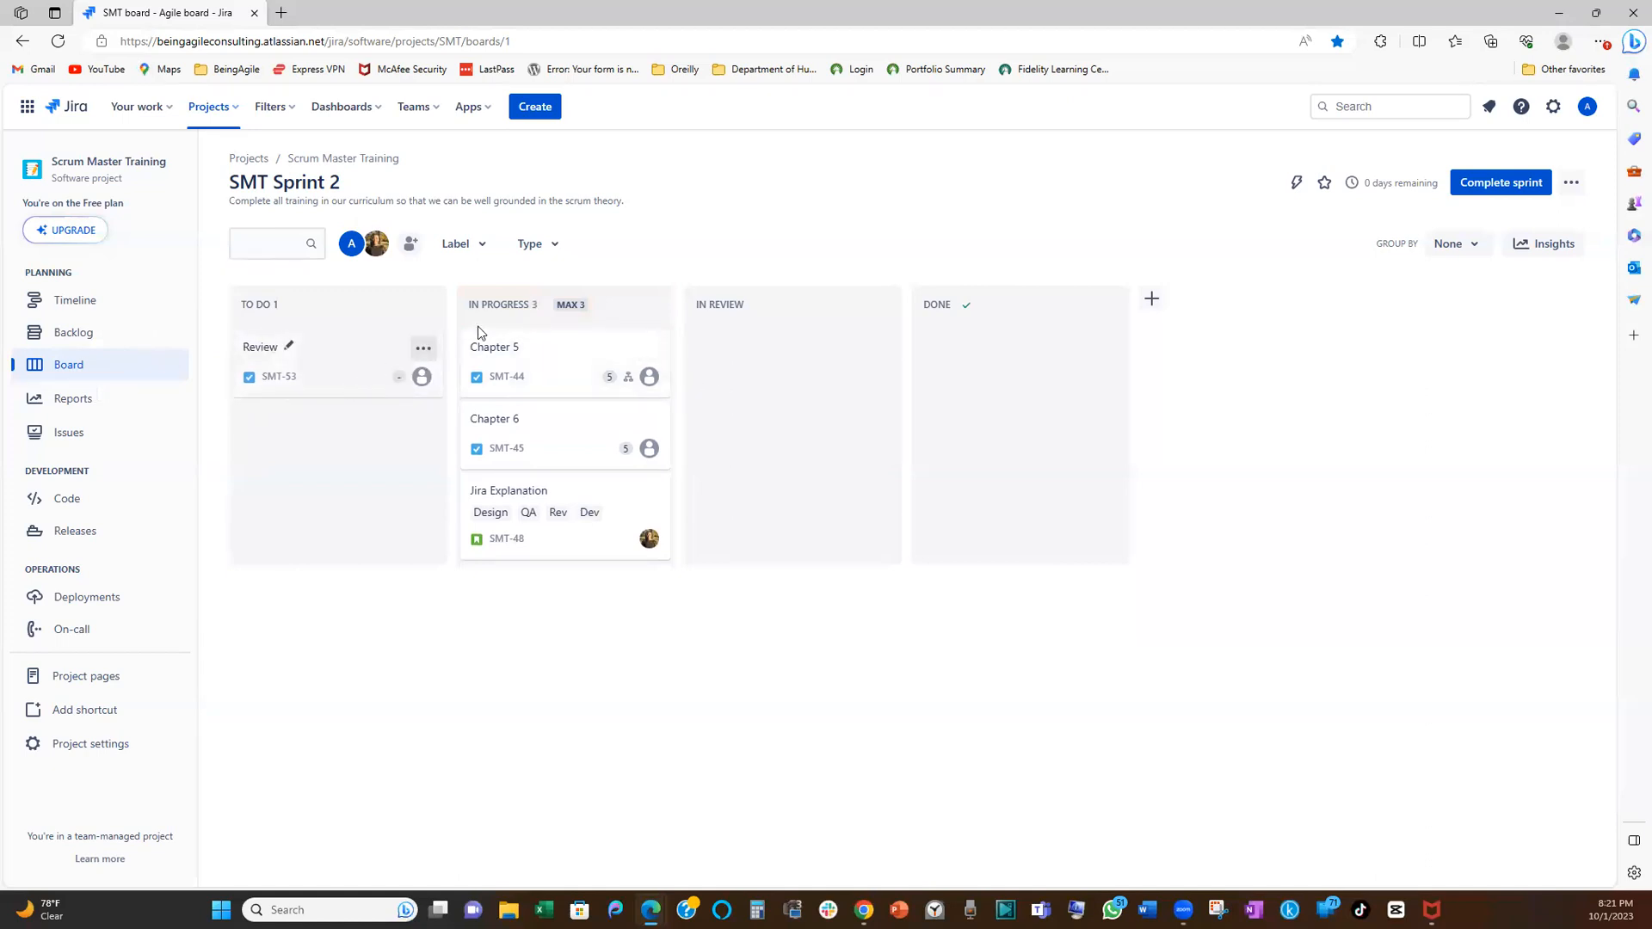
mouse_move(599, 319)
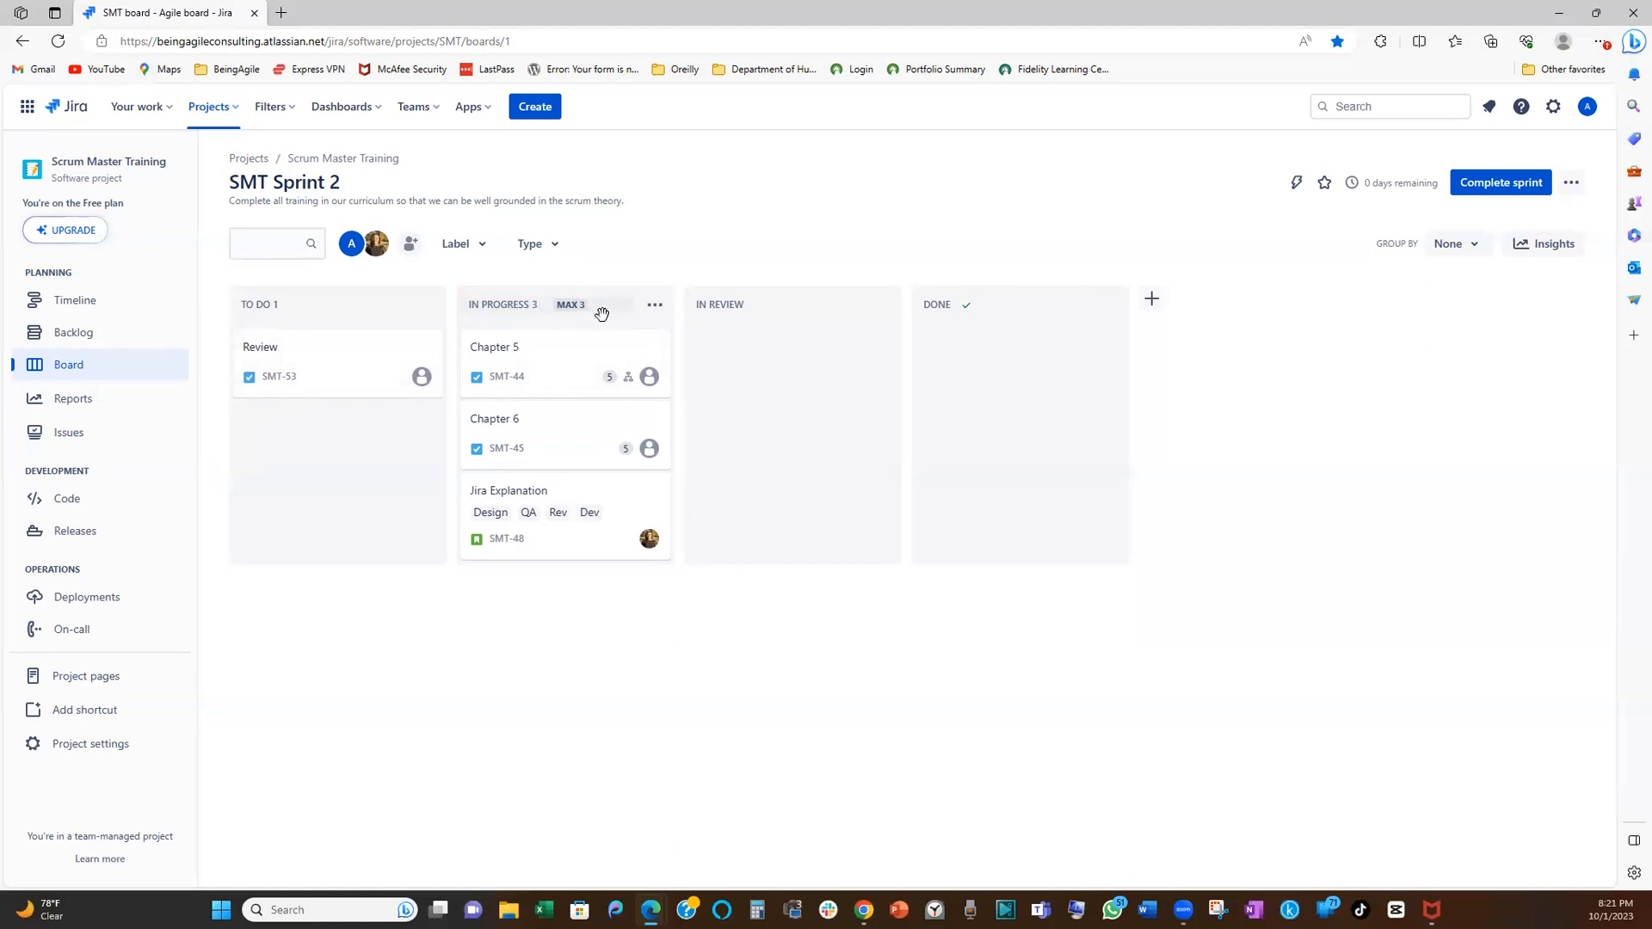
mouse_move(599, 320)
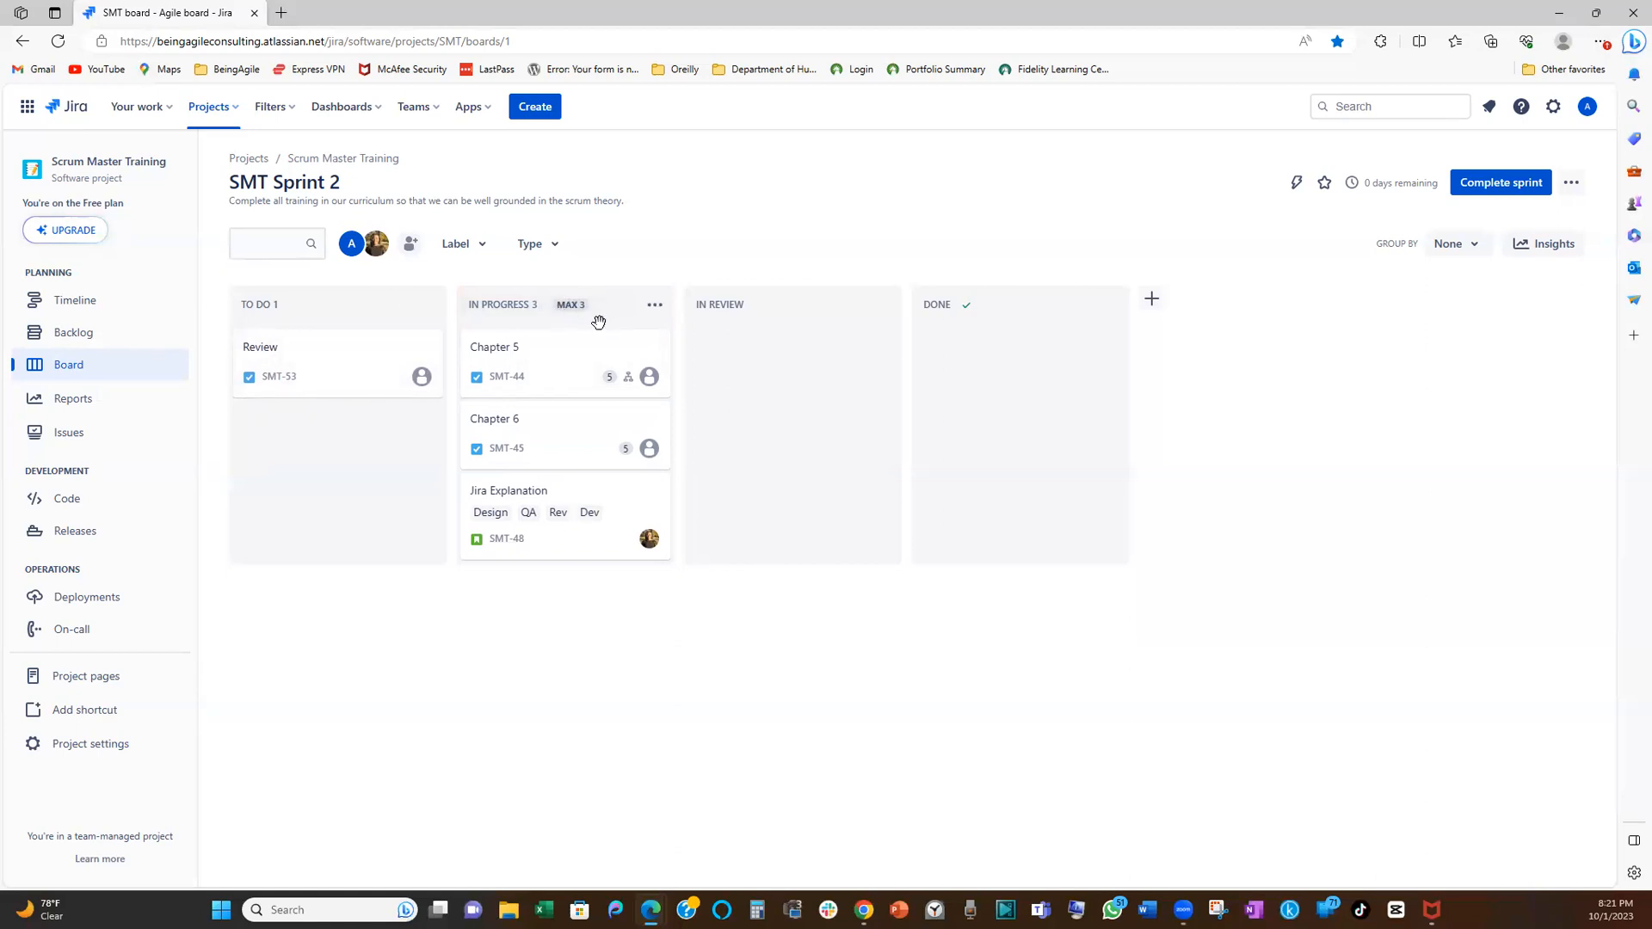
mouse_move(717, 341)
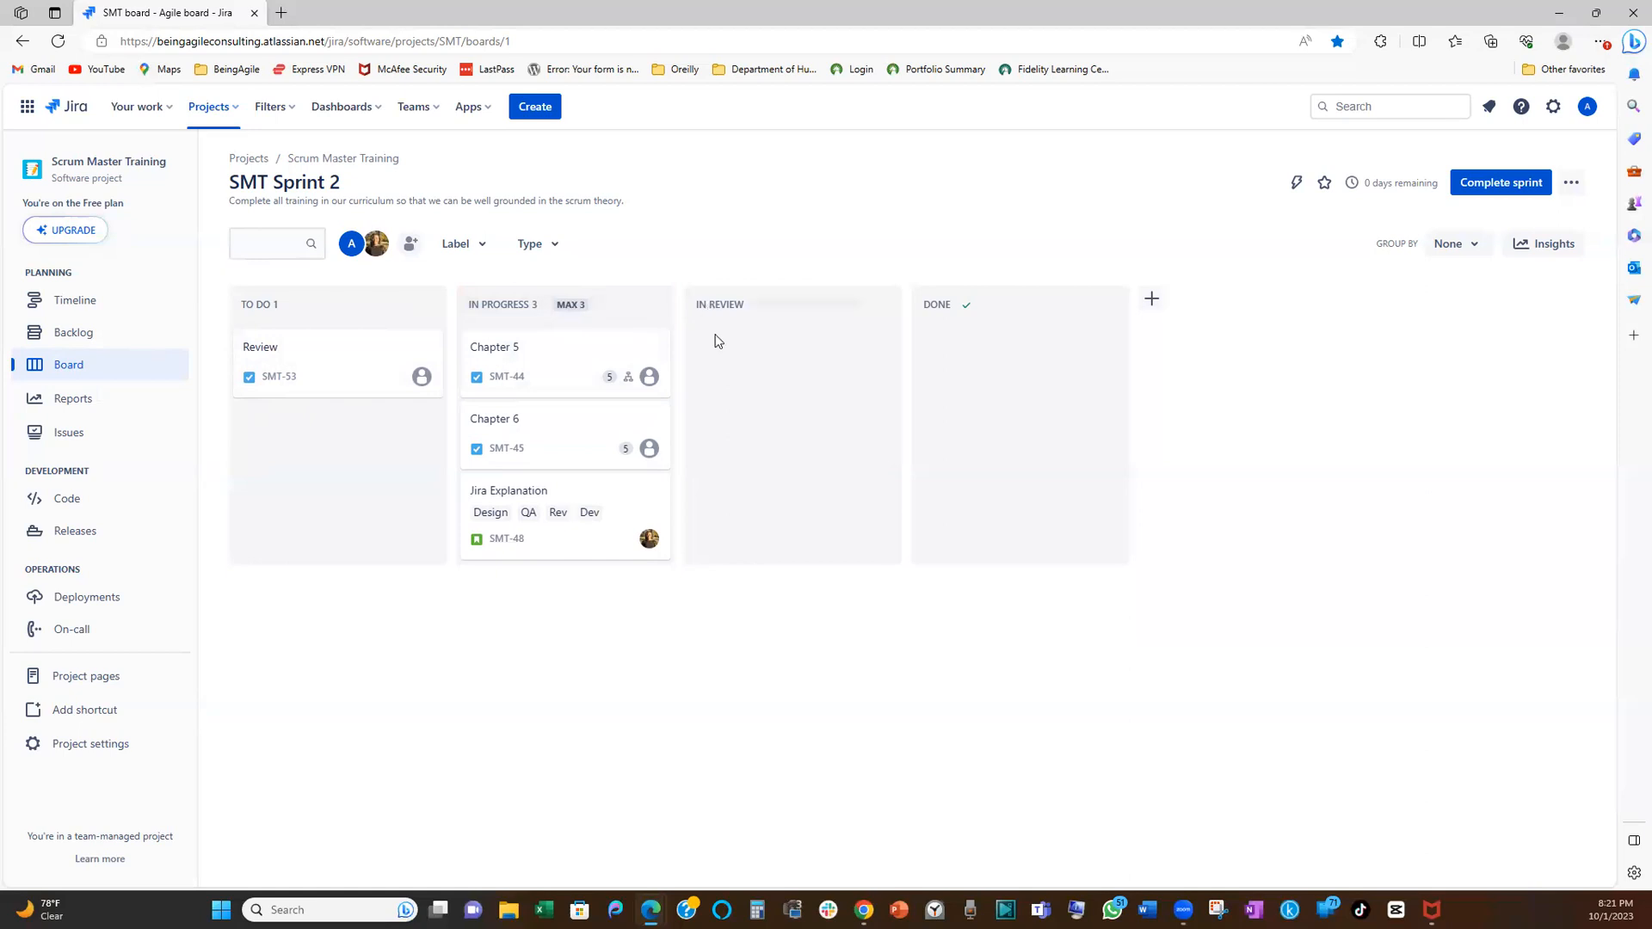
mouse_move(880, 309)
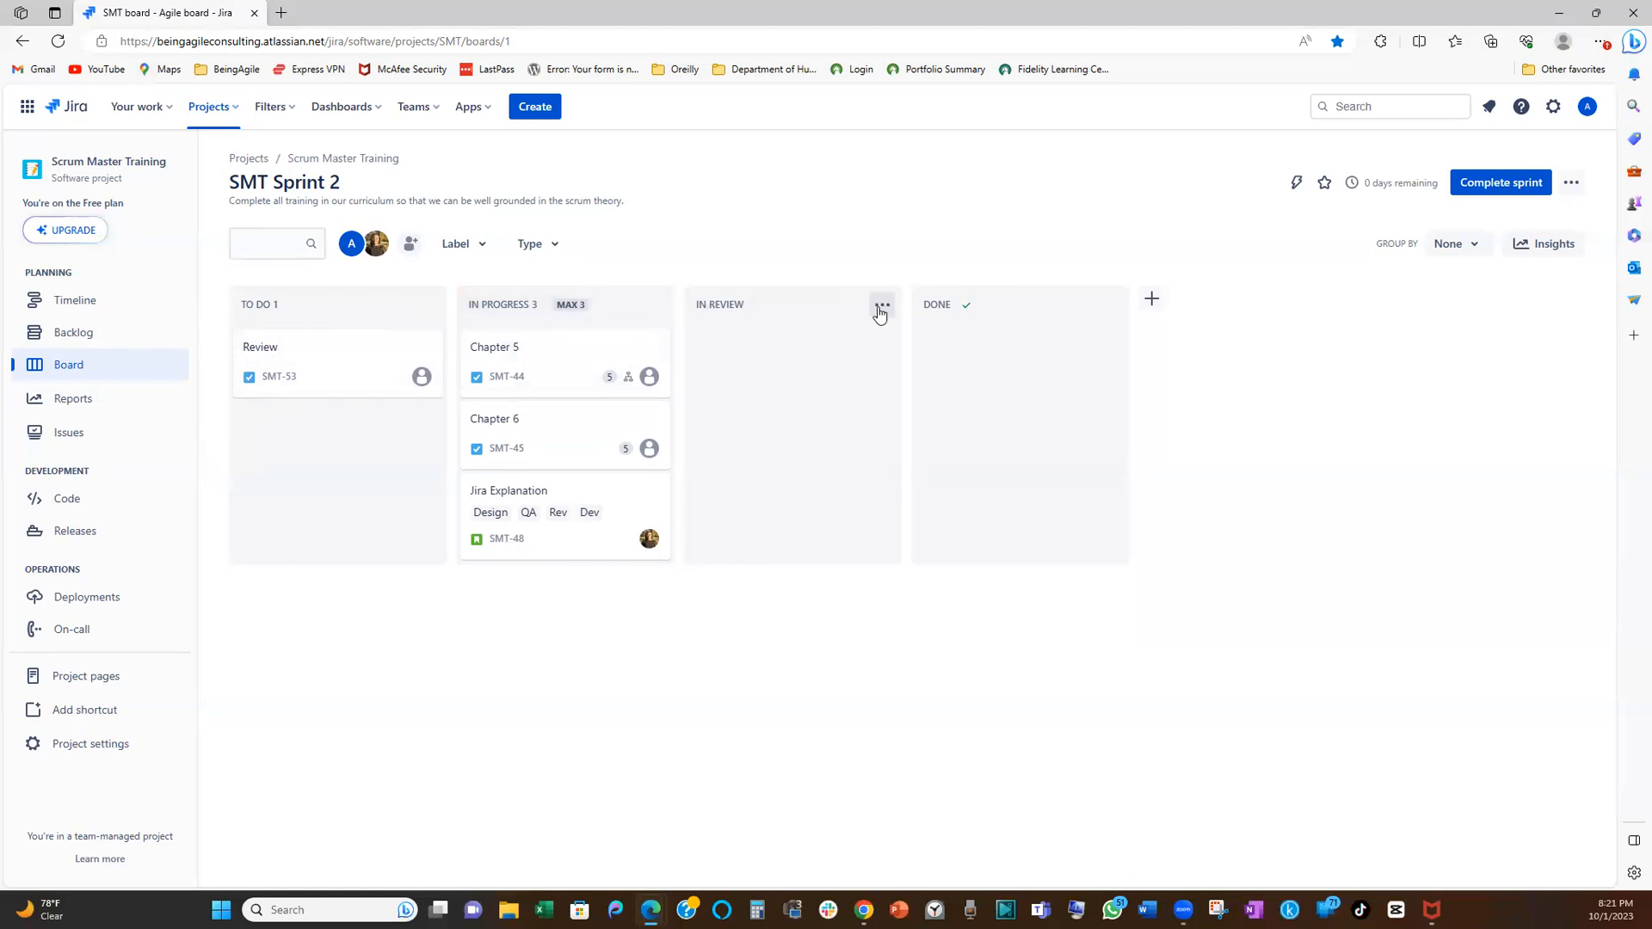
Give In Review a maximum of 3 issues, then open and dismiss the Done column menu
left_click(882, 304)
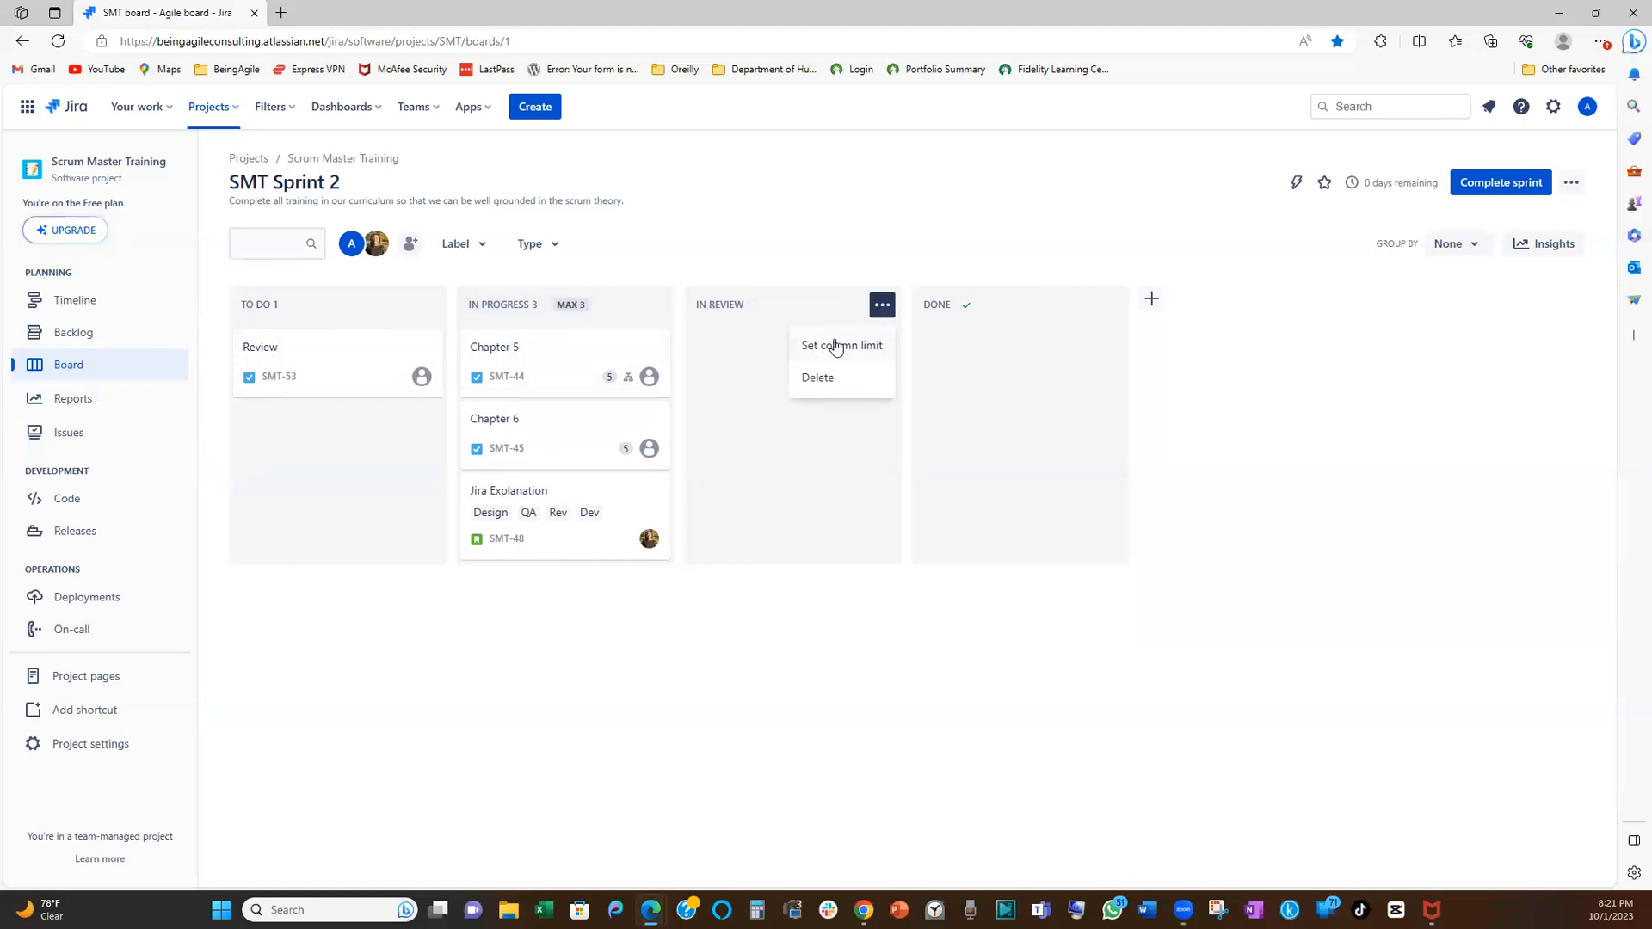
left_click(841, 344)
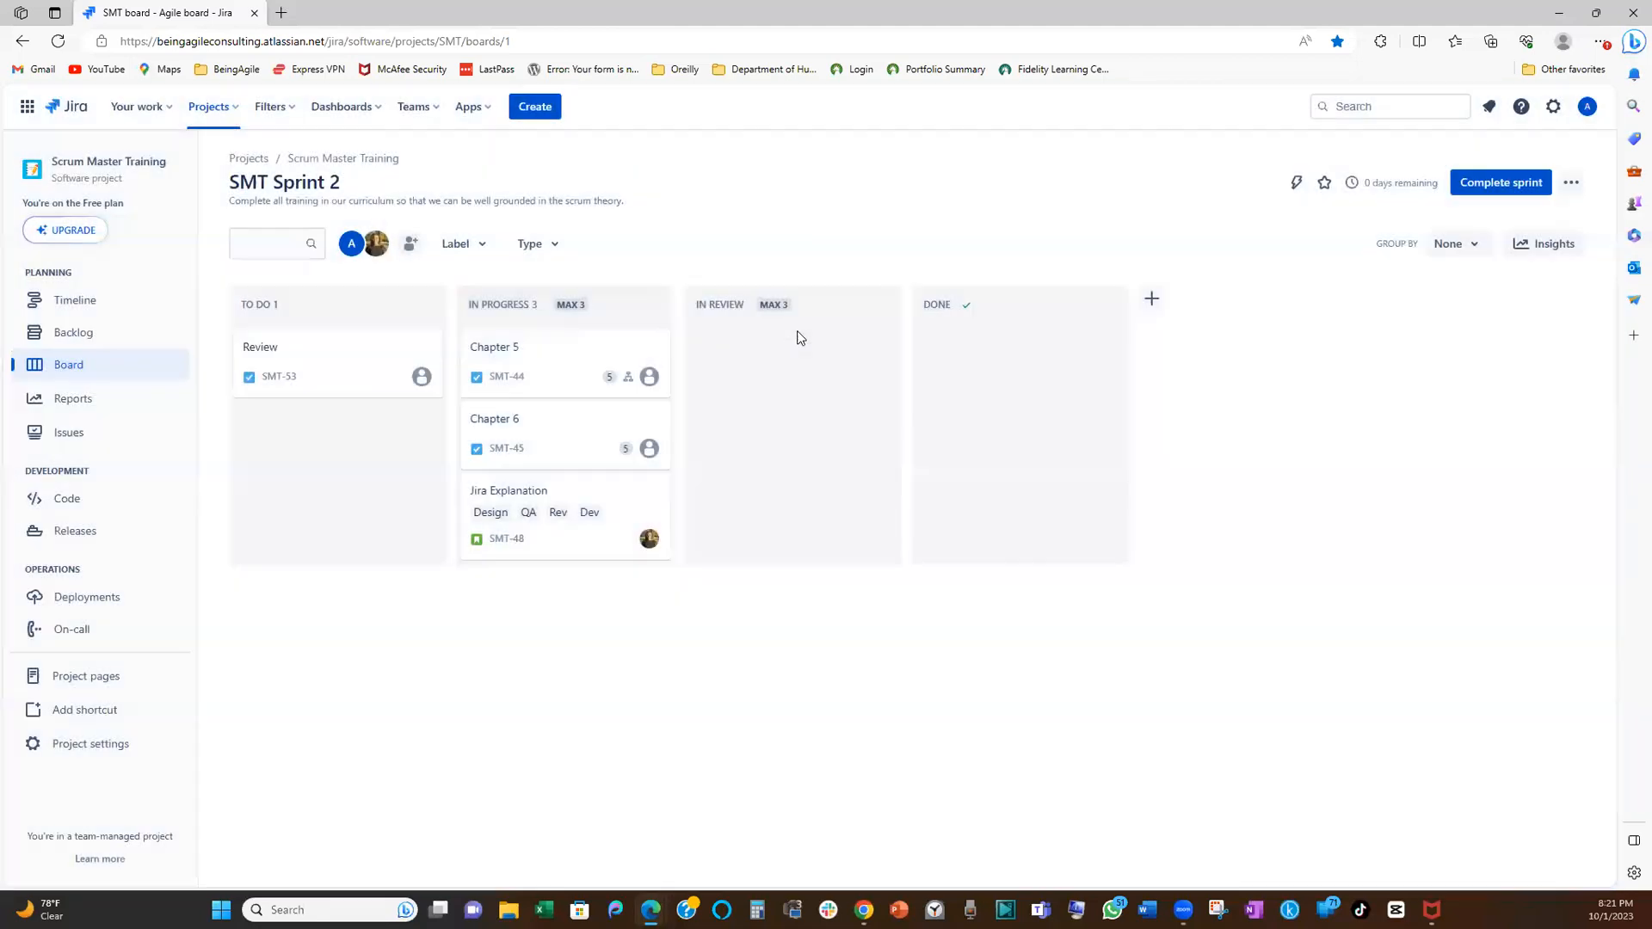
mouse_move(967, 351)
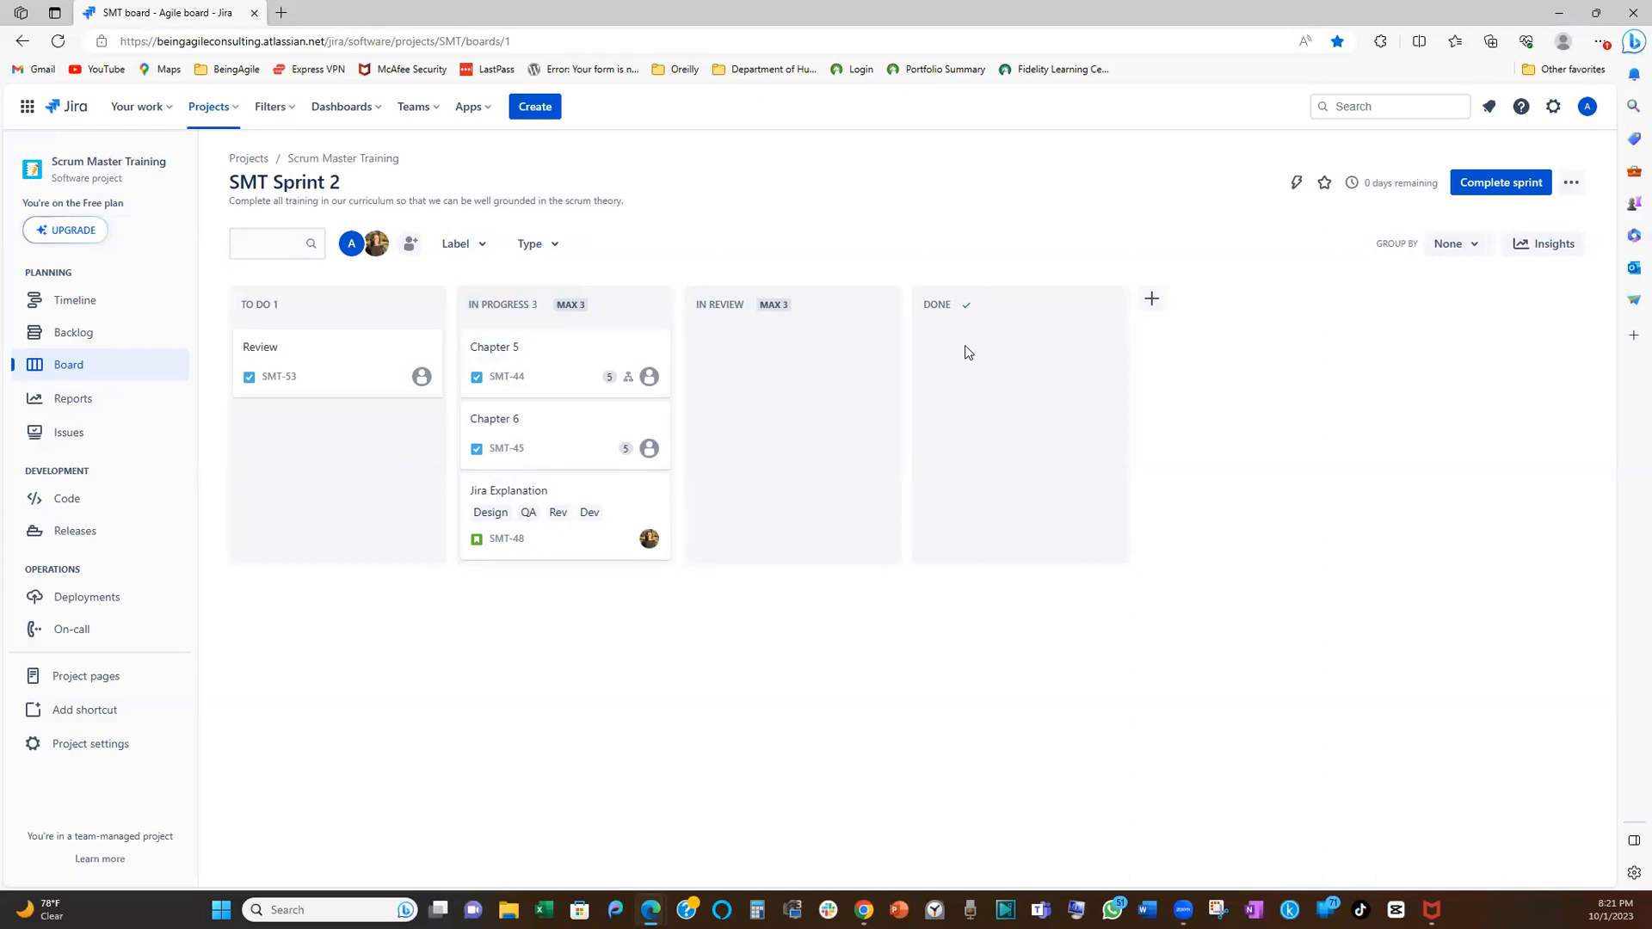
mouse_move(1108, 306)
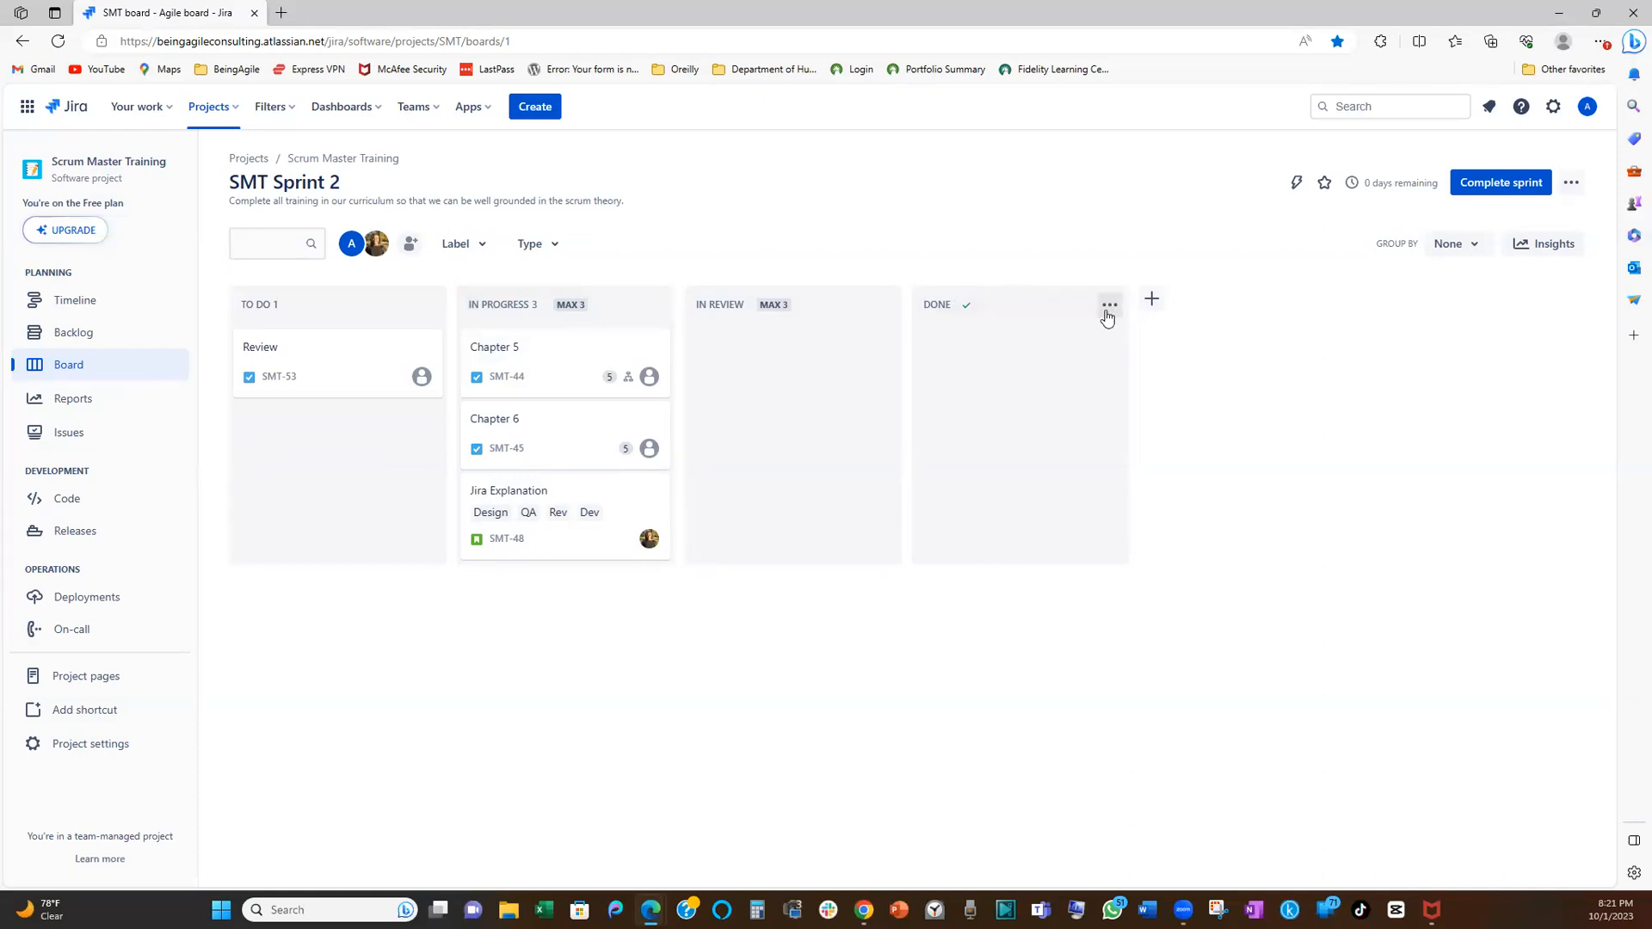
left_click(1108, 304)
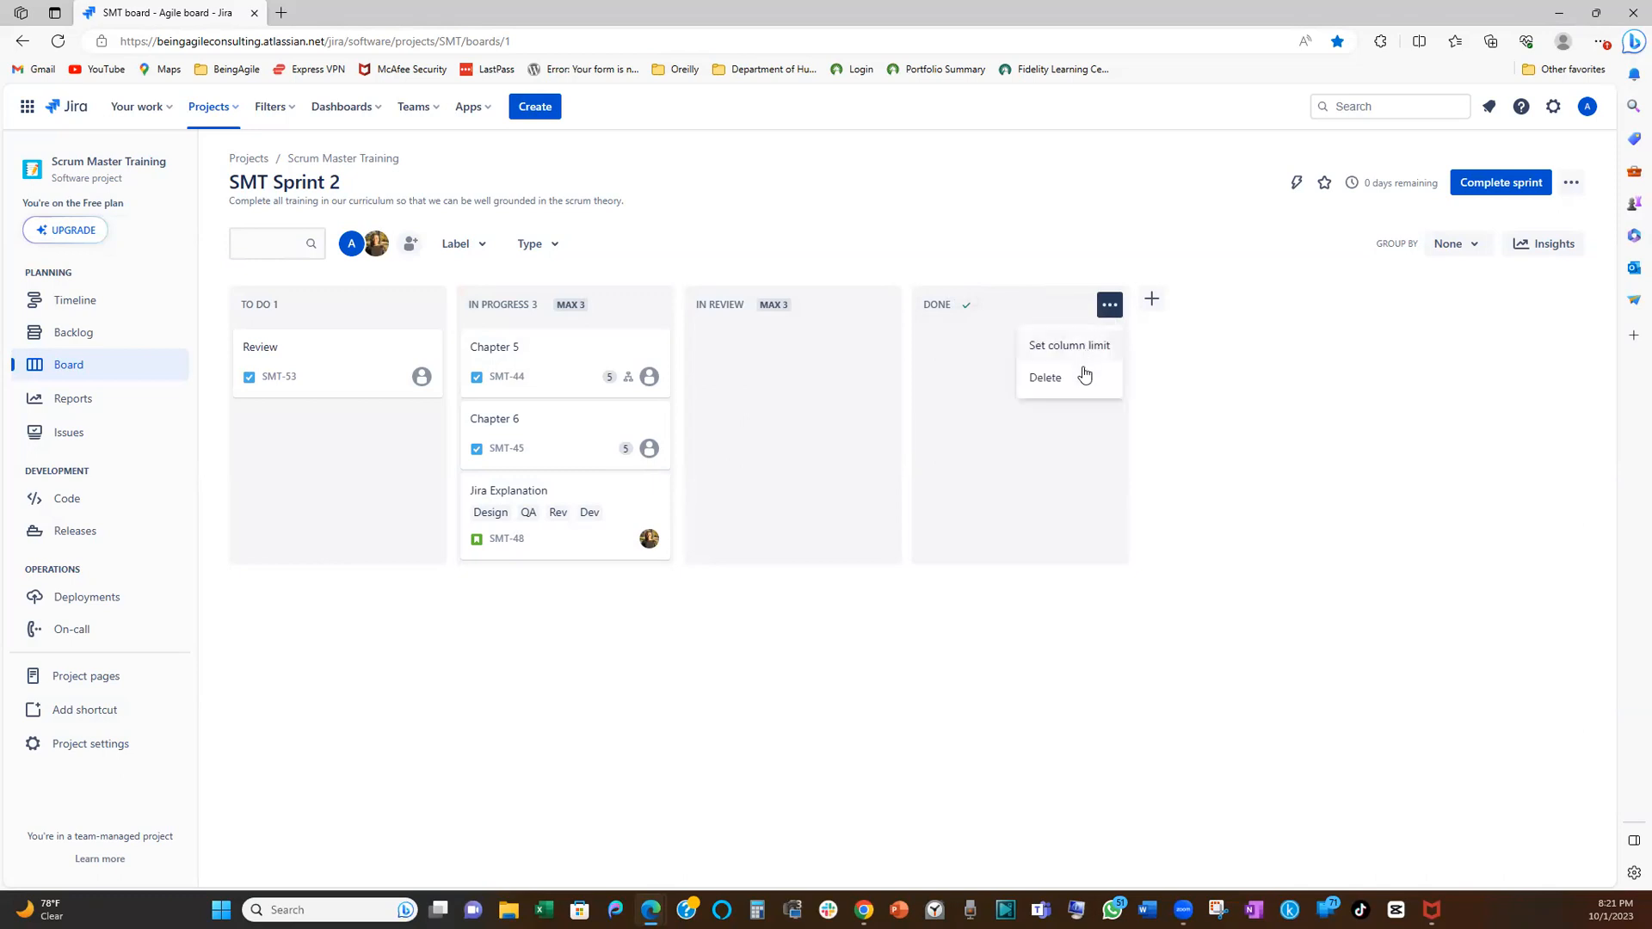
left_click(231, 451)
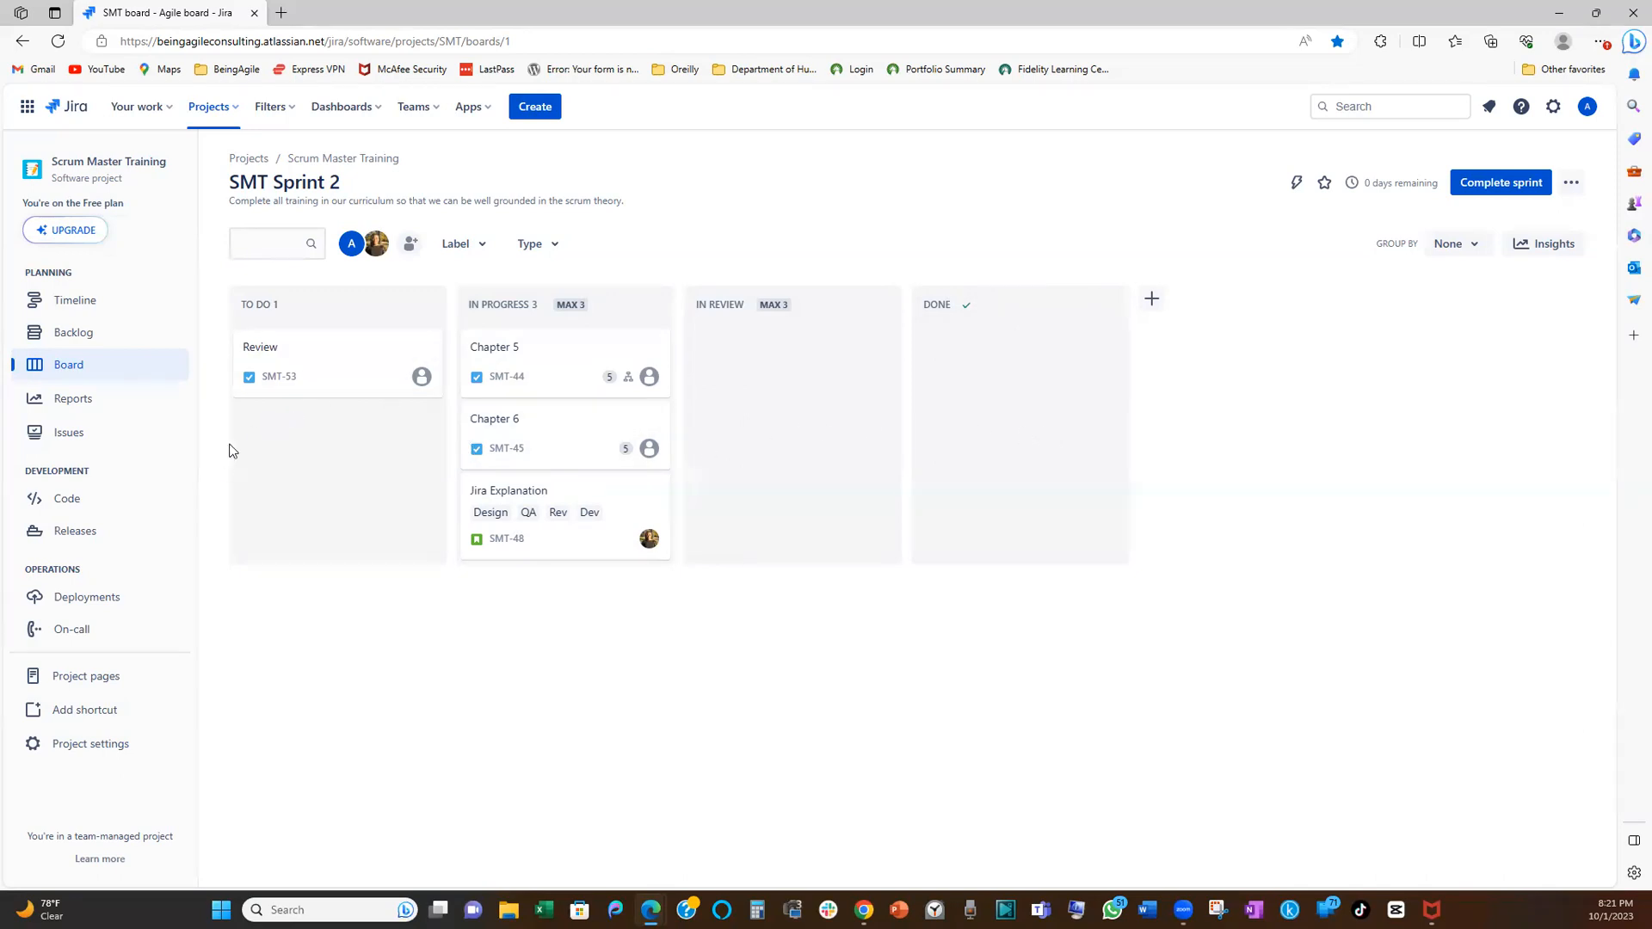
mouse_move(548, 334)
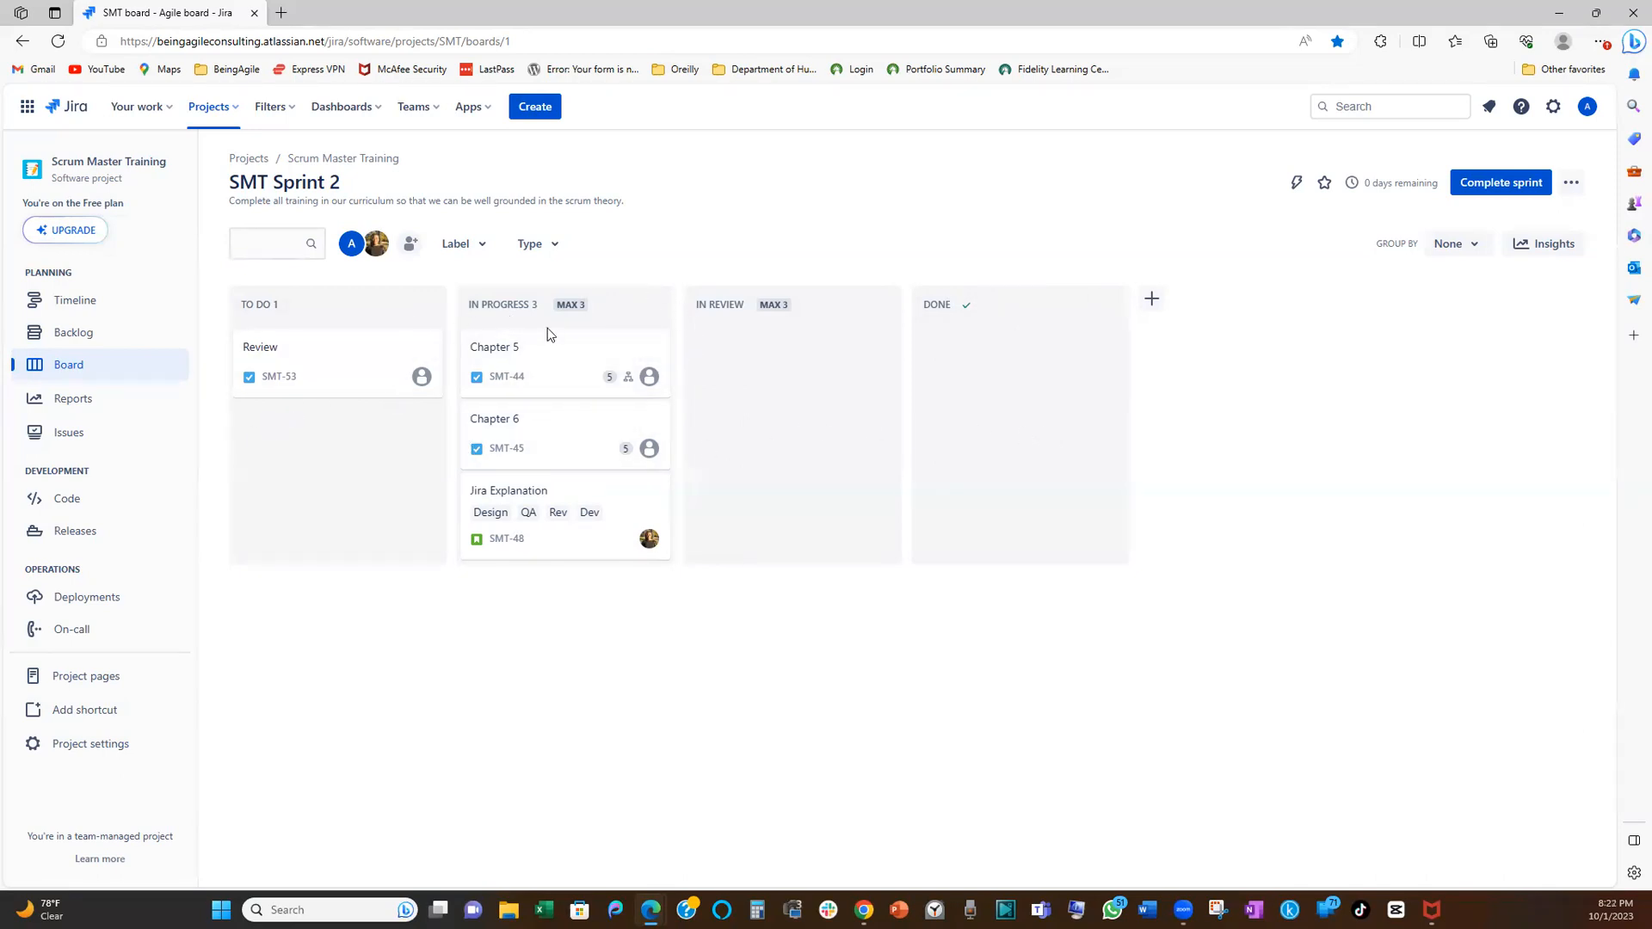
mouse_move(724, 310)
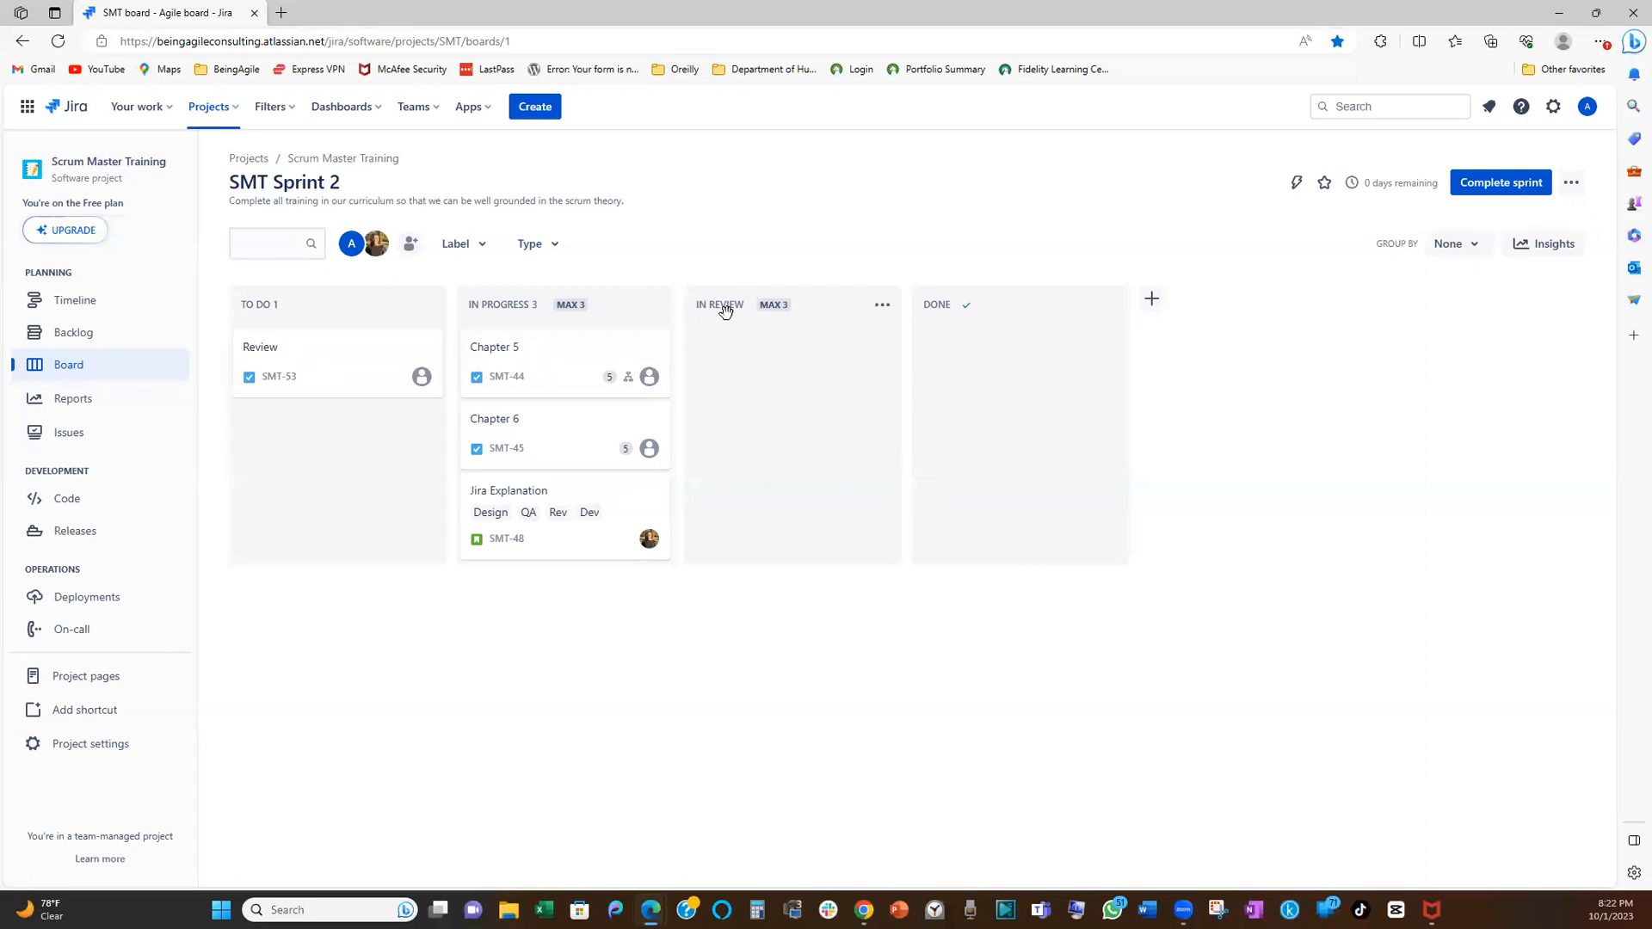
mouse_move(493, 347)
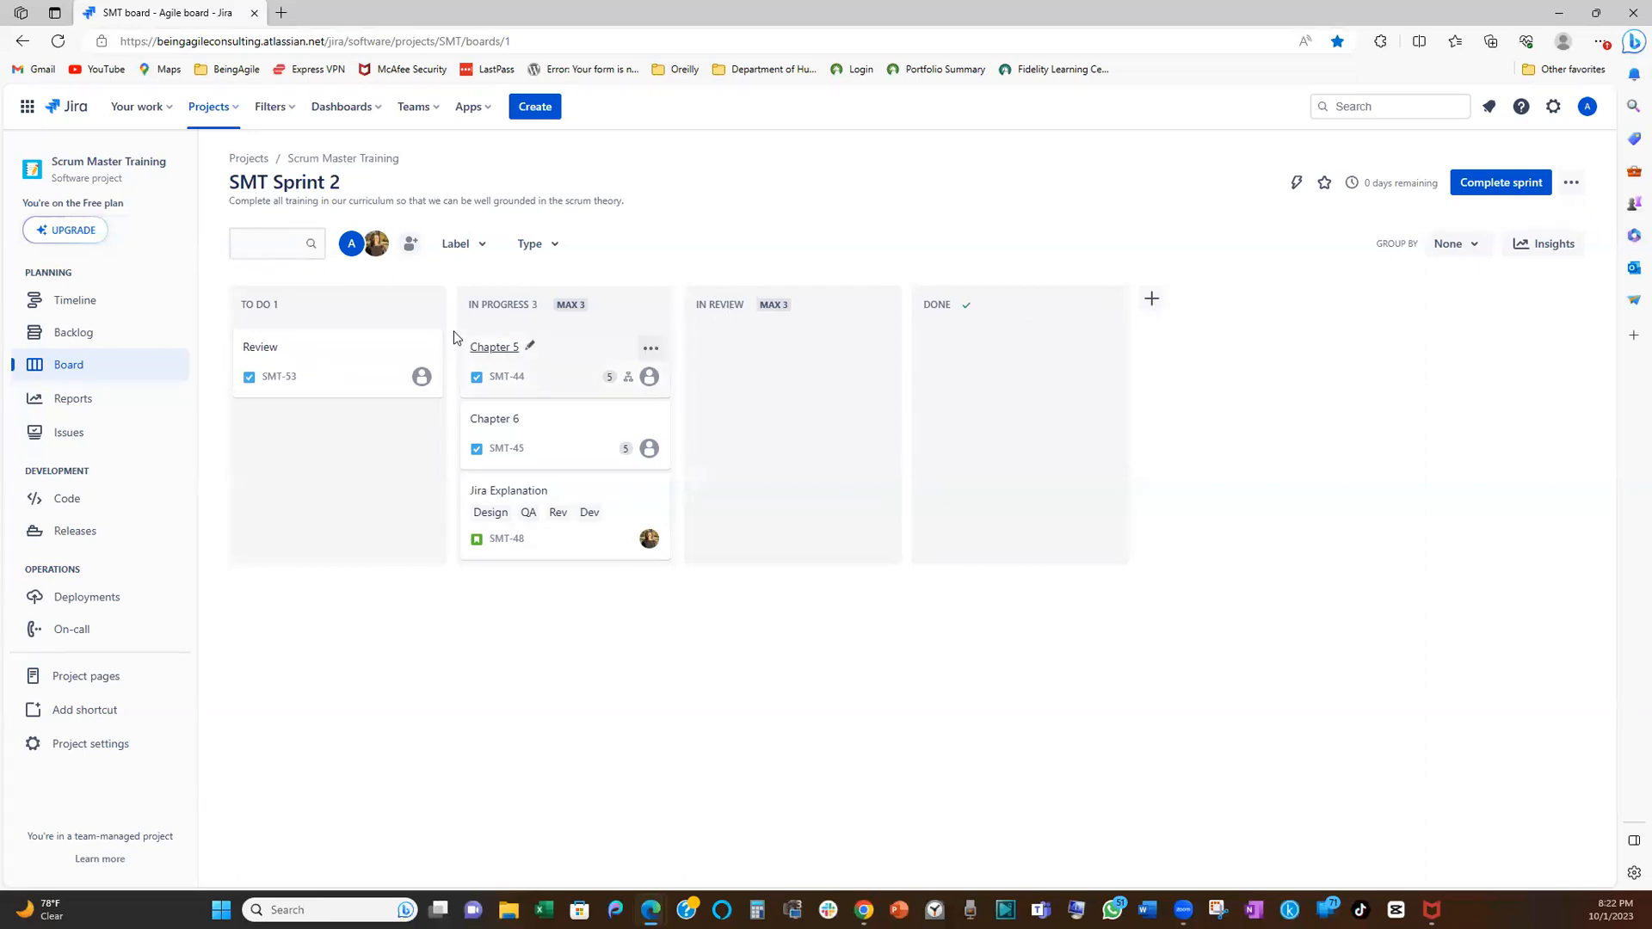
mouse_move(772, 305)
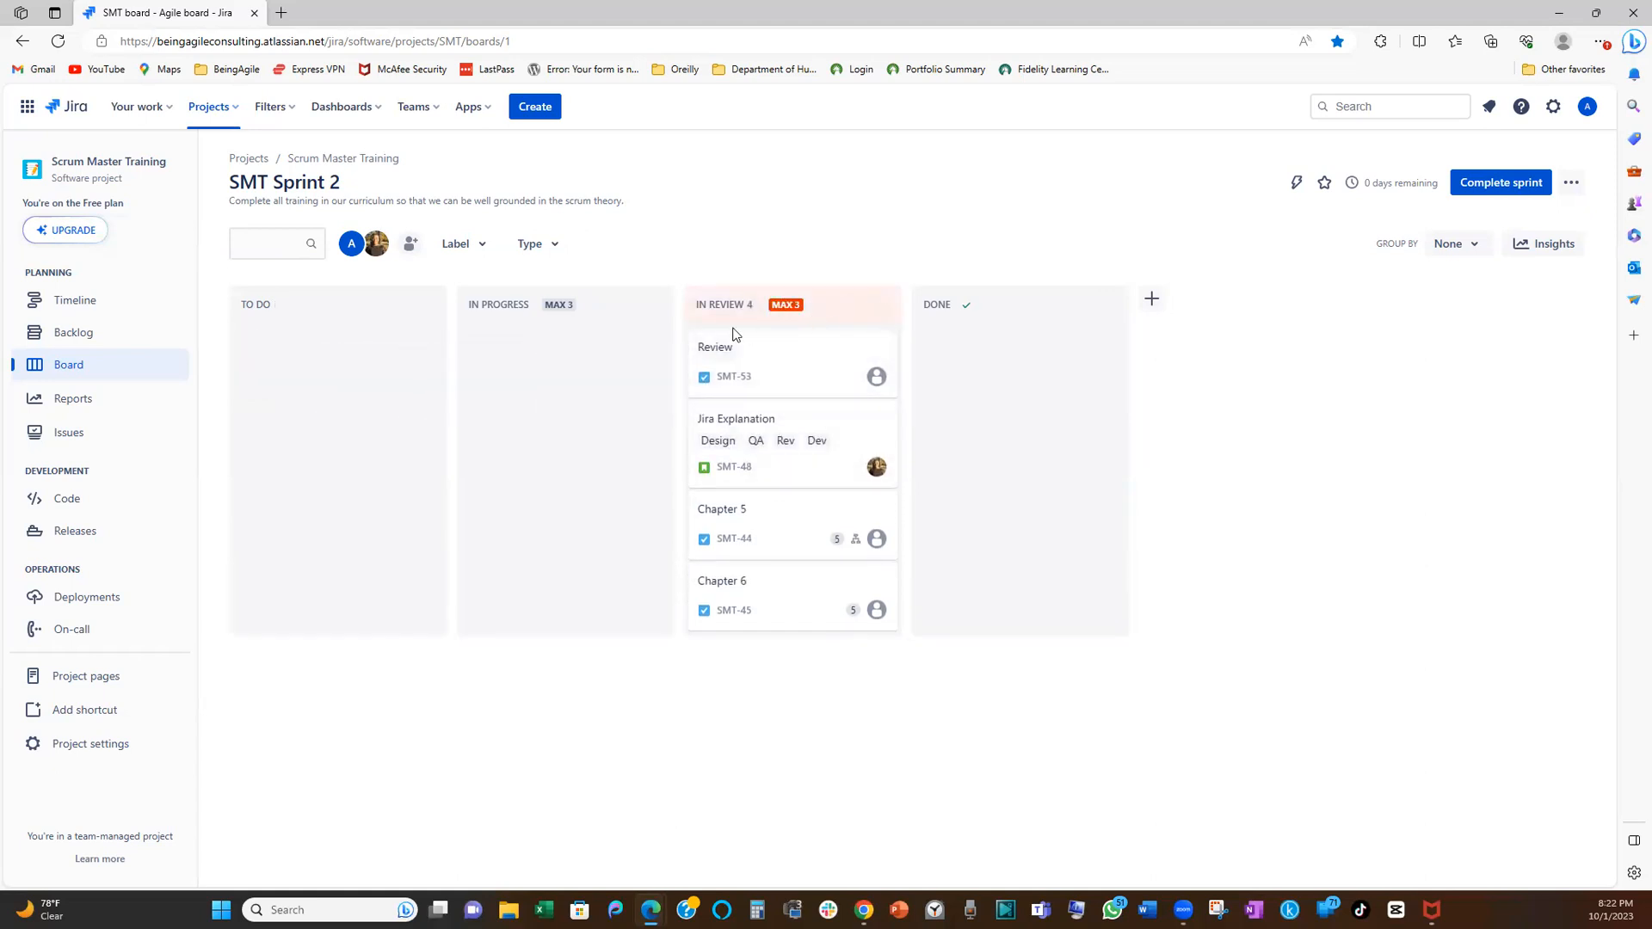
mouse_move(769, 319)
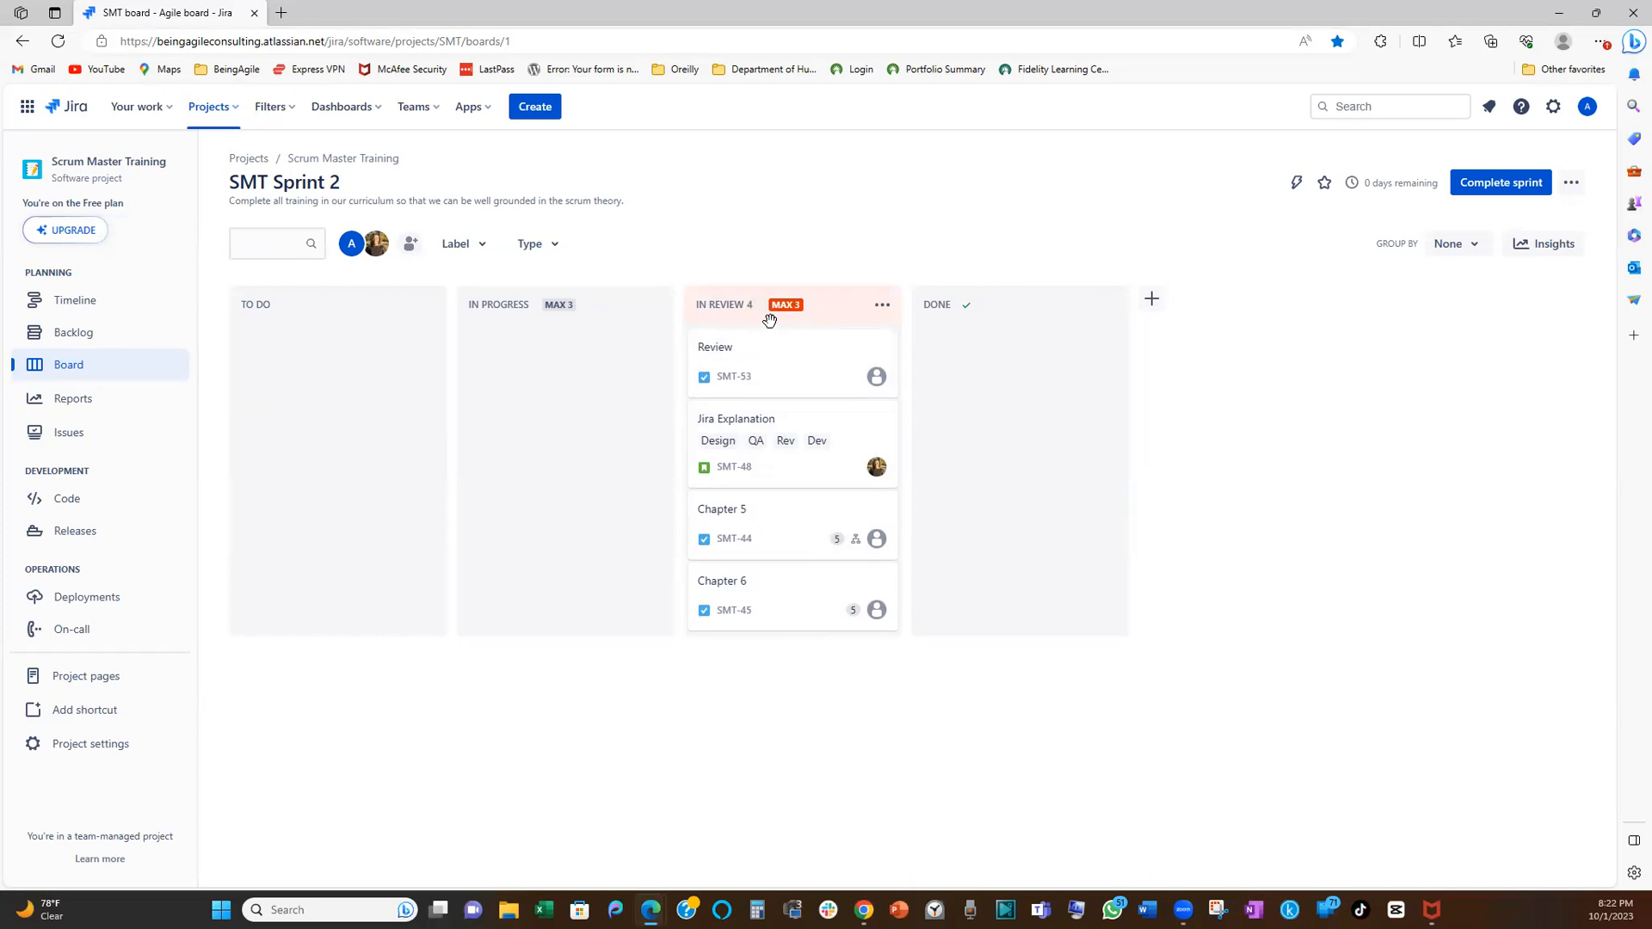
mouse_move(770, 319)
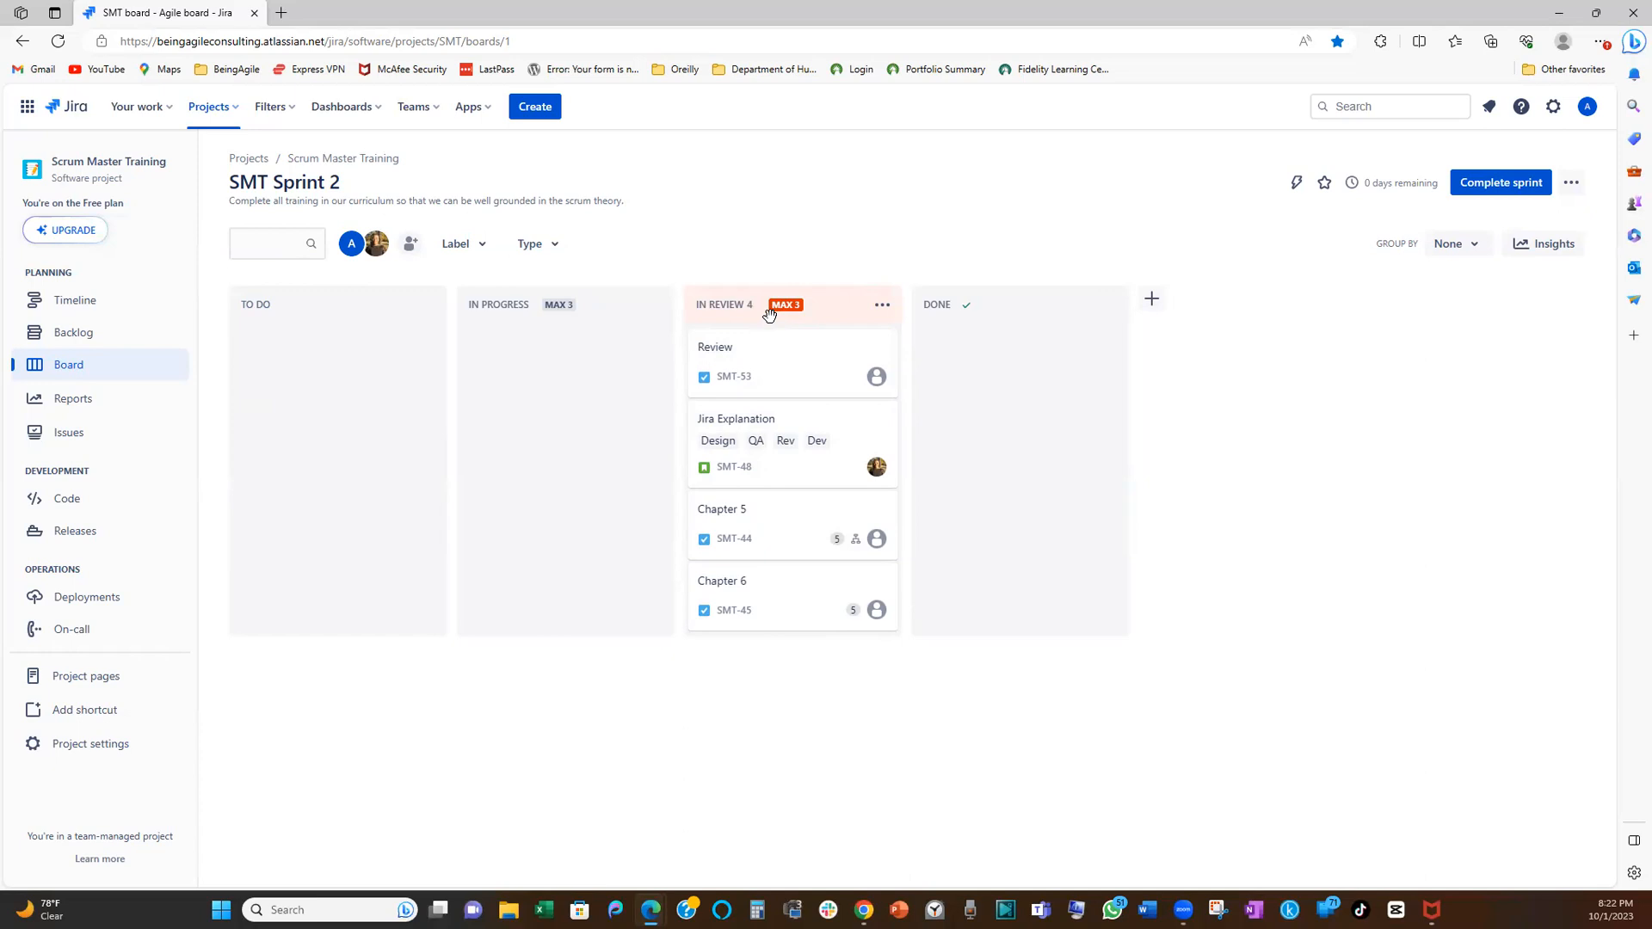
mouse_move(785, 353)
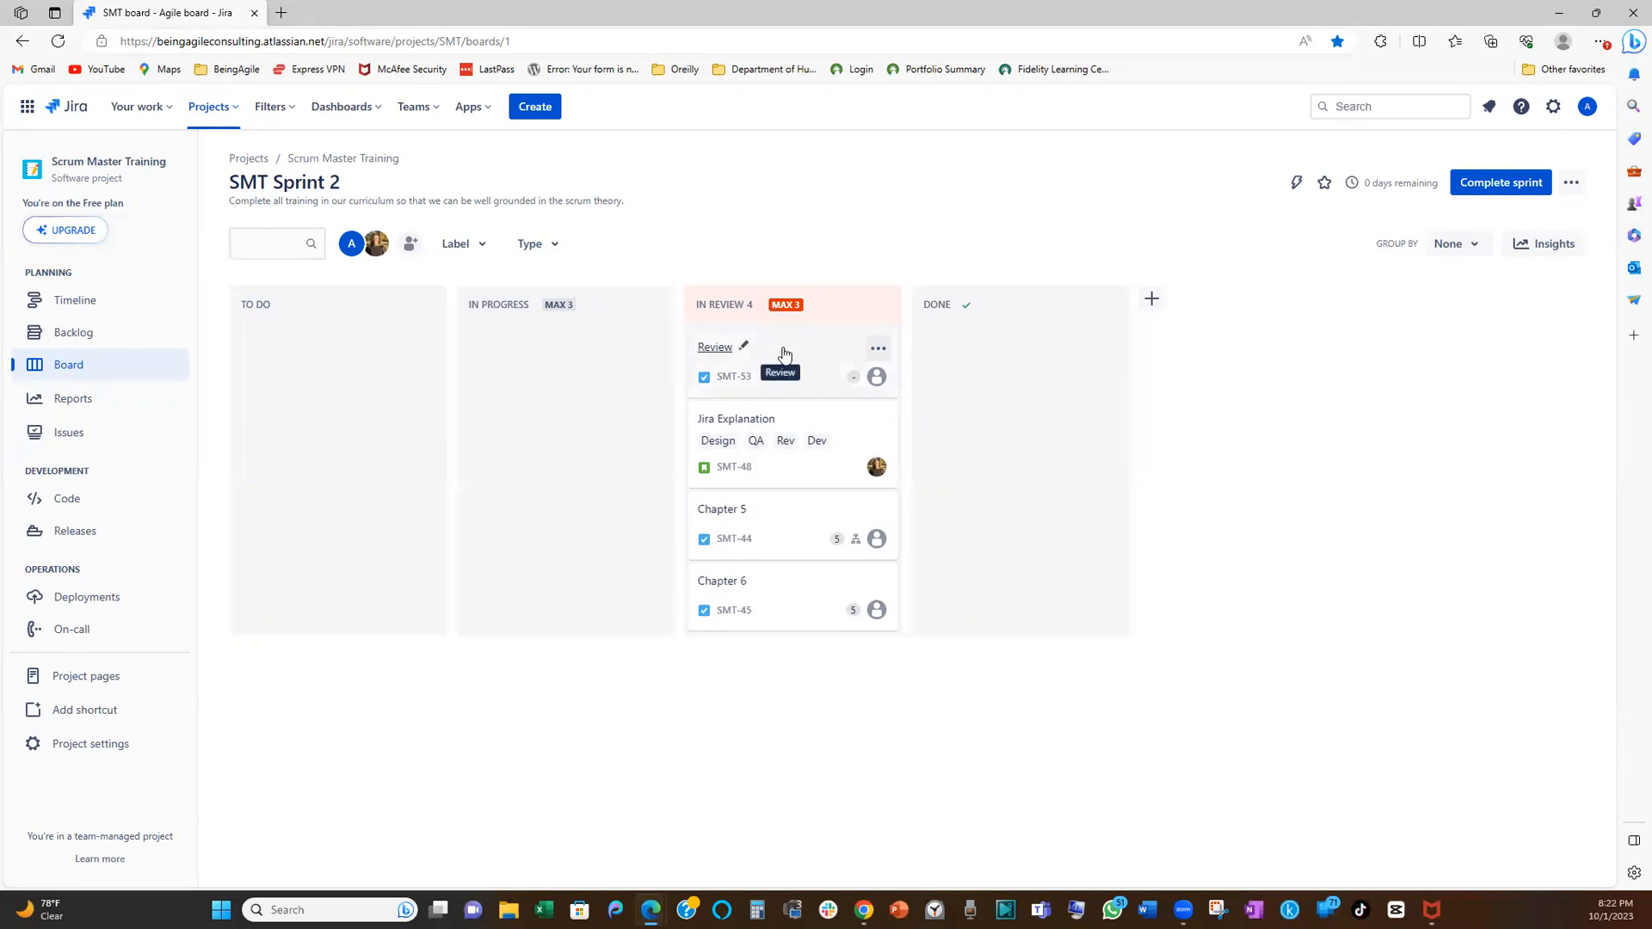
mouse_move(783, 356)
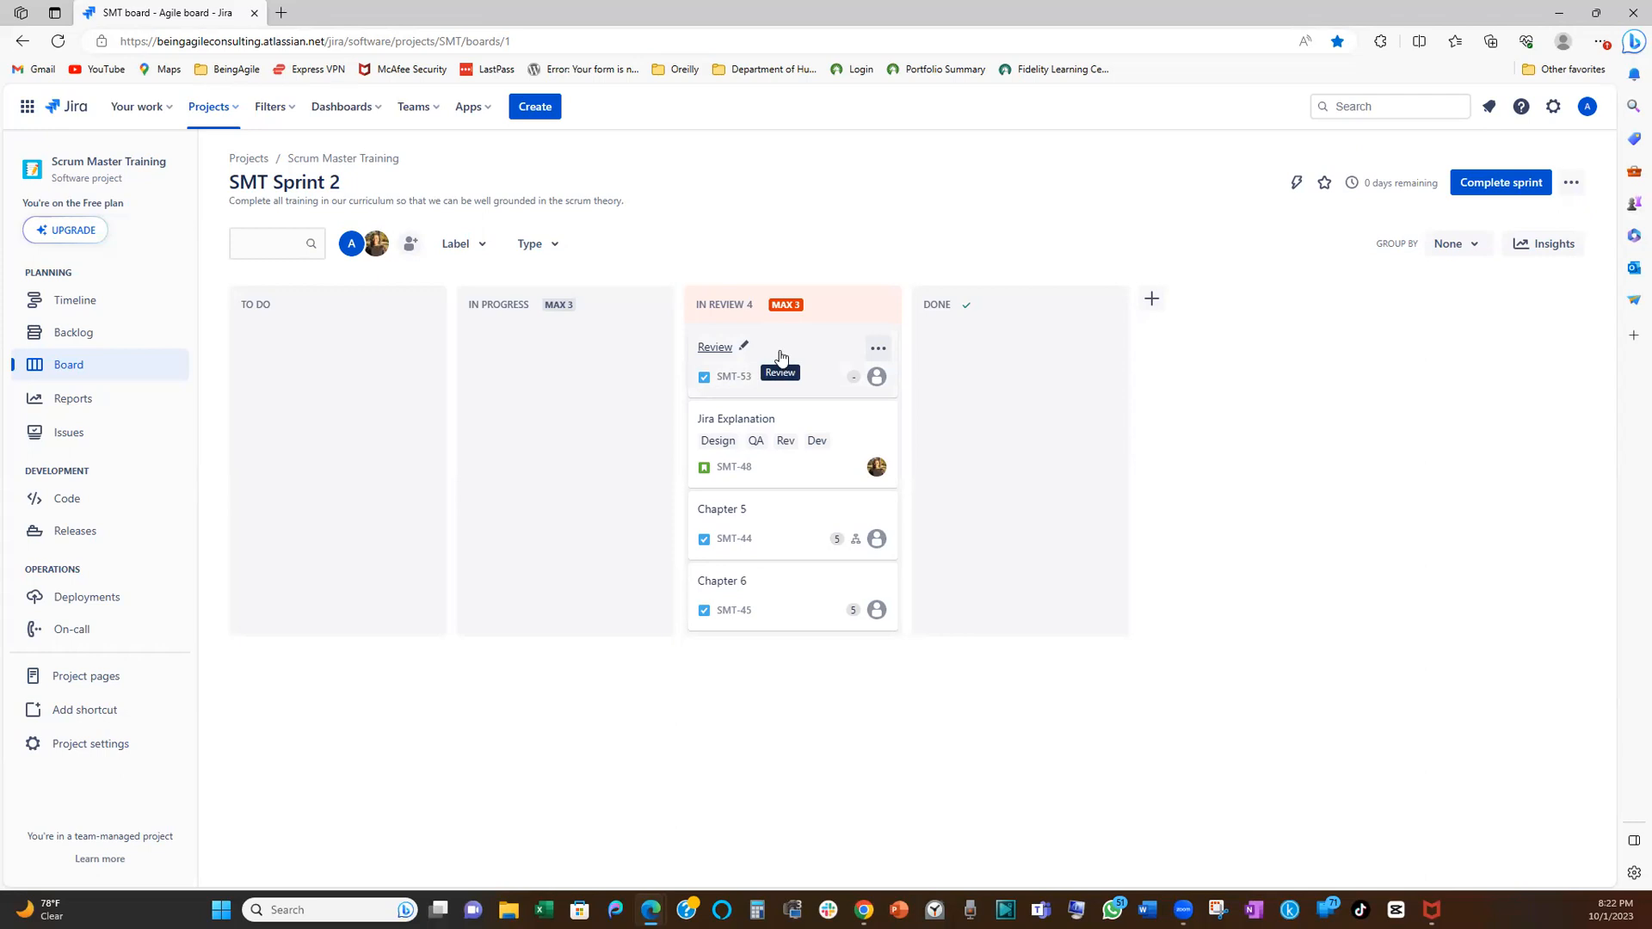
mouse_move(803, 361)
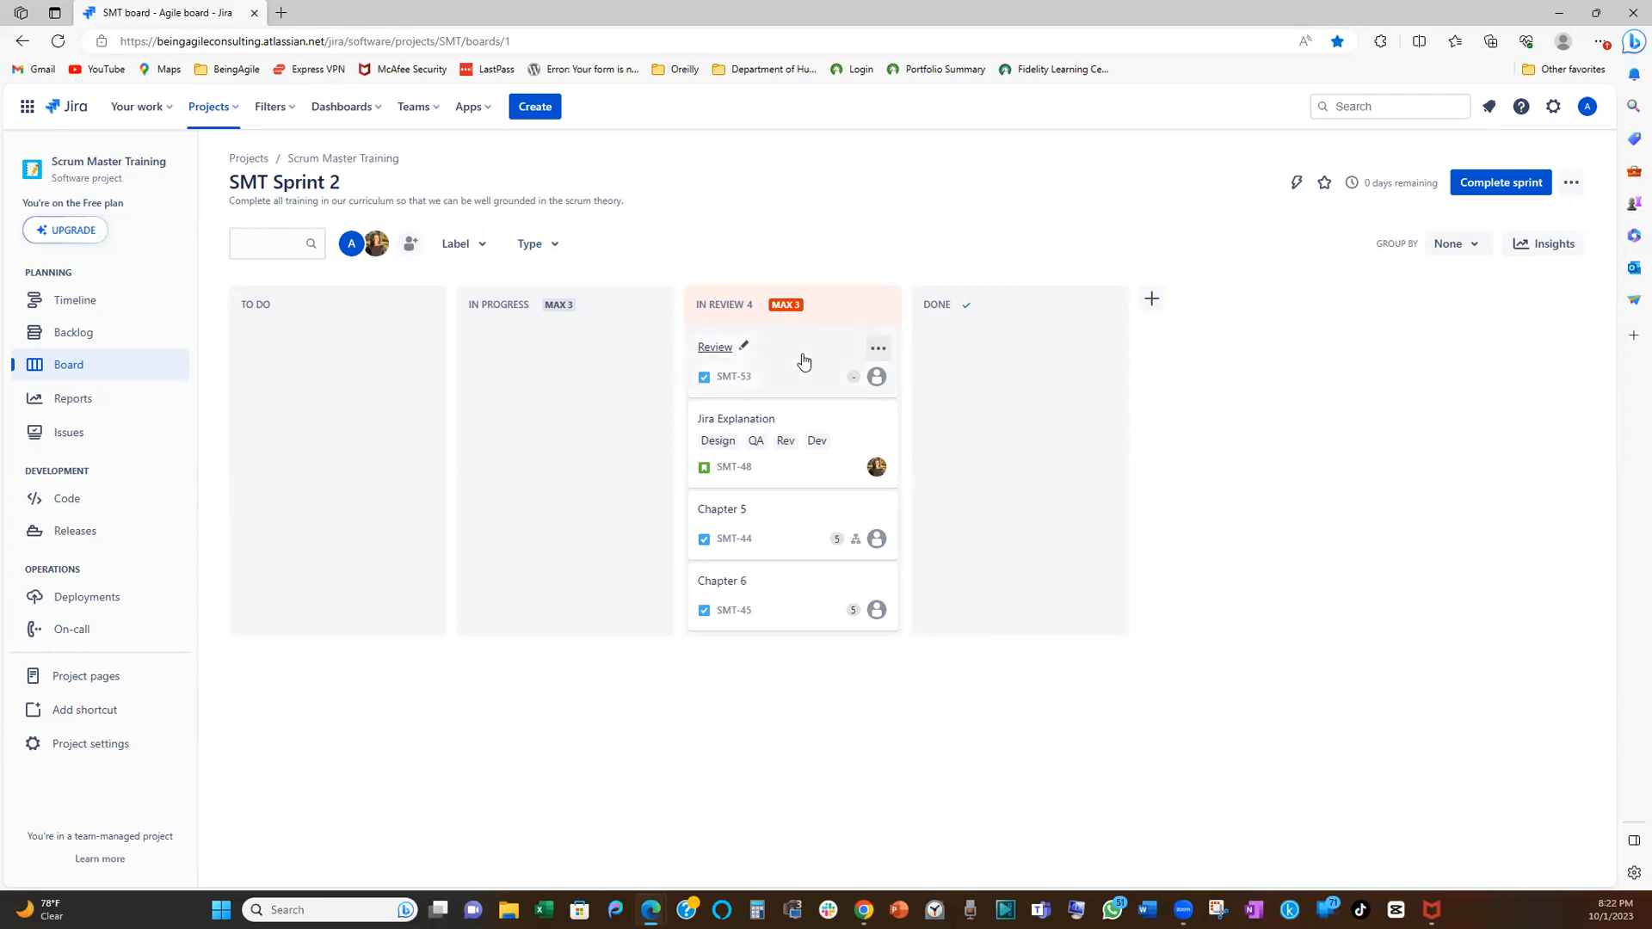
mouse_move(790, 485)
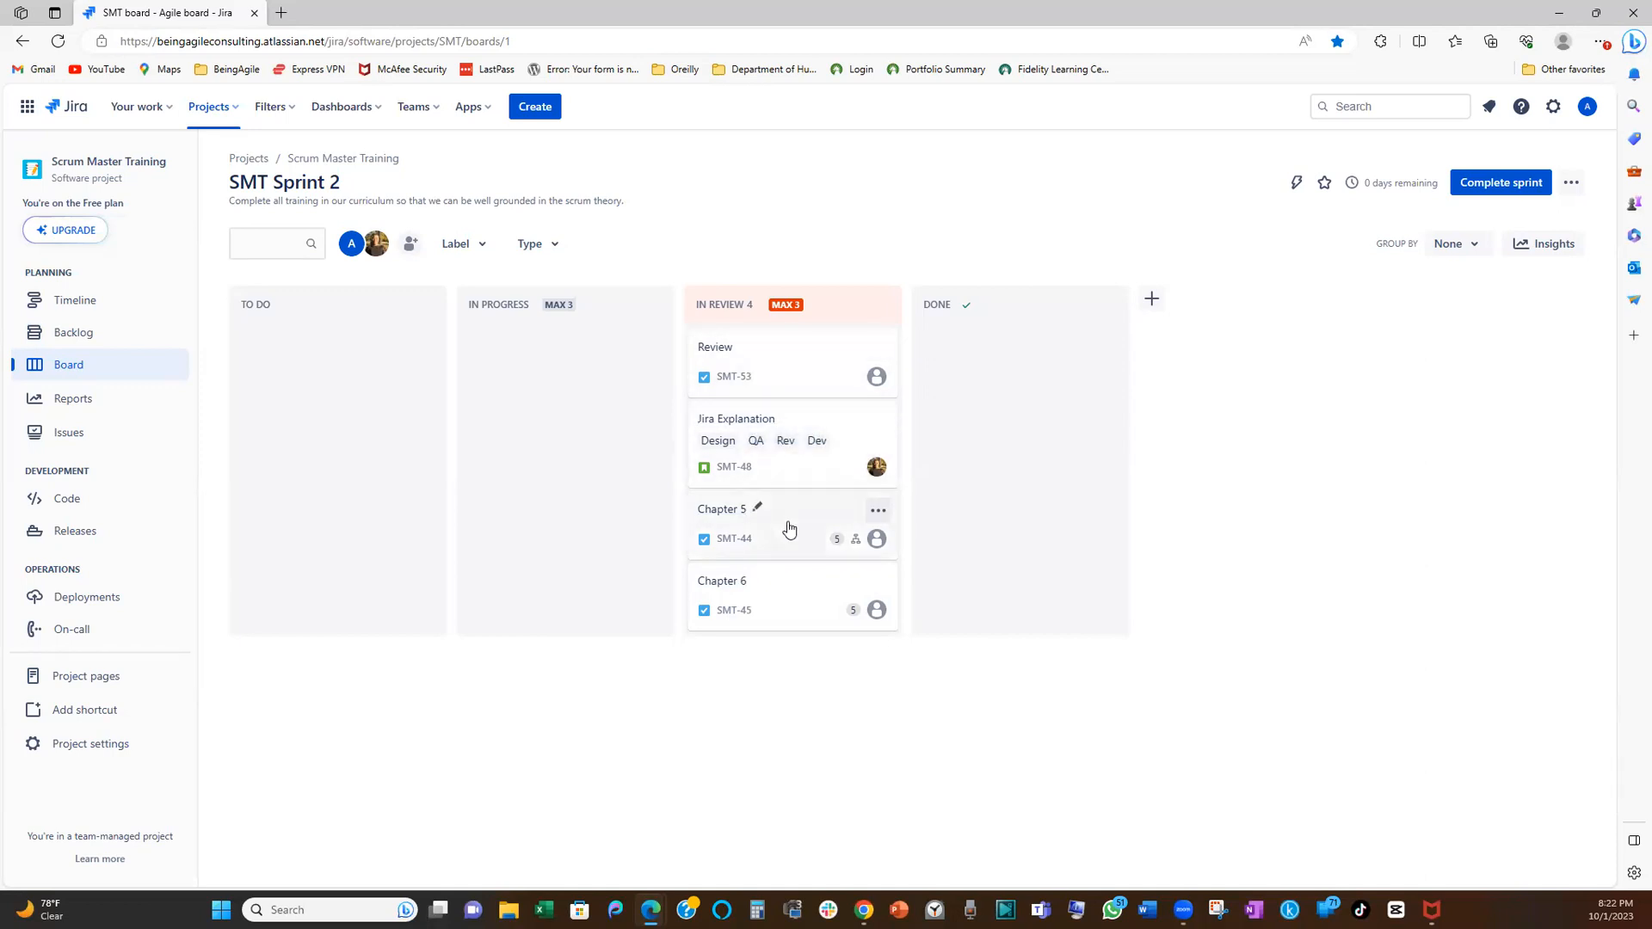
mouse_move(792, 473)
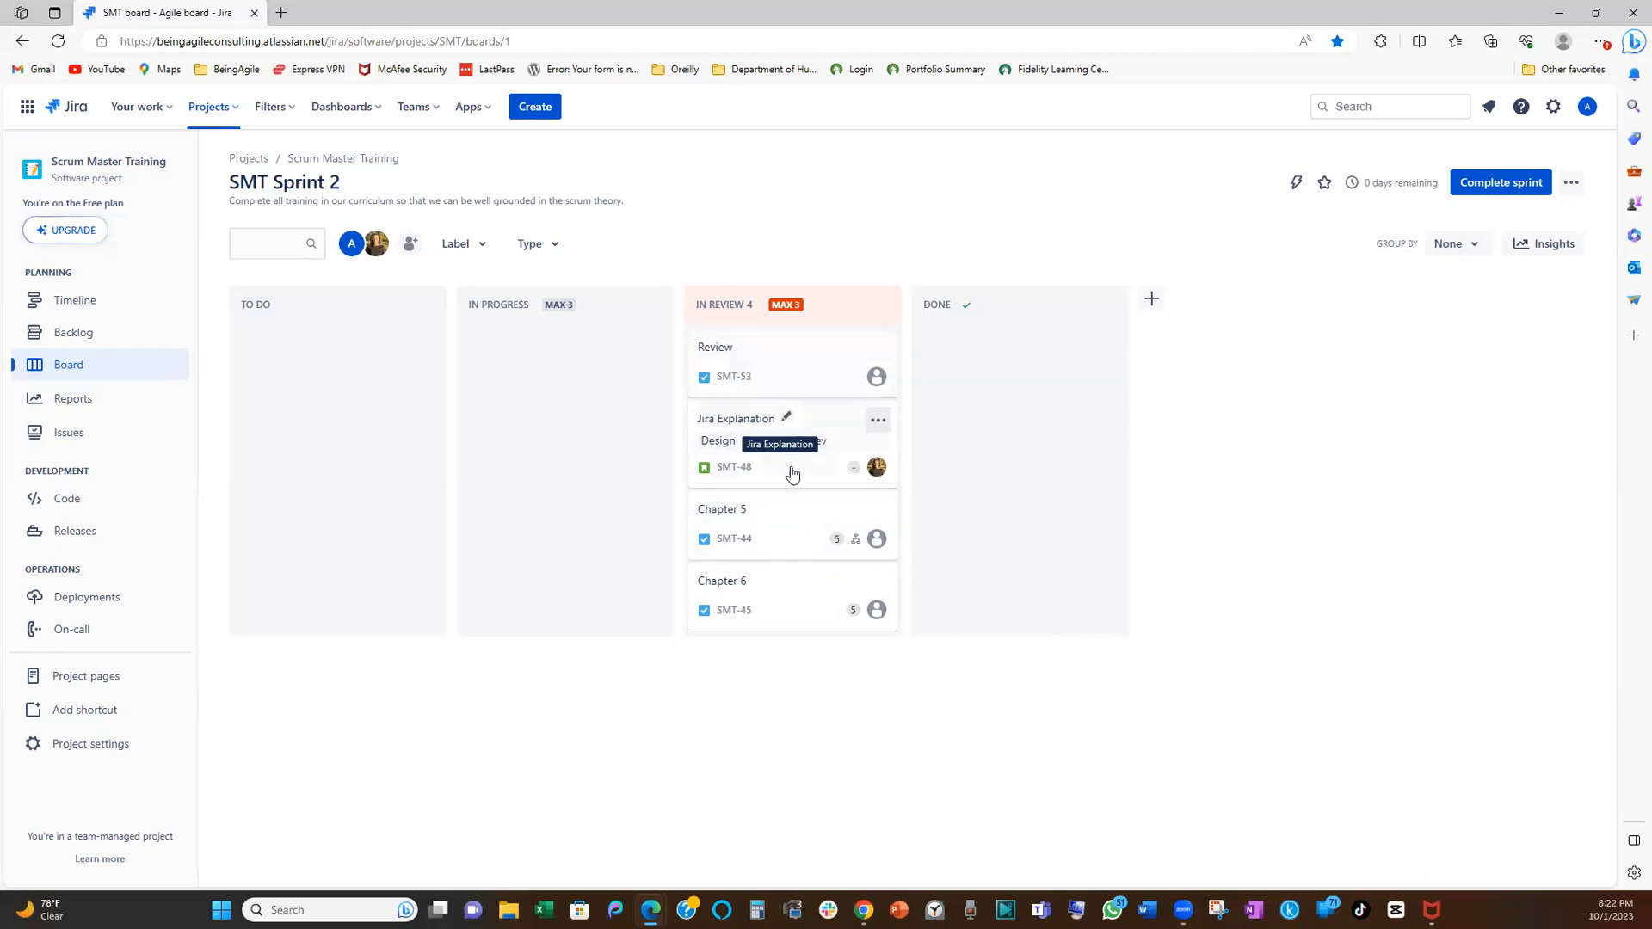
mouse_move(876, 376)
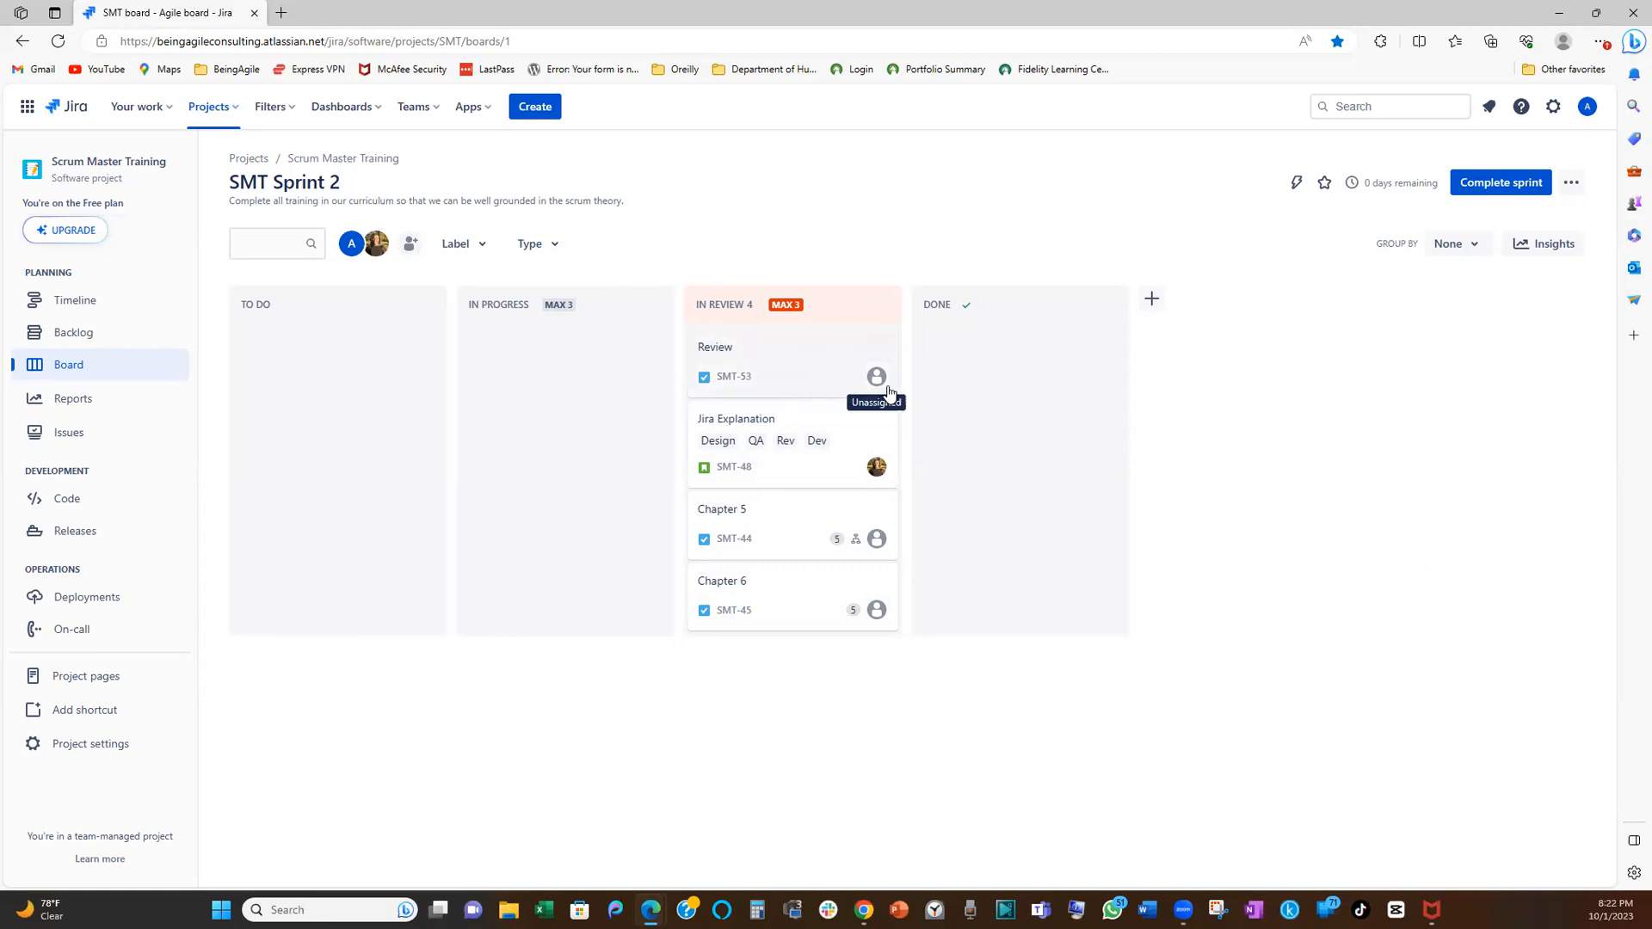
mouse_move(868, 406)
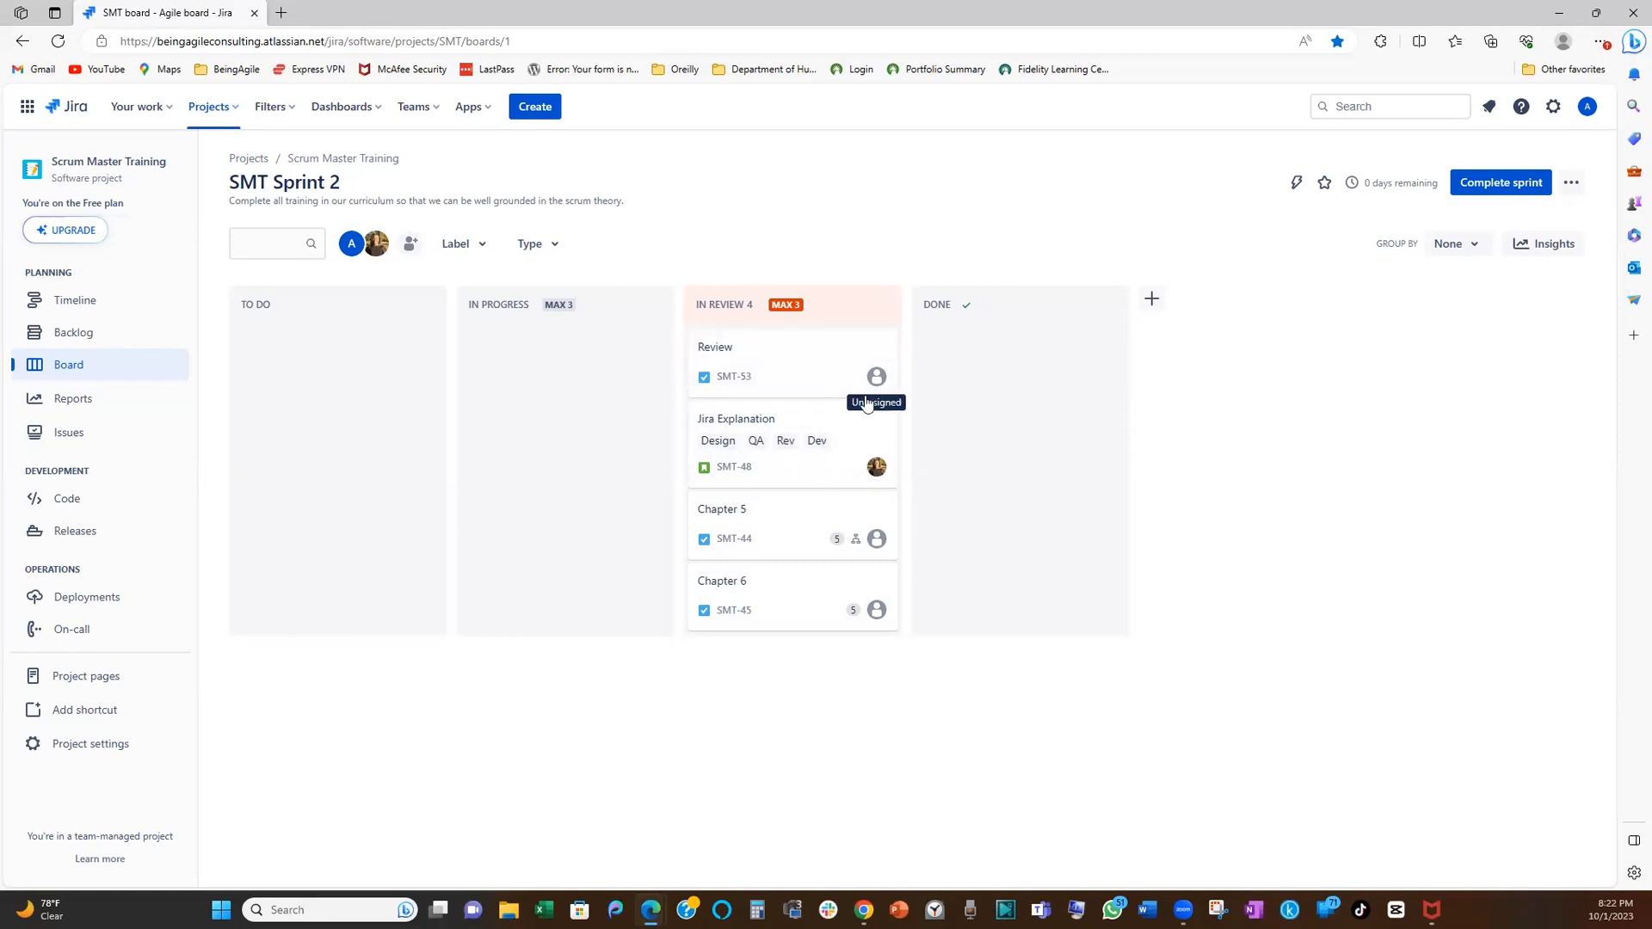
mouse_move(1066, 394)
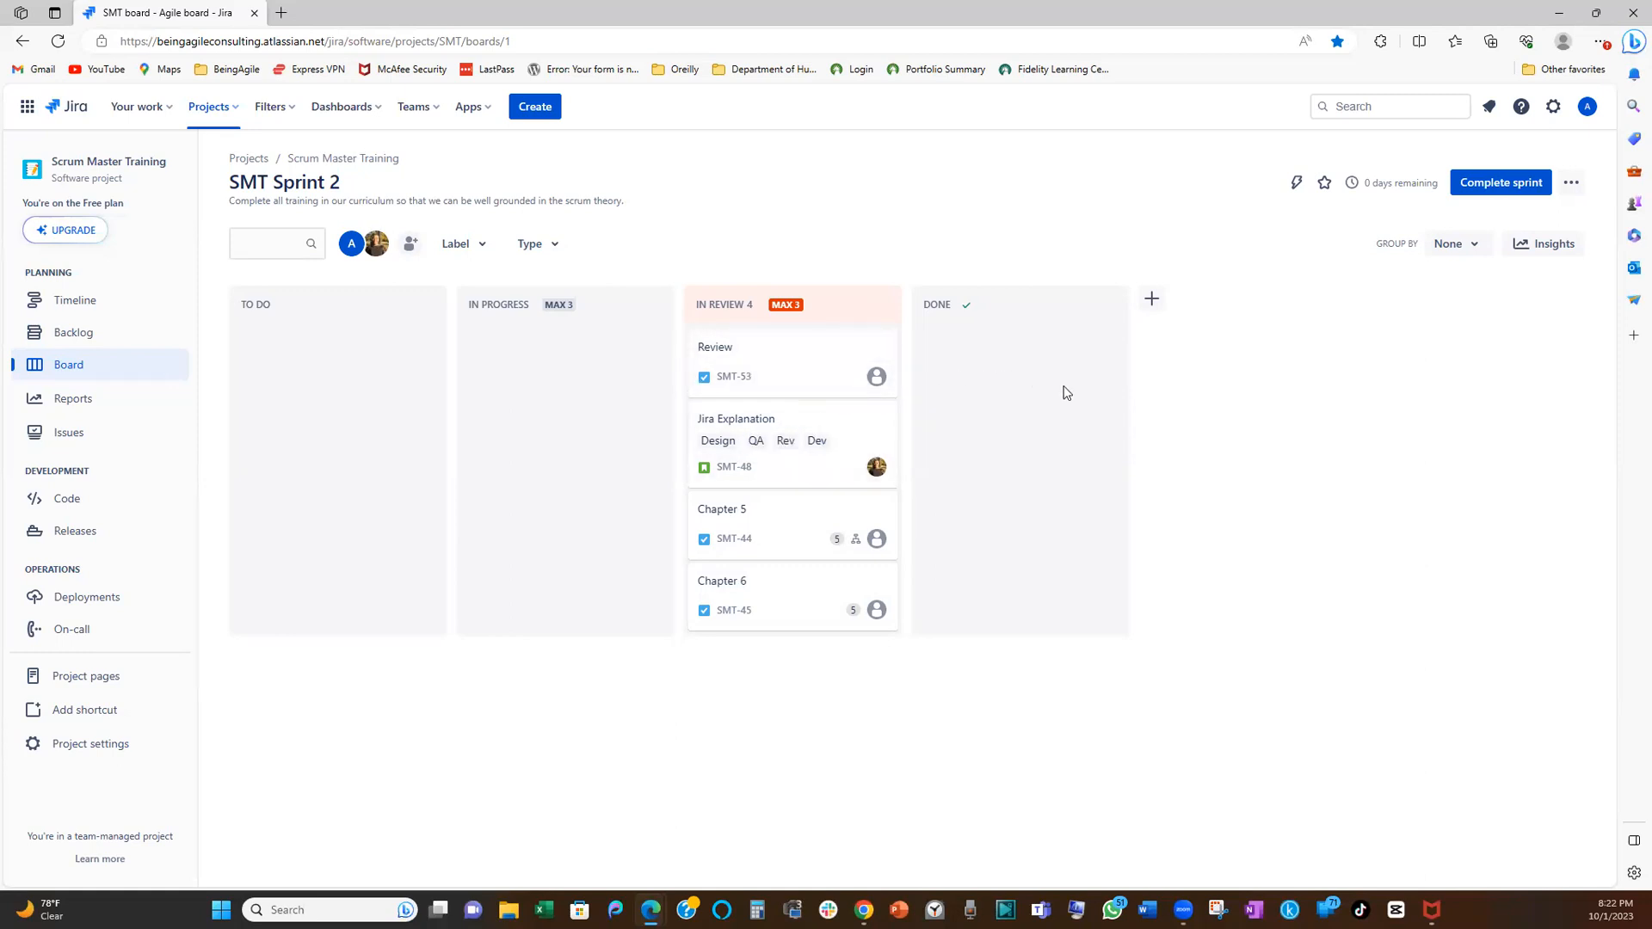
mouse_move(821, 377)
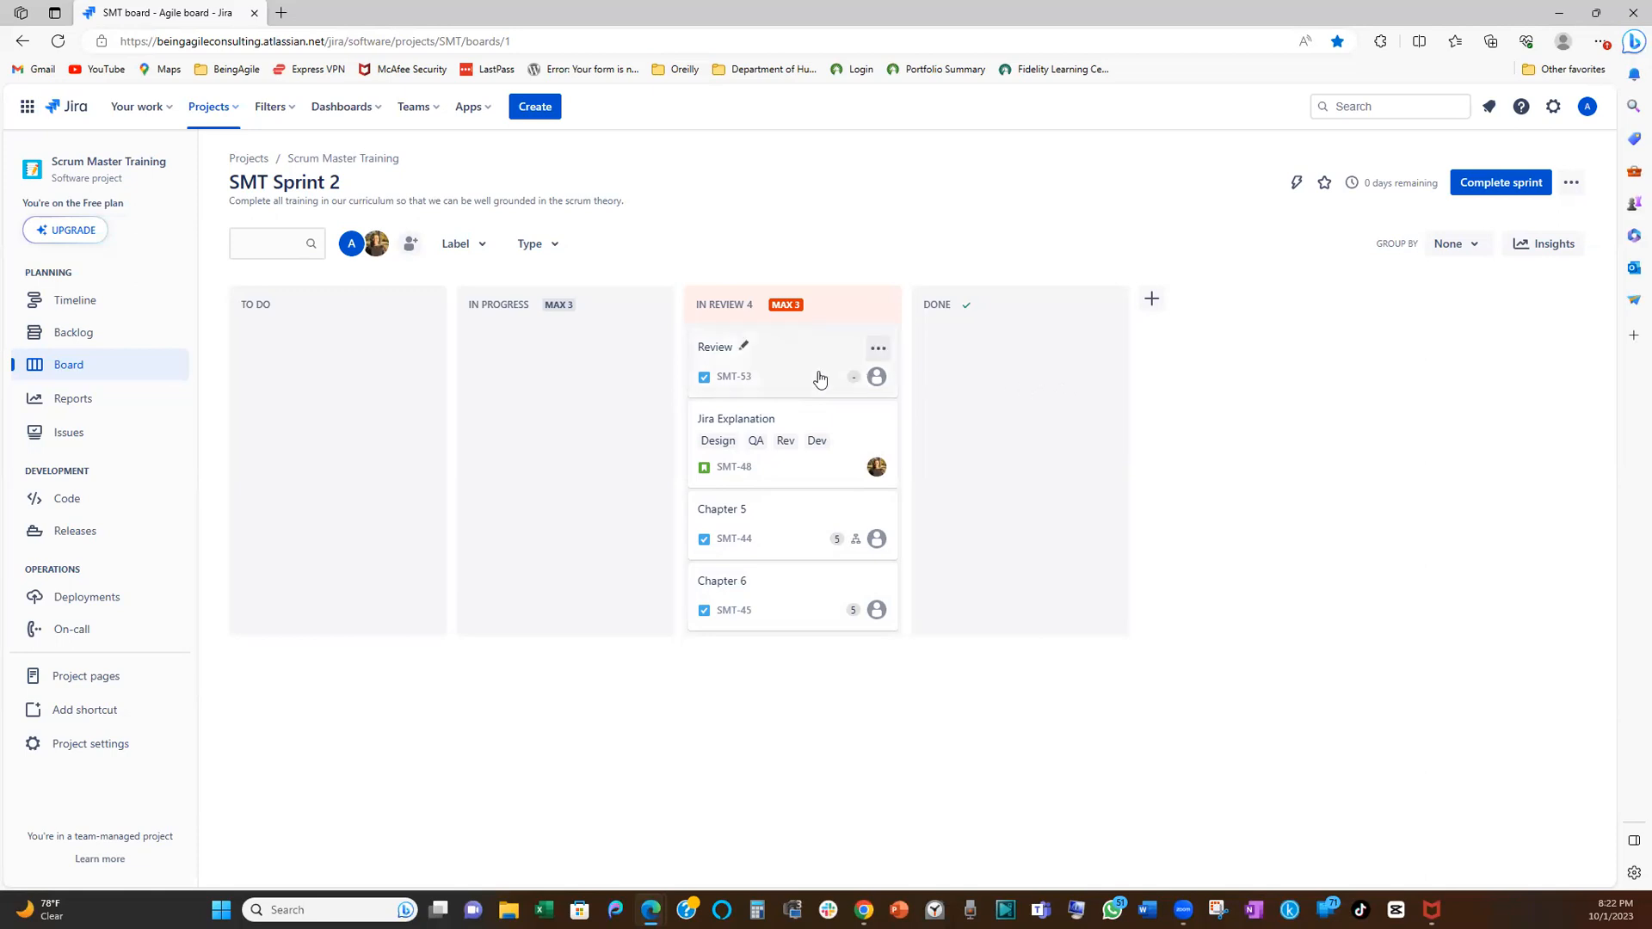
mouse_move(428, 409)
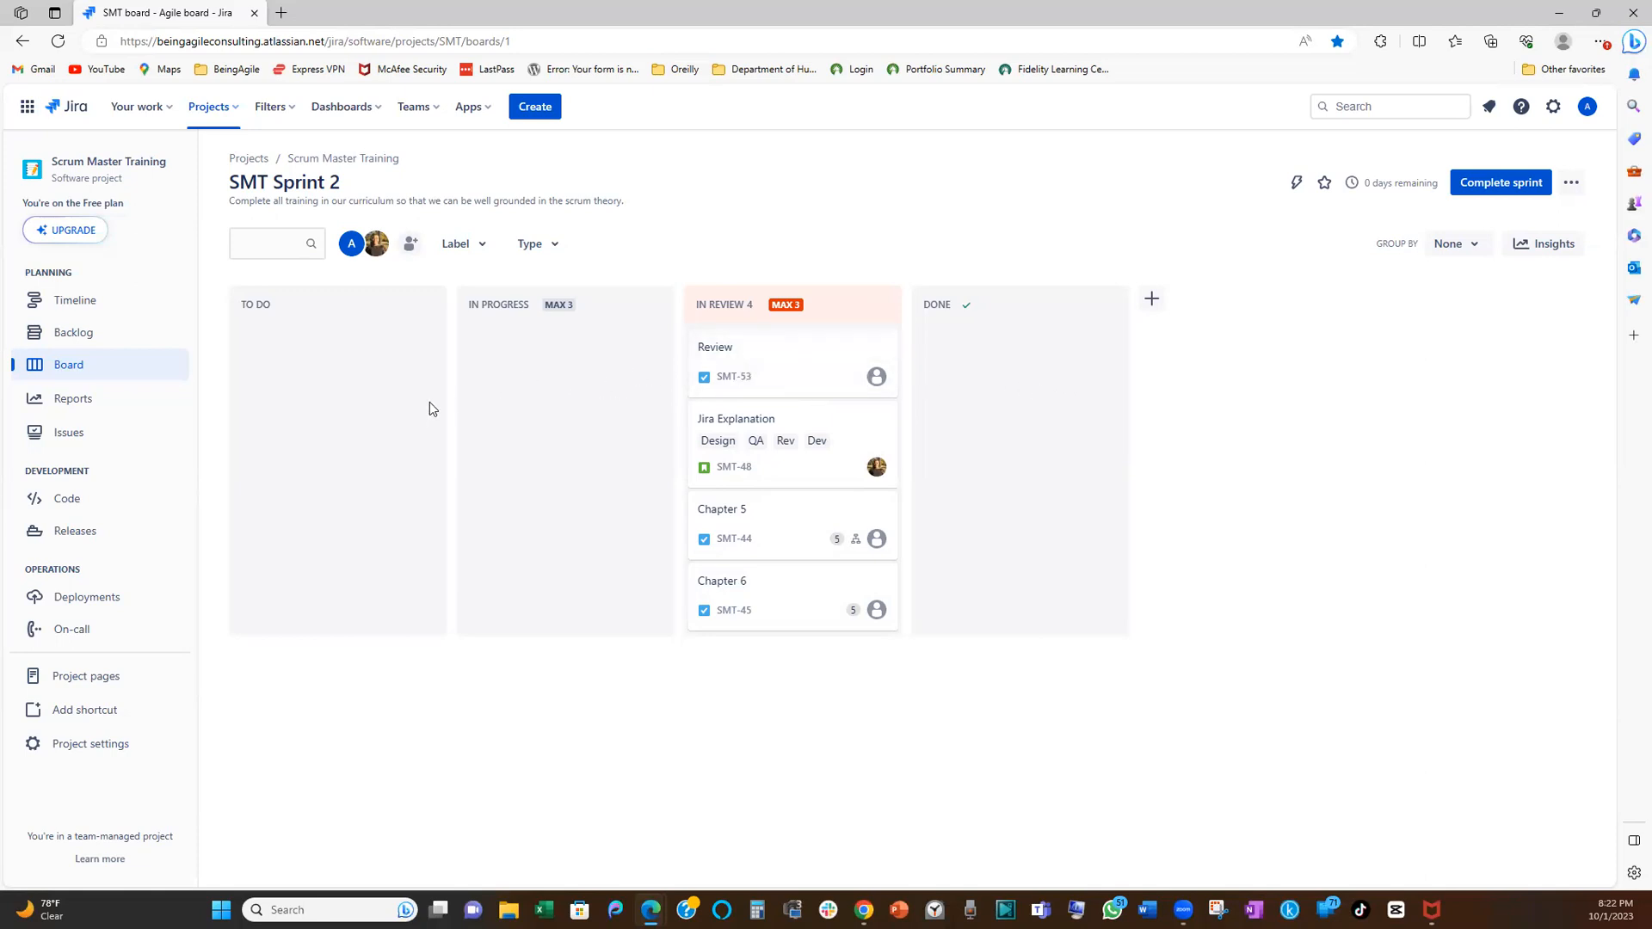
mouse_move(623, 393)
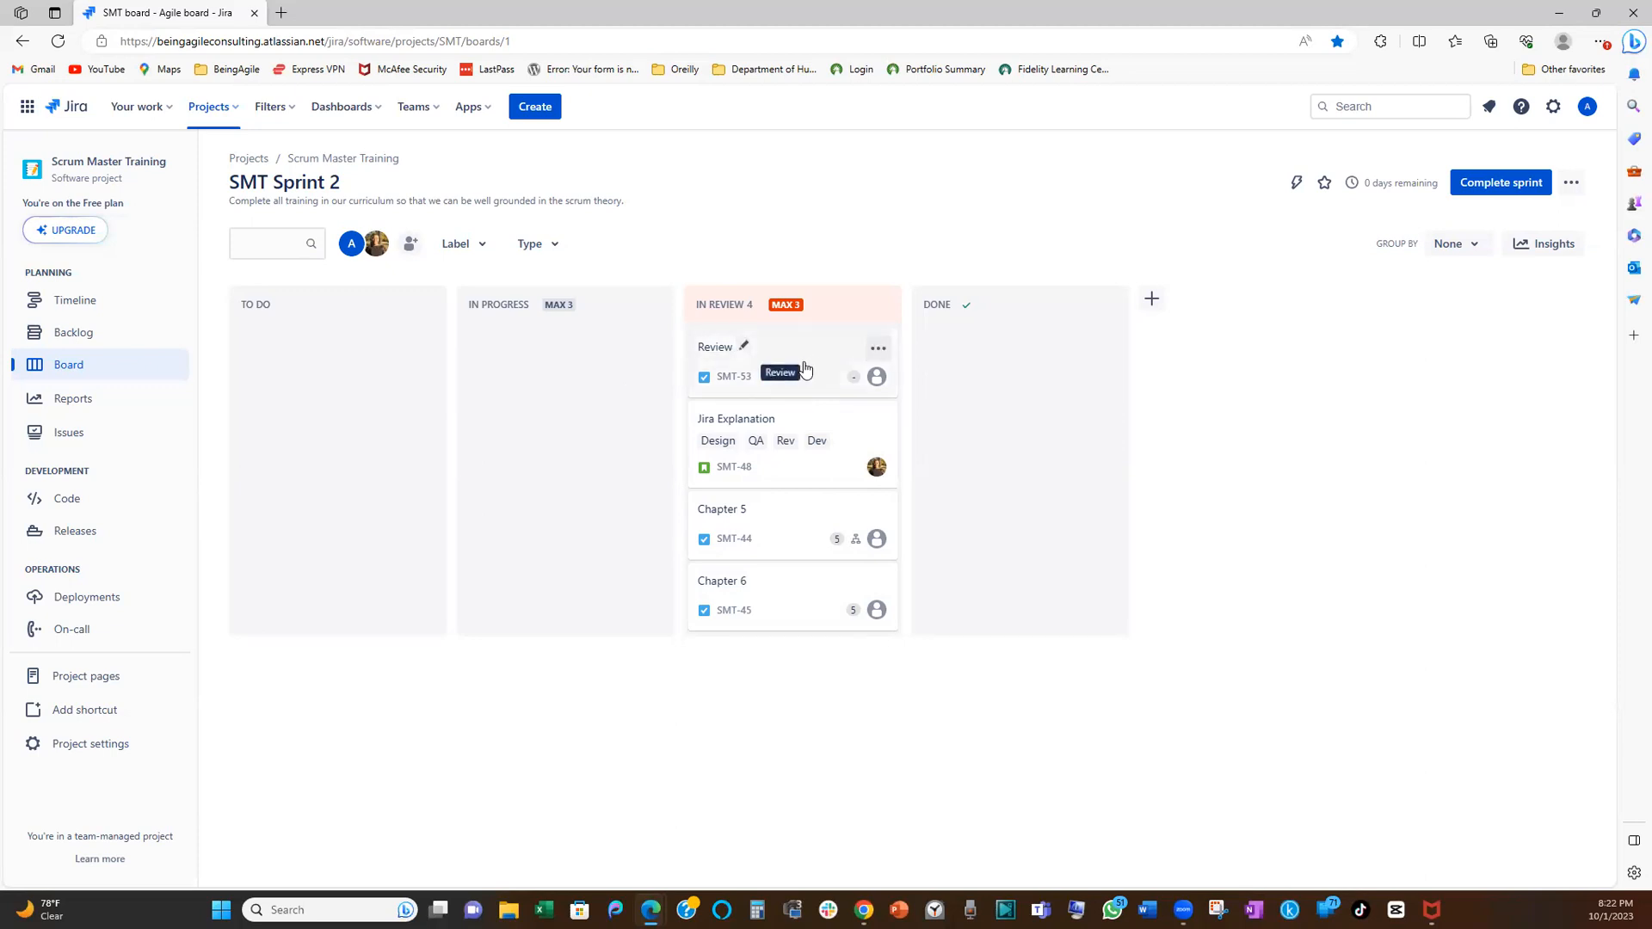
mouse_move(990, 352)
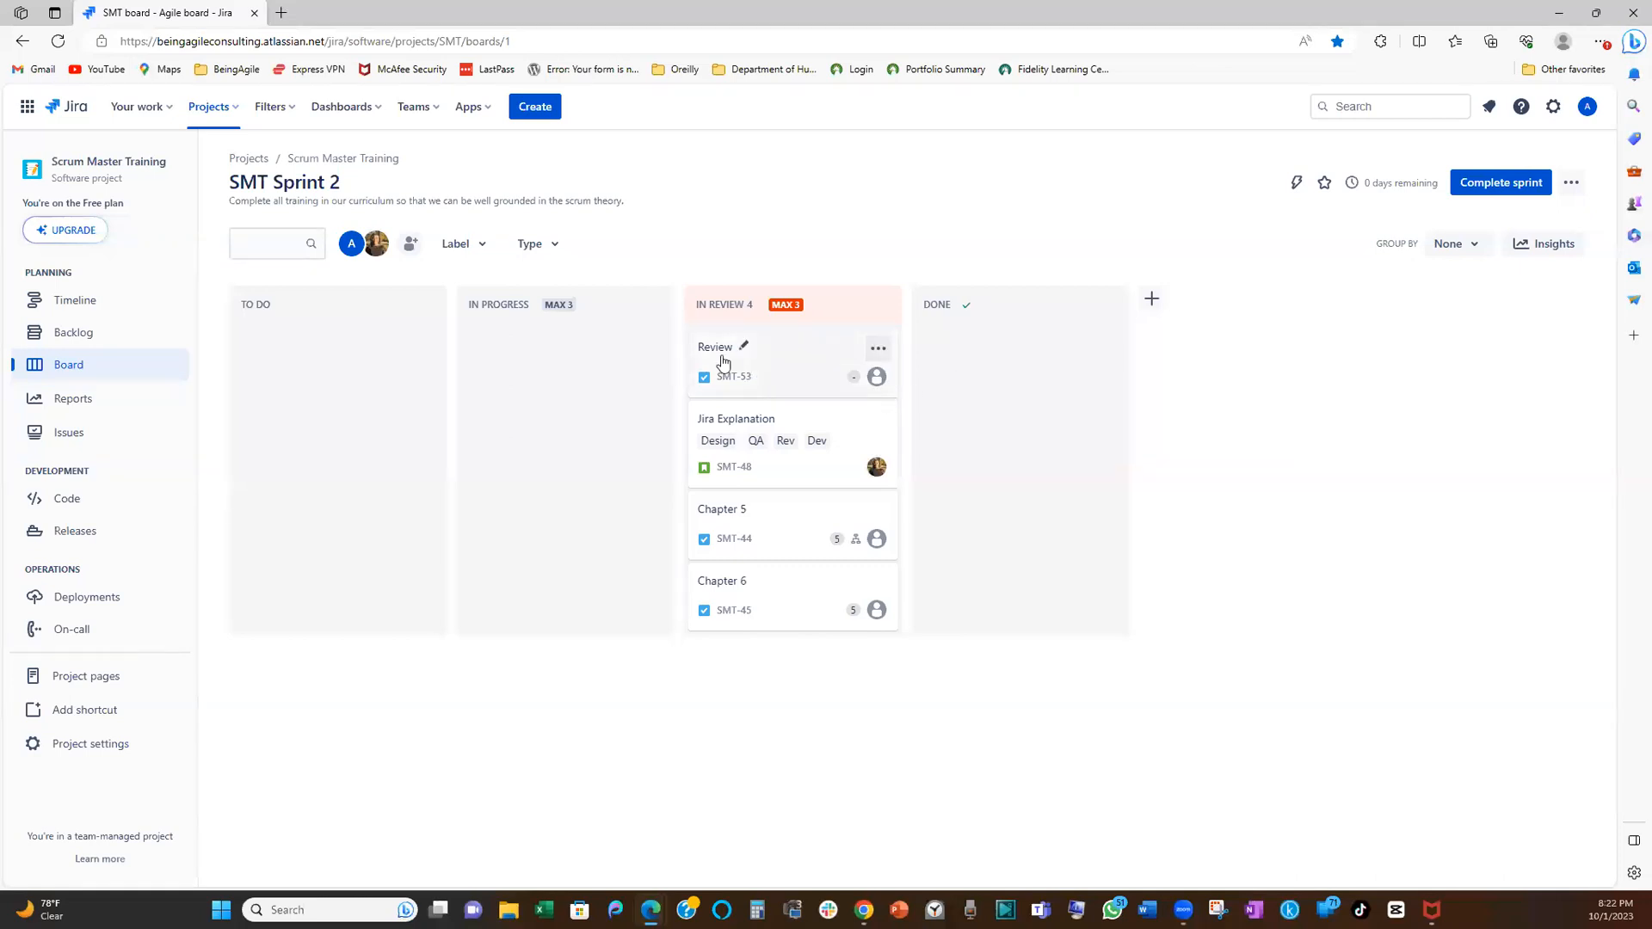
mouse_move(788, 379)
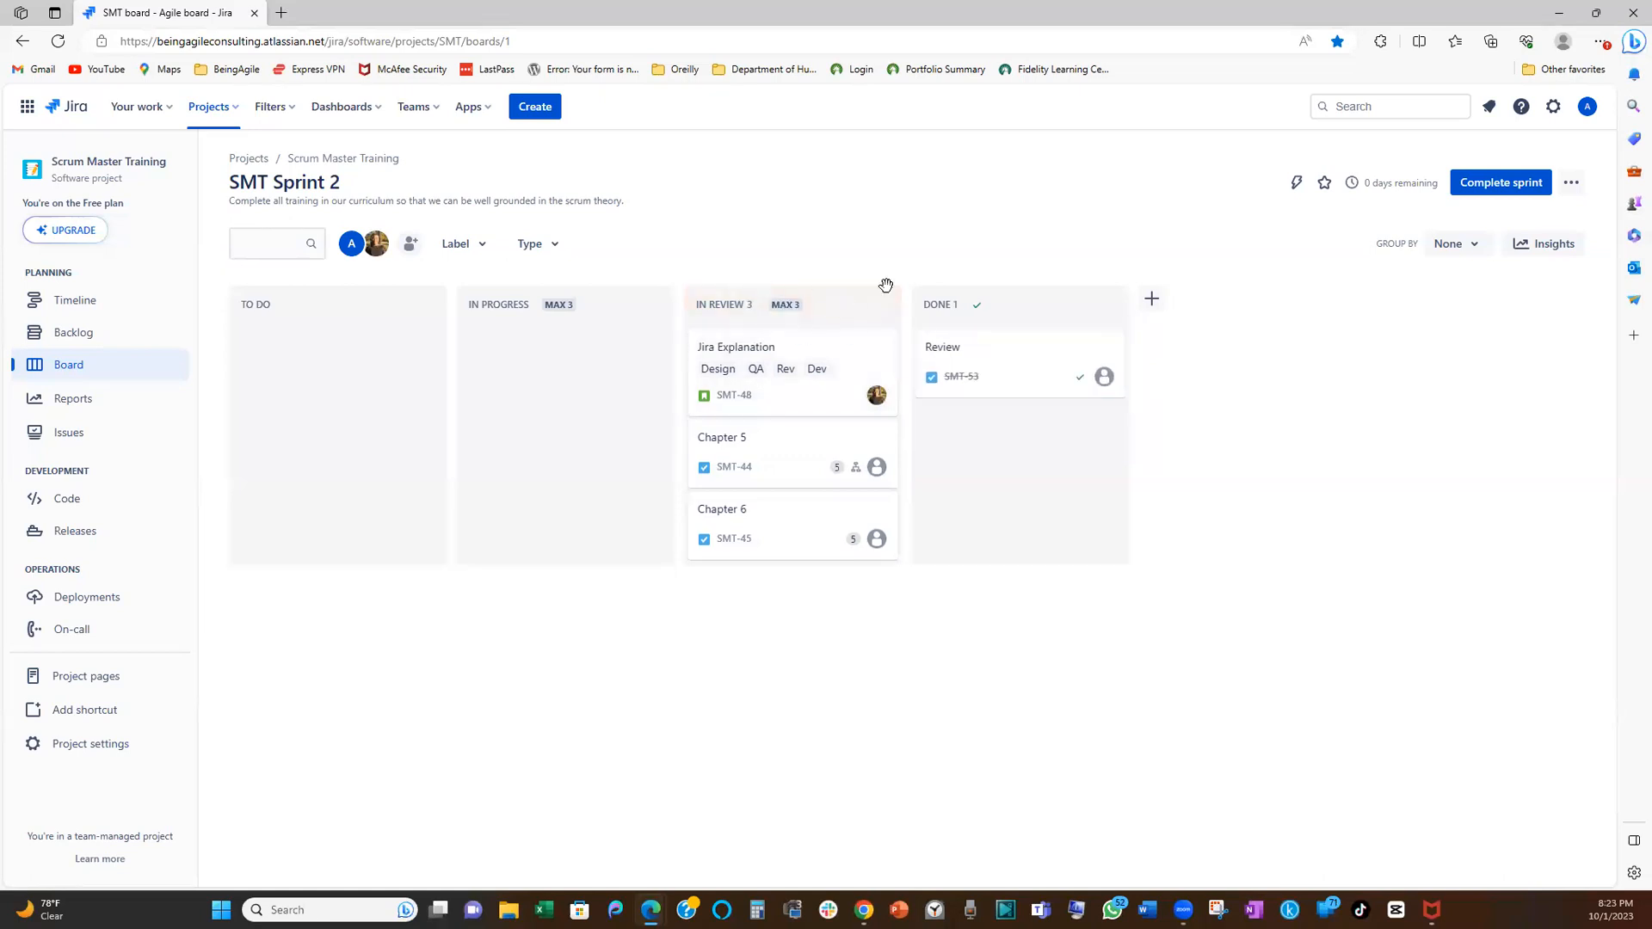
mouse_move(750, 355)
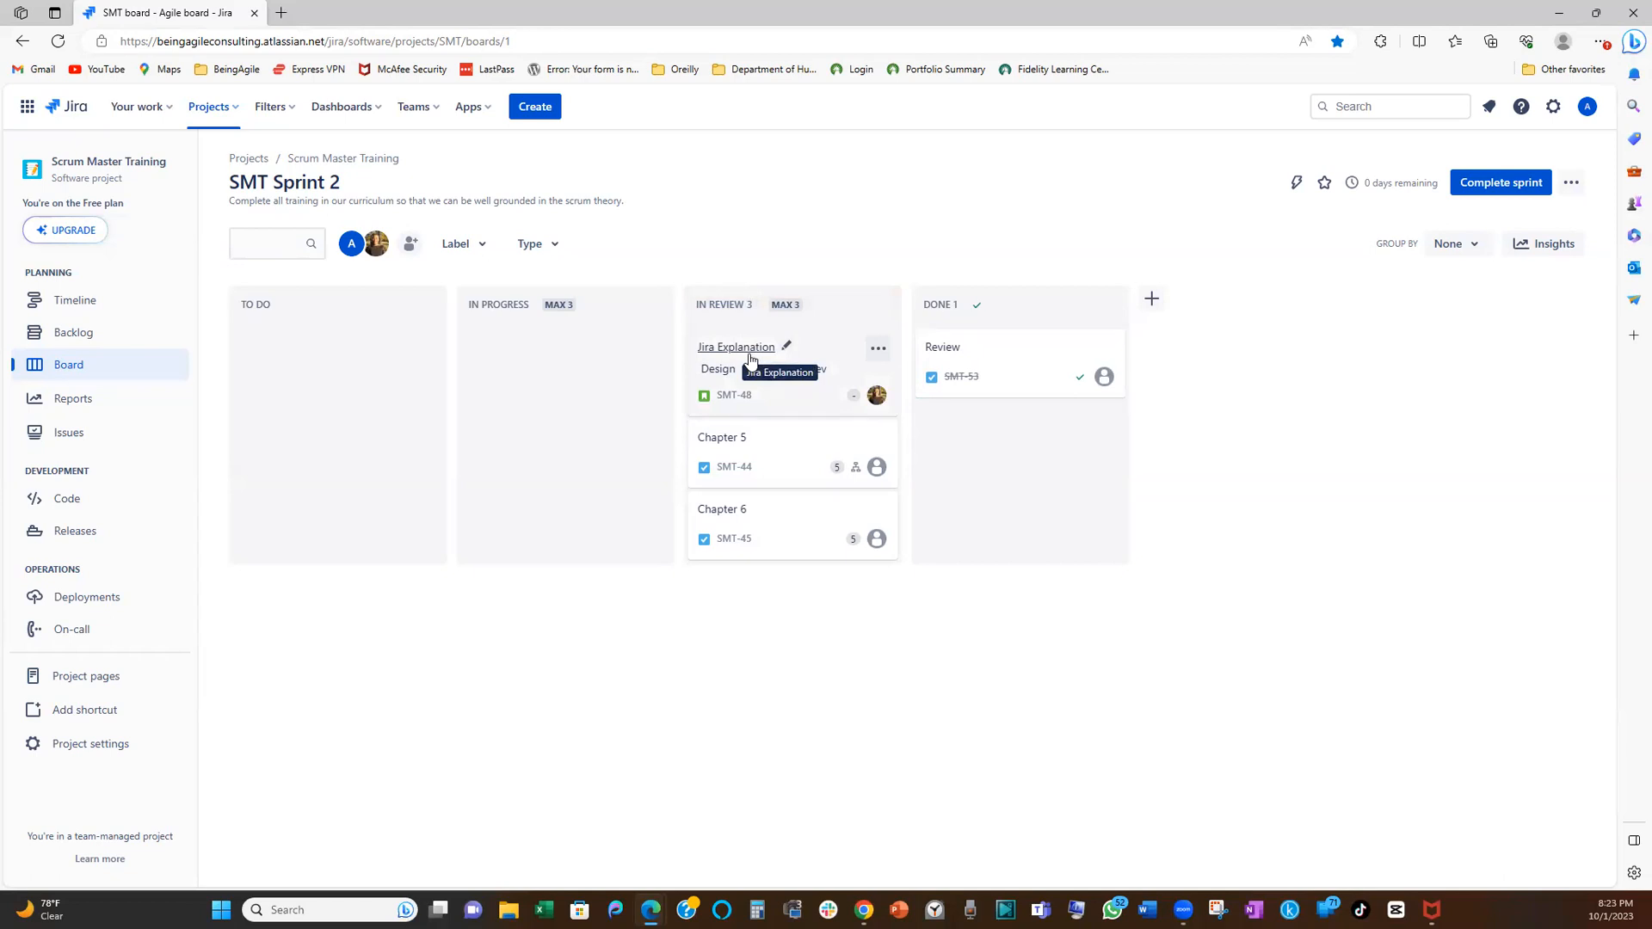
mouse_move(579, 559)
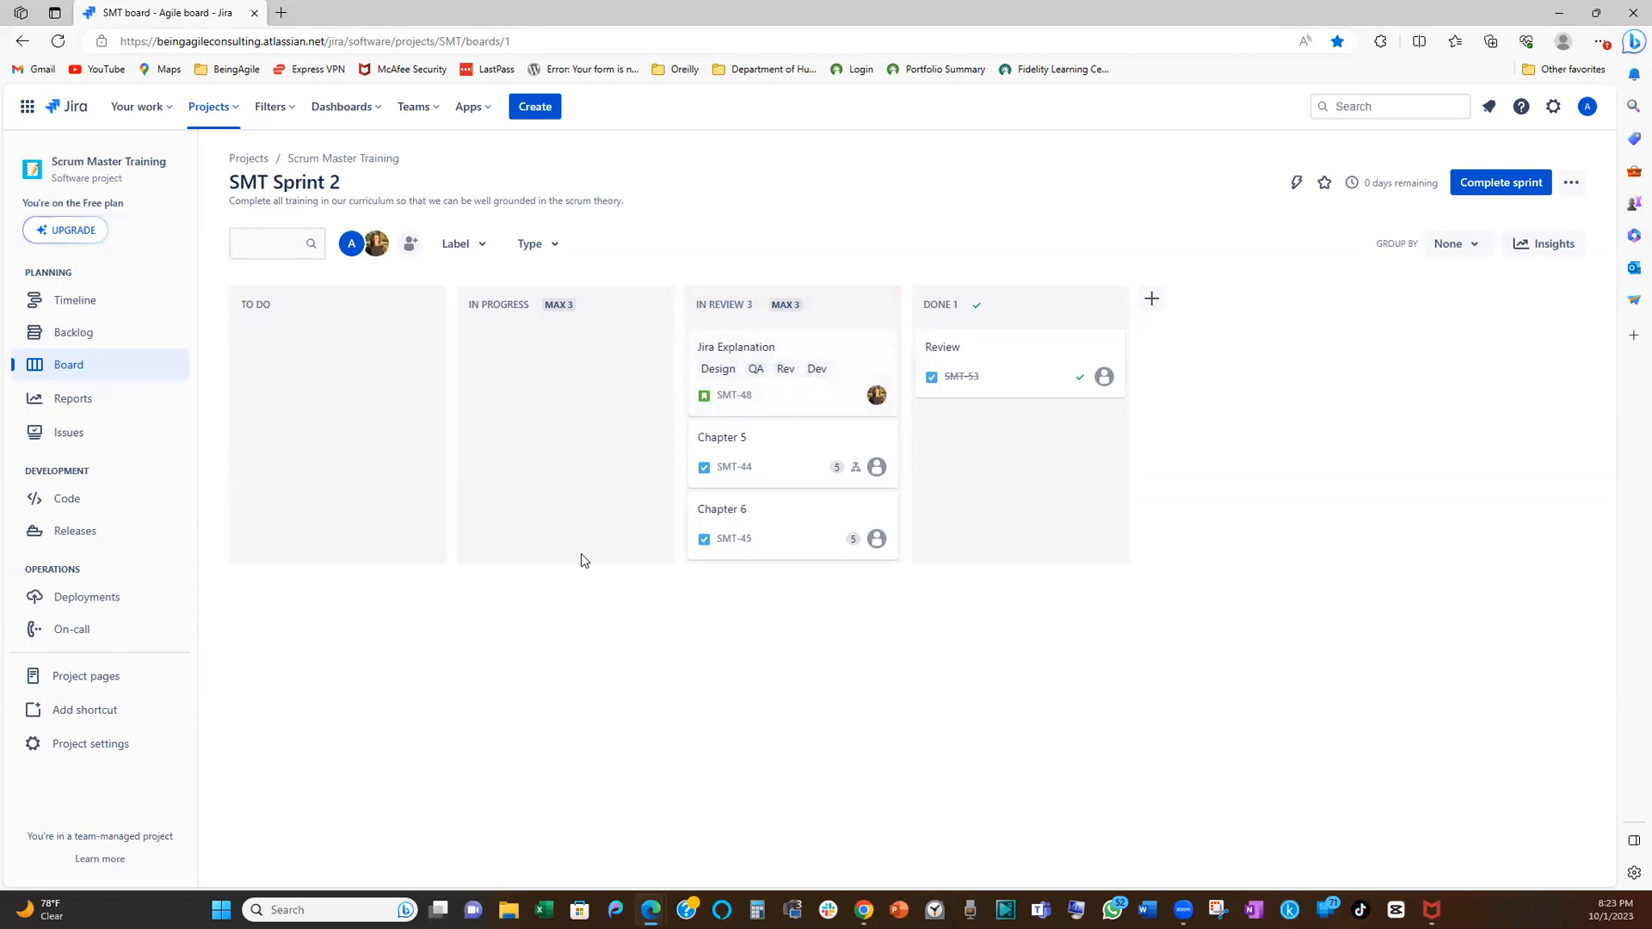
mouse_move(191, 724)
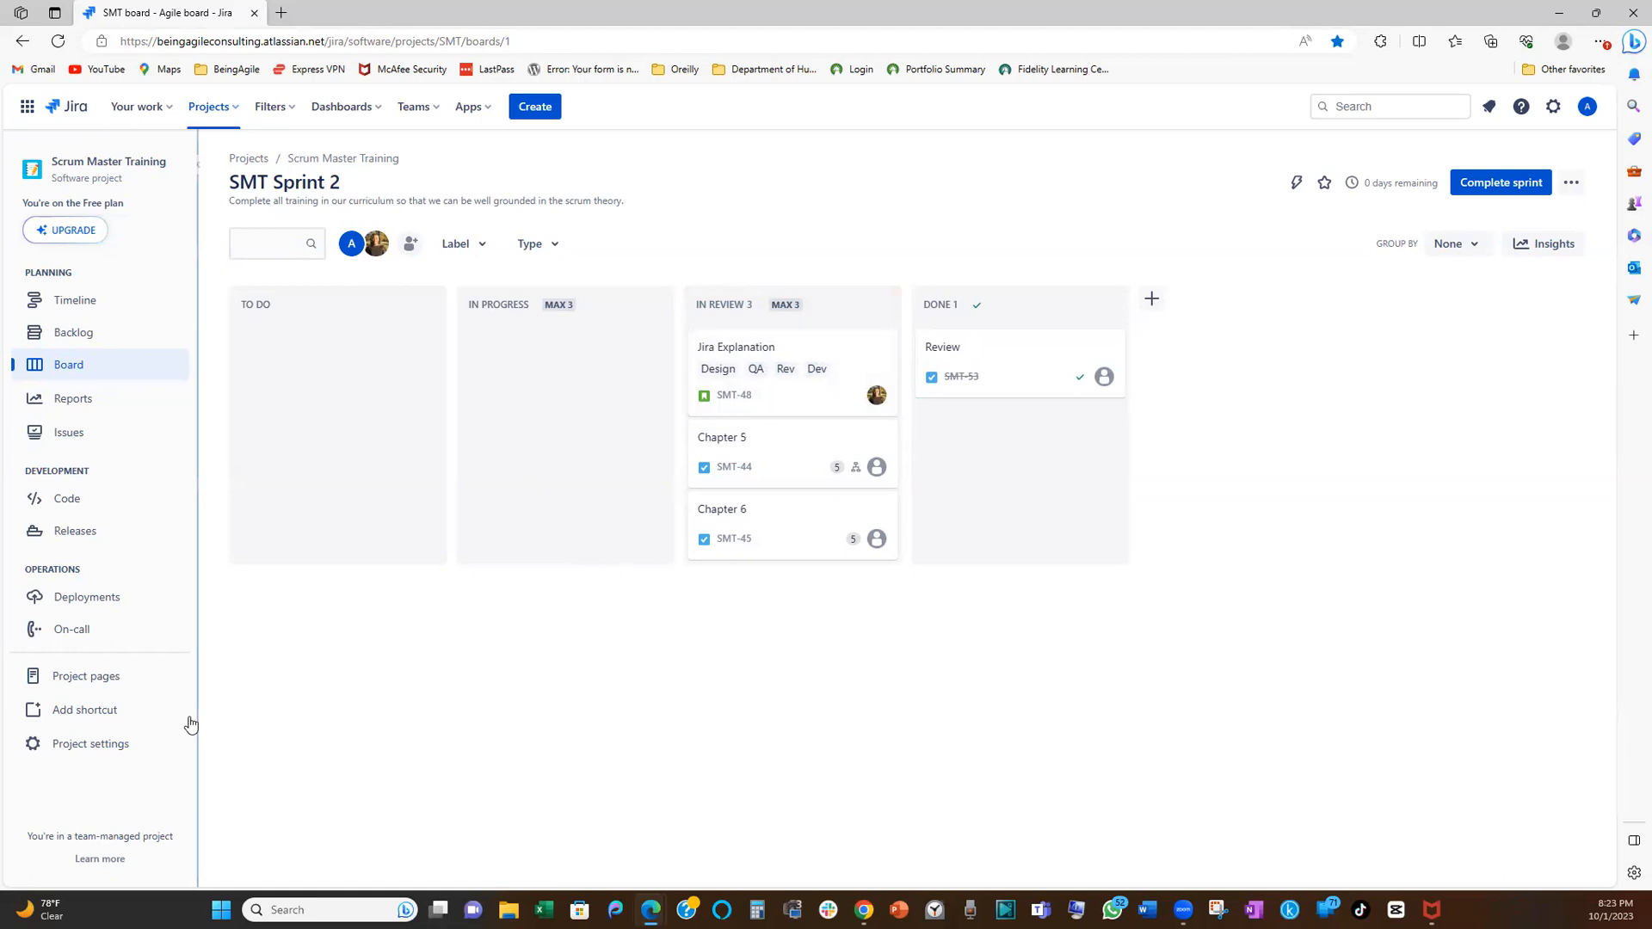
mouse_move(836, 517)
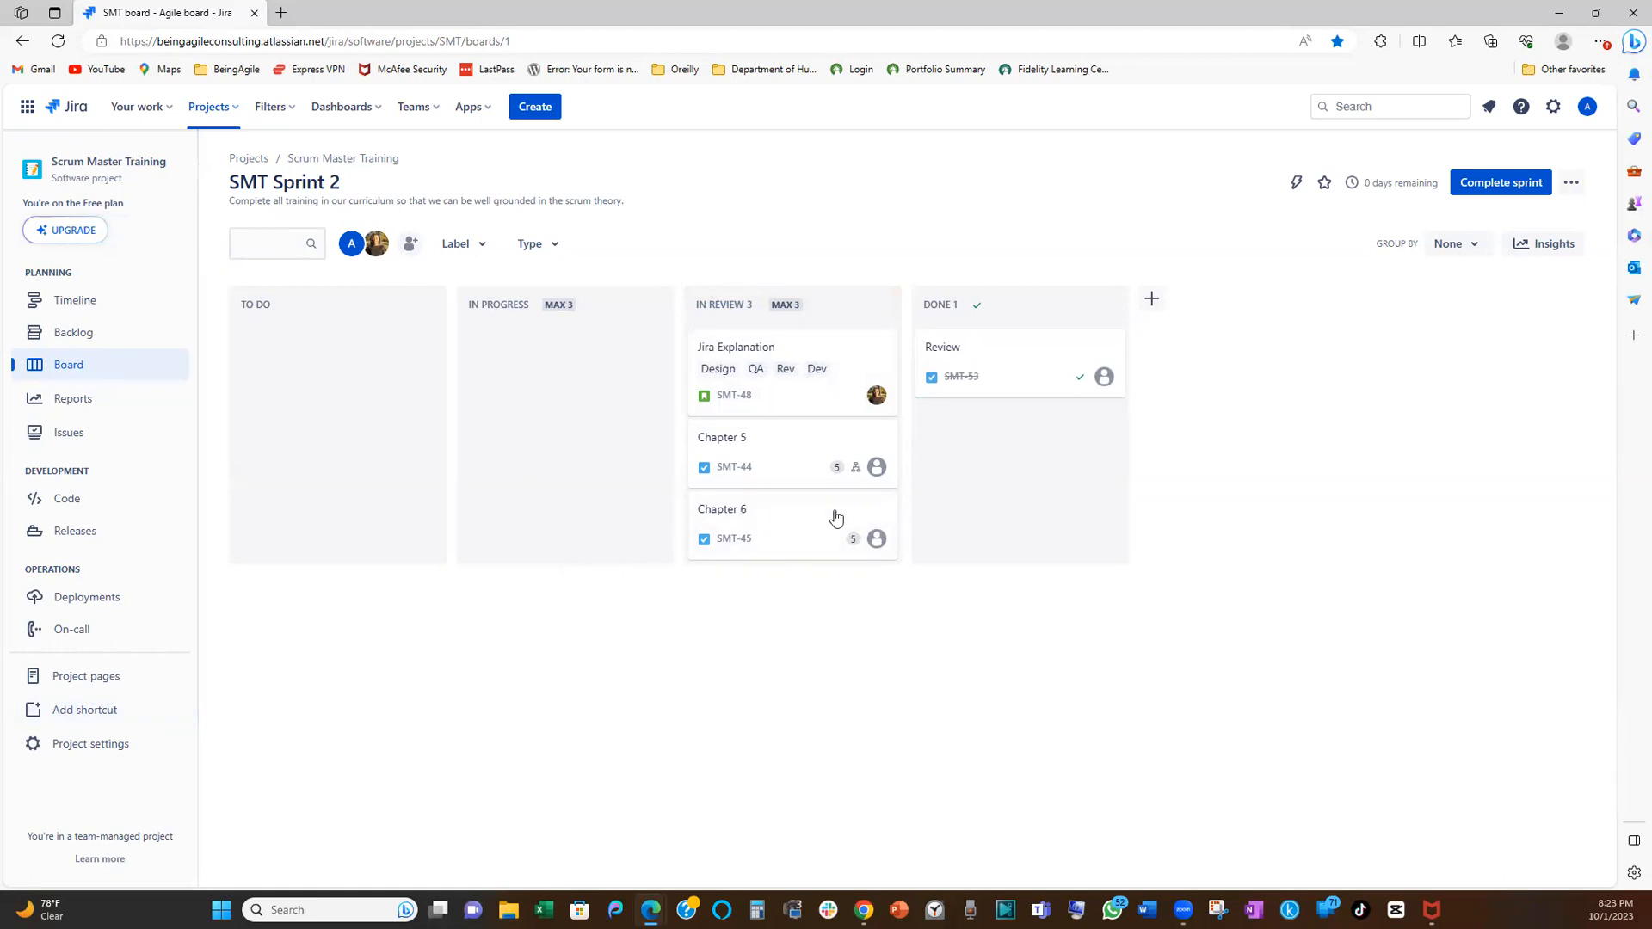
mouse_move(90, 743)
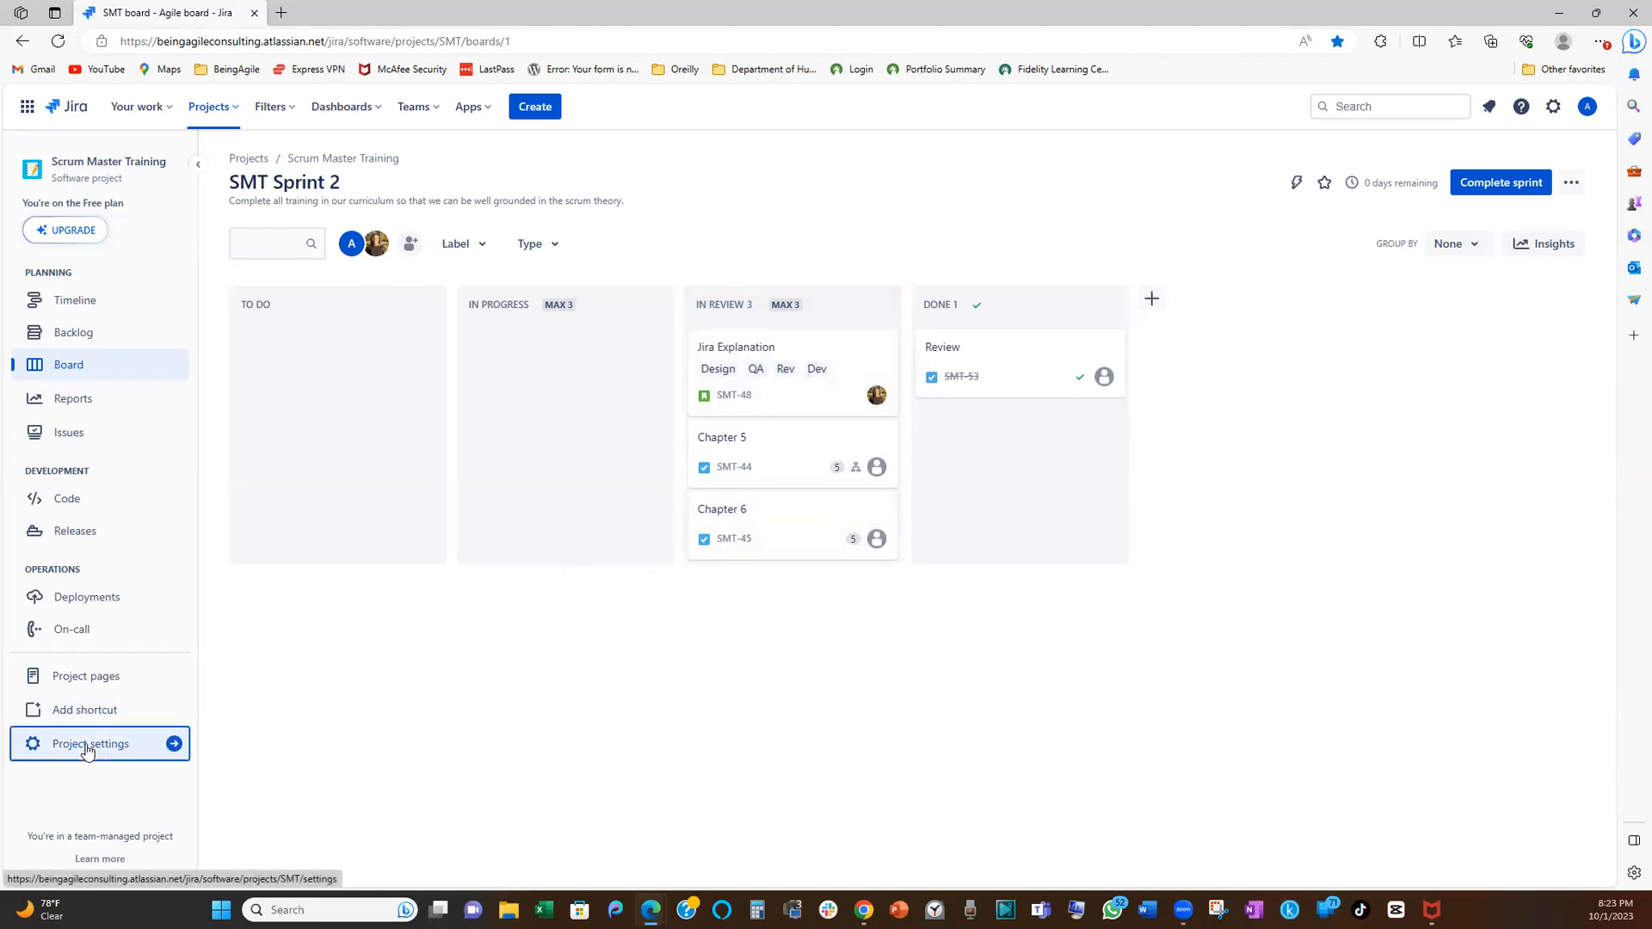
Open Project settings for the Scrum Master Training project from the sidebar
left_click(89, 743)
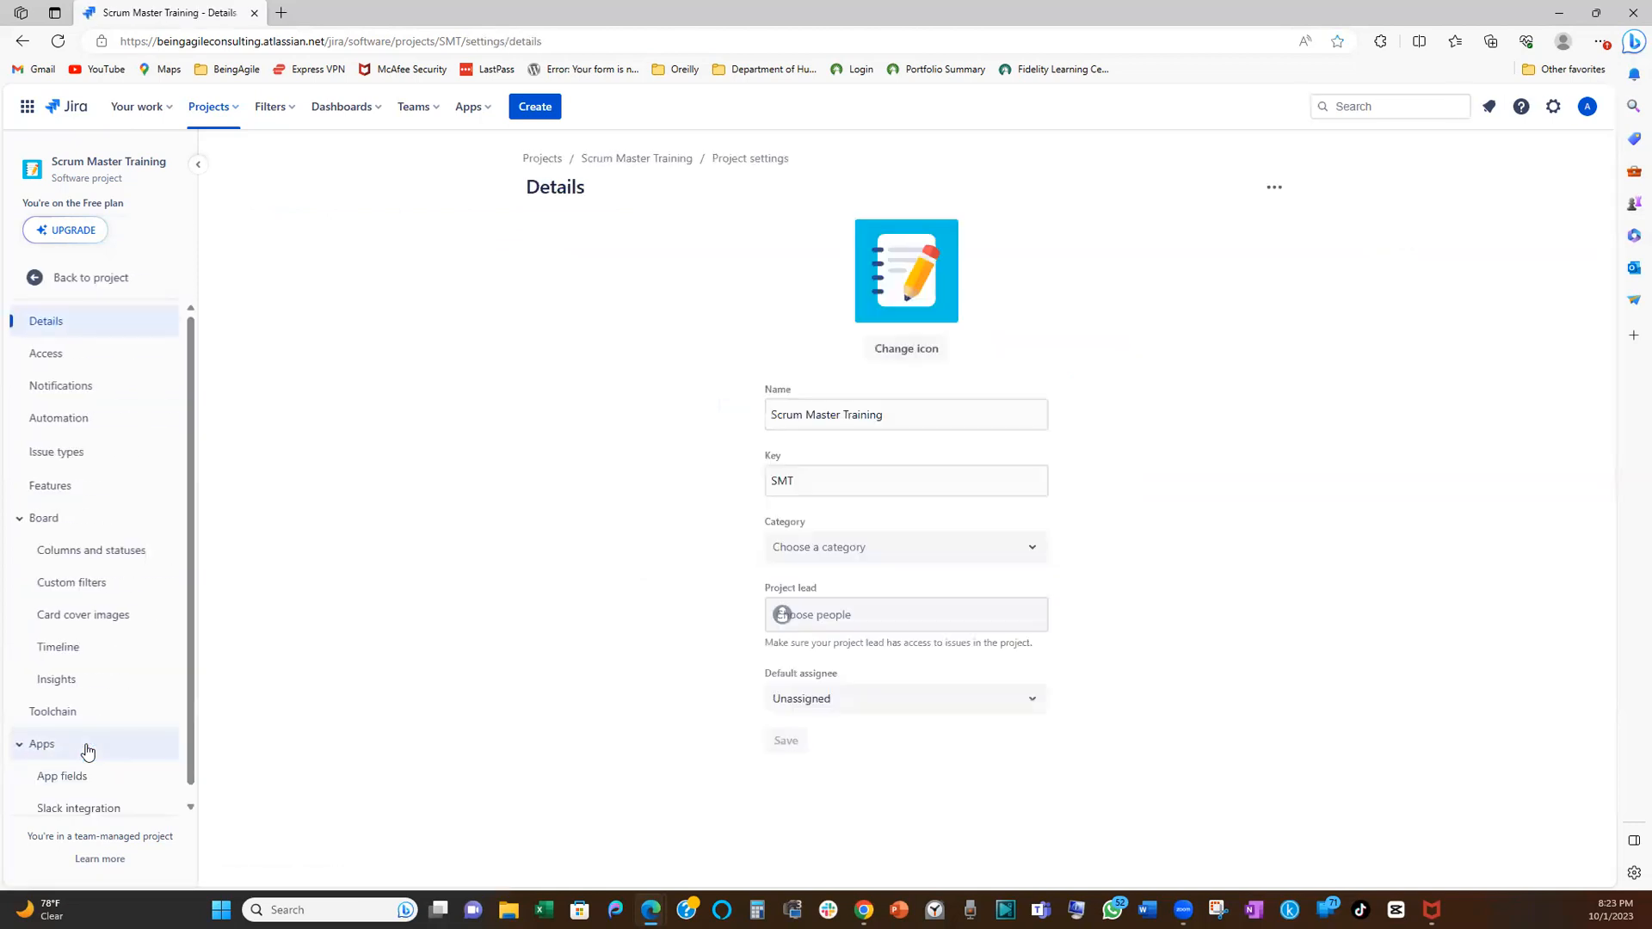
left_click(905, 614)
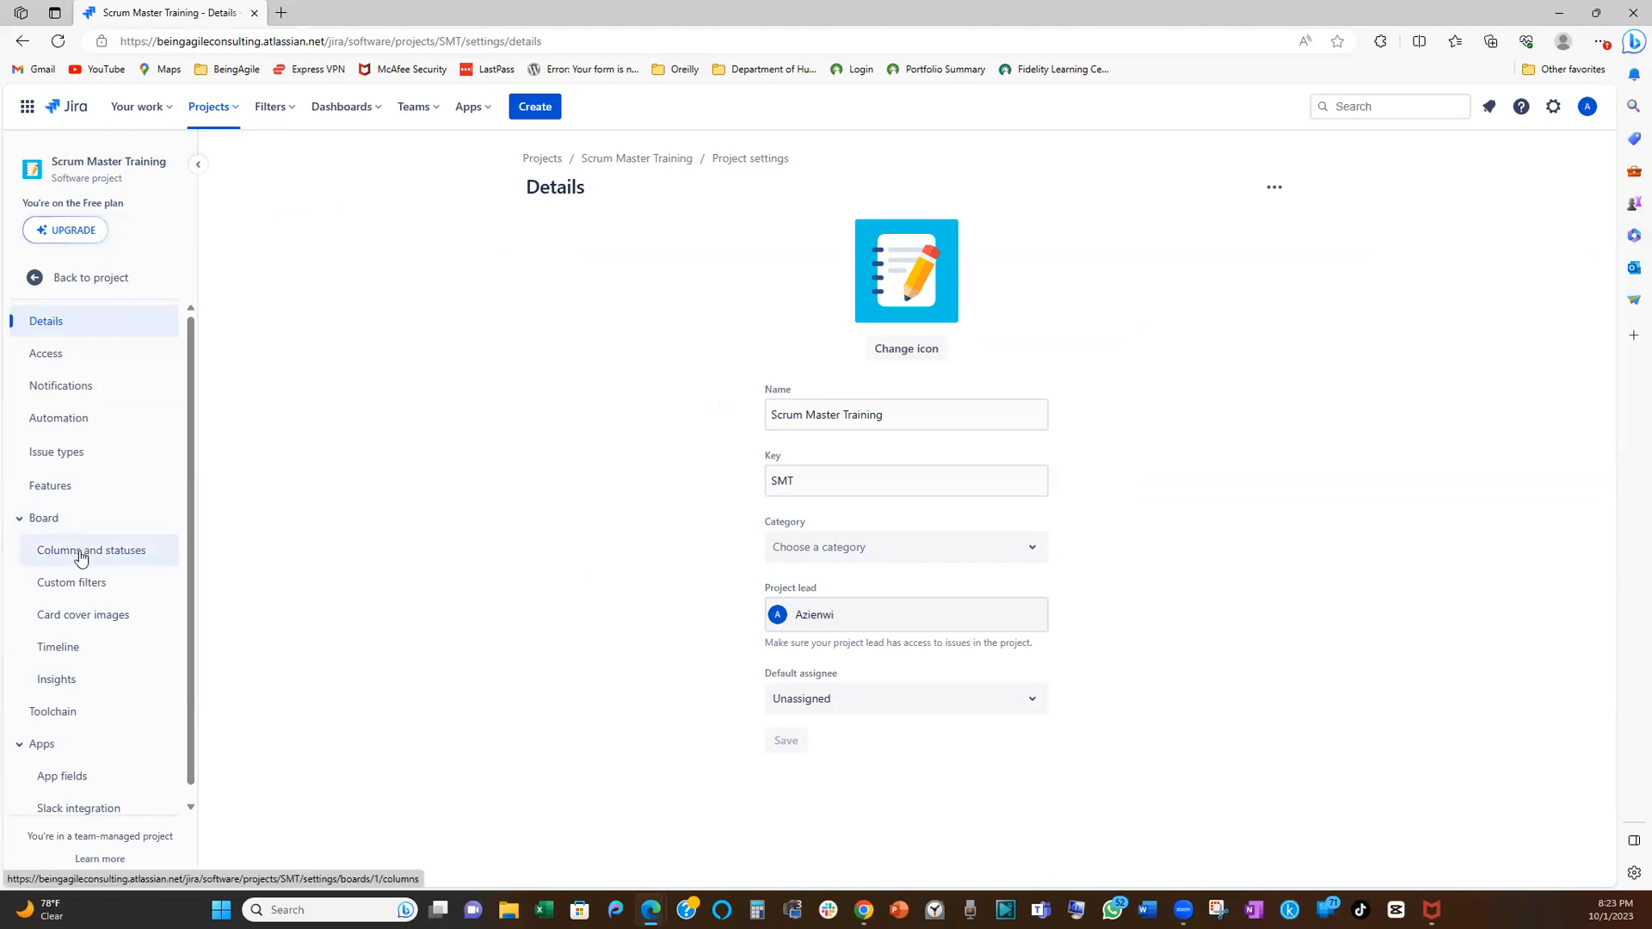
In Columns and statuses, set the In Progress column's maximum issues to 2
left_click(91, 549)
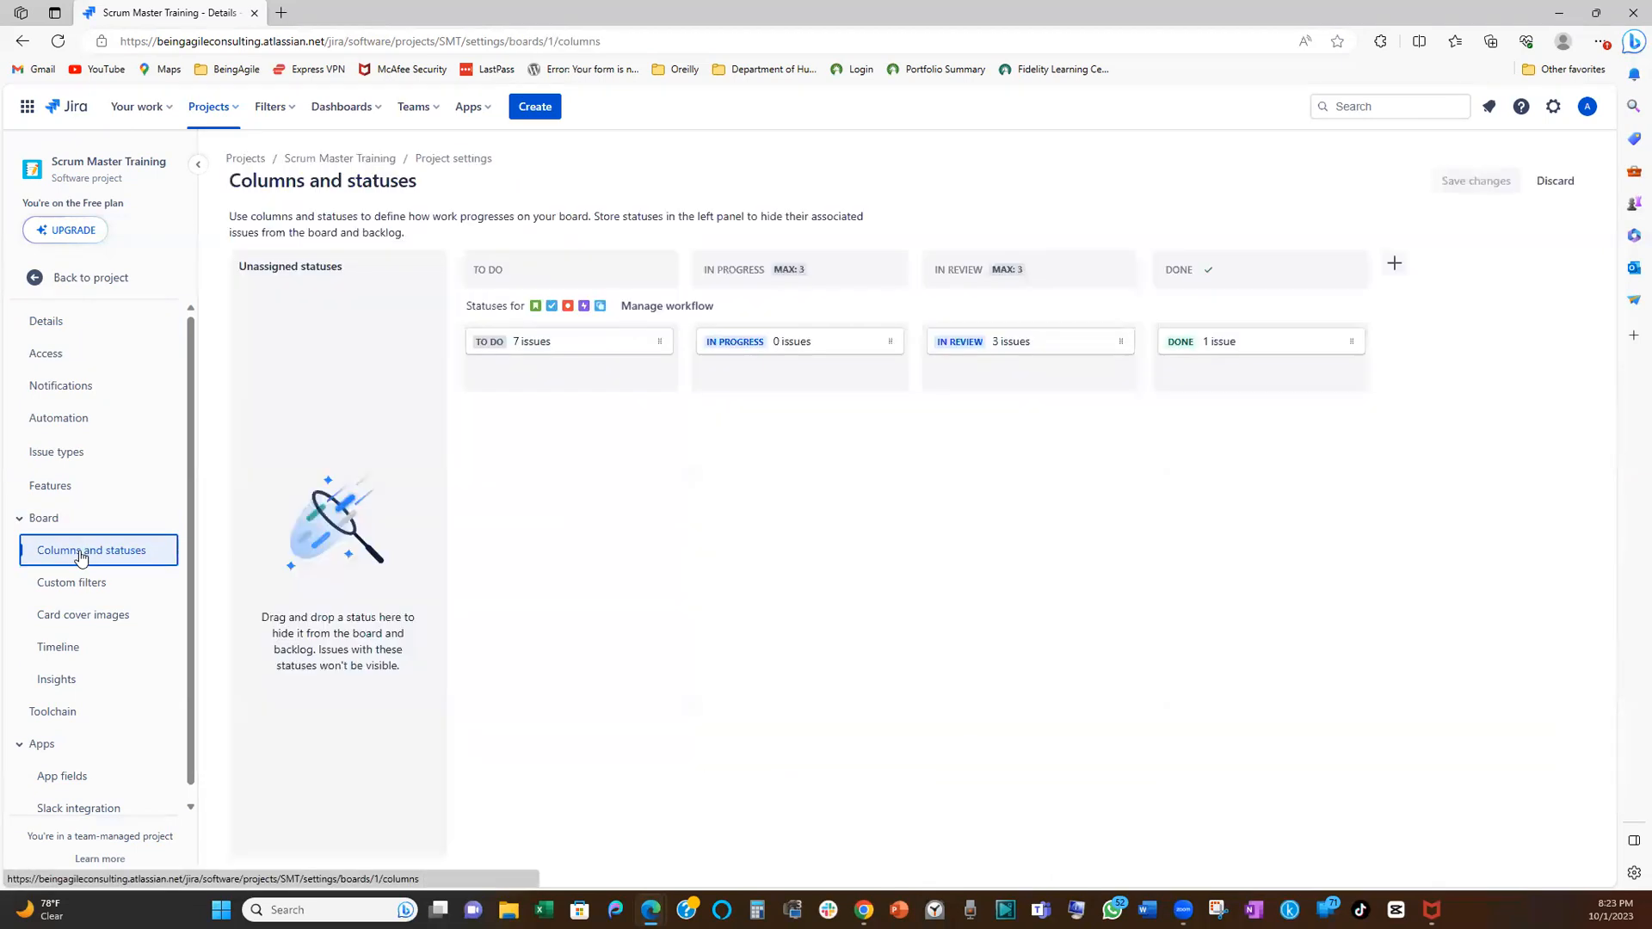
mouse_move(633, 394)
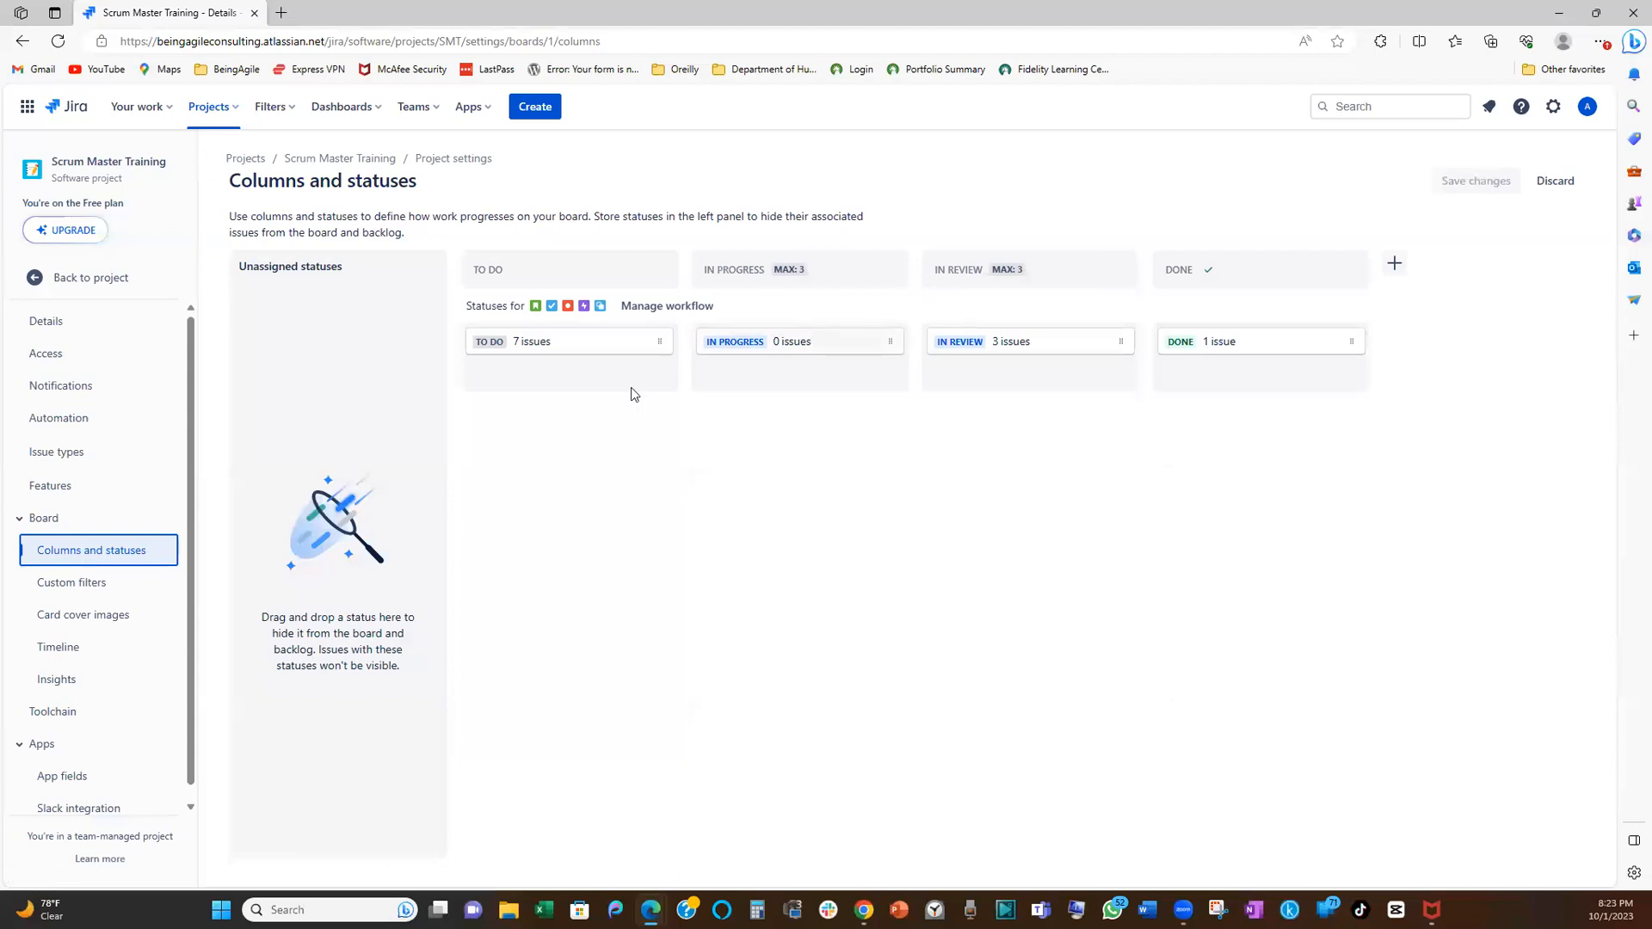
mouse_move(882, 271)
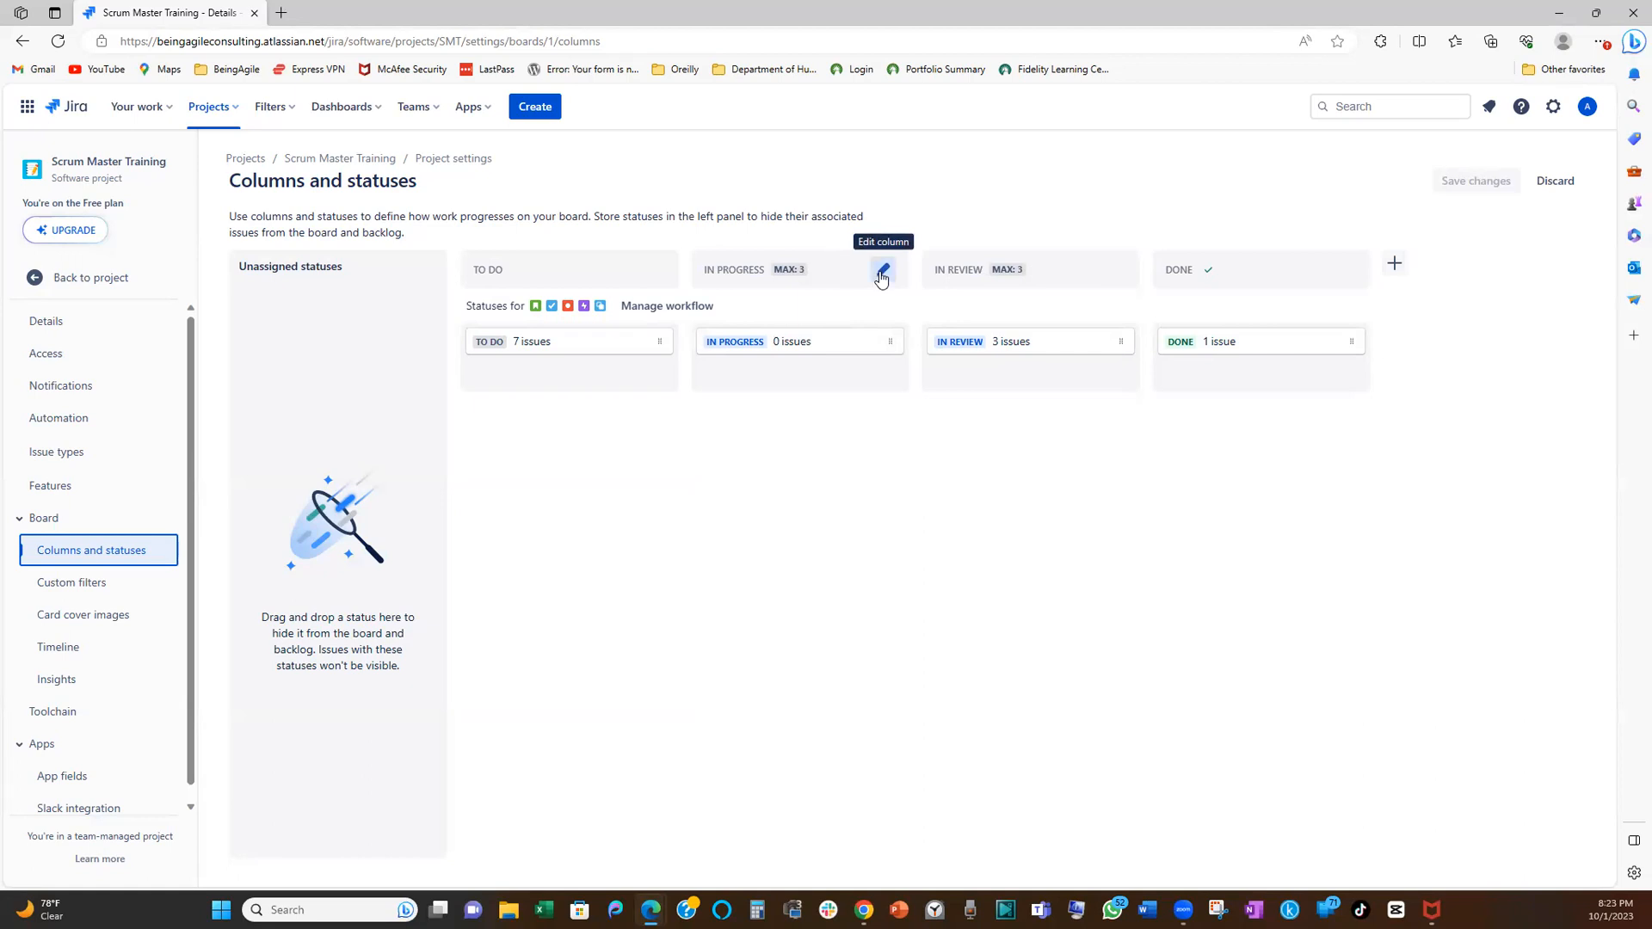
left_click(882, 269)
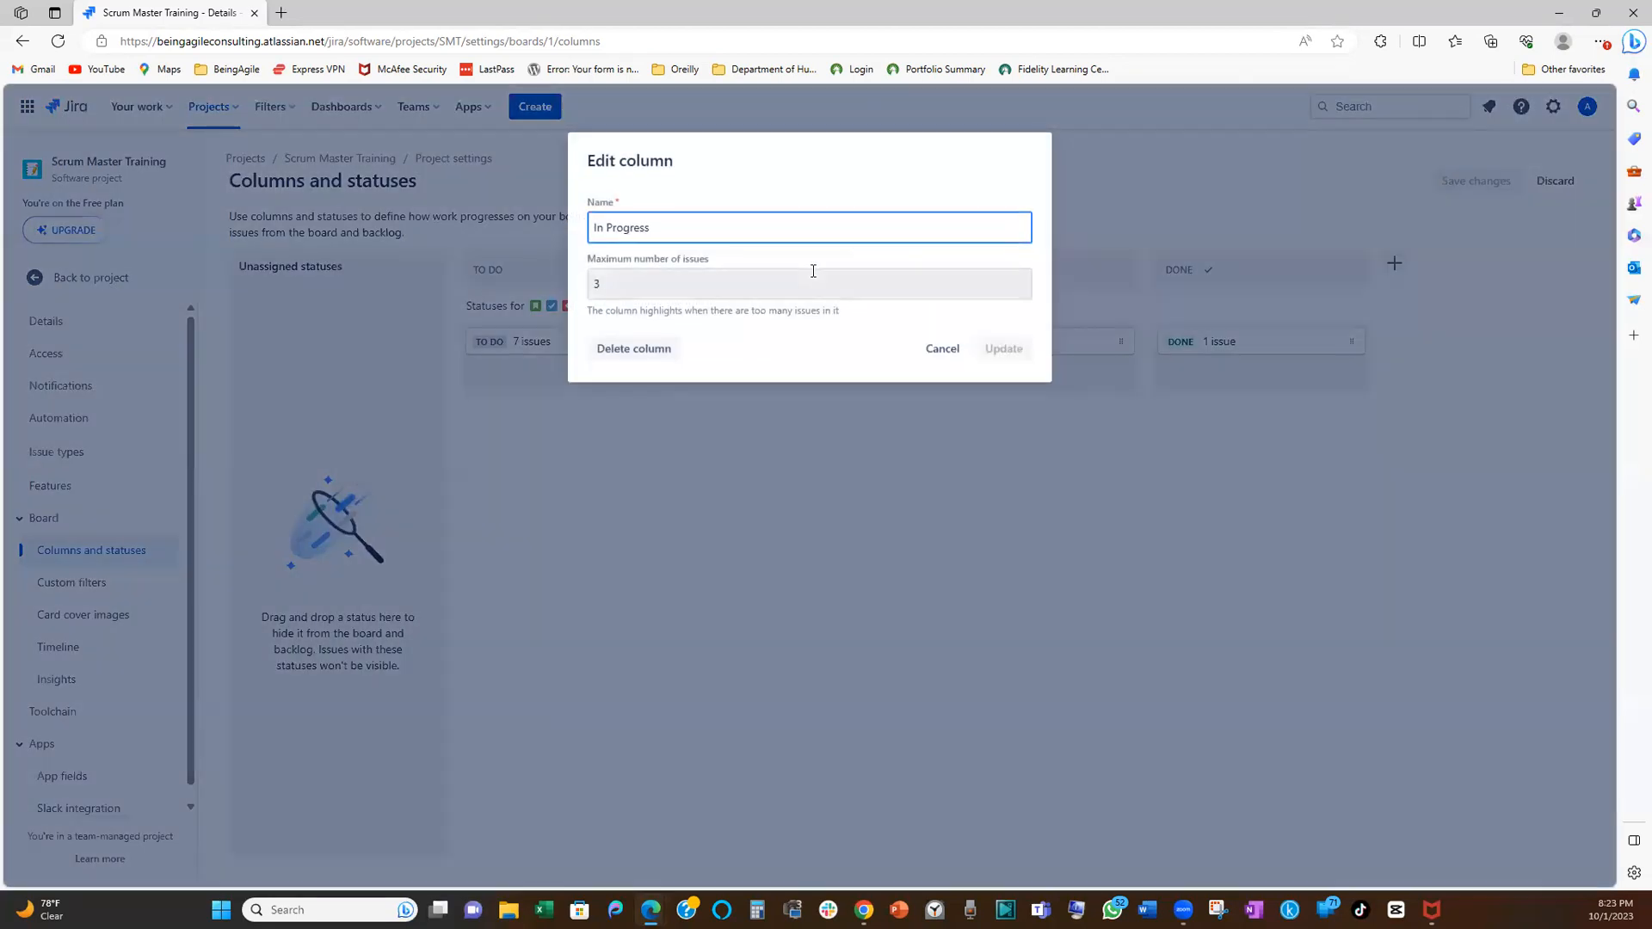
left_click(806, 283)
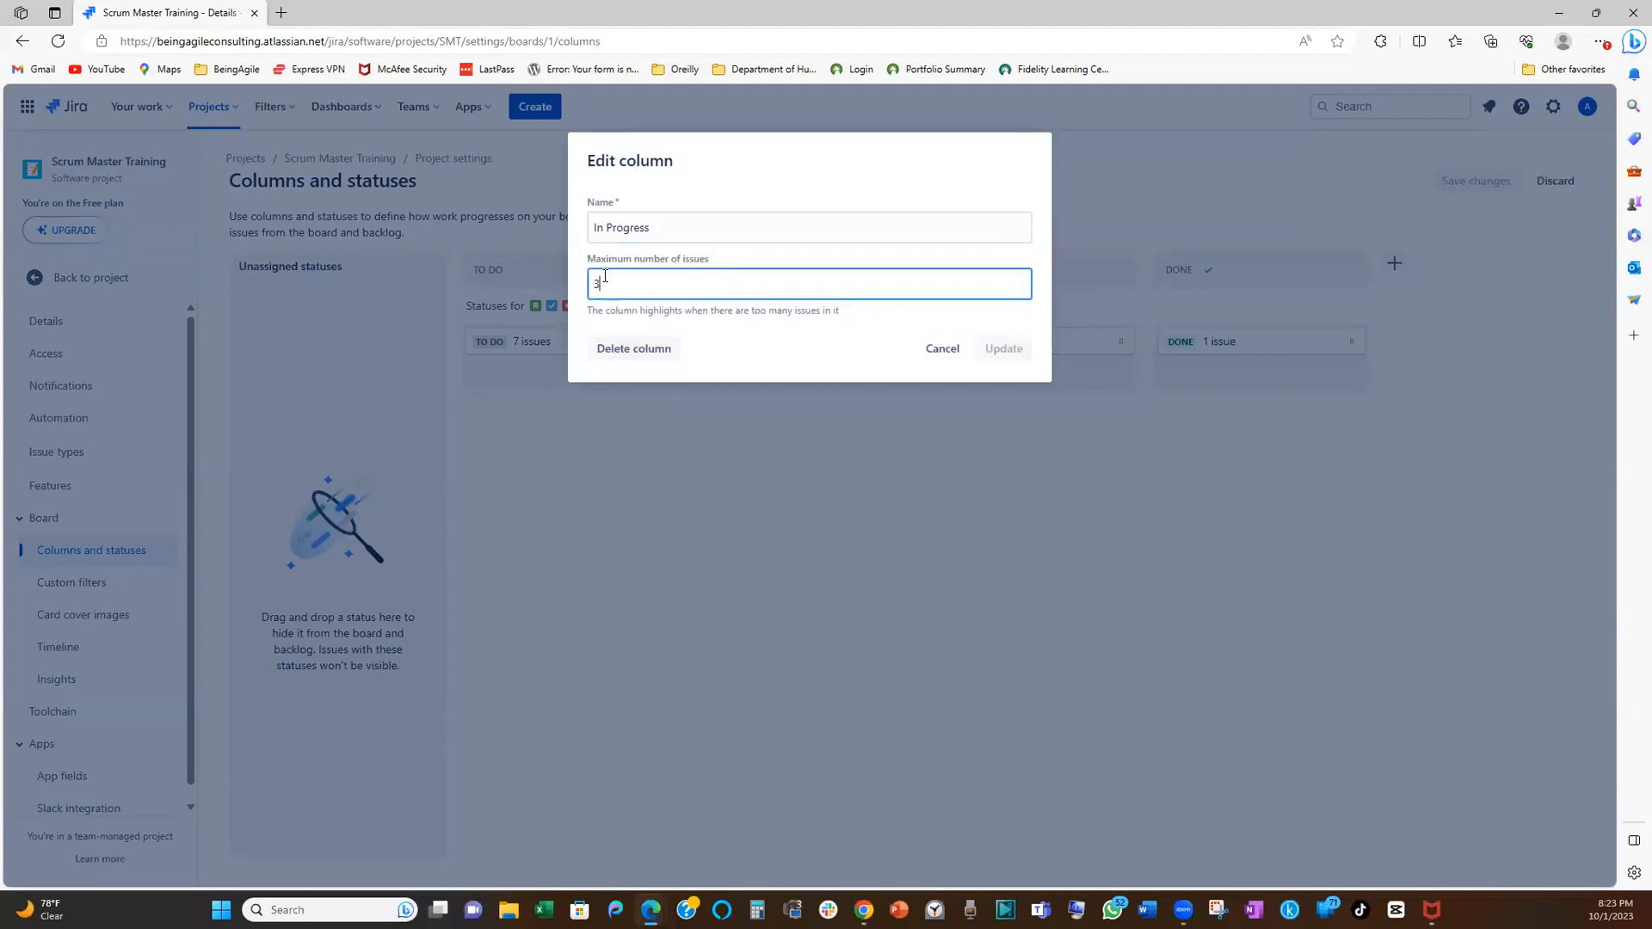
type("2")
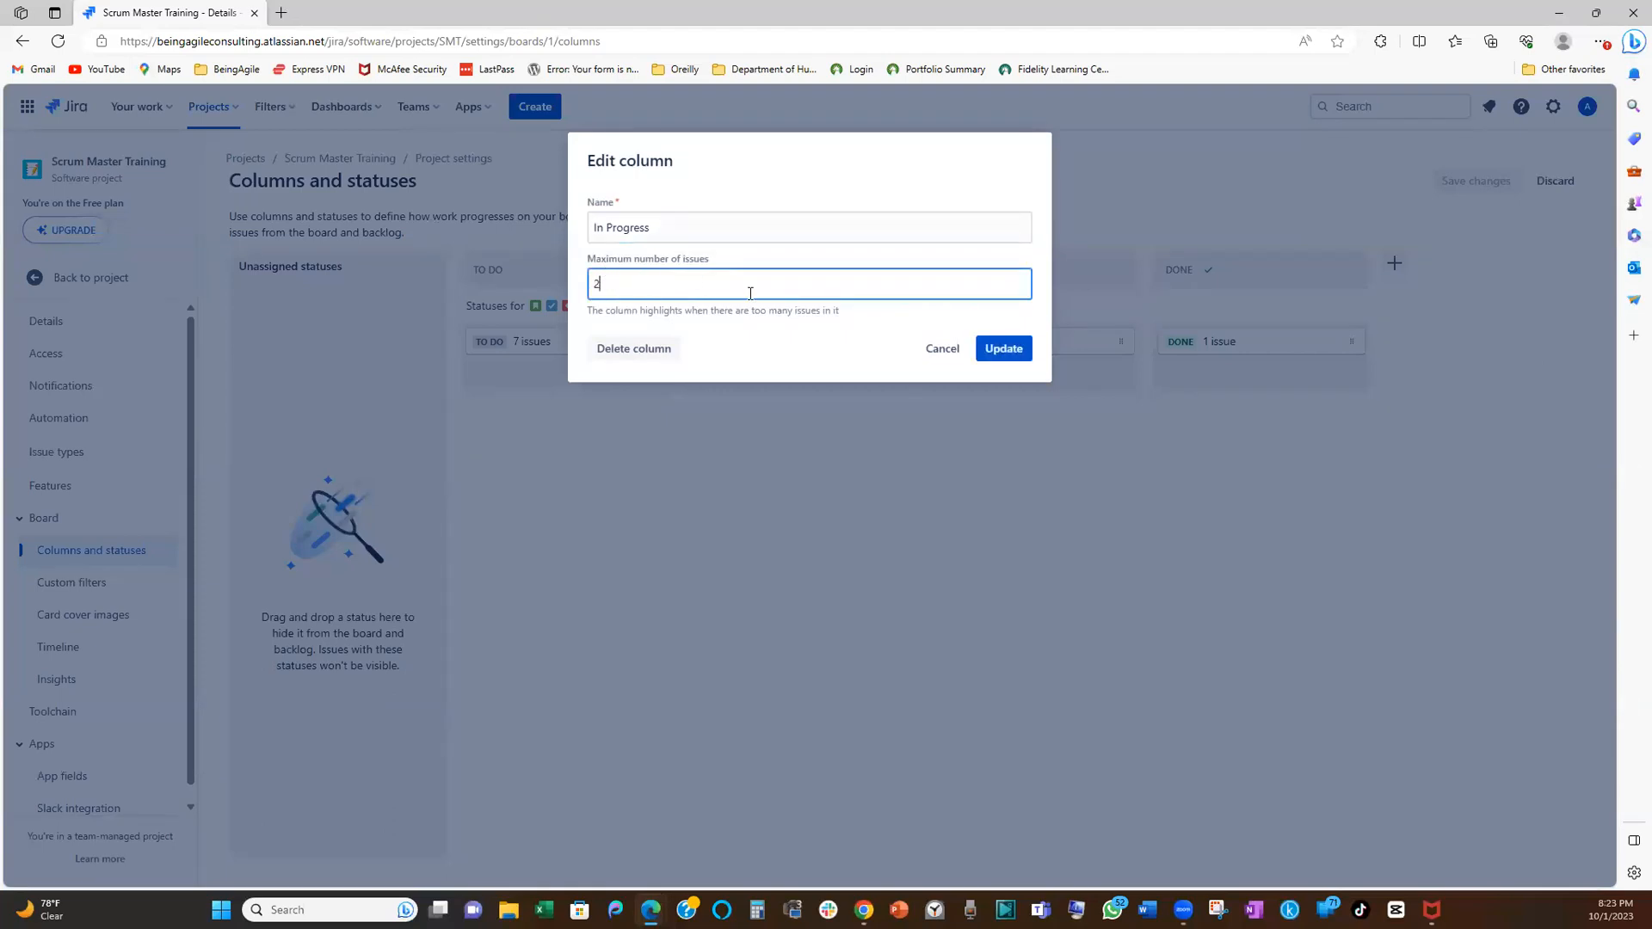
left_click(1001, 348)
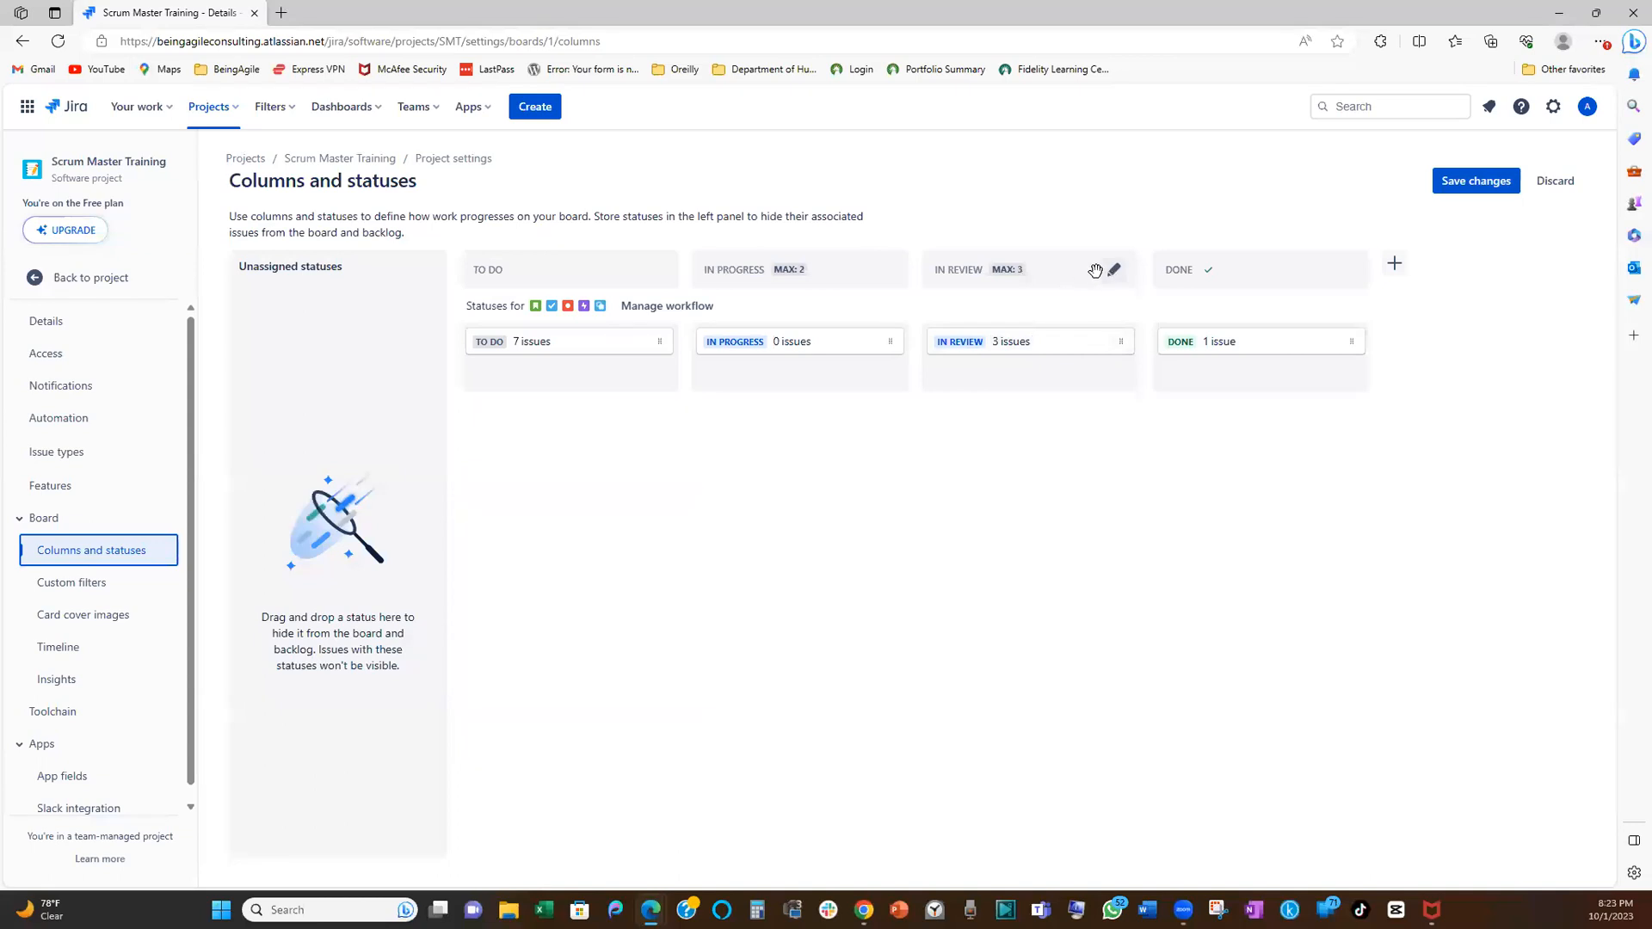
Confirm the In Review maximum of 2 and save the column changes
left_click(1113, 269)
type("2")
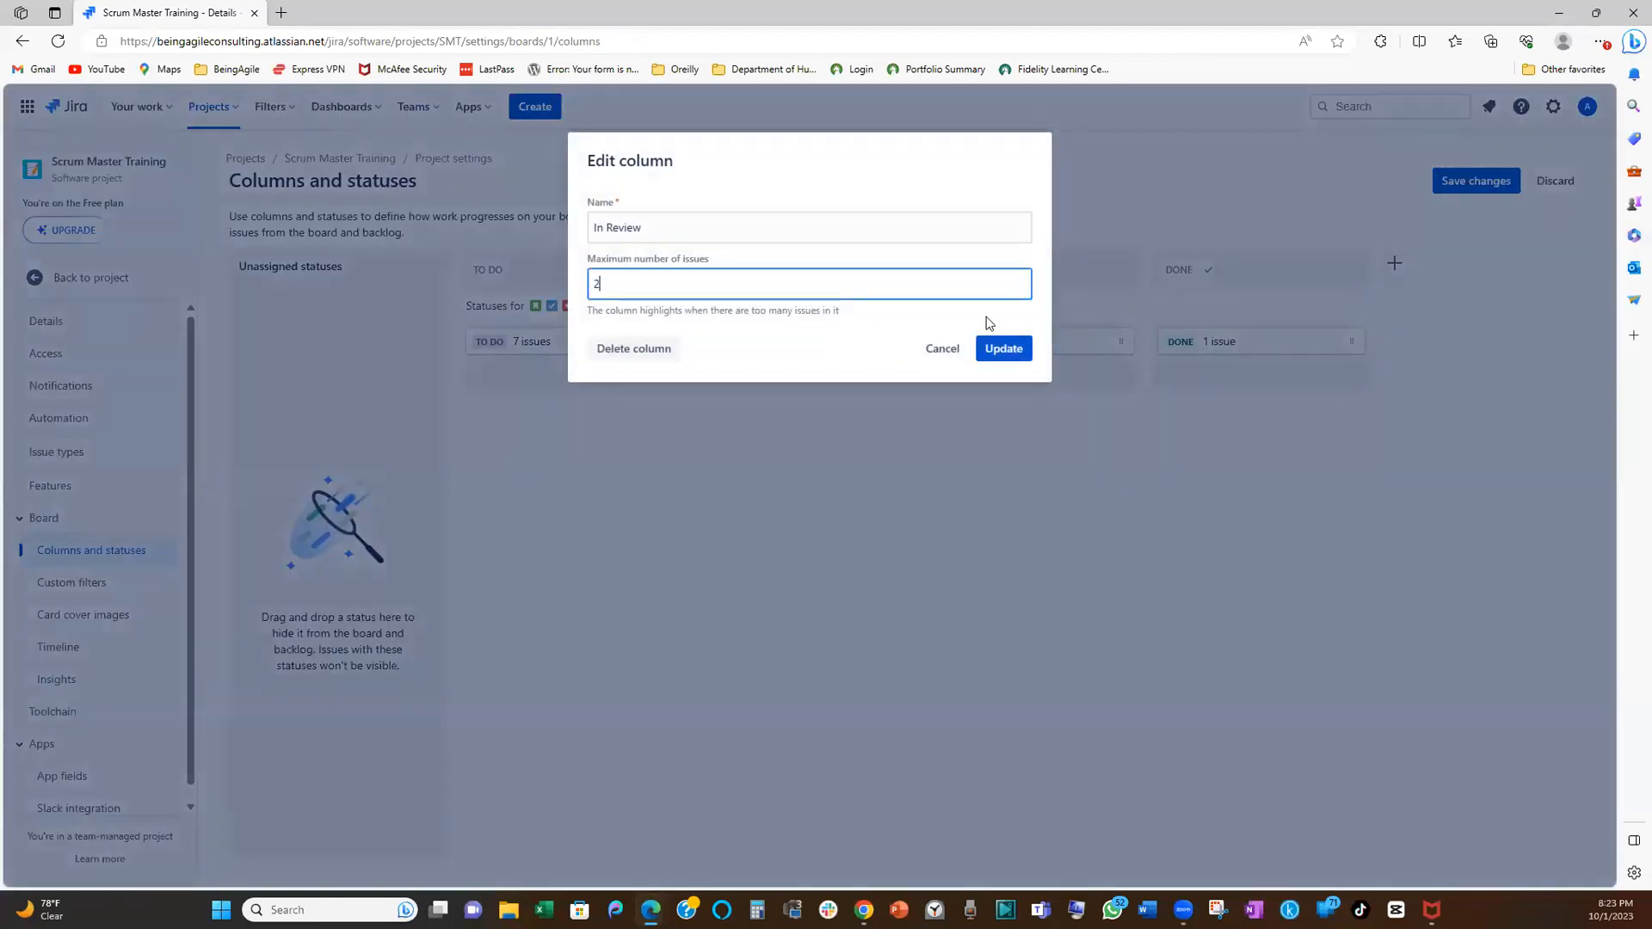
left_click(1001, 347)
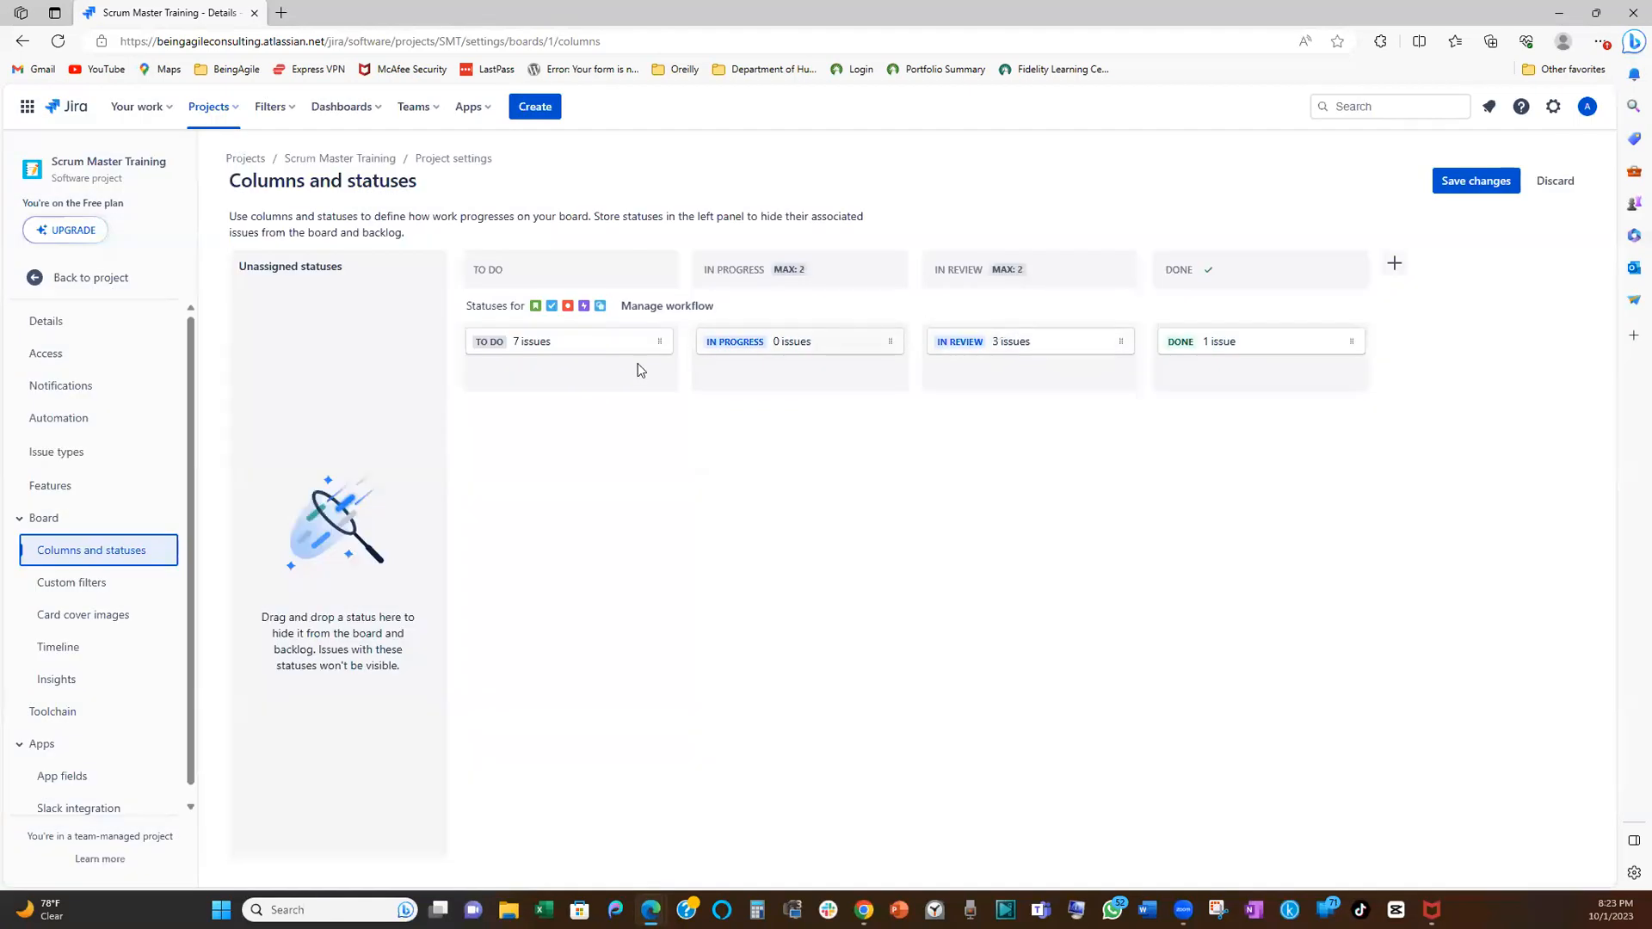
mouse_move(1464, 217)
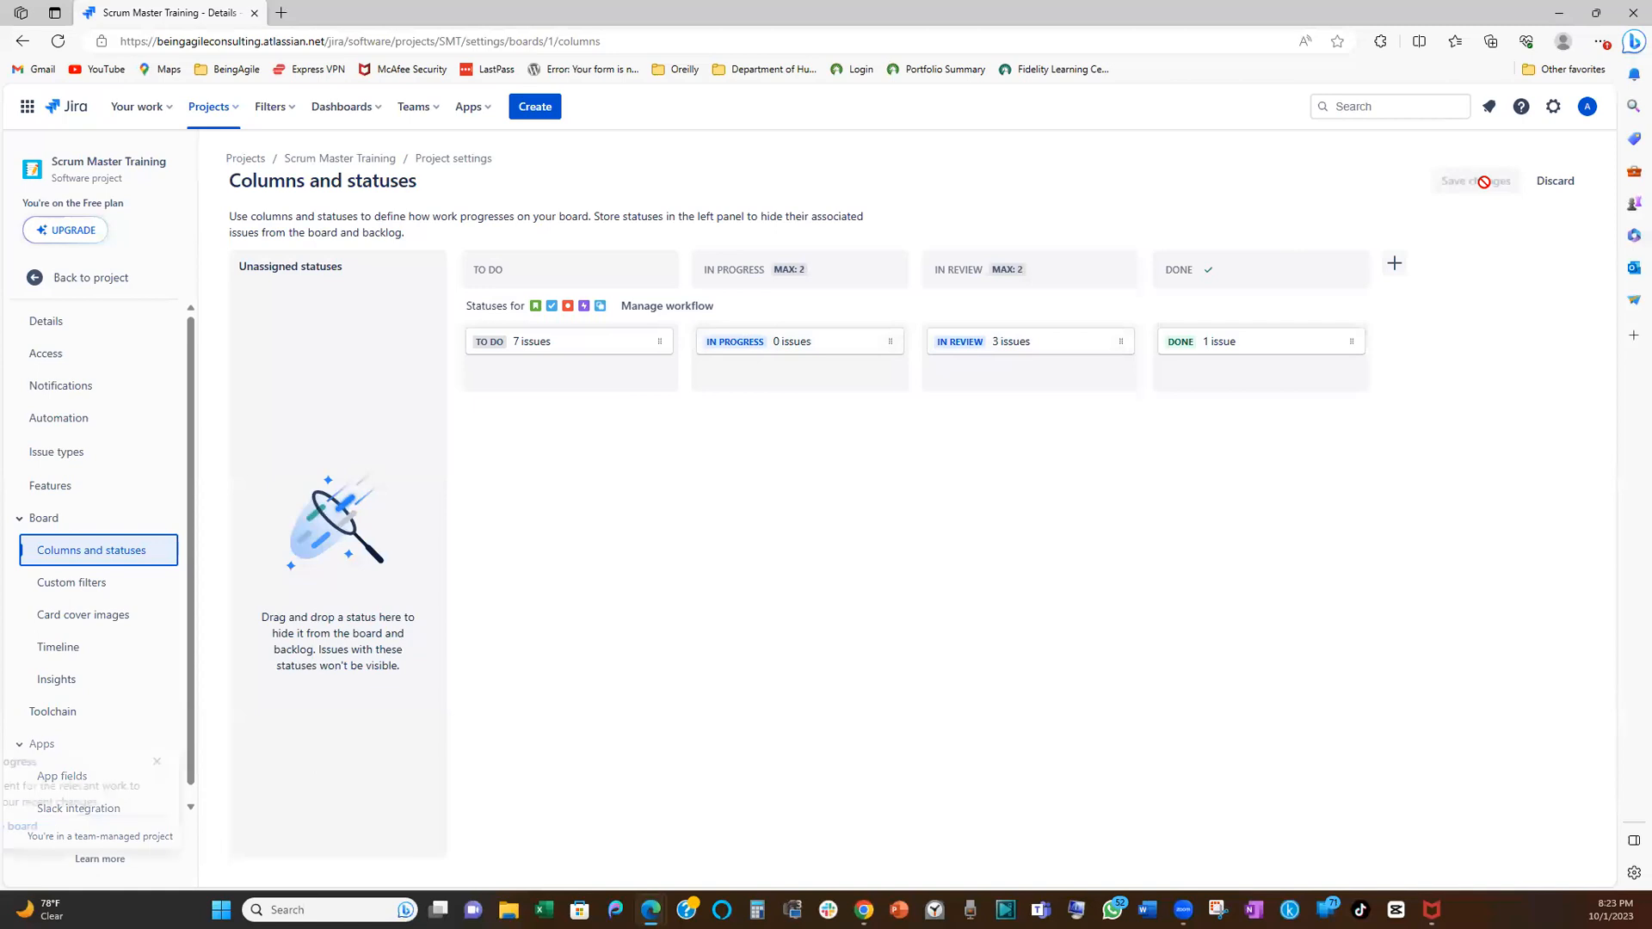
left_click(1474, 180)
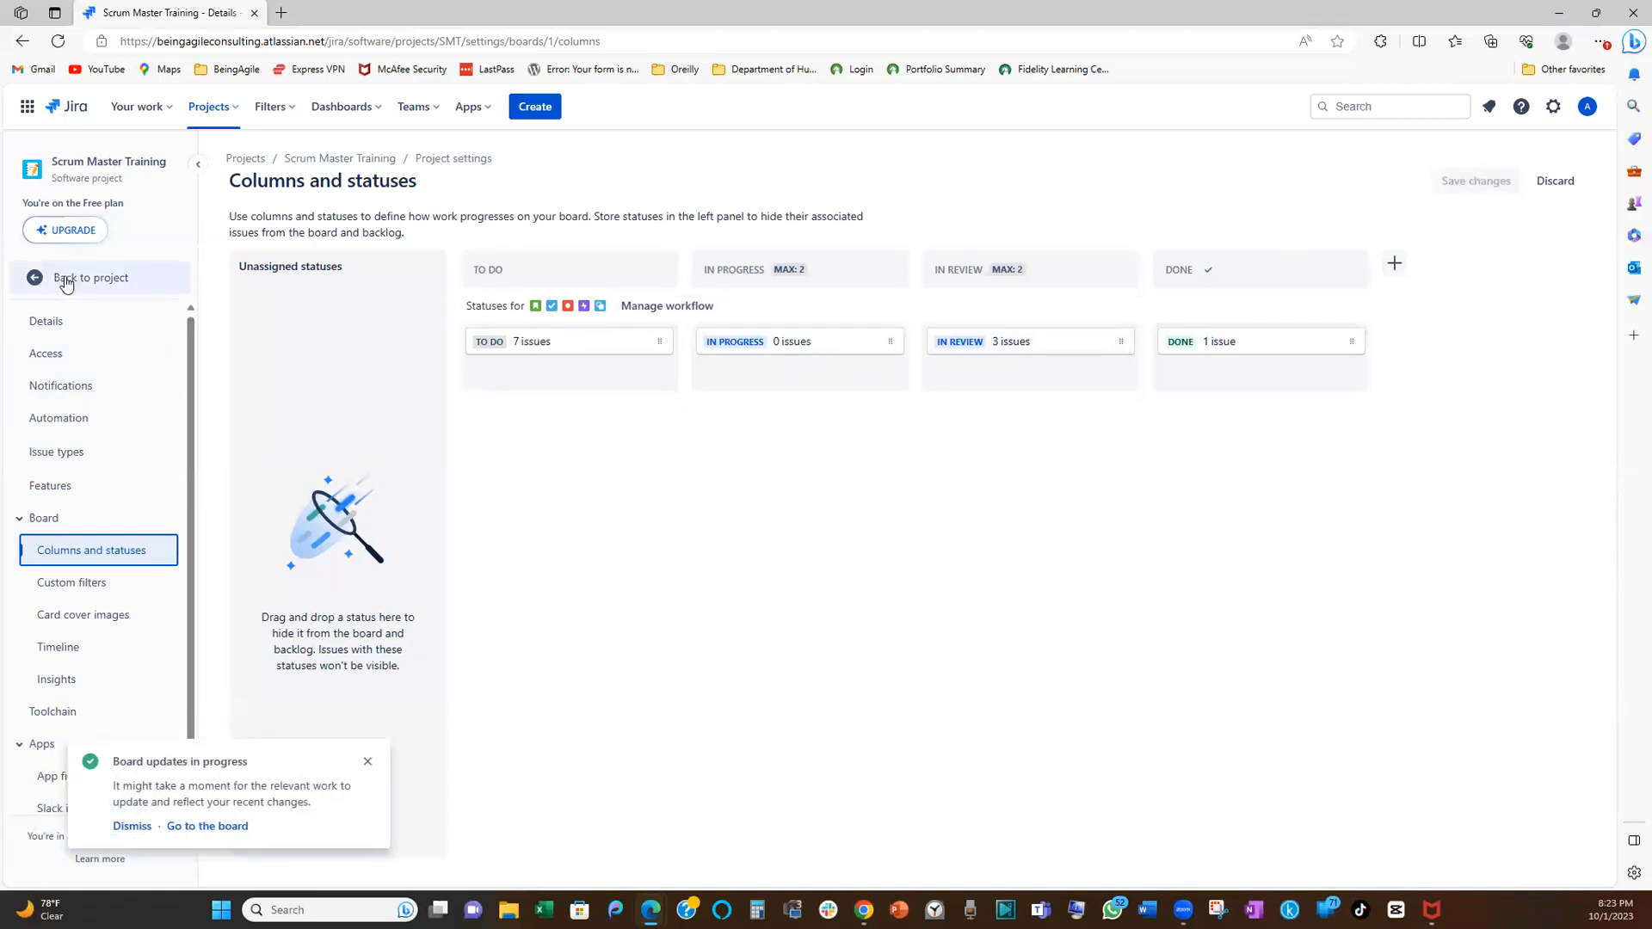
mouse_move(263, 308)
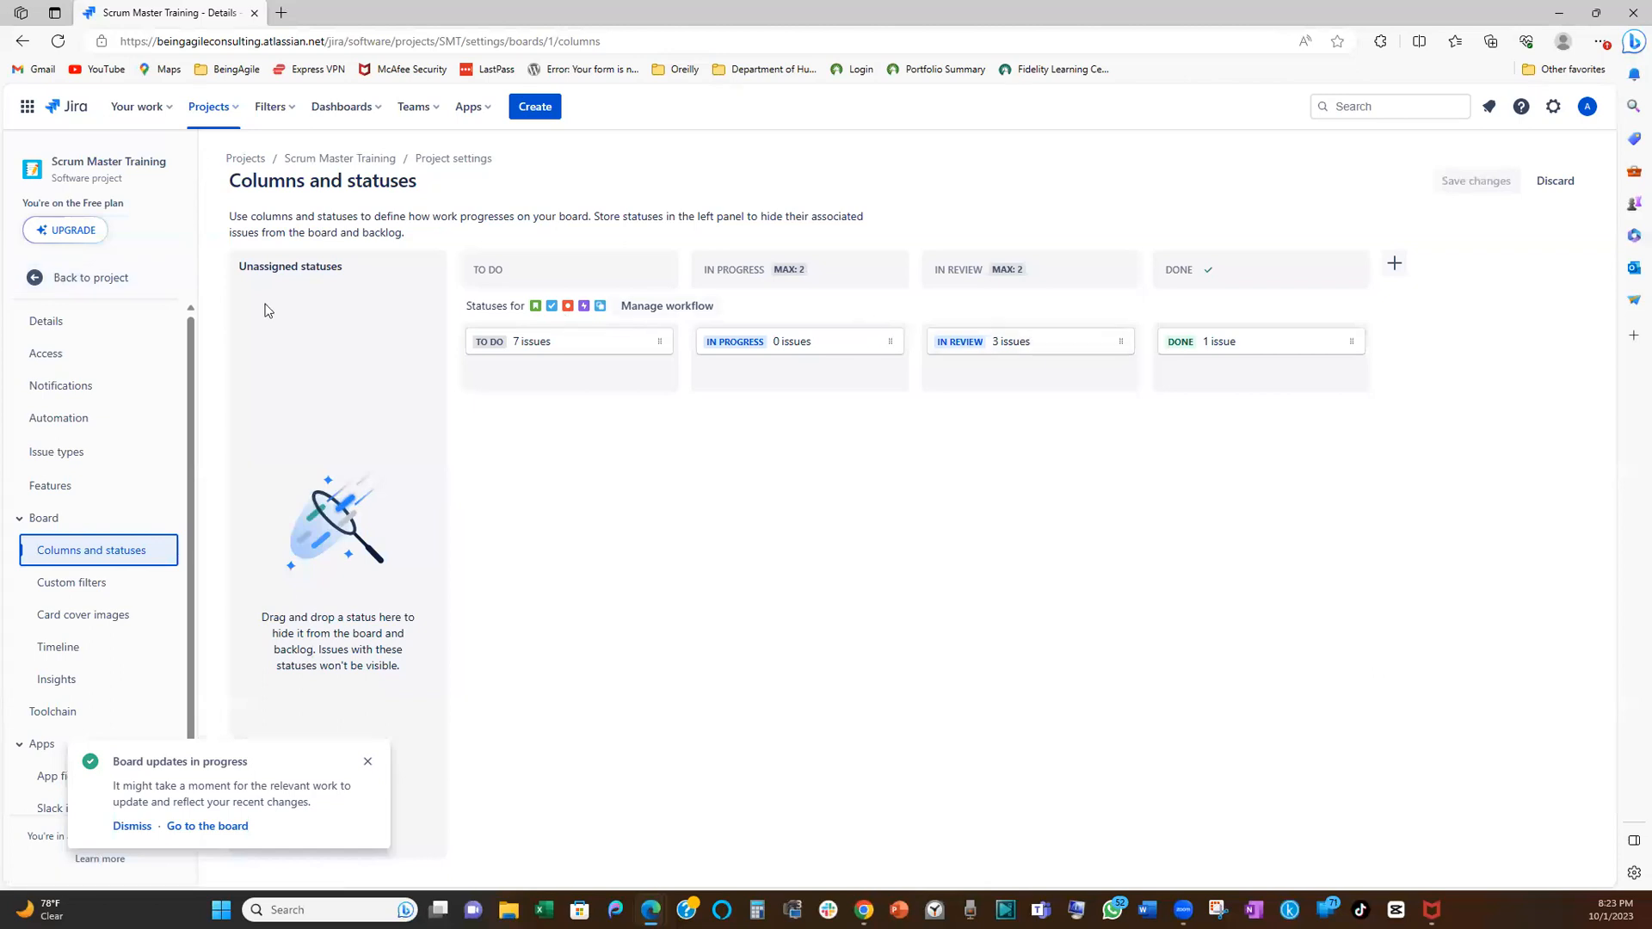
left_click(206, 825)
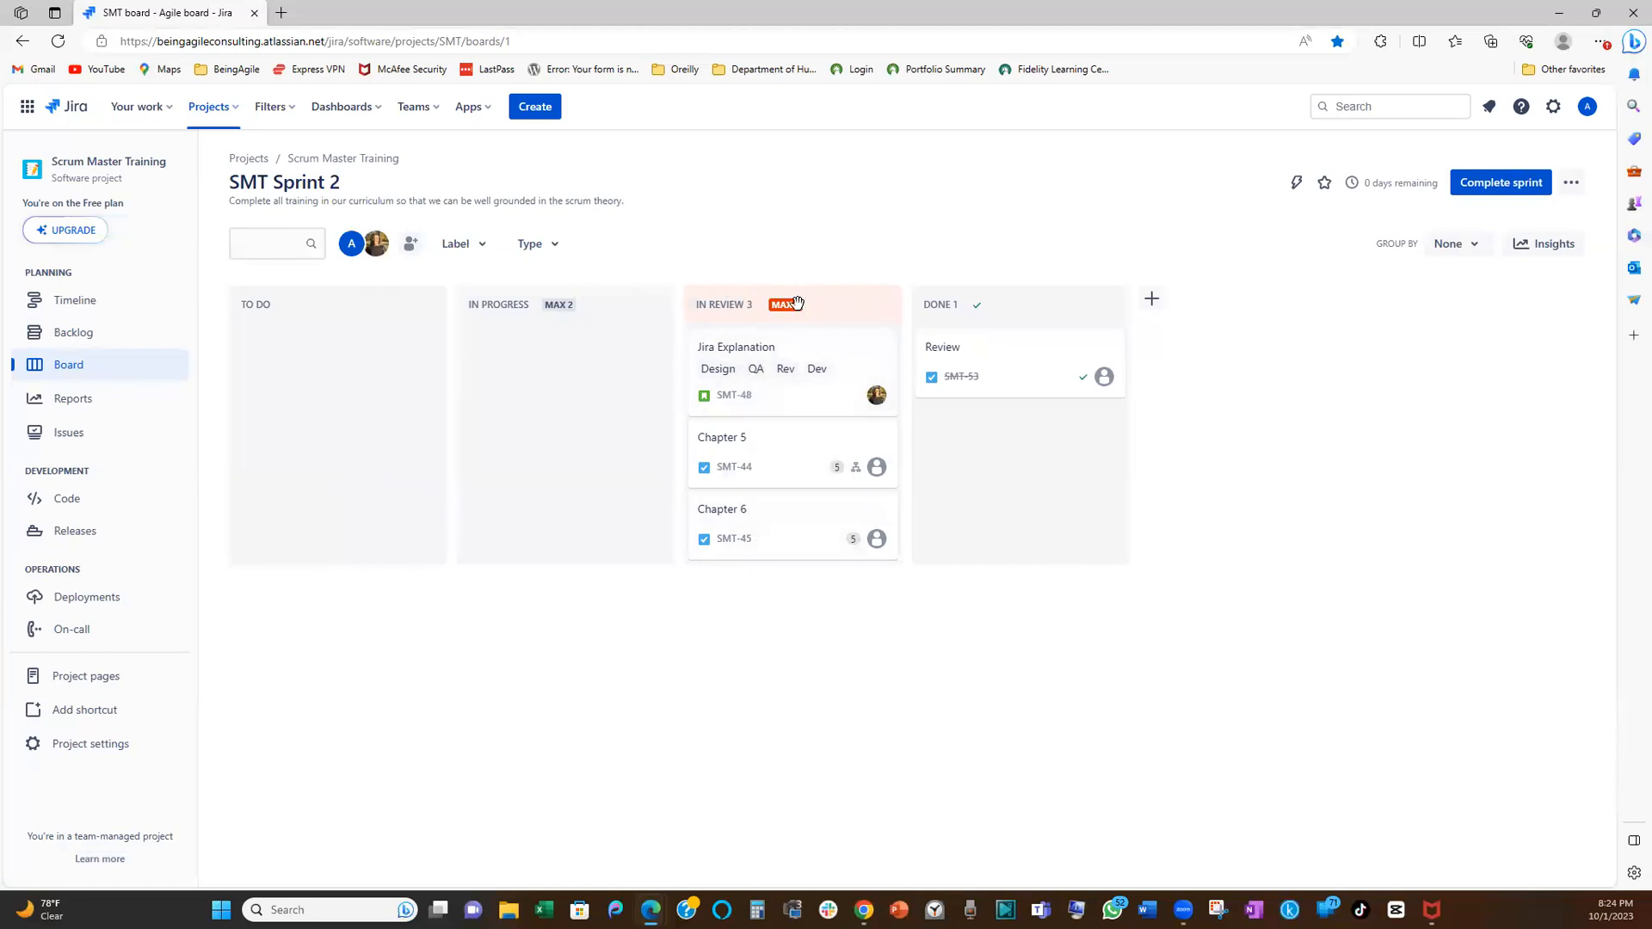
mouse_move(785, 305)
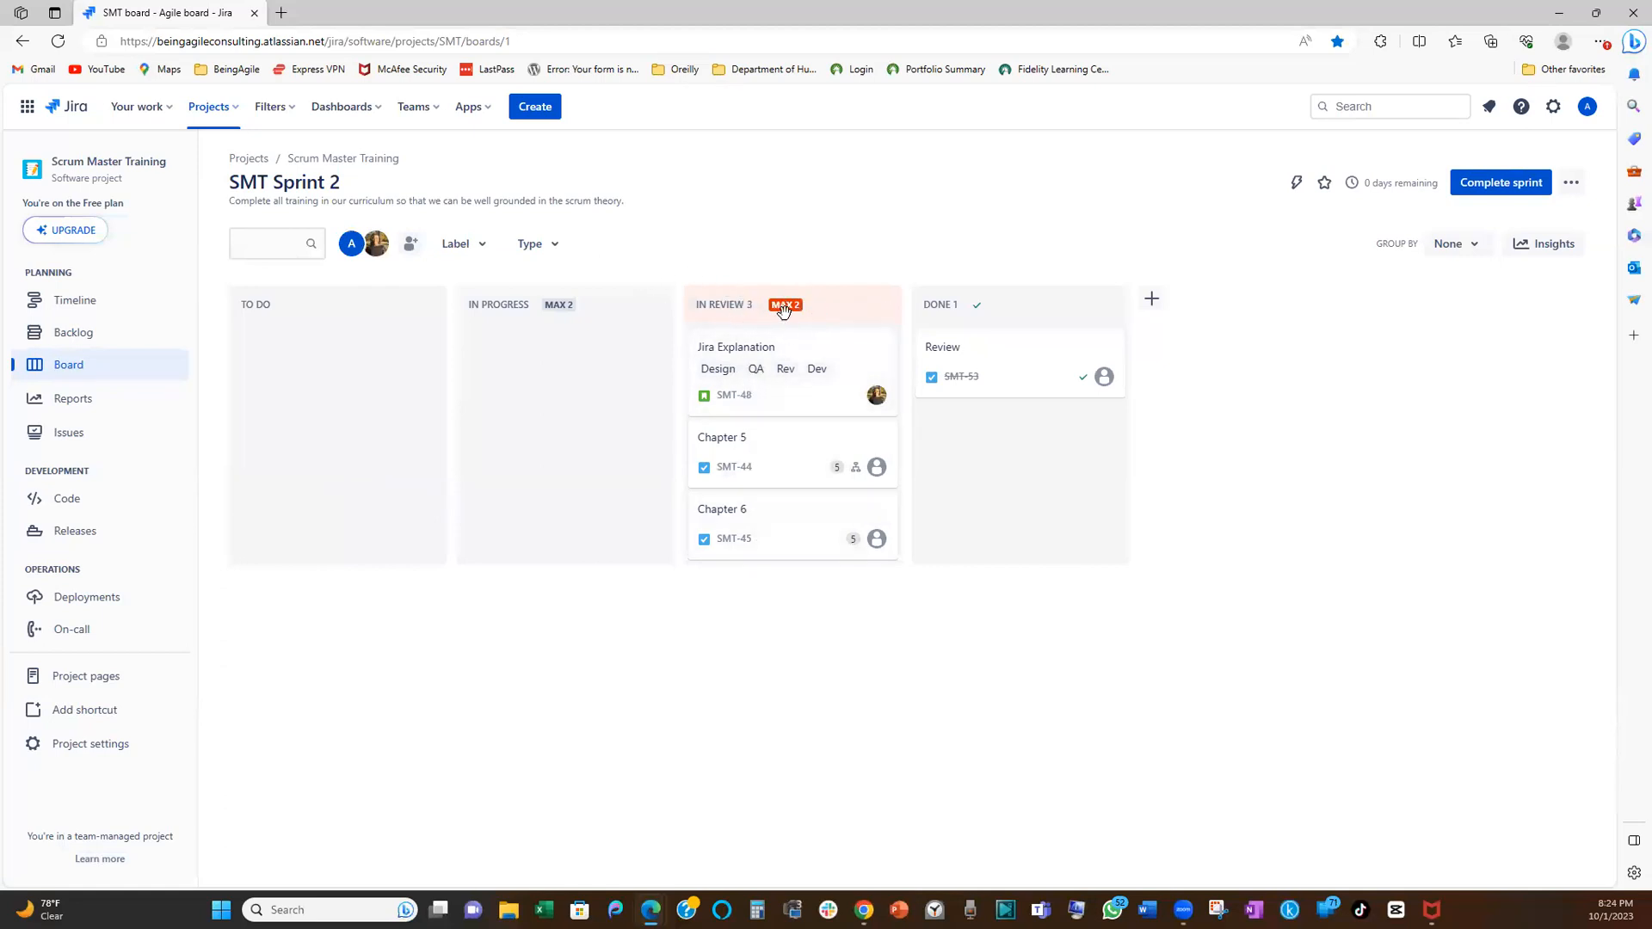
mouse_move(674, 517)
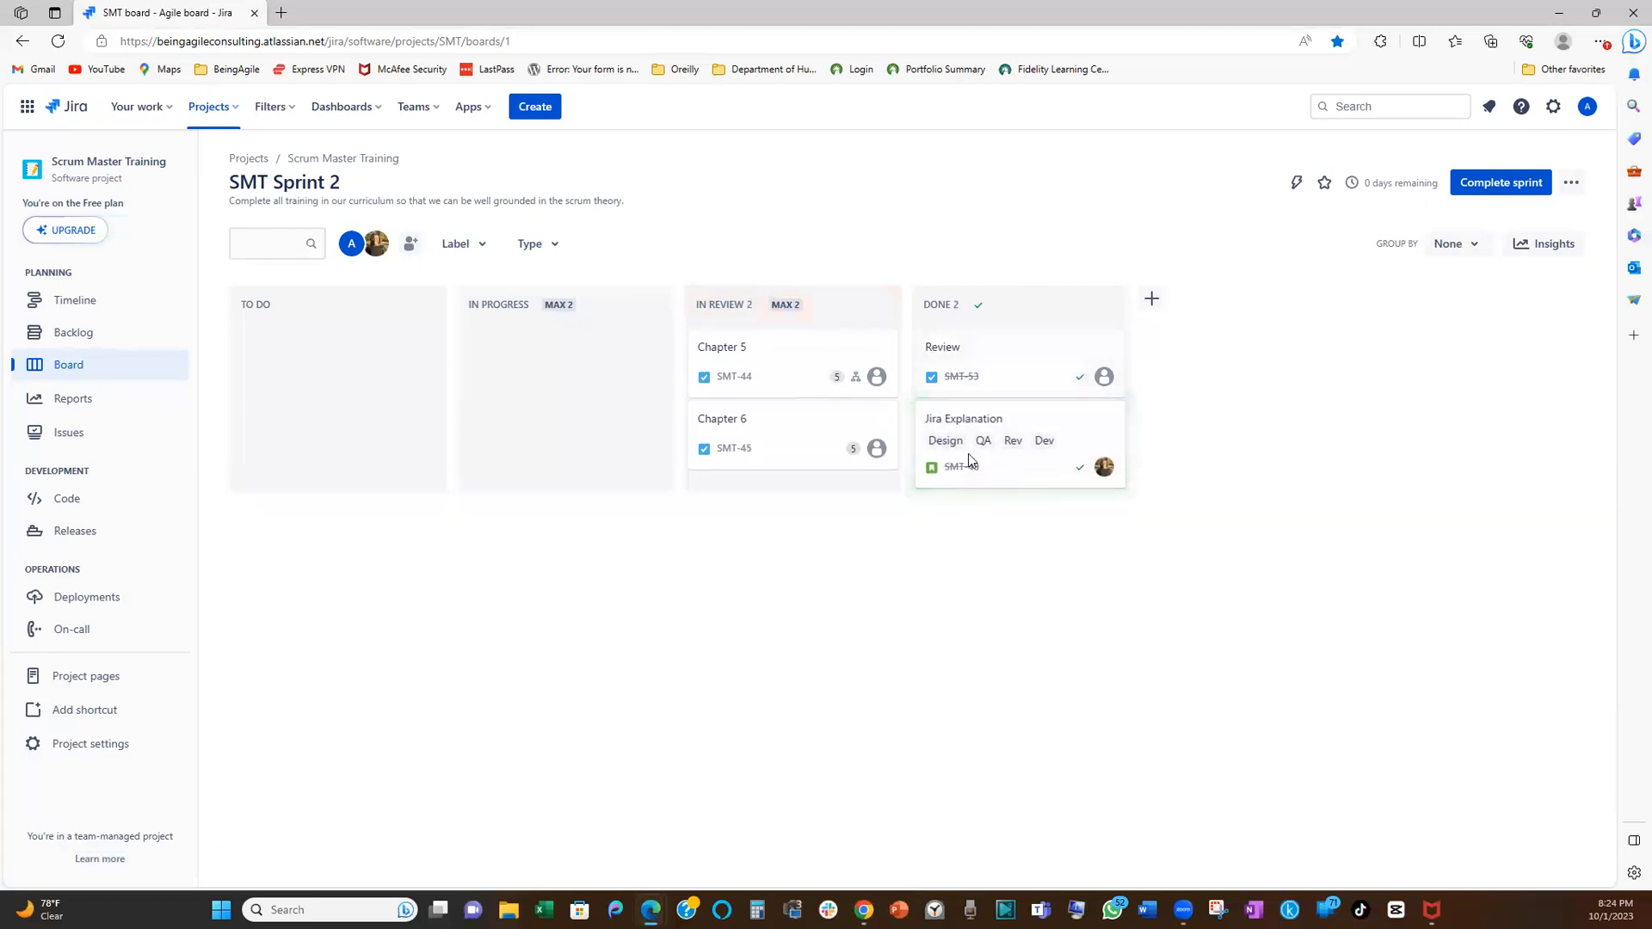
mouse_move(724, 494)
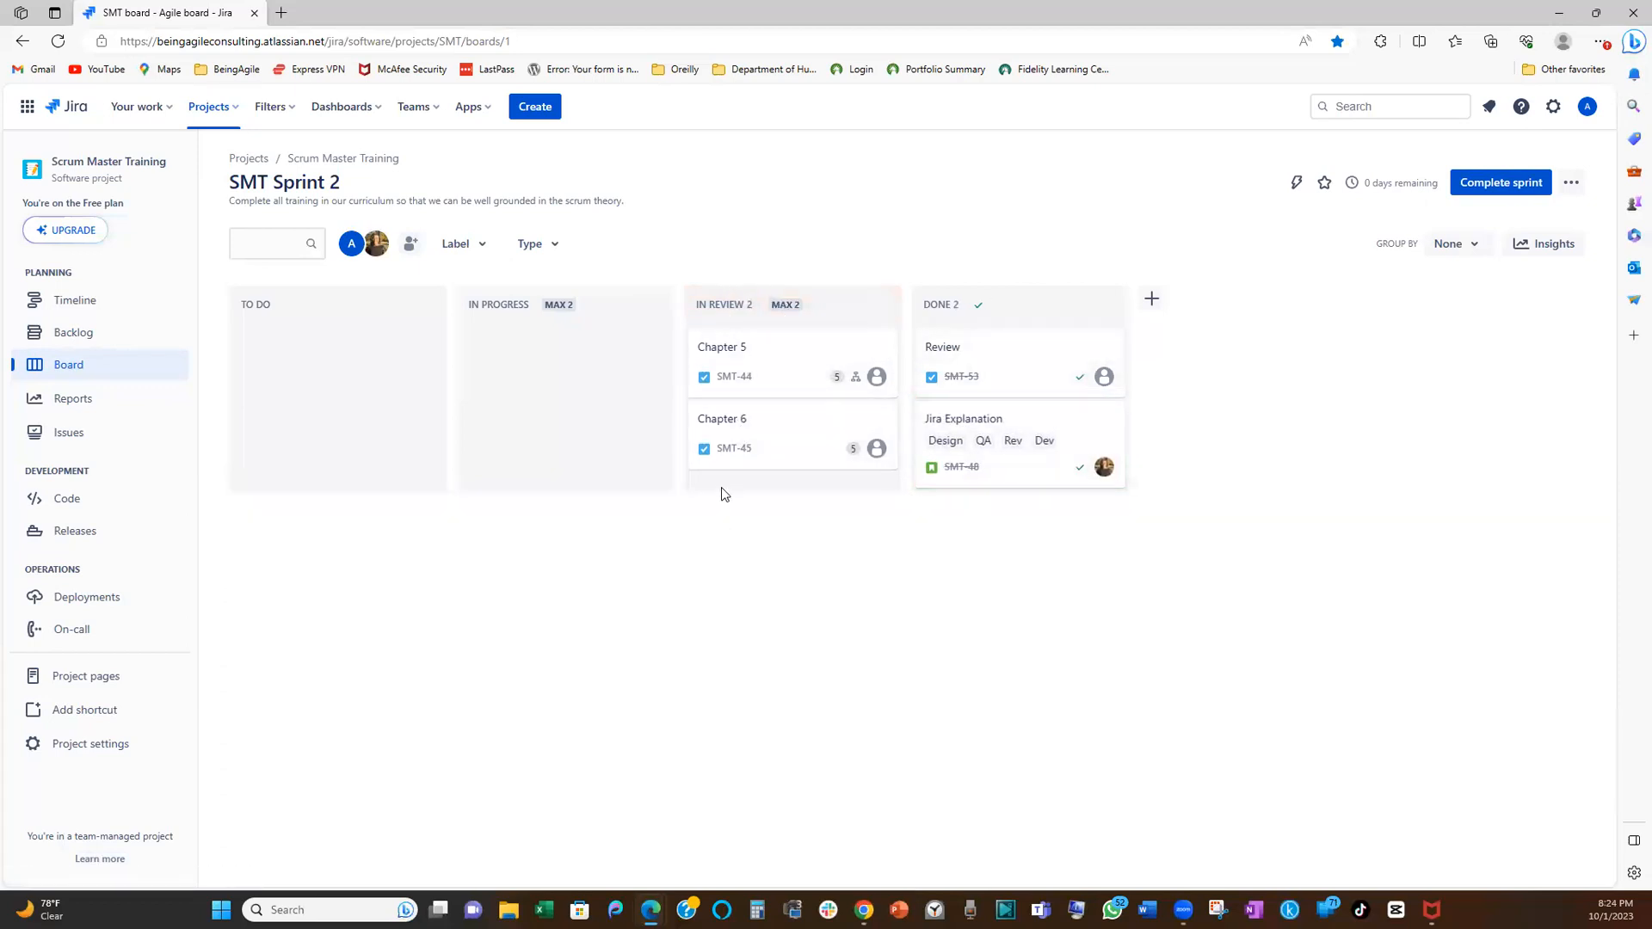
mouse_move(621, 457)
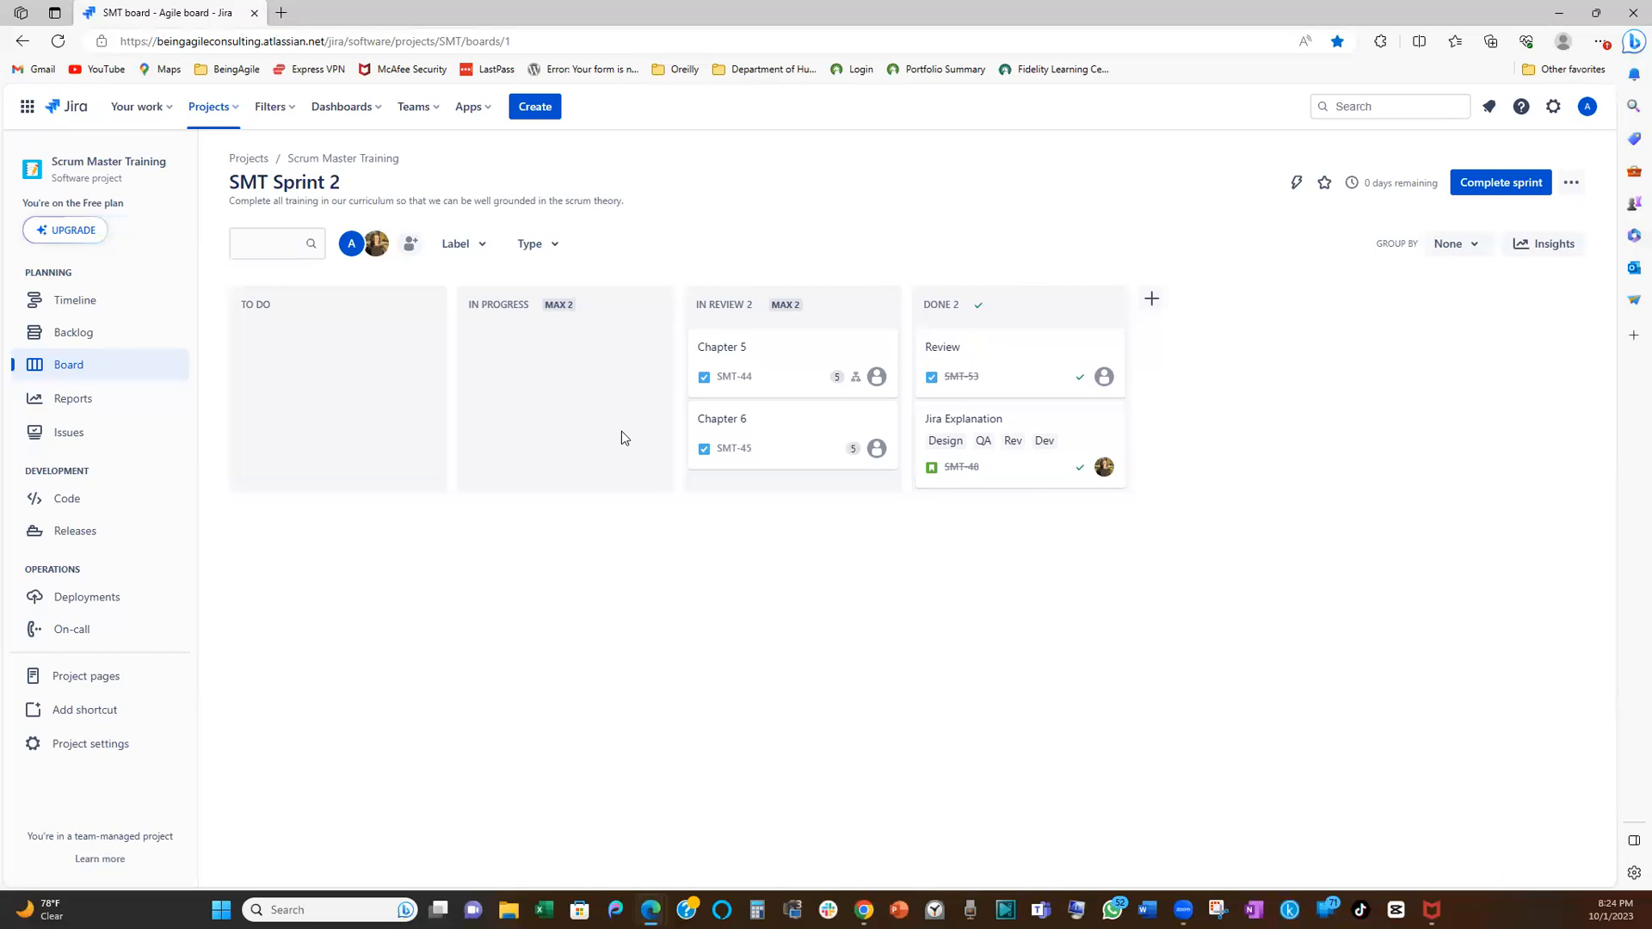
mouse_move(609, 443)
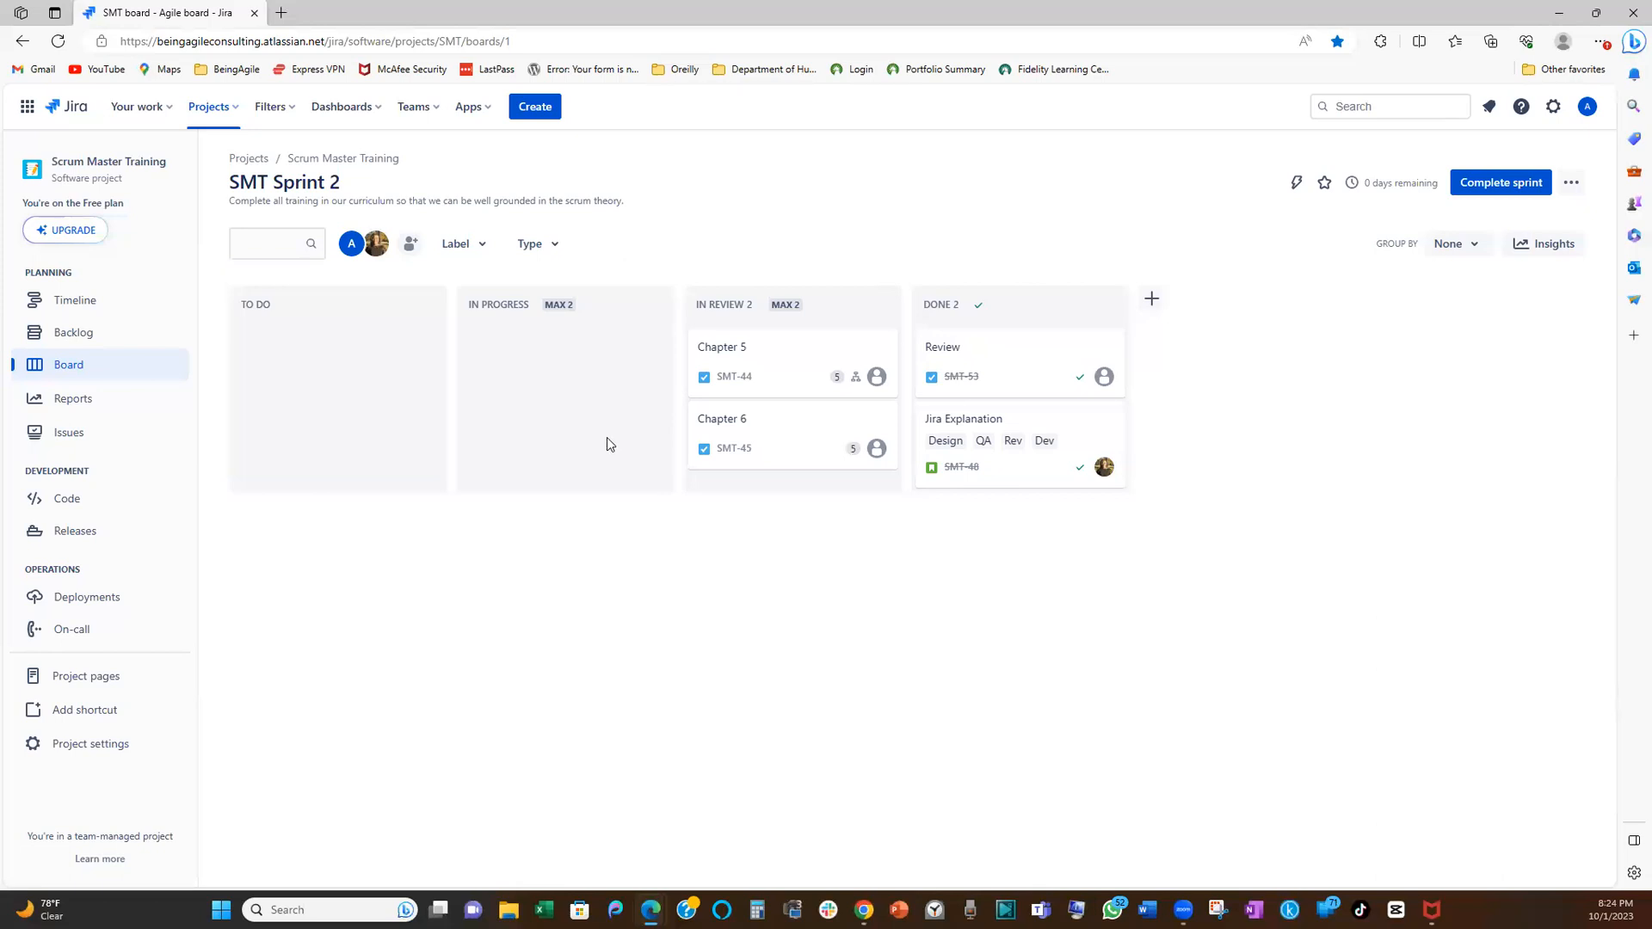
mouse_move(606, 442)
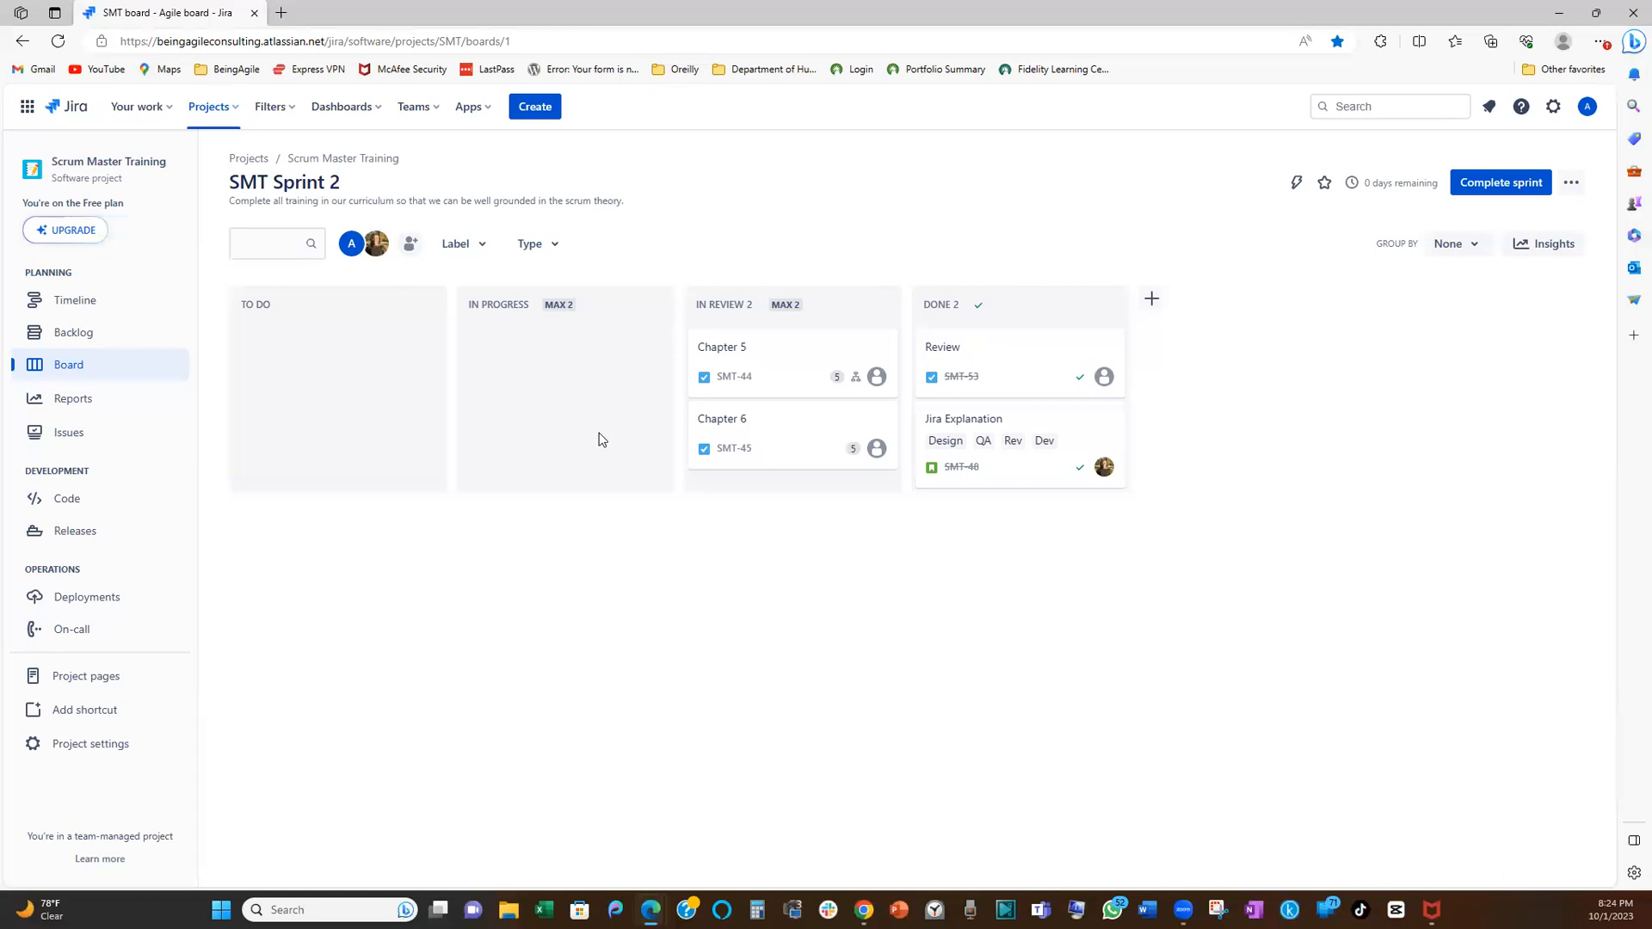
mouse_move(595, 441)
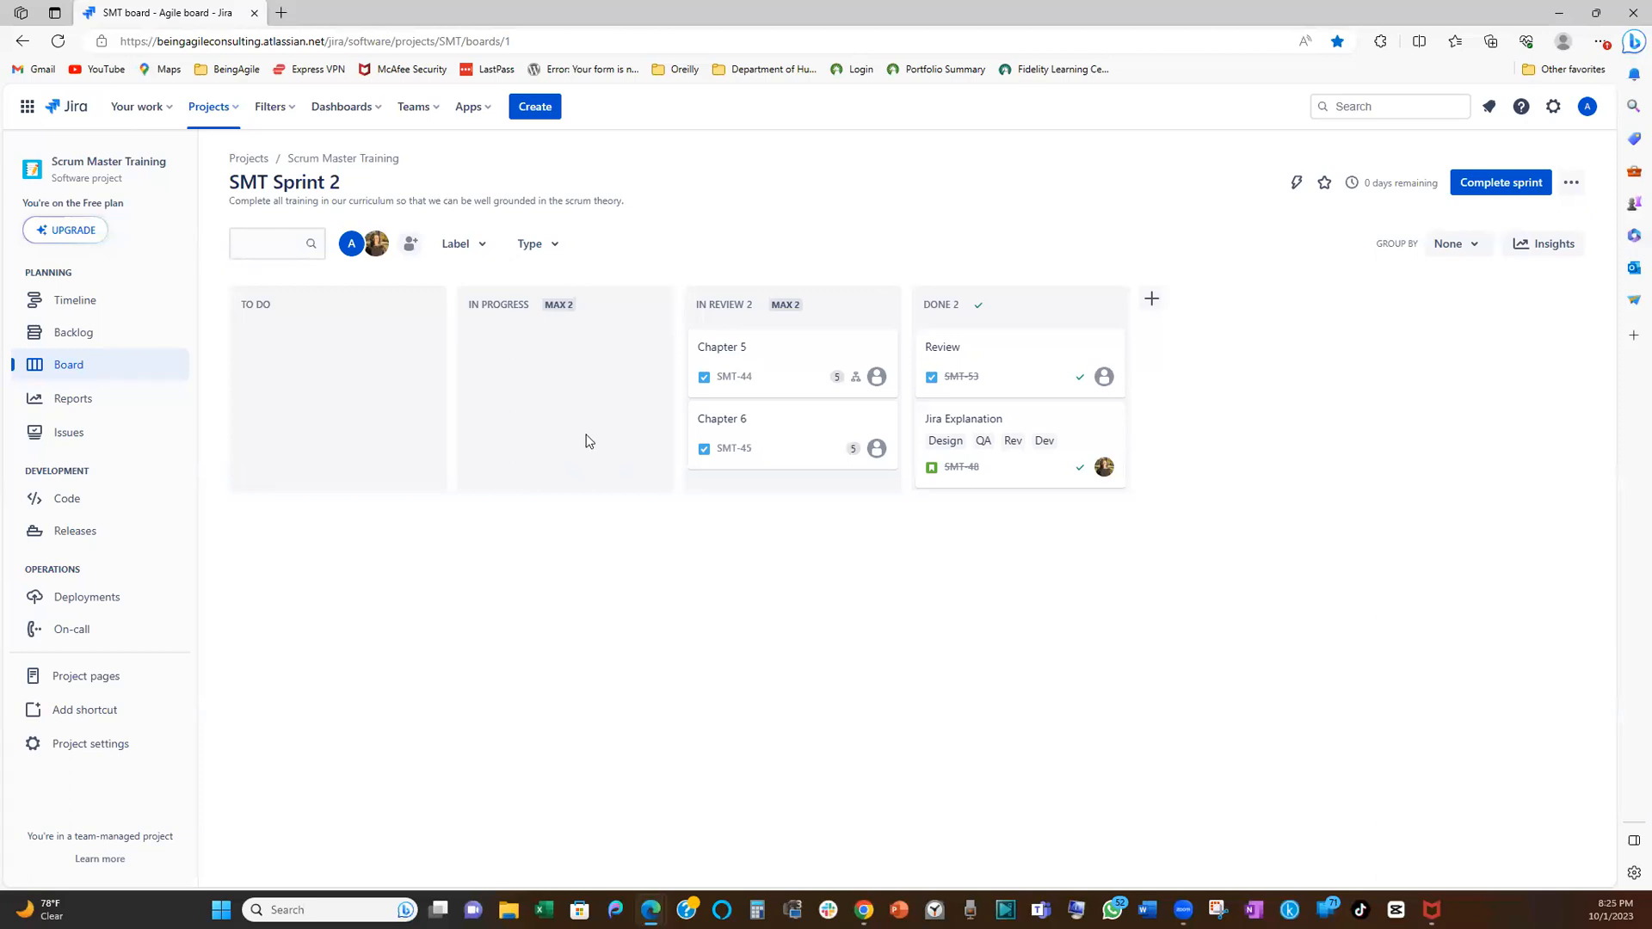
mouse_move(679, 428)
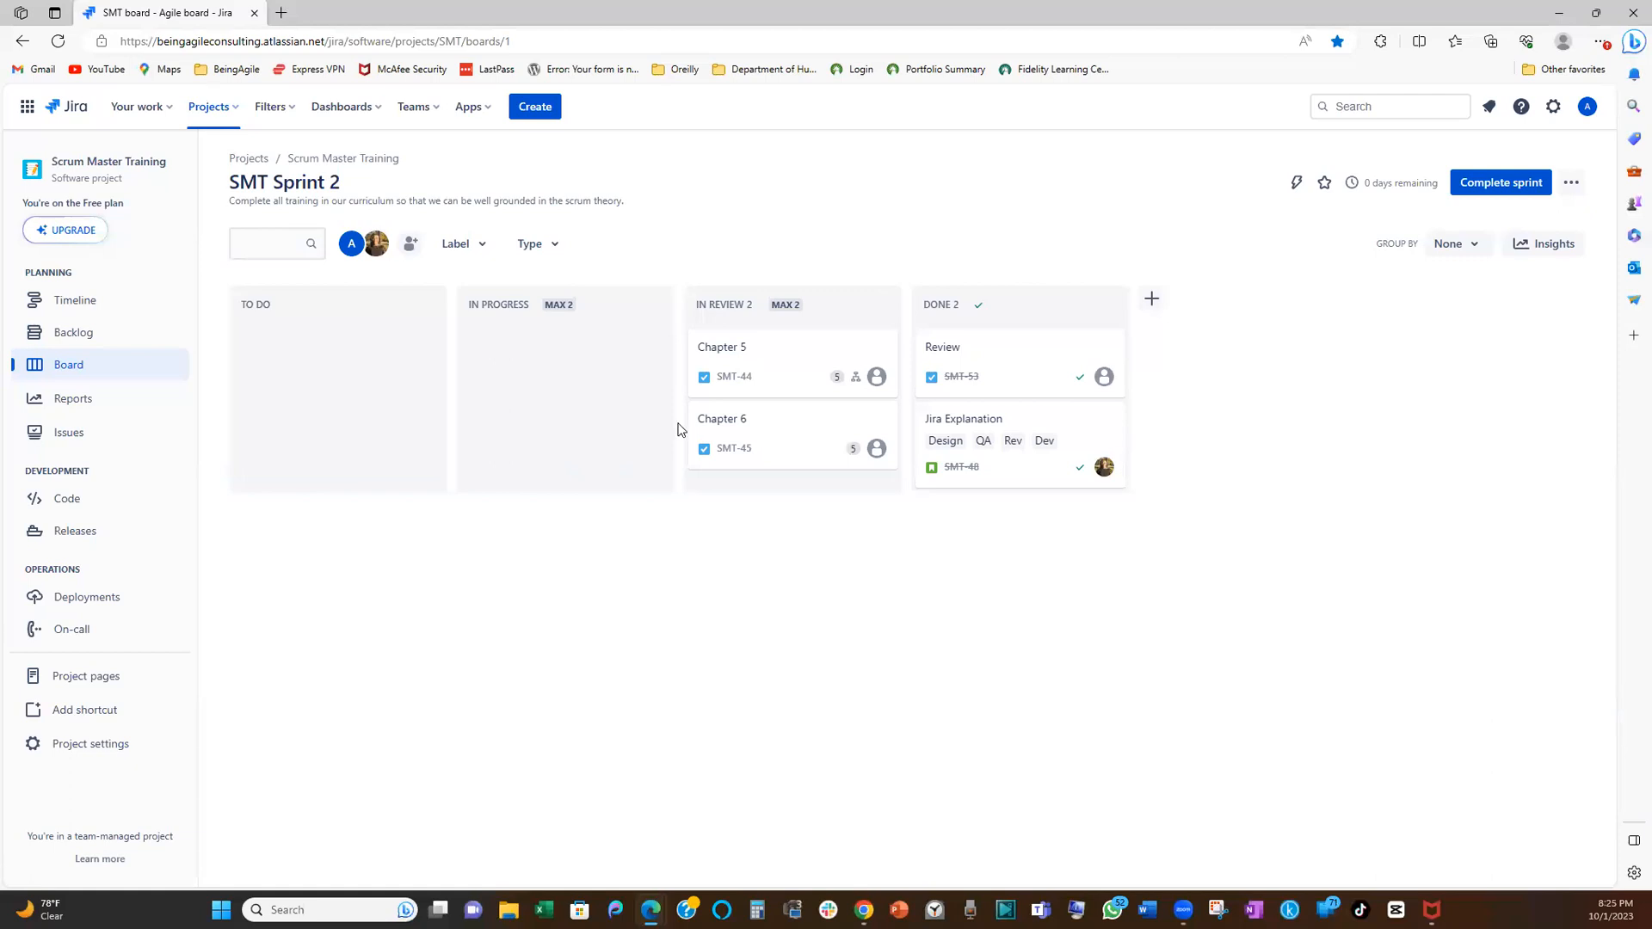
mouse_move(780, 476)
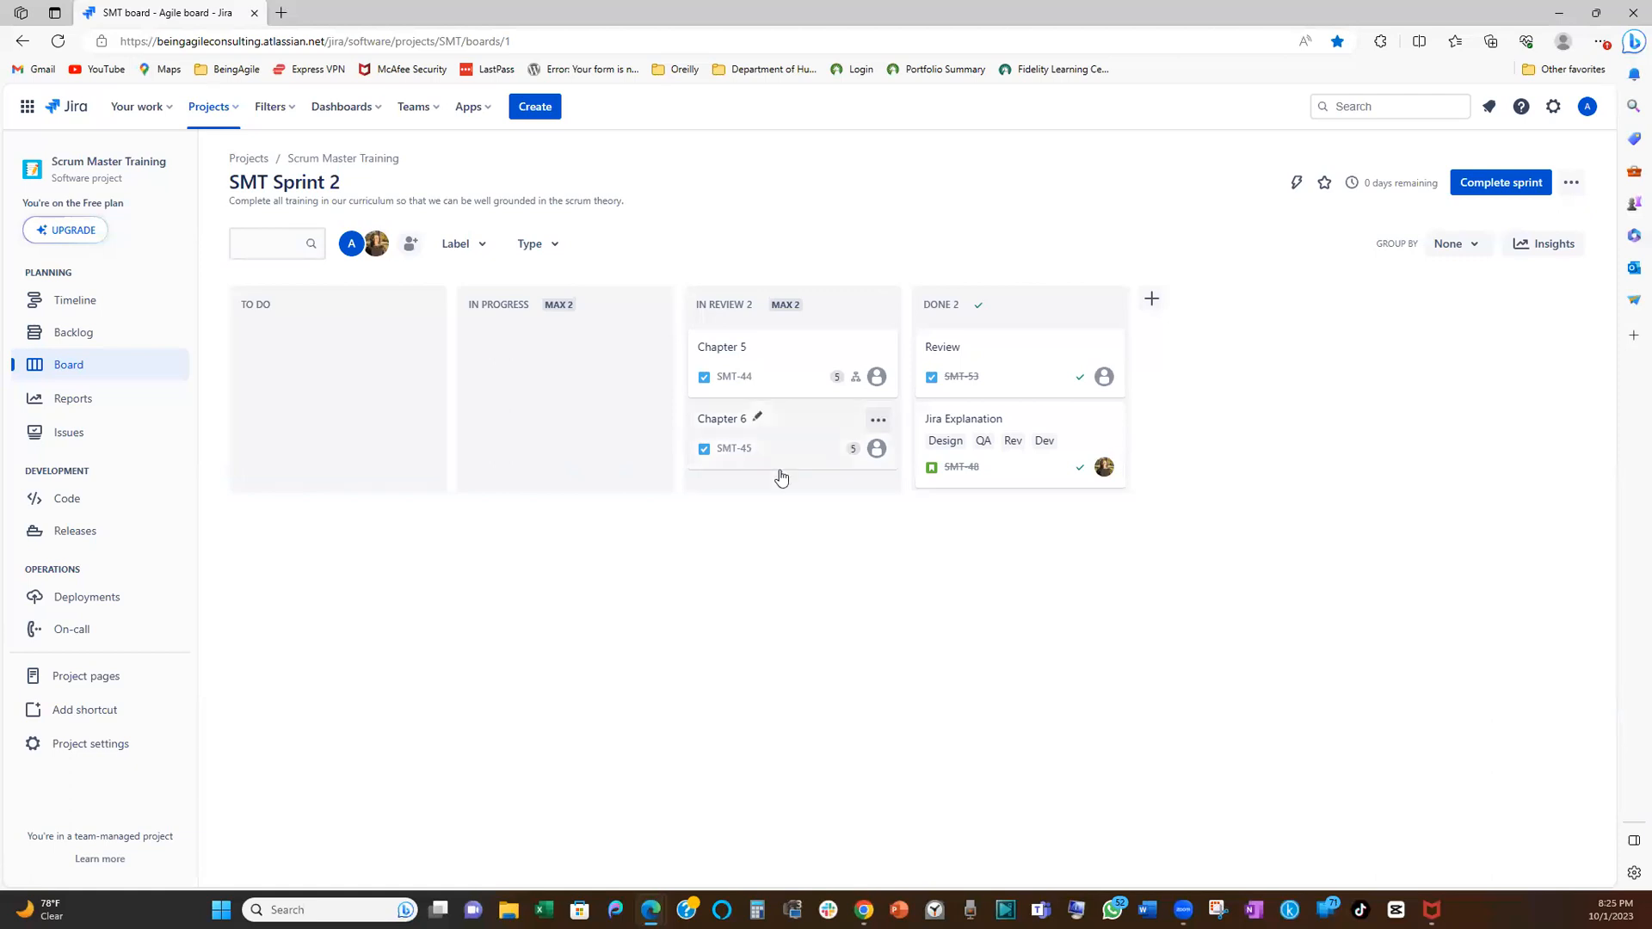
mouse_move(626, 575)
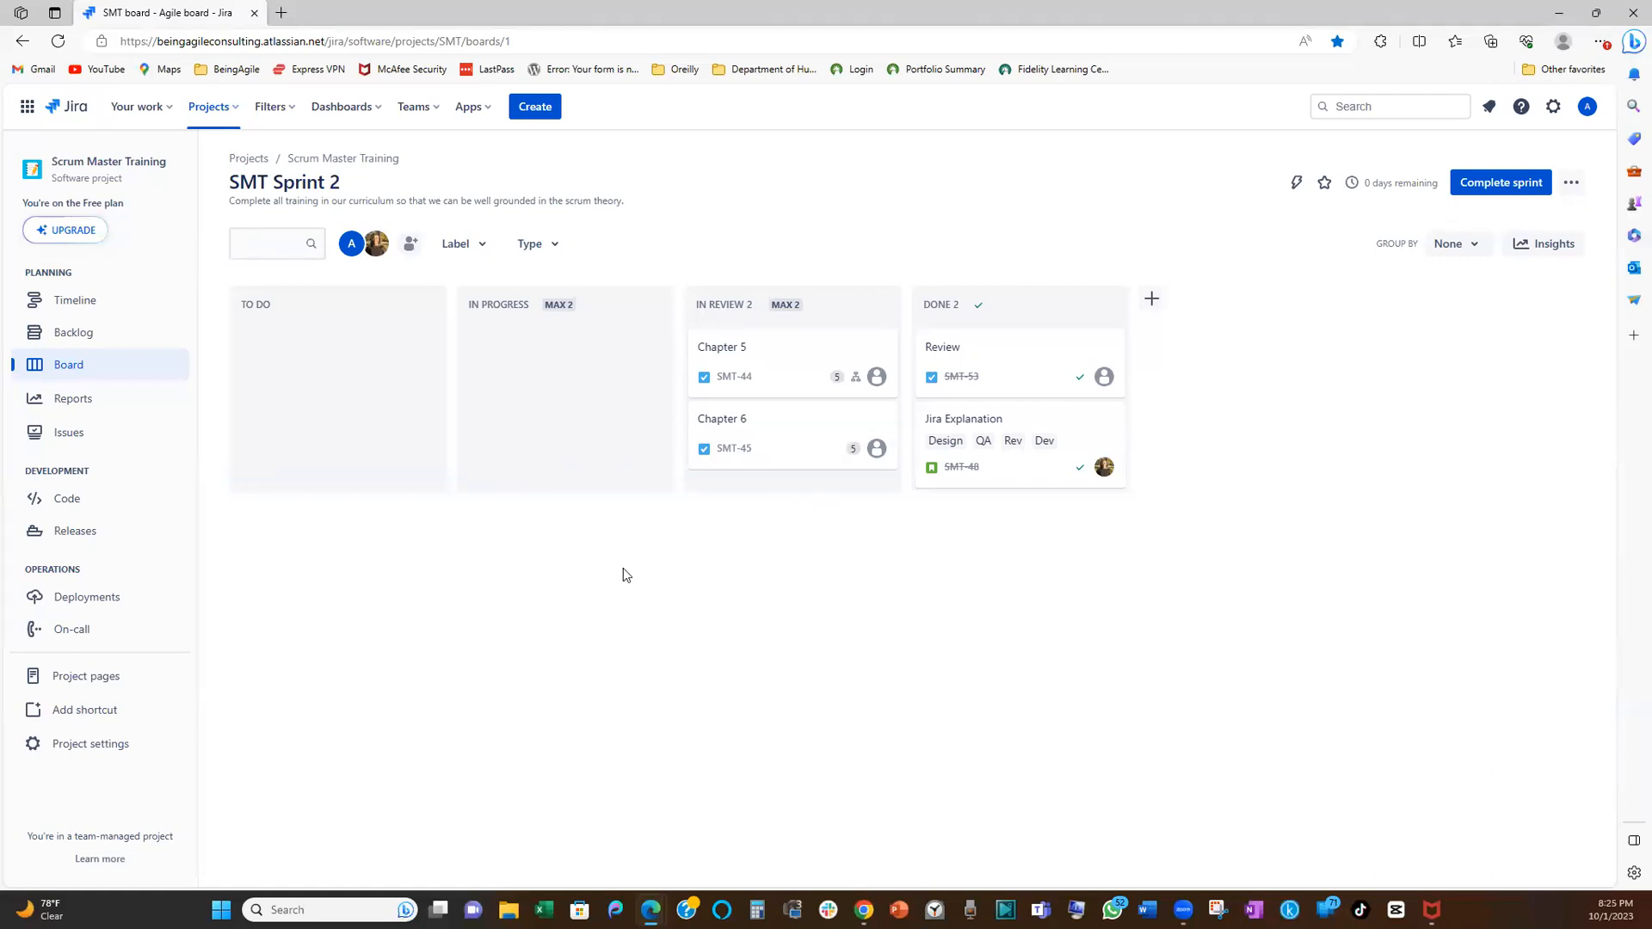
mouse_move(575, 600)
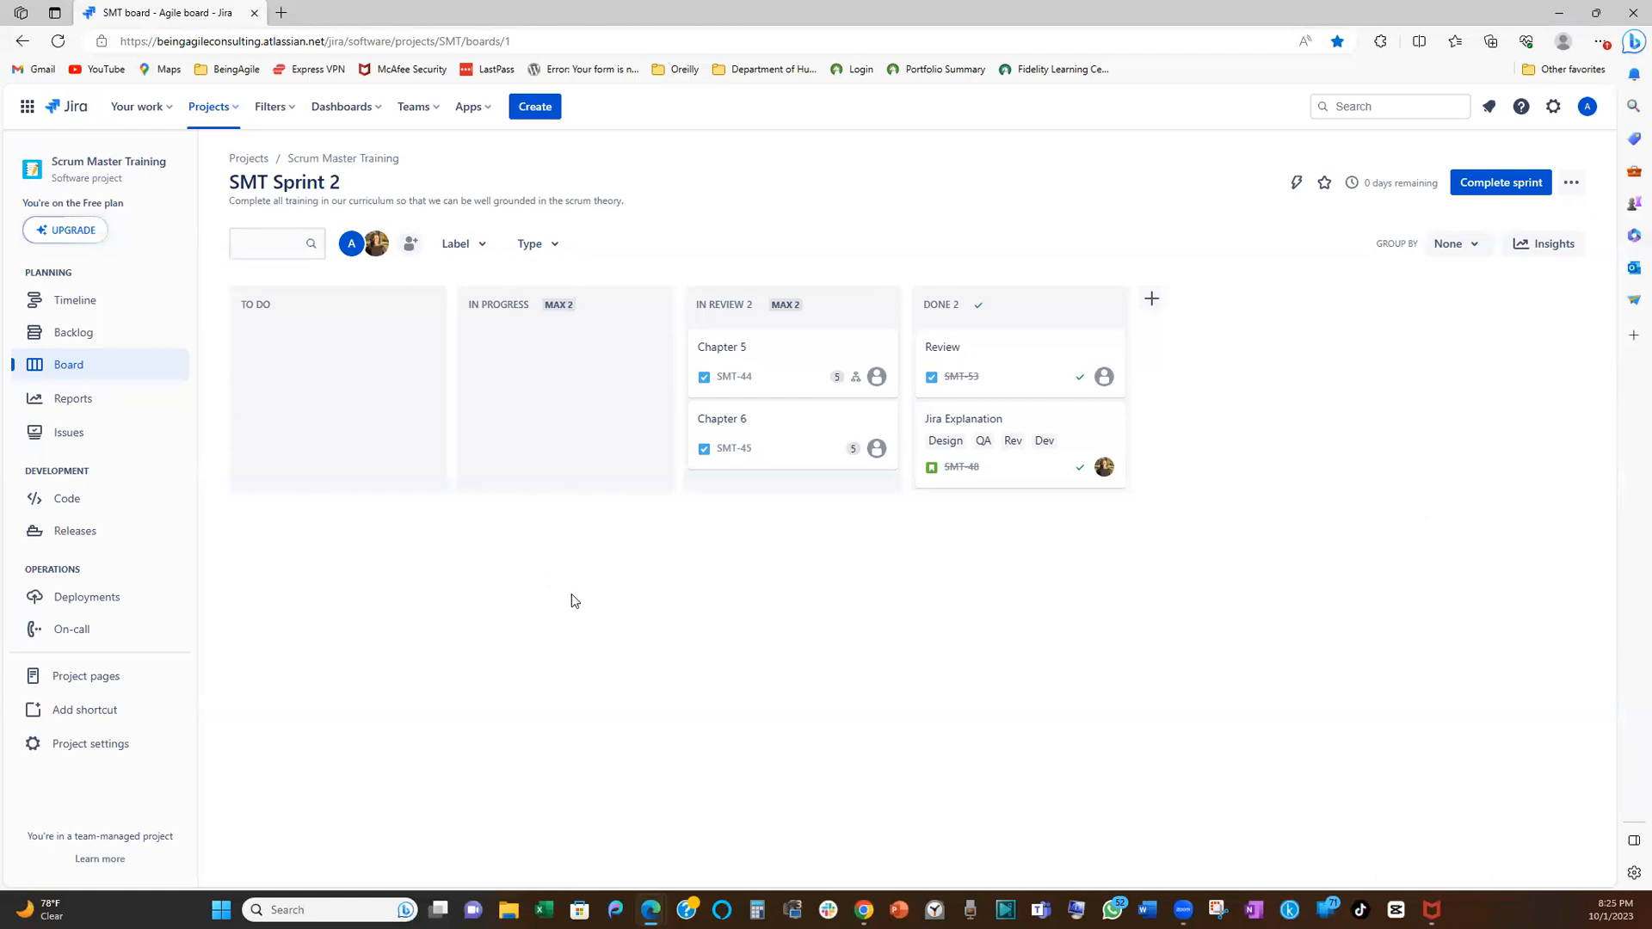
mouse_move(629, 596)
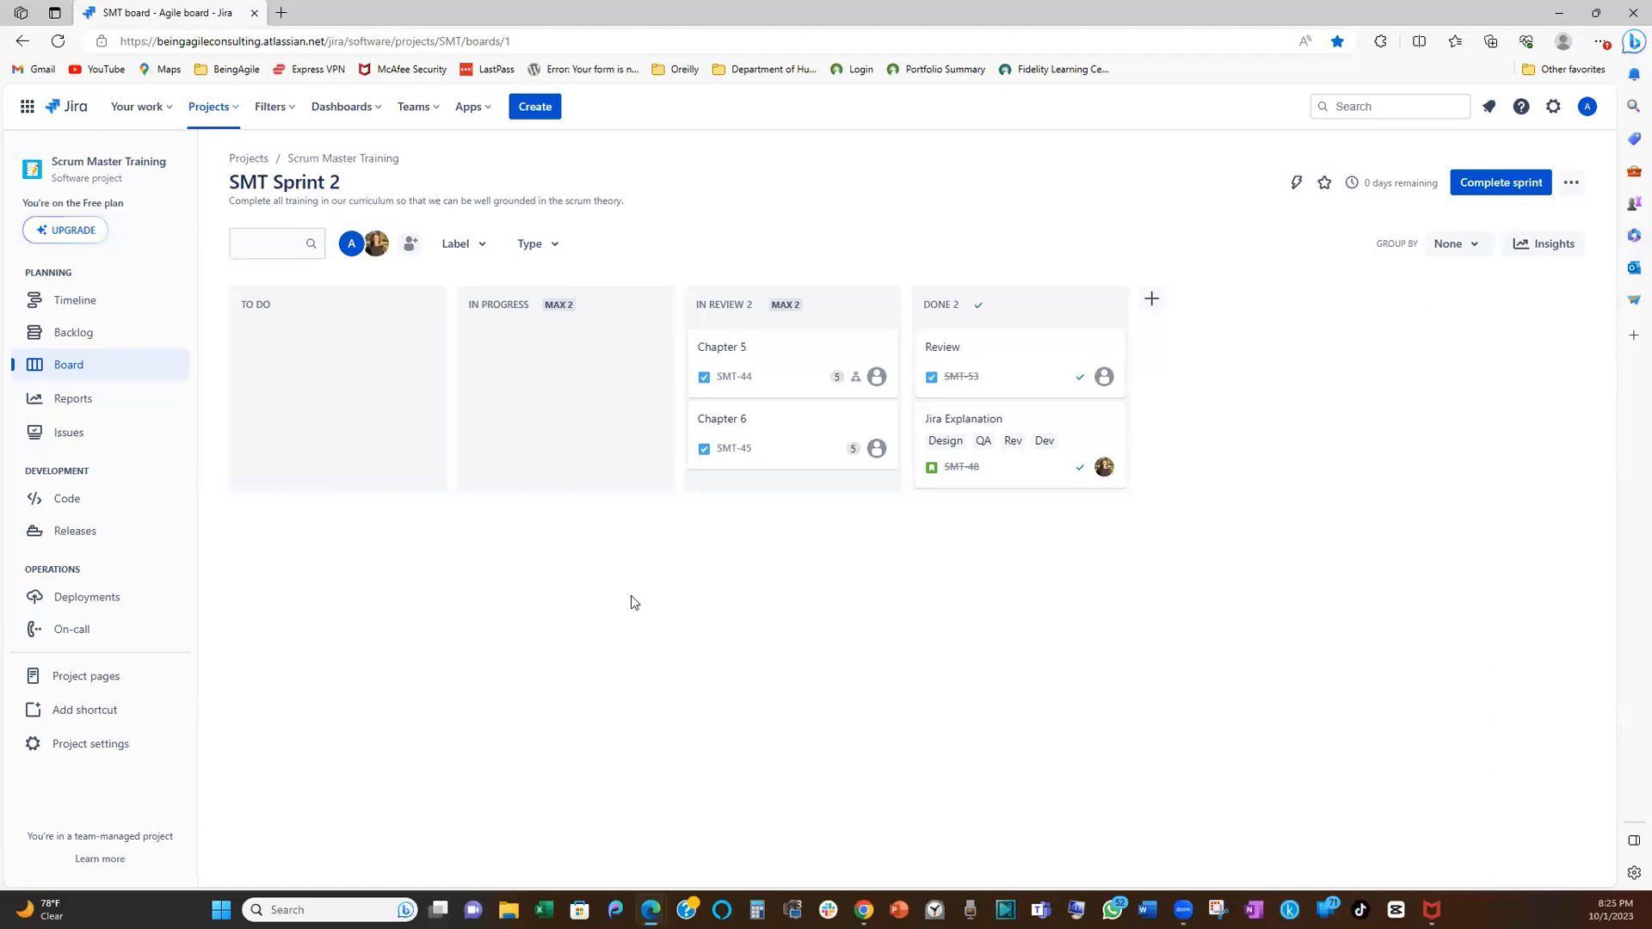
mouse_move(639, 597)
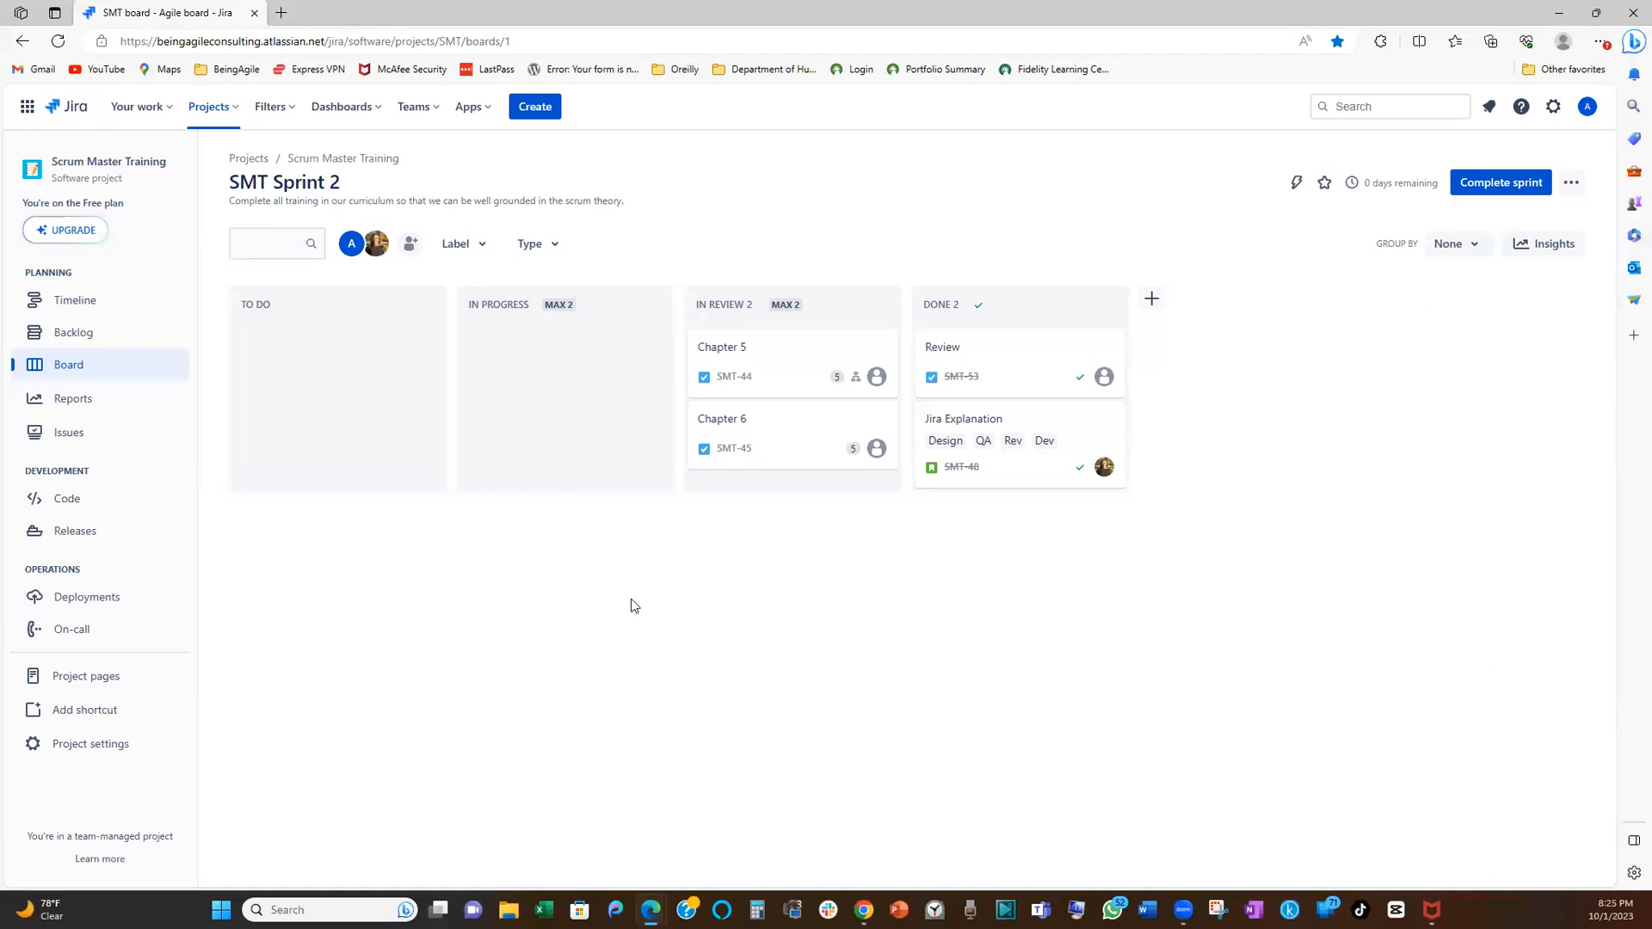
mouse_move(605, 604)
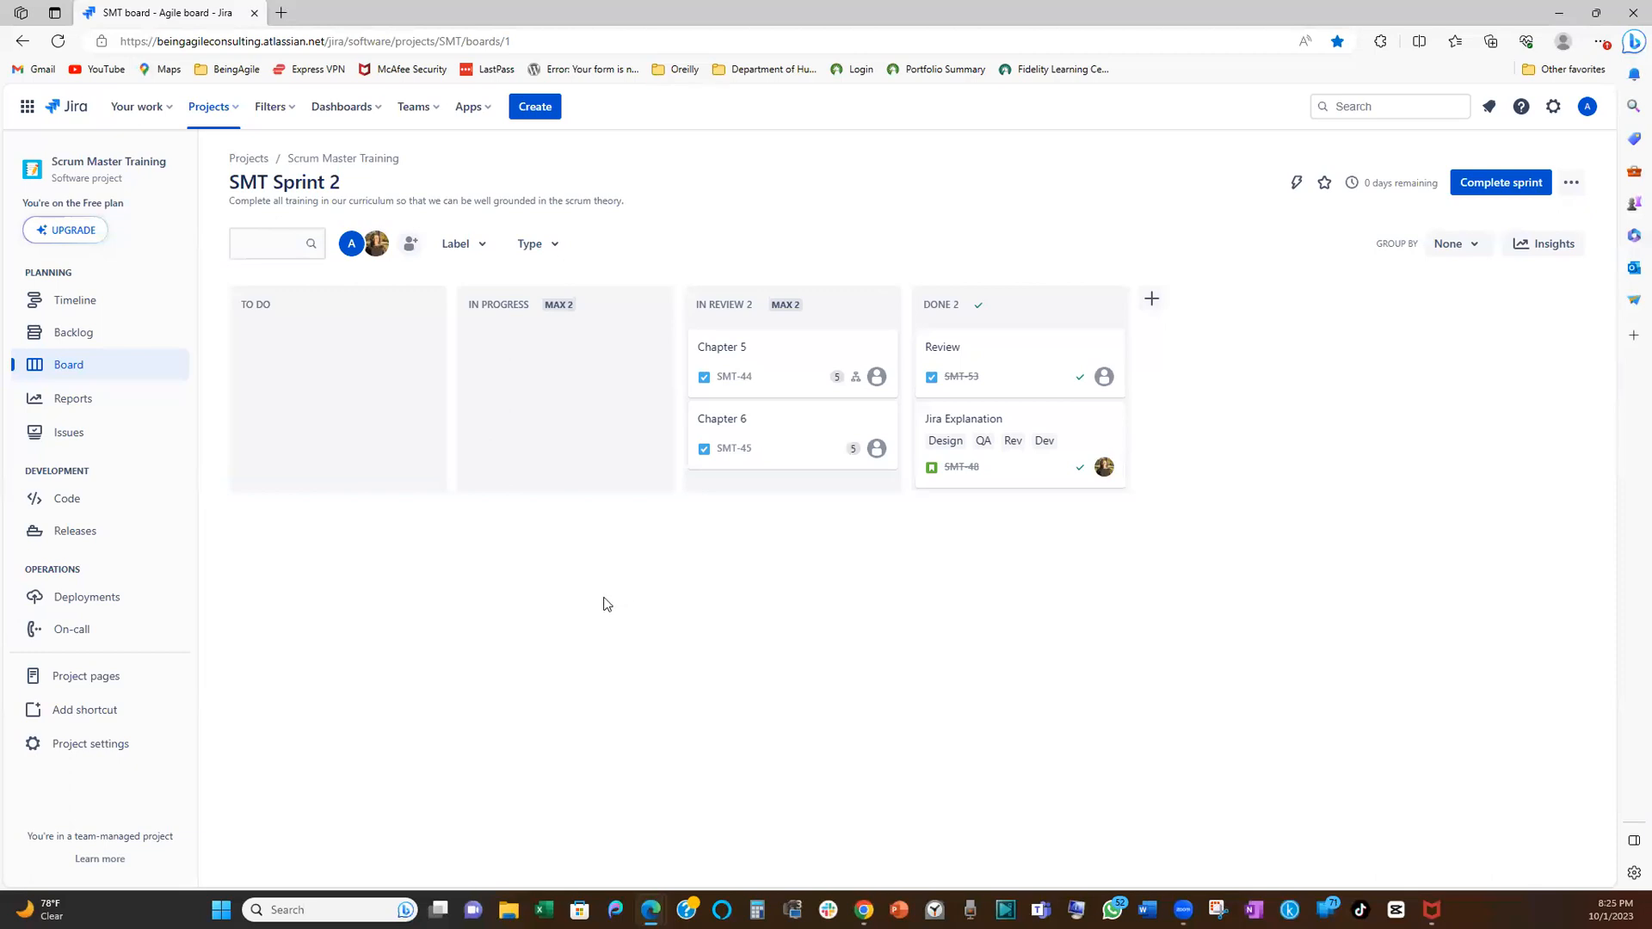
mouse_move(578, 609)
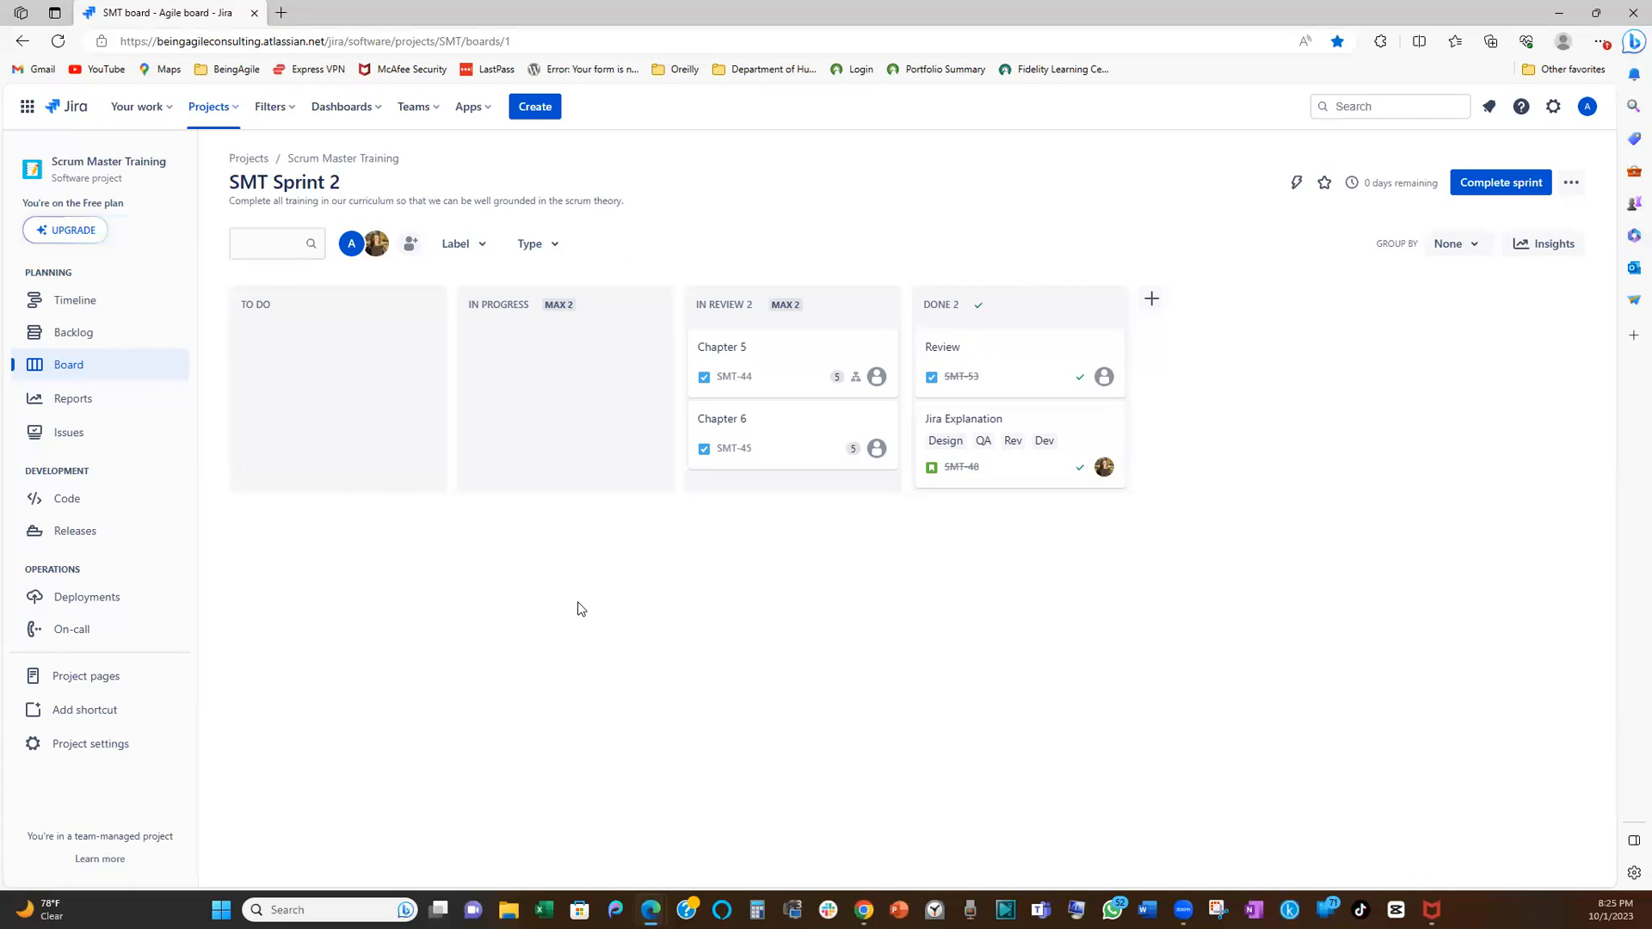
mouse_move(572, 624)
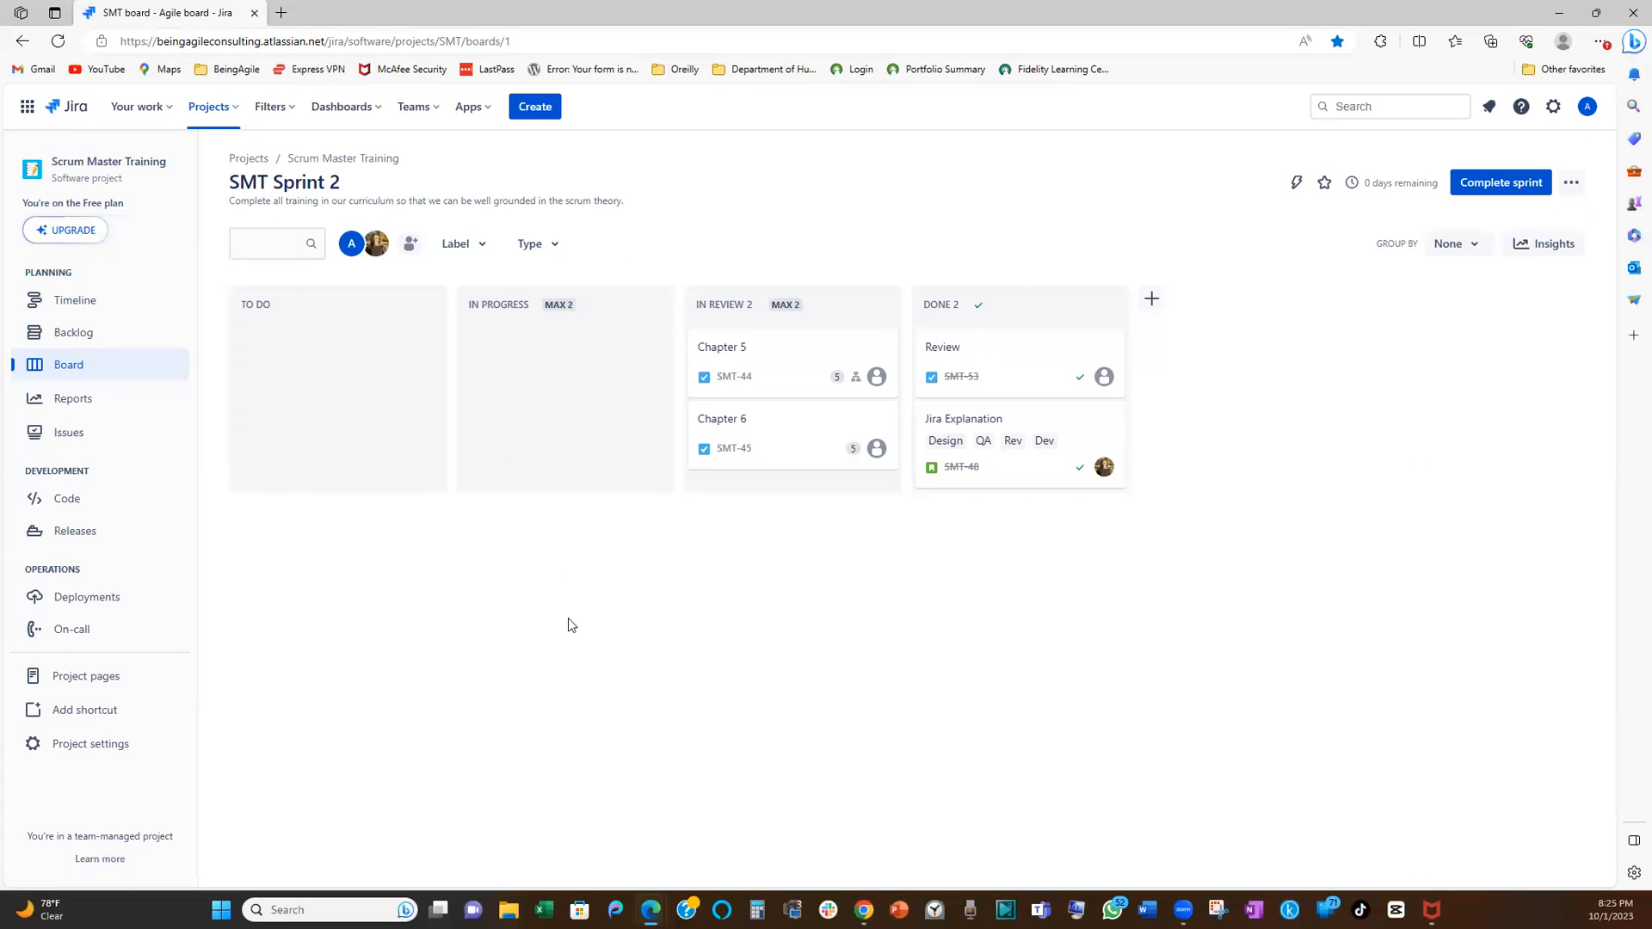
mouse_move(599, 624)
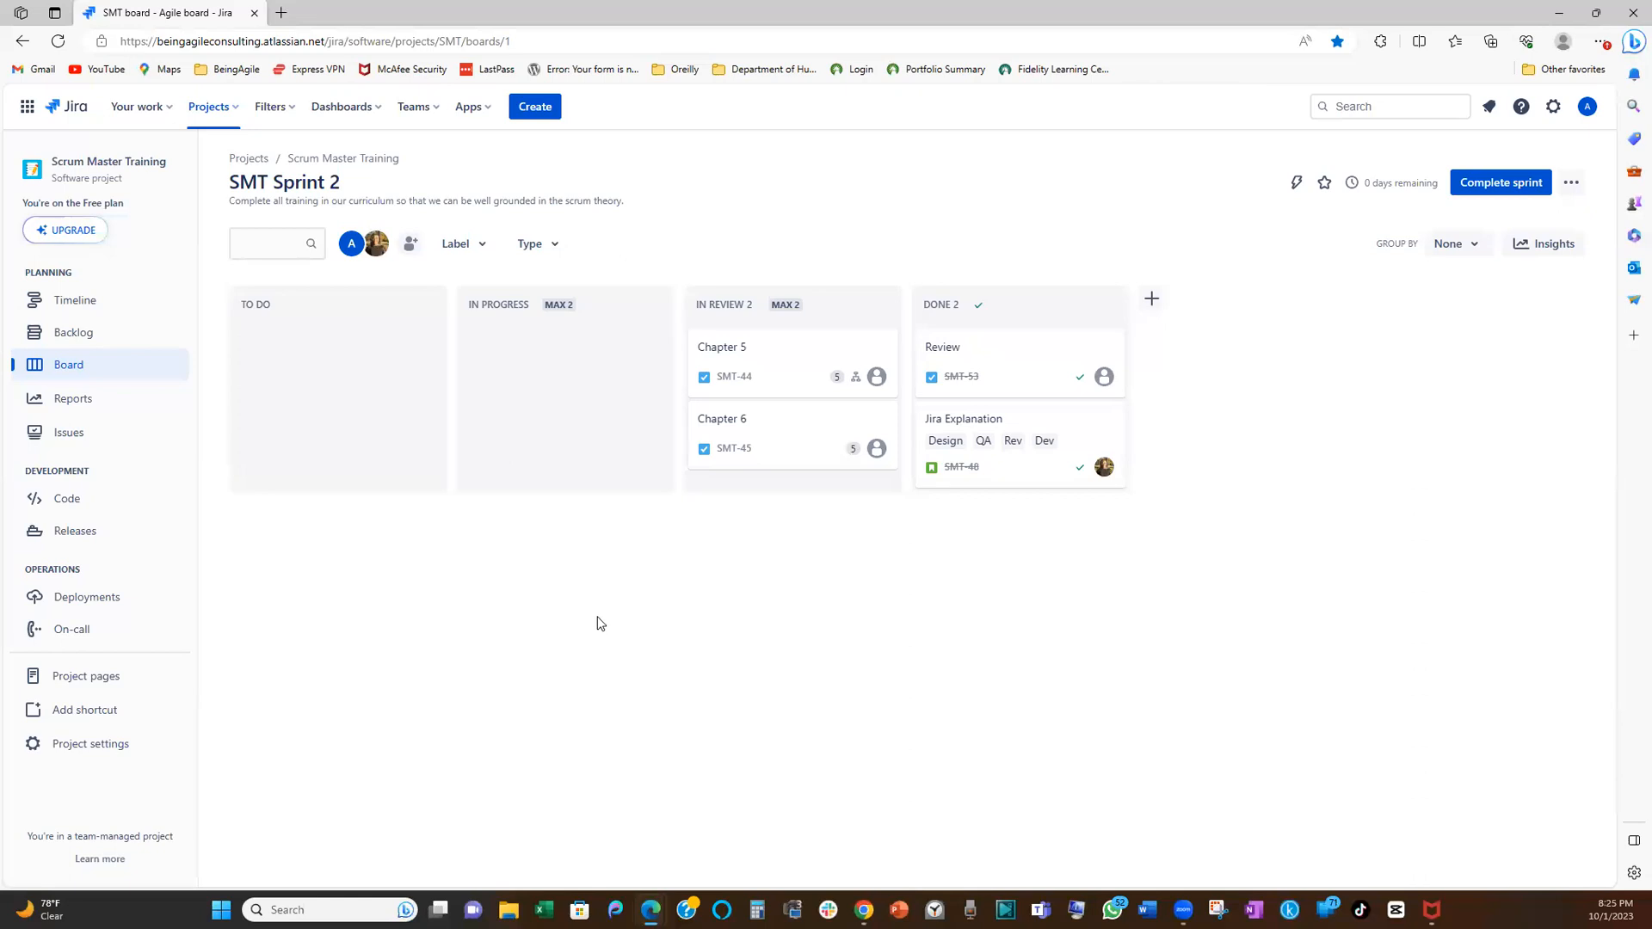
mouse_move(592, 623)
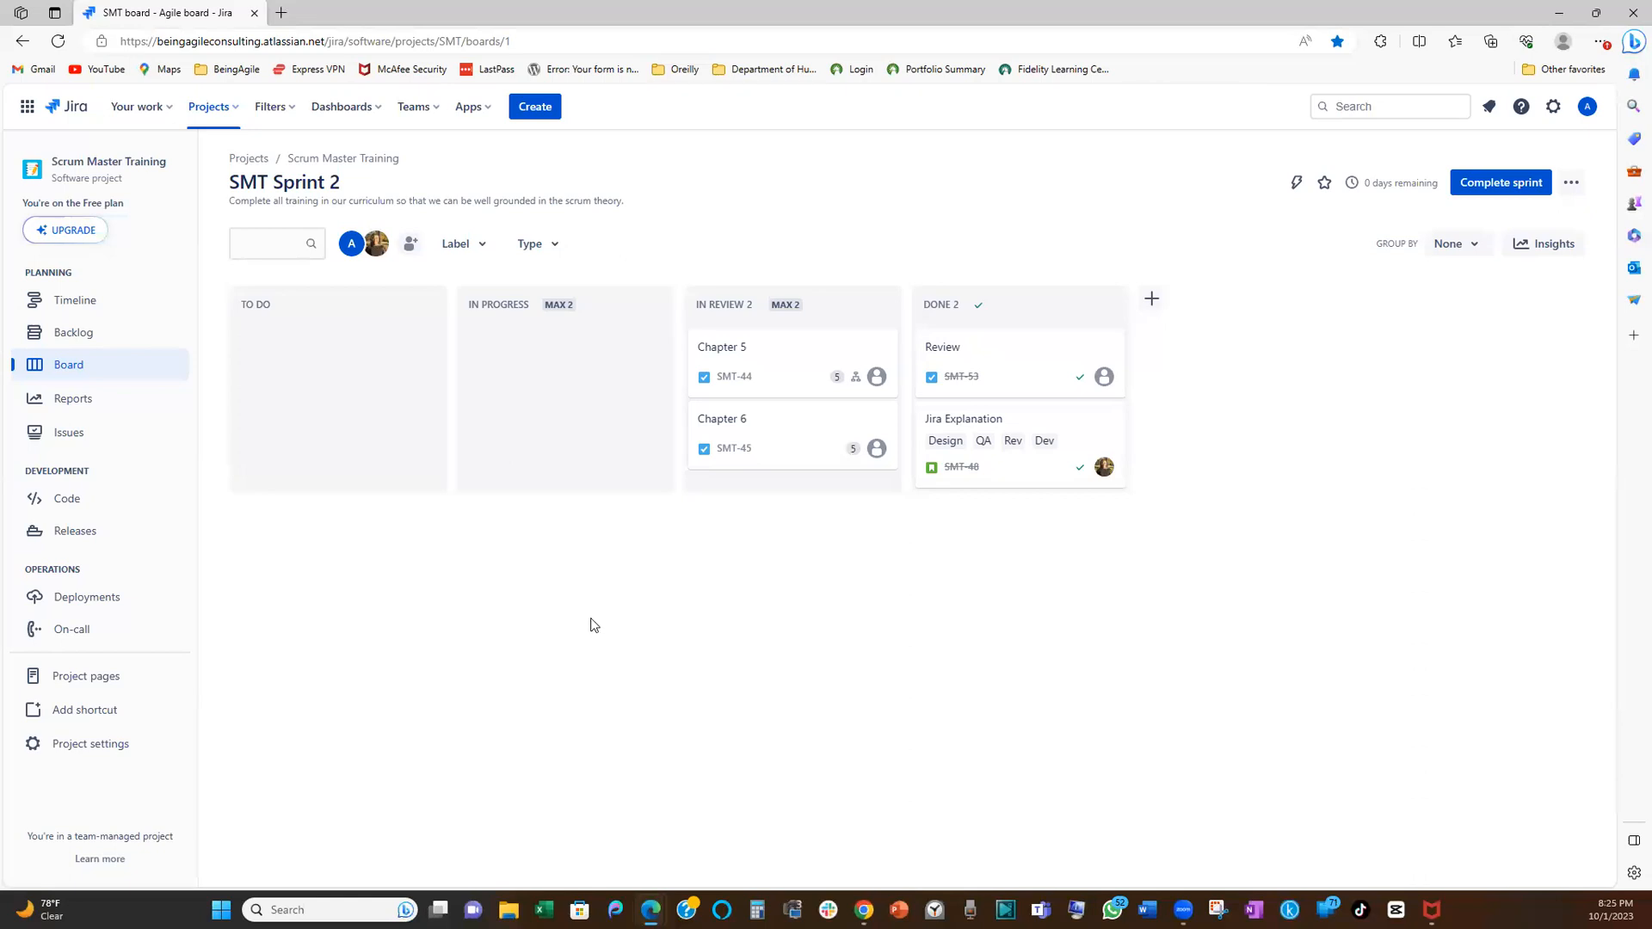
mouse_move(568, 625)
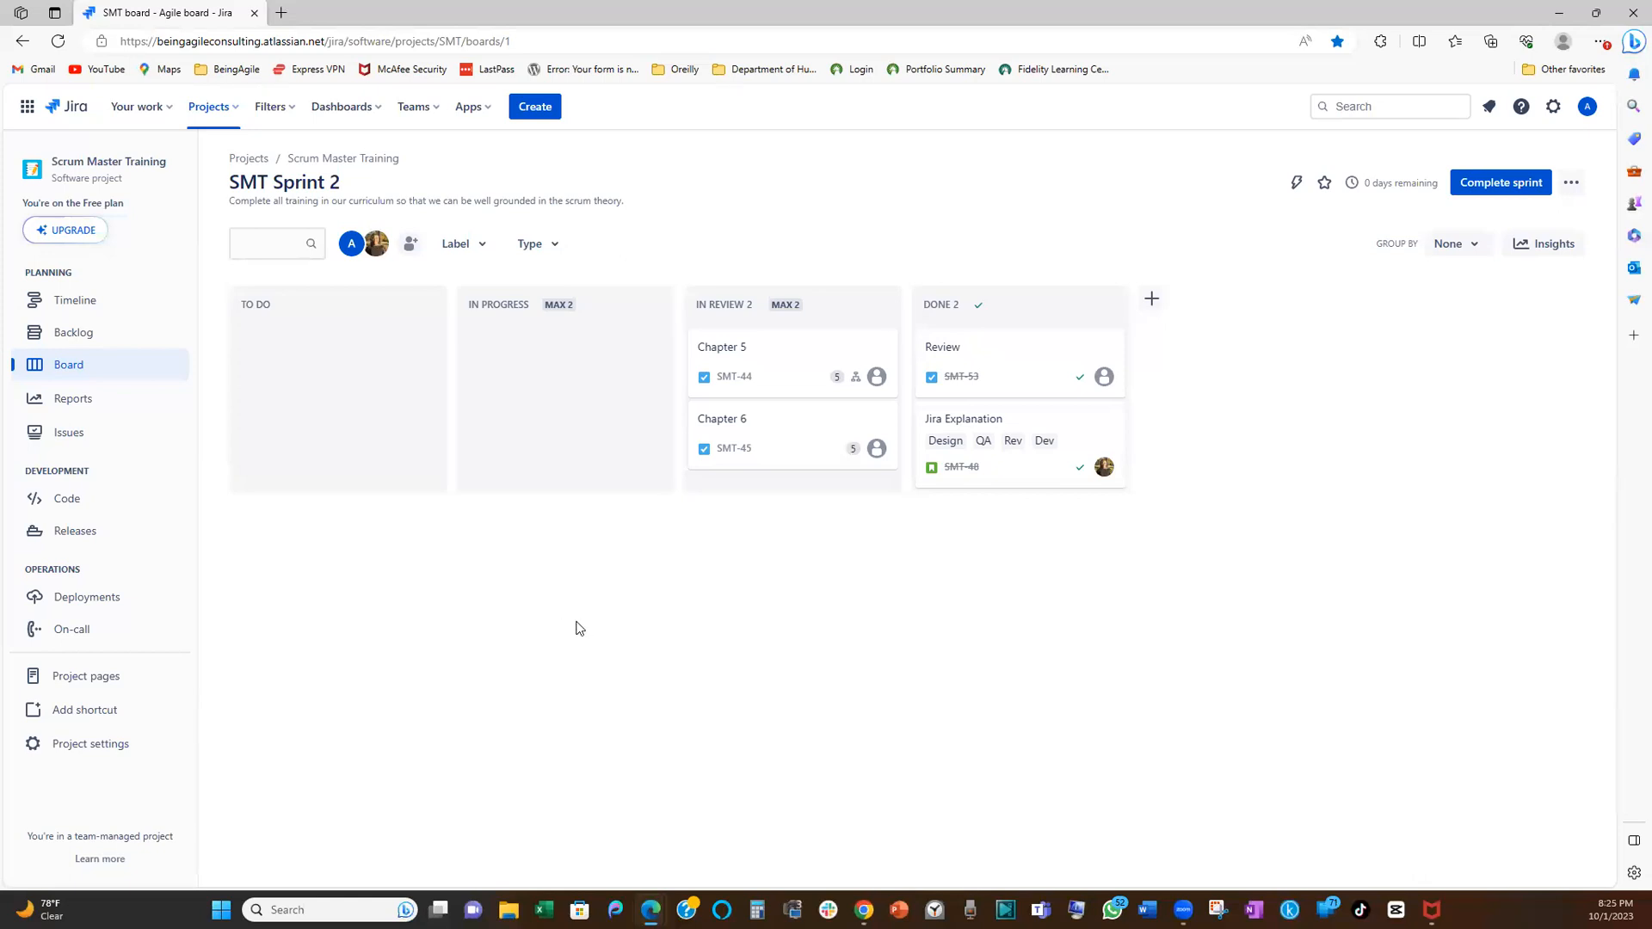
mouse_move(577, 604)
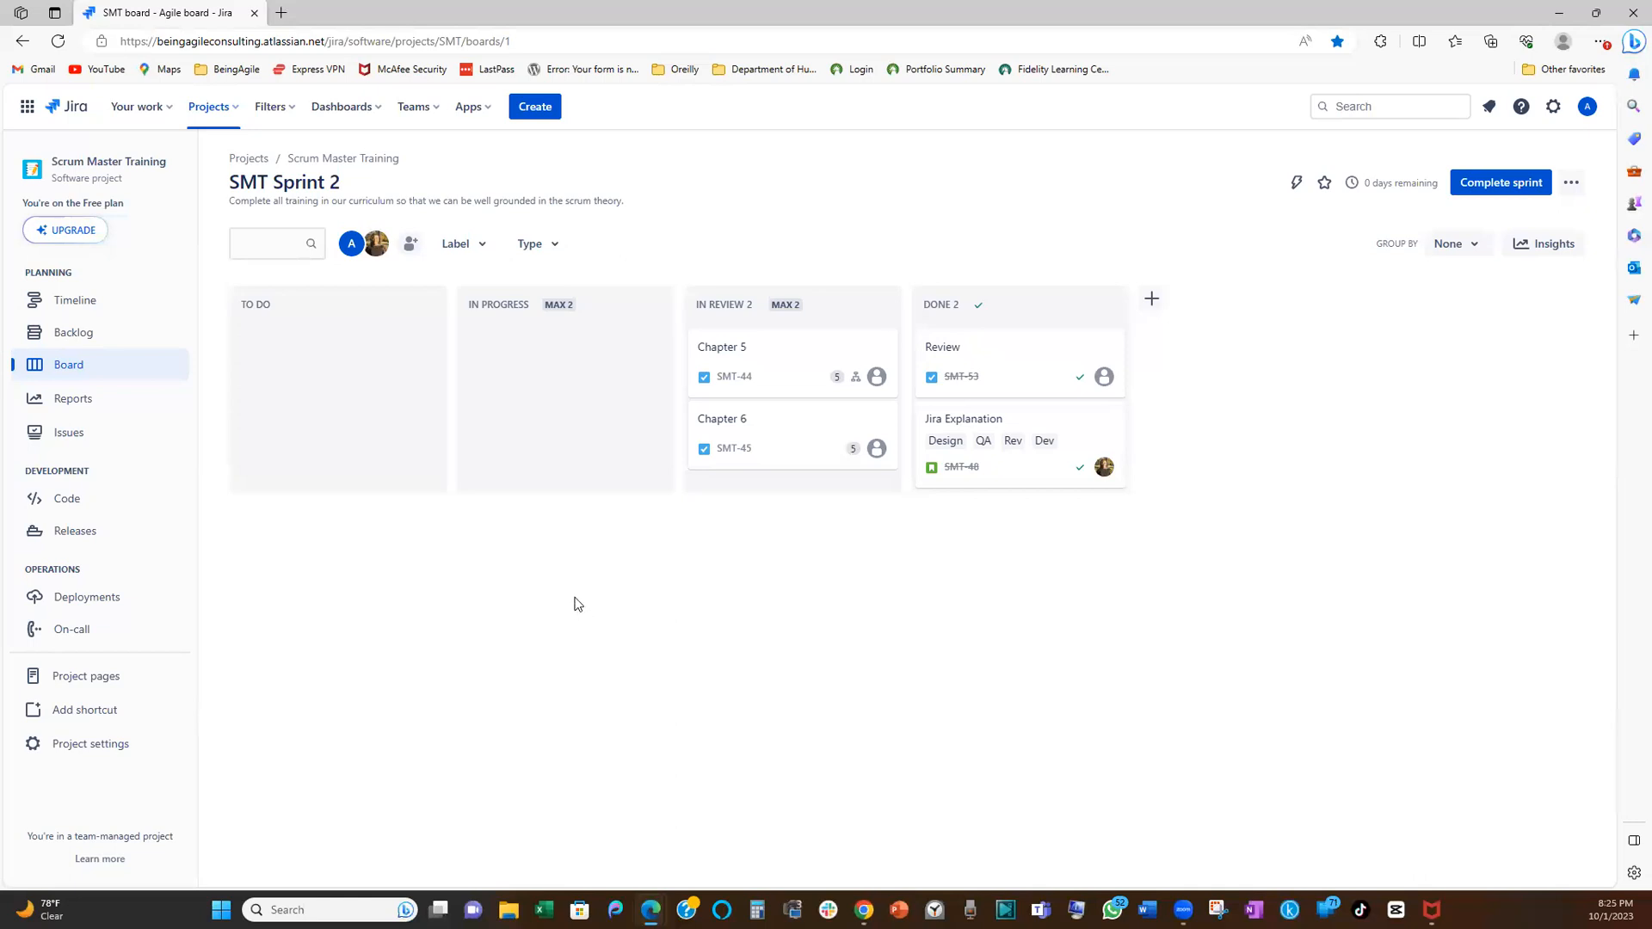
mouse_move(606, 621)
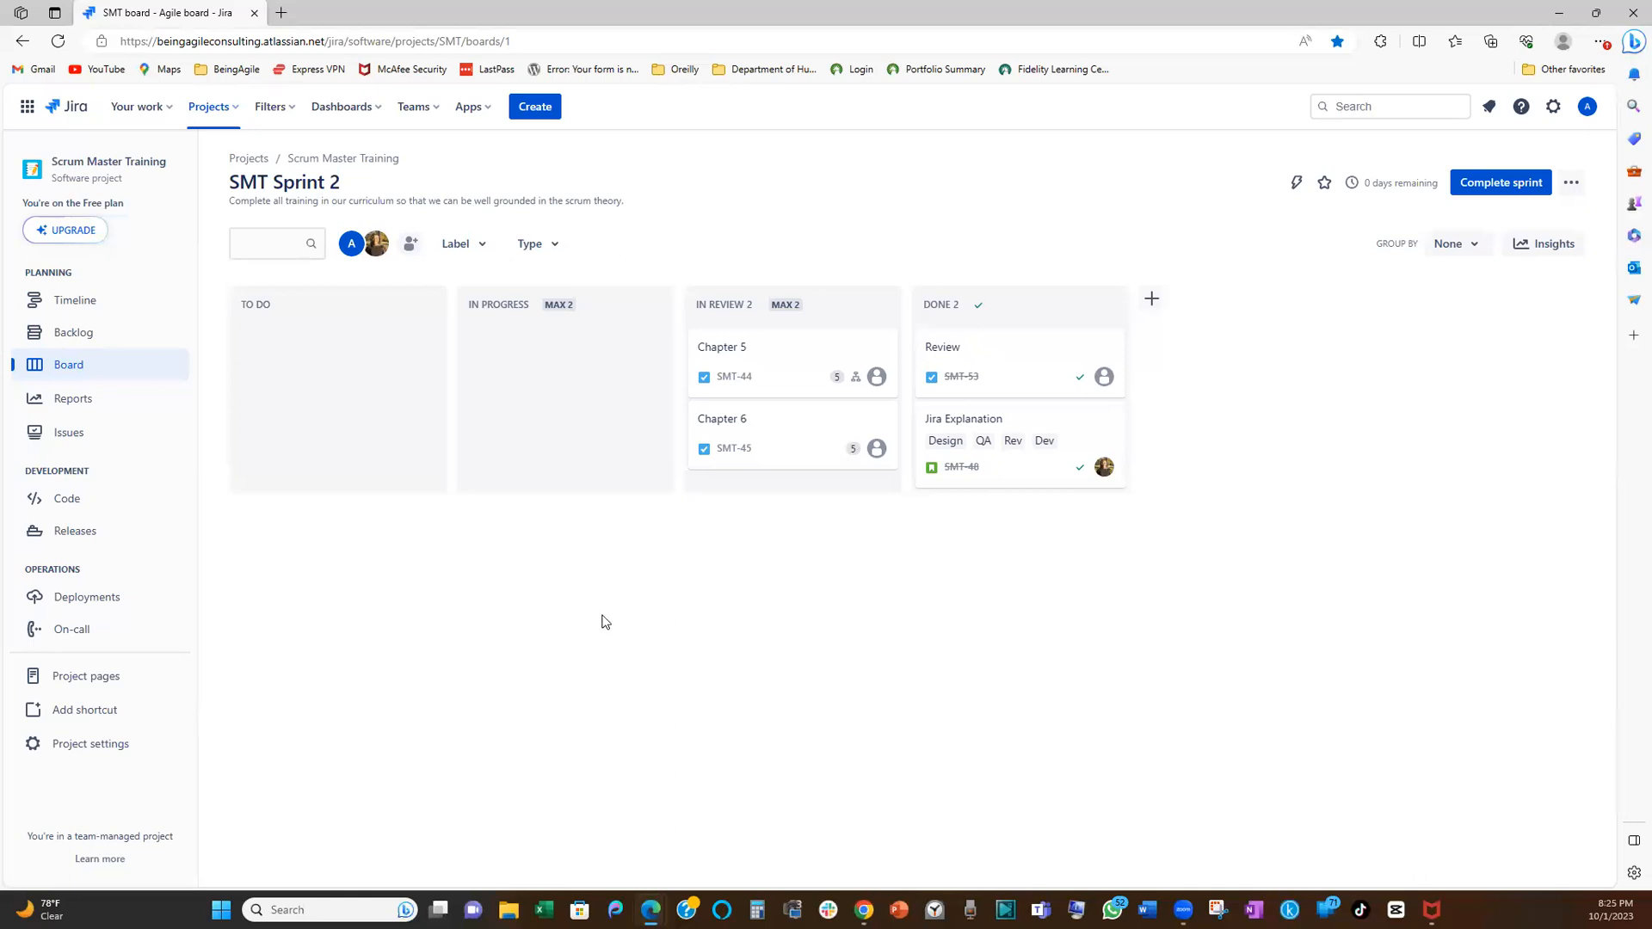
mouse_move(586, 685)
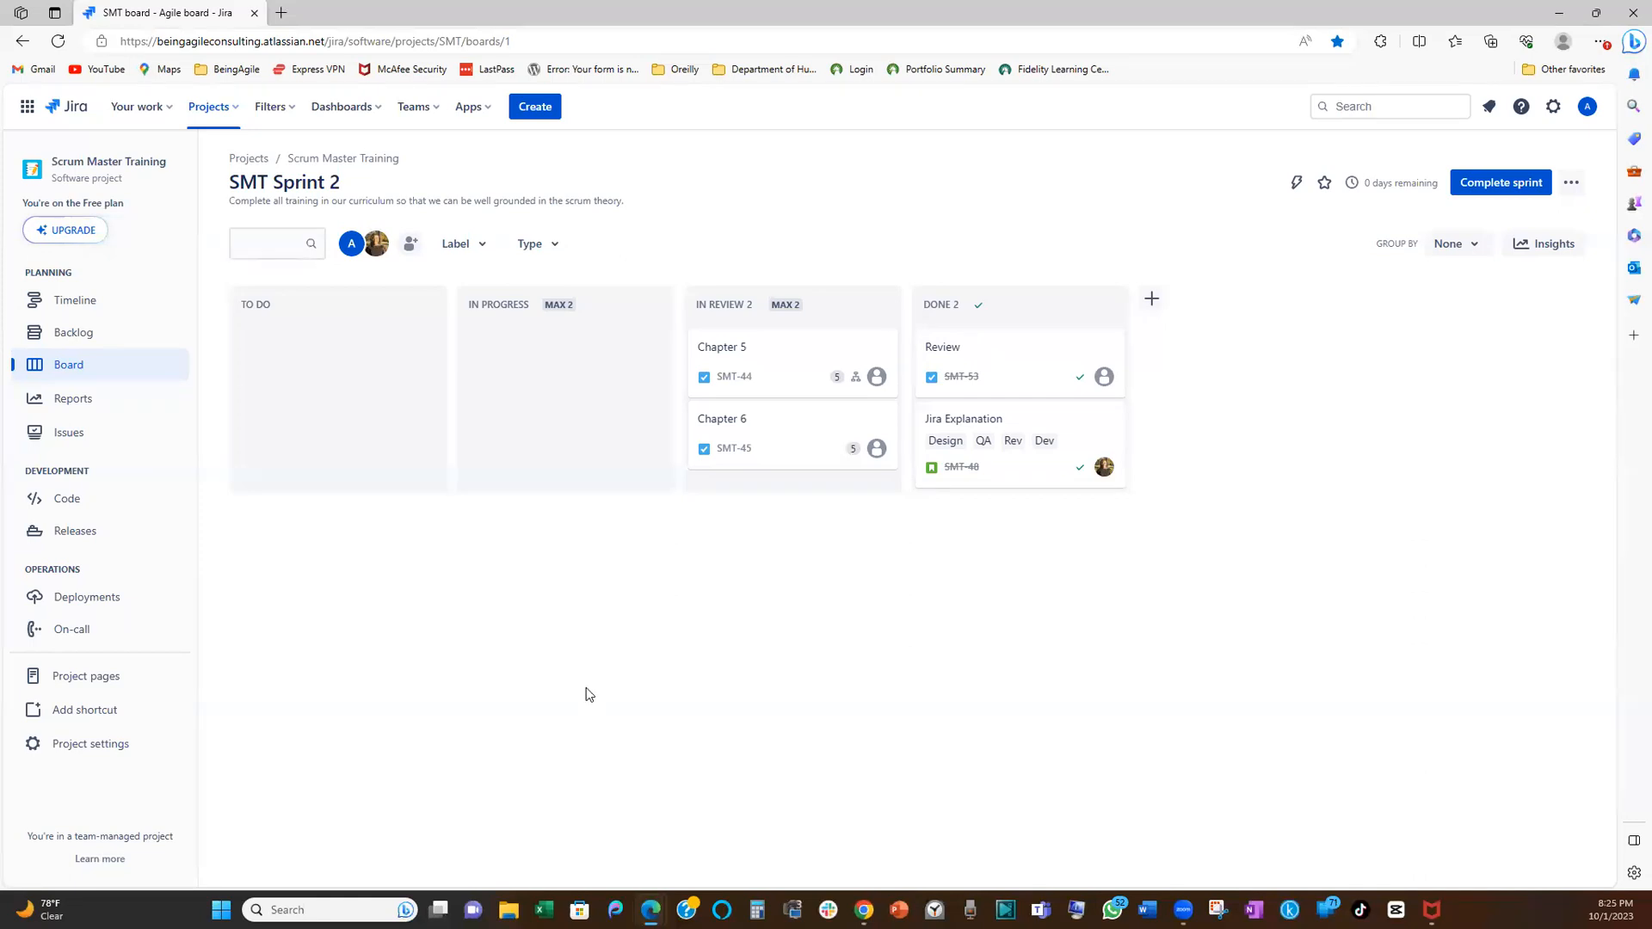
mouse_move(650, 648)
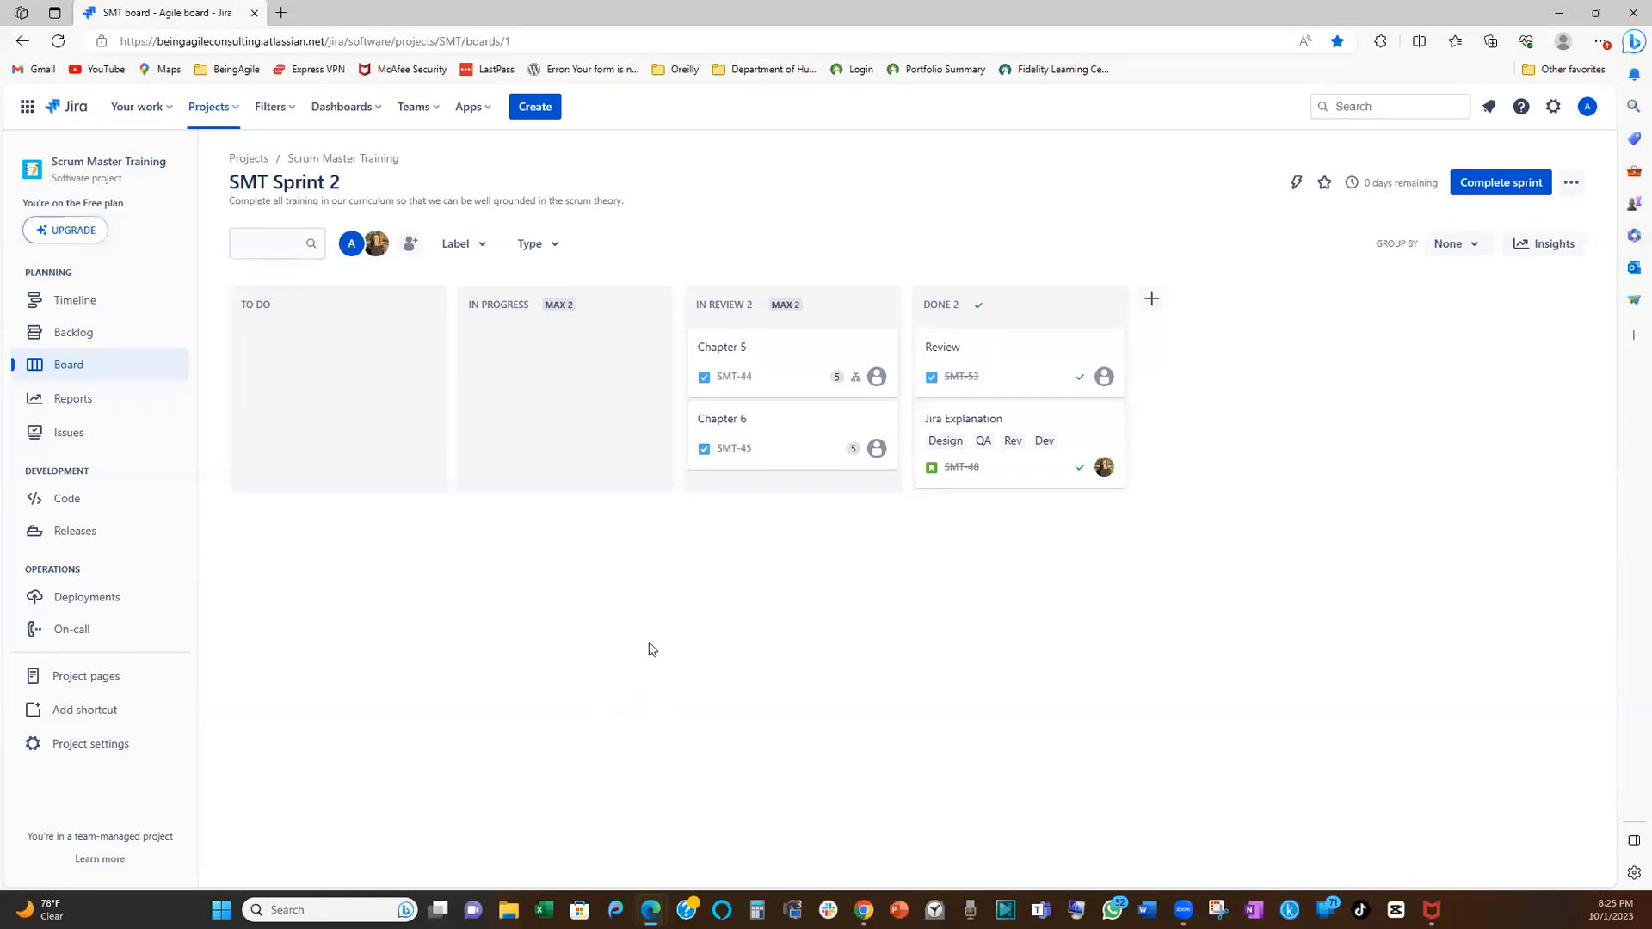
mouse_move(644, 655)
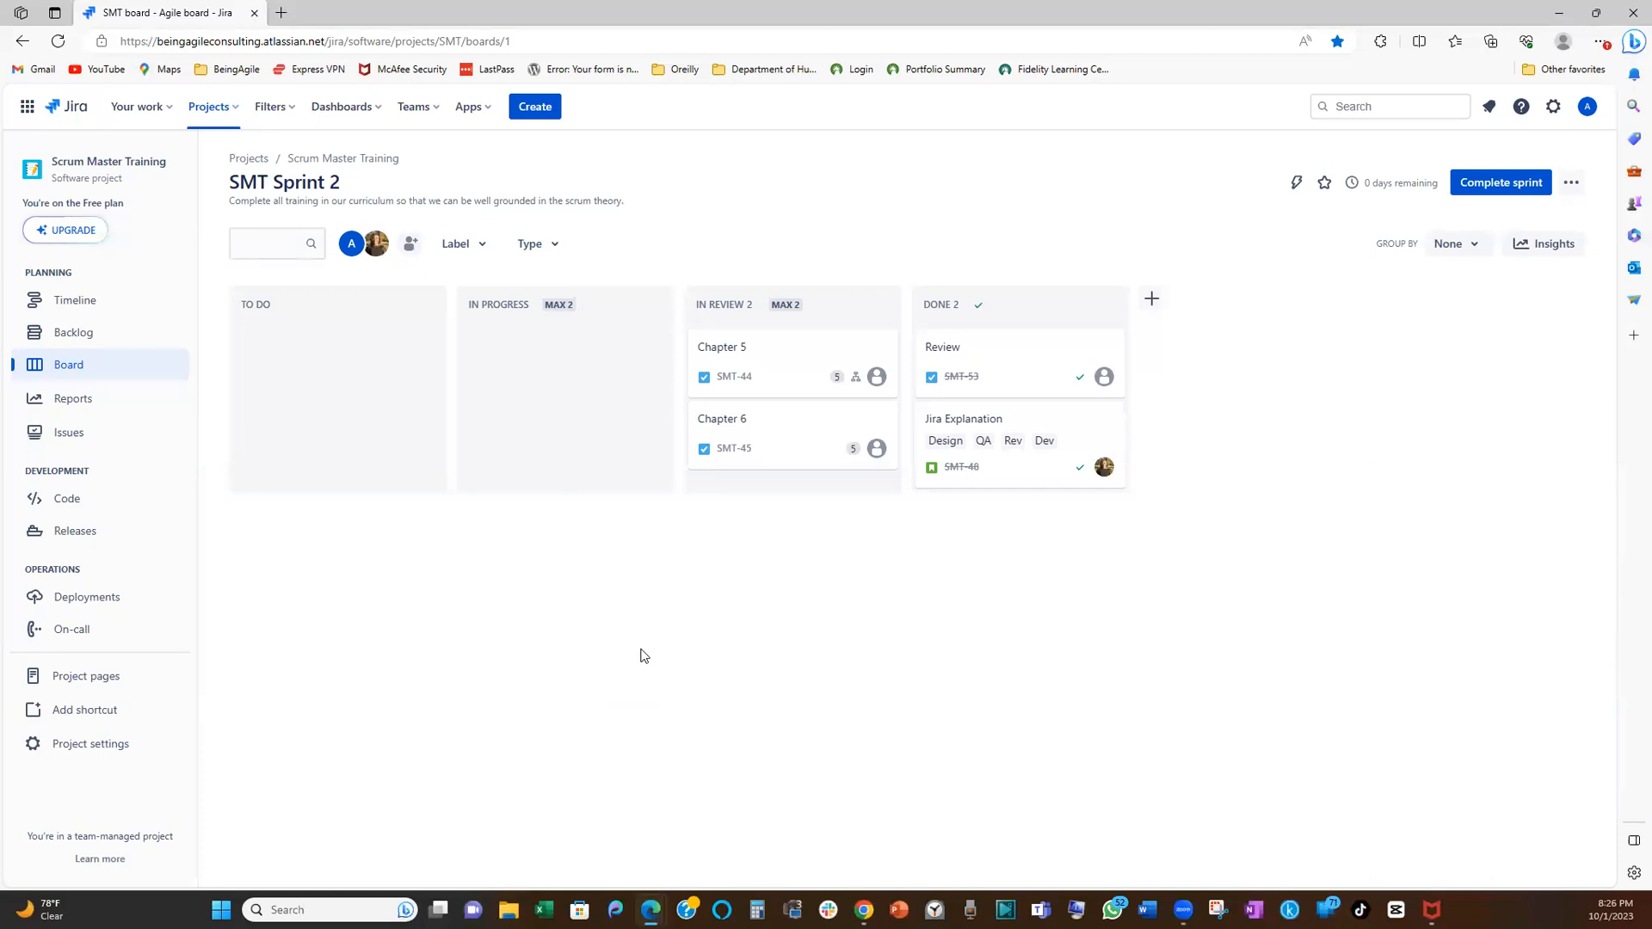
mouse_move(651, 679)
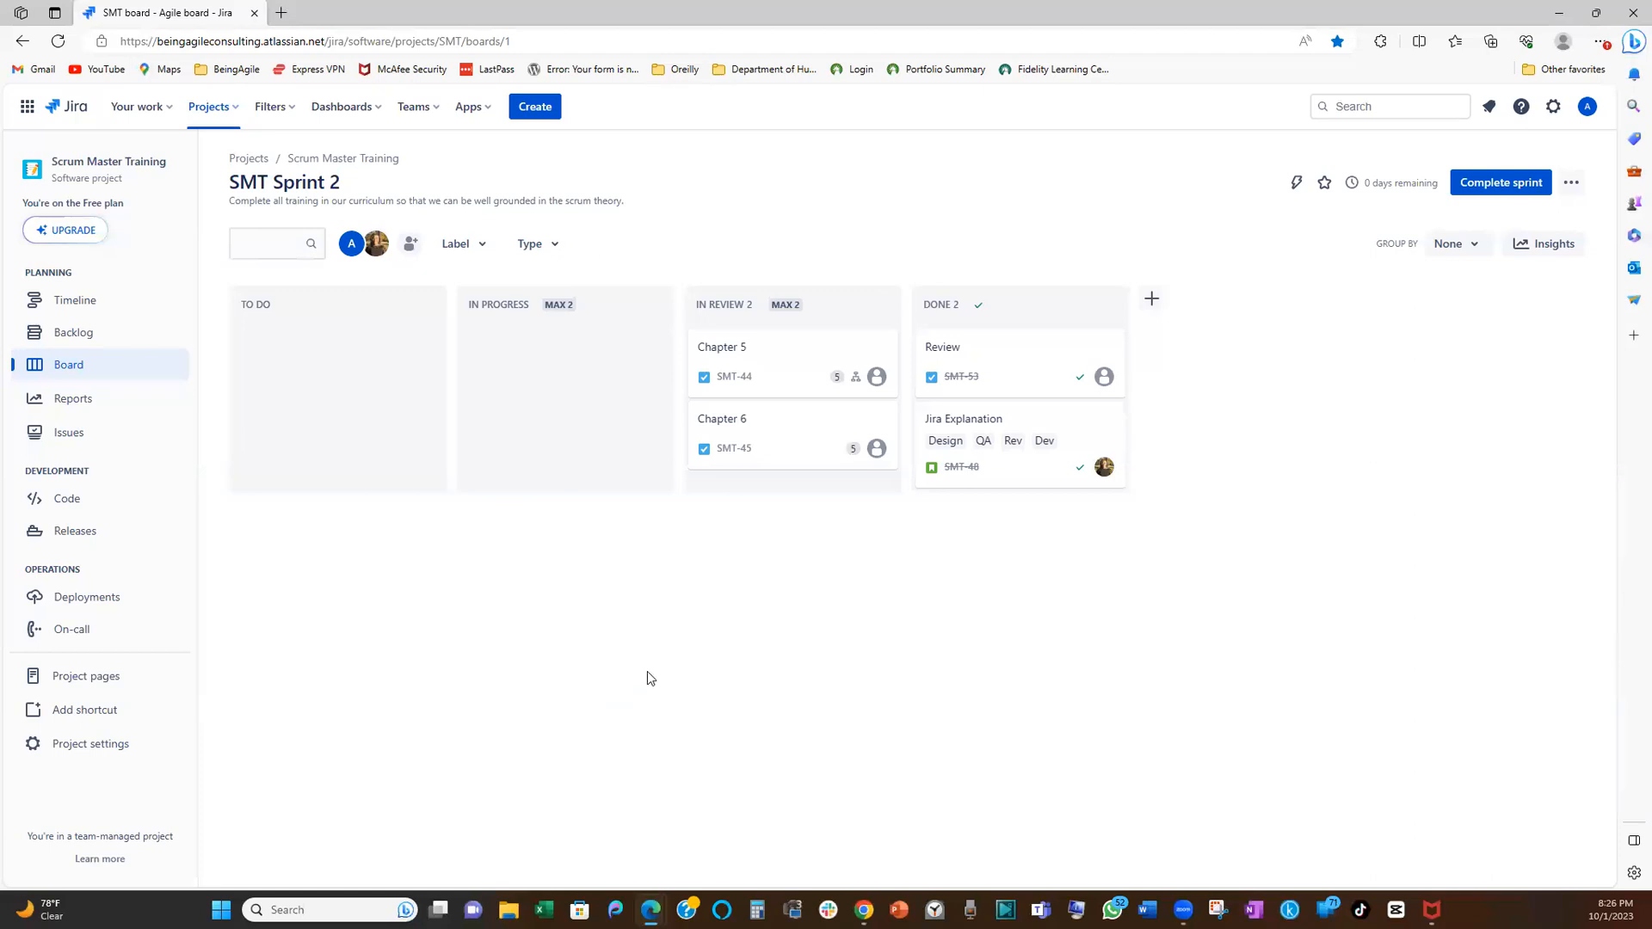
mouse_move(635, 682)
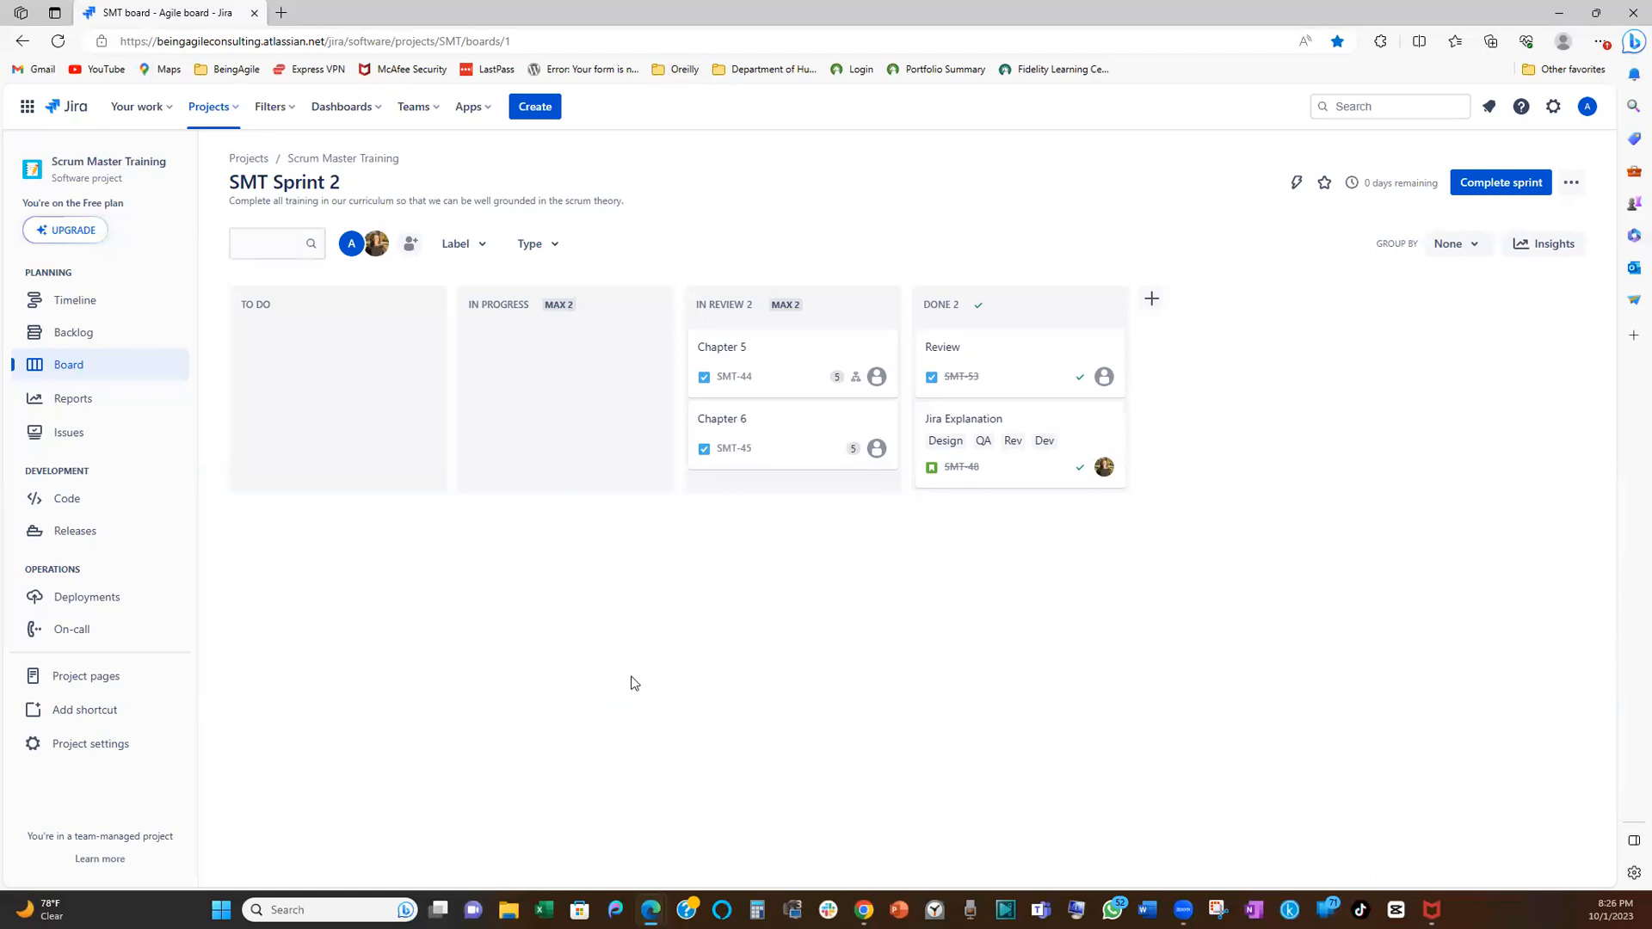
mouse_move(629, 689)
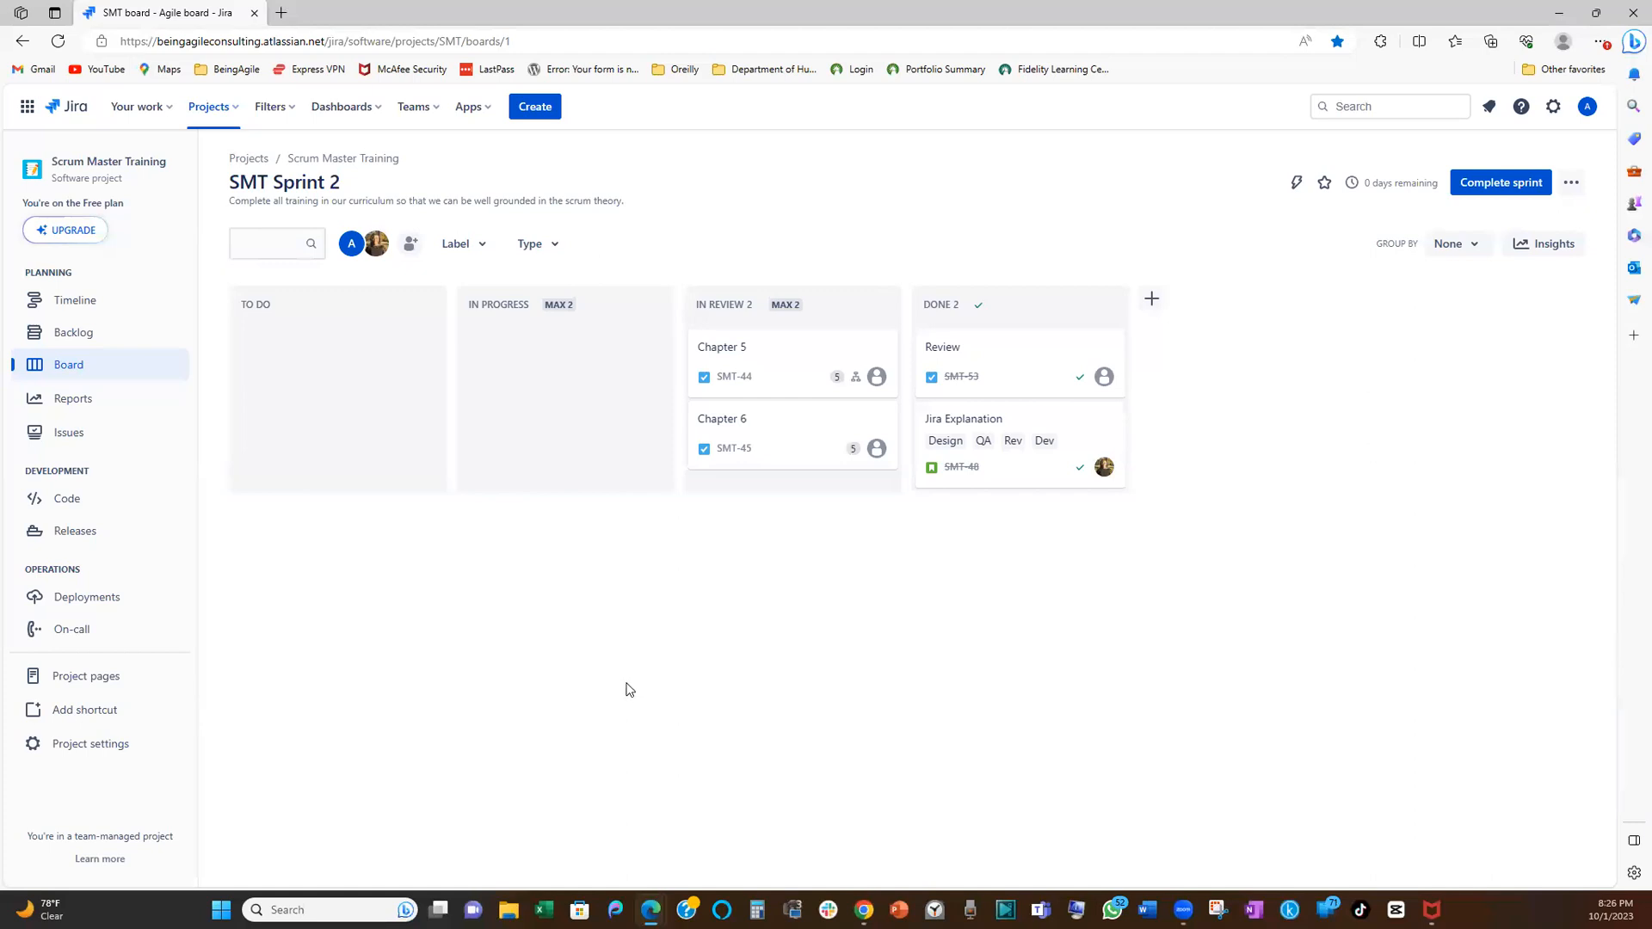
mouse_move(617, 682)
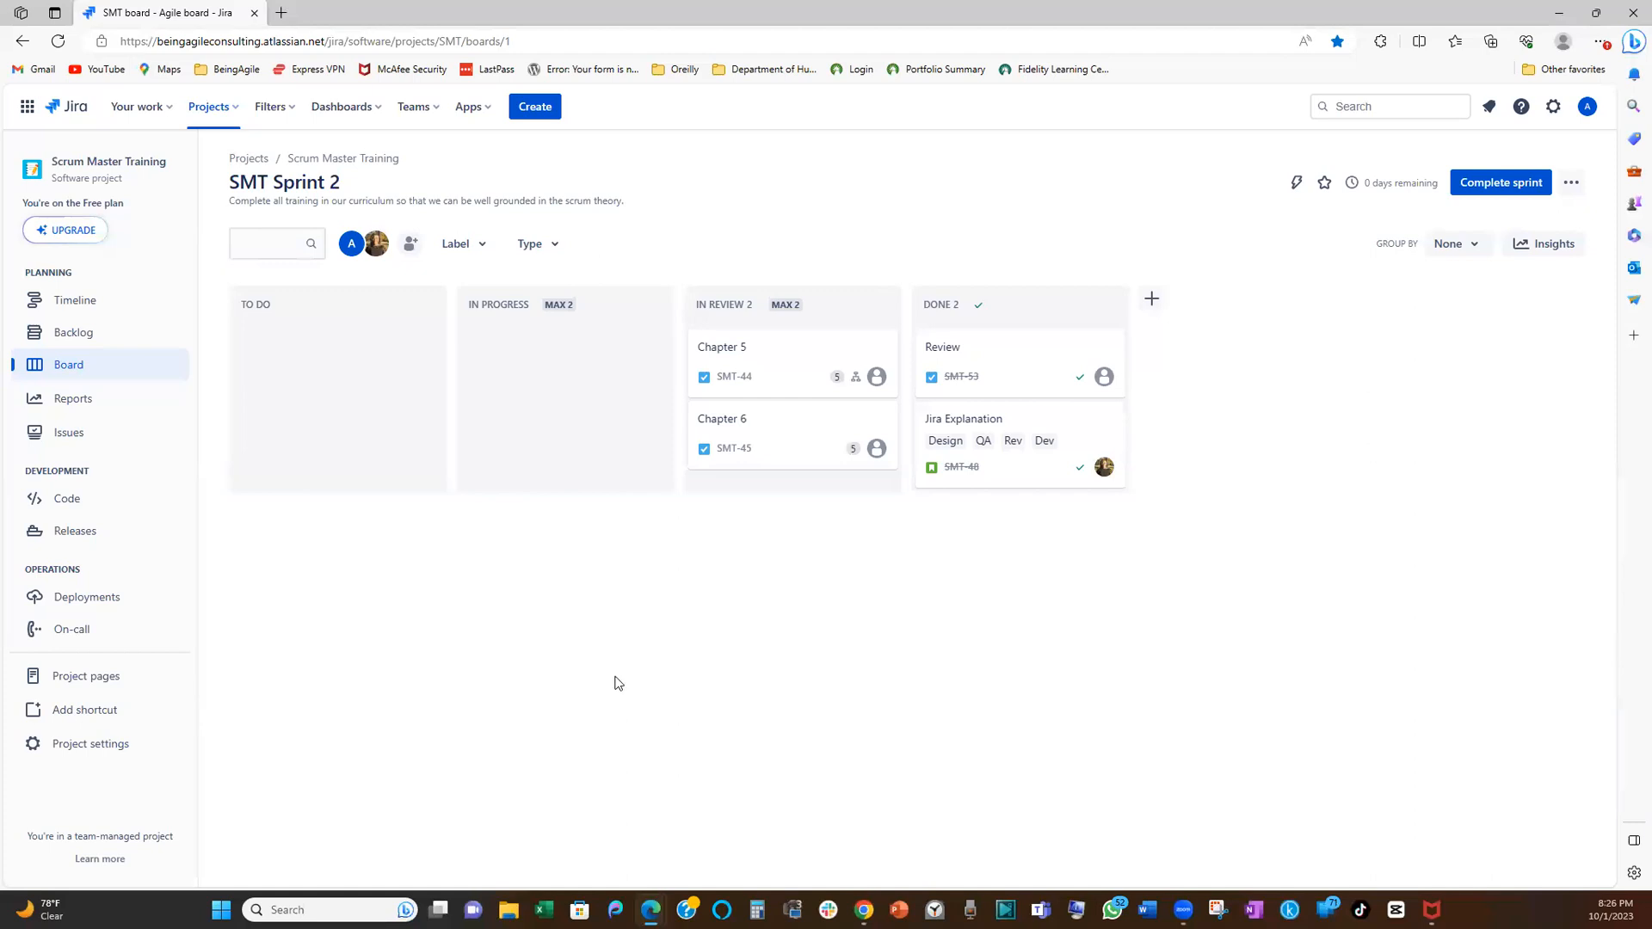
mouse_move(806, 567)
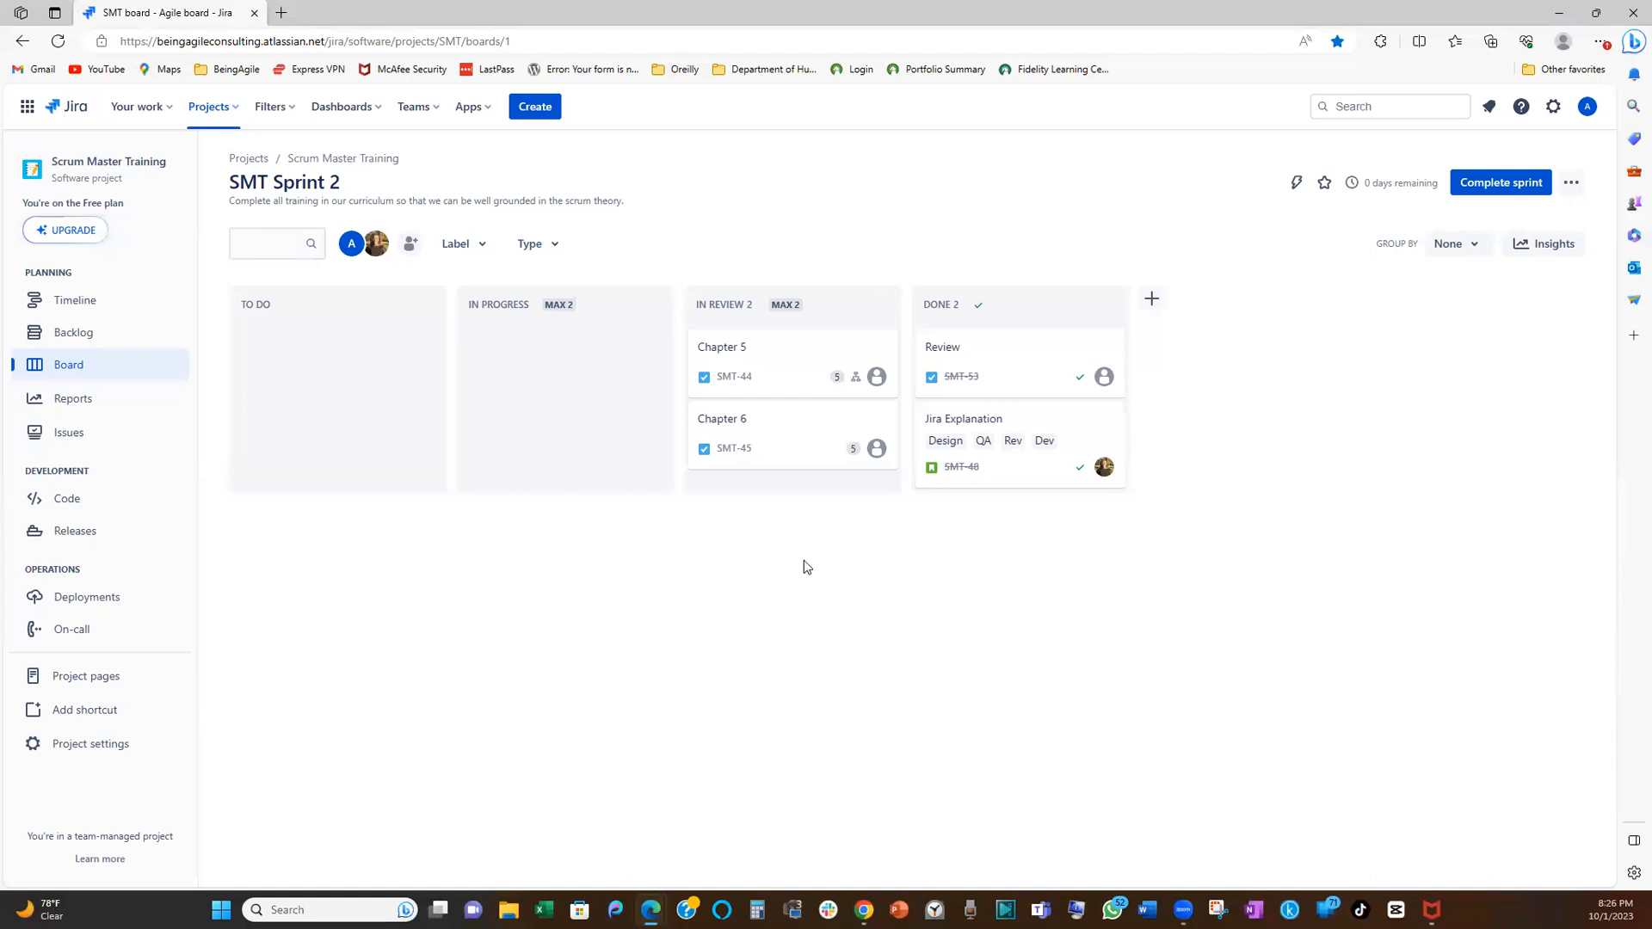